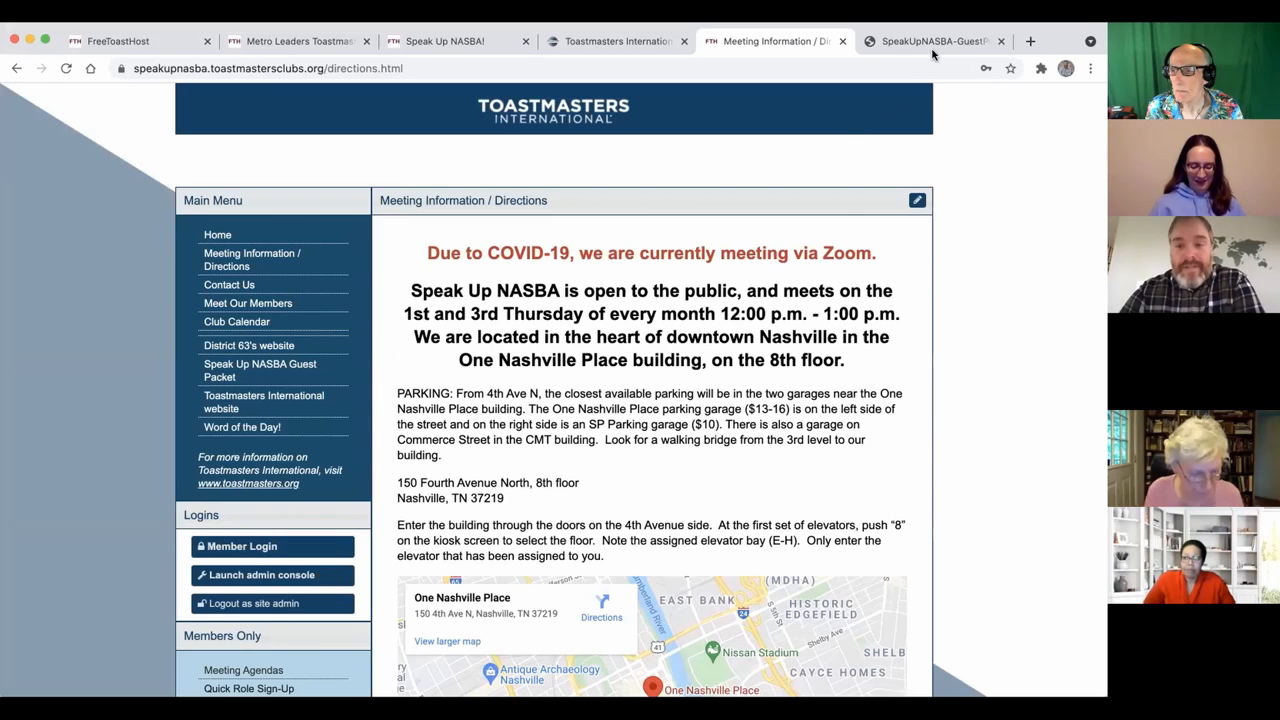
mouse_move(1036, 388)
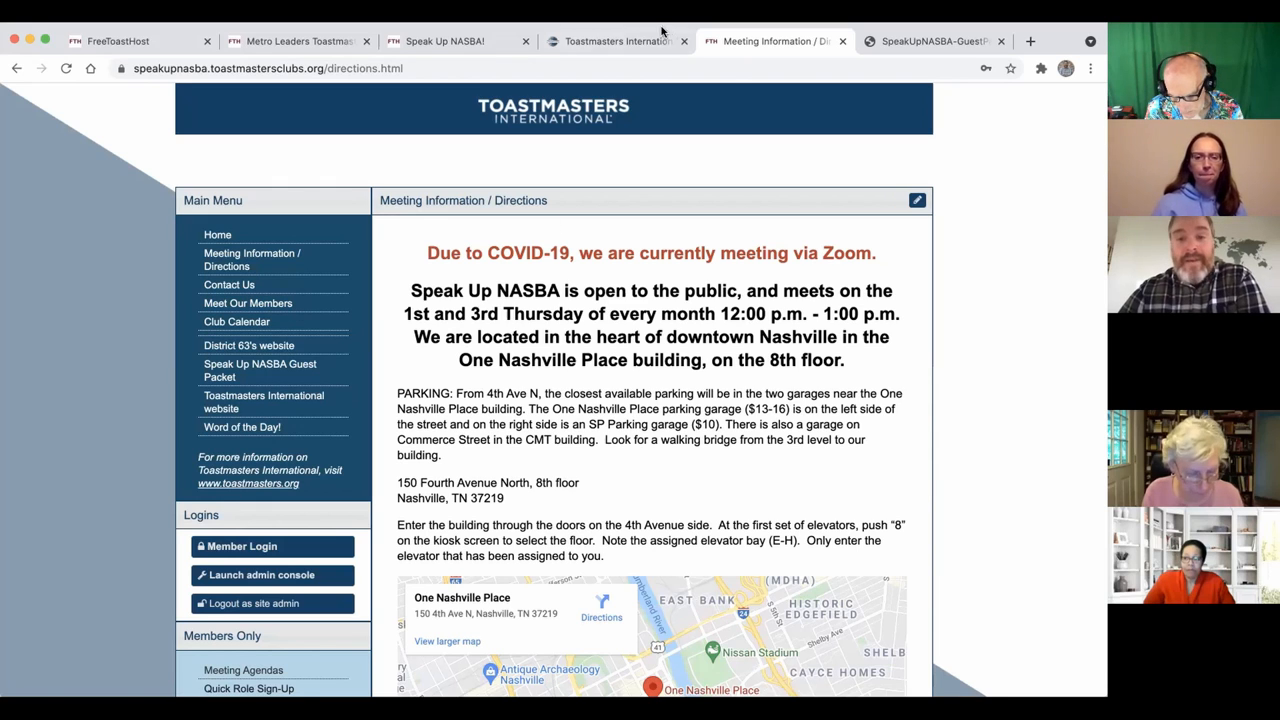
Review the Toastmasters brand portal and club directions pages, then return to the Speak Up NASBA home page
left_click(616, 40)
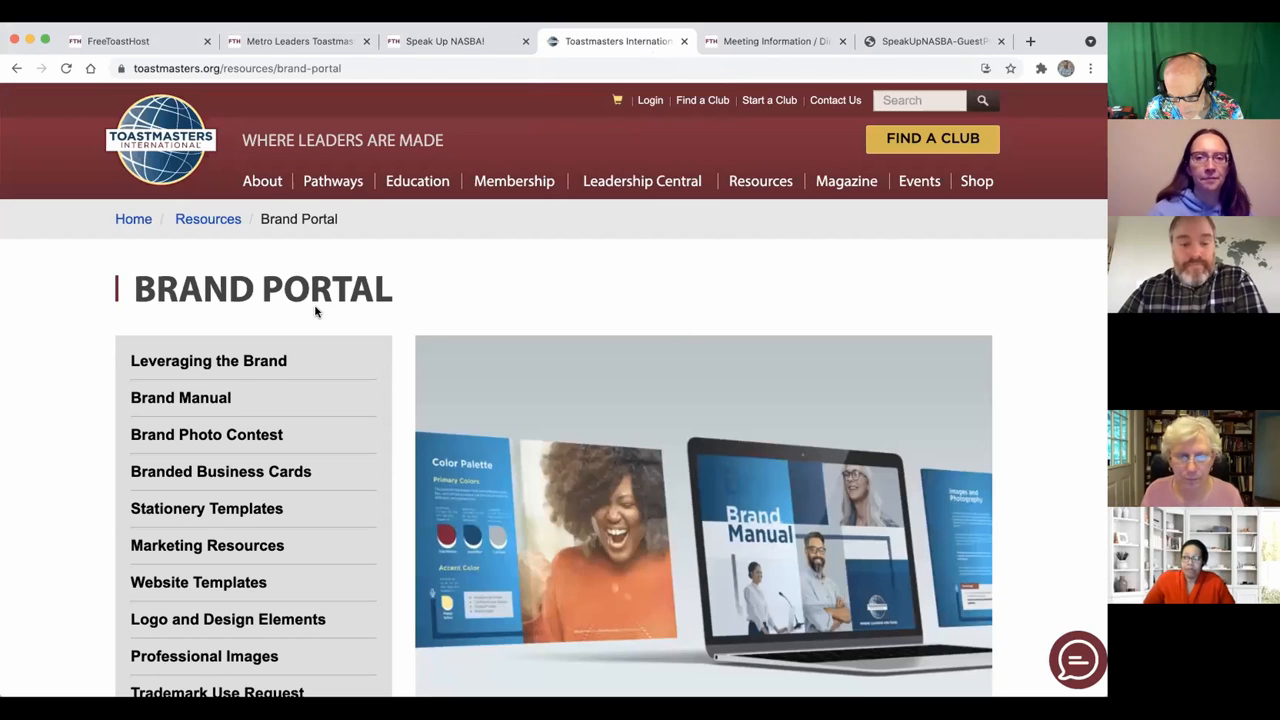
mouse_move(326, 282)
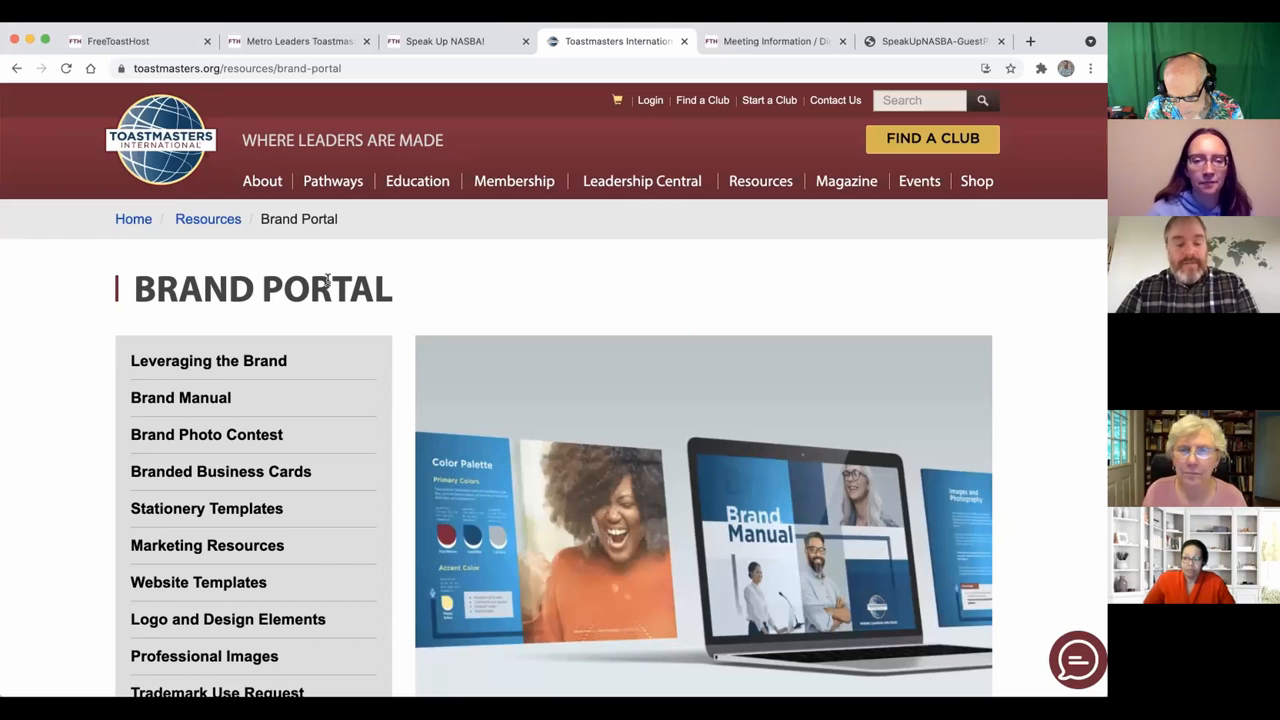
left_click(944, 40)
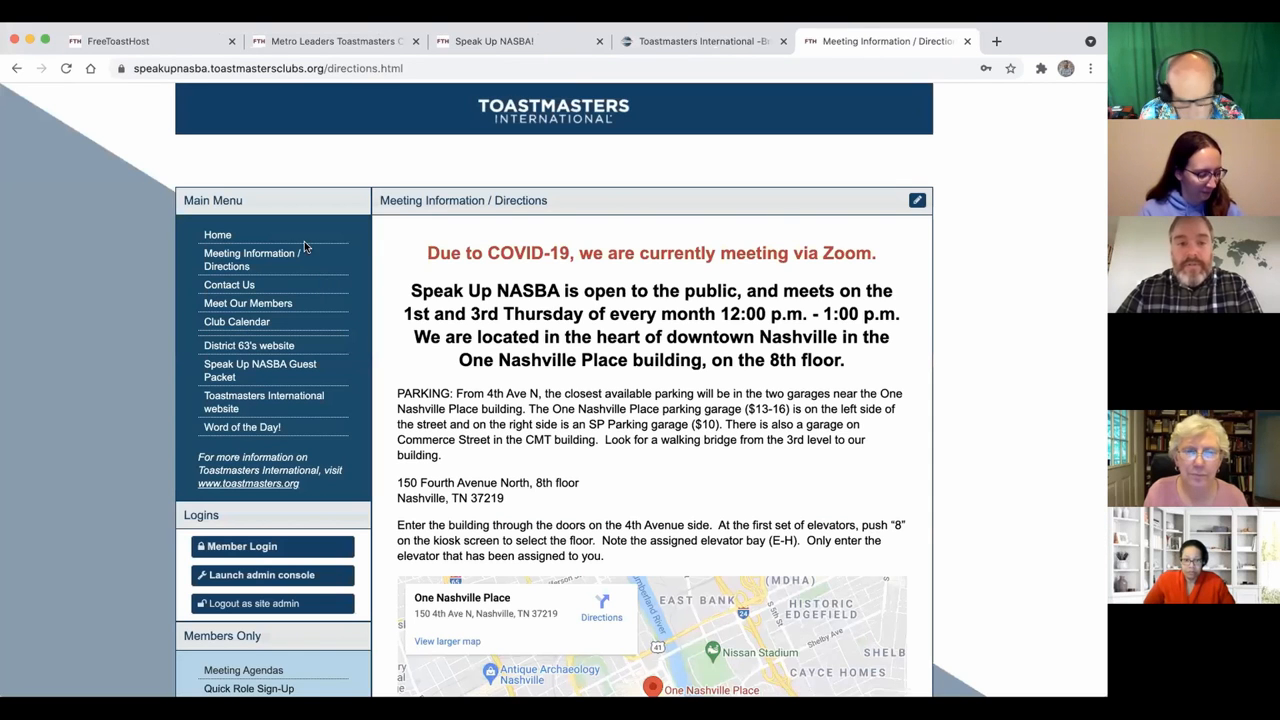
left_click(330, 40)
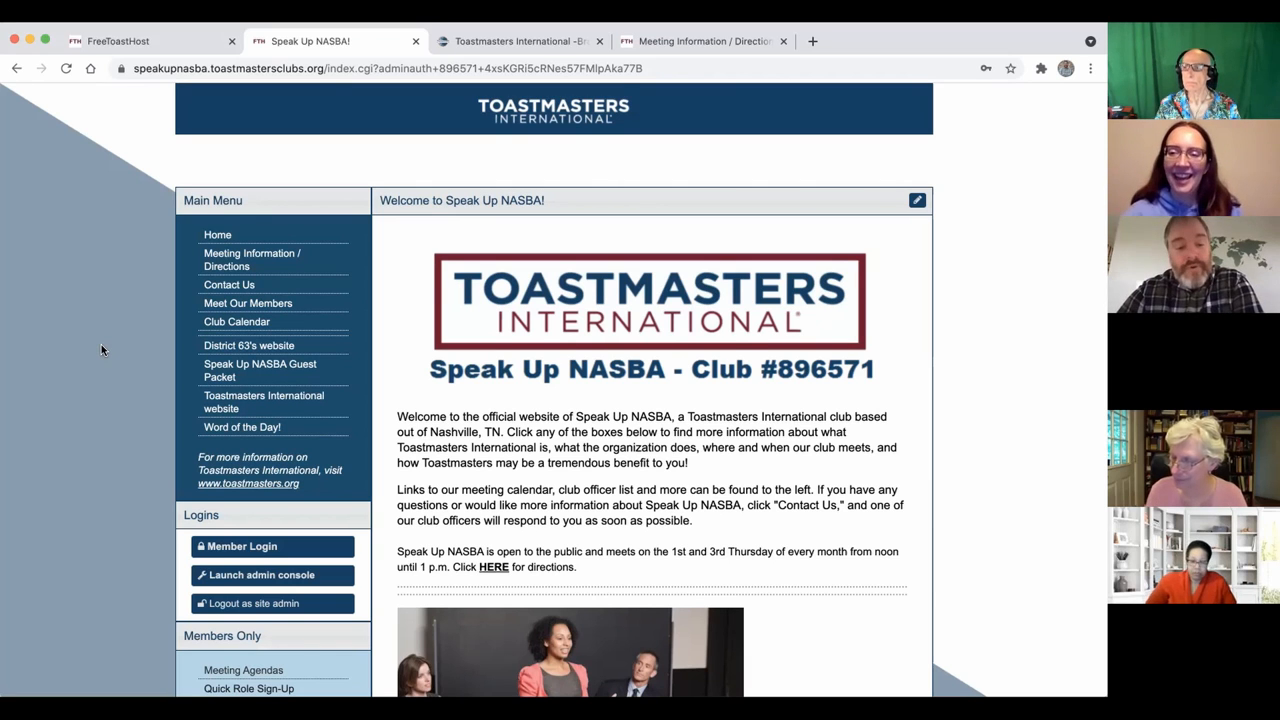
scroll("down", 3)
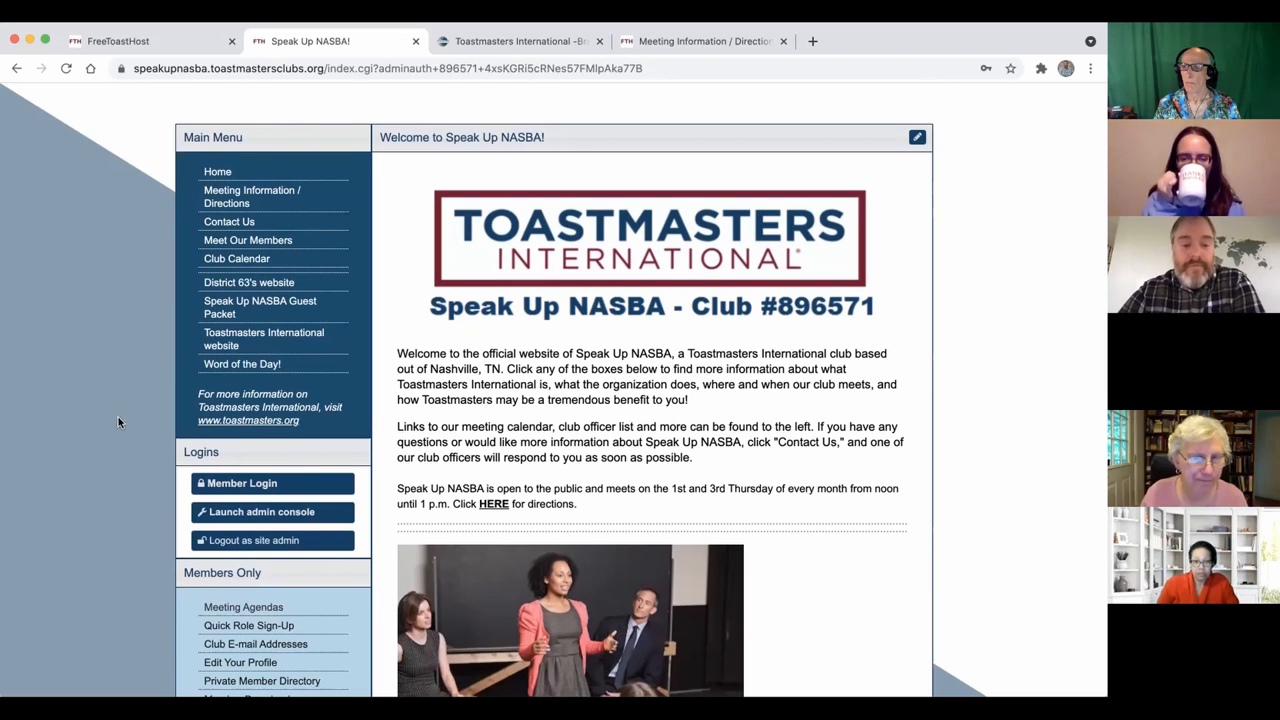
scroll("down", 3)
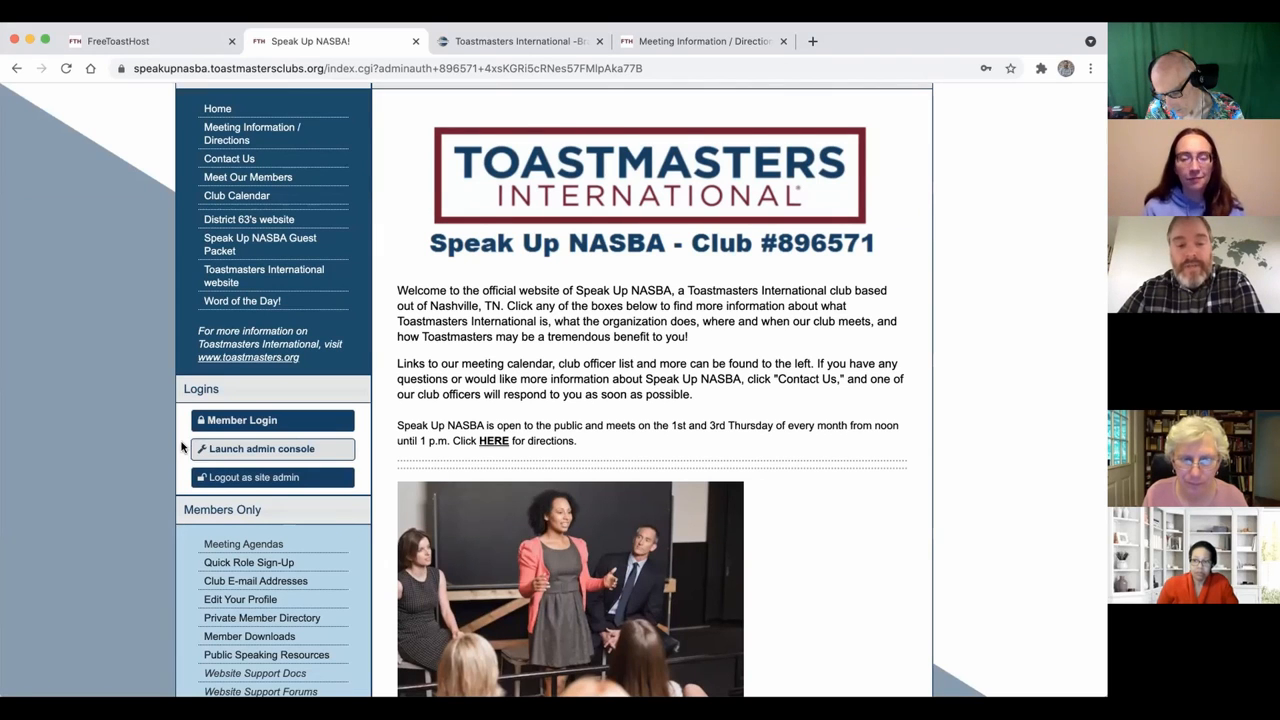
left_click(272, 448)
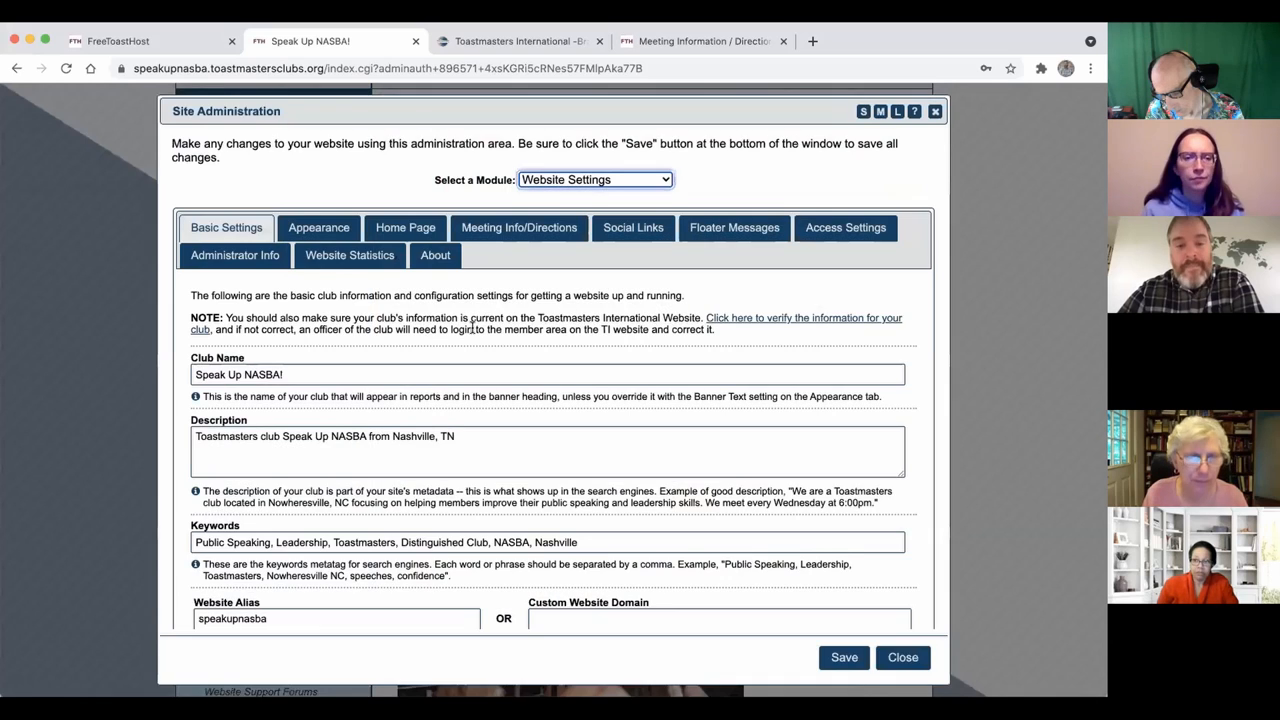
left_click(596, 180)
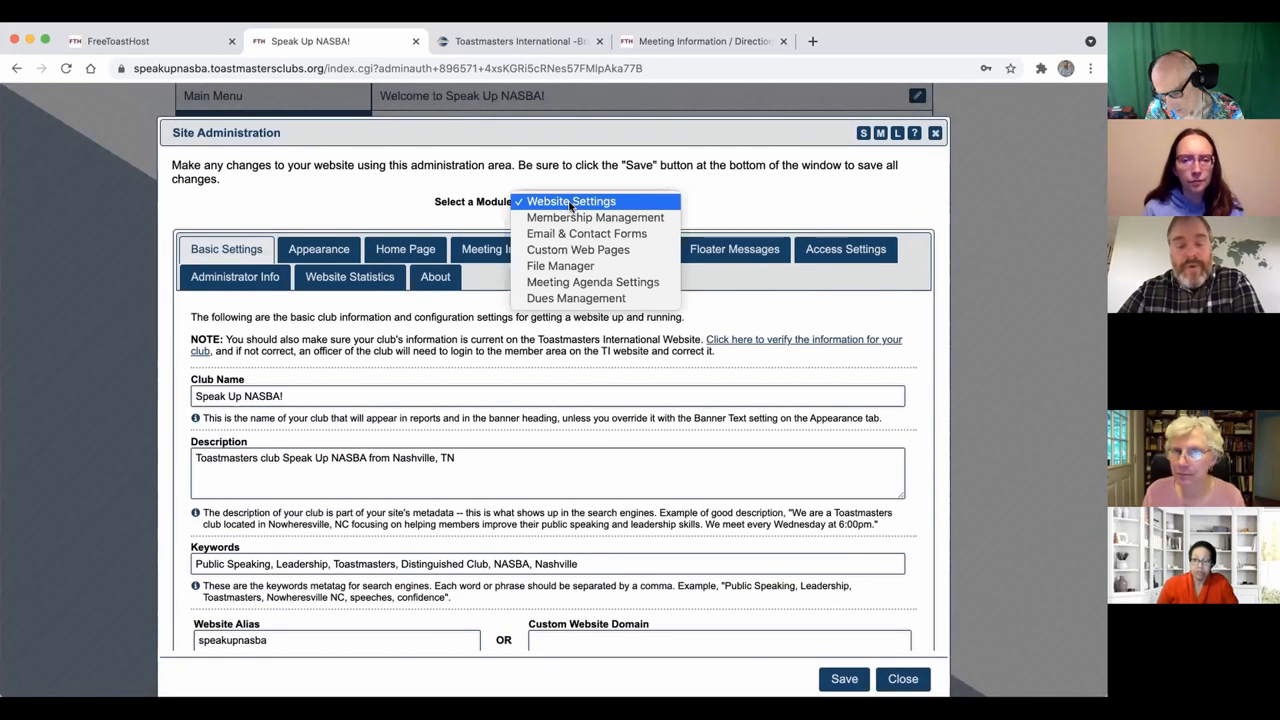
left_click(572, 200)
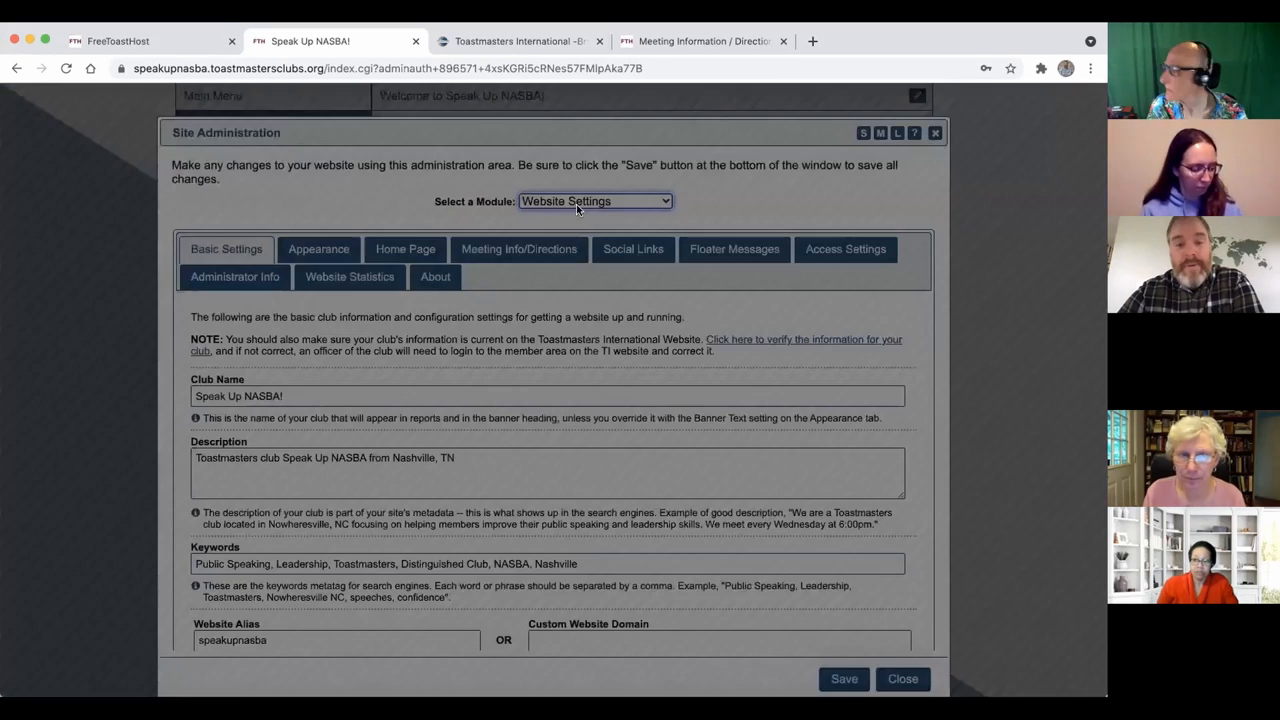
left_click(594, 200)
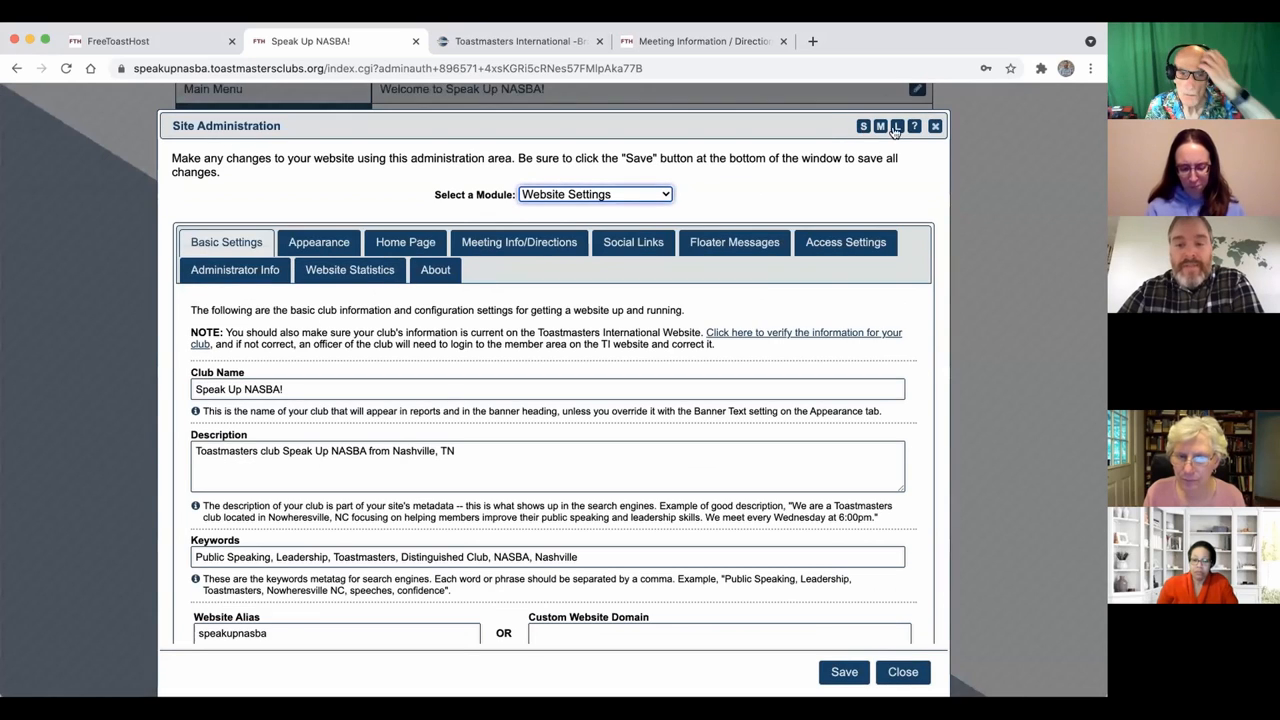
left_click(936, 126)
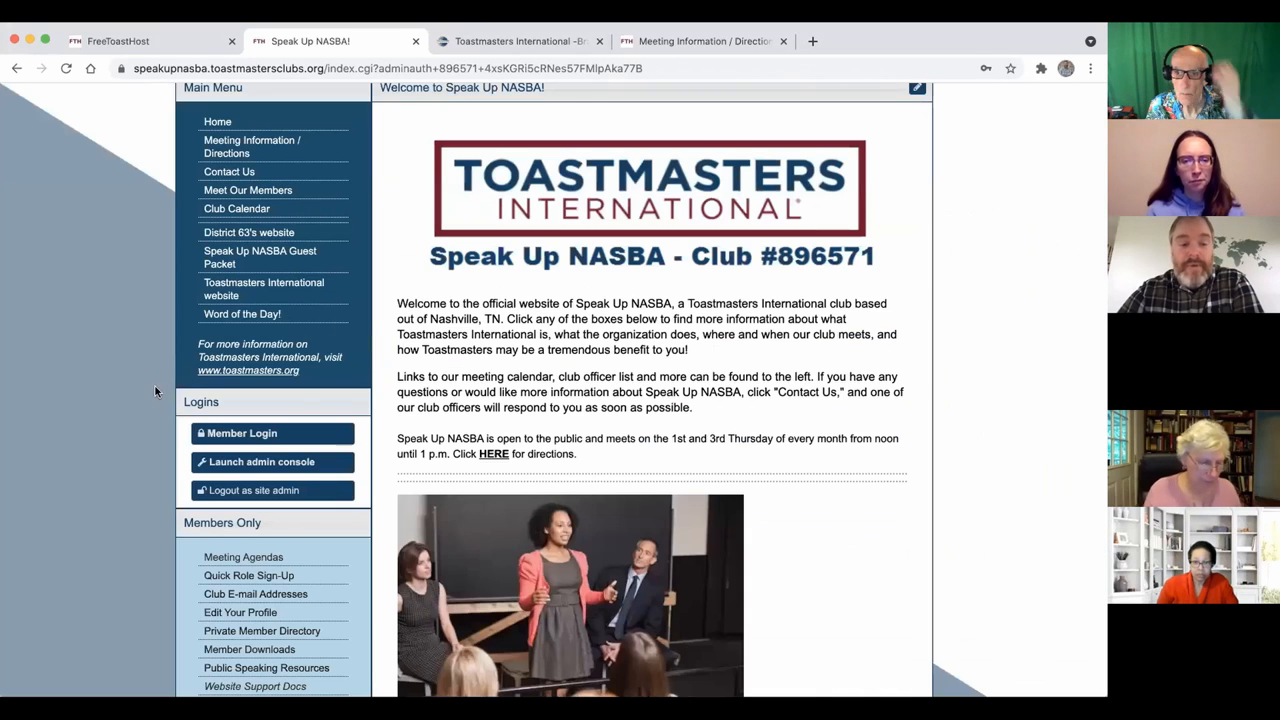
mouse_move(120, 452)
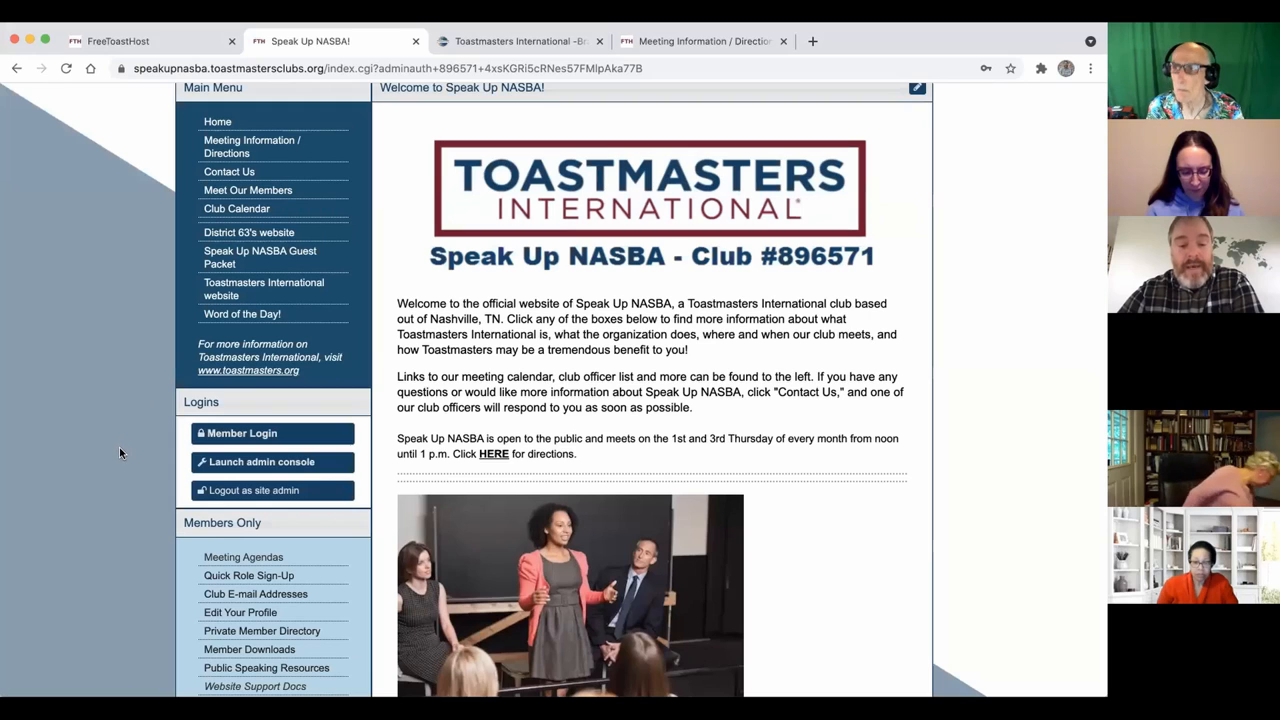
mouse_move(240, 432)
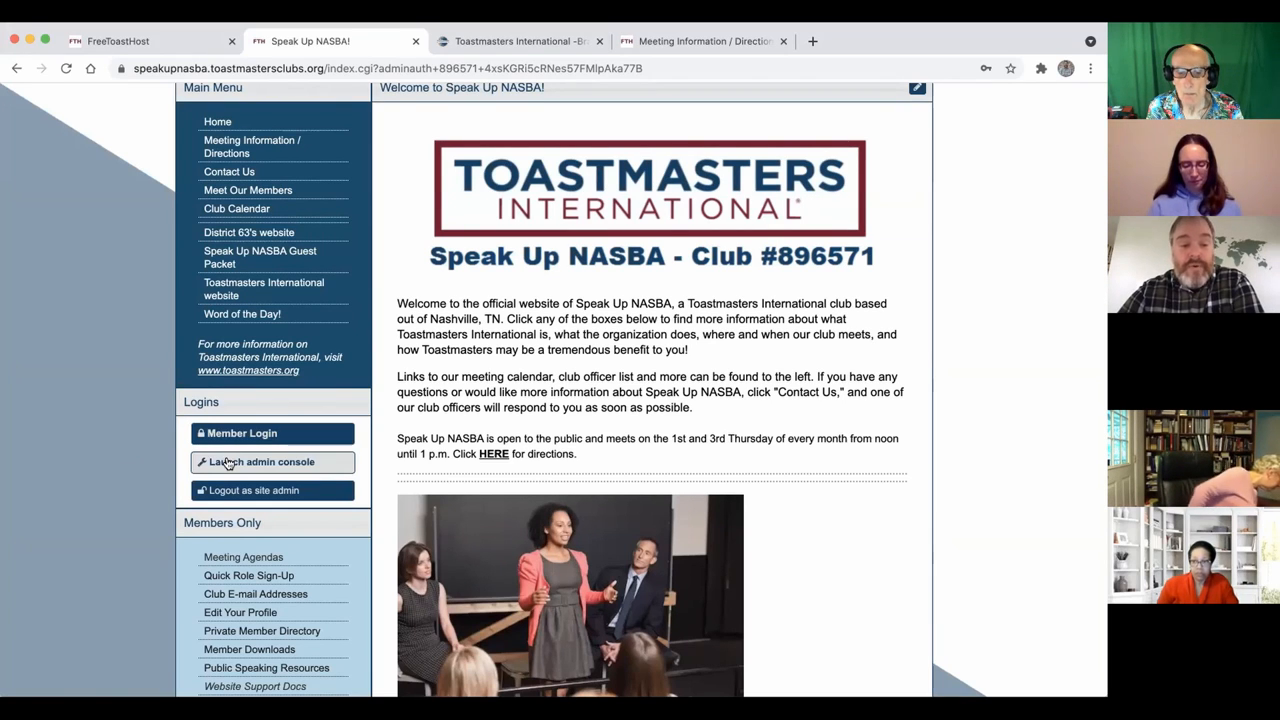
left_click(272, 462)
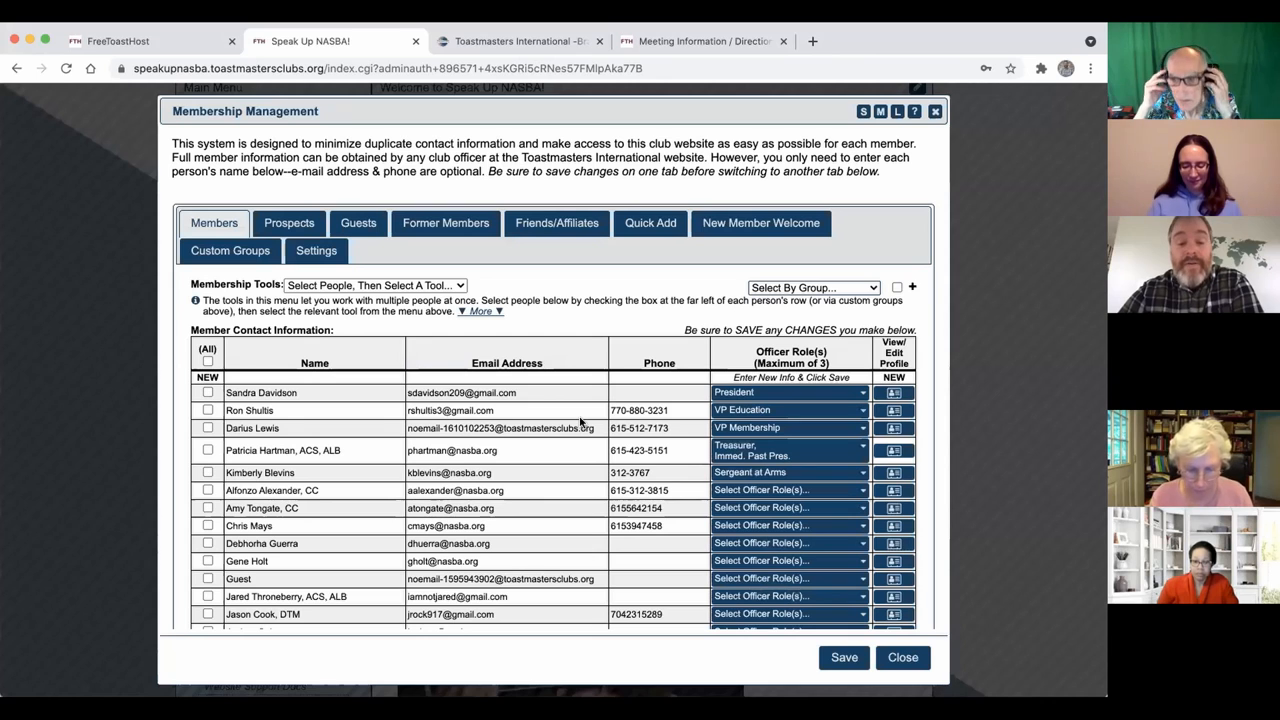
scroll("down", 3)
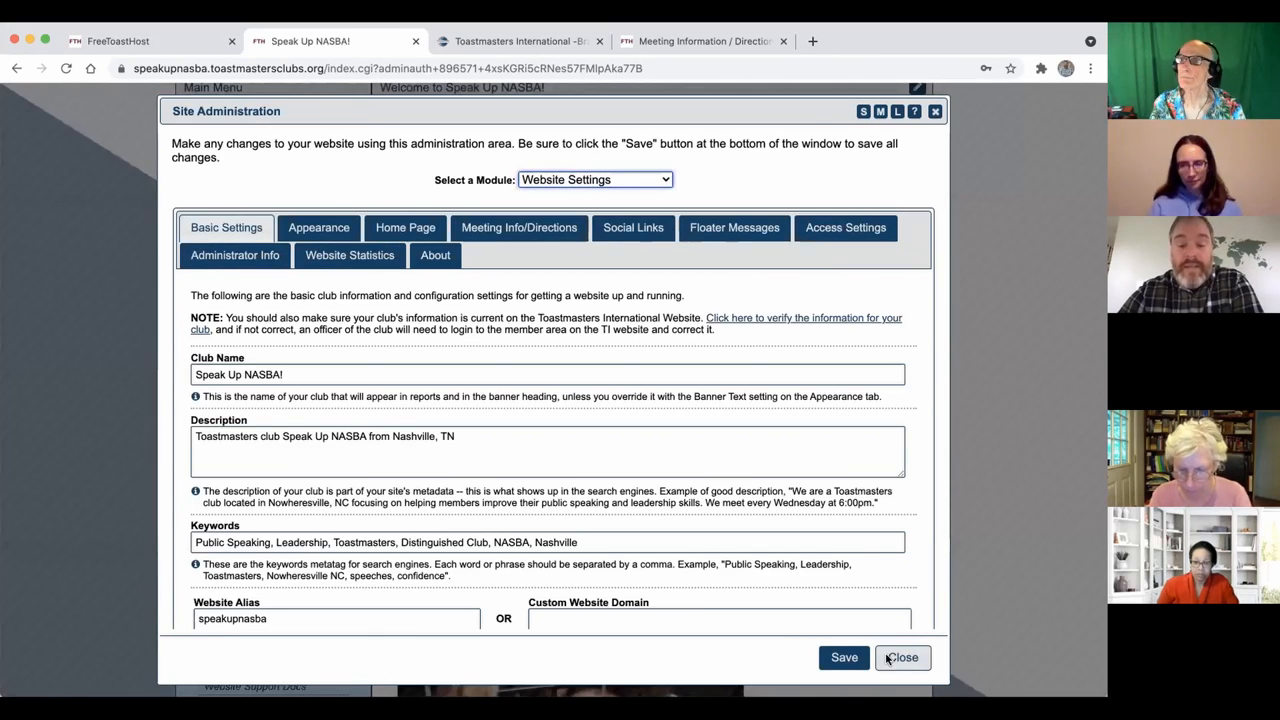
left_click(904, 658)
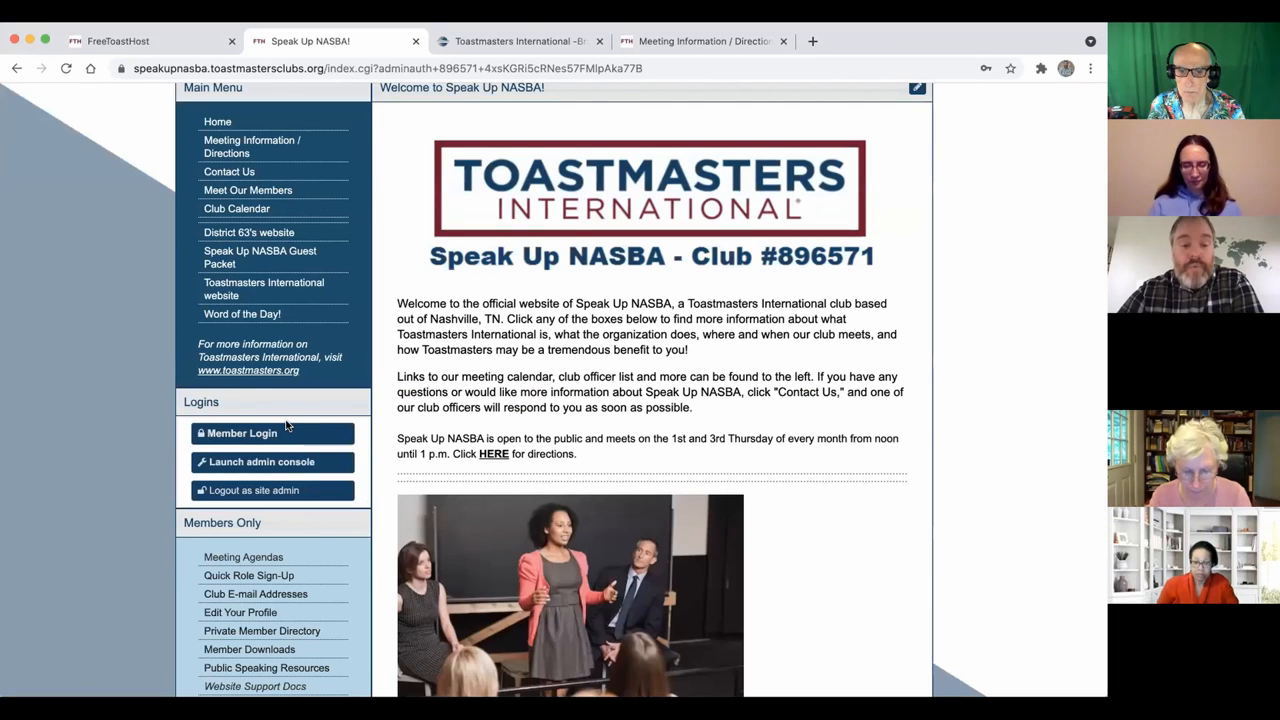
Bring up Member Login and choose the member 'jared' from the name suggestions
left_click(242, 432)
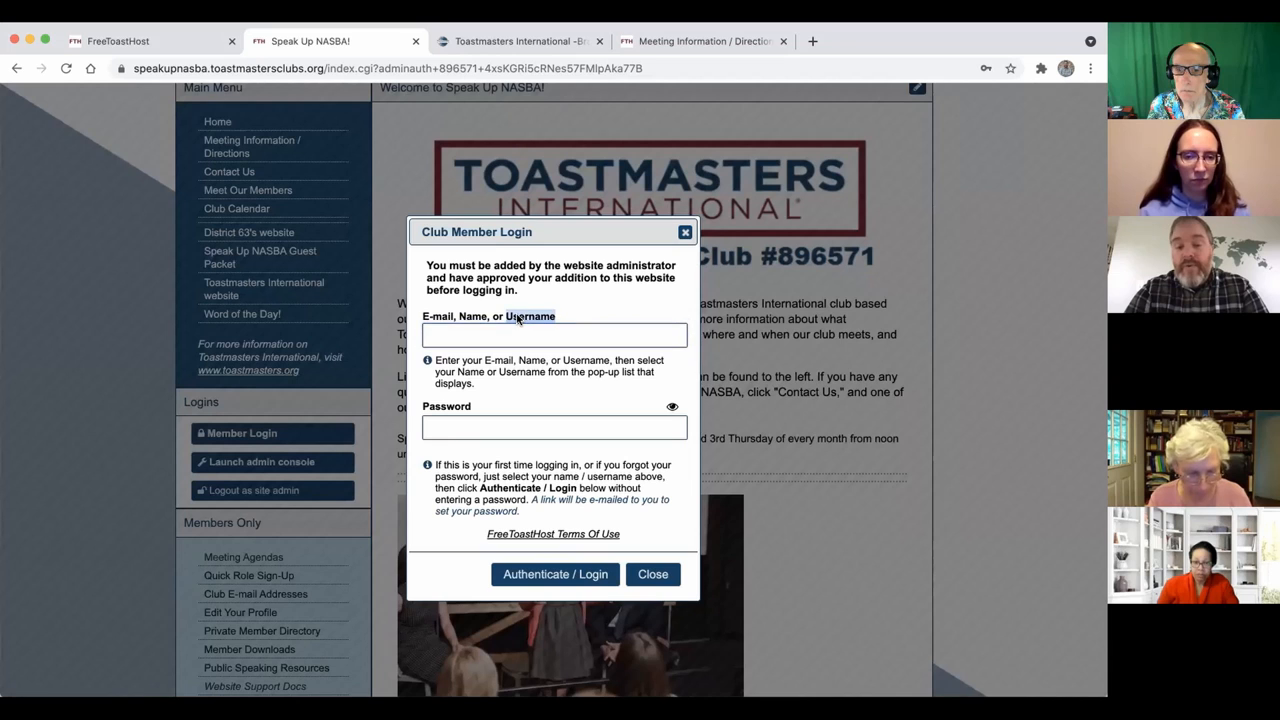
left_click(552, 336)
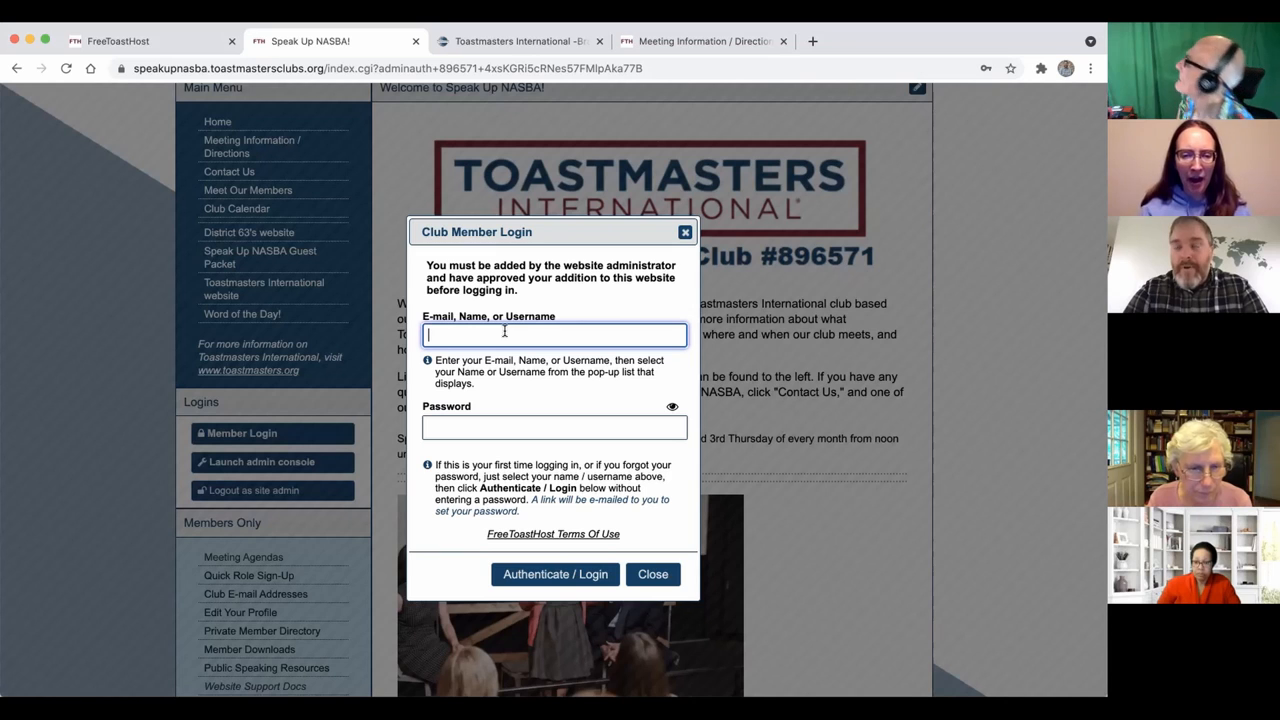
type("jared")
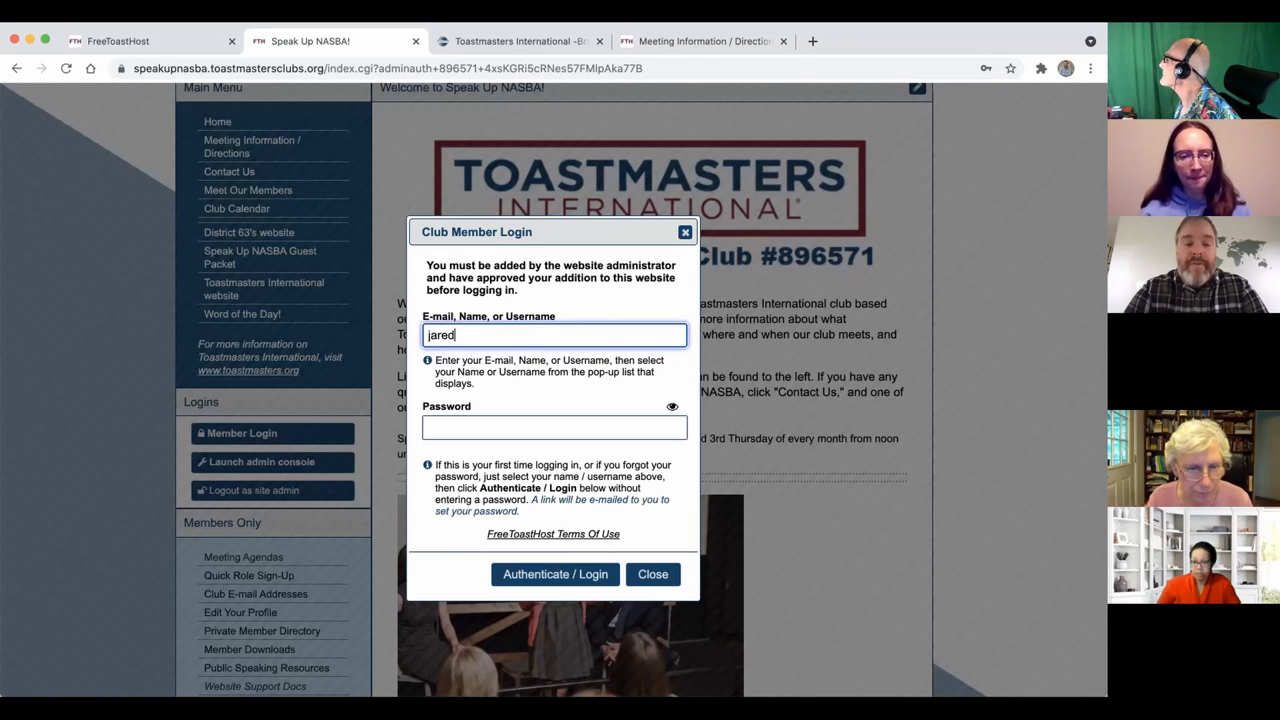
type("jared")
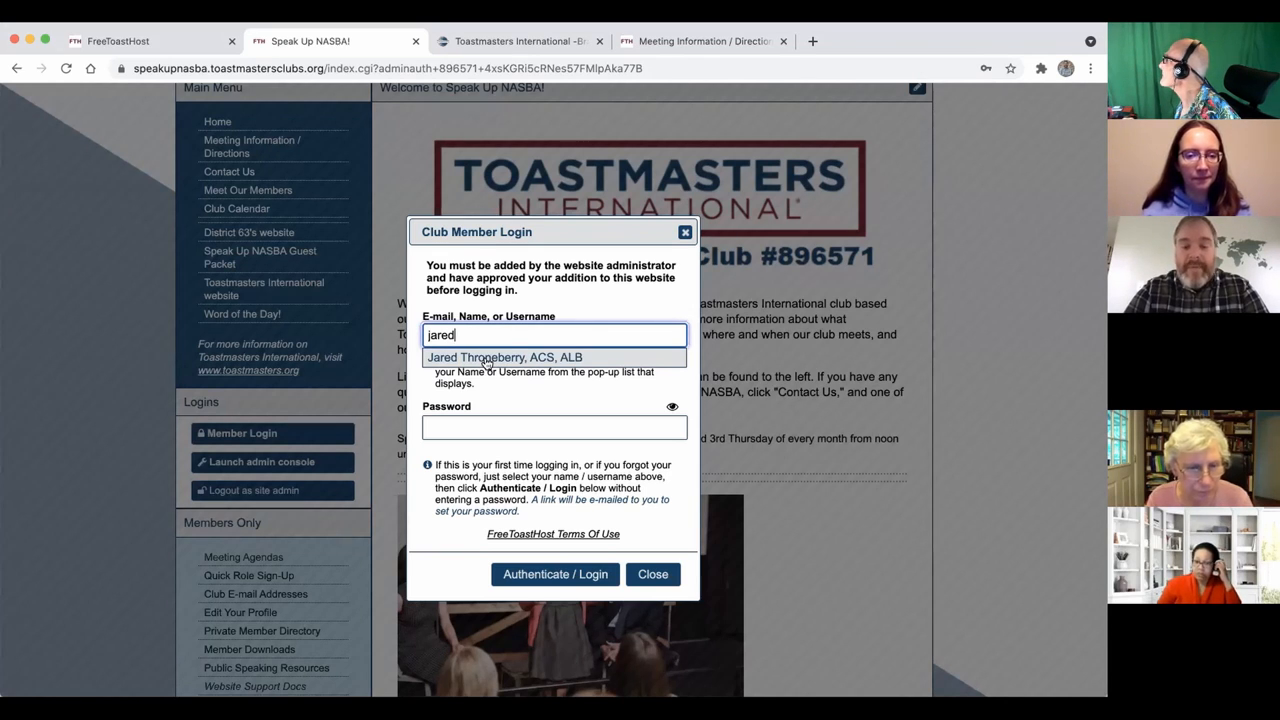
left_click(502, 356)
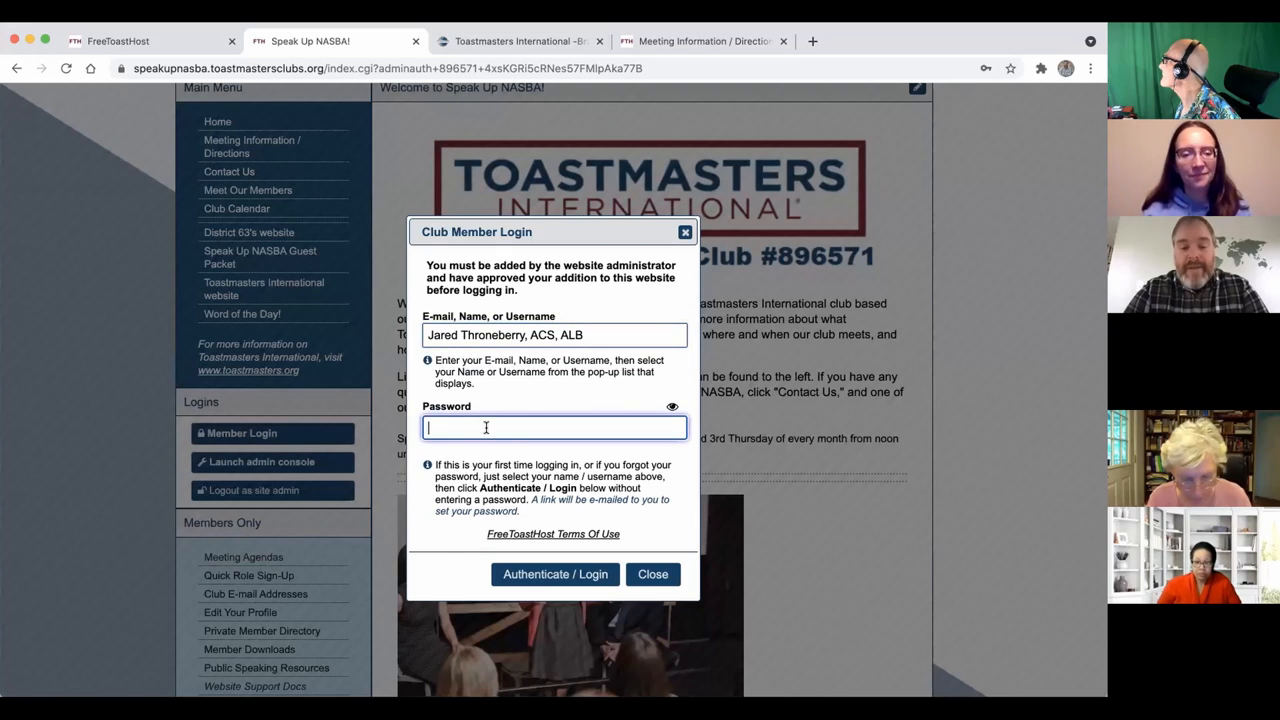
Enter the member password and submit the login with Authenticate / Login
type("••••")
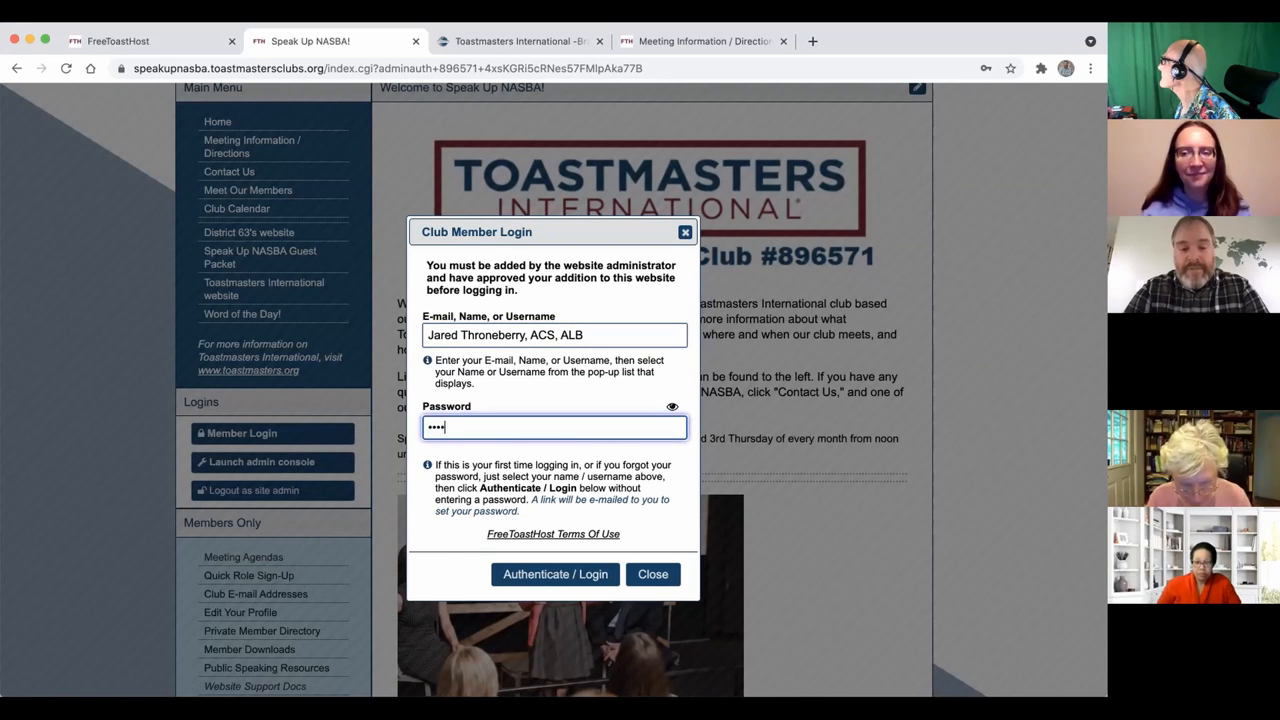
type("••••")
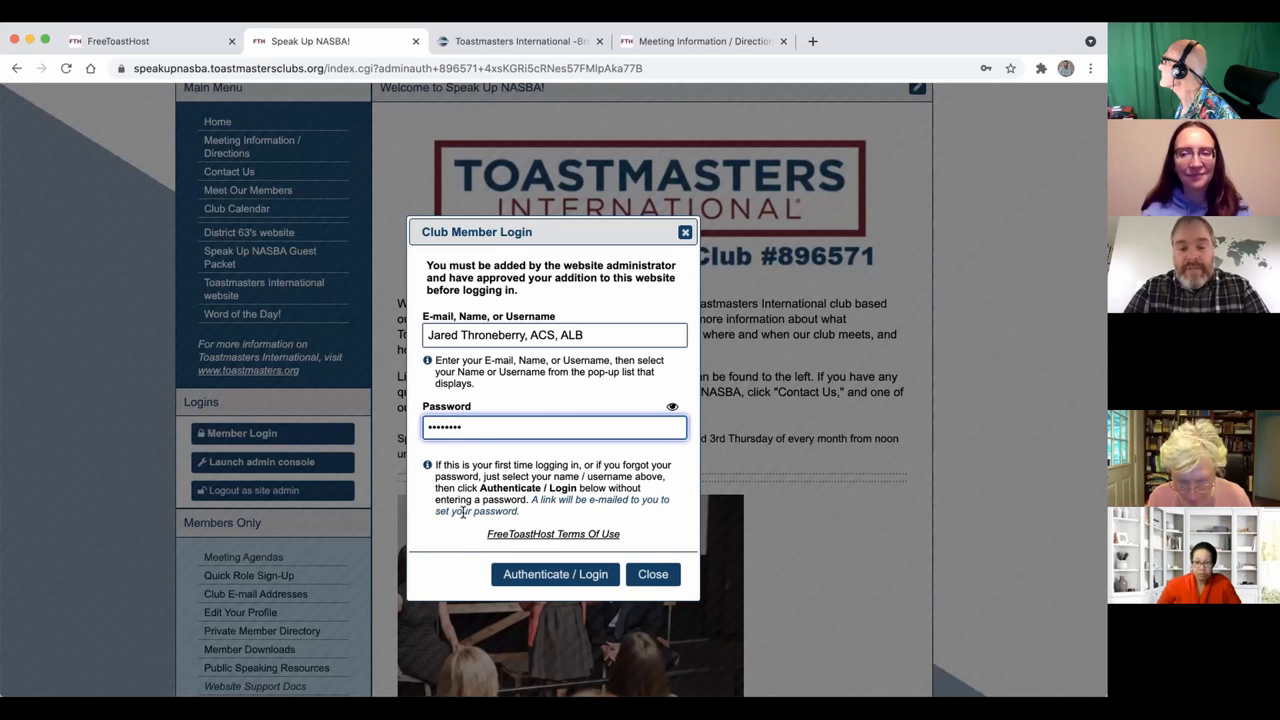
left_click(554, 574)
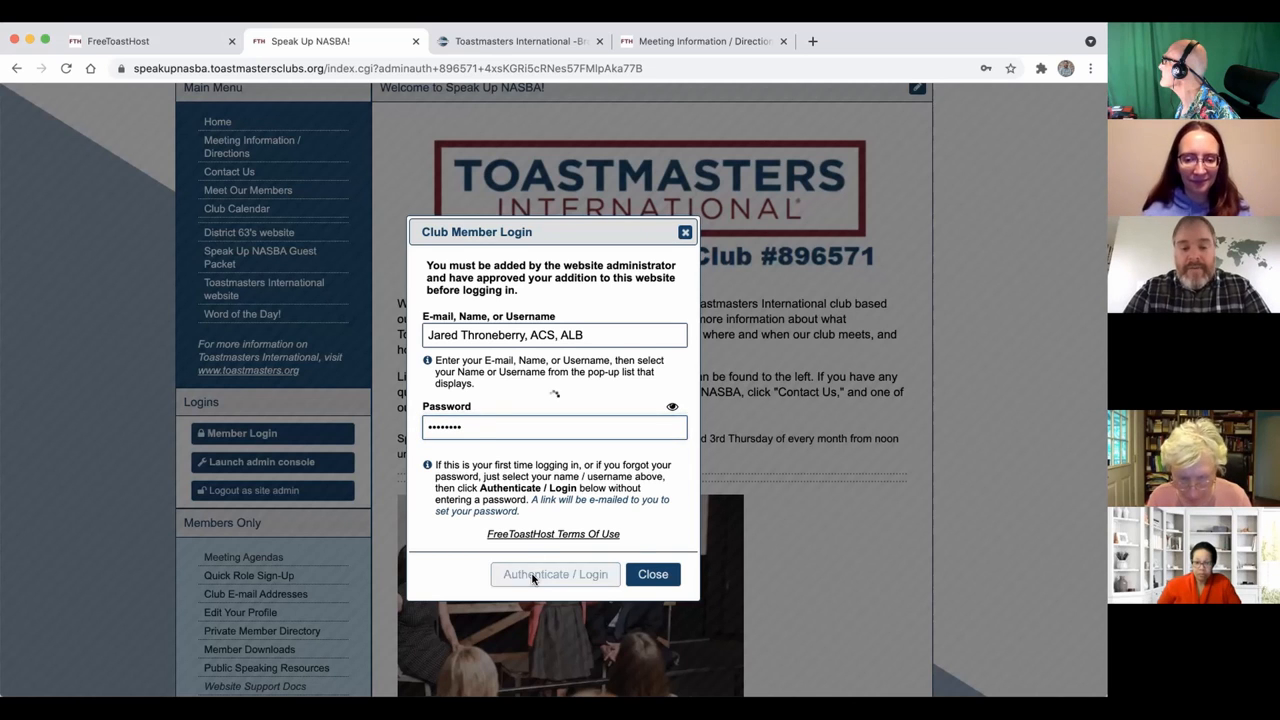
Launch the admin console under Logins to reach Site Administration
left_click(554, 574)
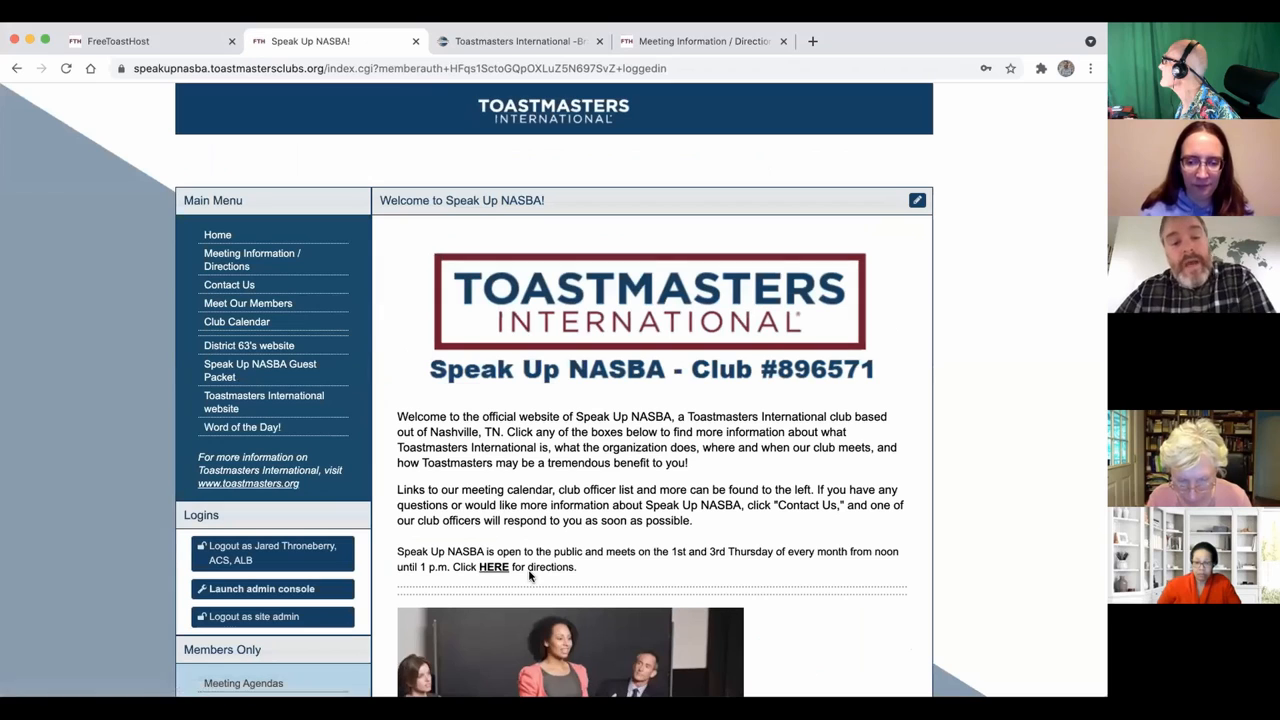
mouse_move(348, 540)
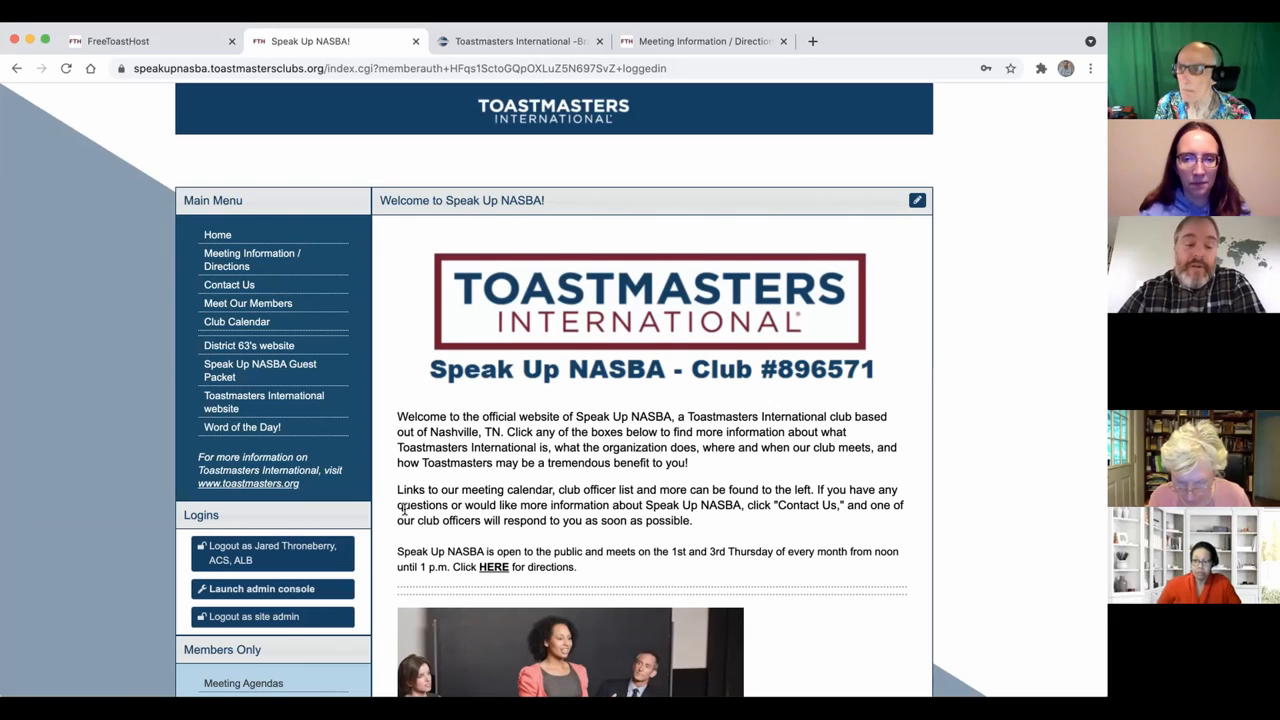
scroll("down", 3)
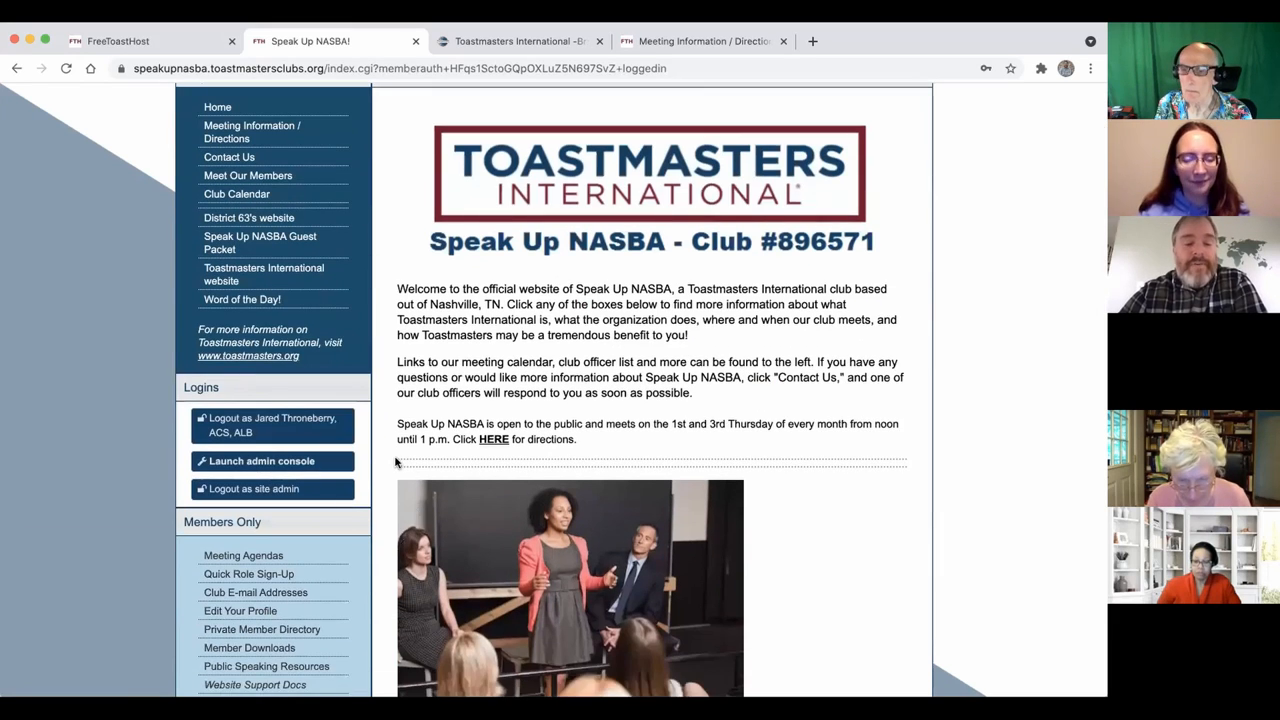
left_click_drag(398, 424, 576, 440)
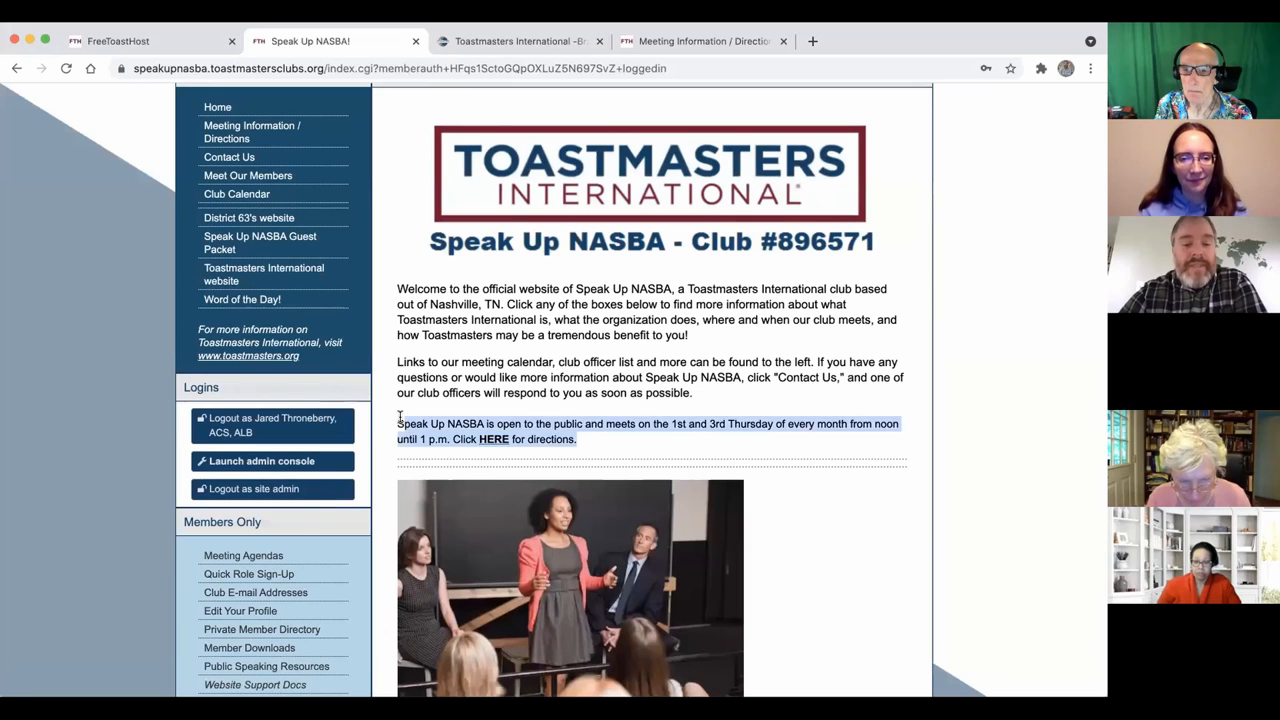
left_click(392, 424)
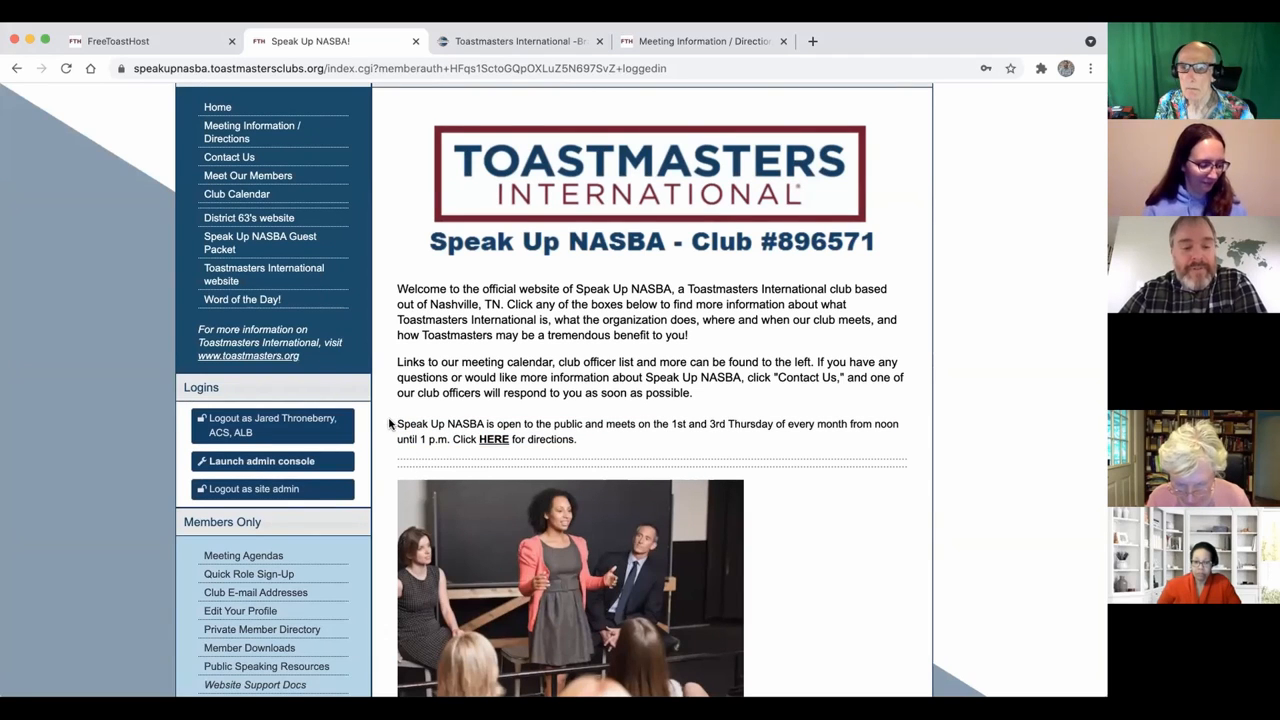
left_click(272, 460)
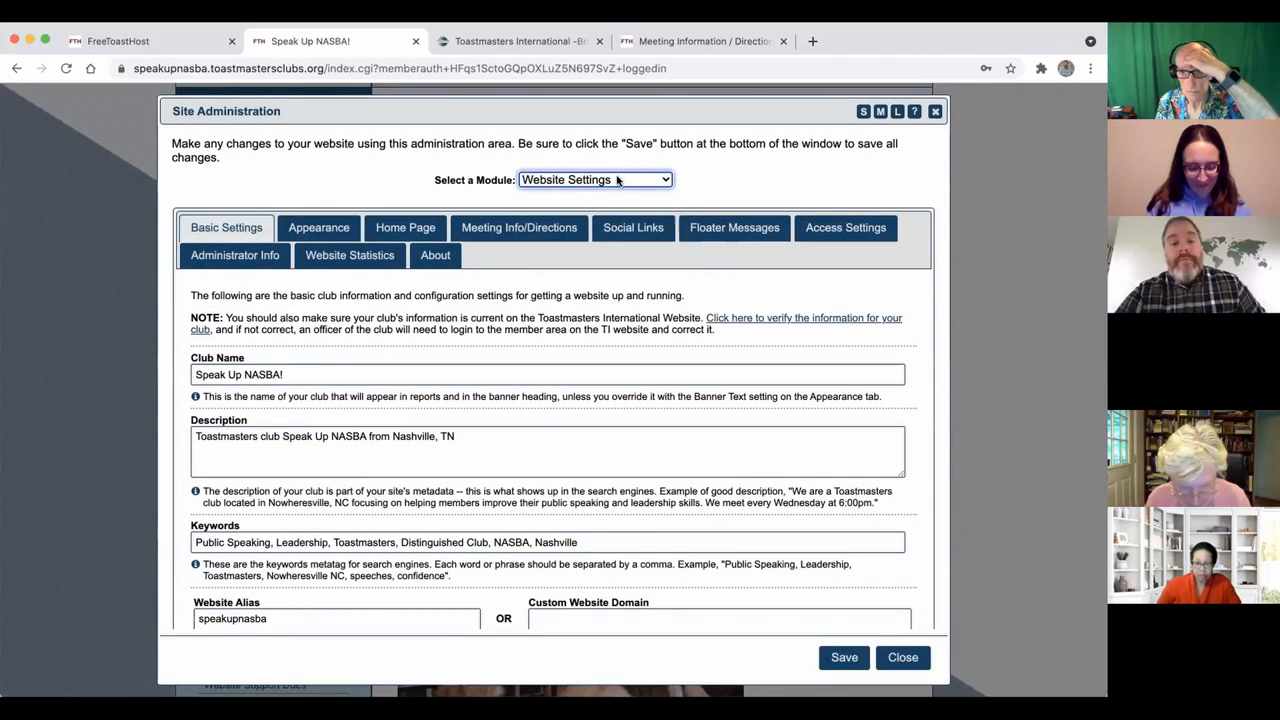
Switch to the Custom Web Pages module and load the Public Speaking Resources page
left_click(596, 180)
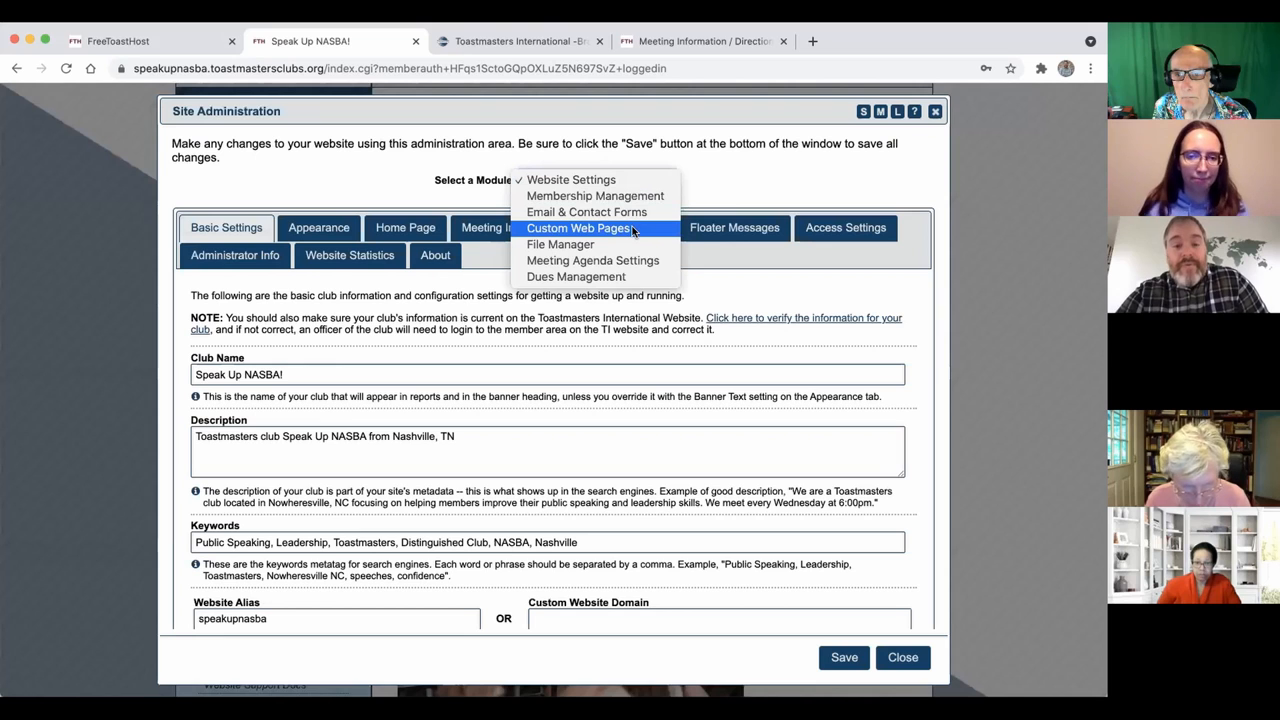
left_click(580, 228)
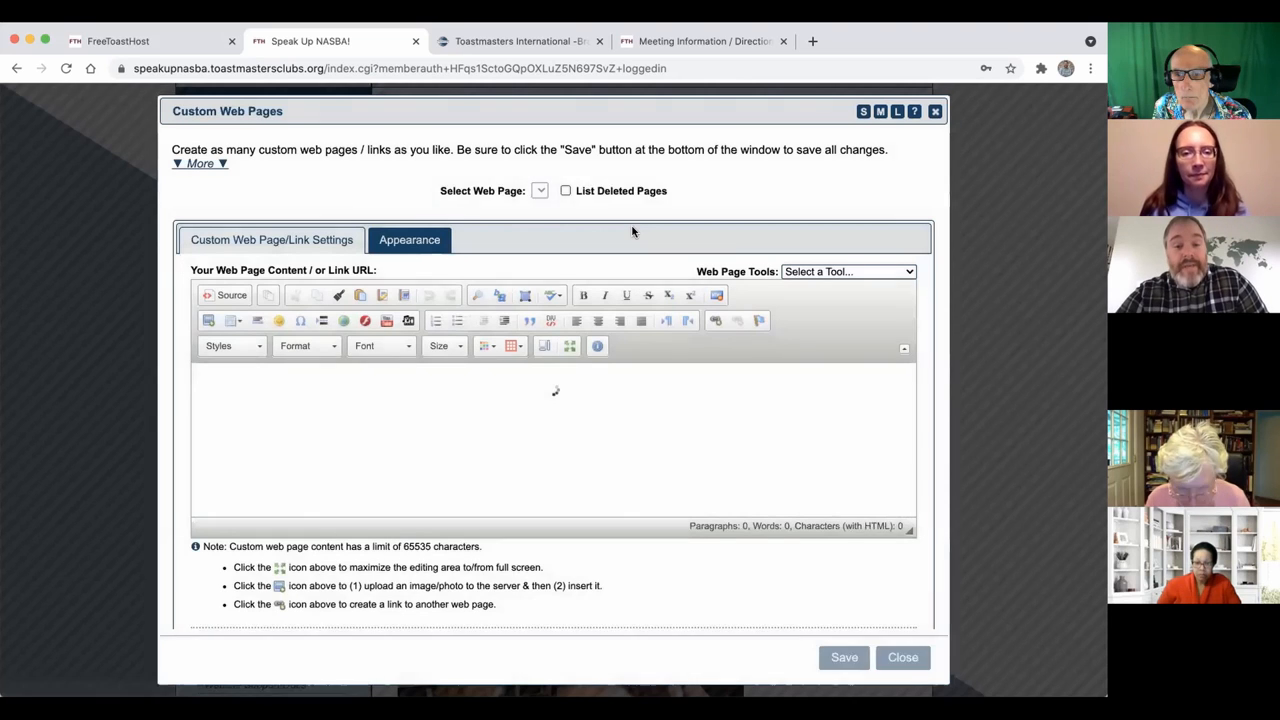
left_click(540, 190)
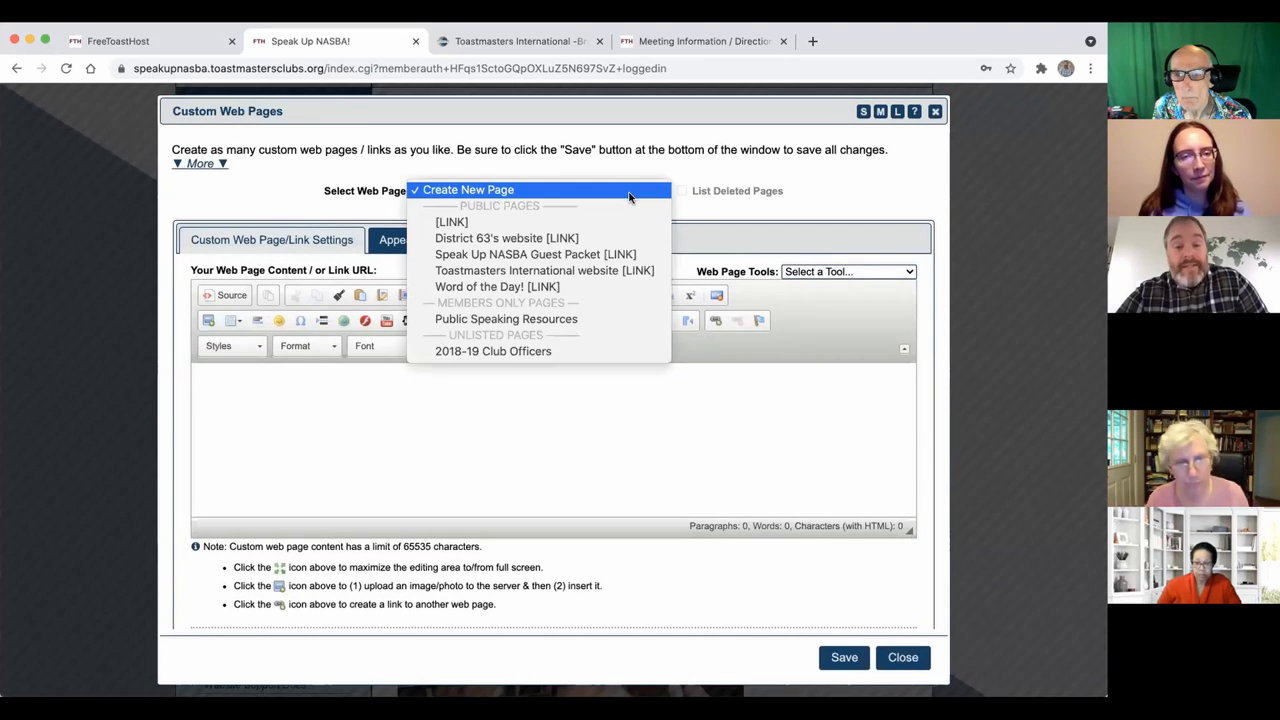
left_click(504, 318)
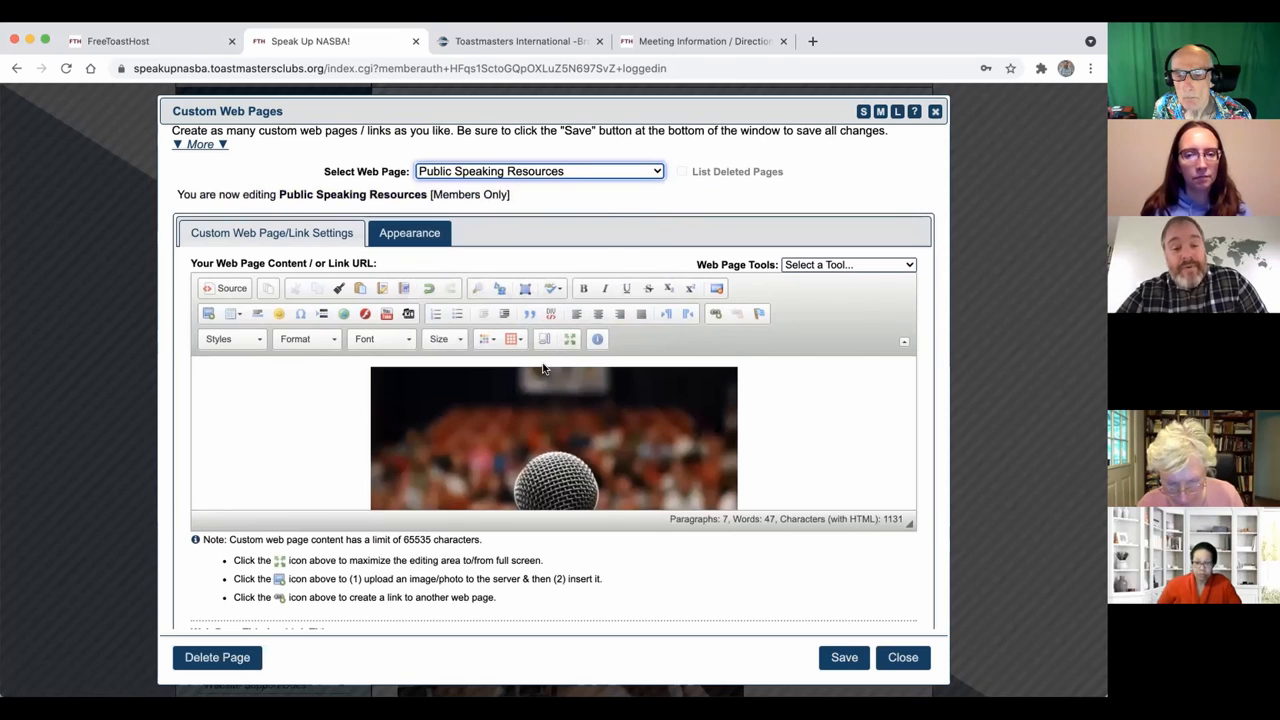
left_click(538, 172)
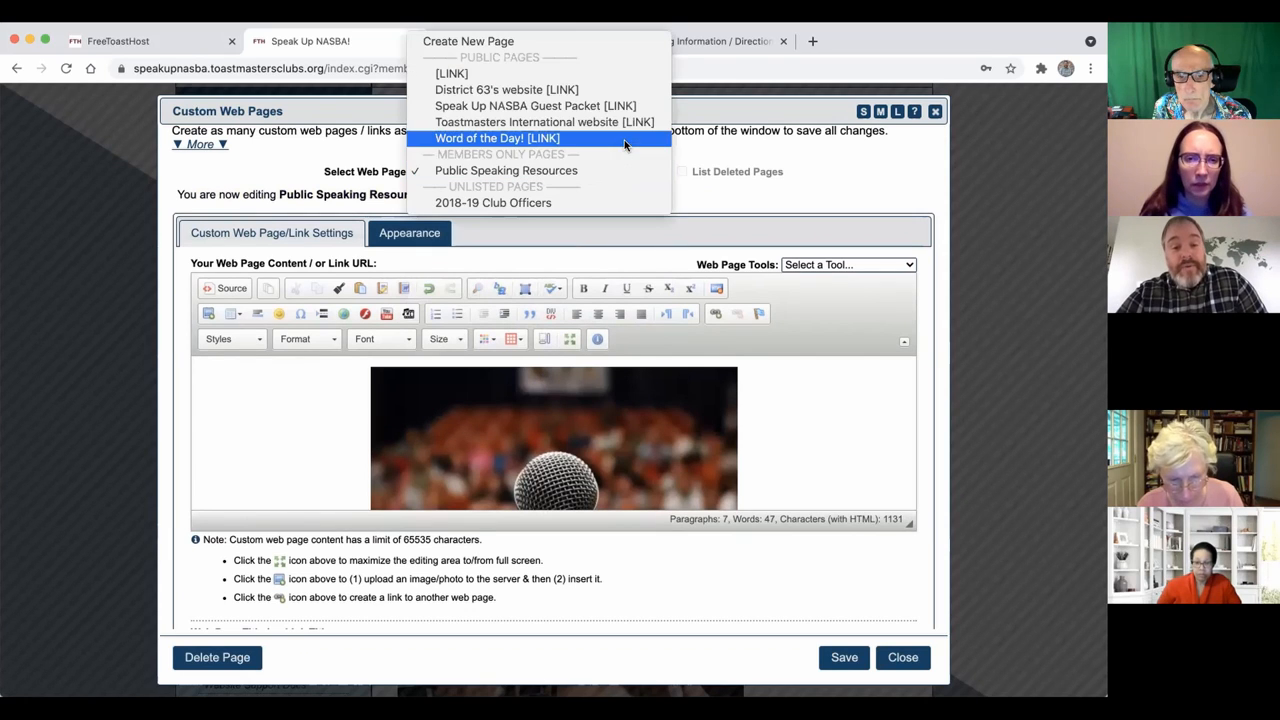
mouse_move(630, 122)
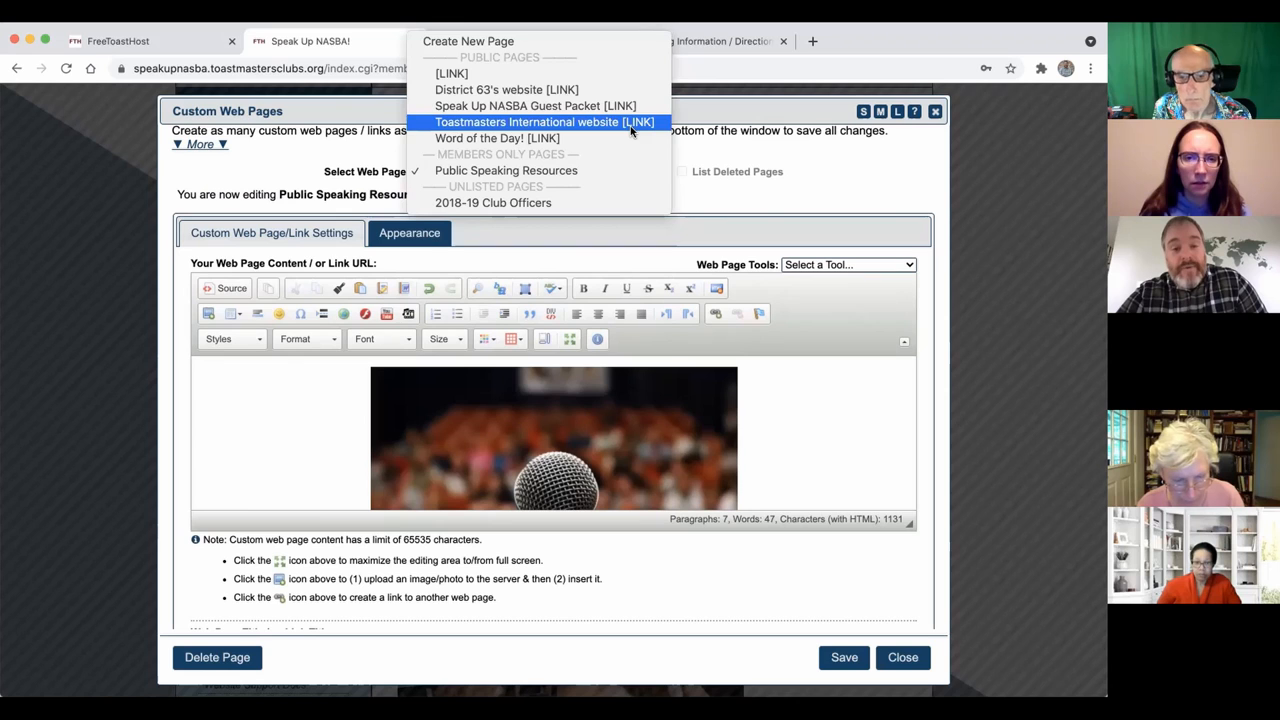
mouse_move(710, 222)
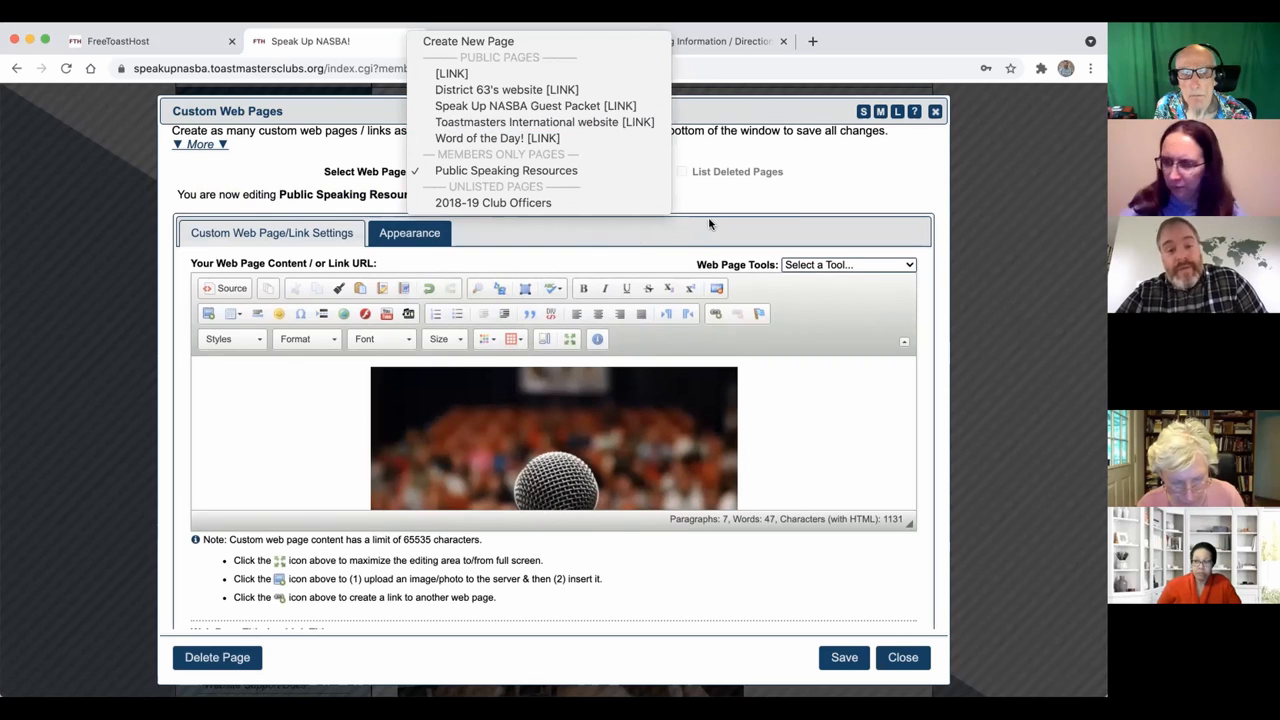
left_click(506, 170)
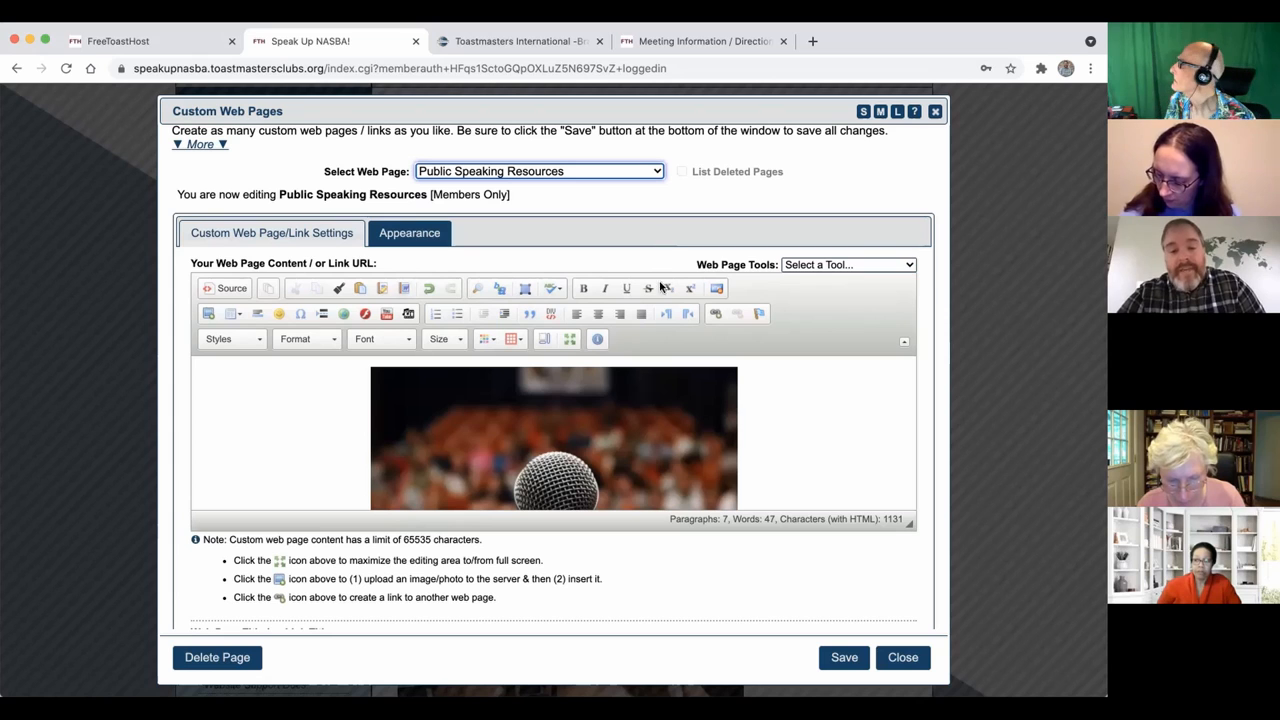
Browse the 2018-19 Club Officers page, then return to Public Speaking Resources
left_click(538, 172)
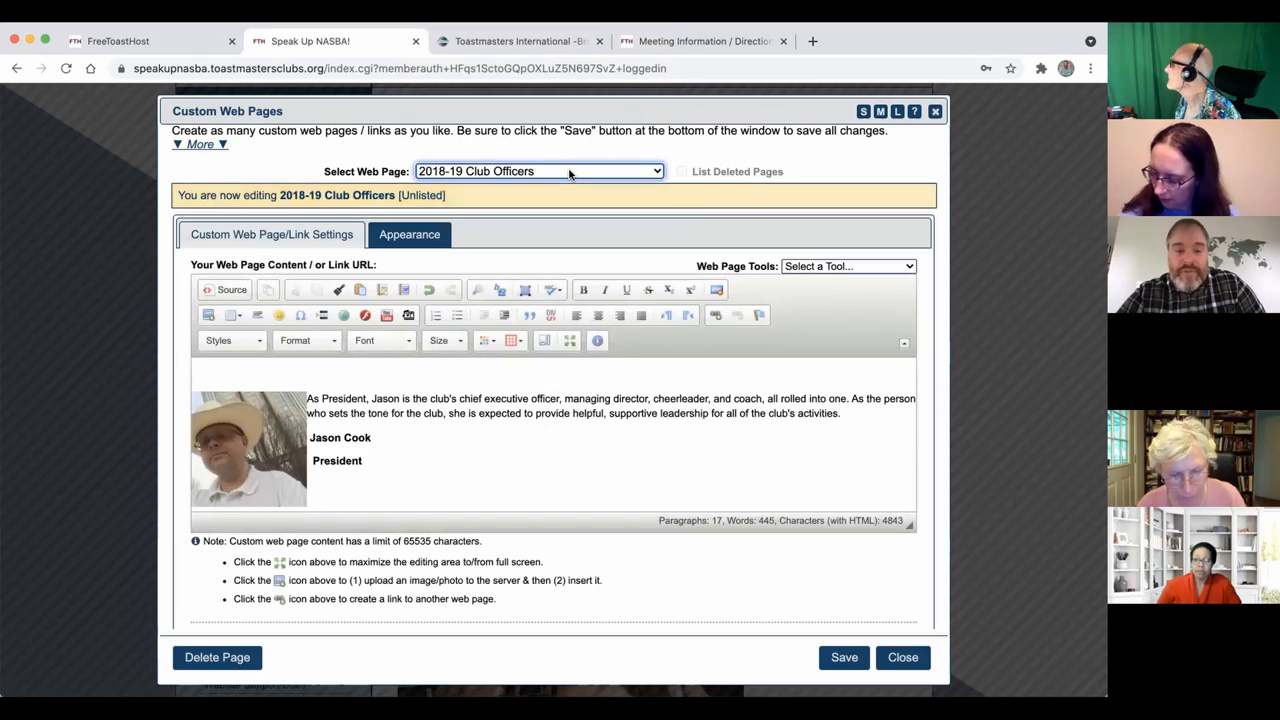
scroll("down", 3)
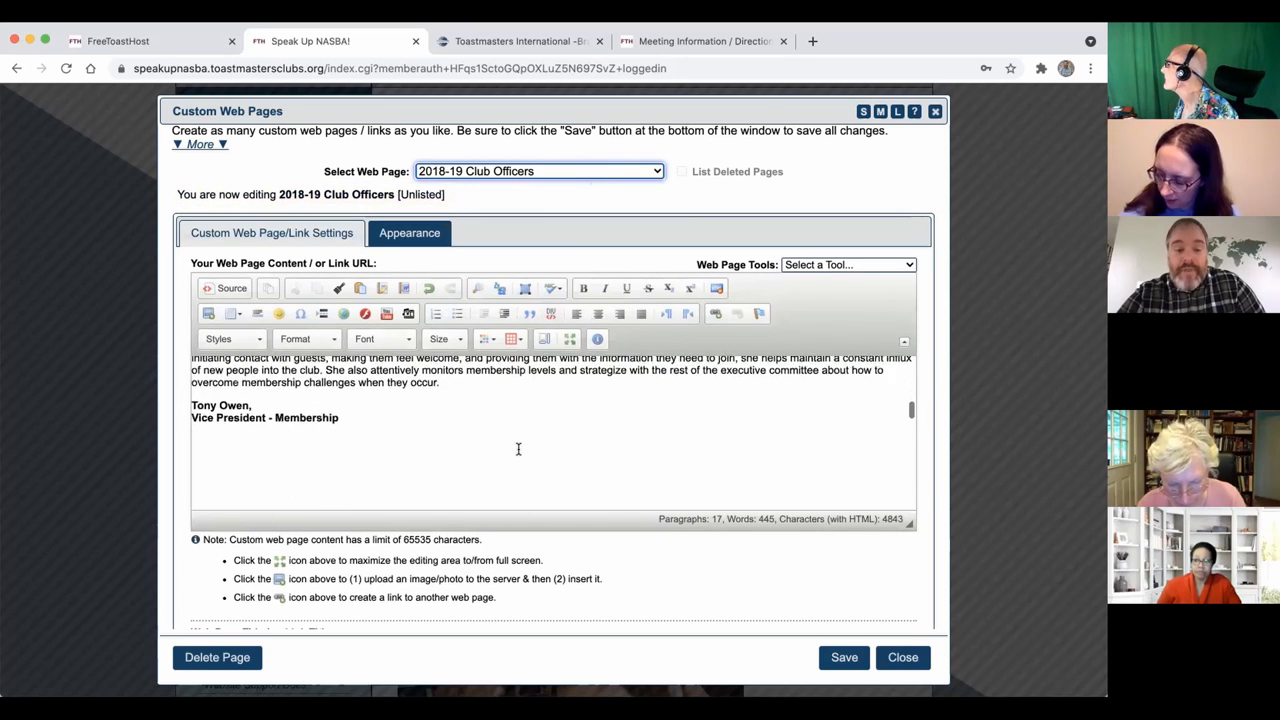
scroll("down", 3)
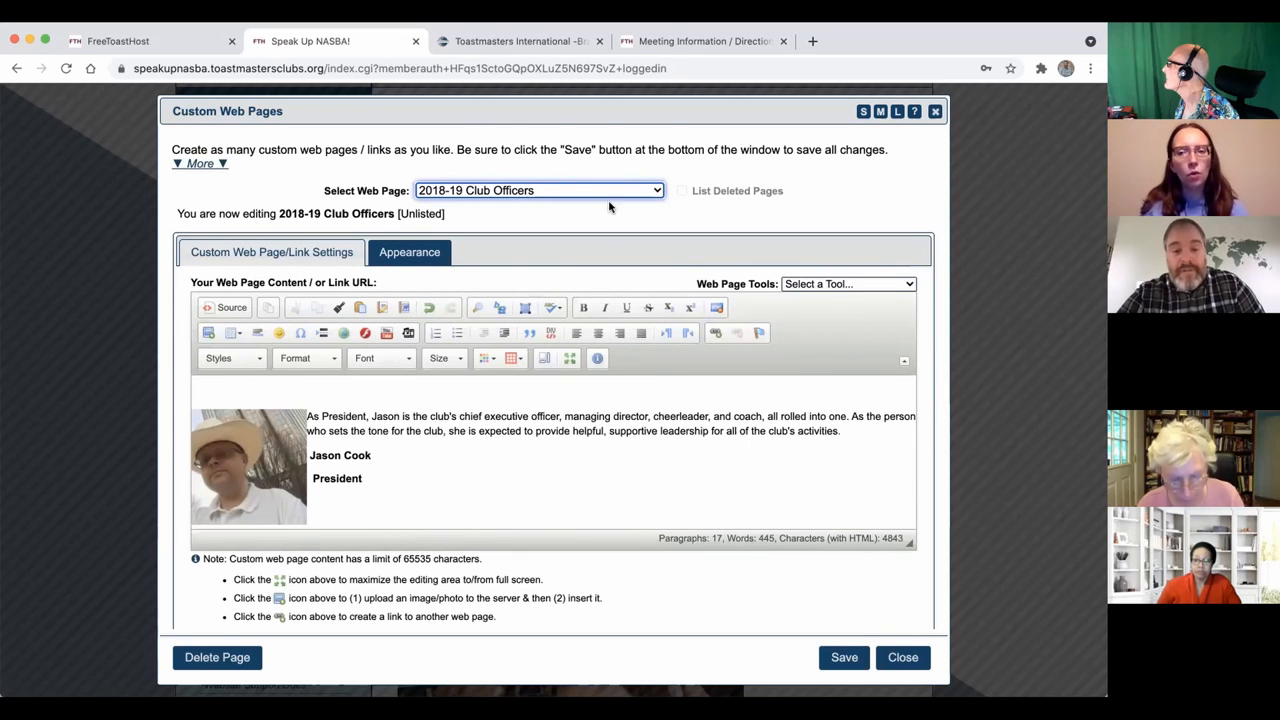
left_click(538, 190)
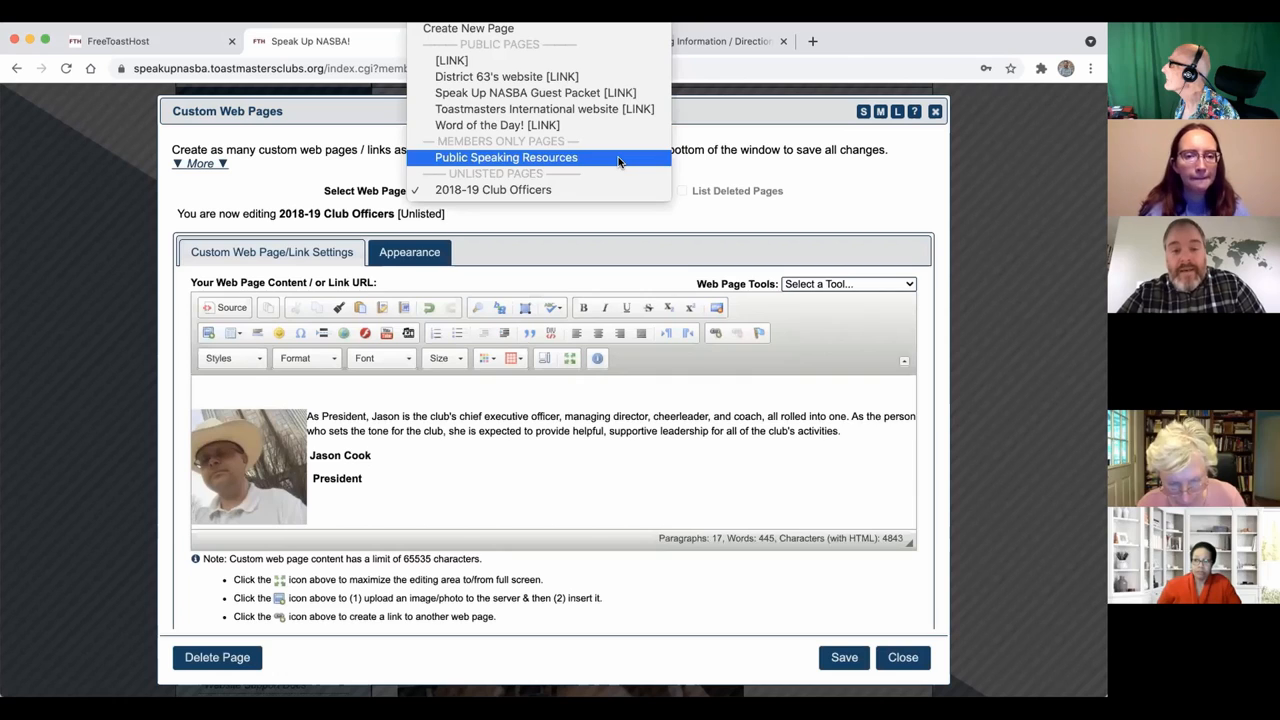
left_click(504, 156)
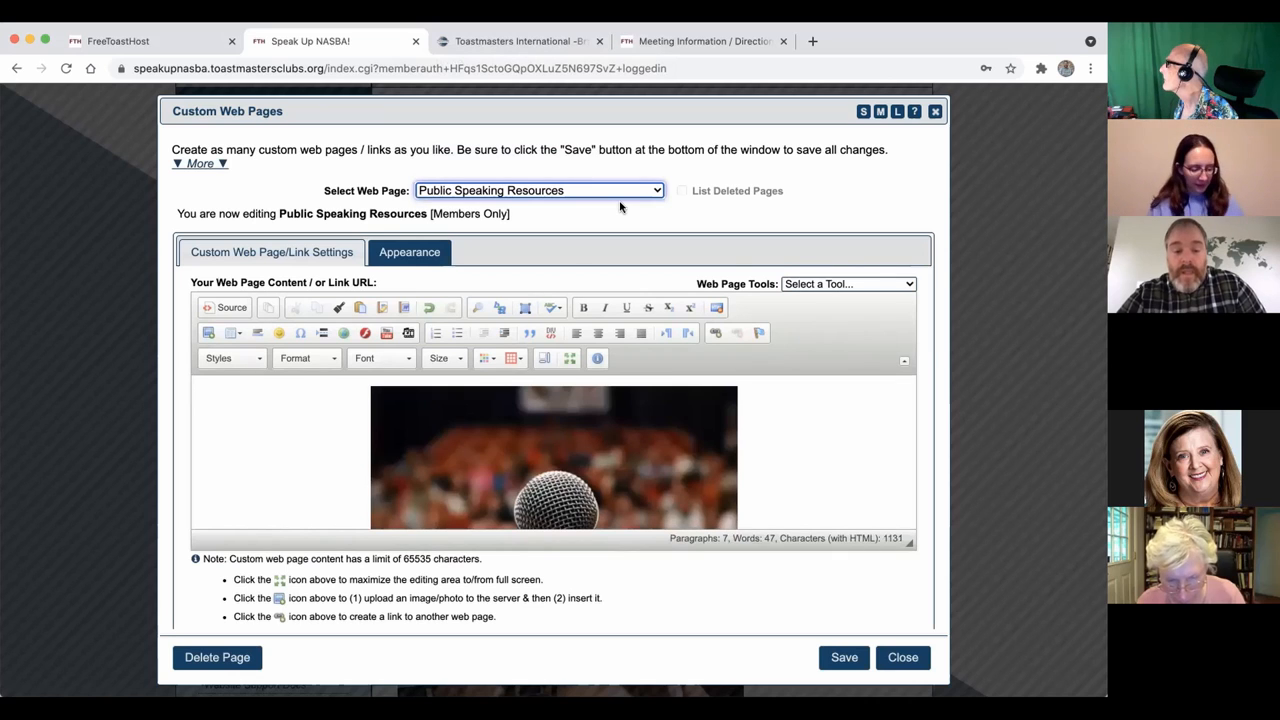
mouse_move(632, 190)
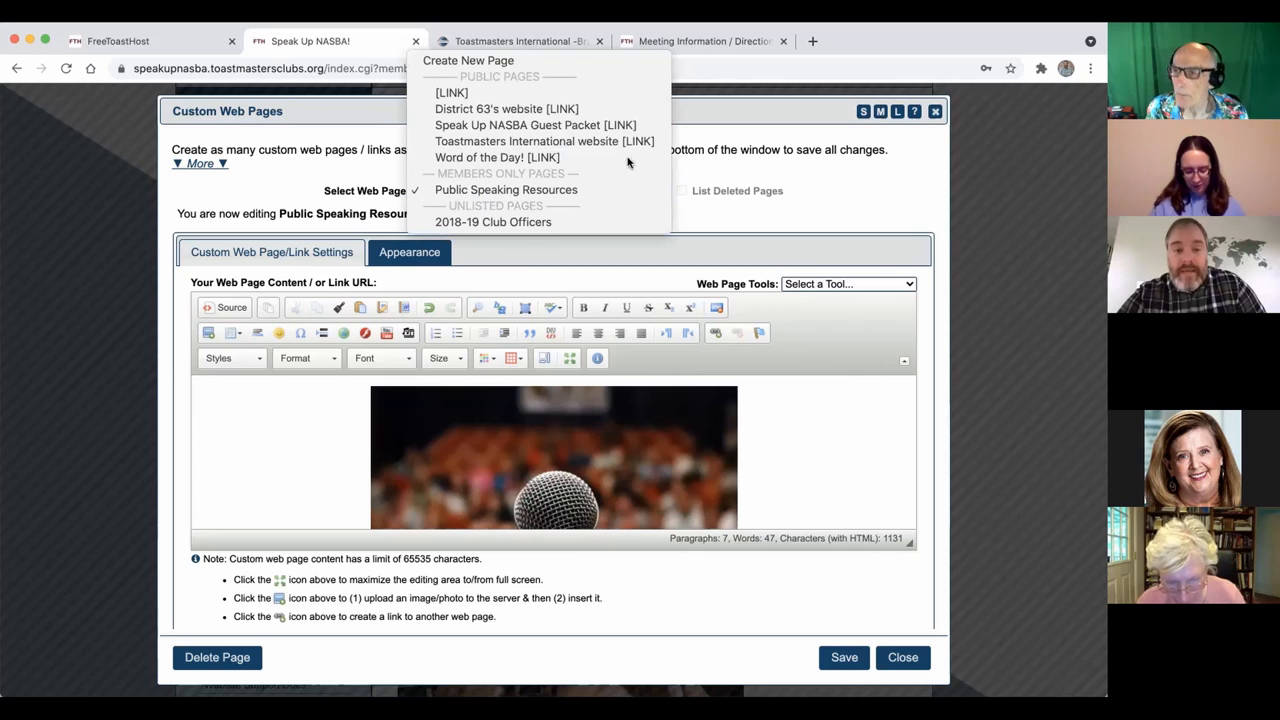
Create a new page and enter 'openhouse' as its Web Page Name
left_click(468, 60)
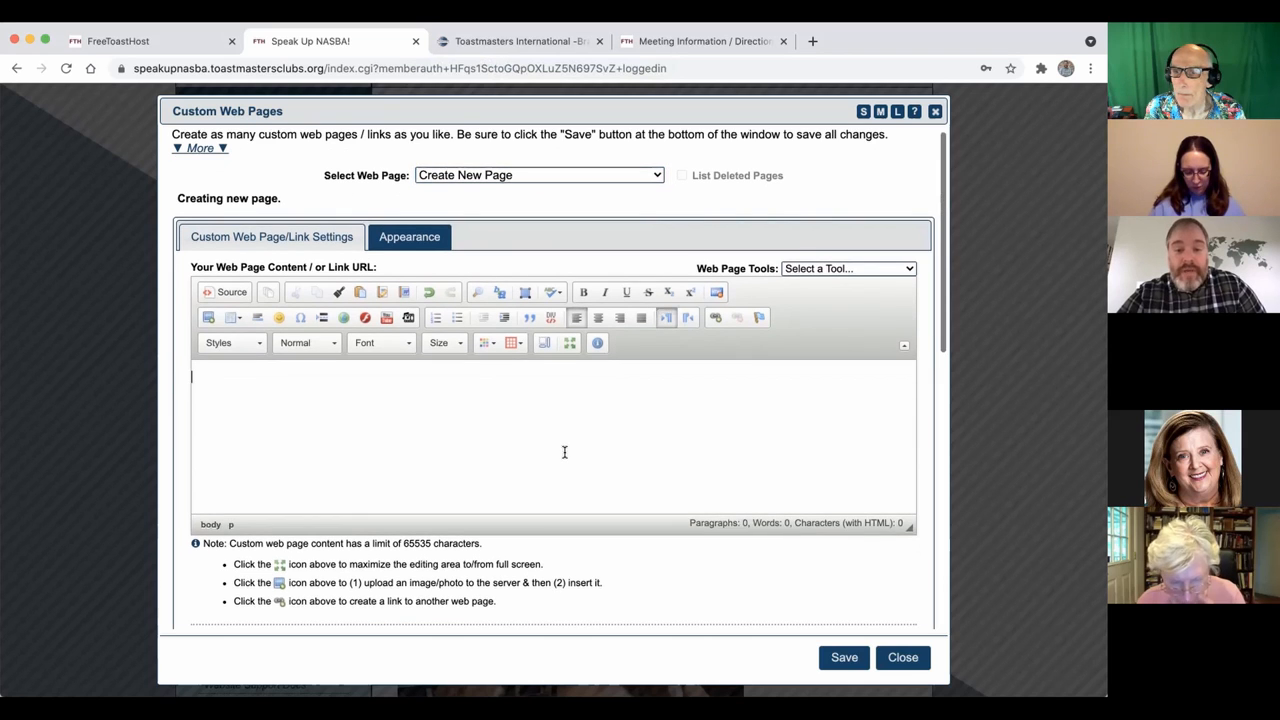
scroll("down", 3)
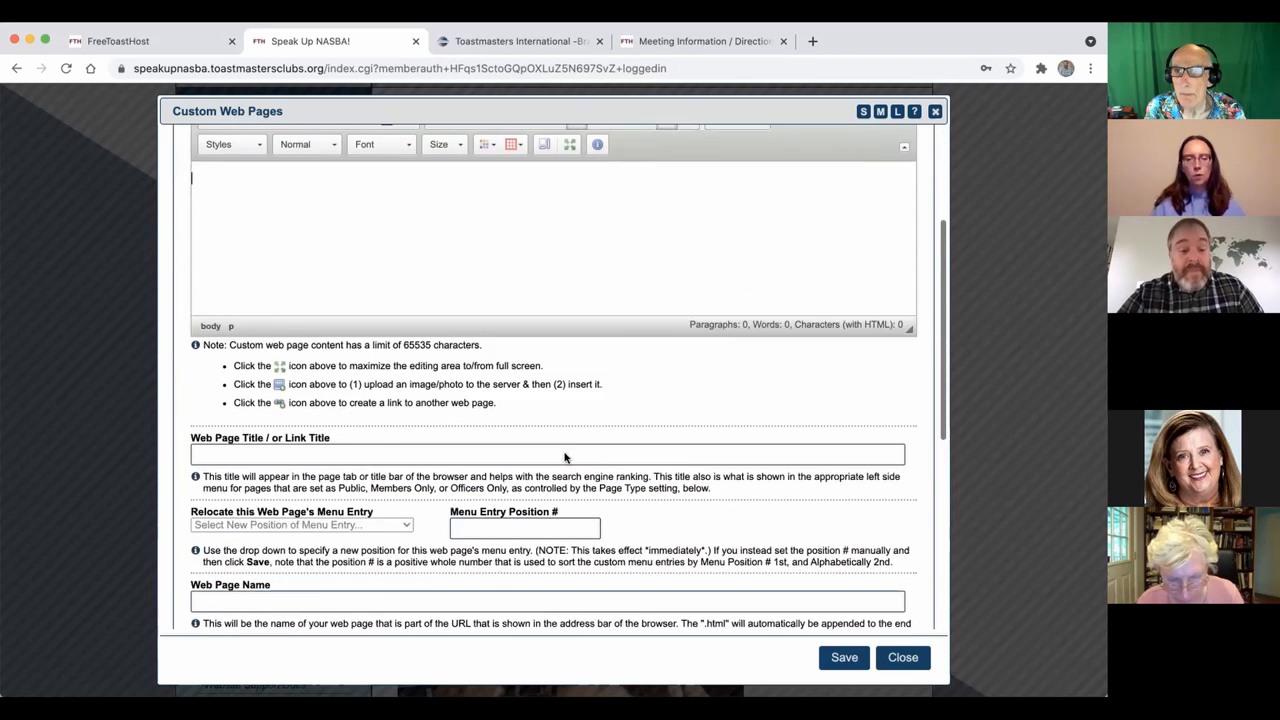
left_click(548, 364)
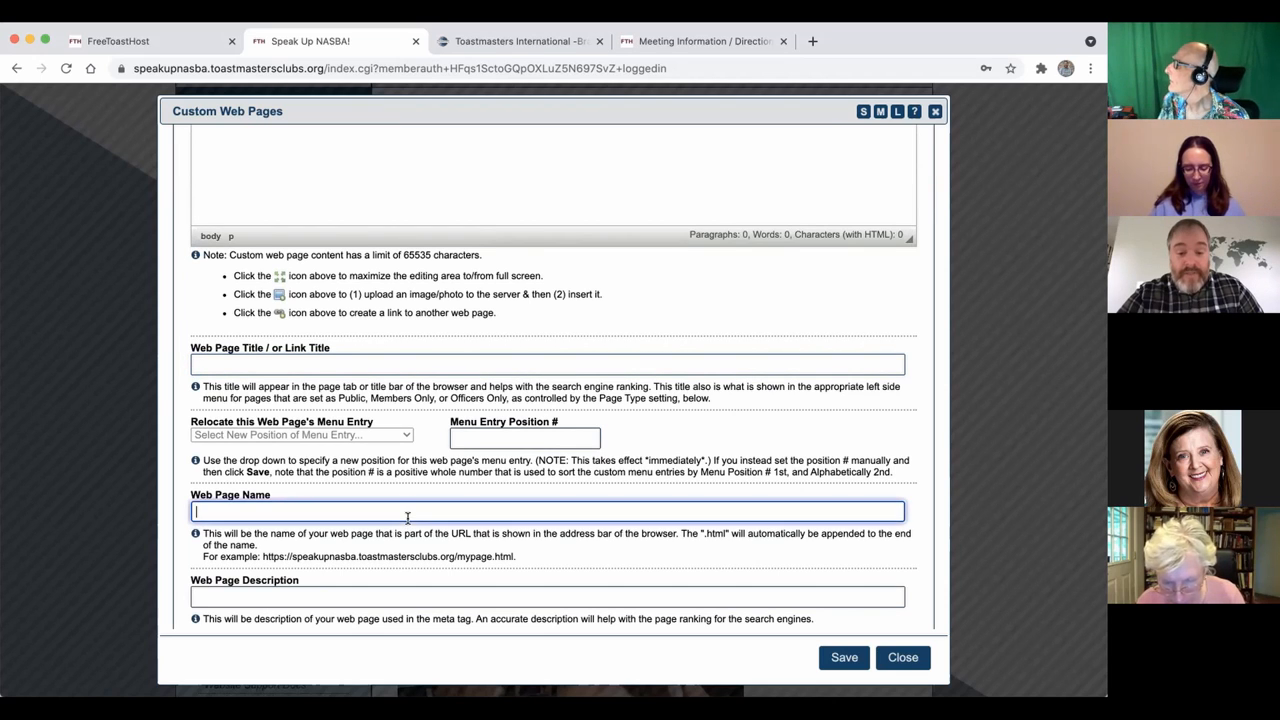
scroll("down", 3)
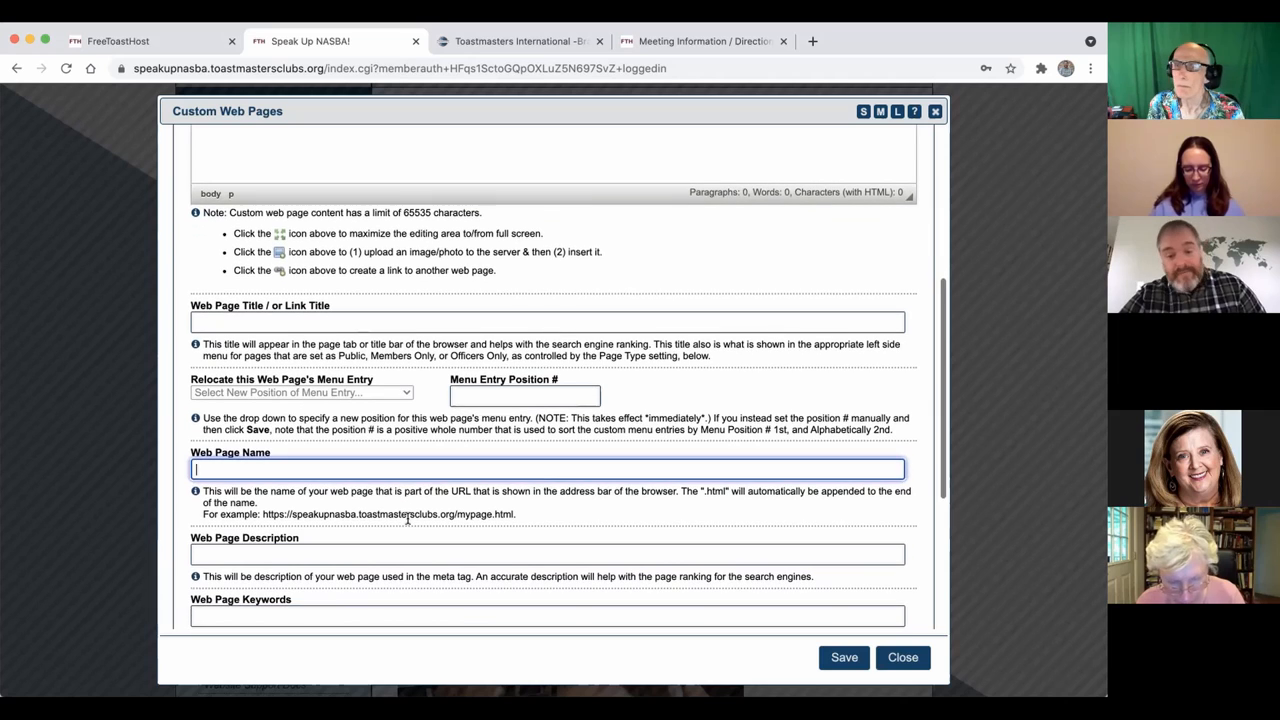
mouse_move(452, 524)
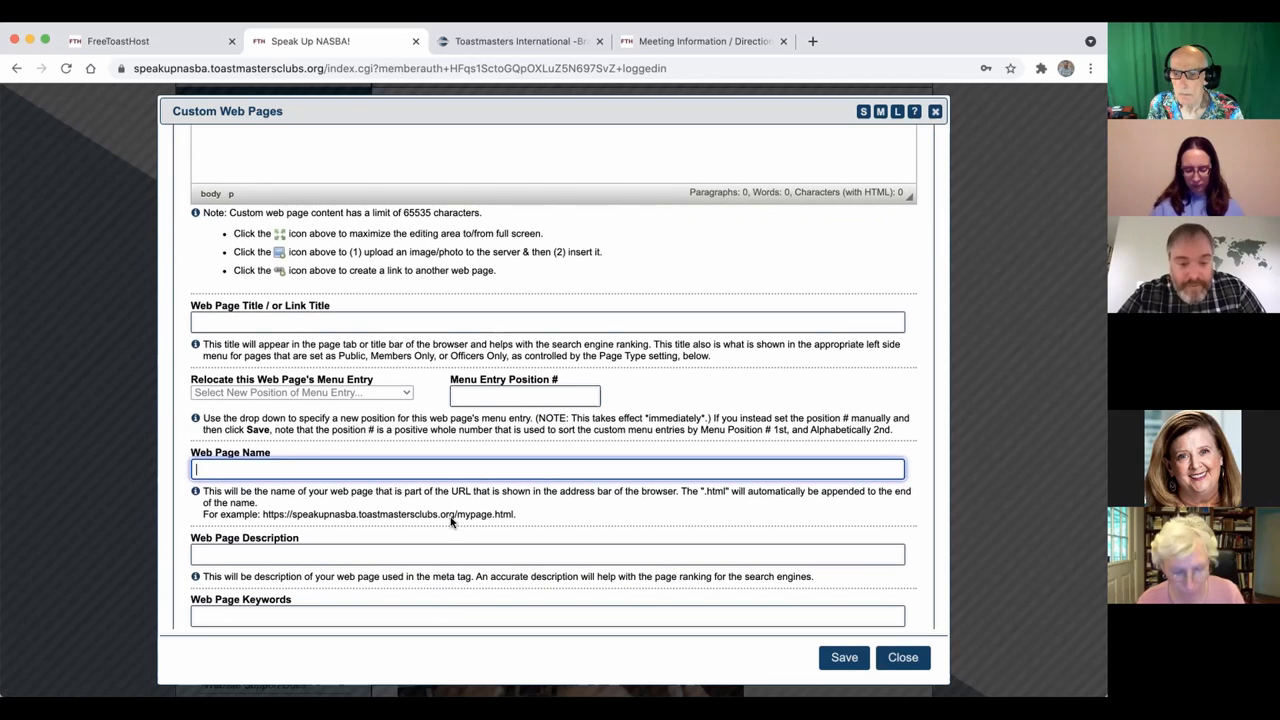
double_click(464, 514)
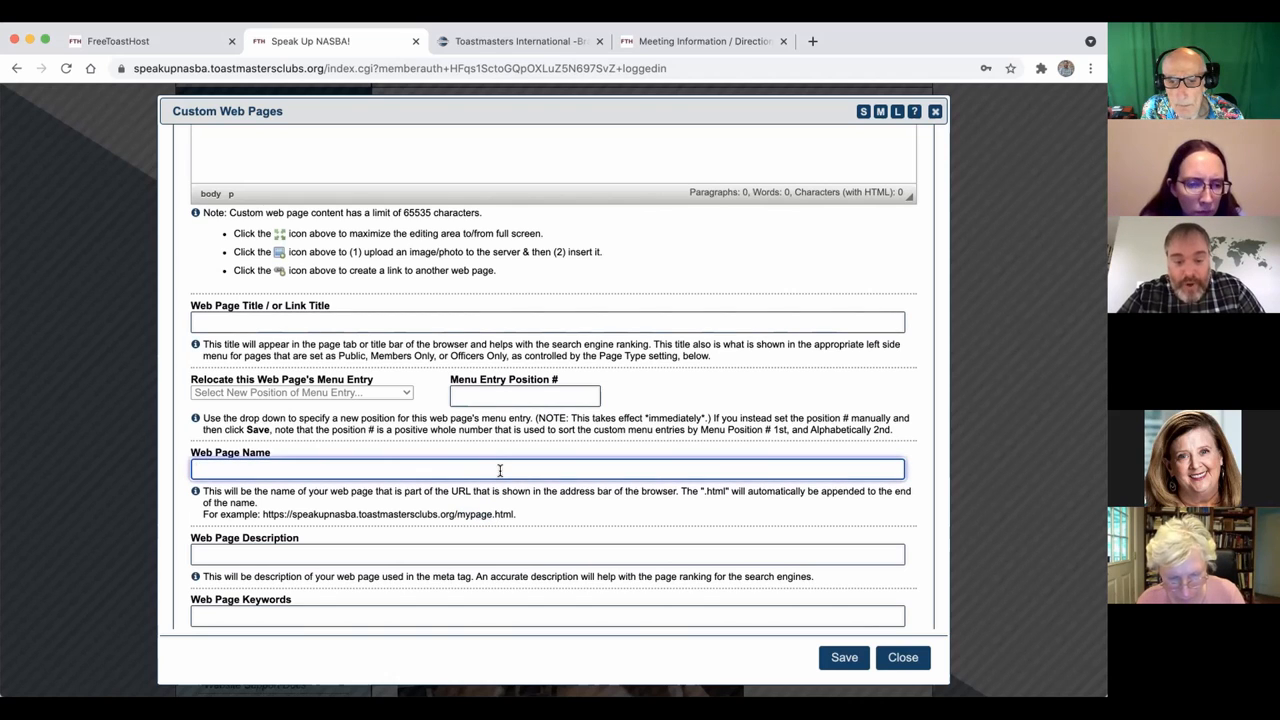
type("openhouse")
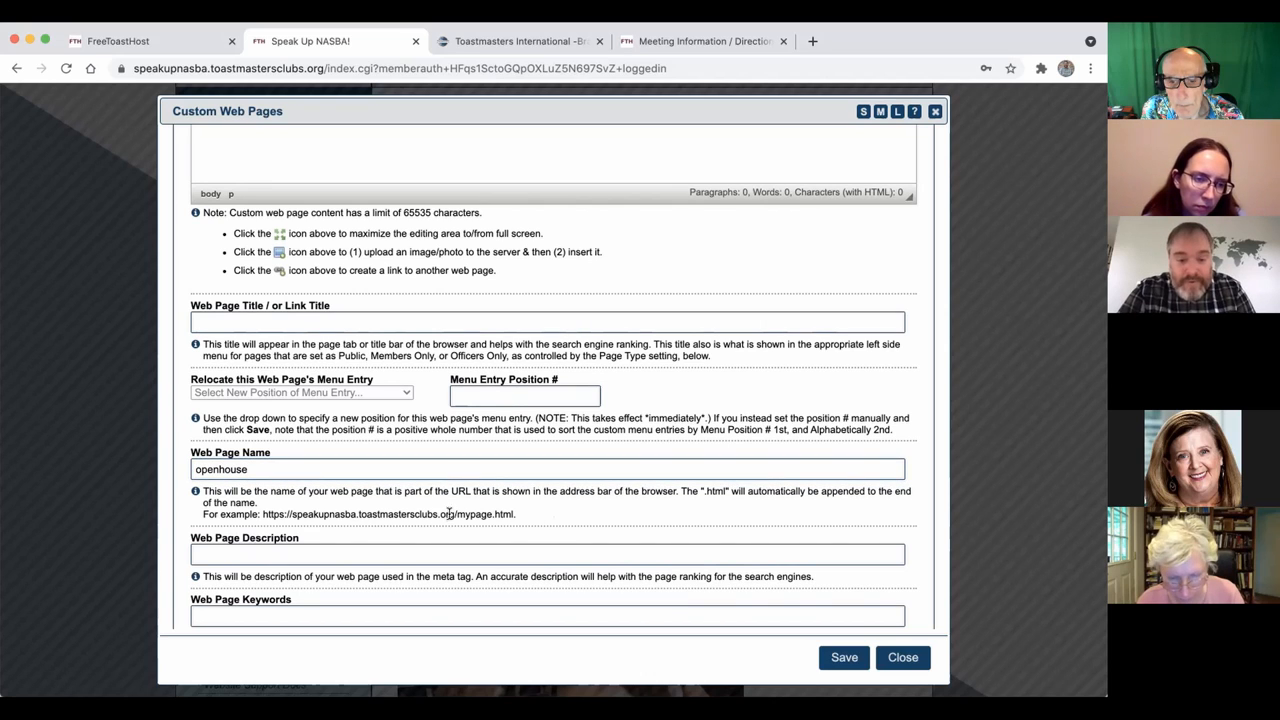
double_click(470, 512)
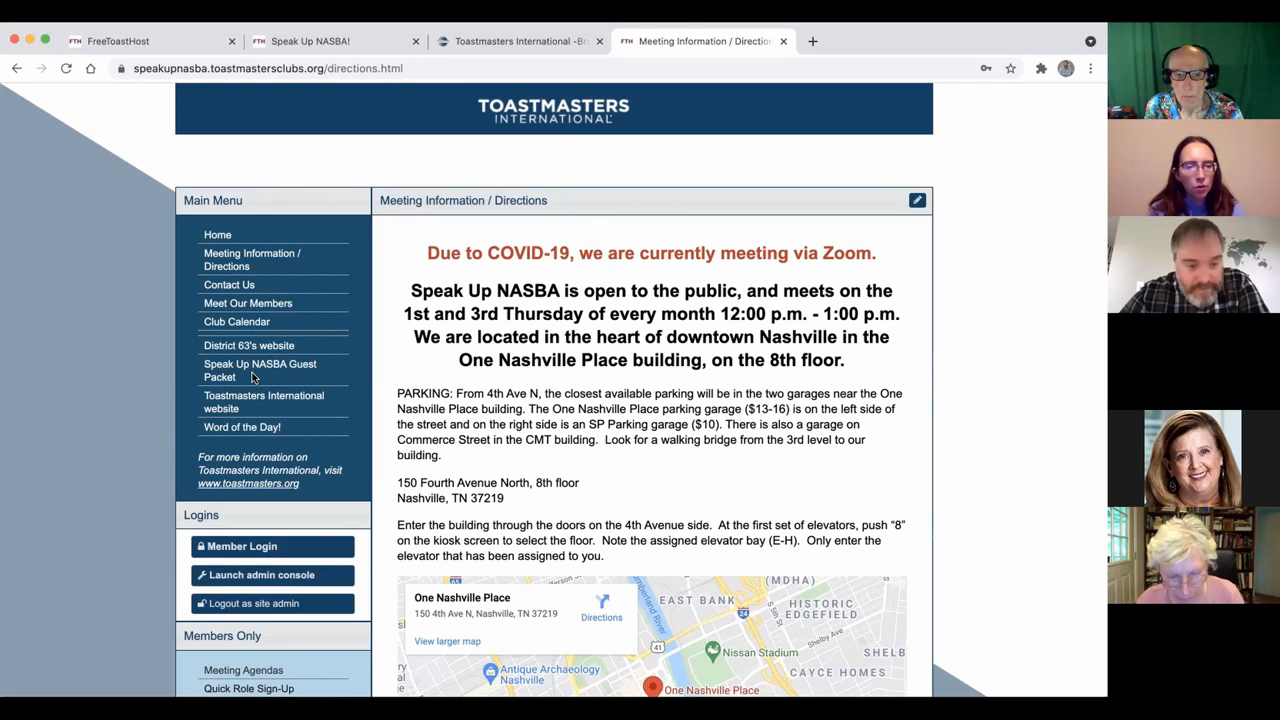
mouse_move(258, 370)
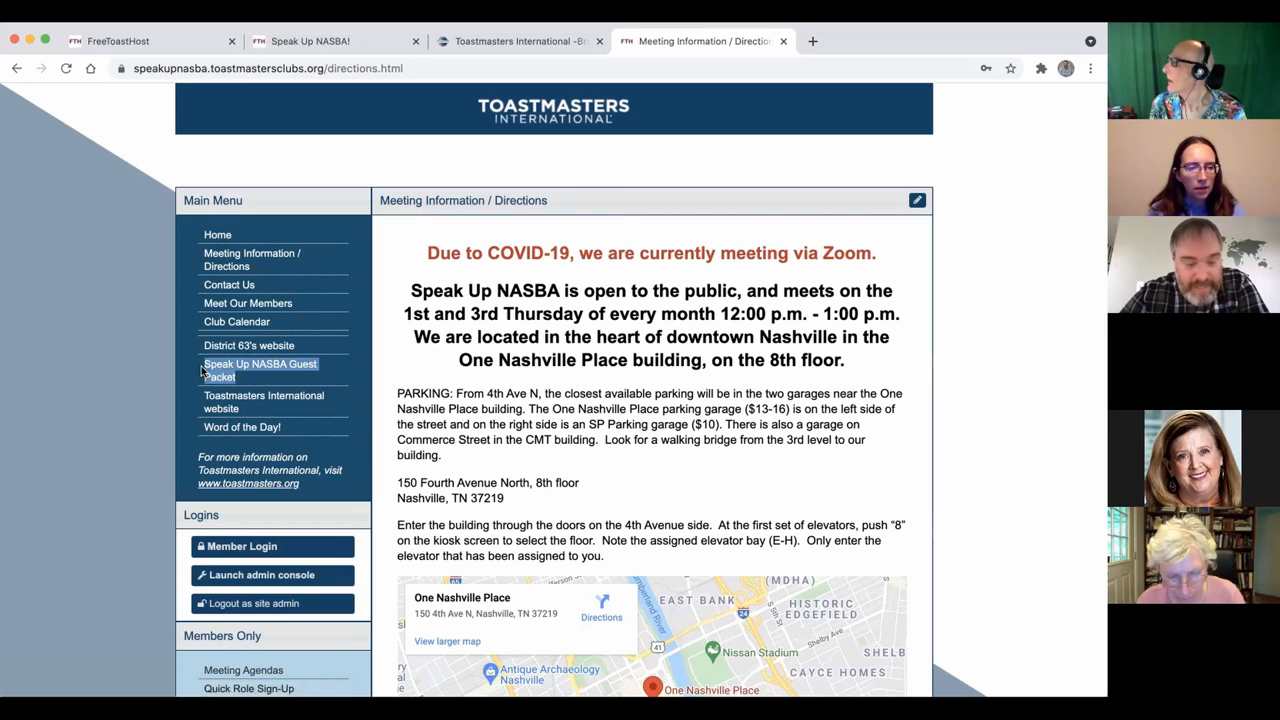
mouse_move(248, 384)
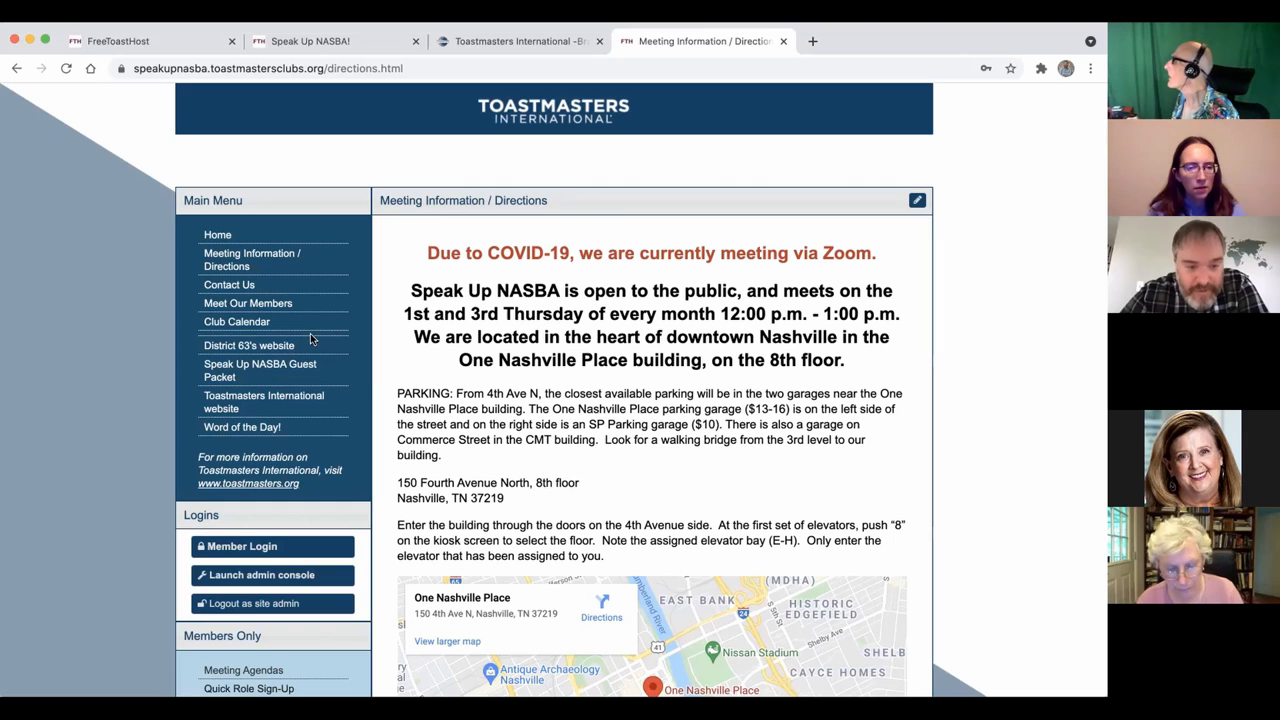
mouse_move(332, 336)
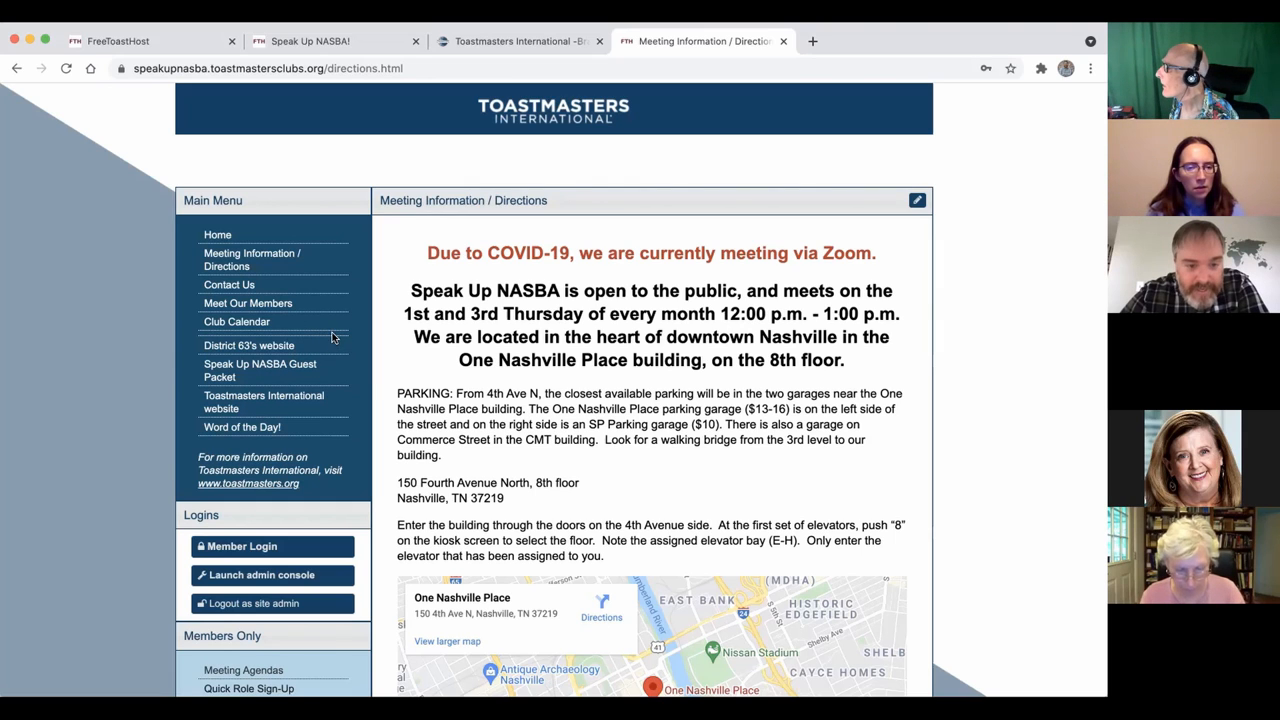
mouse_move(272, 428)
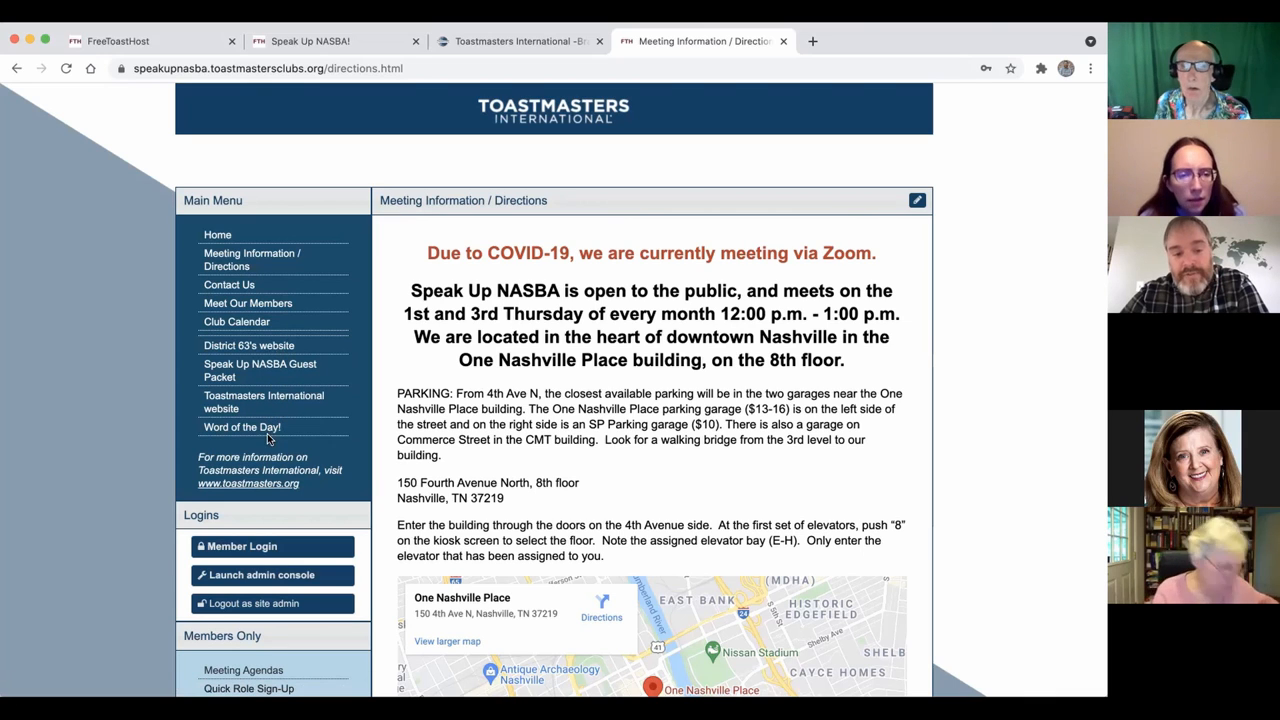
mouse_move(304, 344)
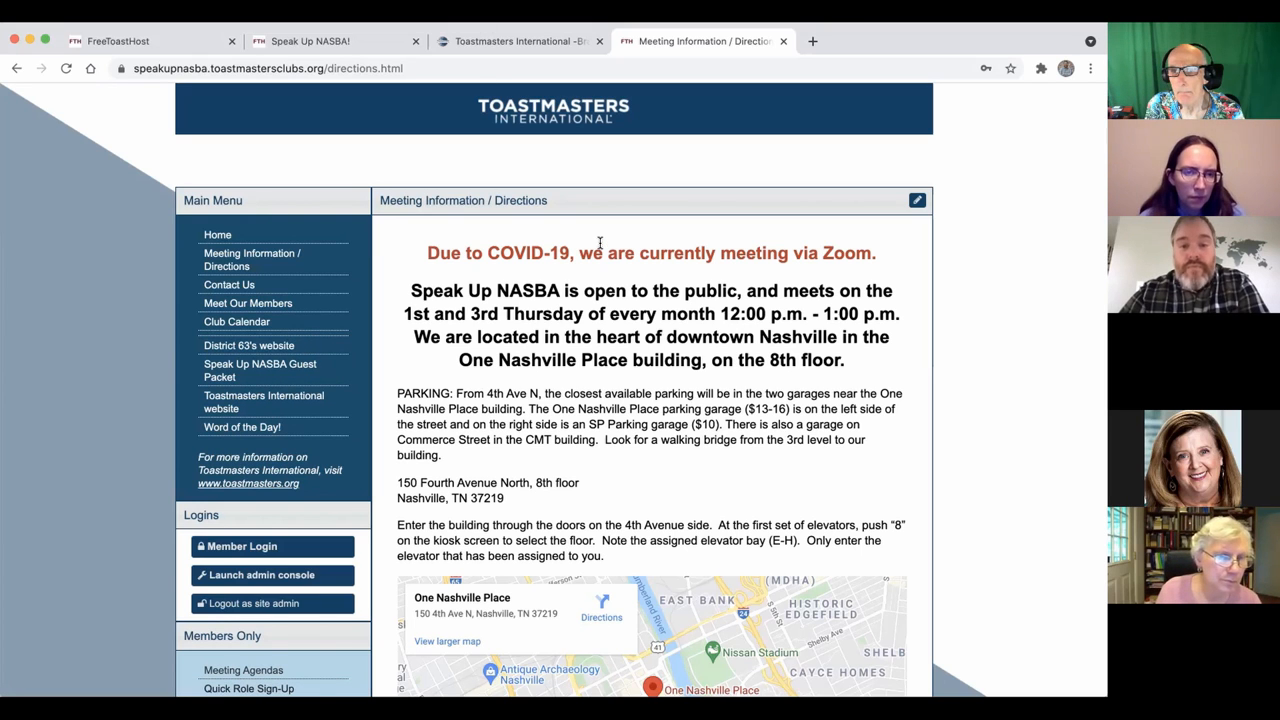
Return to site administration and view the new page's content and link settings
left_click(130, 40)
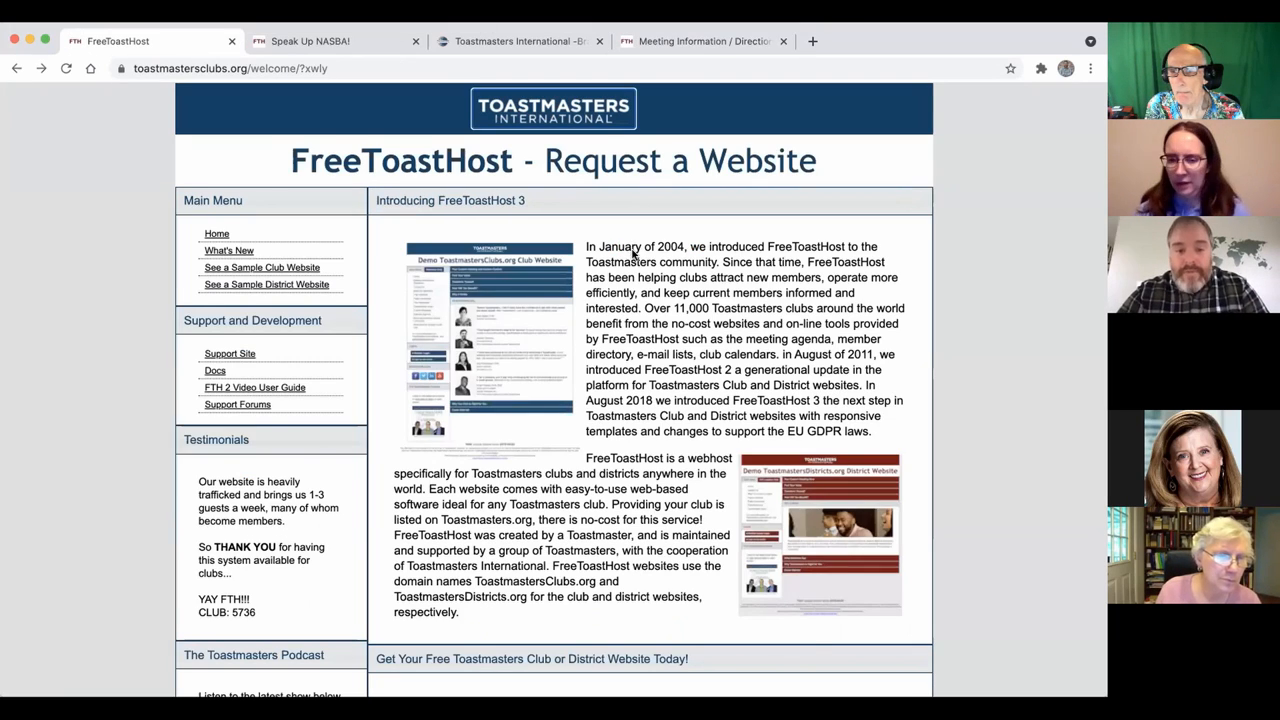
left_click(700, 40)
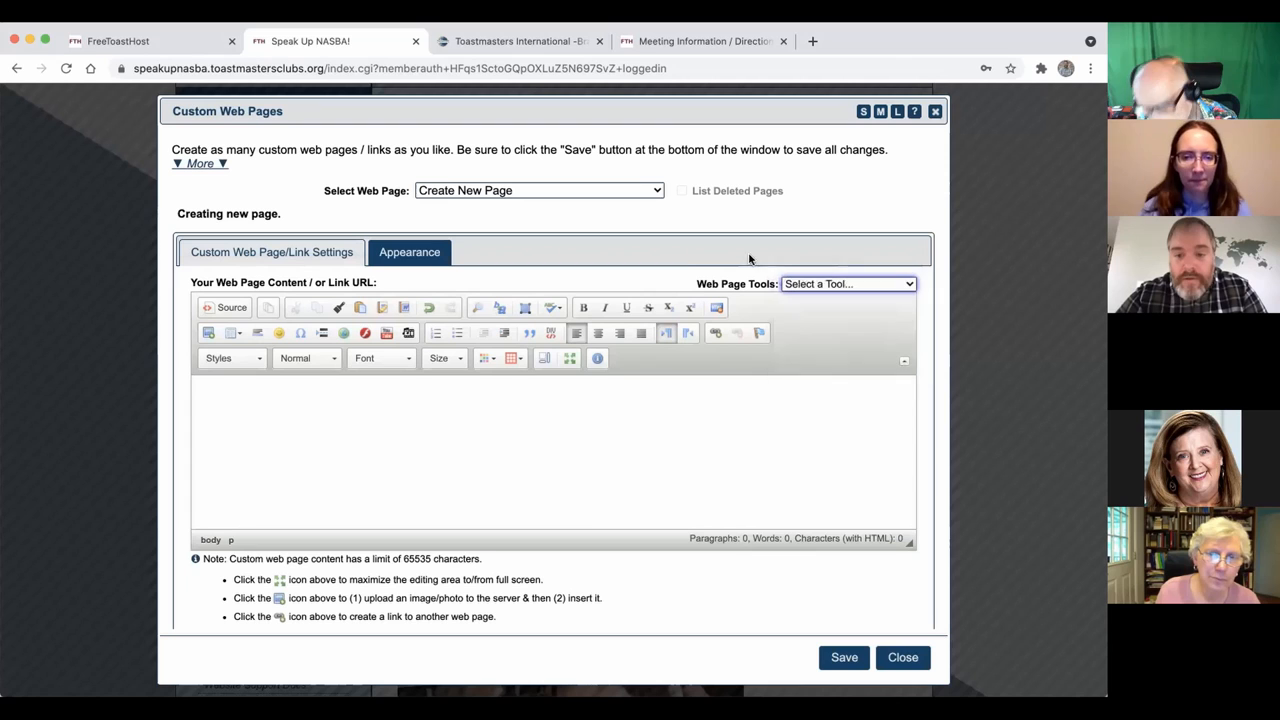
left_click(408, 252)
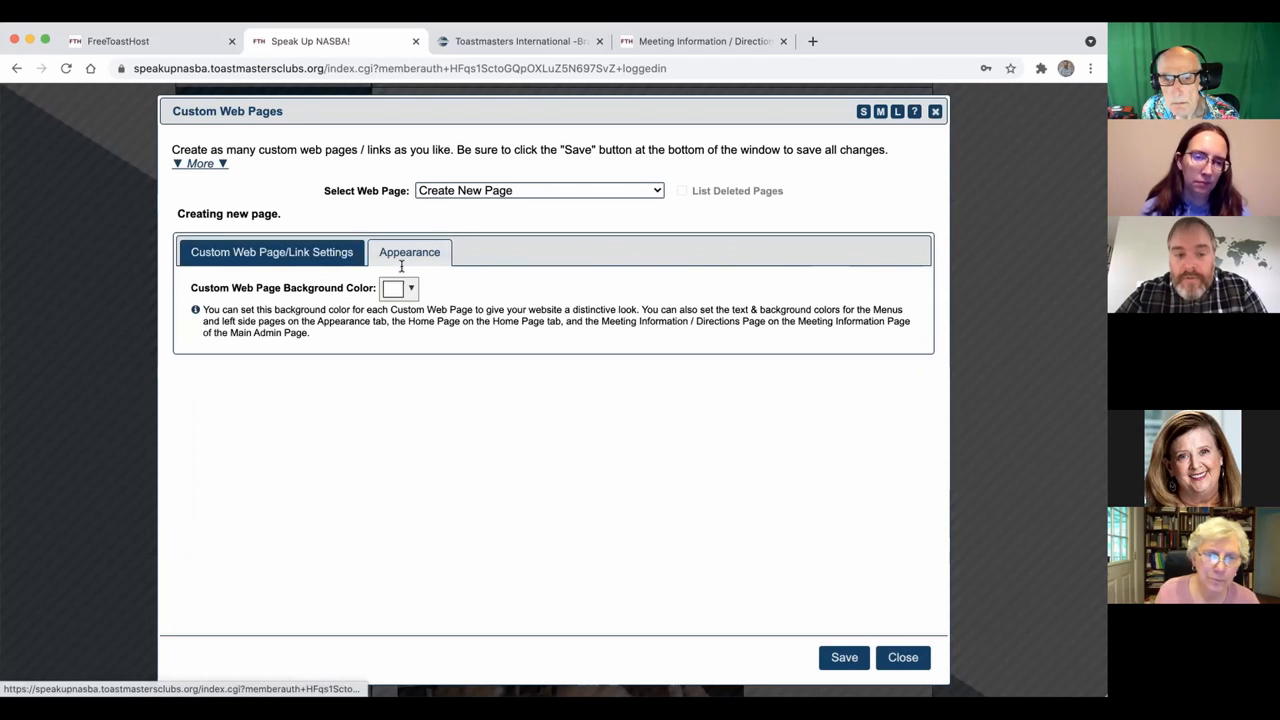
left_click(272, 252)
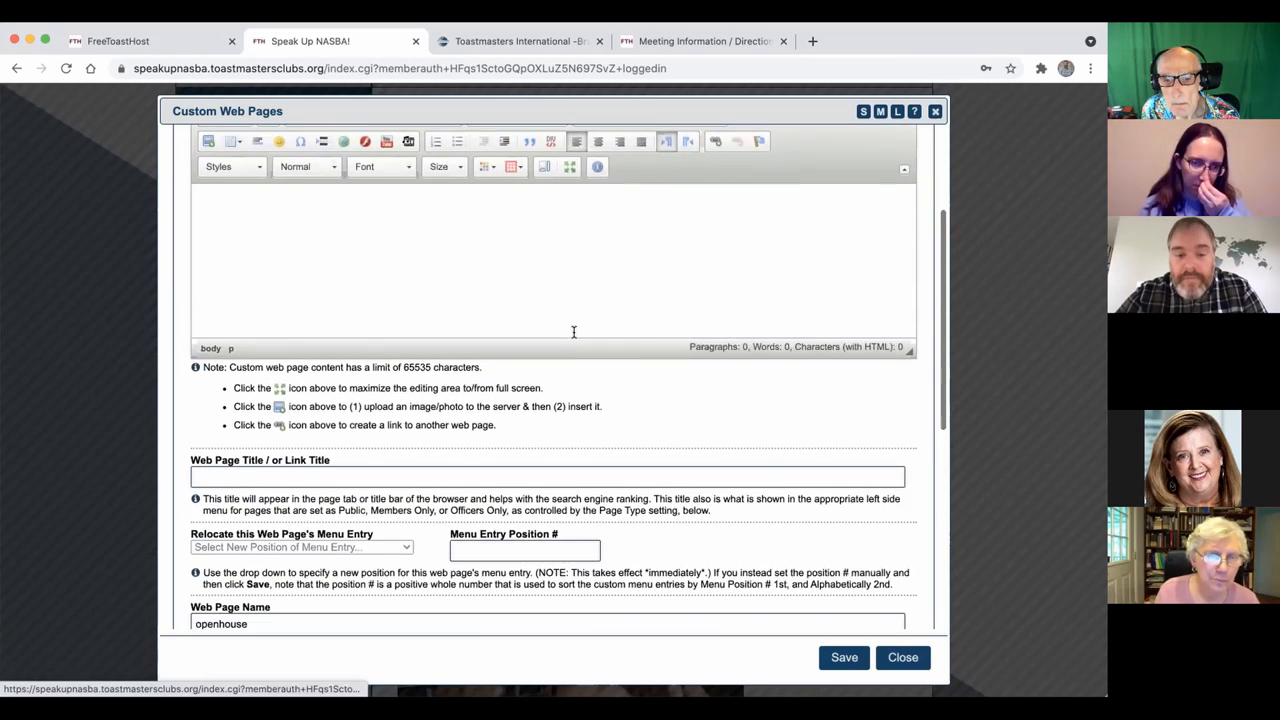
Make the openhouse page members-only and dismiss the save reminder note
scroll("down", 3)
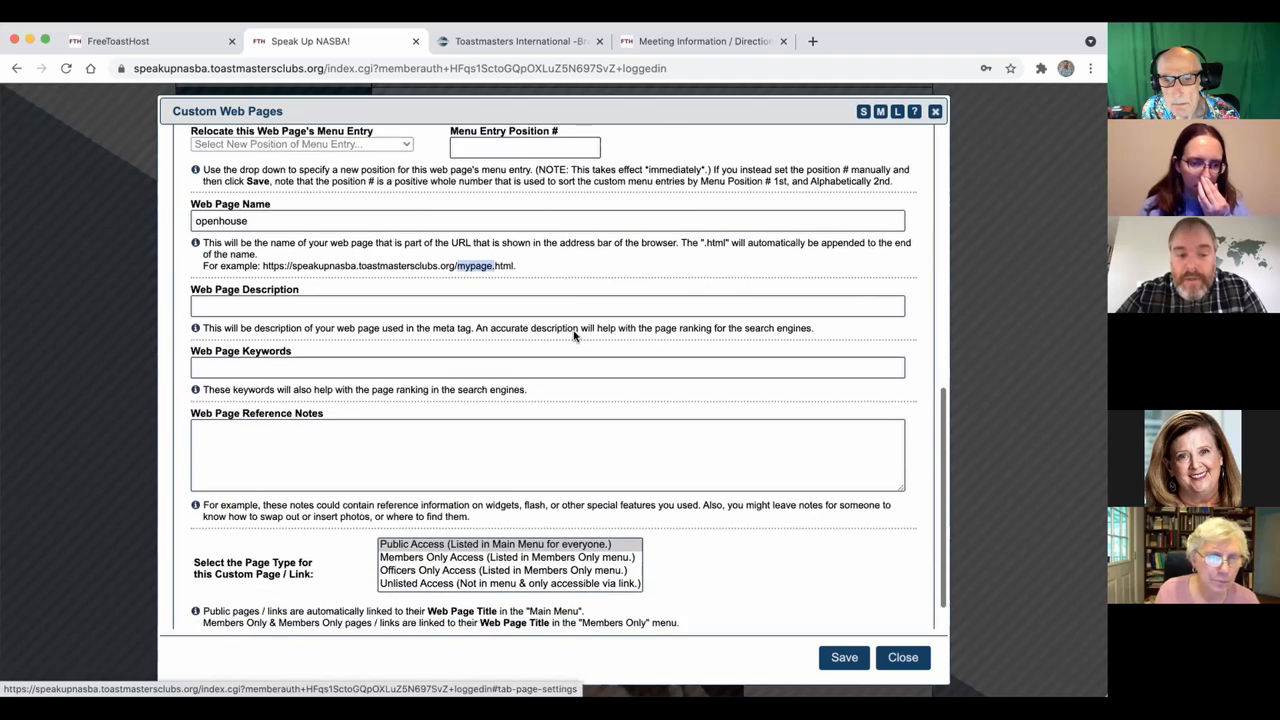
scroll("down", 3)
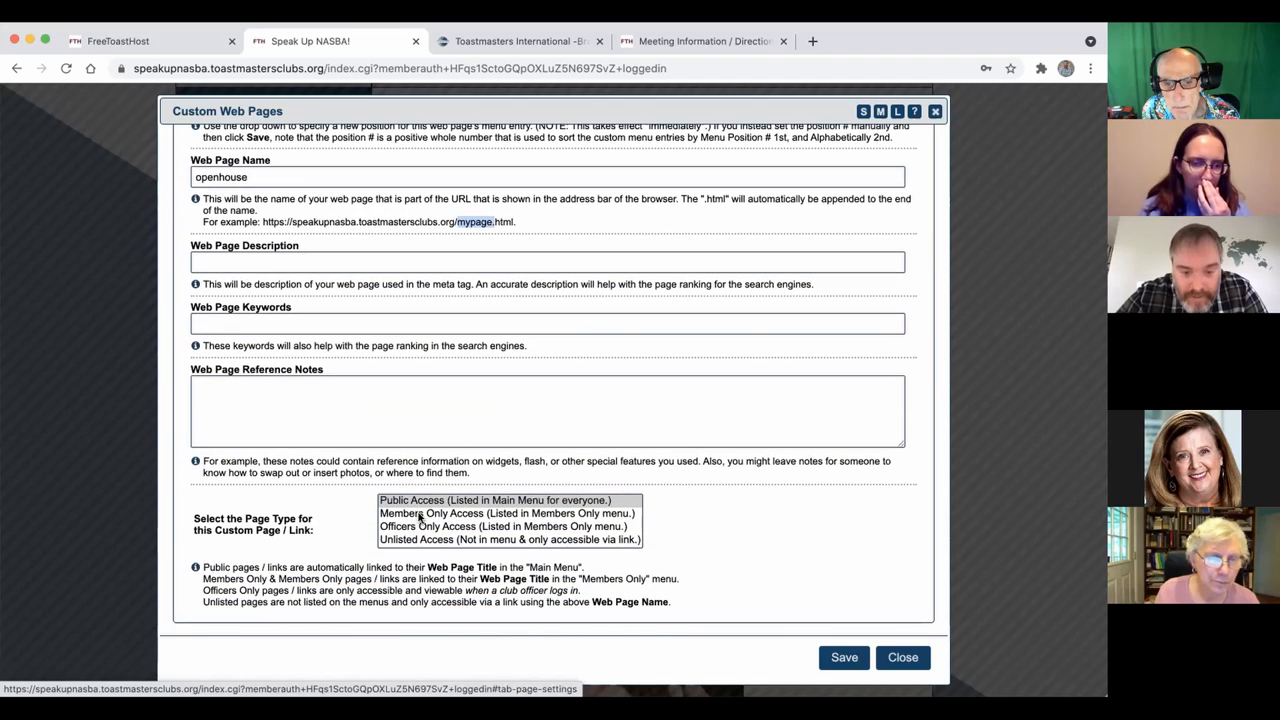
left_click(508, 512)
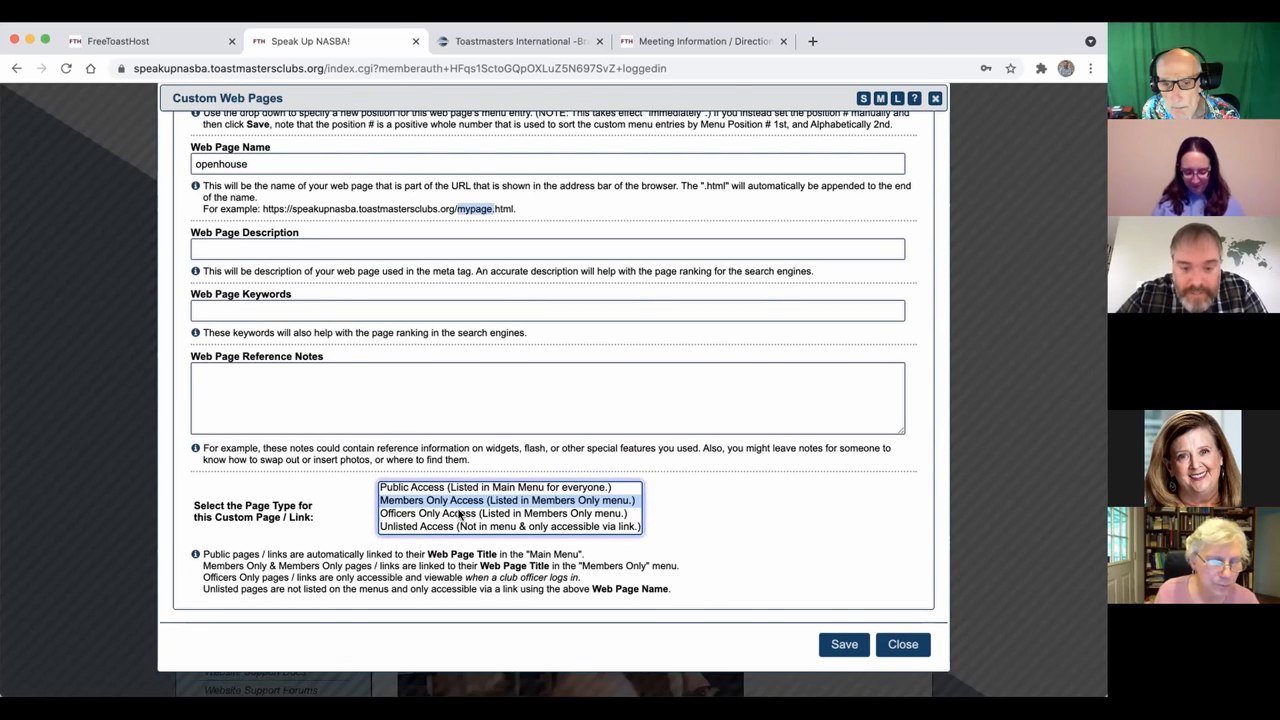
left_click(500, 512)
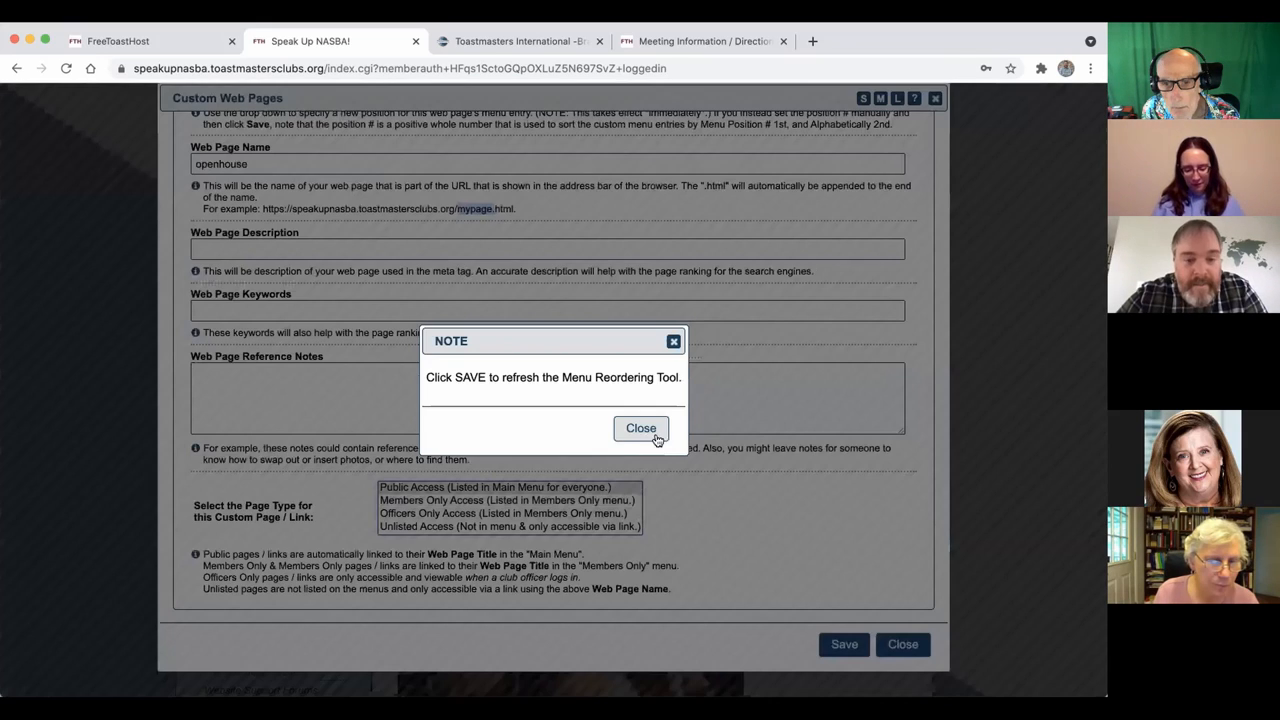
left_click(640, 428)
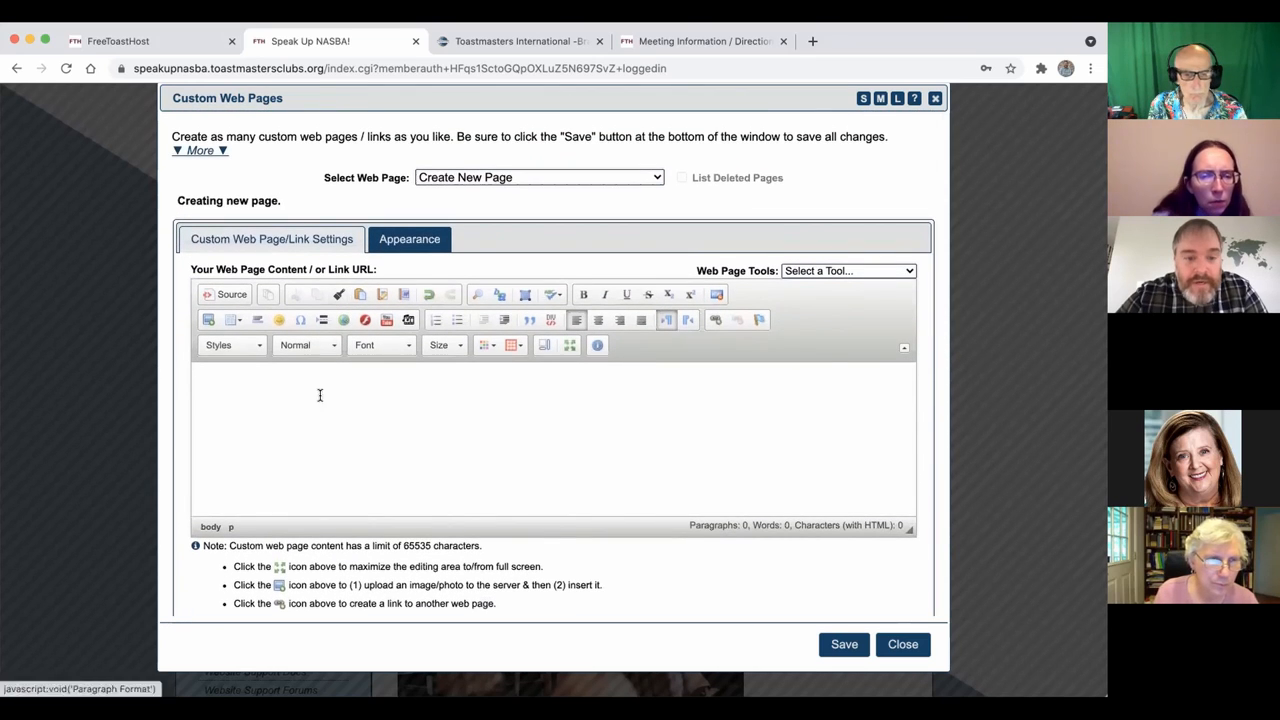
Enter a centred 'OPEN HOUSE' heading in the openhouse page content editor
type("https://speakupnasba.toastmastersclubs.org/SpeakUpNASBA_GuestPacket031315.pdf")
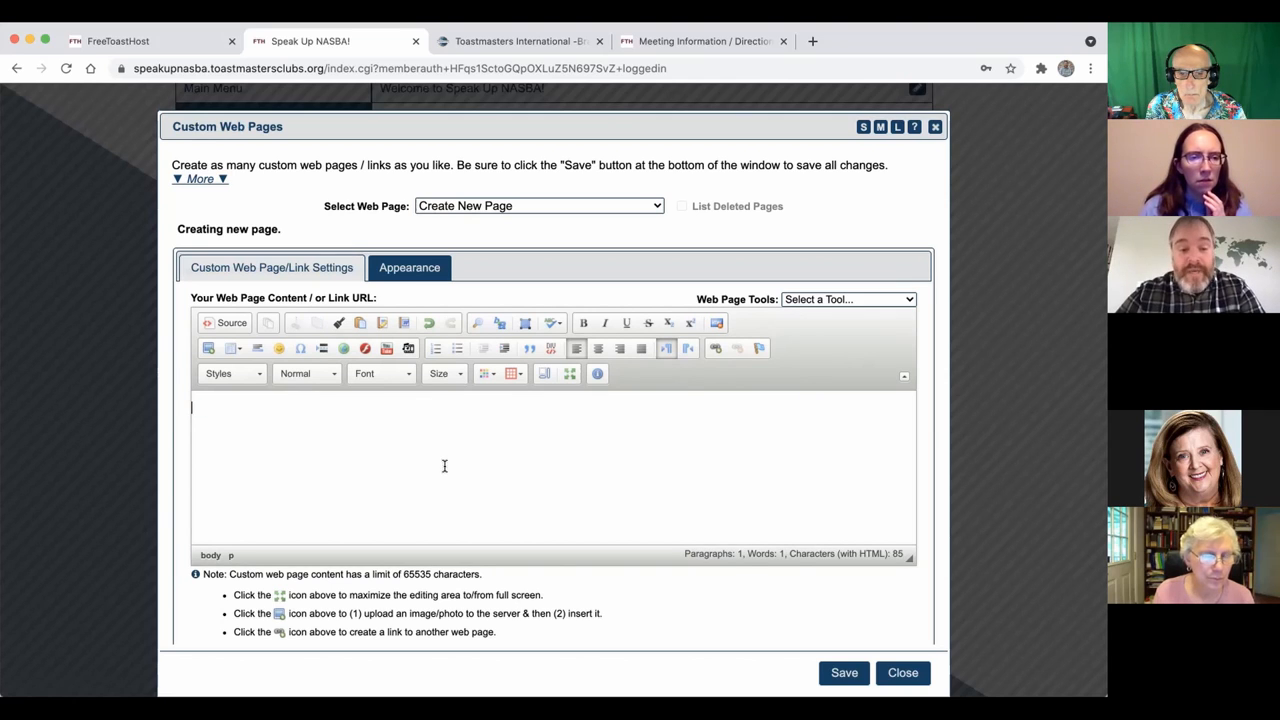
type("OPEN HOUSE")
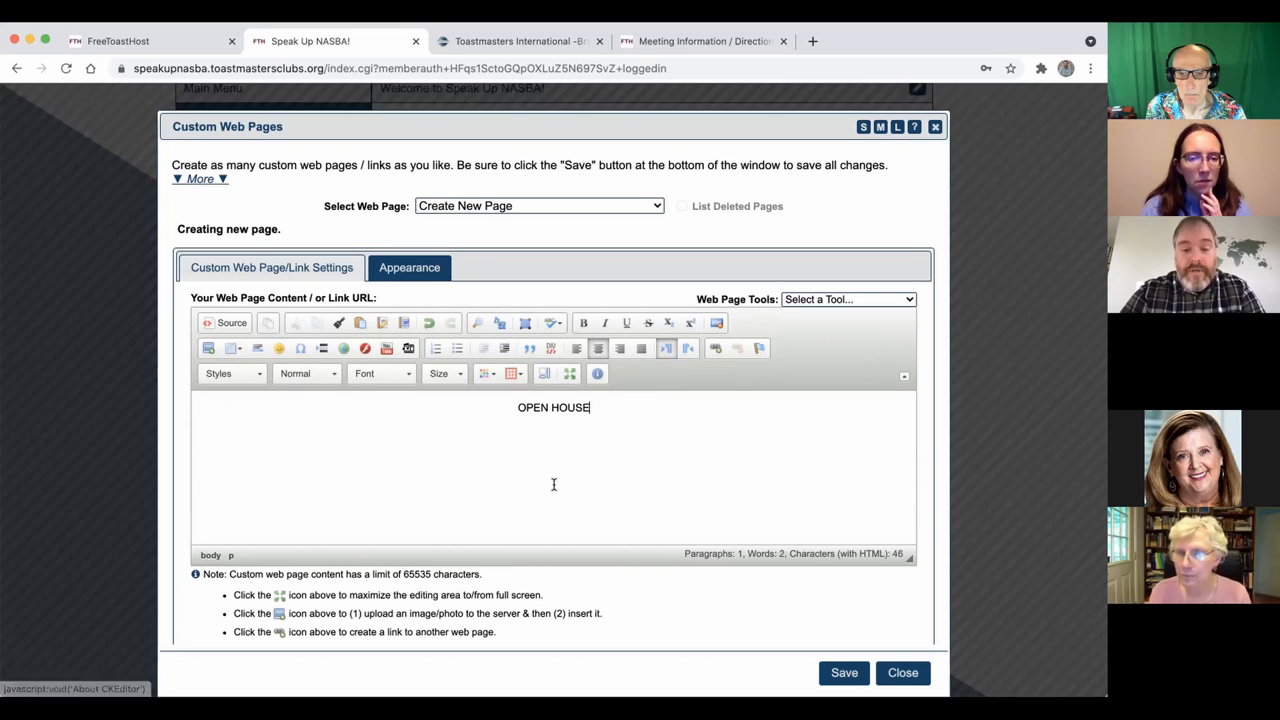
mouse_move(376, 456)
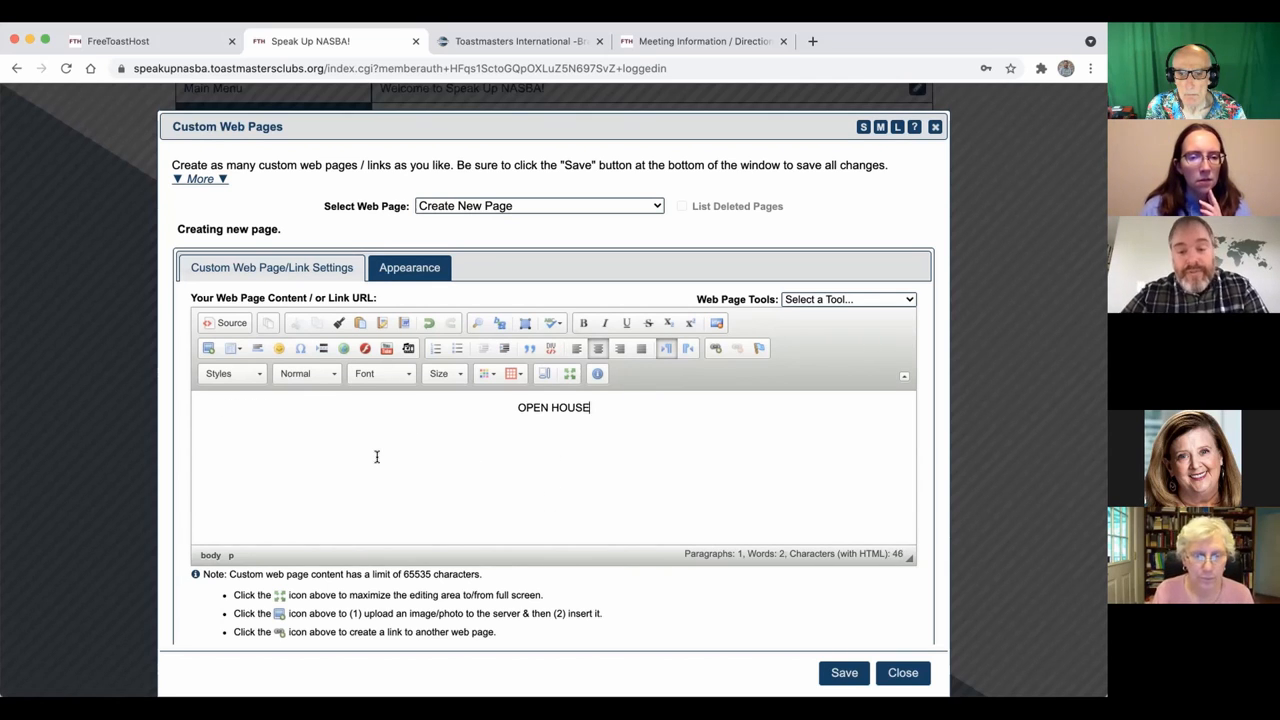
mouse_move(626, 492)
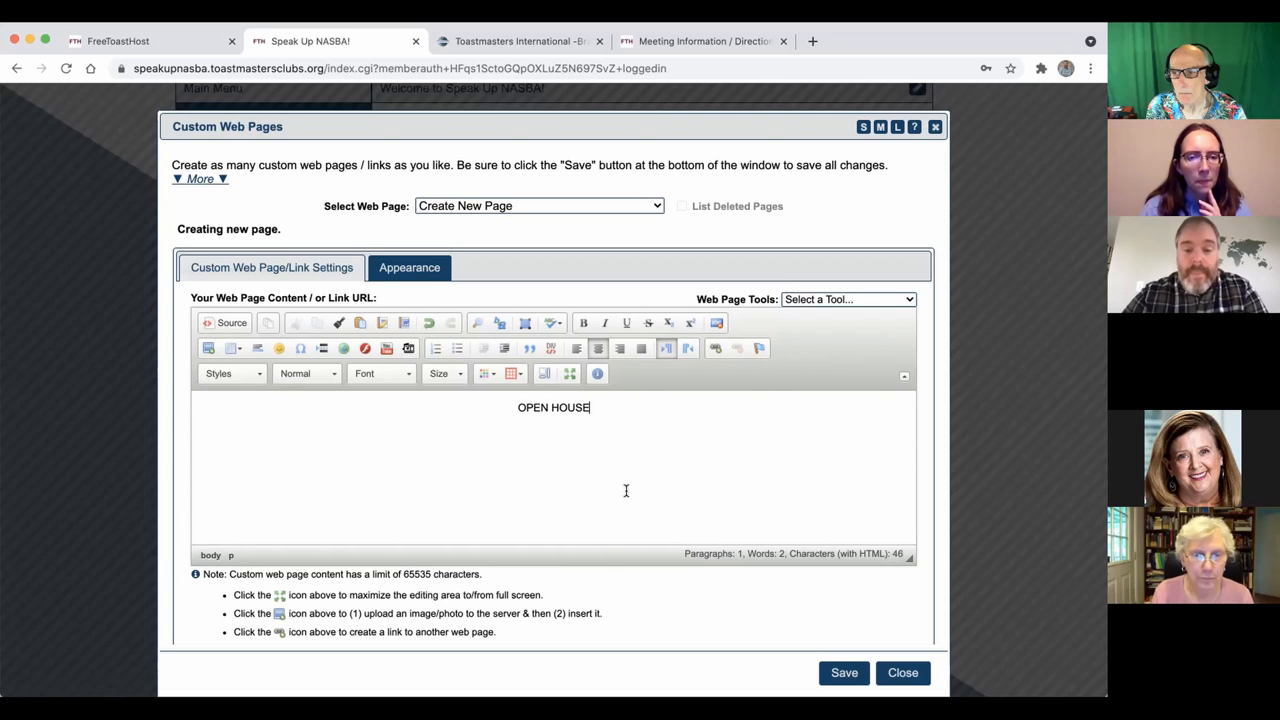
scroll("down", 3)
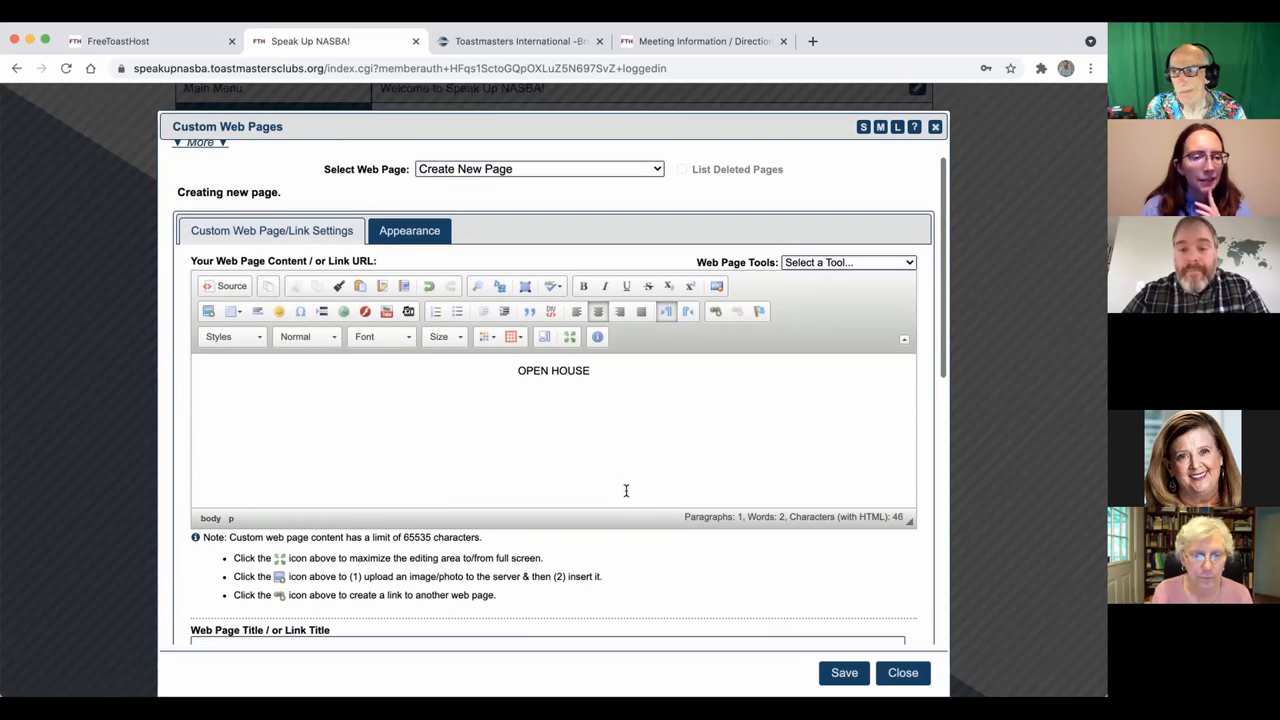
scroll("down", 3)
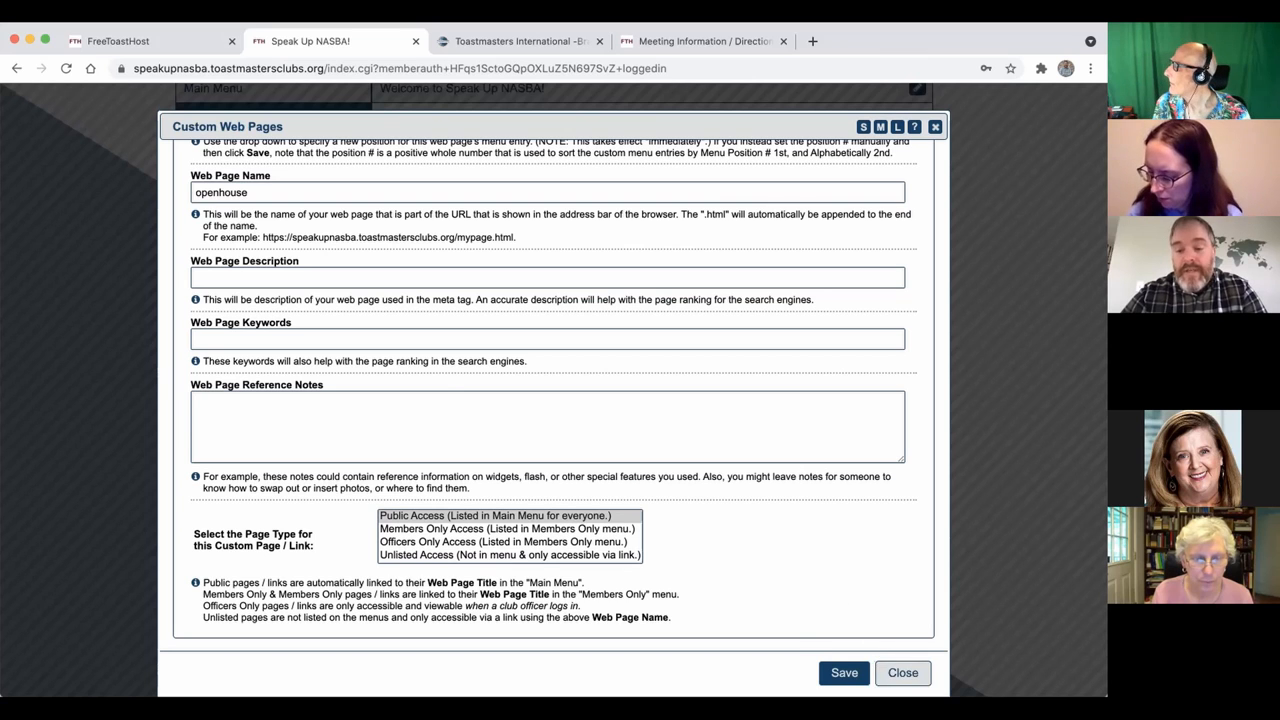
Close the openhouse page without saving and switch to Meeting Agenda Settings
left_click(902, 672)
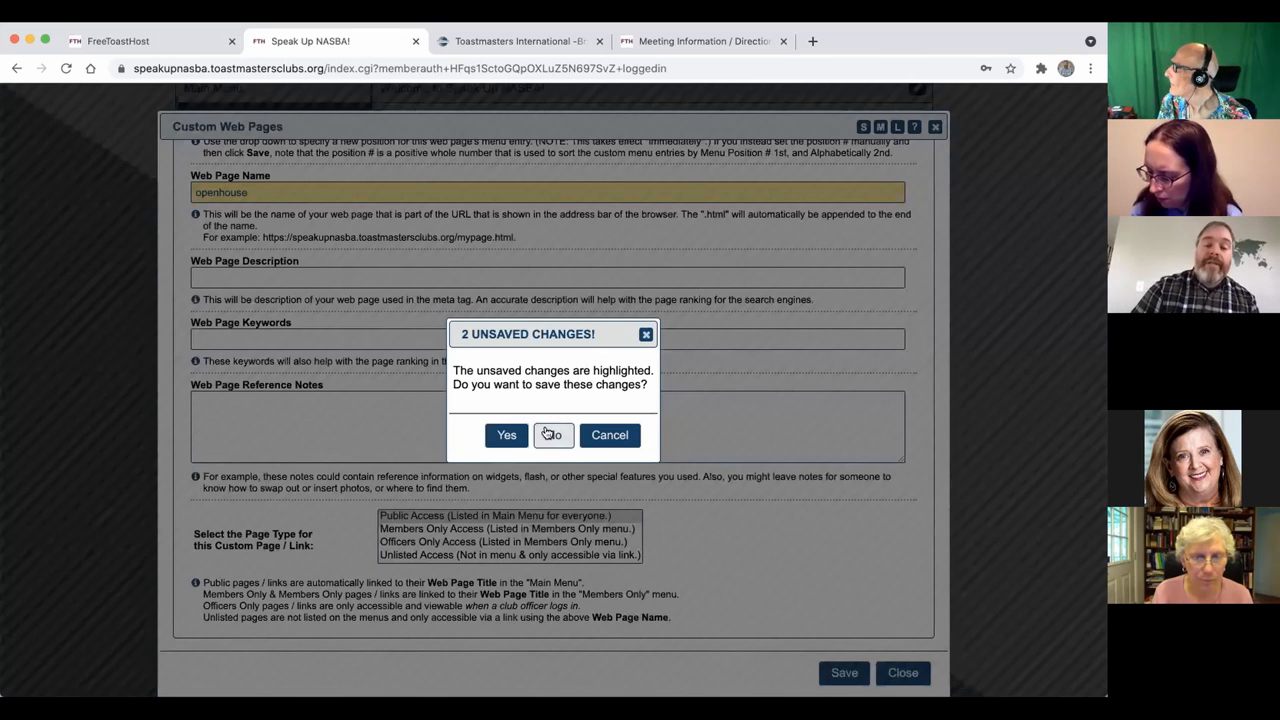
left_click(552, 436)
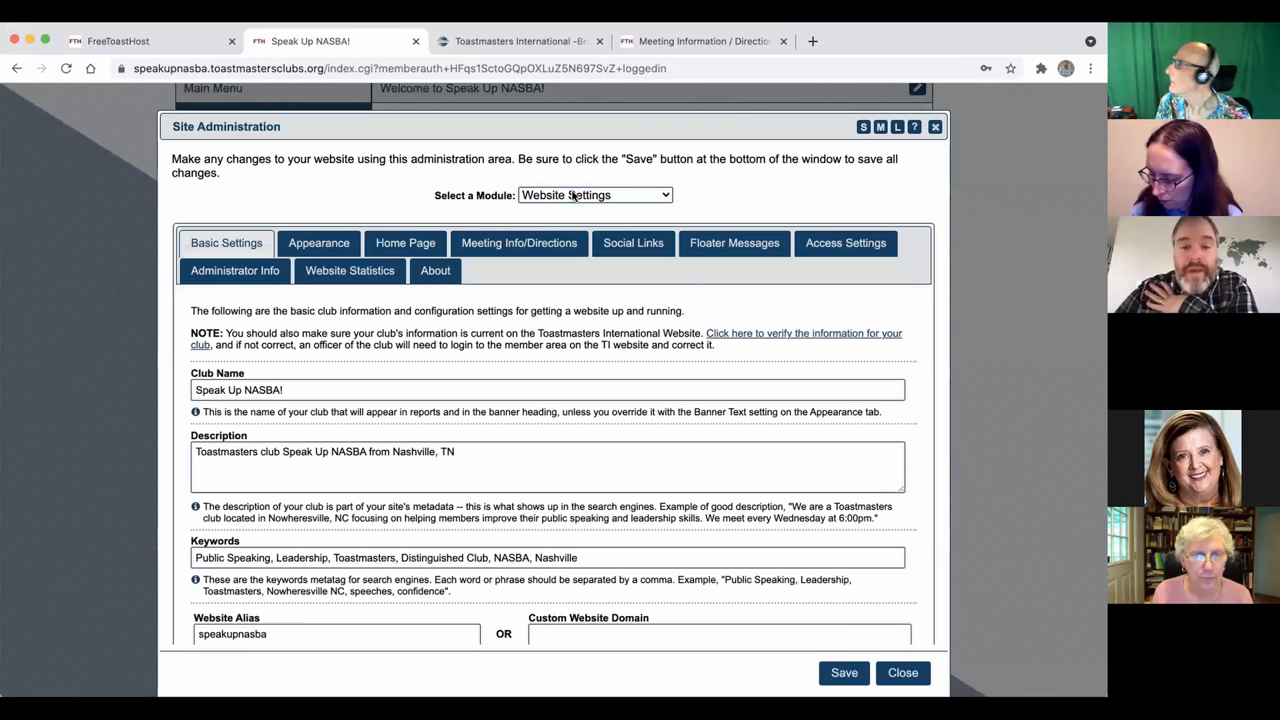
left_click(594, 196)
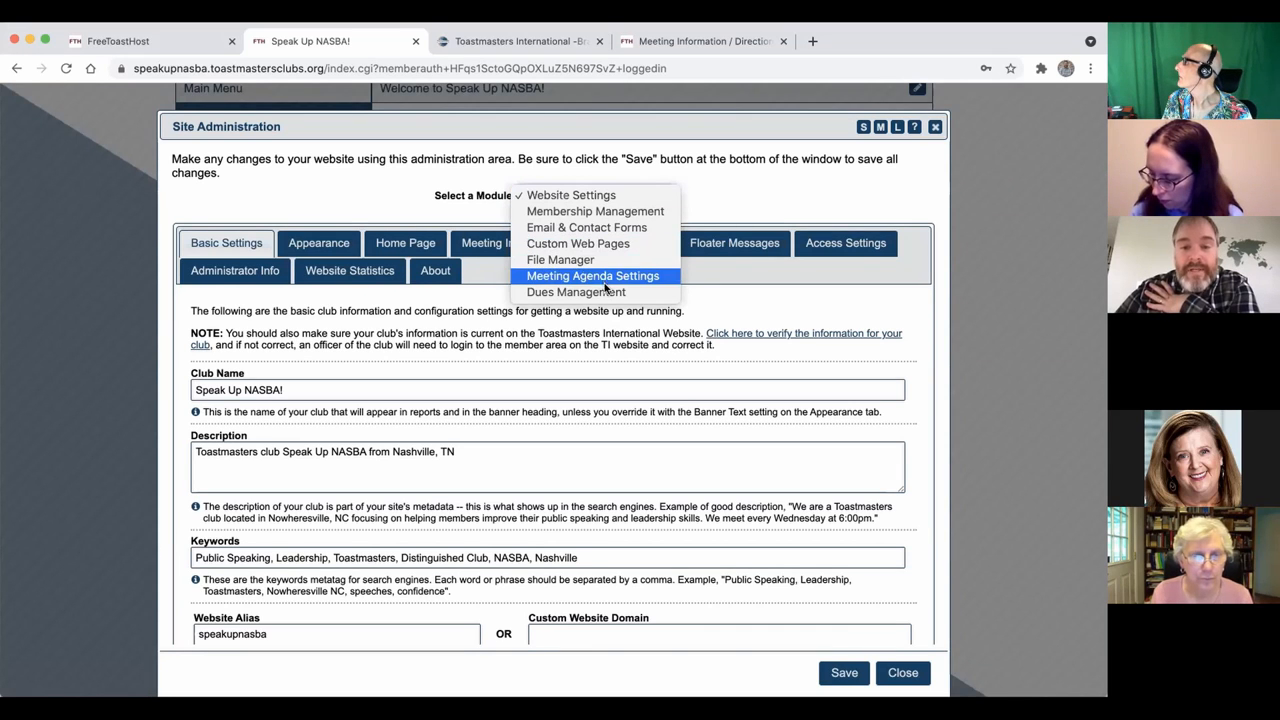
left_click(570, 196)
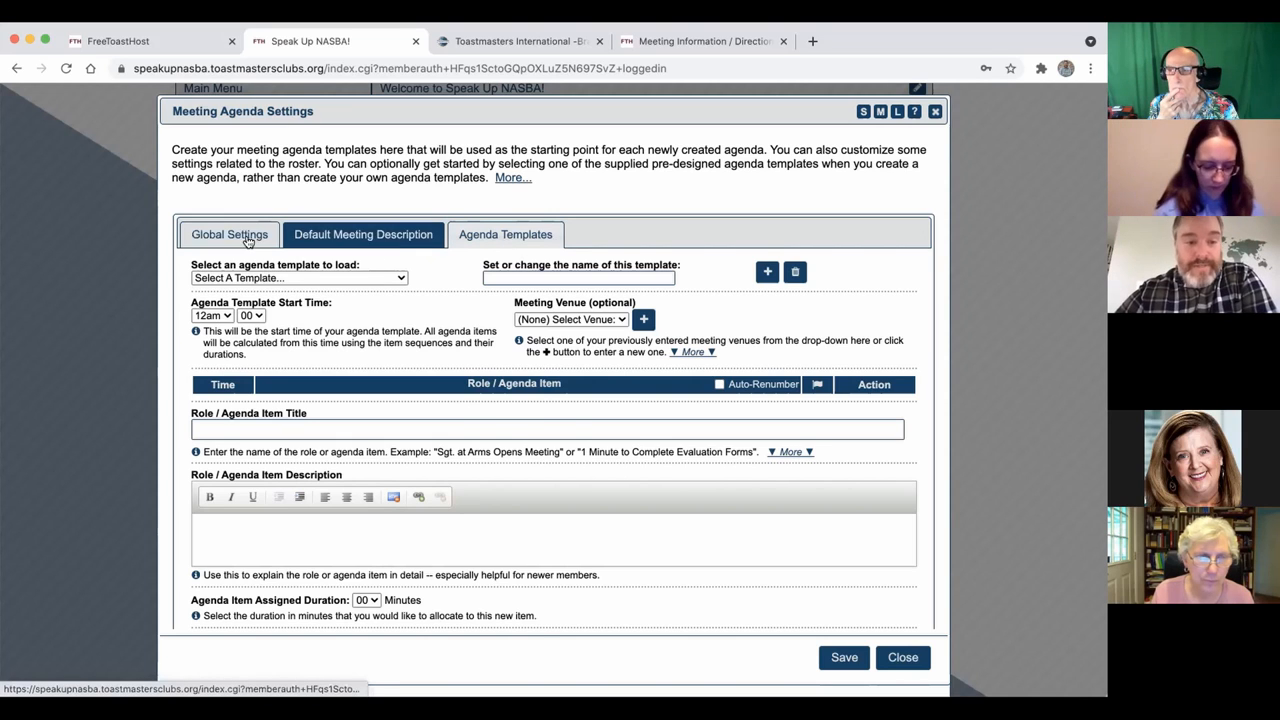
View the Global Settings of the meeting agenda, then close the settings window
left_click(228, 234)
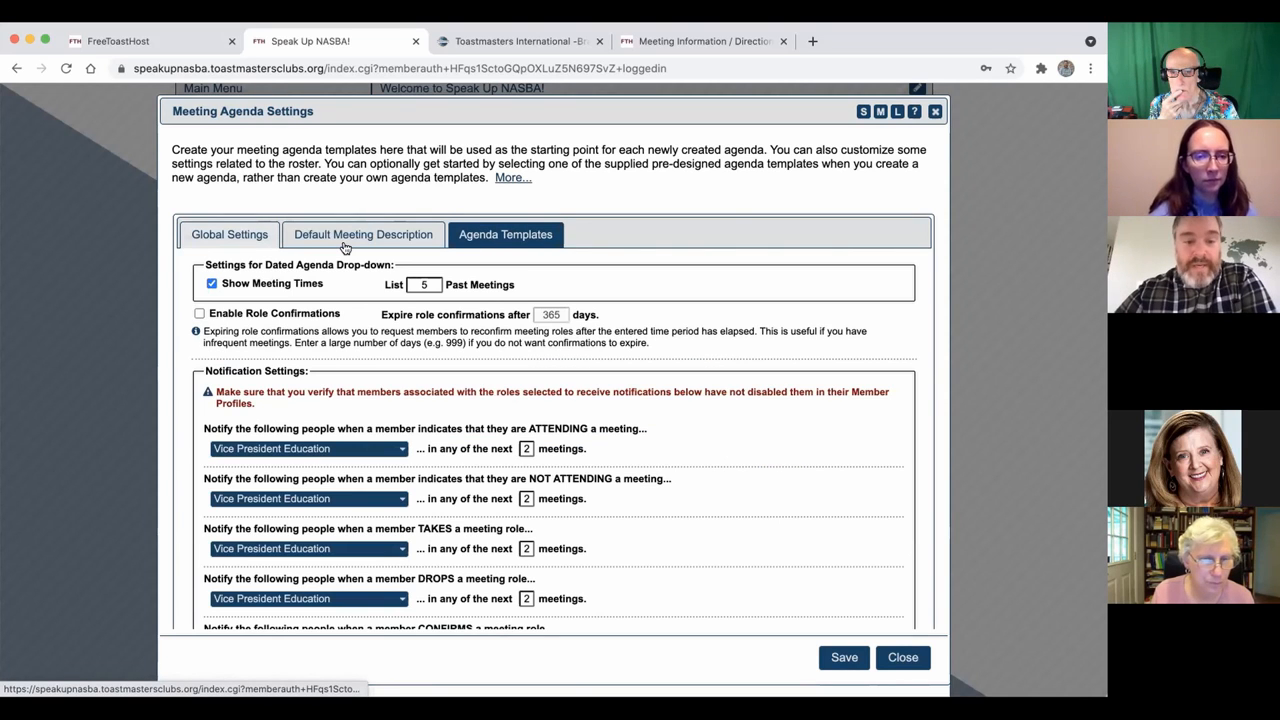
left_click(228, 234)
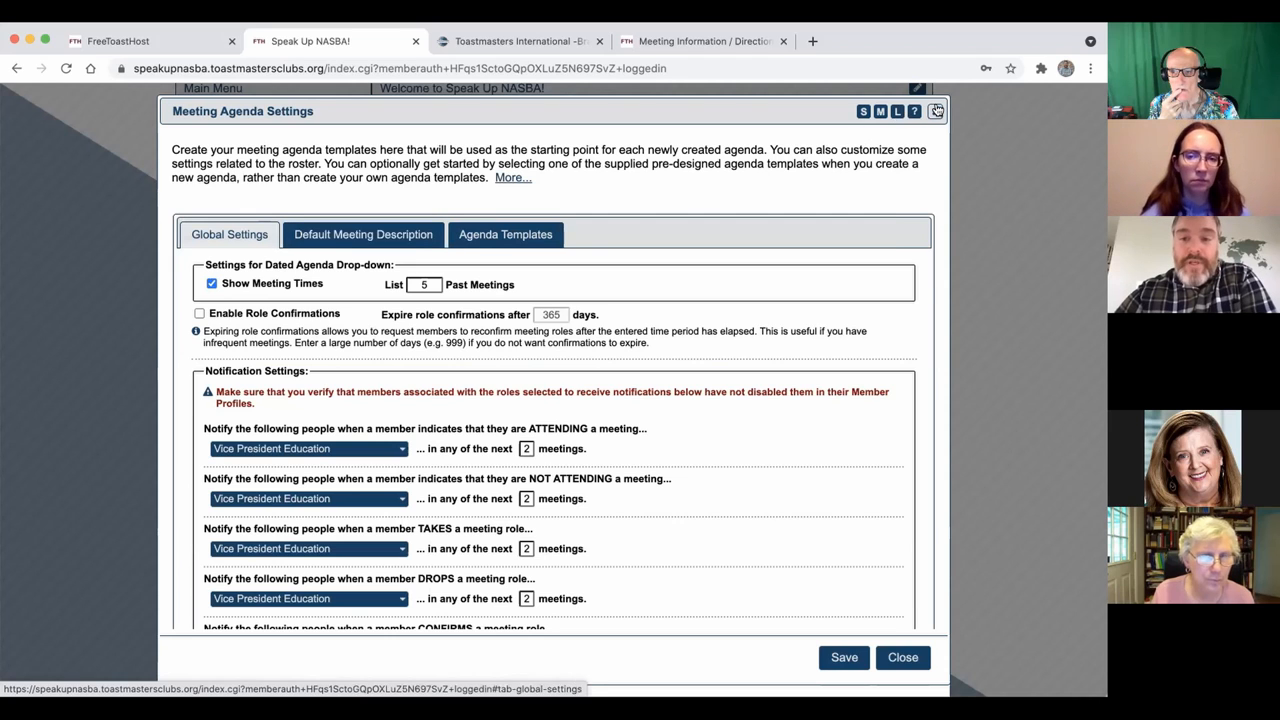
left_click(904, 658)
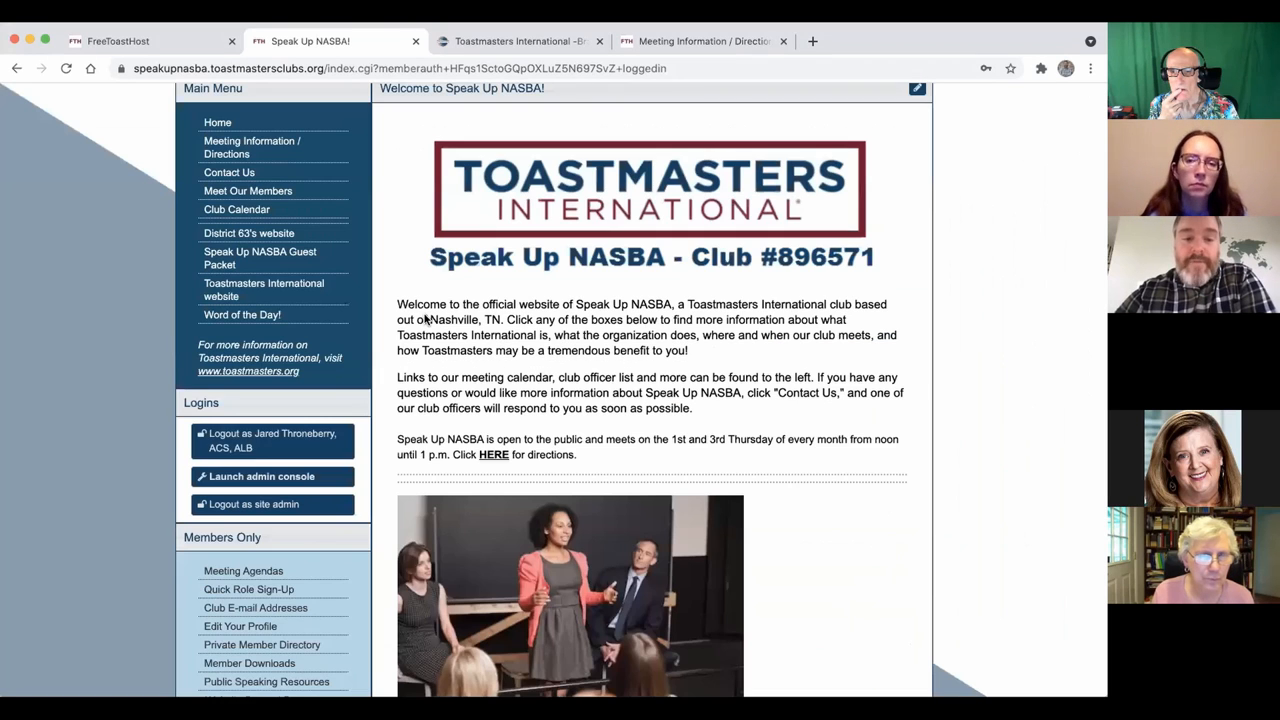
left_click(244, 570)
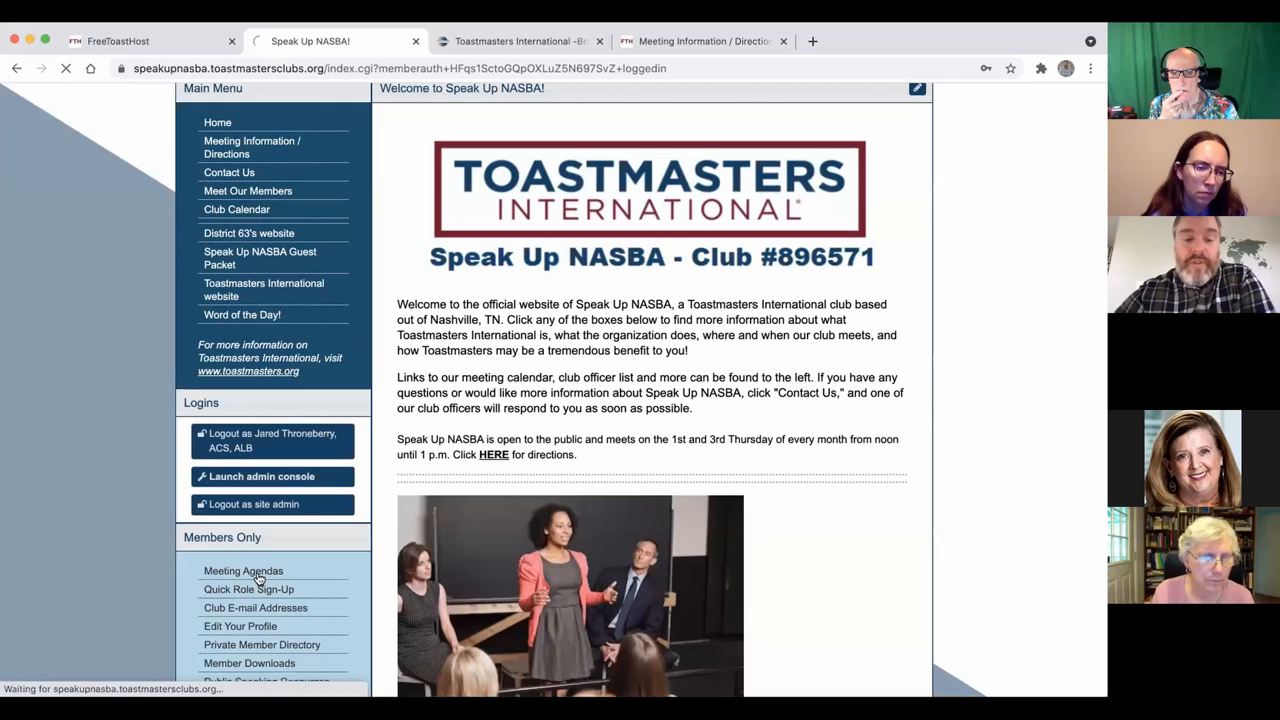
left_click(244, 570)
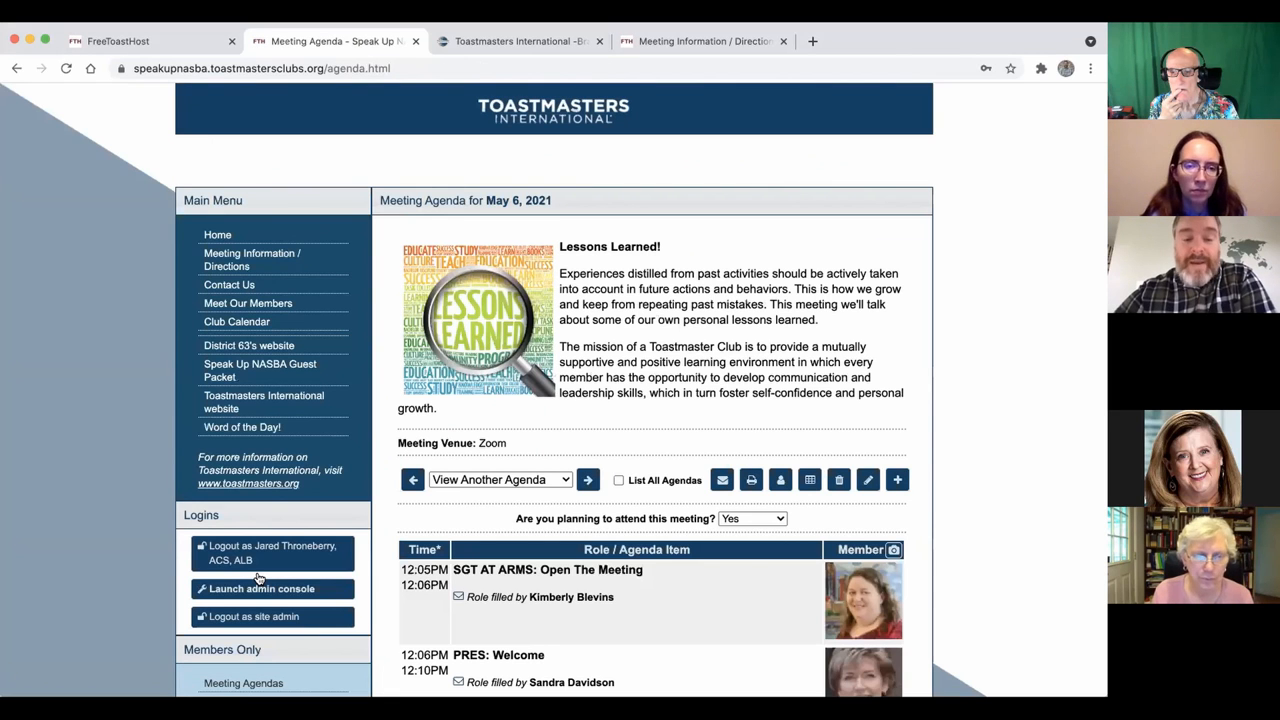
scroll("down", 3)
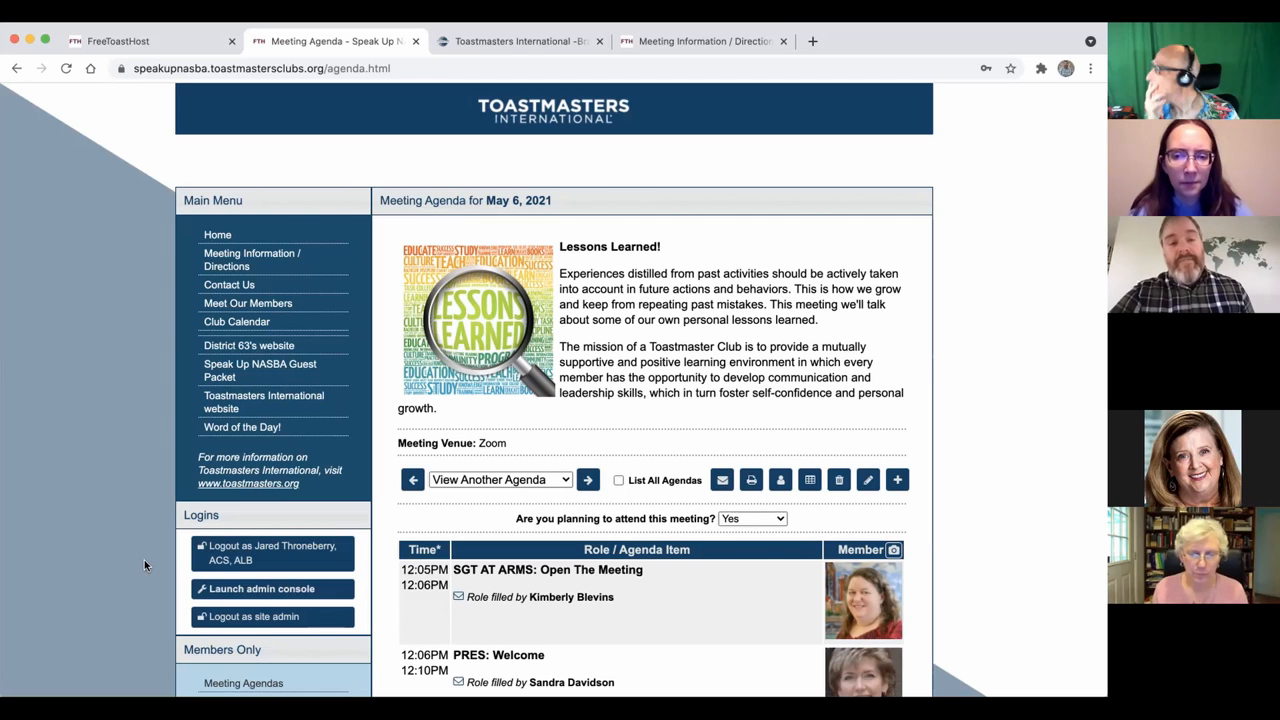
scroll("down", 3)
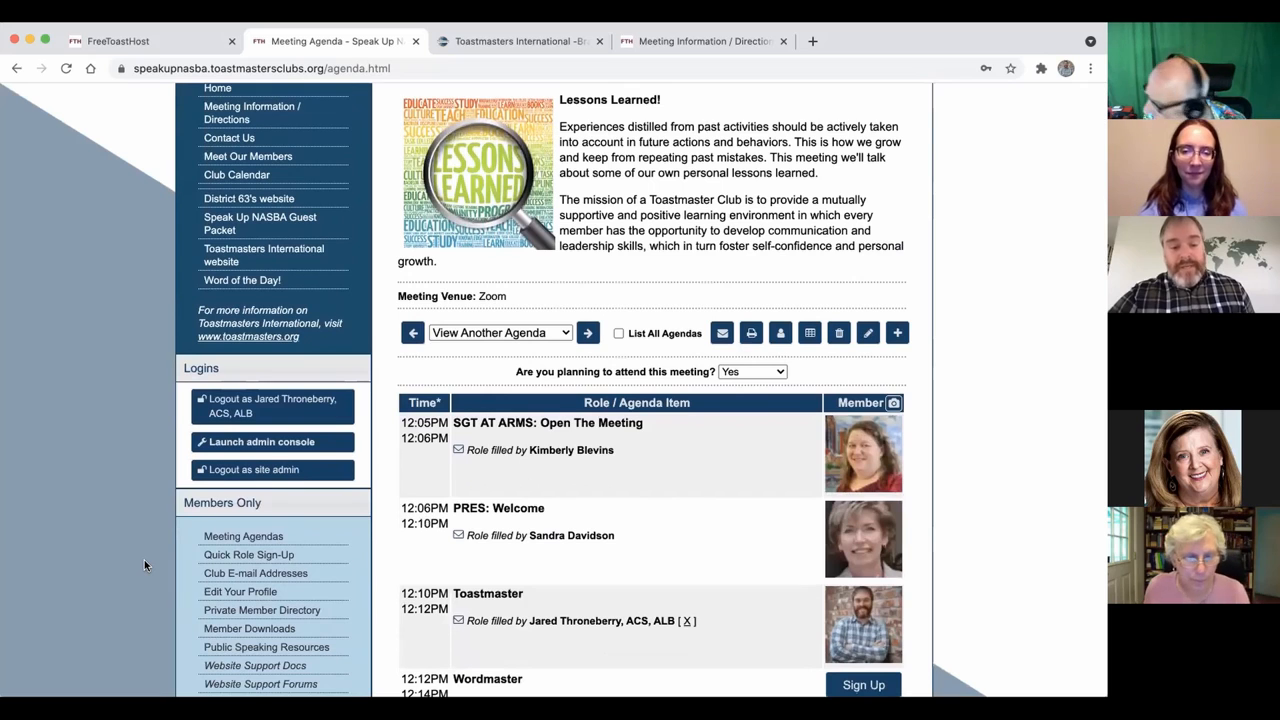
scroll("down", 3)
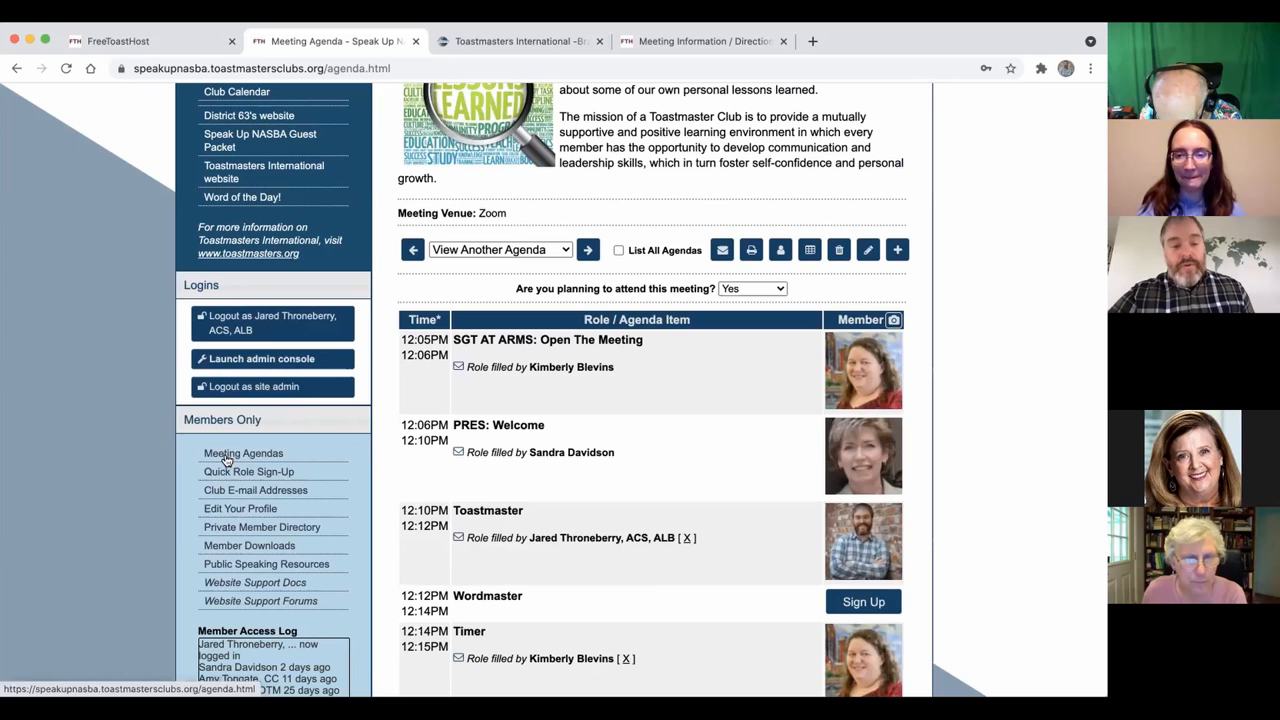
mouse_move(276, 452)
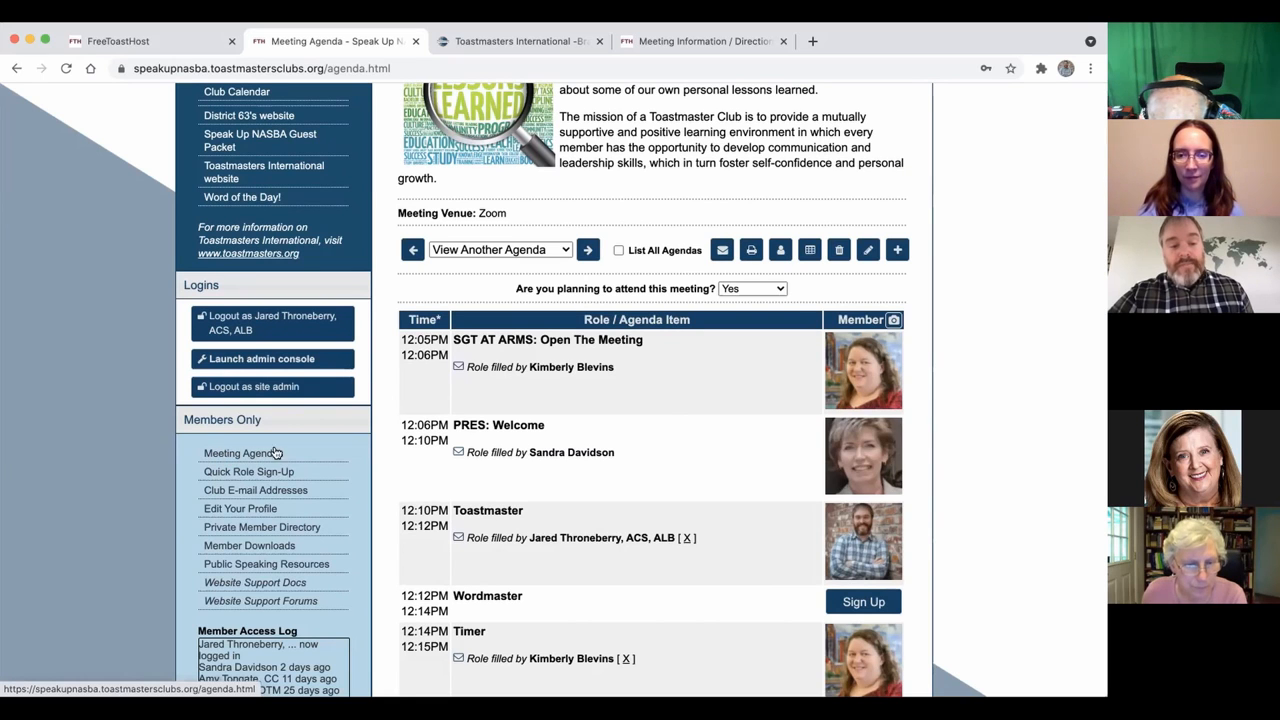
scroll("up", 3)
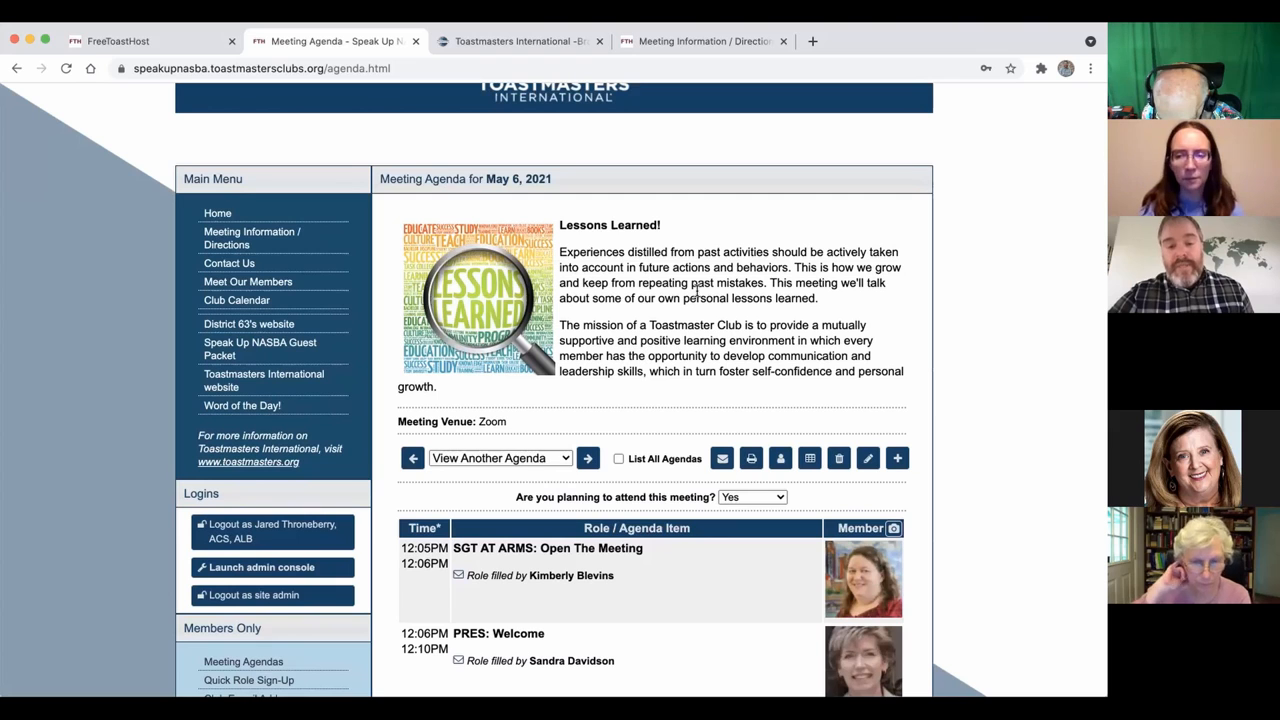
scroll("down", 3)
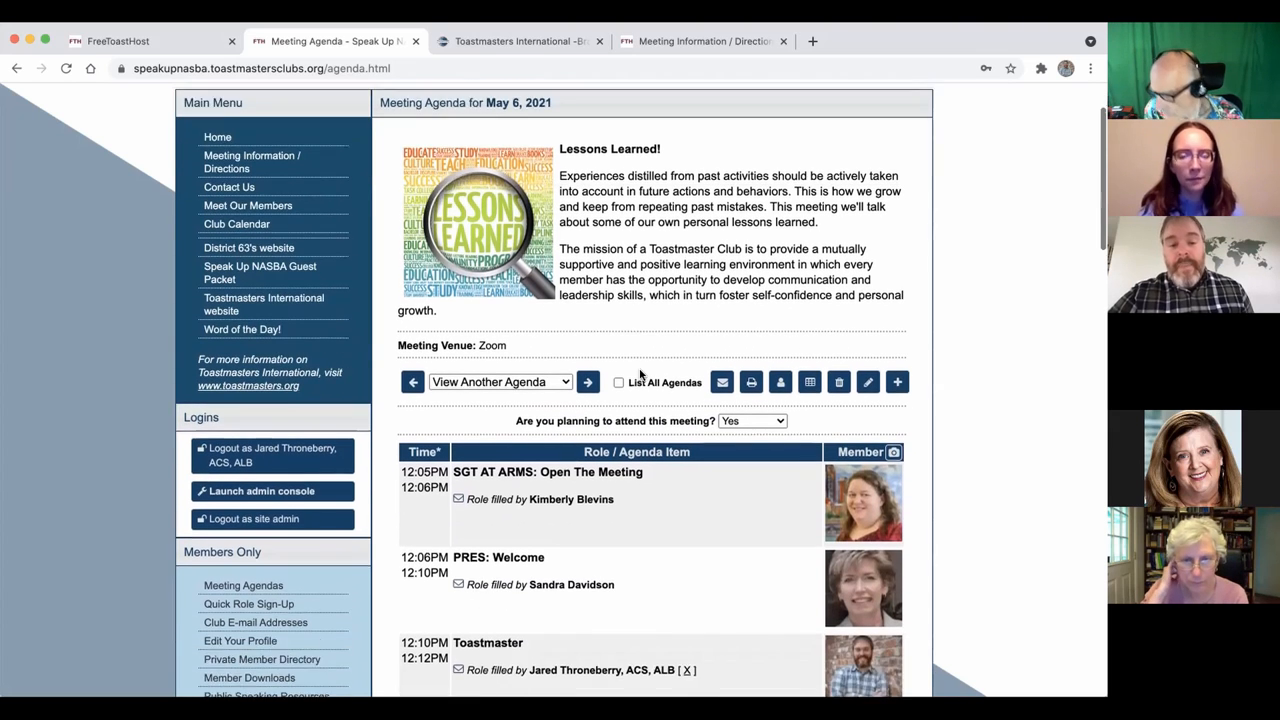
left_click(500, 380)
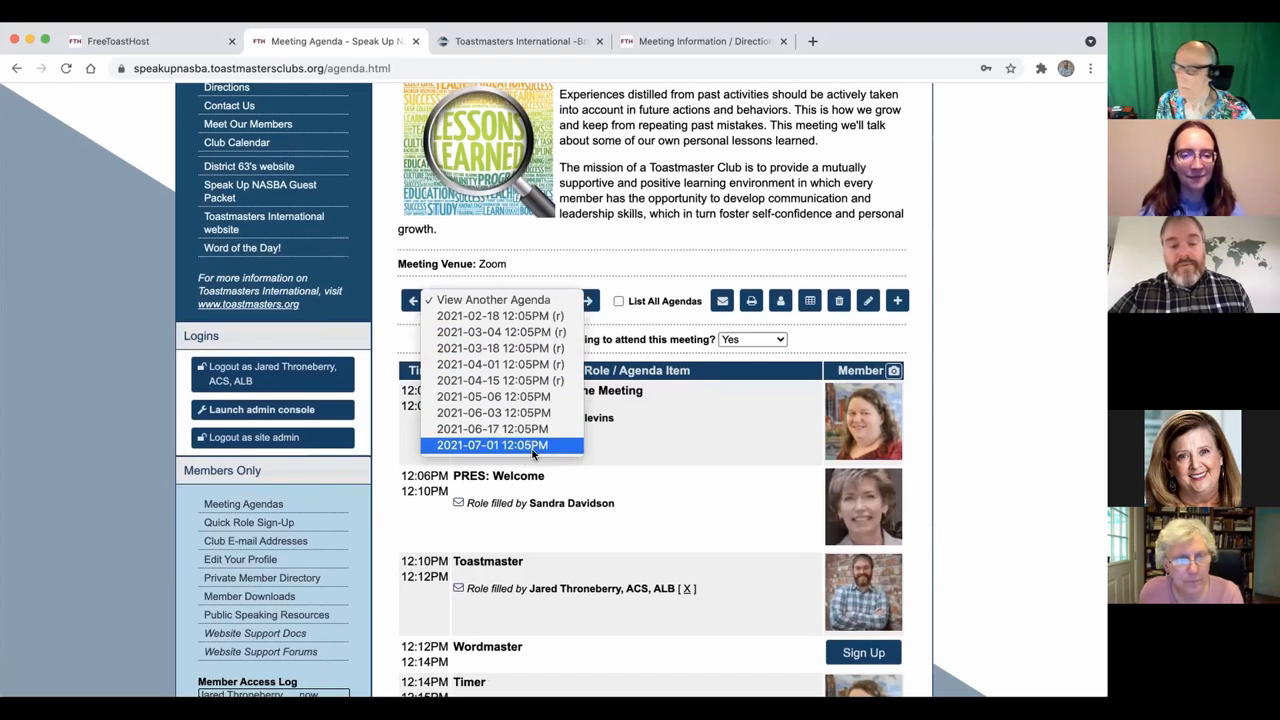
left_click(504, 444)
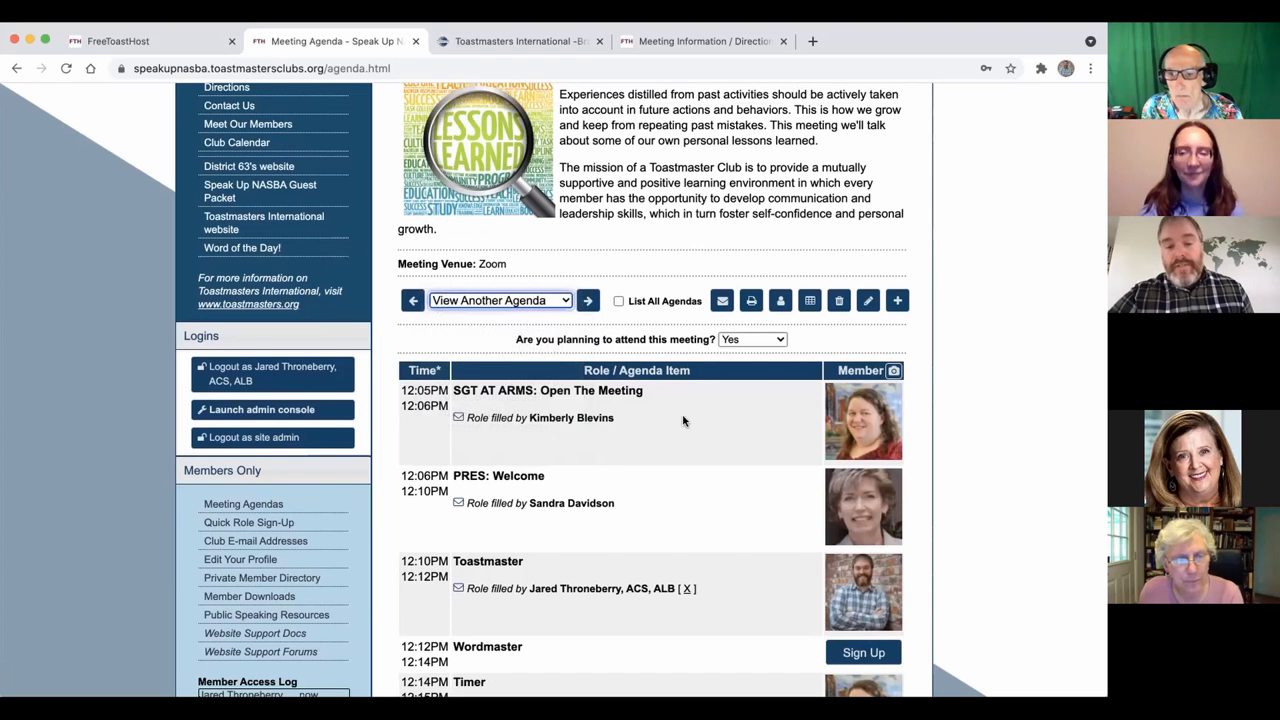
scroll("down", 3)
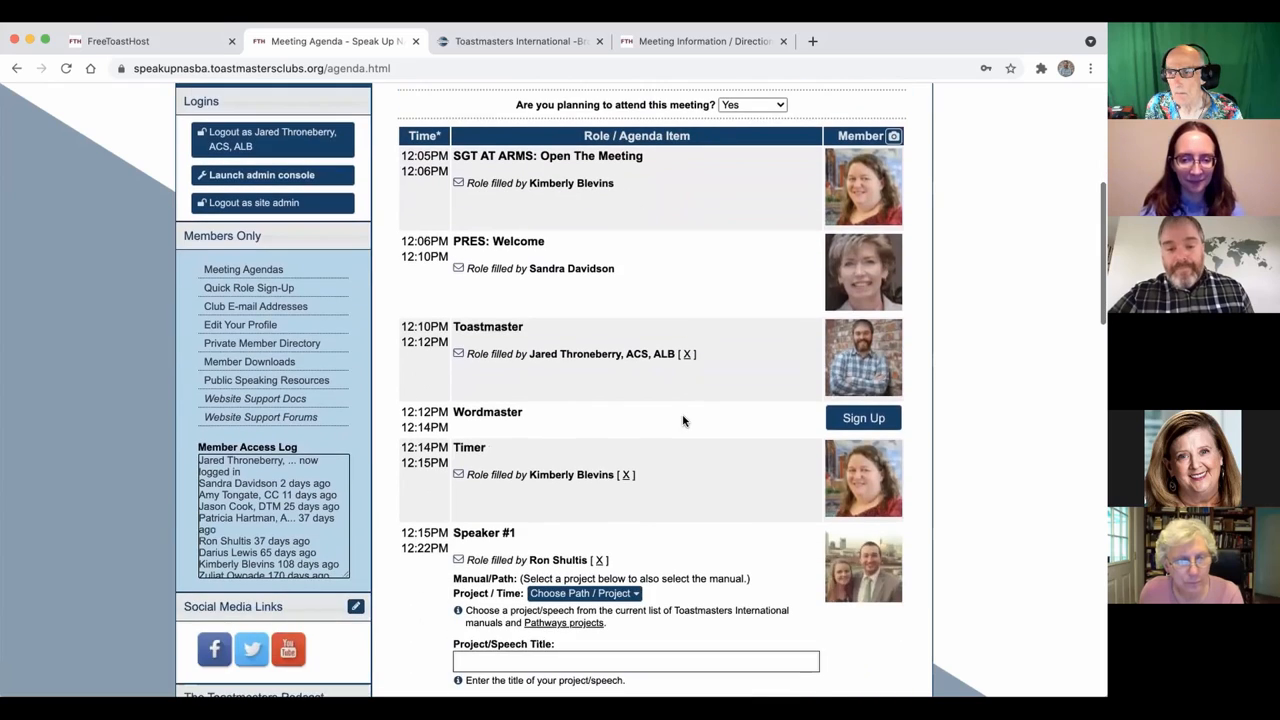
scroll("down", 3)
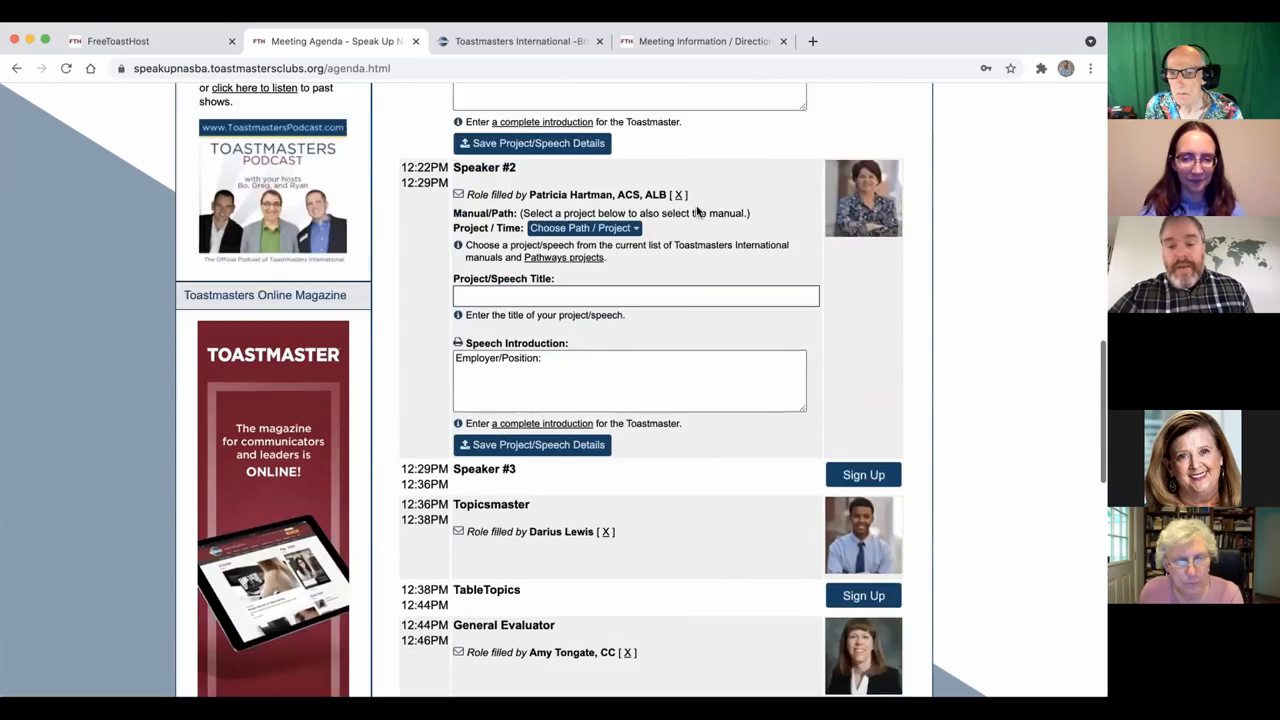
scroll("down", 3)
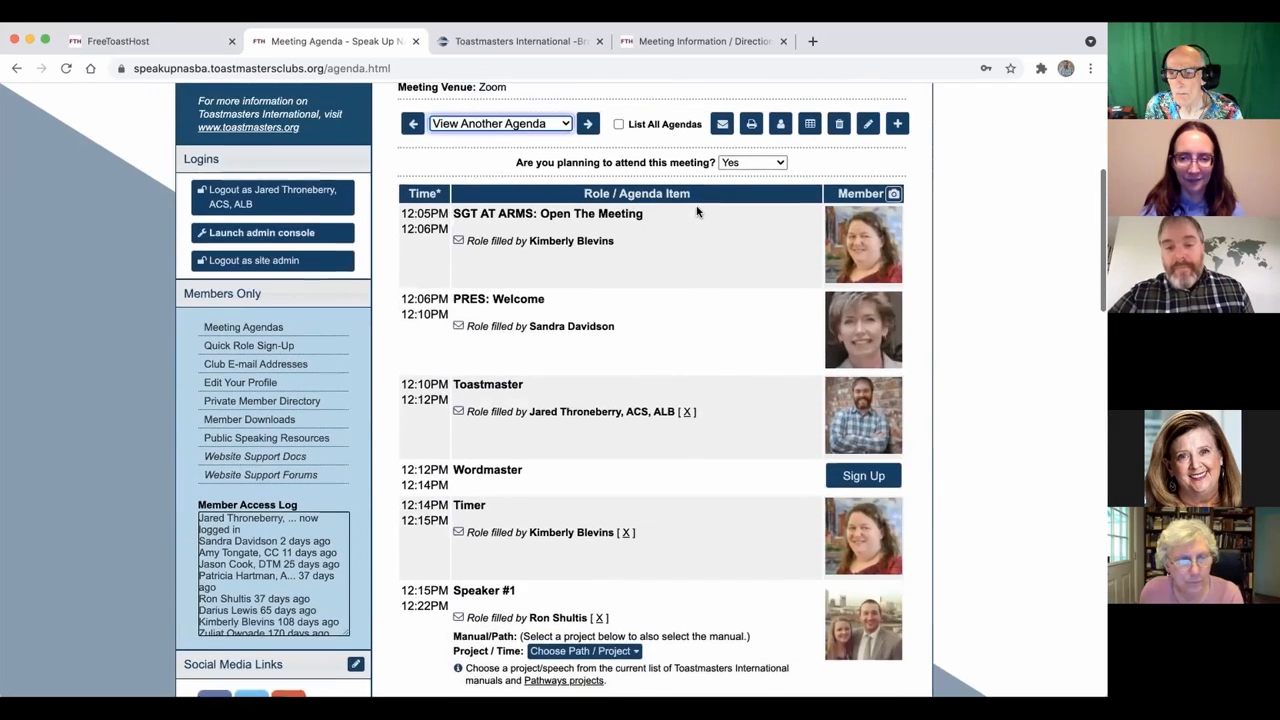
scroll("down", 3)
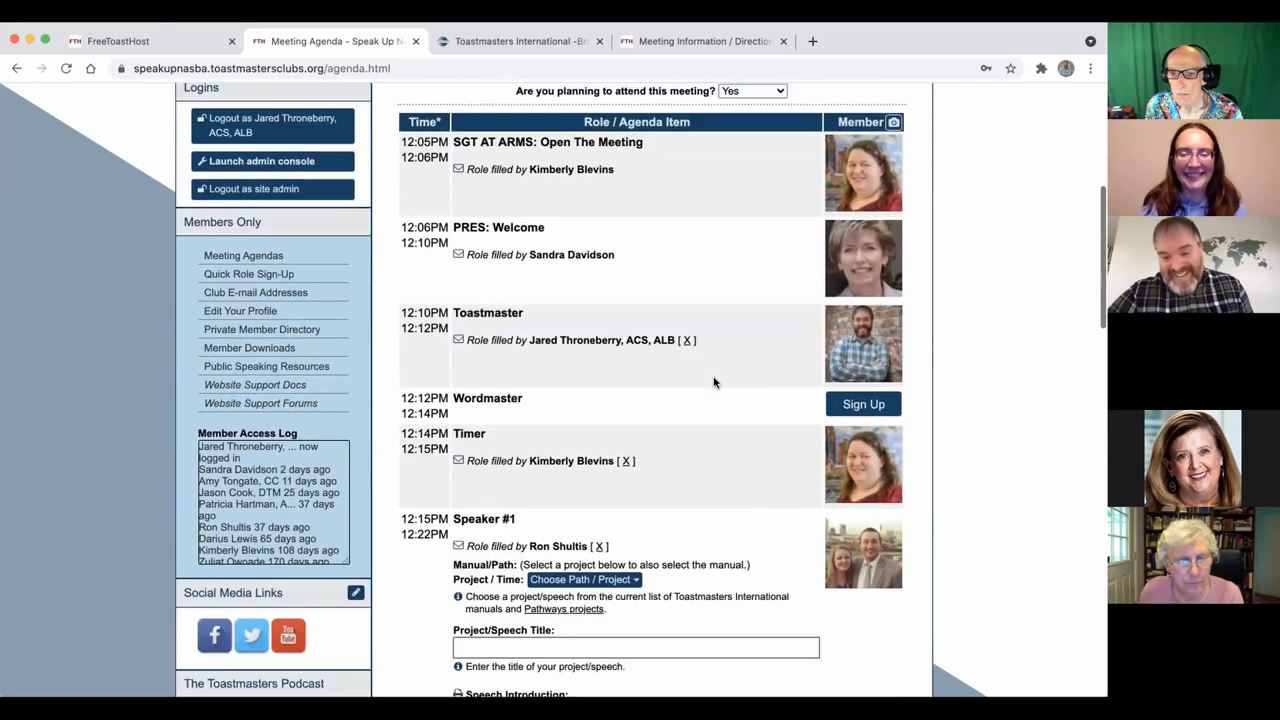
scroll("down", 3)
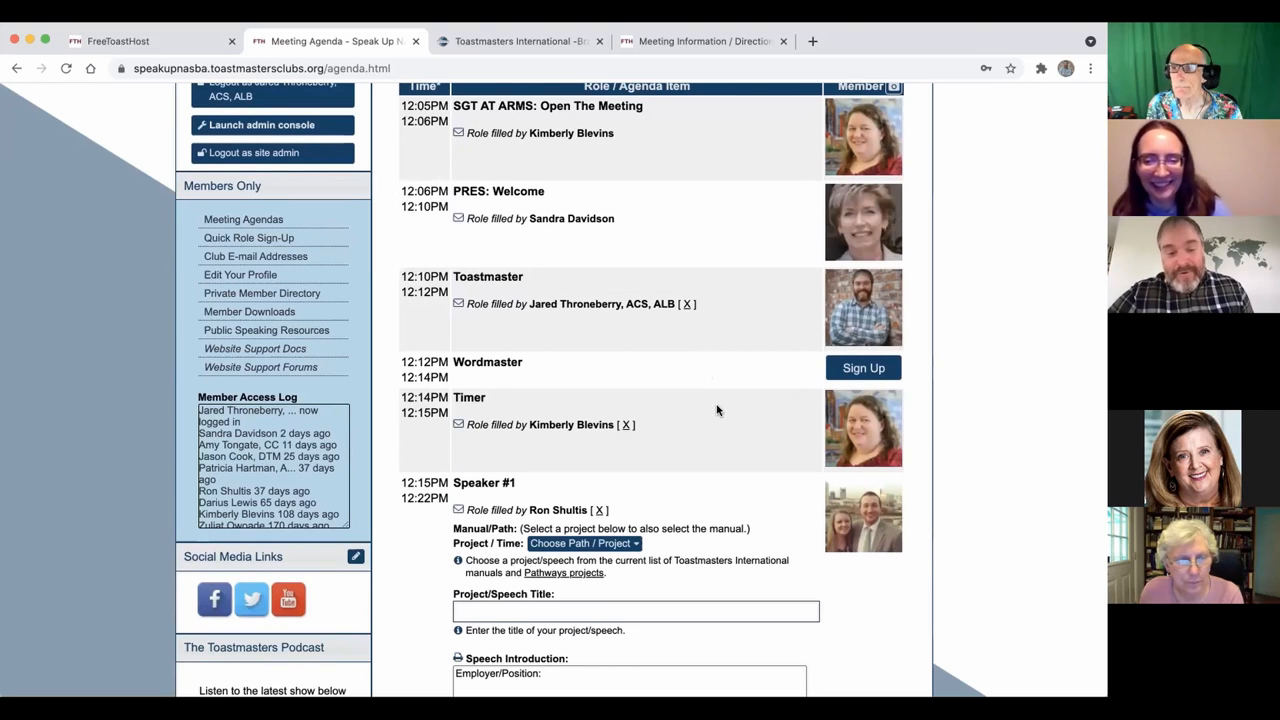
scroll("down", 3)
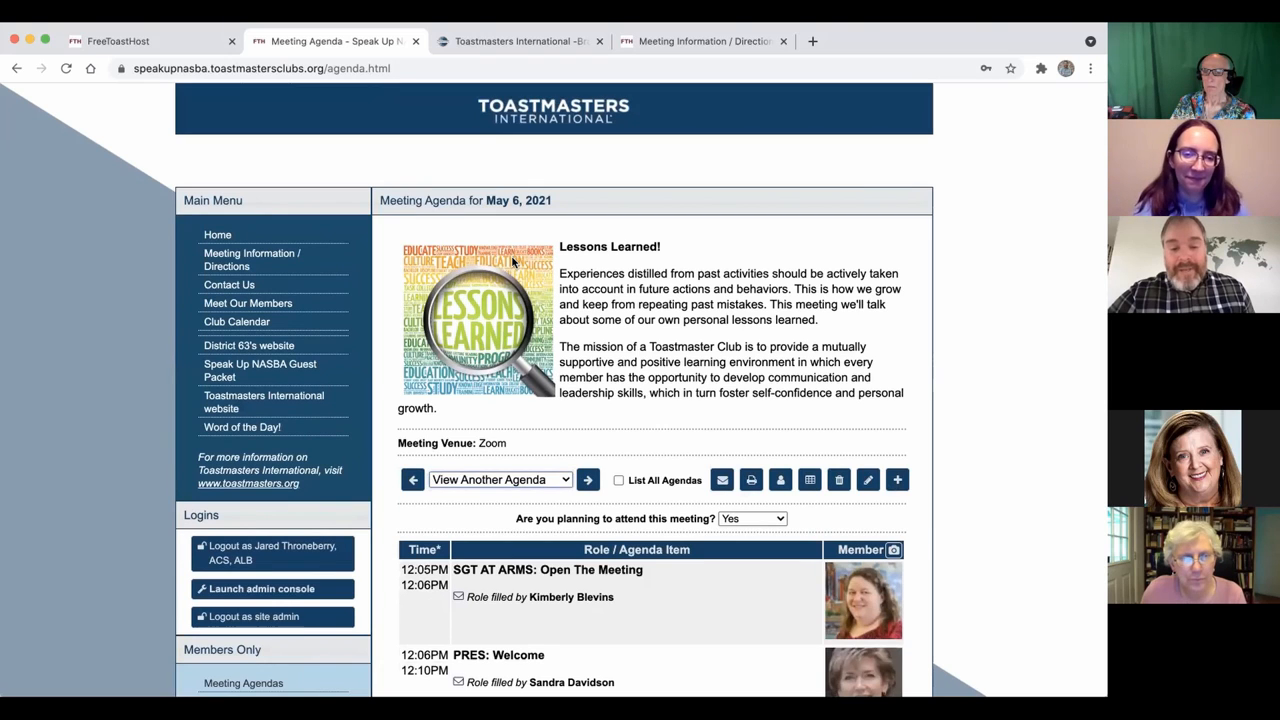
mouse_move(562, 244)
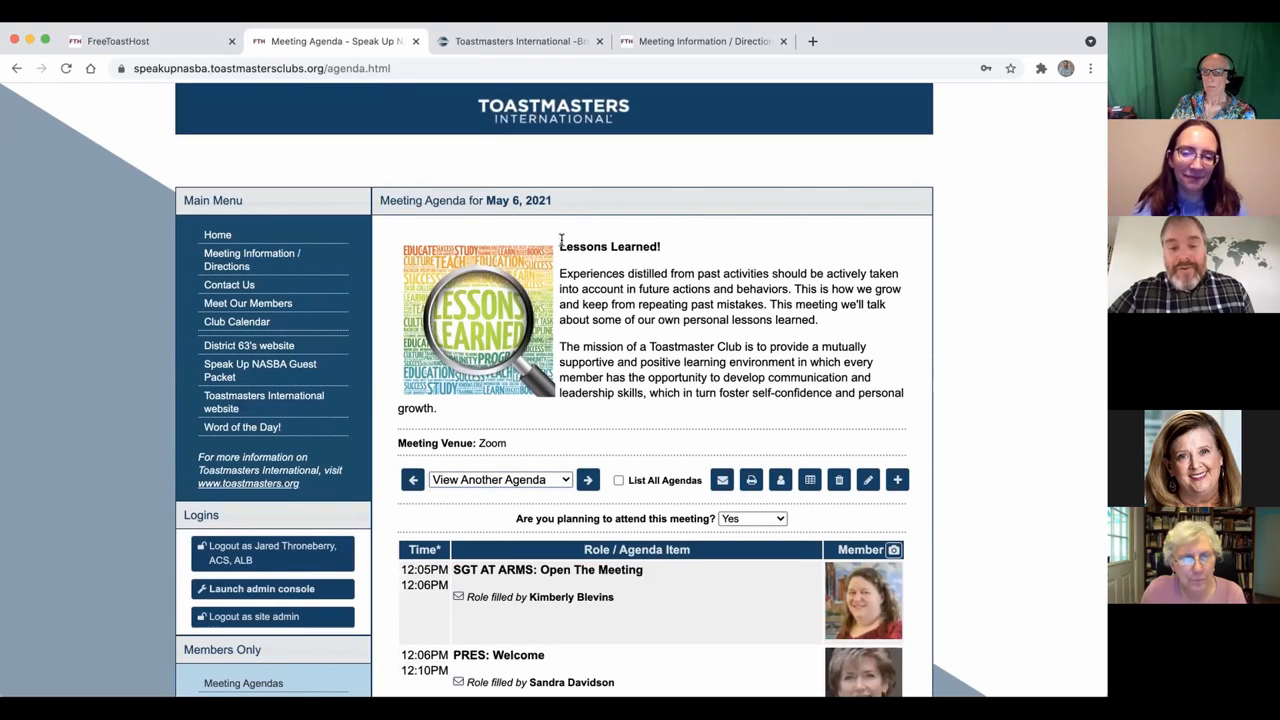
mouse_move(668, 244)
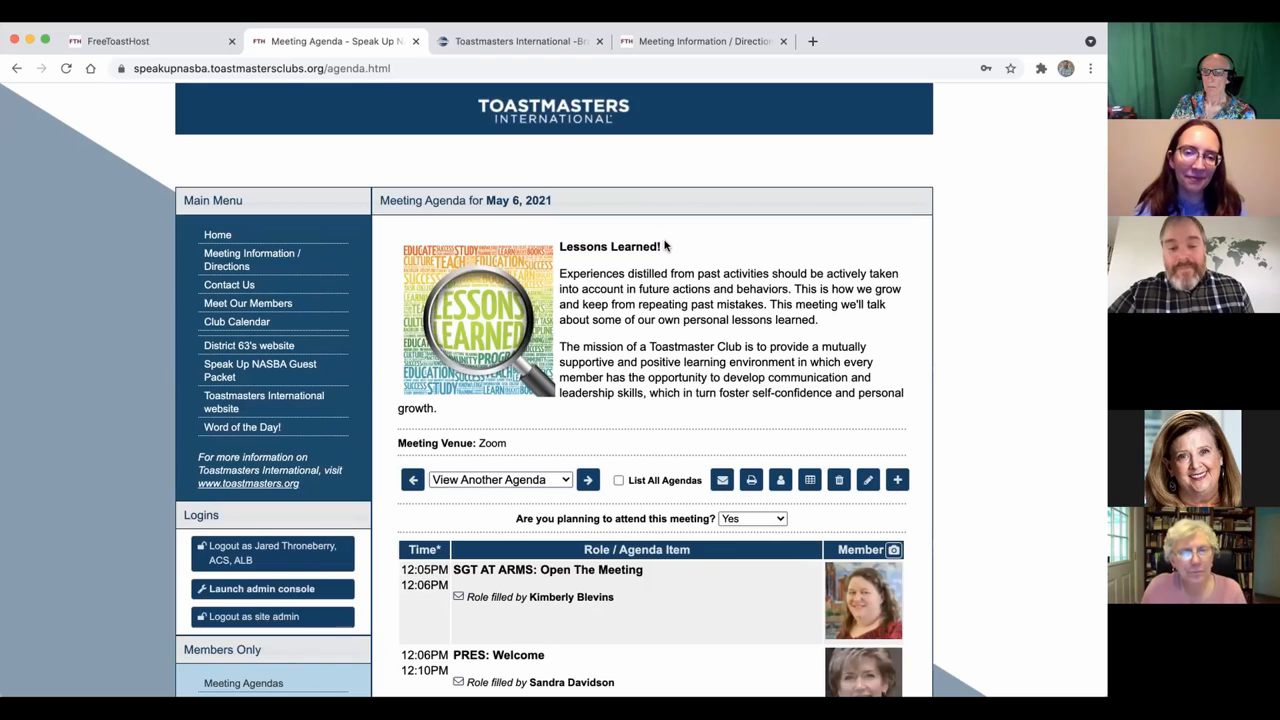
scroll("down", 3)
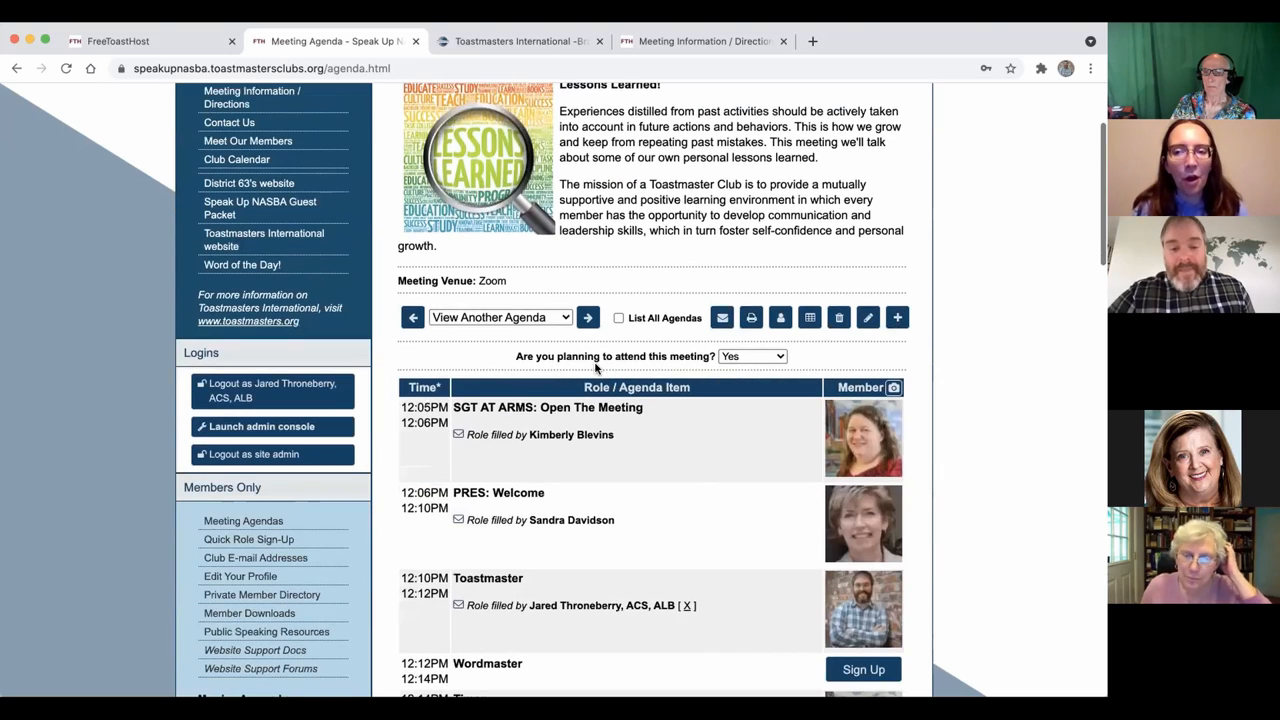
scroll("down", 3)
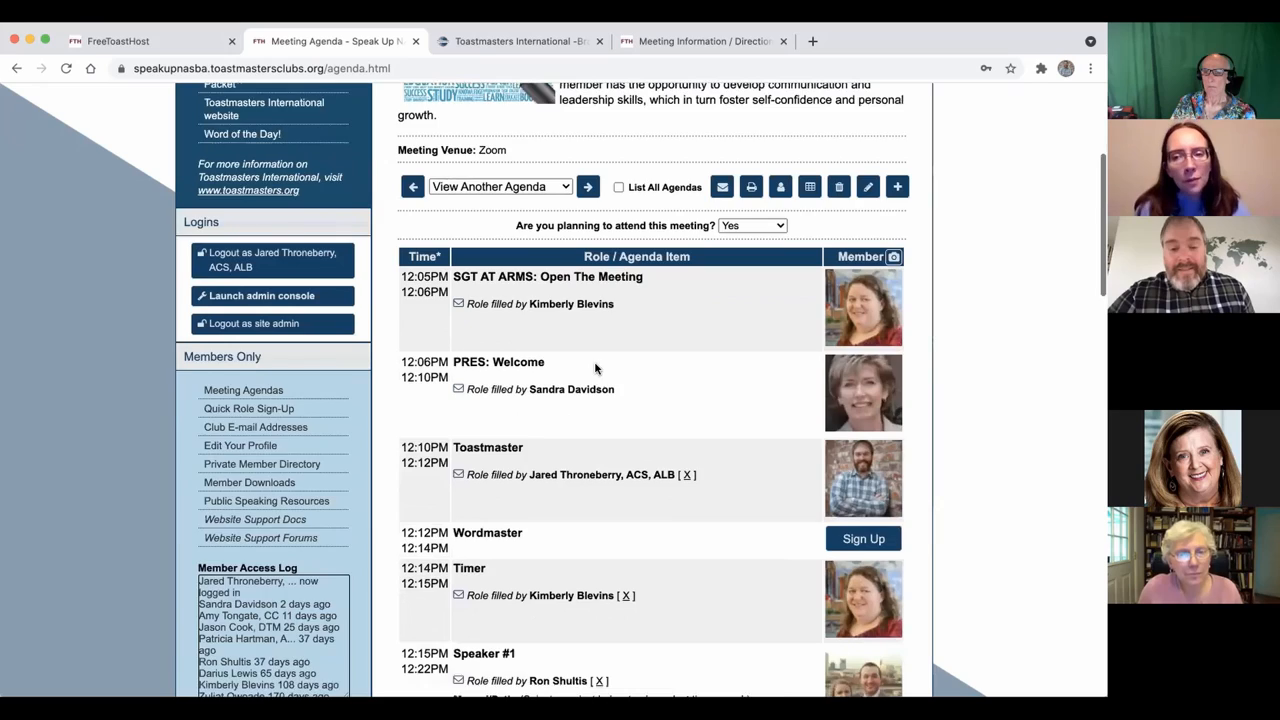
scroll("down", 3)
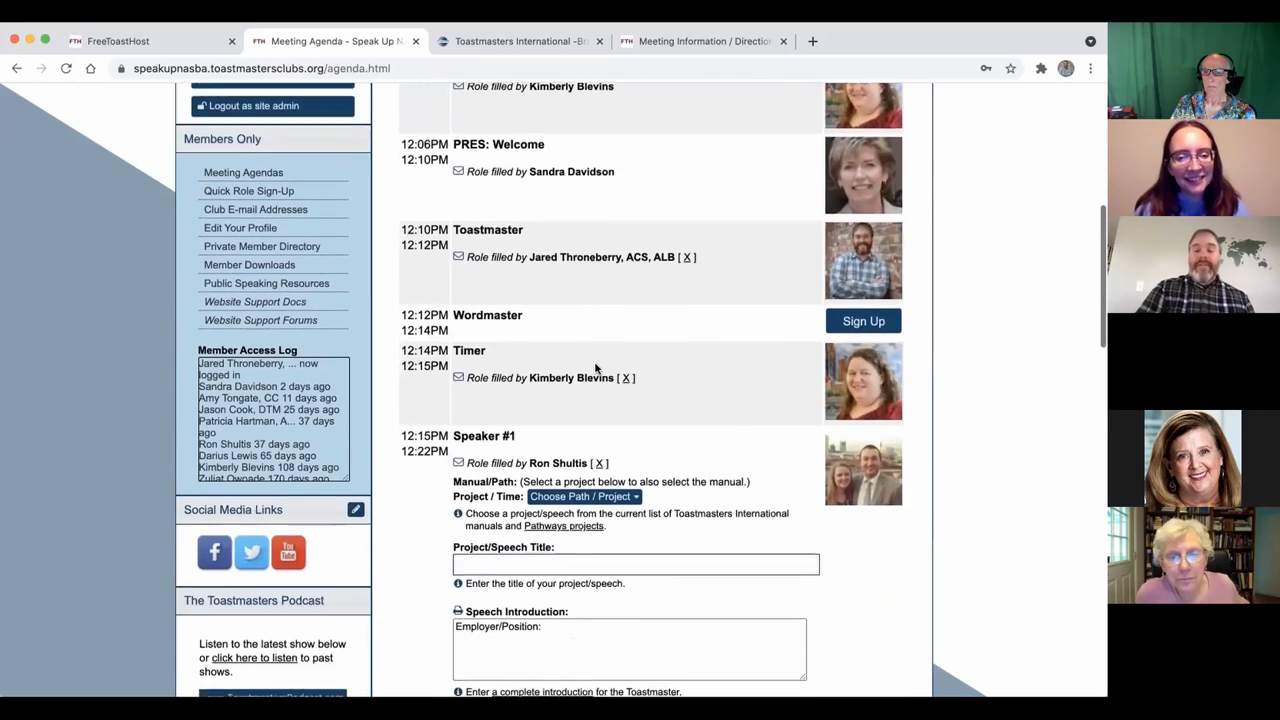
scroll("down", 3)
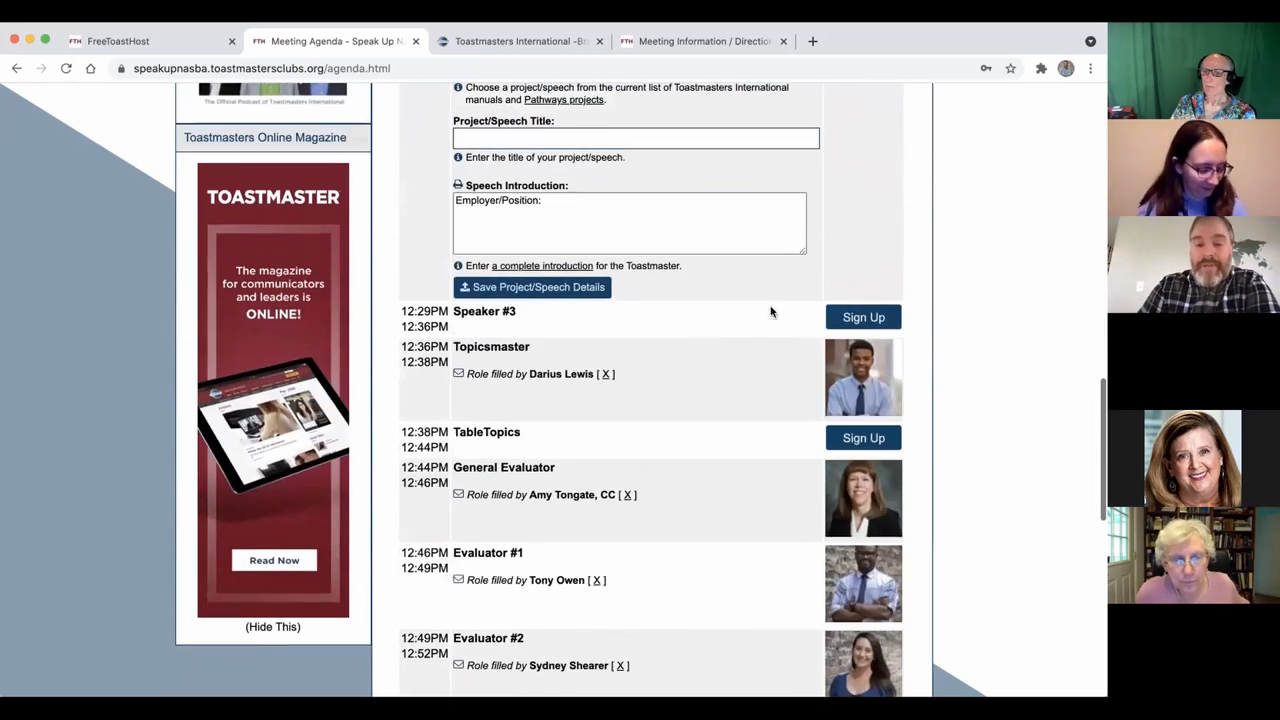
mouse_move(828, 446)
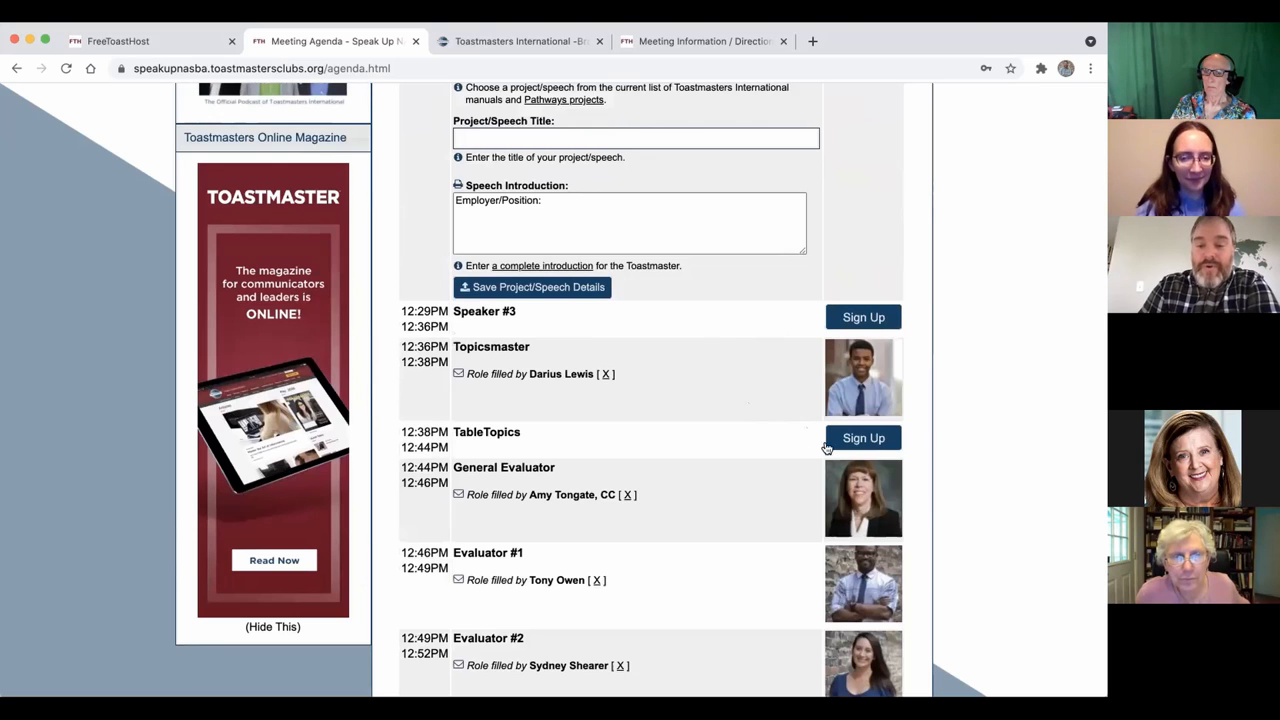
scroll("down", 3)
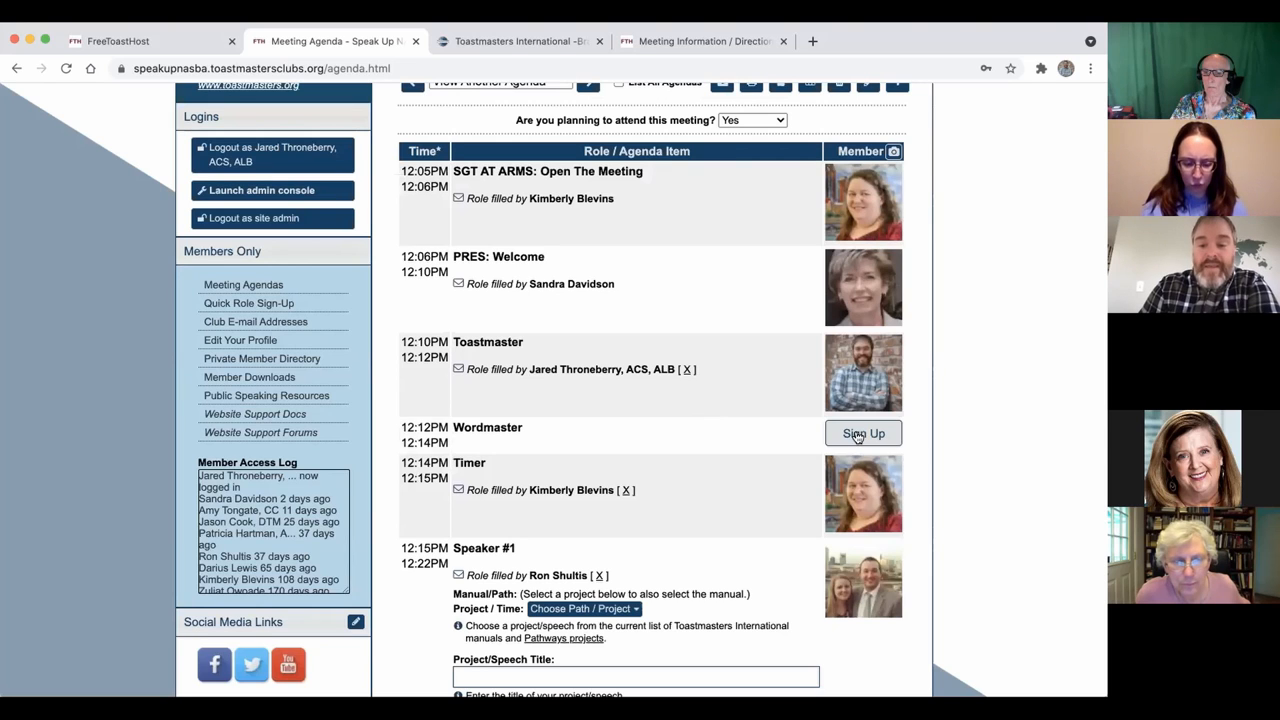
left_click(864, 432)
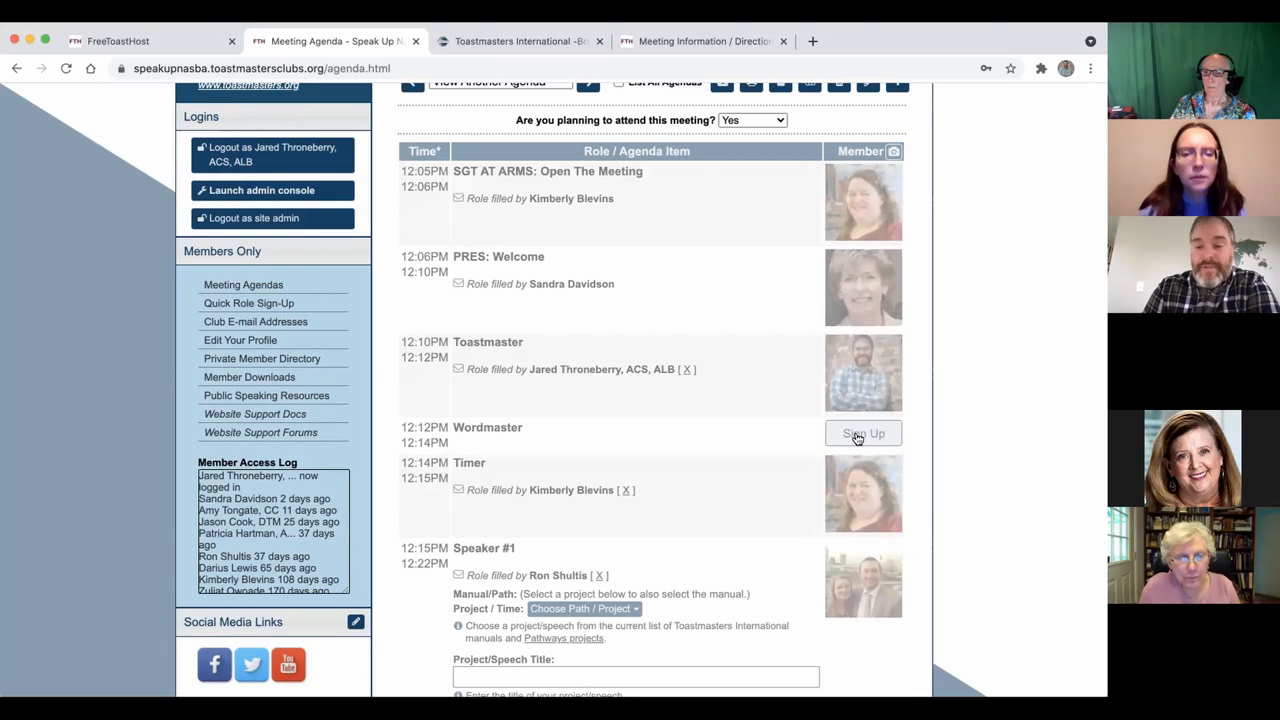
mouse_move(842, 442)
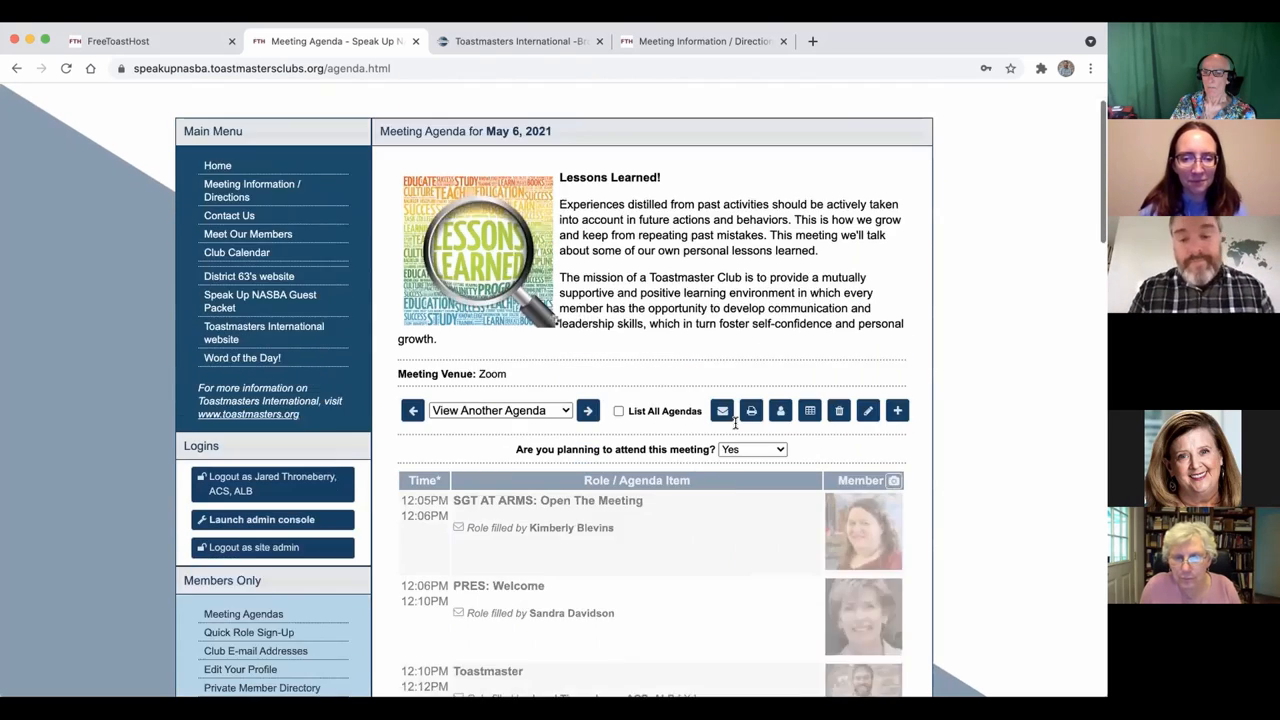
scroll("down", 3)
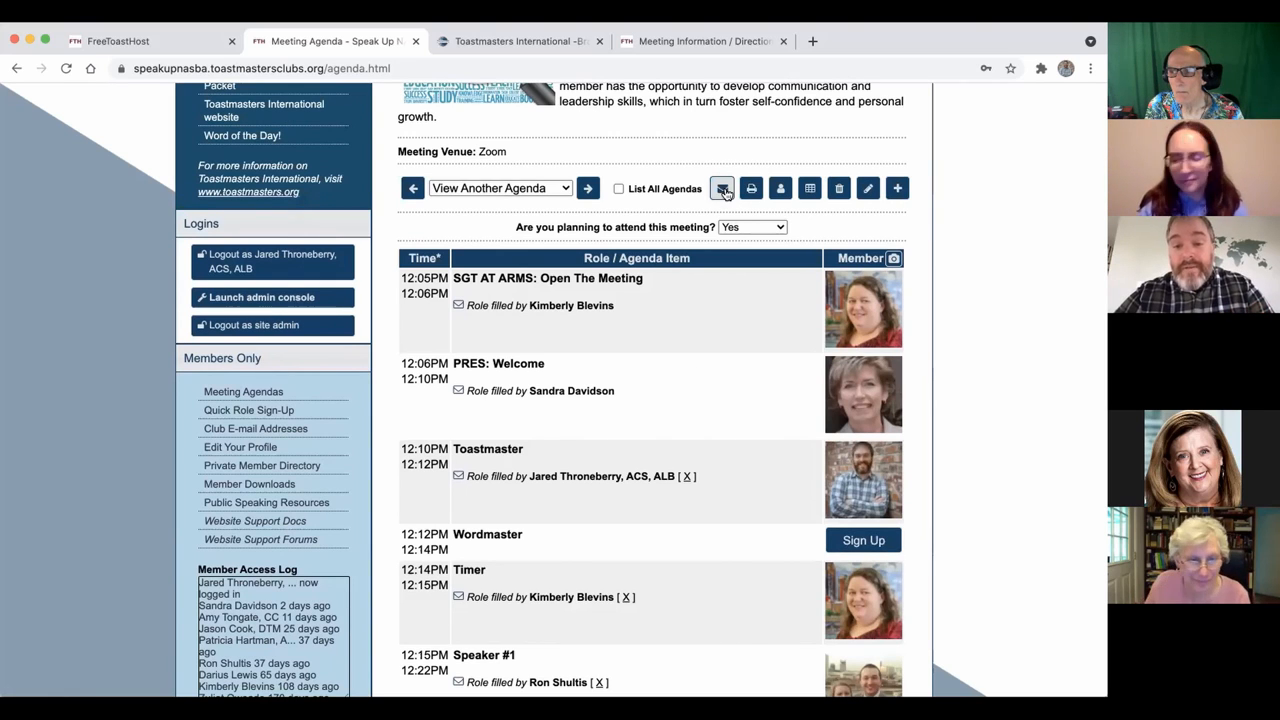
mouse_move(722, 188)
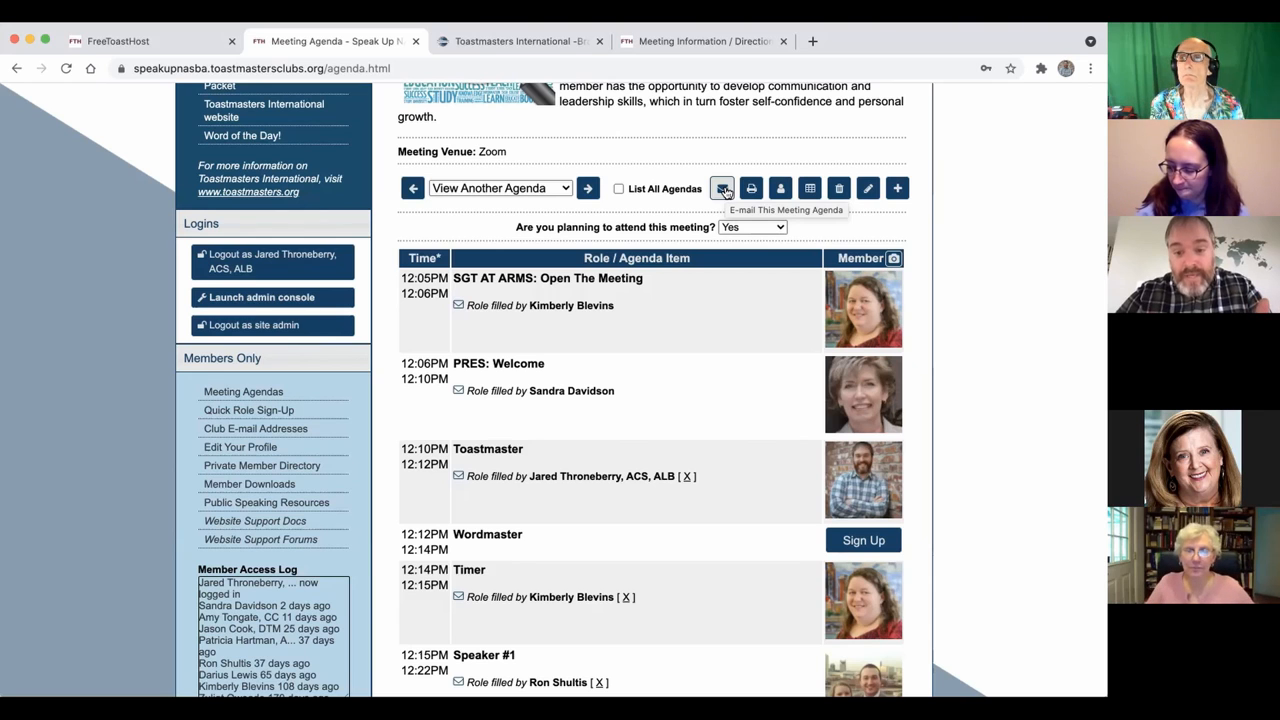
left_click(722, 188)
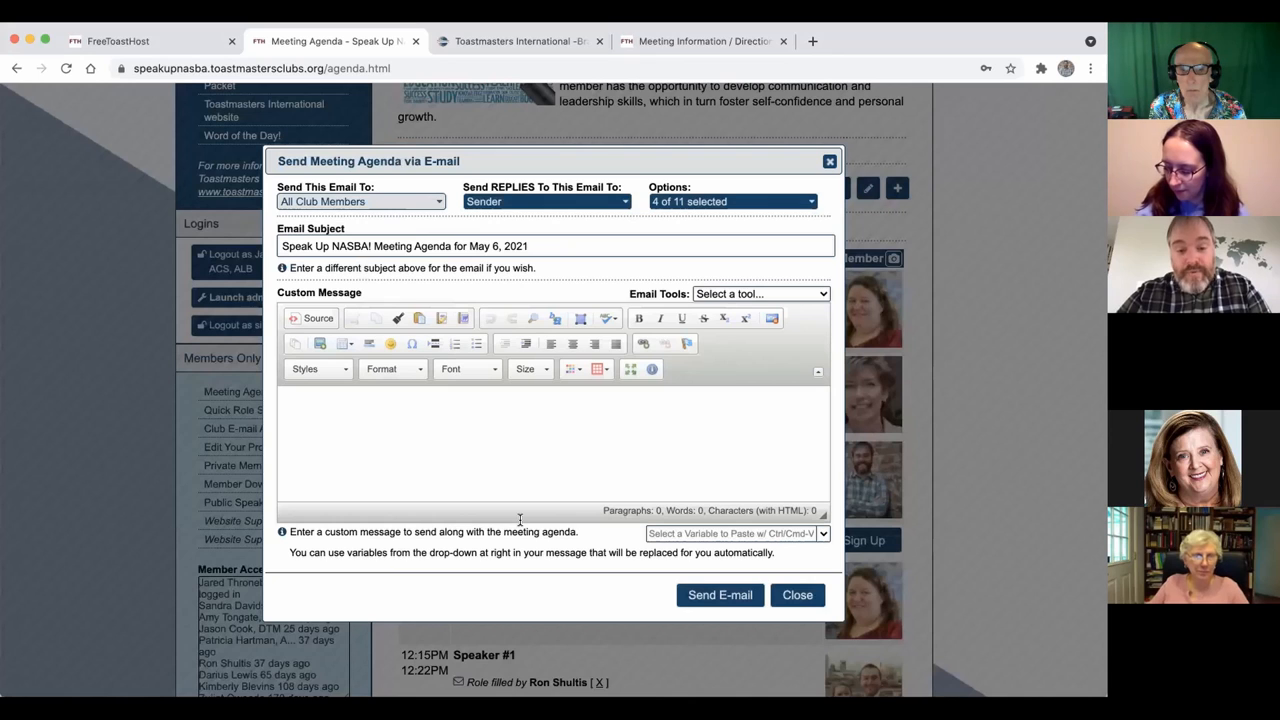
left_click(510, 440)
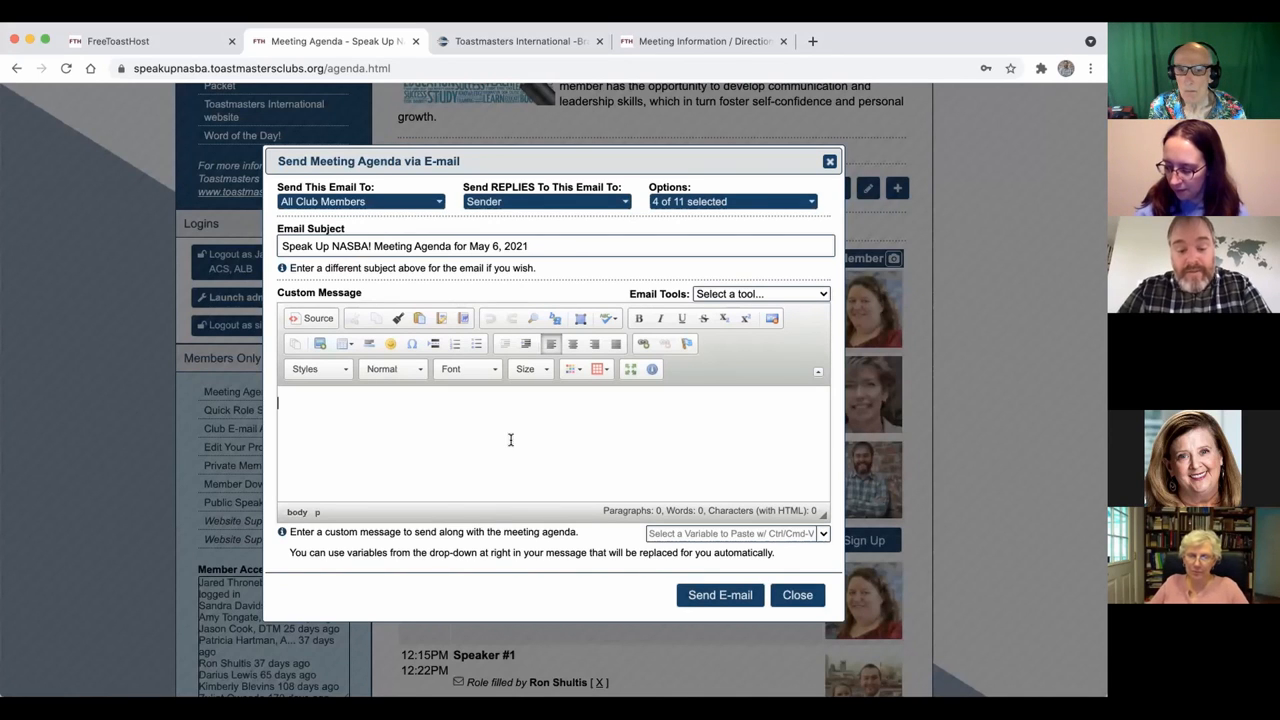
type("Be sure")
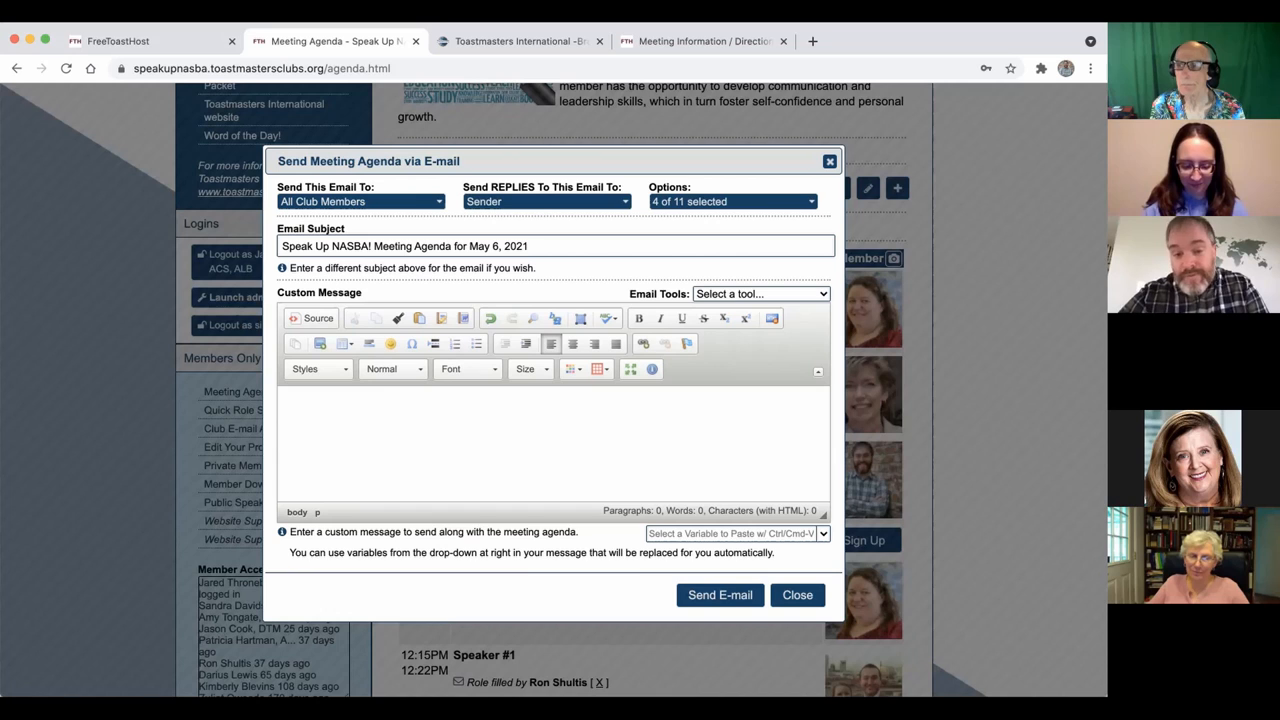
mouse_move(528, 454)
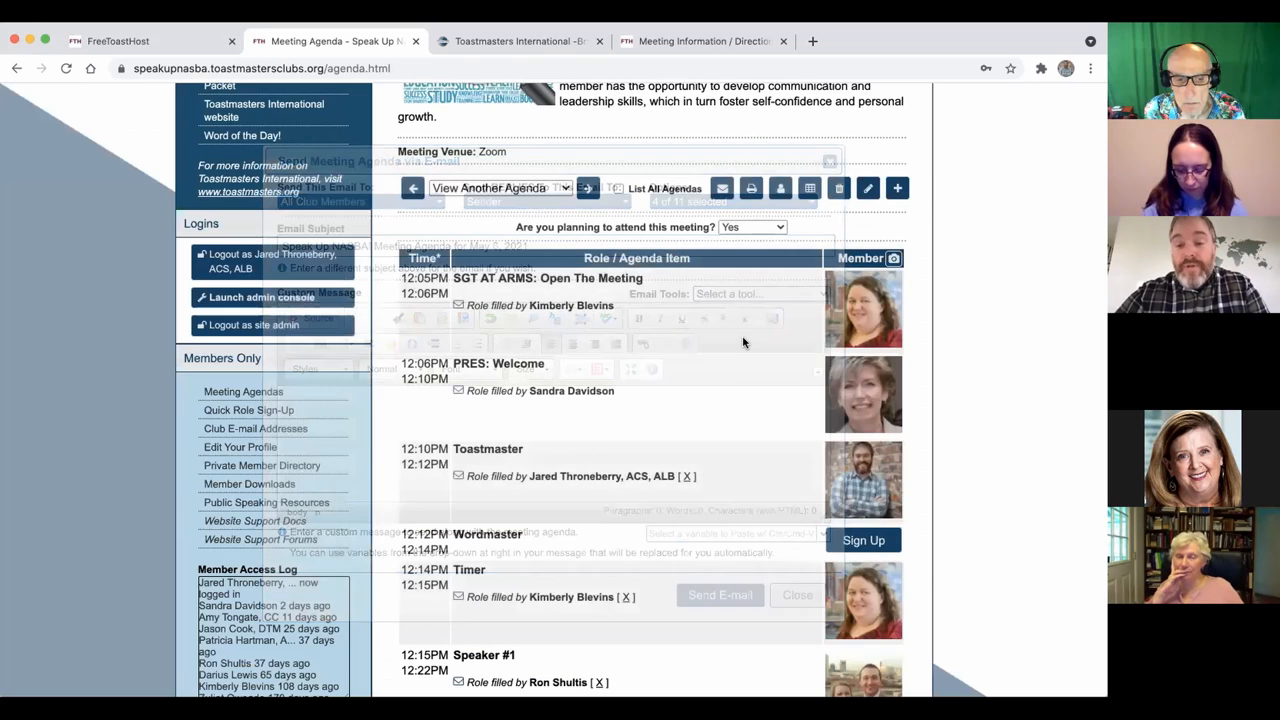
Generate a printable May 6, 2021 agenda in the FTH Standard layout
left_click(752, 188)
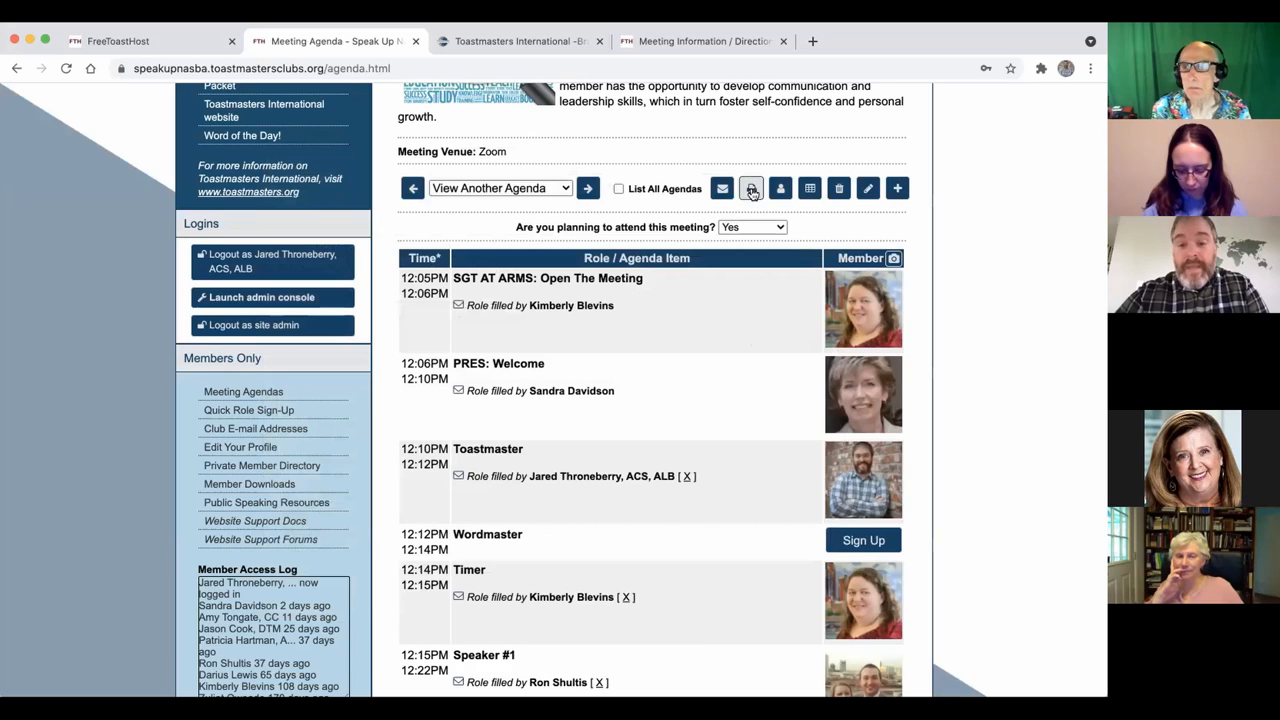
left_click(750, 188)
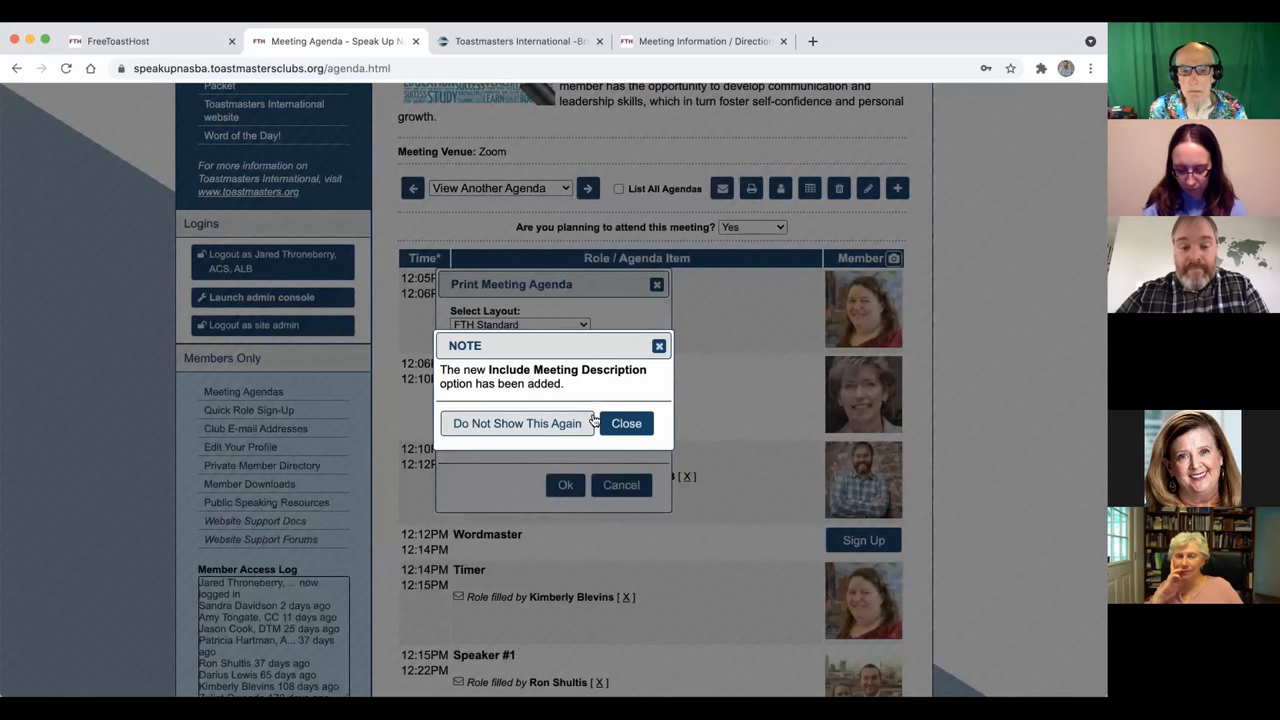
left_click(626, 424)
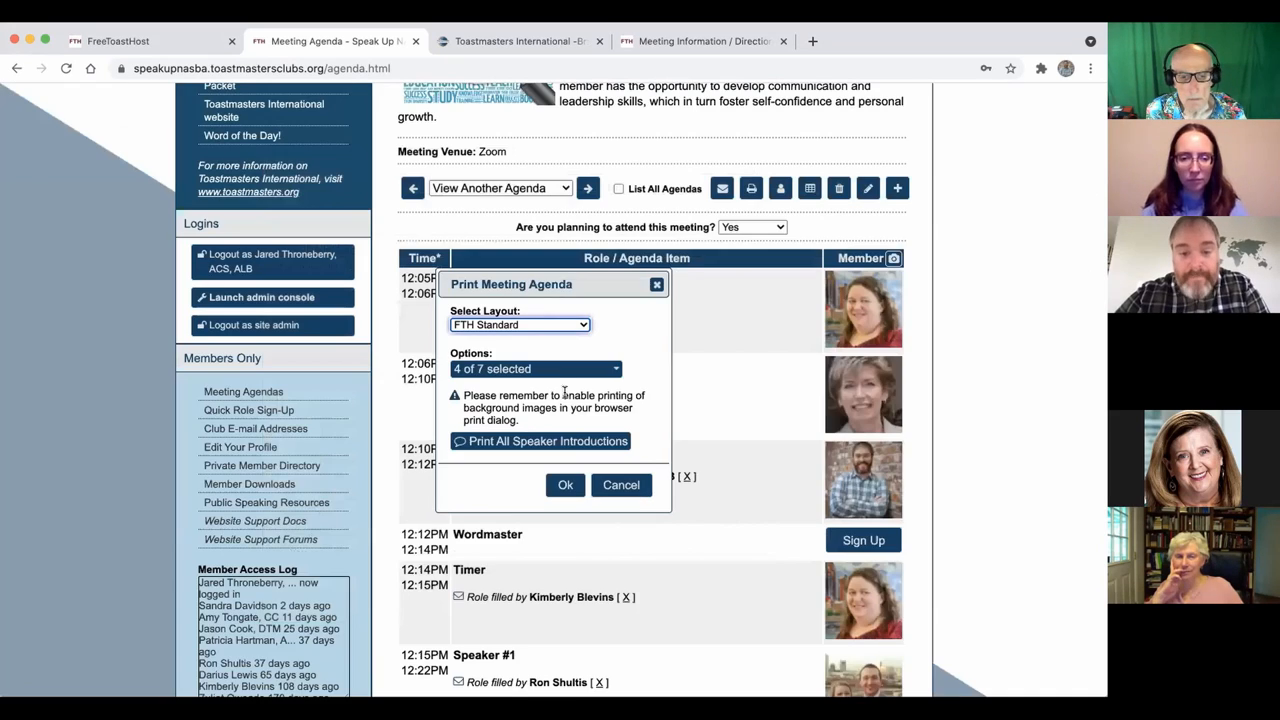
left_click(520, 324)
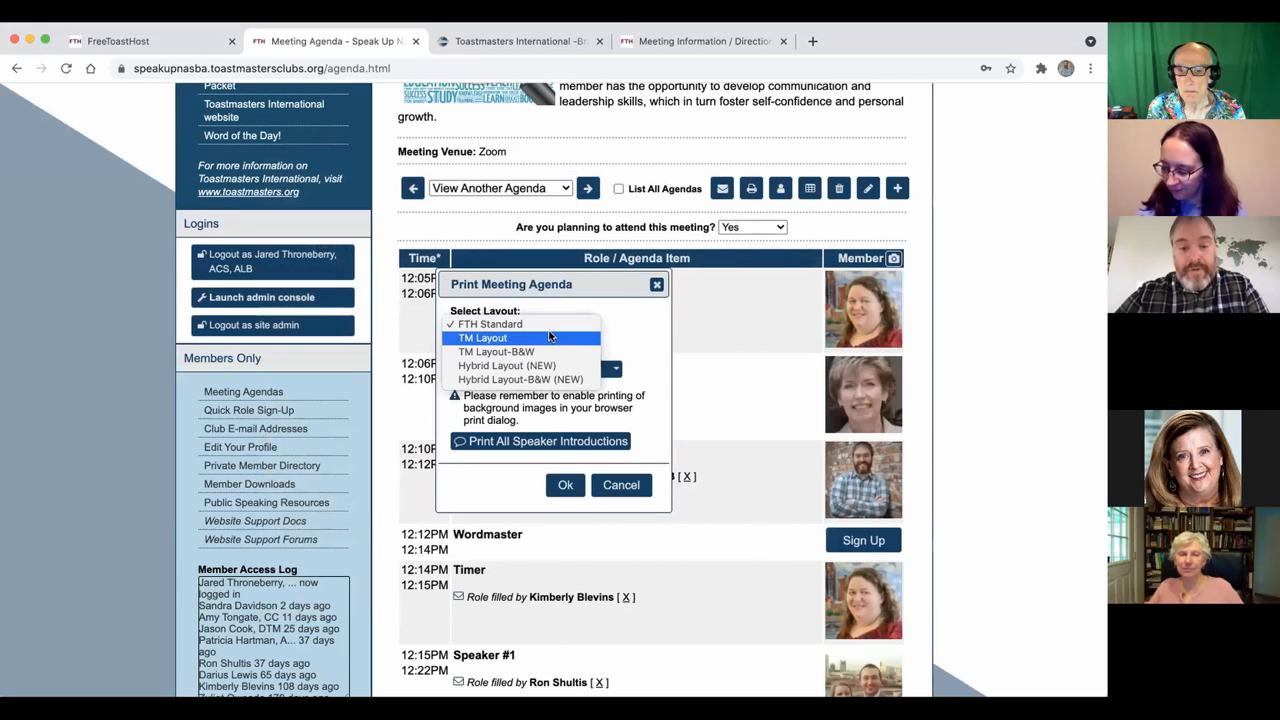
mouse_move(568, 328)
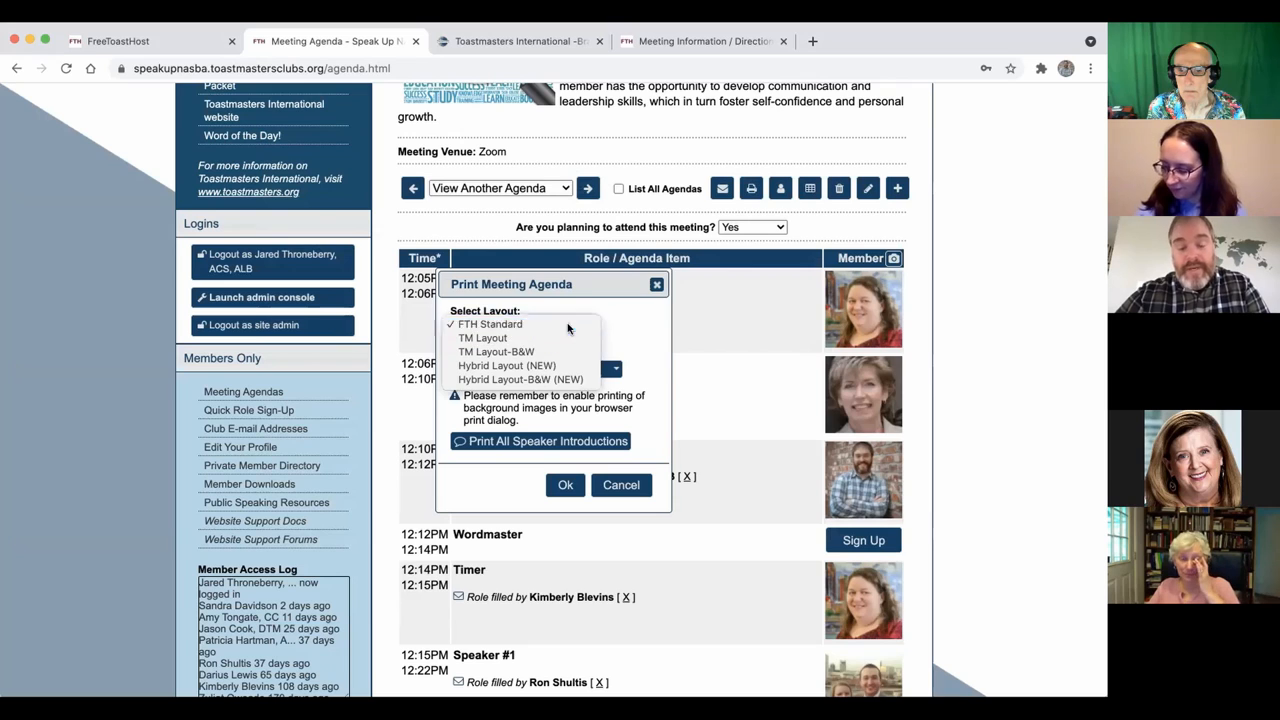
left_click(490, 324)
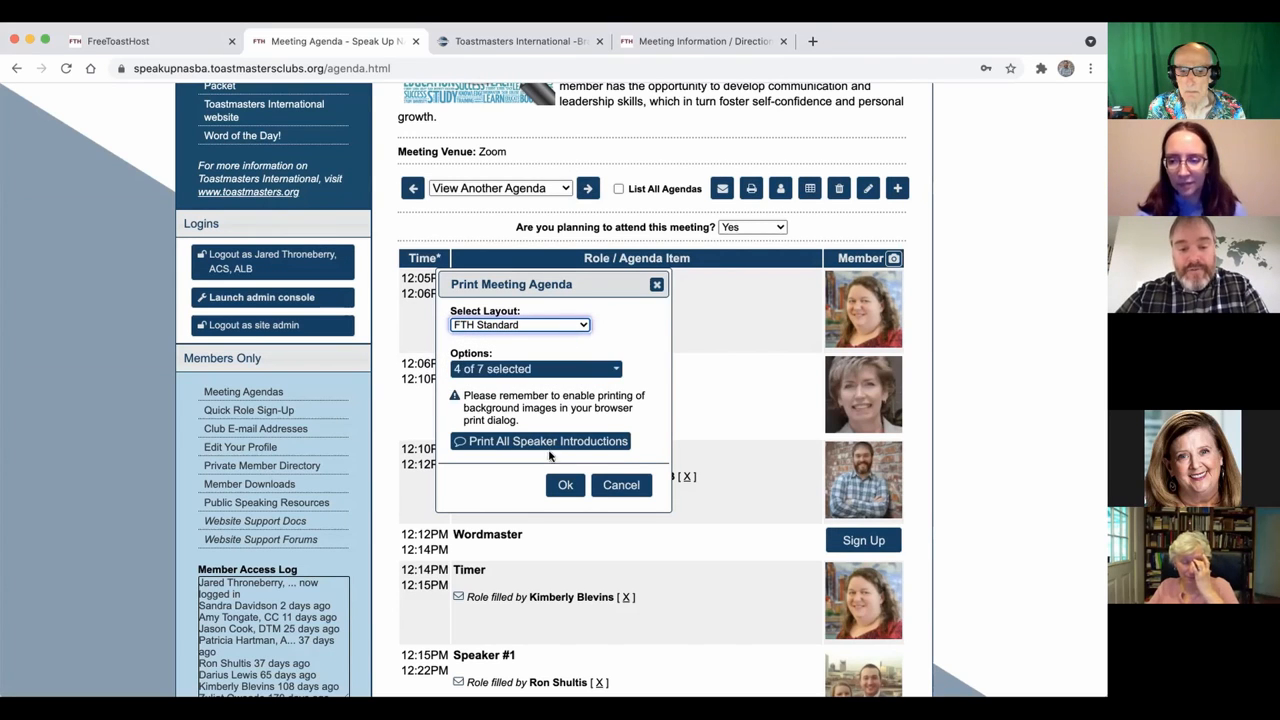
left_click(564, 486)
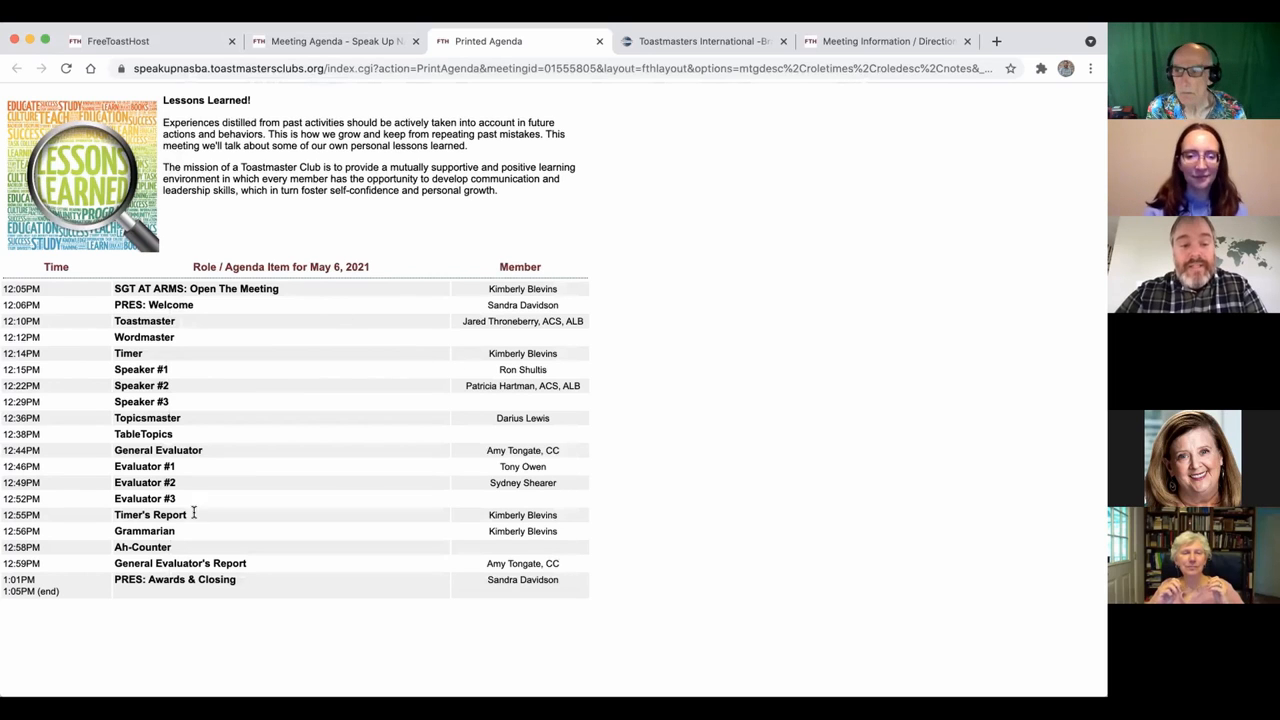
mouse_move(334, 94)
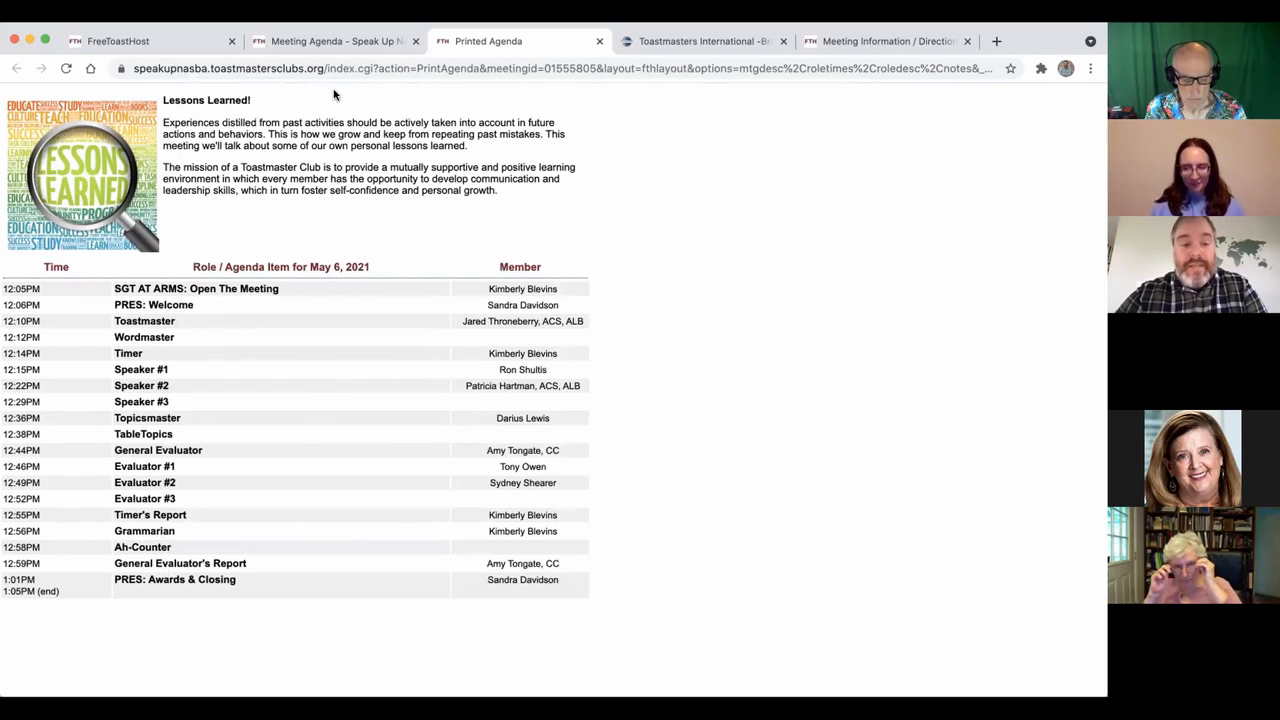
Generate the May 6, 2021 agenda in TM Layout and cancel Chrome's print dialog
left_click(750, 188)
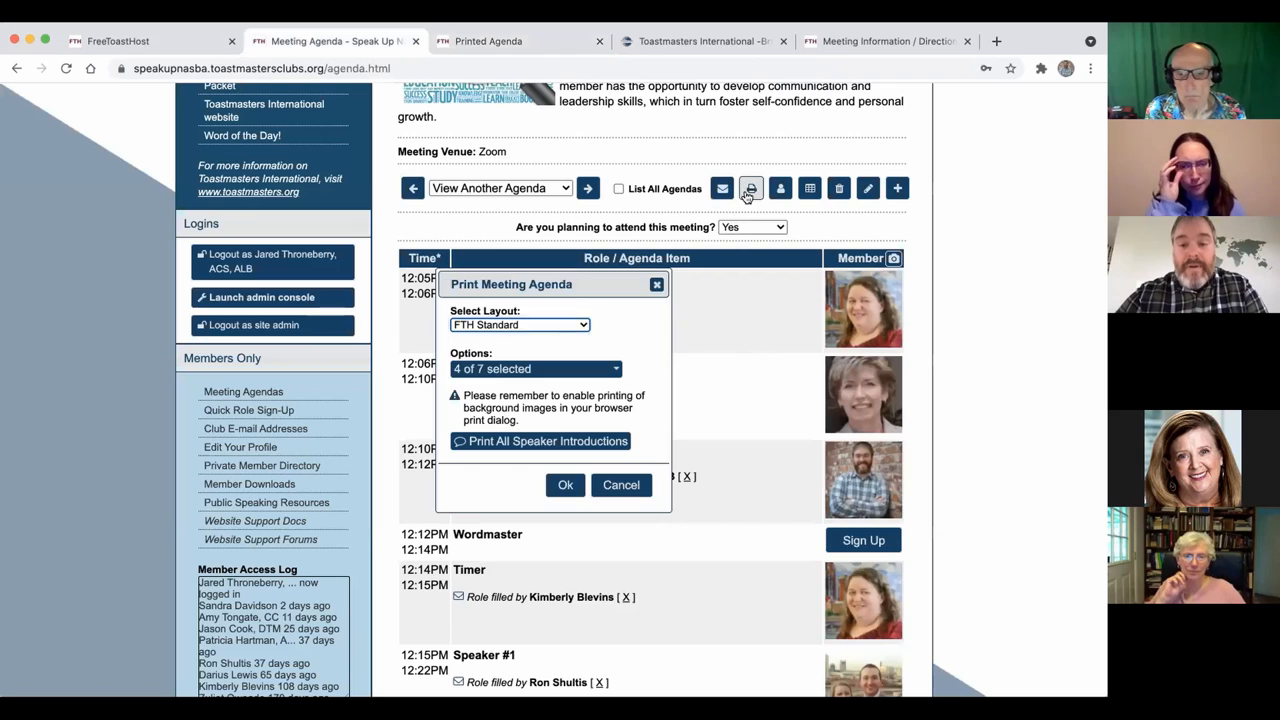
left_click(520, 324)
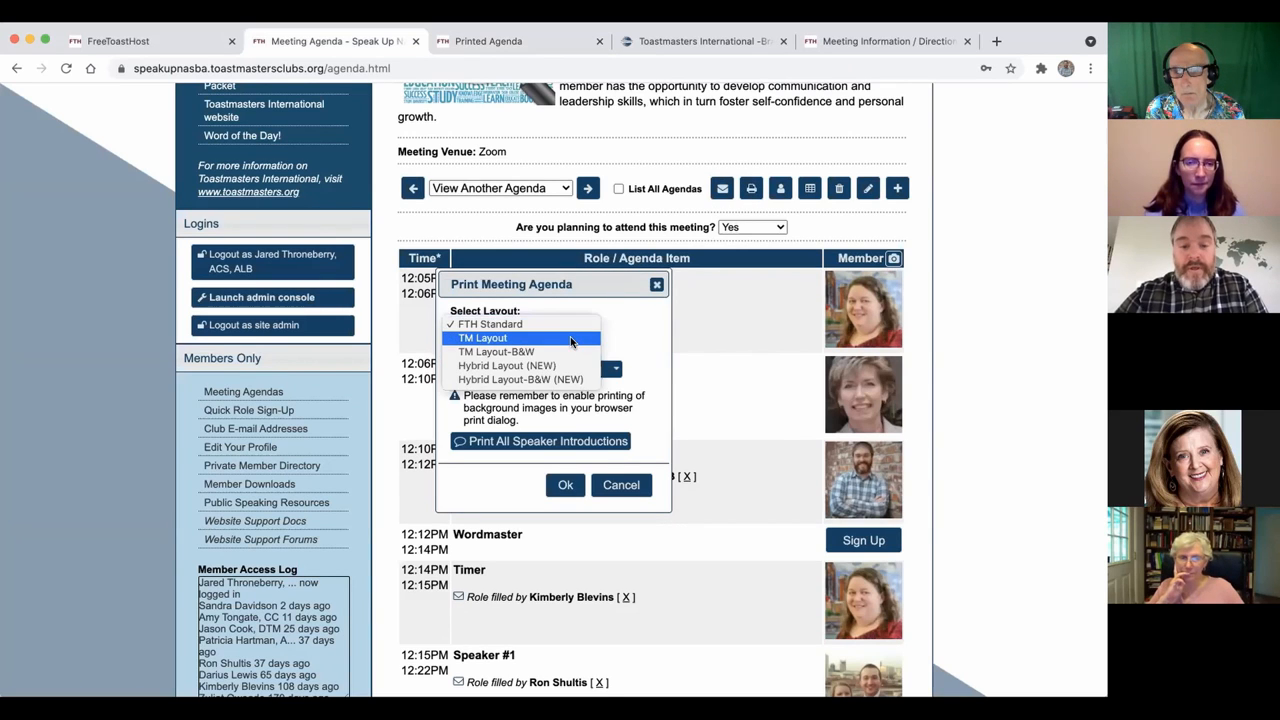
left_click(480, 336)
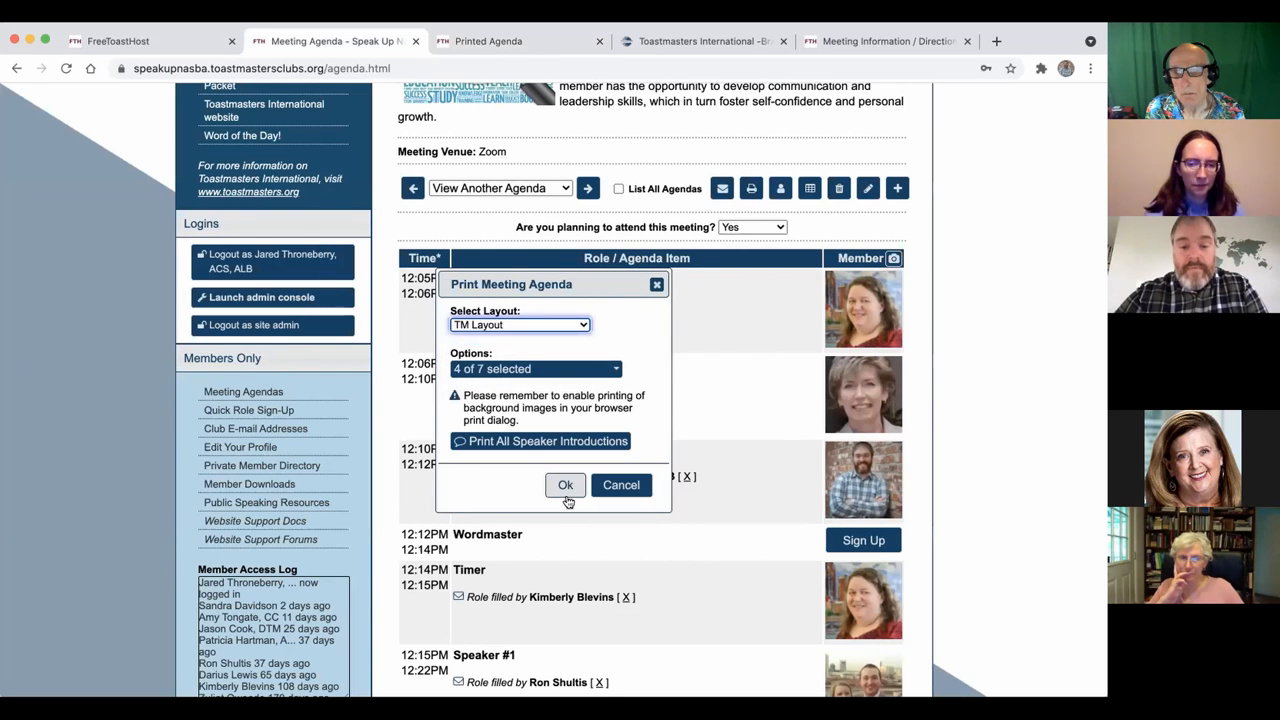
left_click(564, 486)
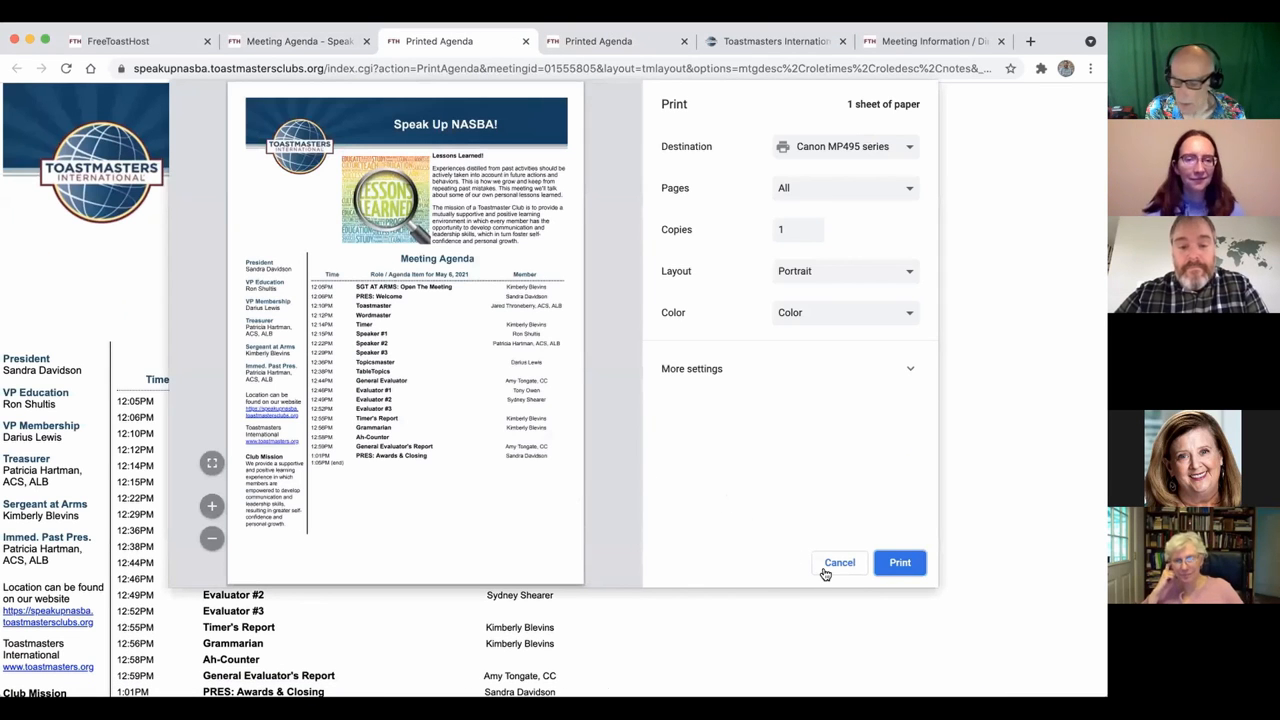
left_click(840, 562)
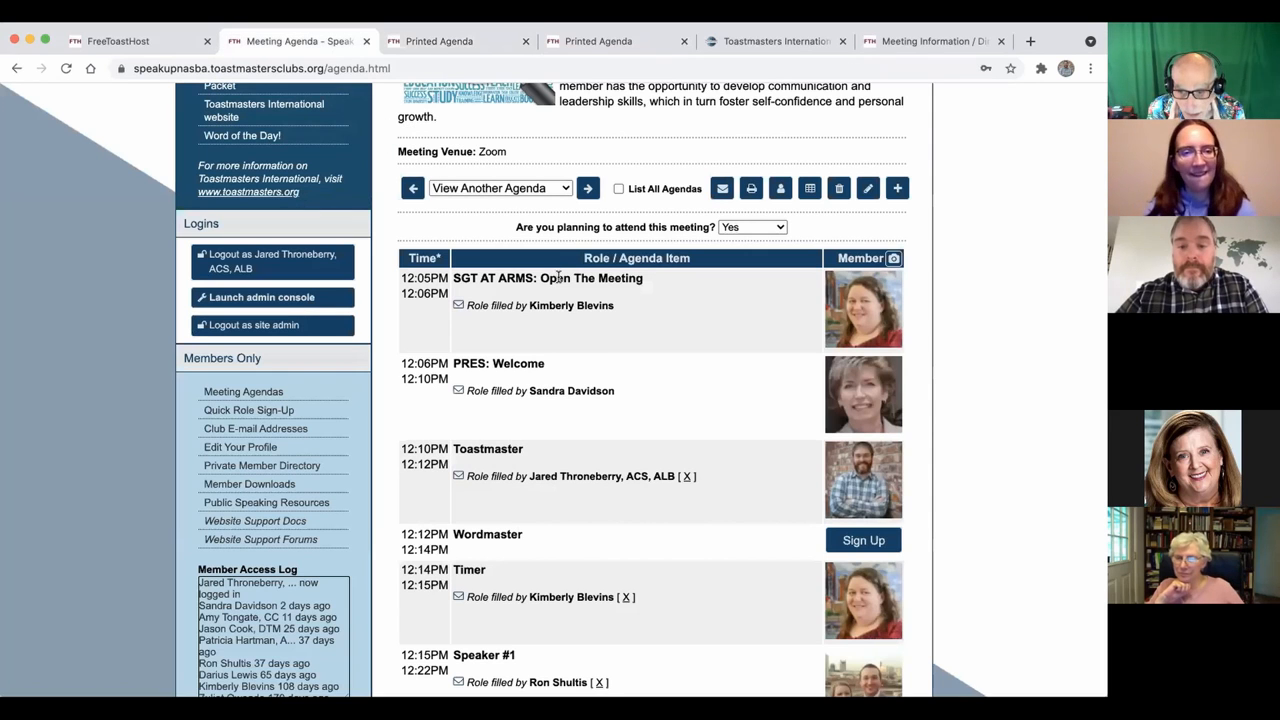
mouse_move(598, 352)
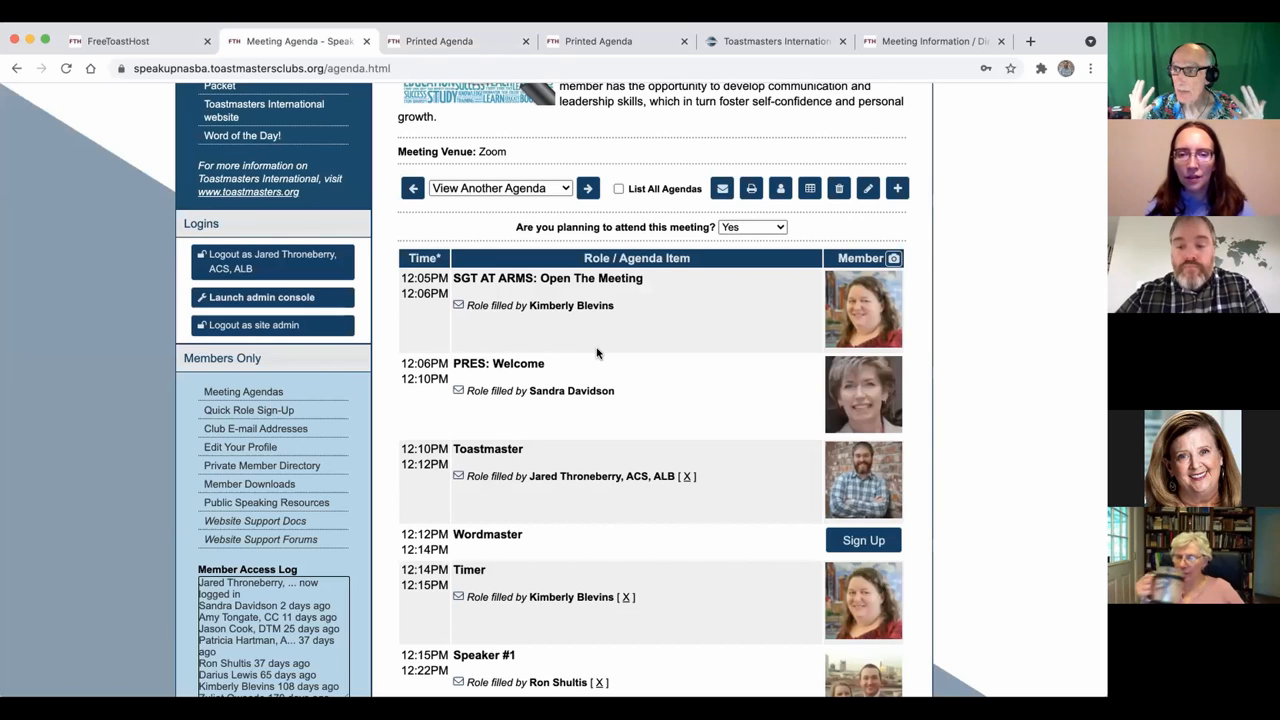
mouse_move(710, 340)
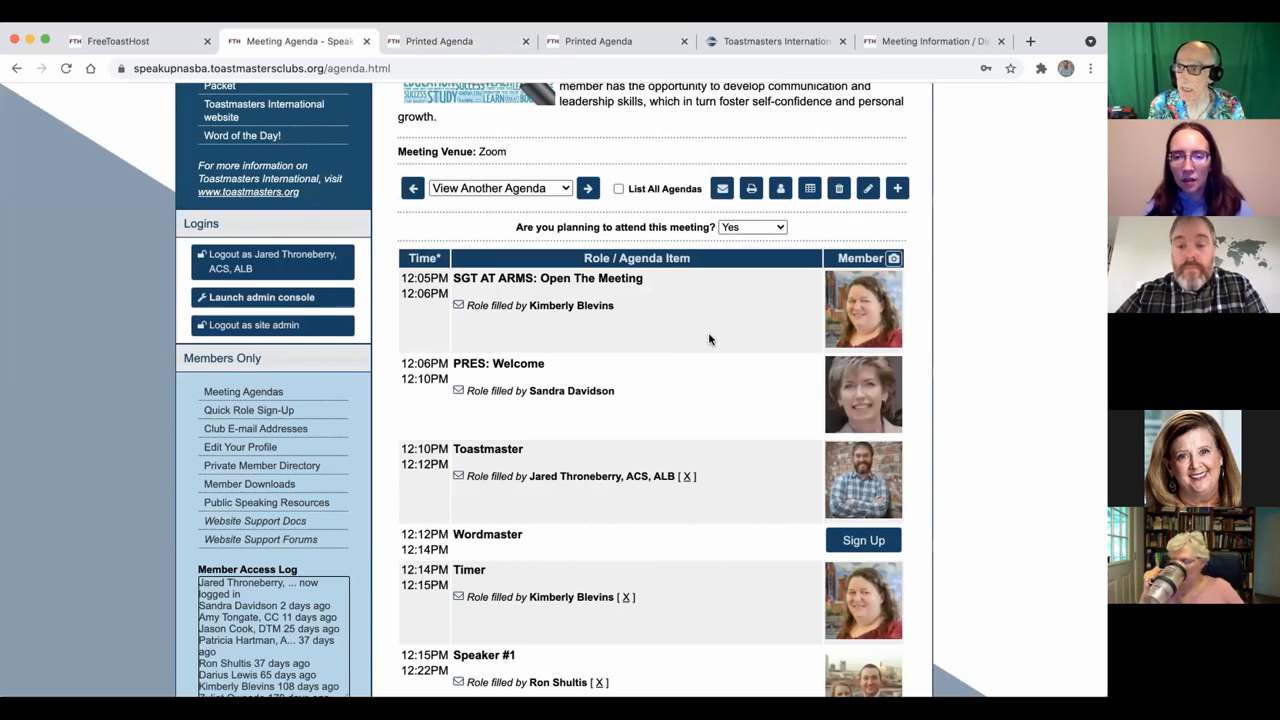
mouse_move(740, 342)
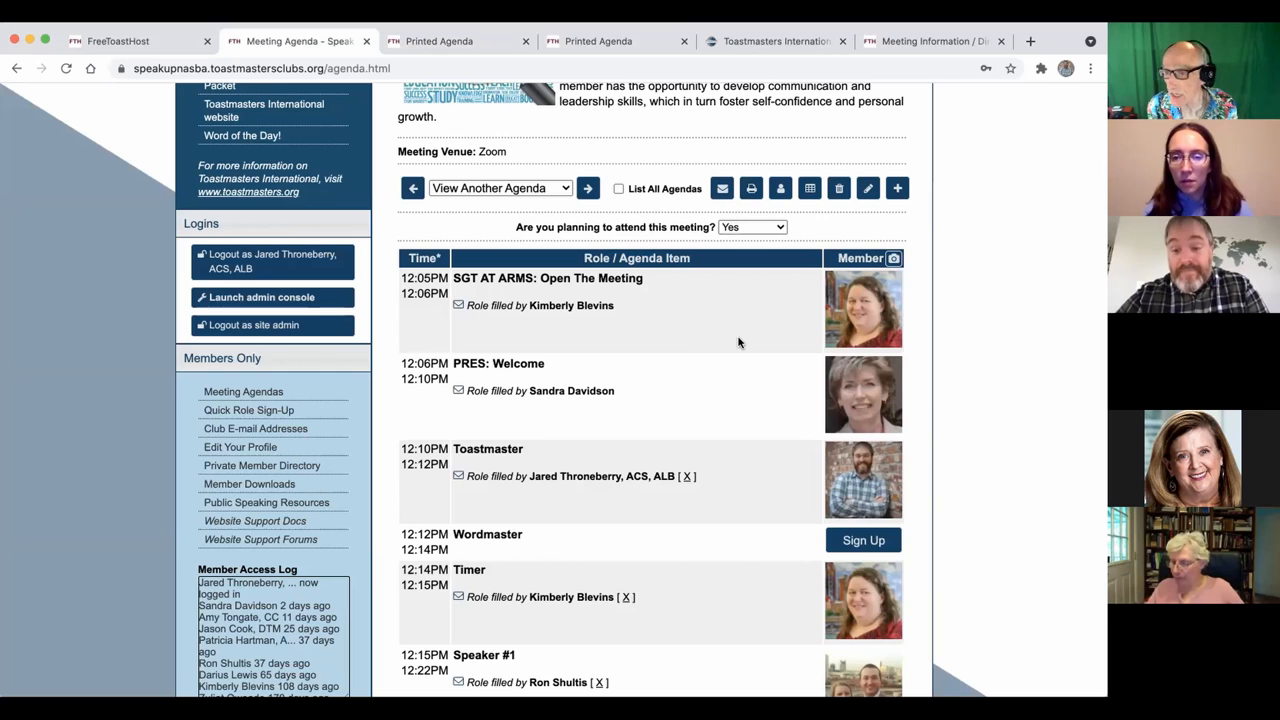
mouse_move(776, 276)
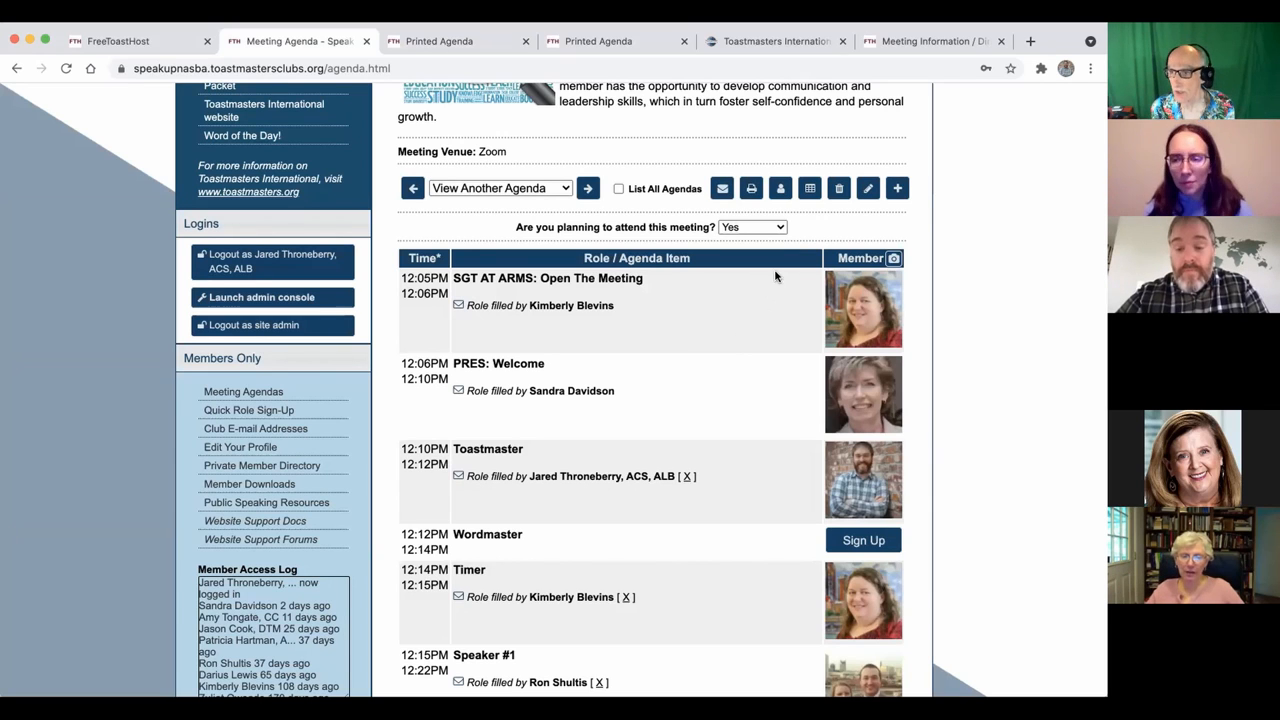
mouse_move(796, 240)
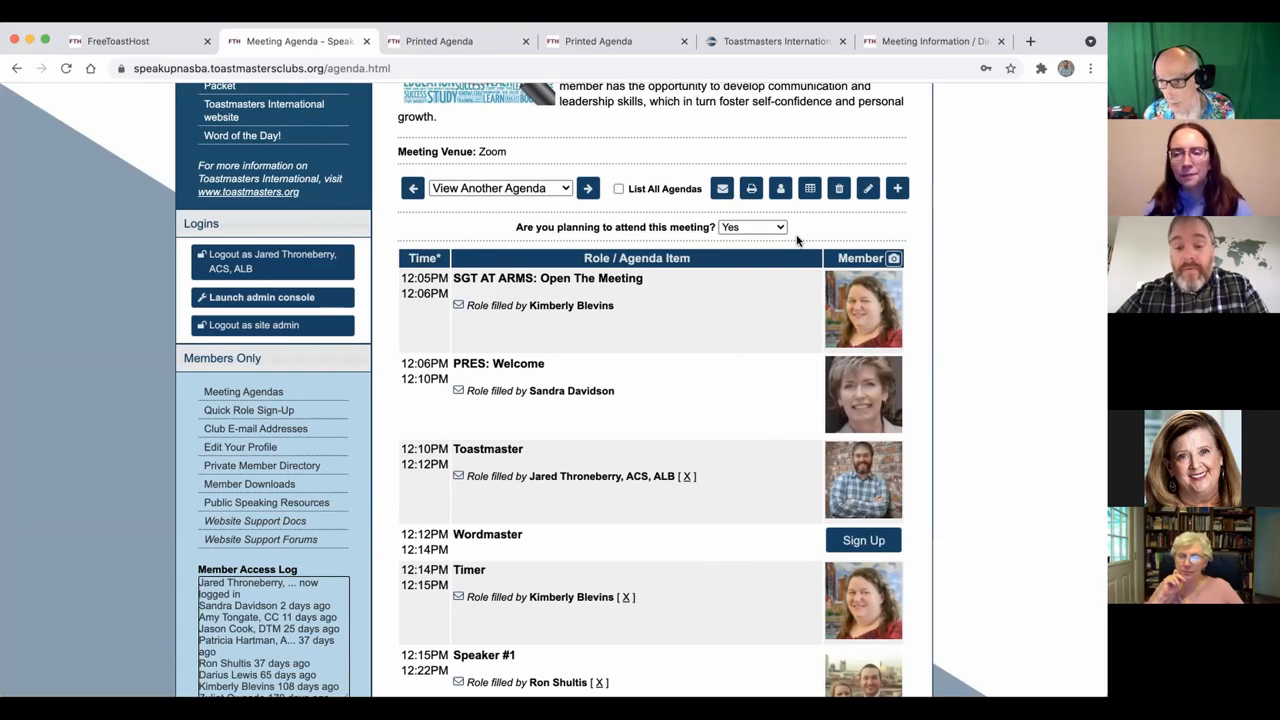
mouse_move(752, 398)
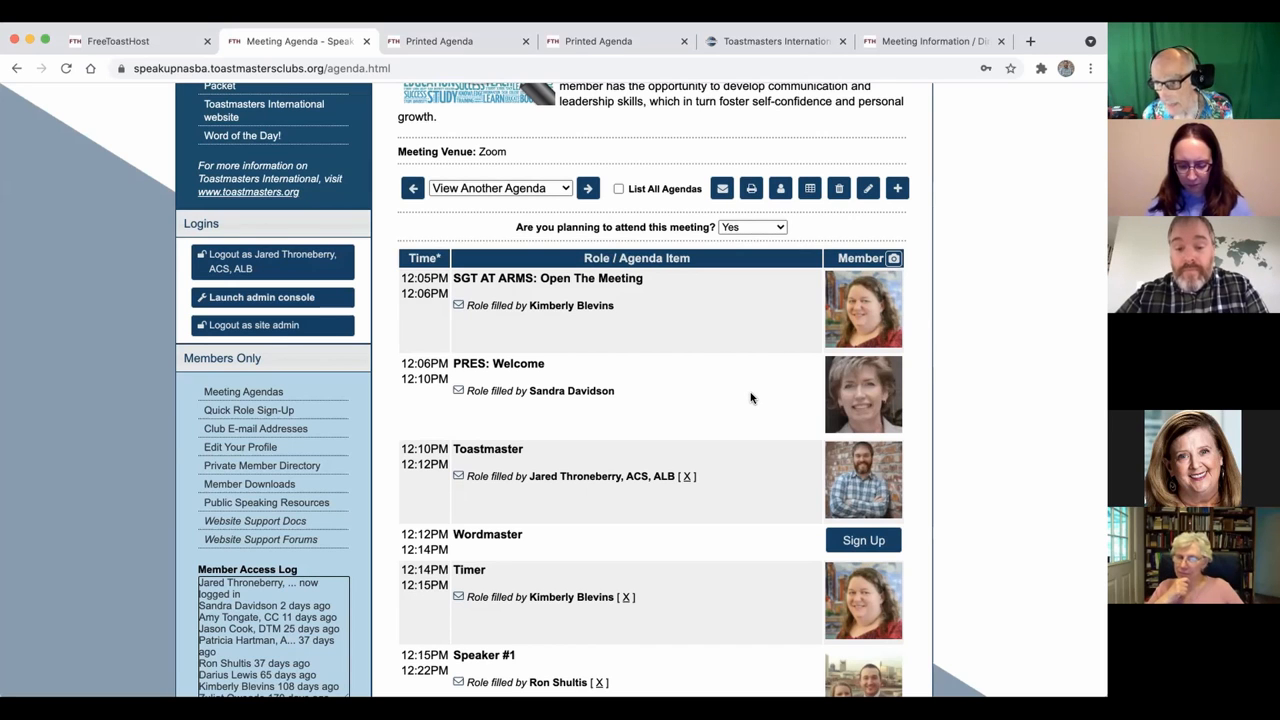
scroll("down", 3)
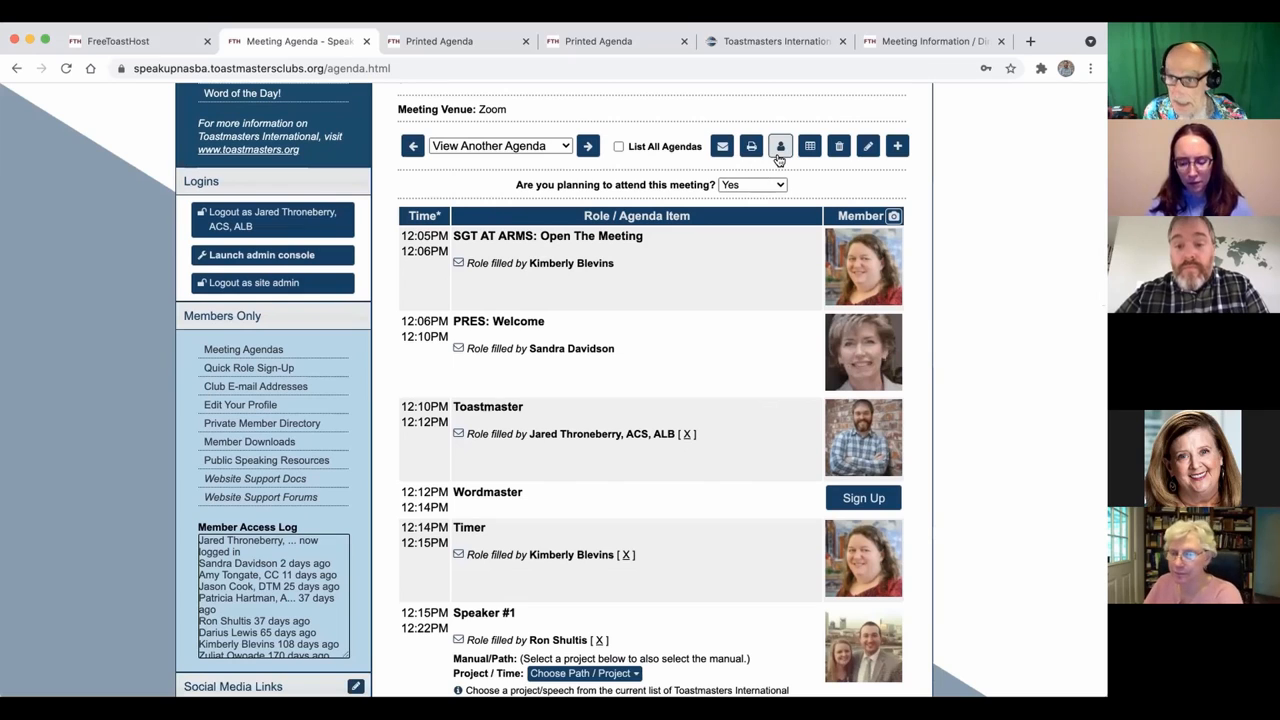
mouse_move(780, 146)
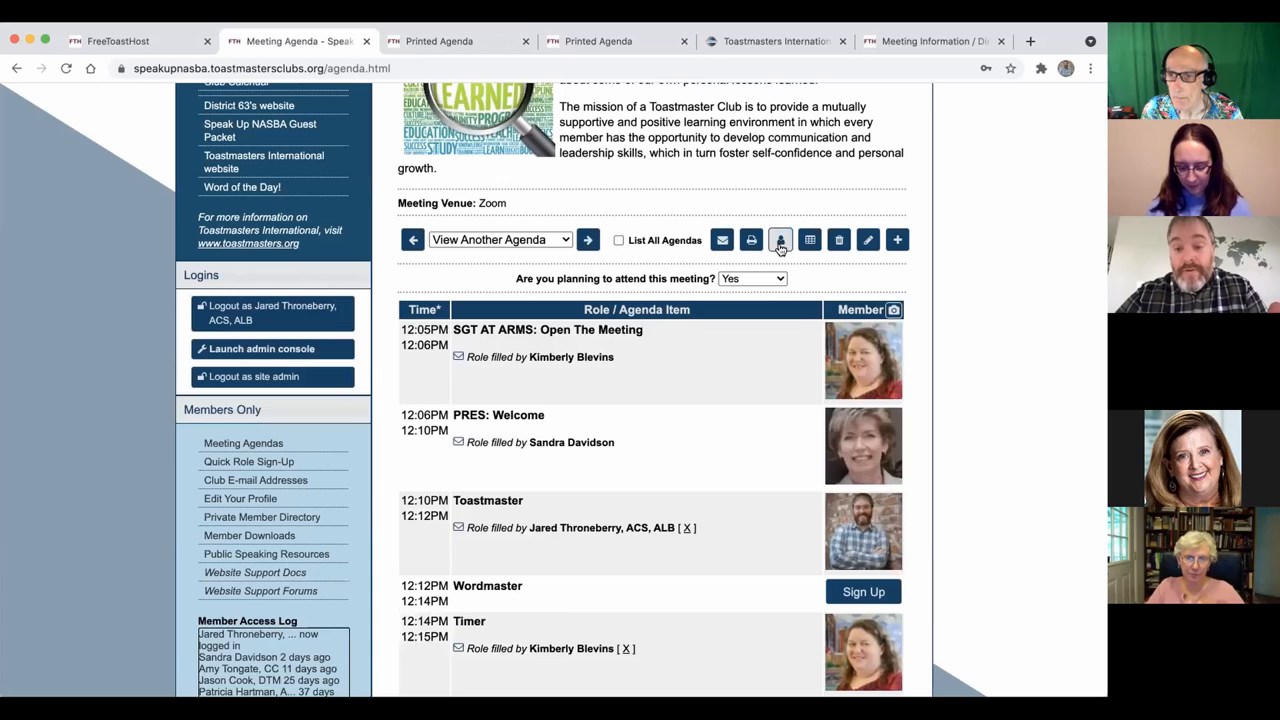
left_click(780, 240)
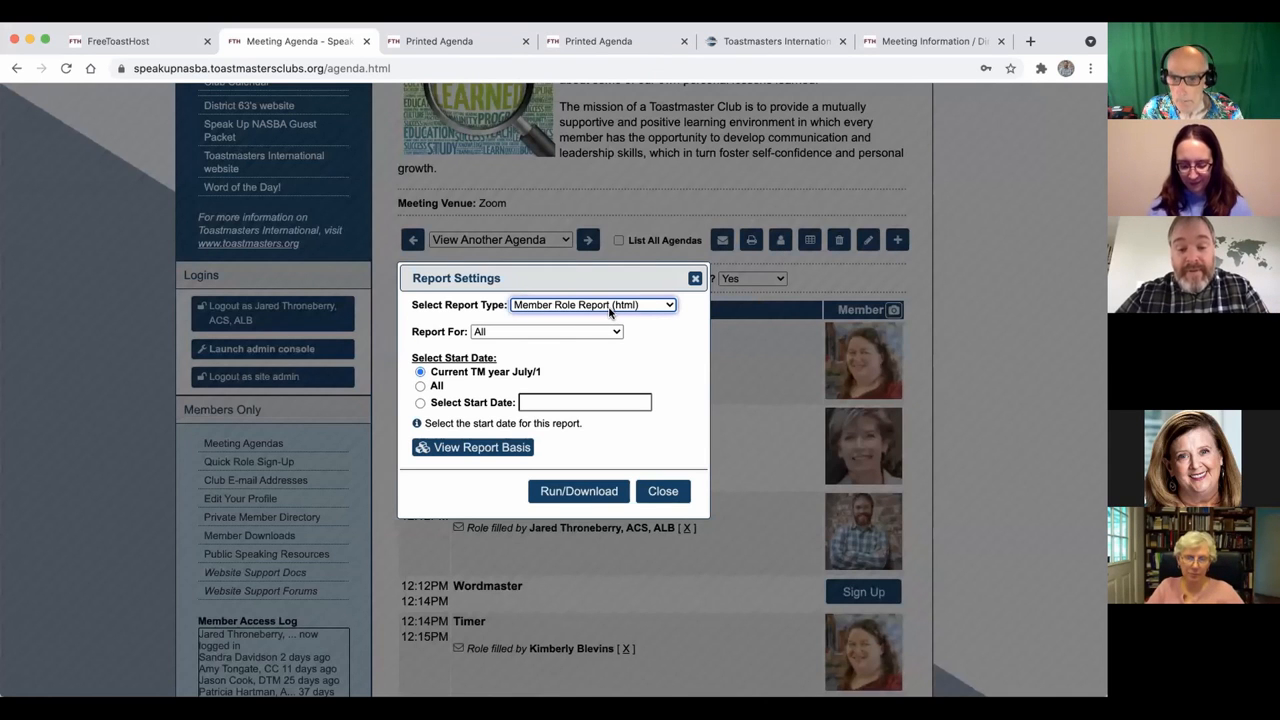
mouse_move(596, 318)
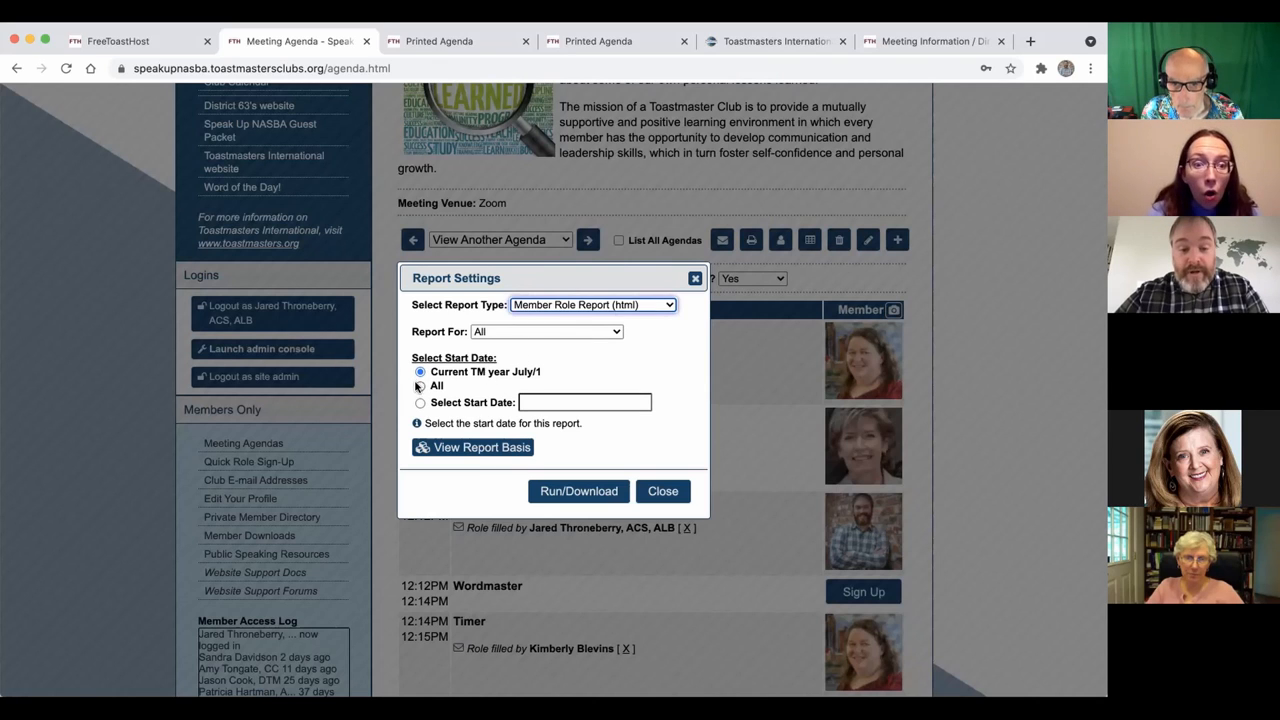
left_click(420, 386)
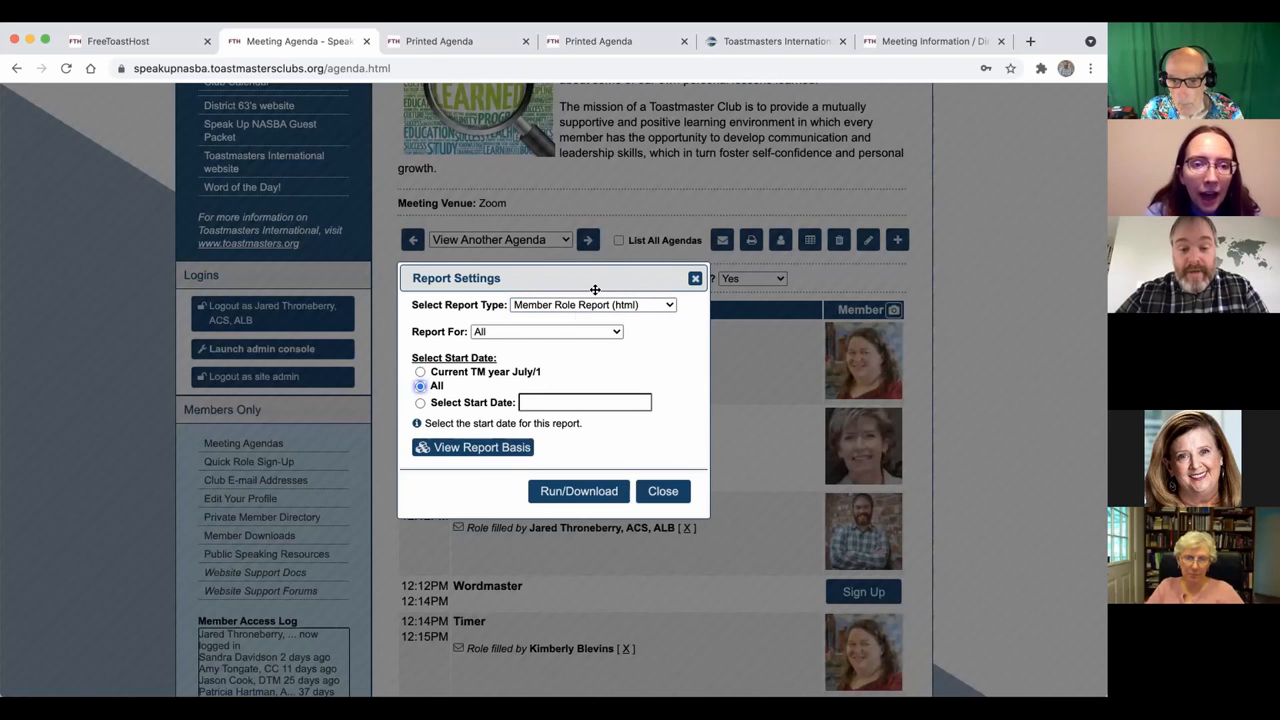
left_click(546, 332)
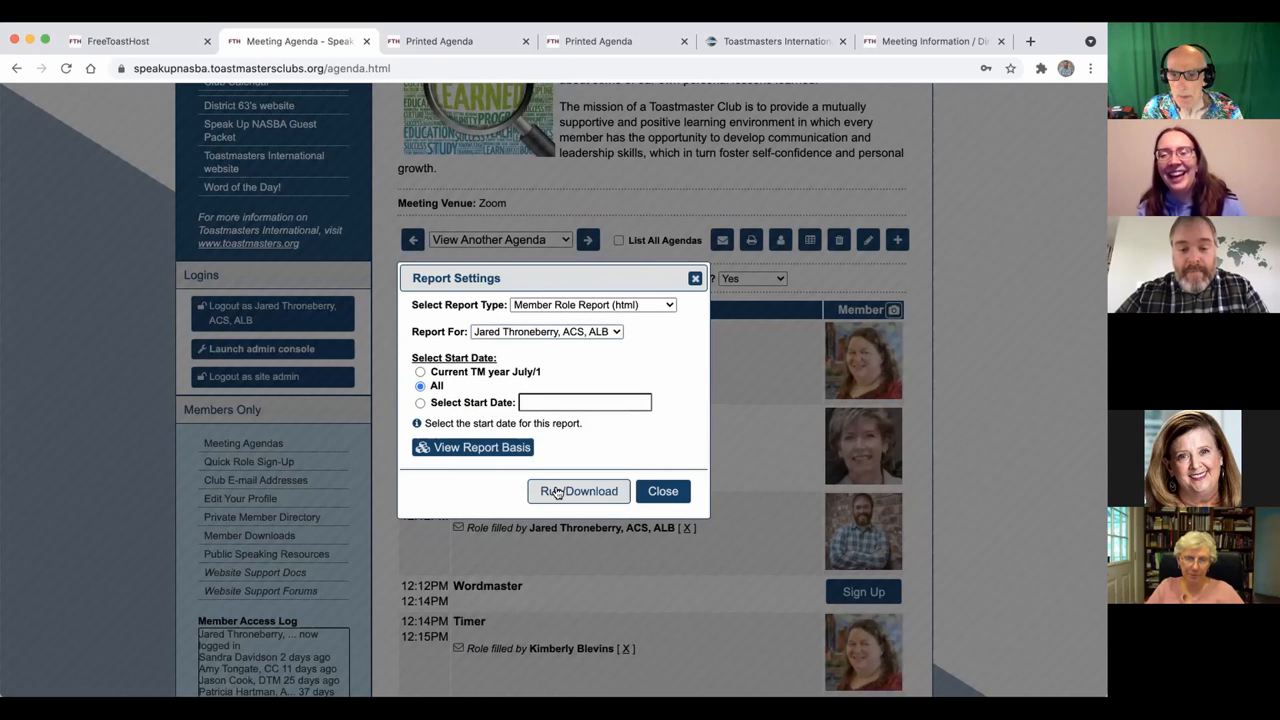
left_click(578, 492)
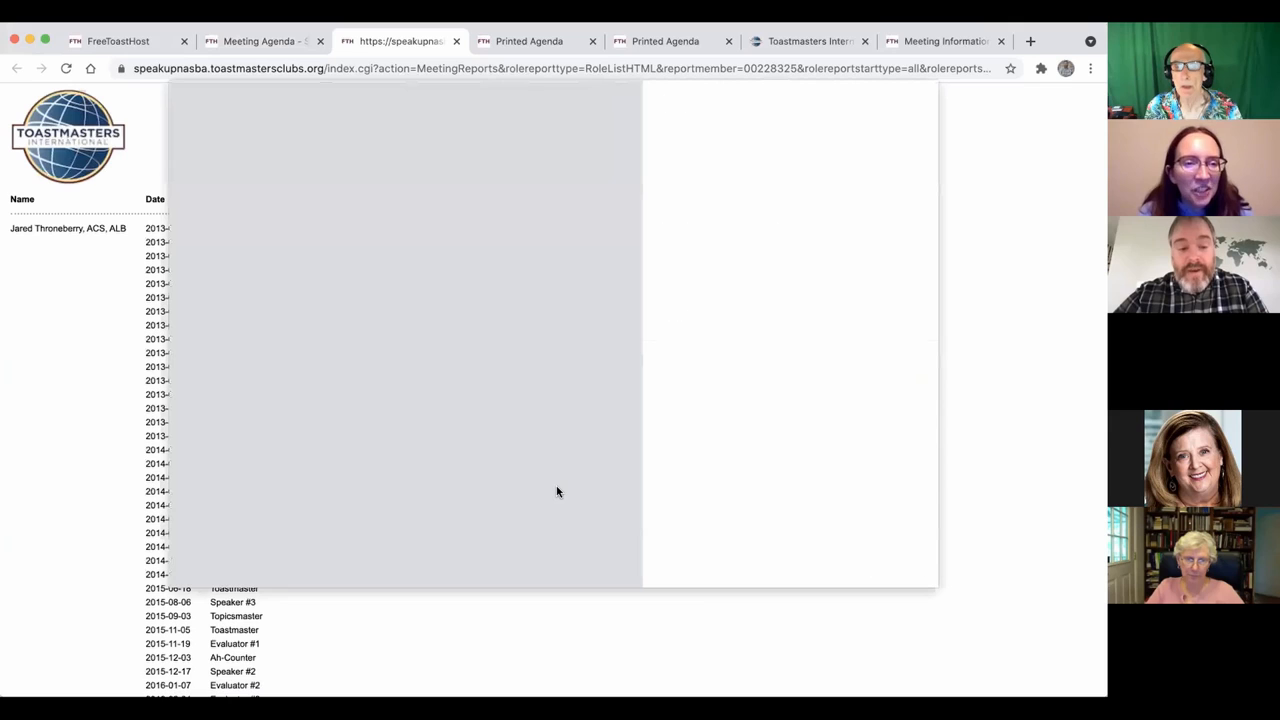
scroll("down", 3)
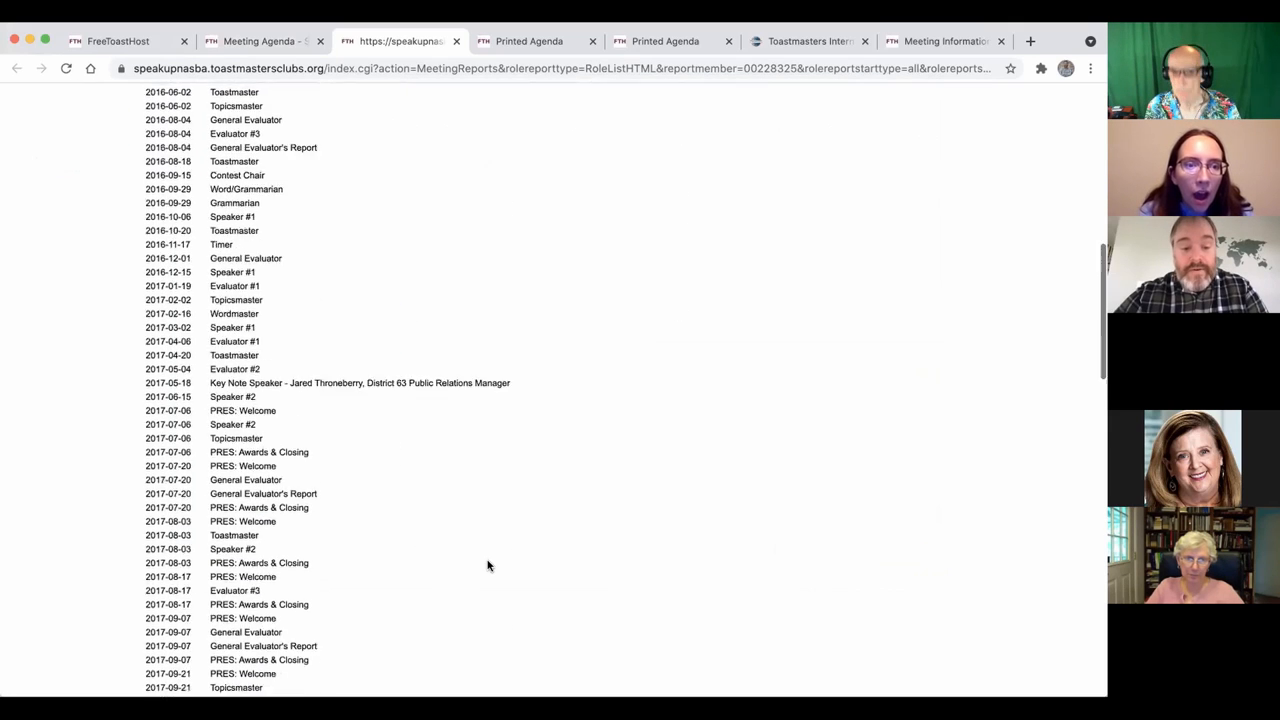
scroll("down", 3)
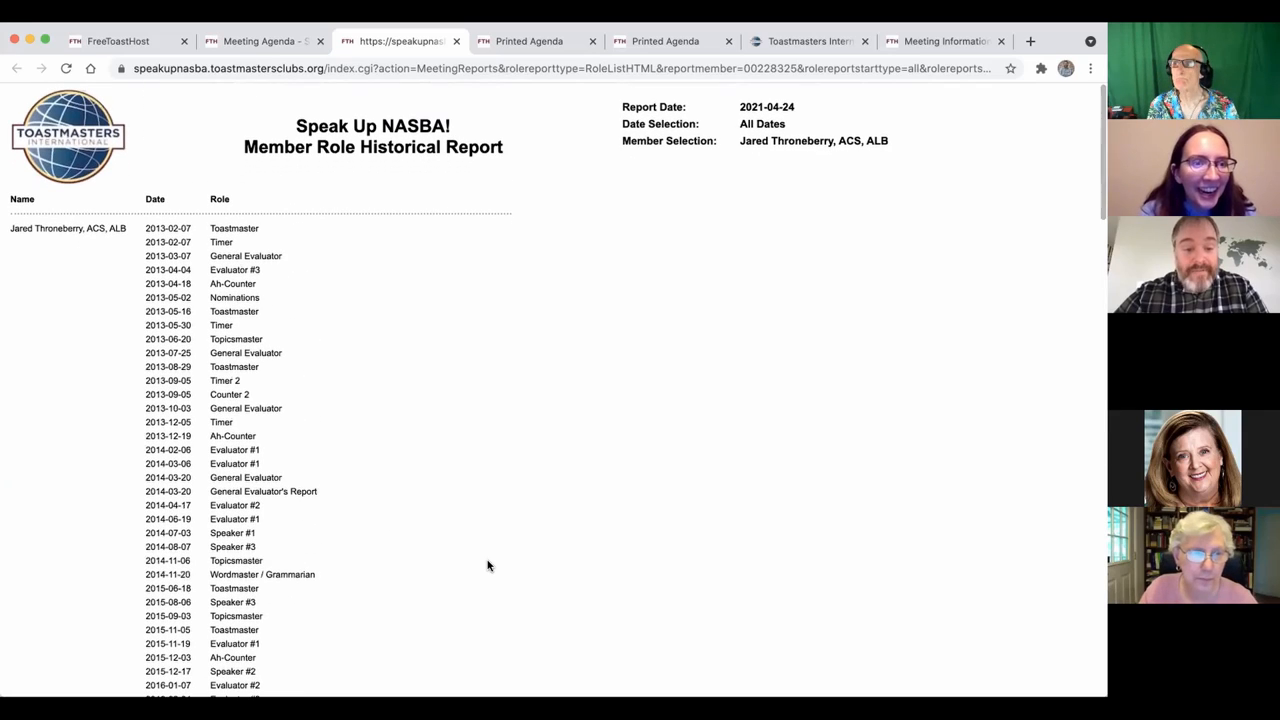
left_click(270, 40)
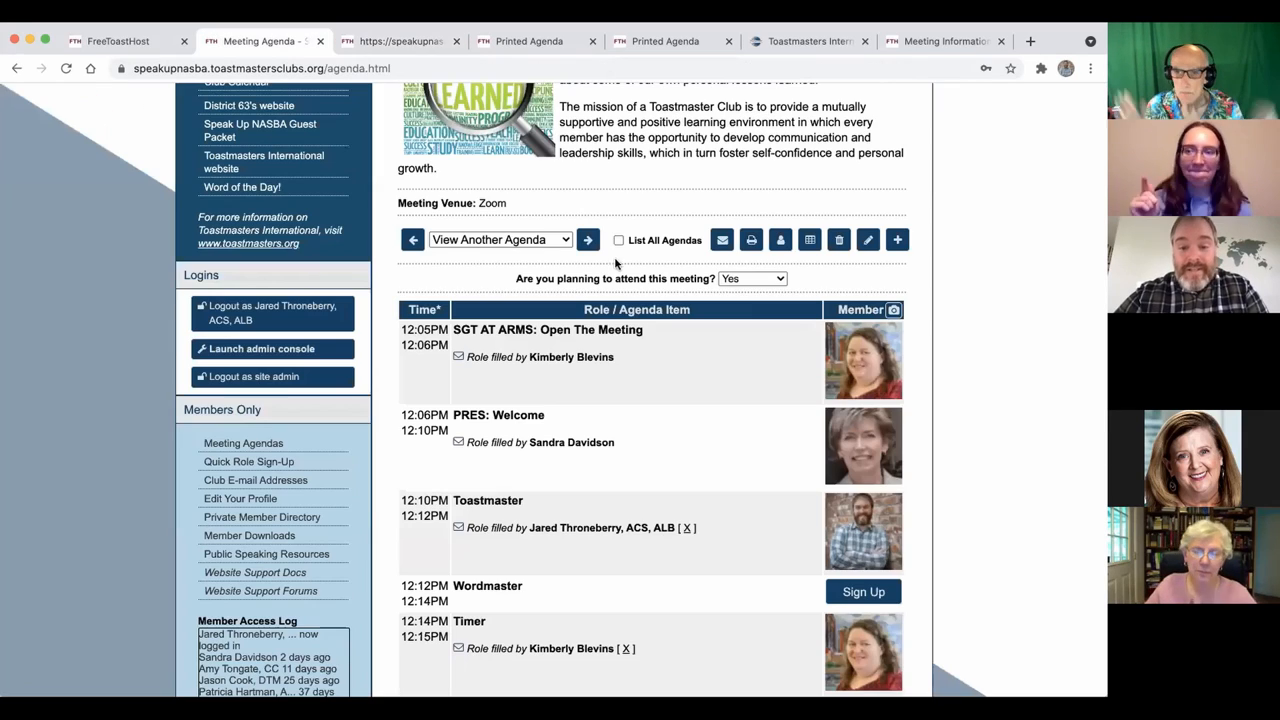
left_click(808, 240)
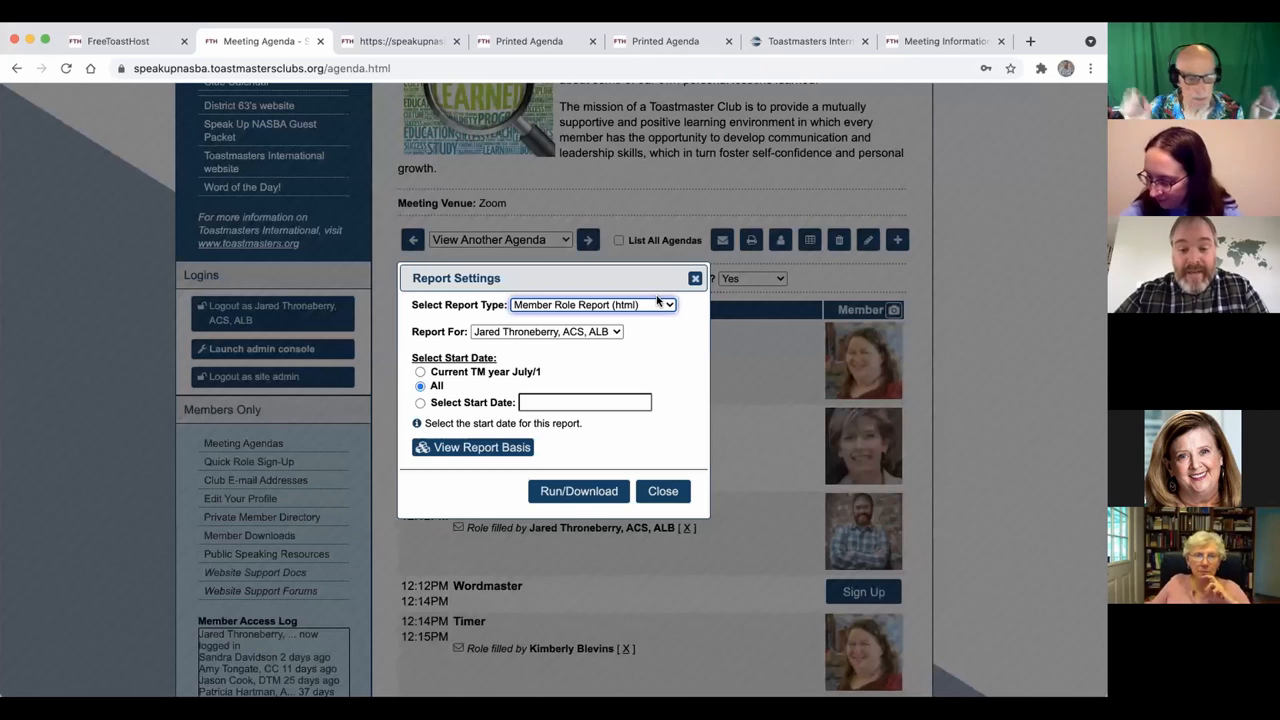
left_click(594, 304)
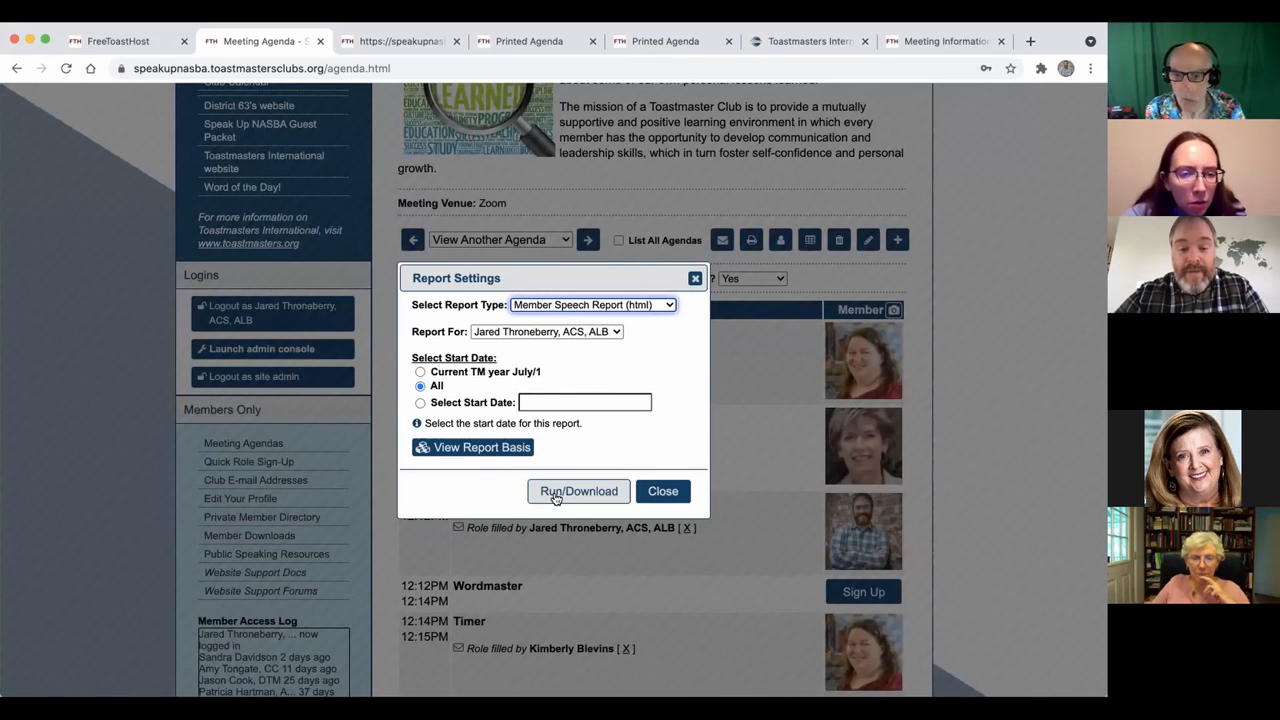
left_click(578, 492)
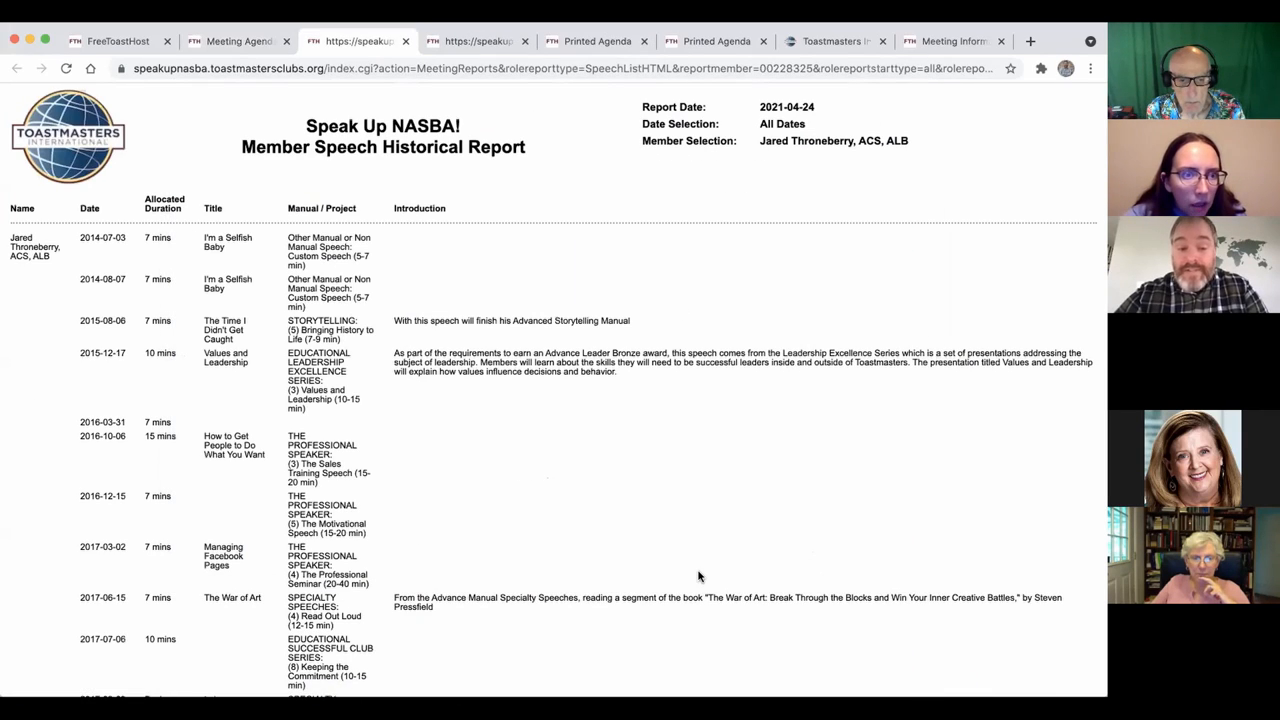
scroll("down", 3)
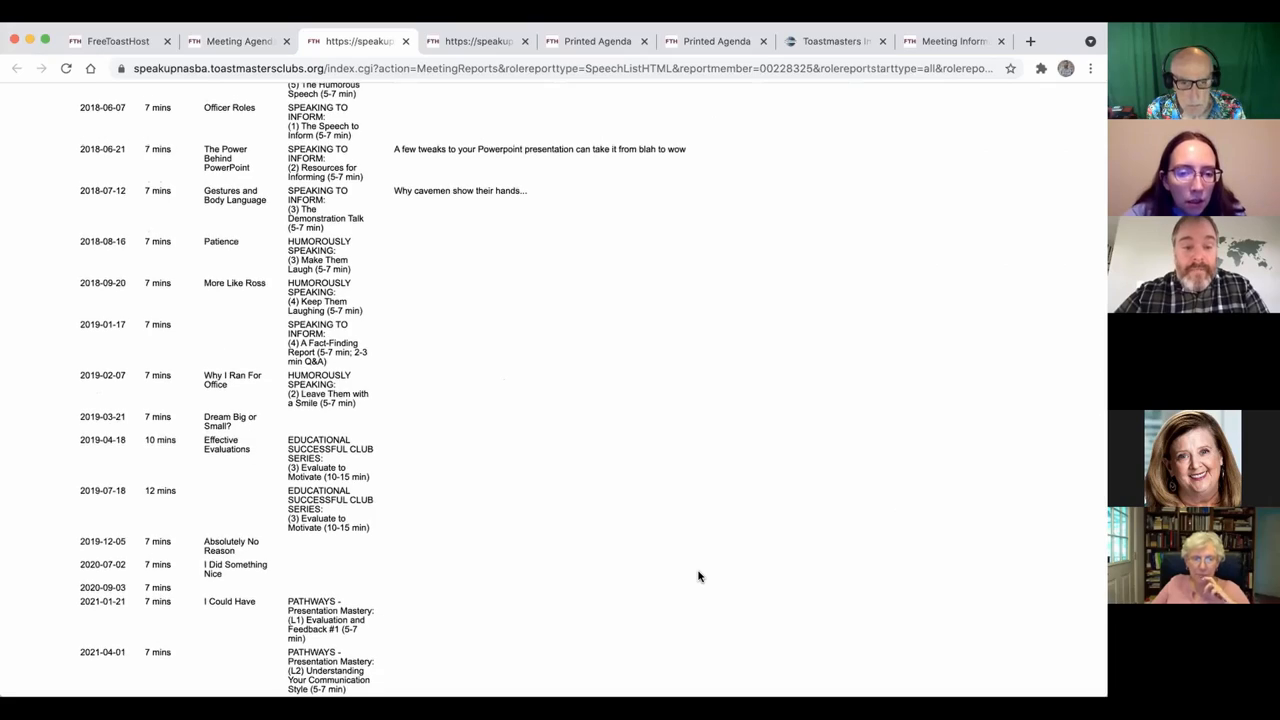
scroll("up", 3)
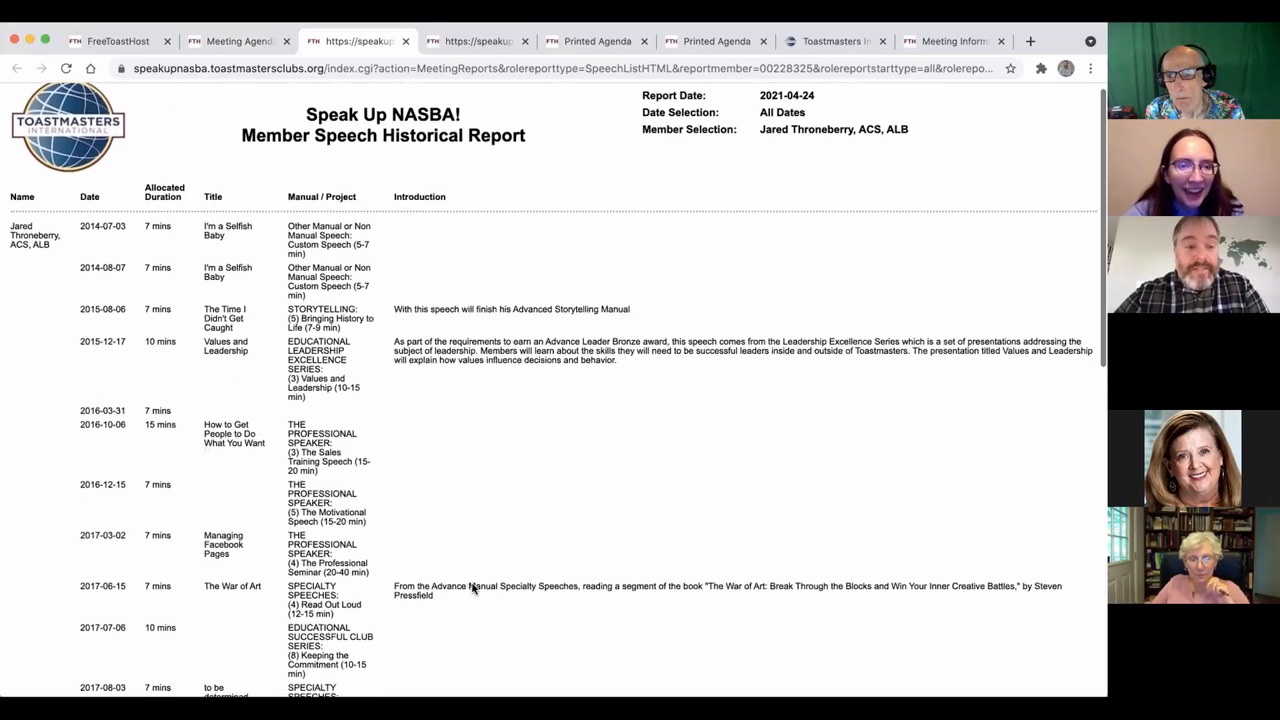
scroll("down", 3)
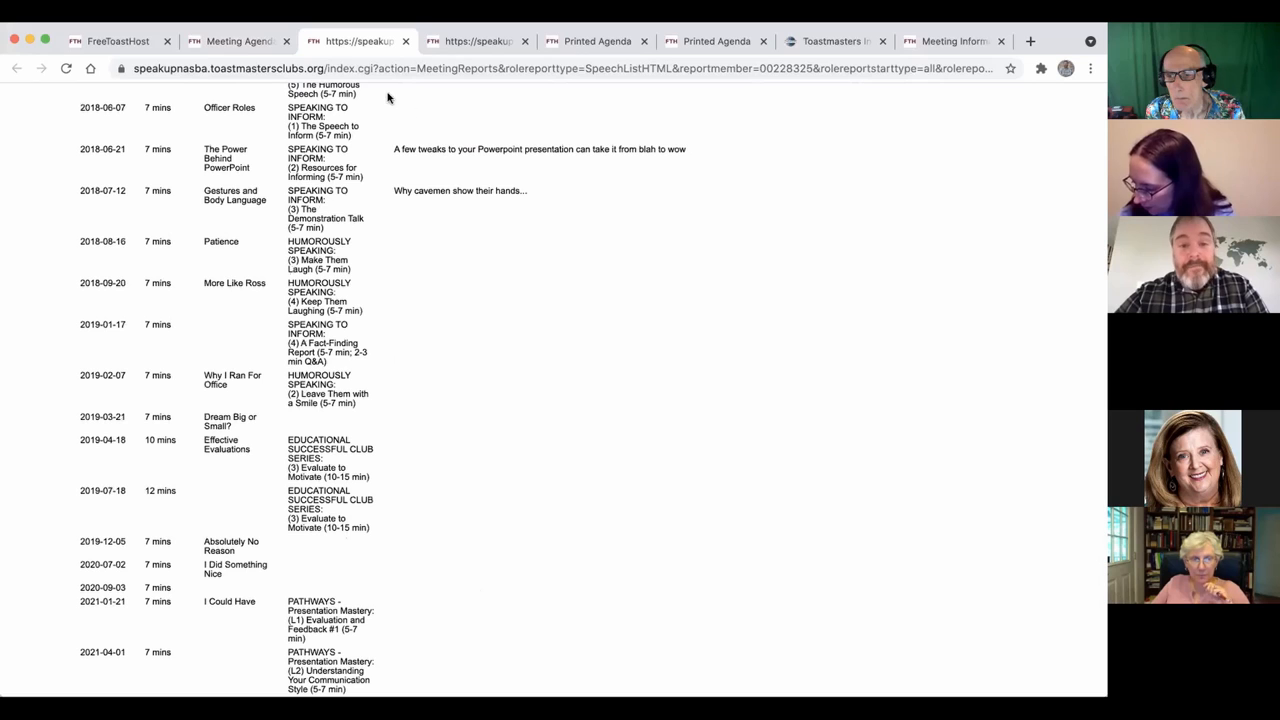
mouse_move(254, 184)
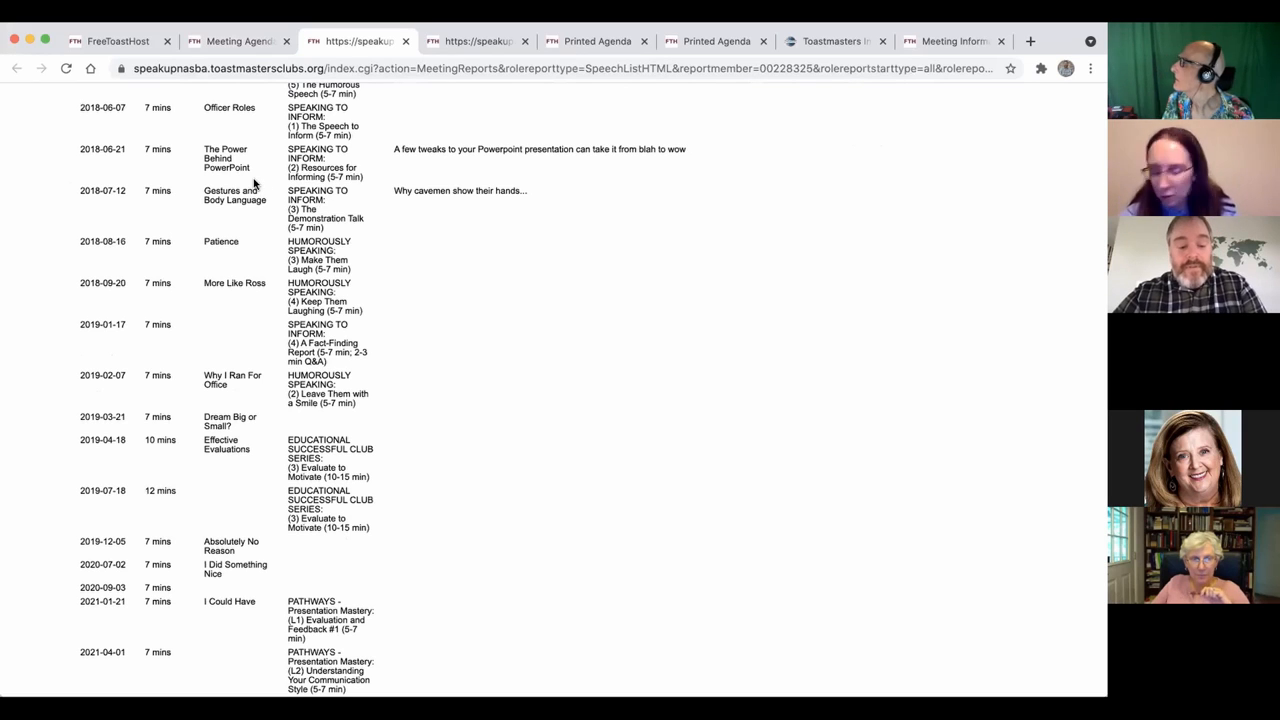
left_click(592, 40)
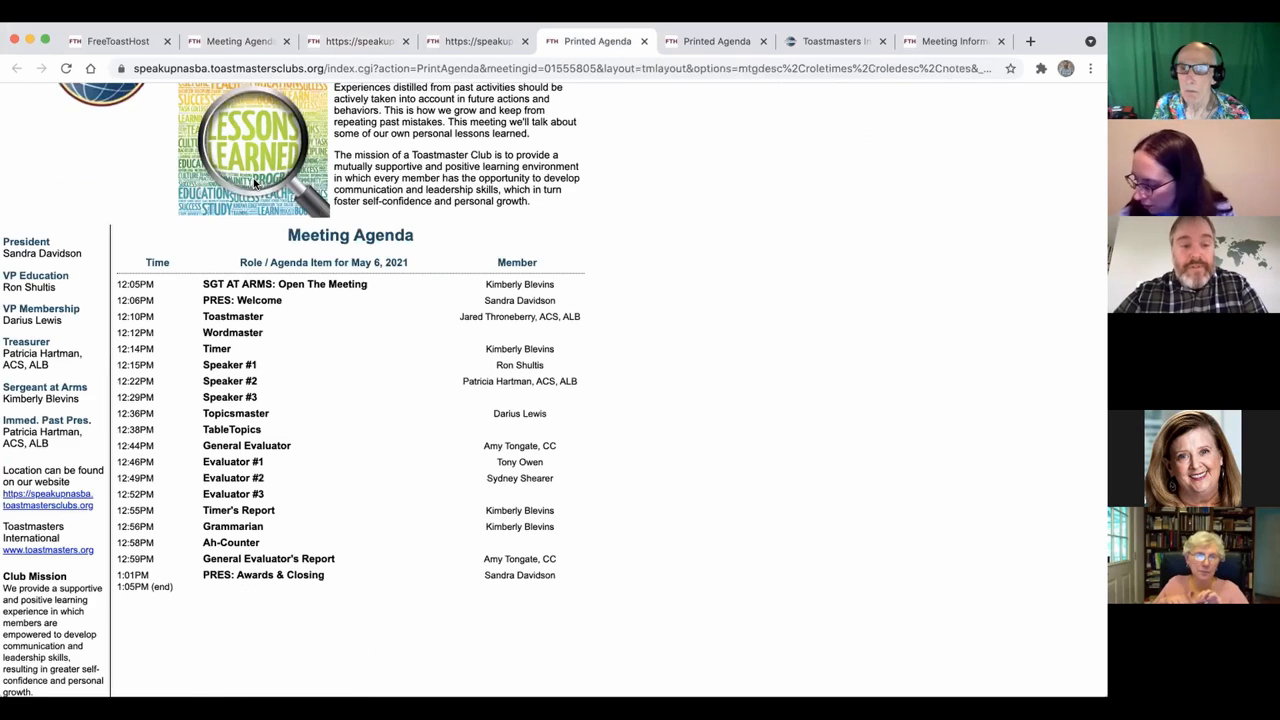
Return to the May 6 meeting agenda and review its roles down to the meeting notes
left_click(236, 40)
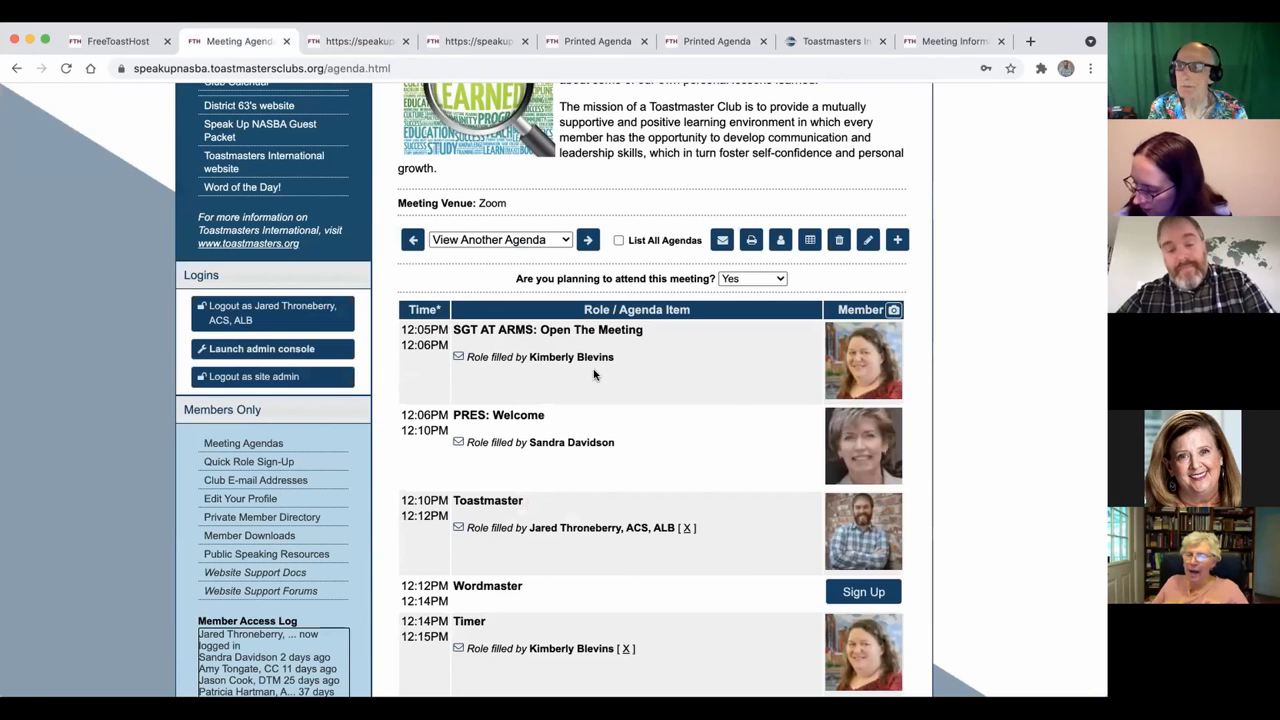
scroll("down", 3)
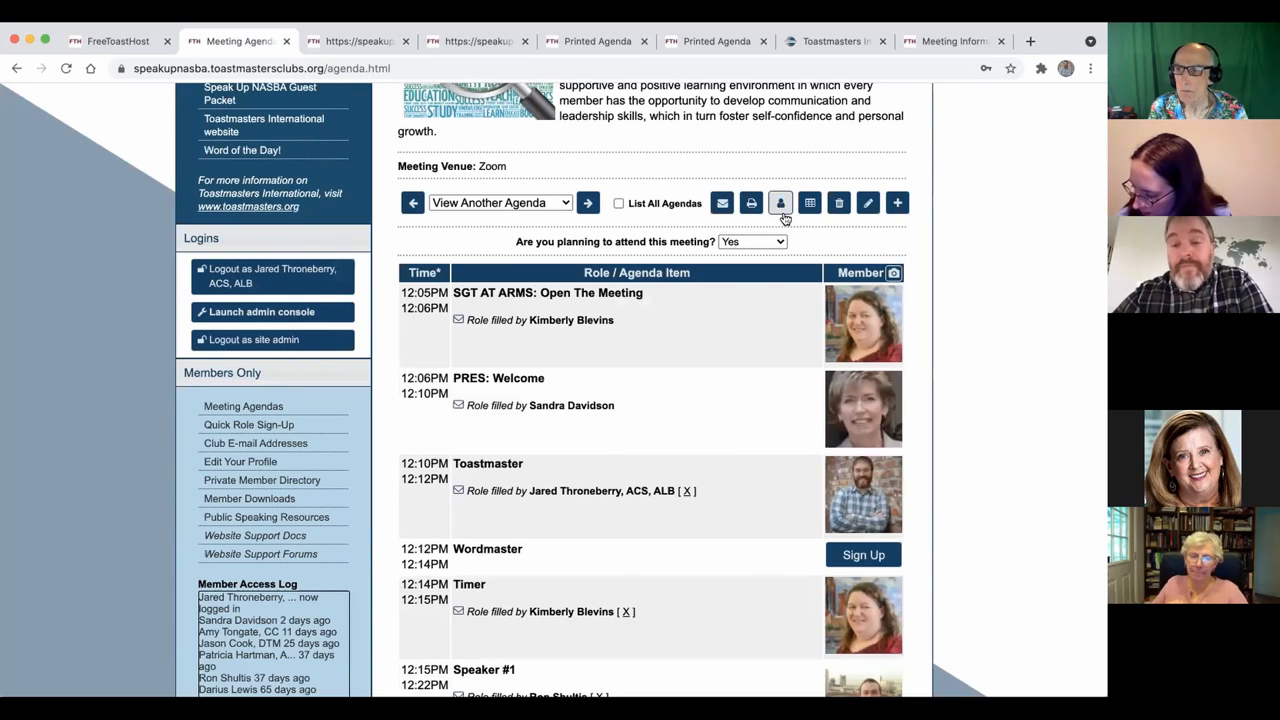
mouse_move(780, 210)
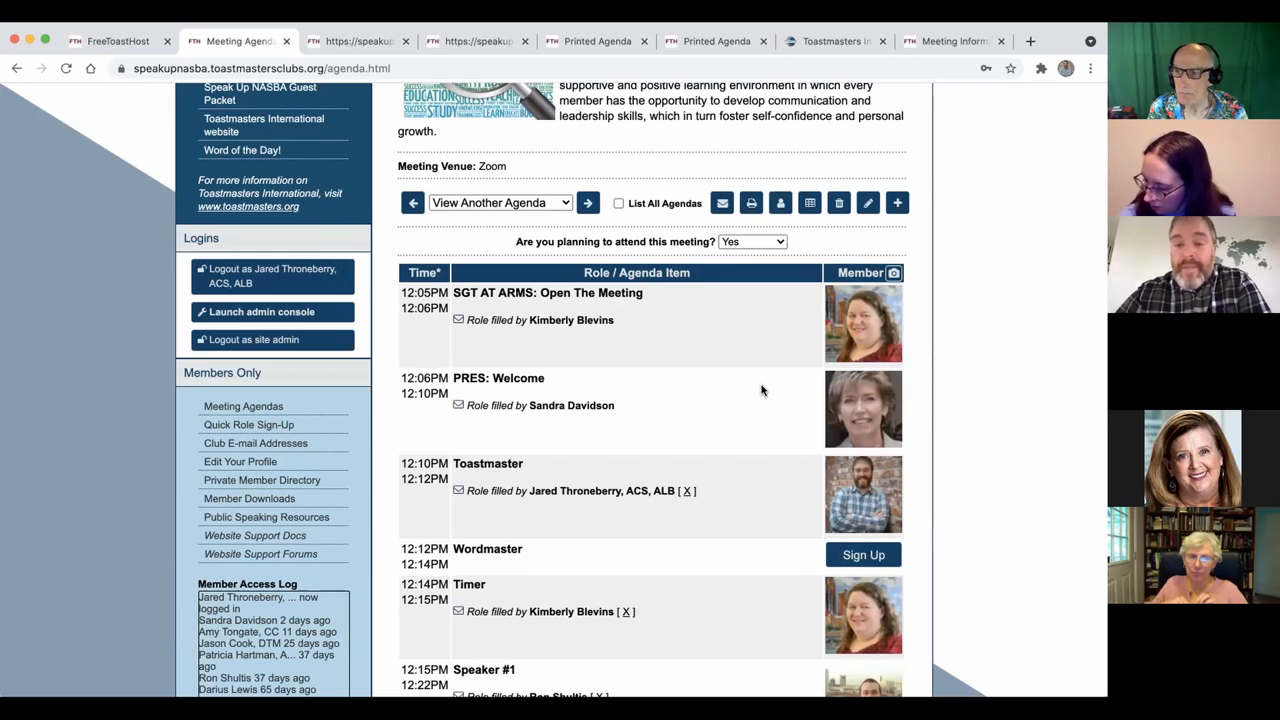
scroll("down", 3)
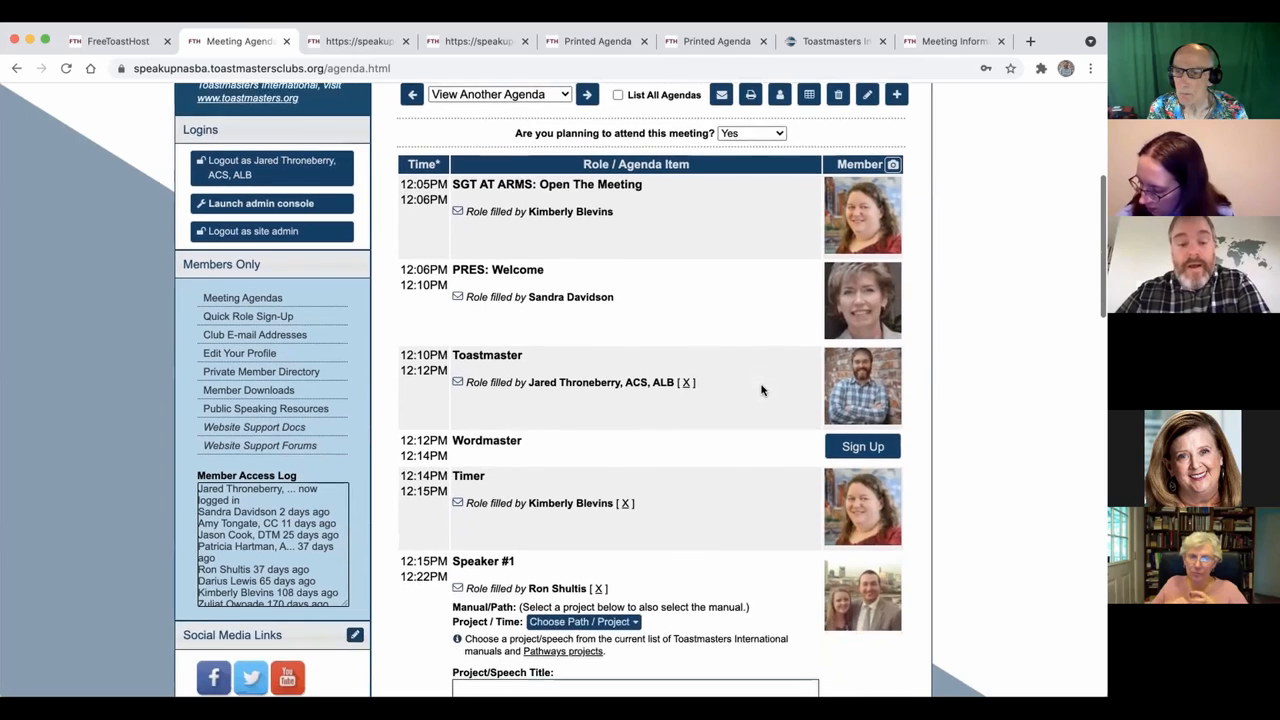
scroll("down", 3)
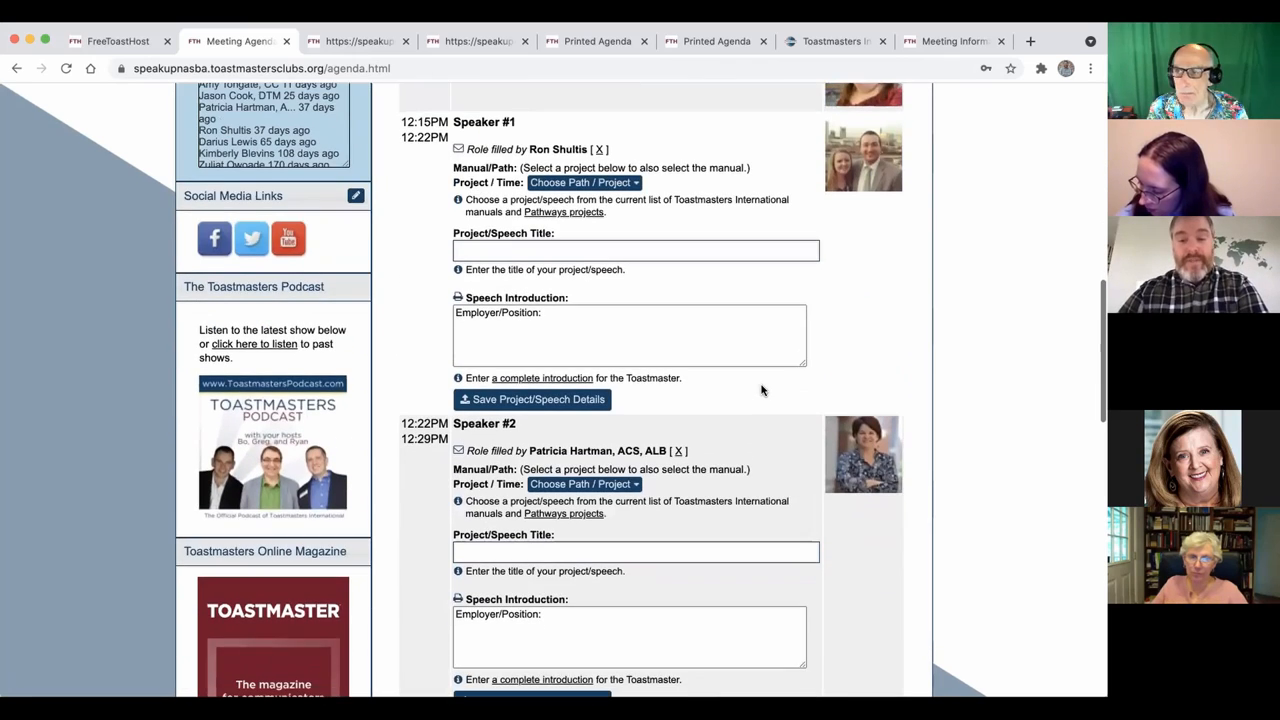
scroll("down", 3)
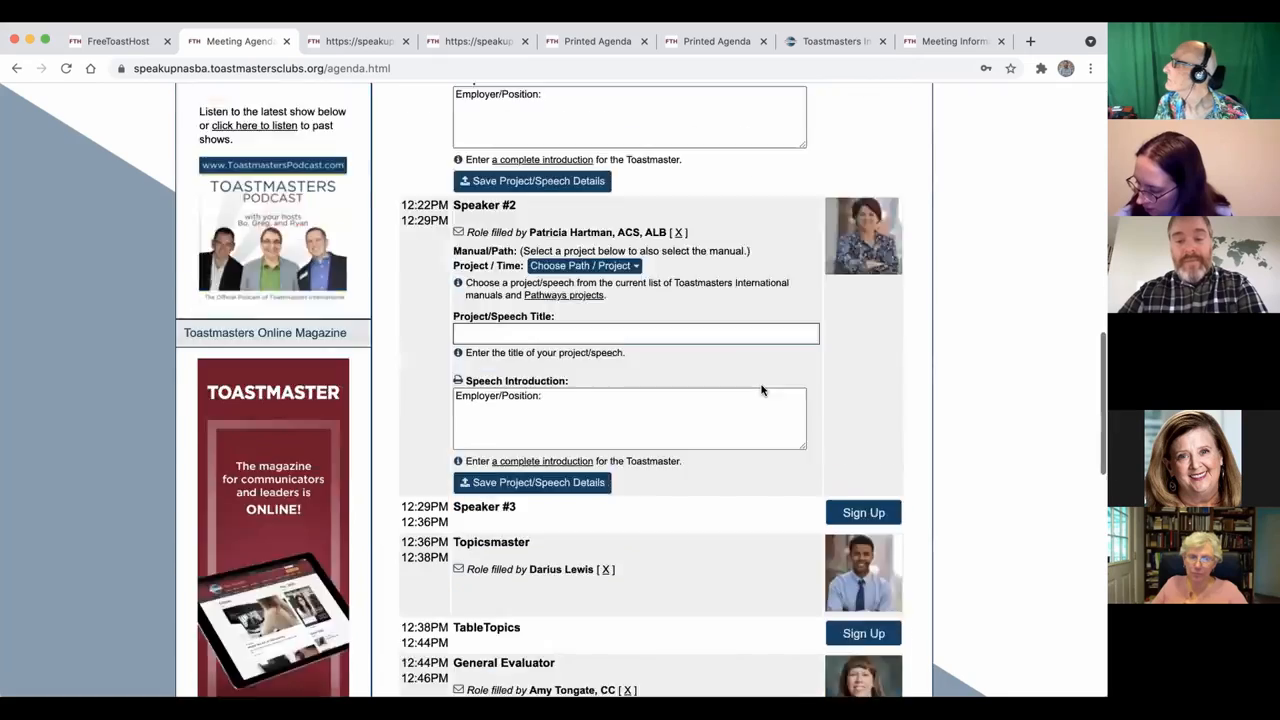
scroll("down", 3)
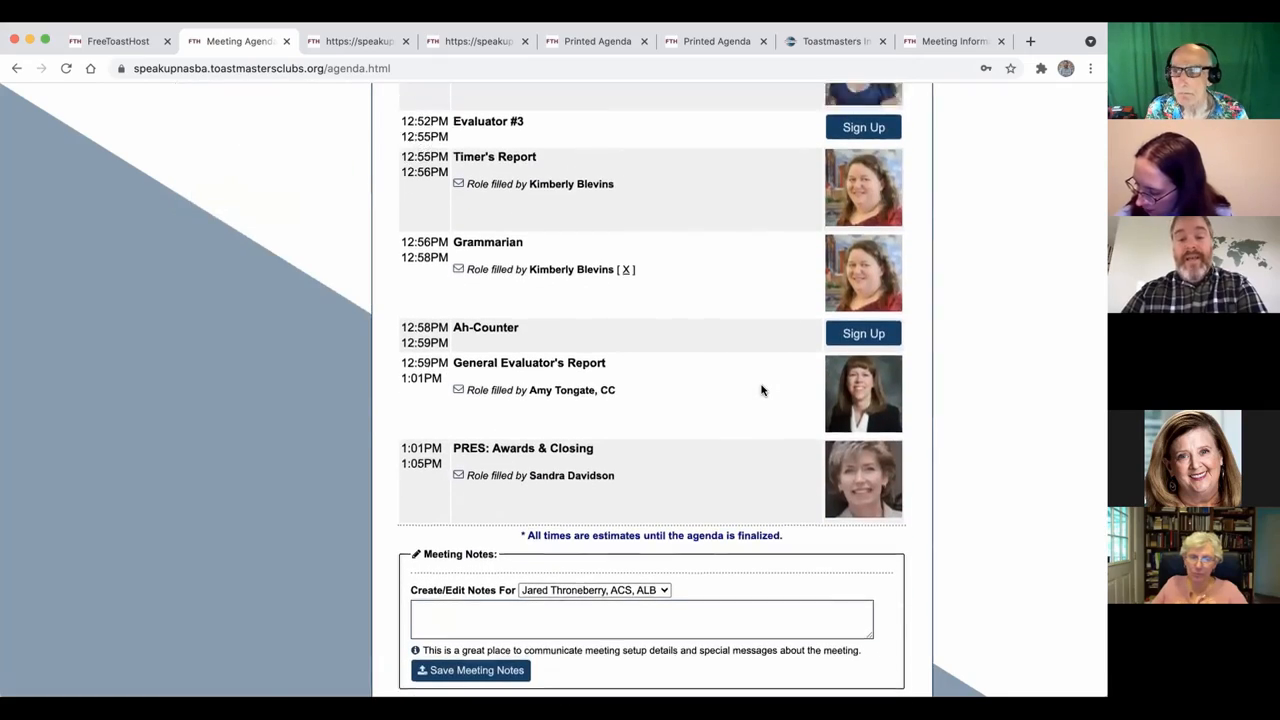
scroll("up", 3)
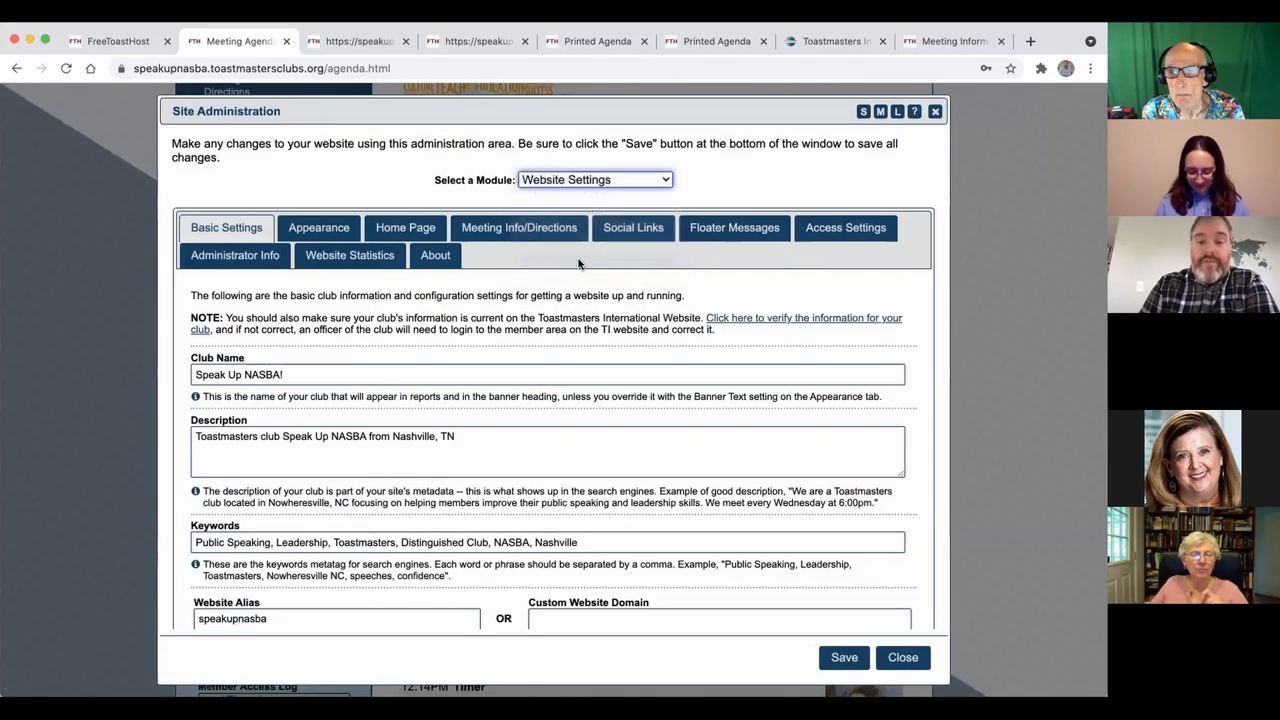
left_click(596, 180)
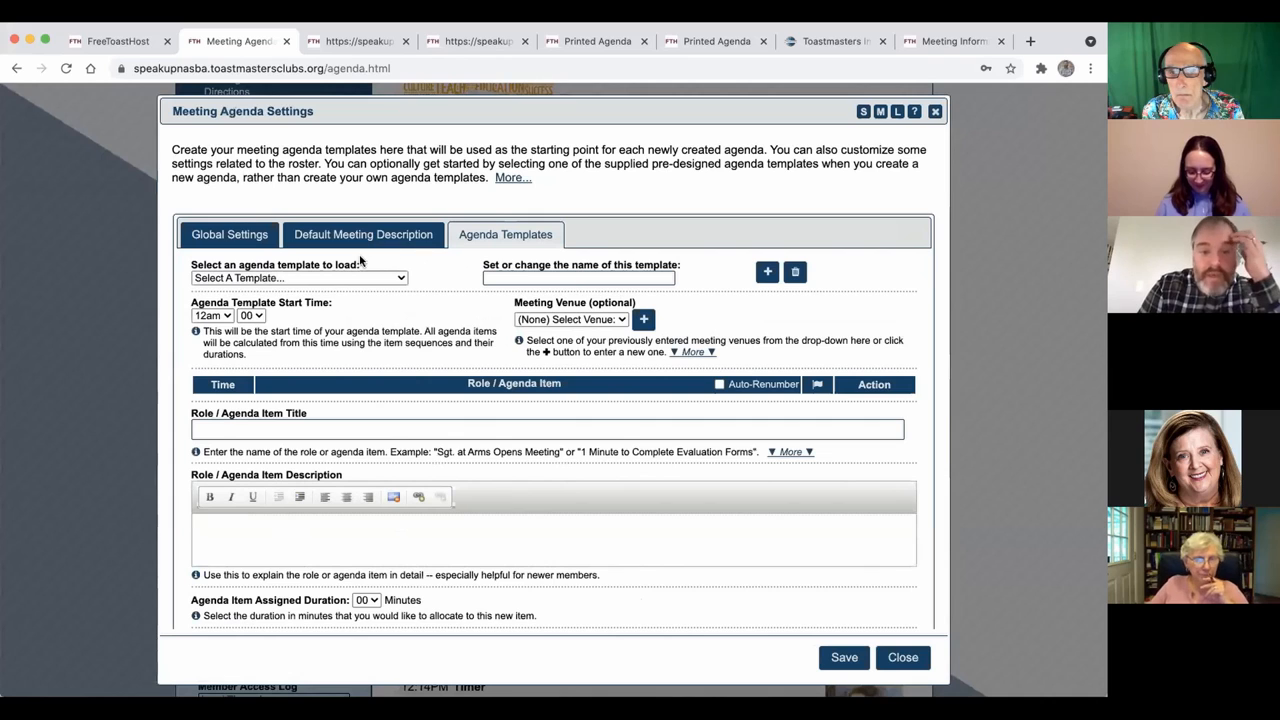
left_click(228, 234)
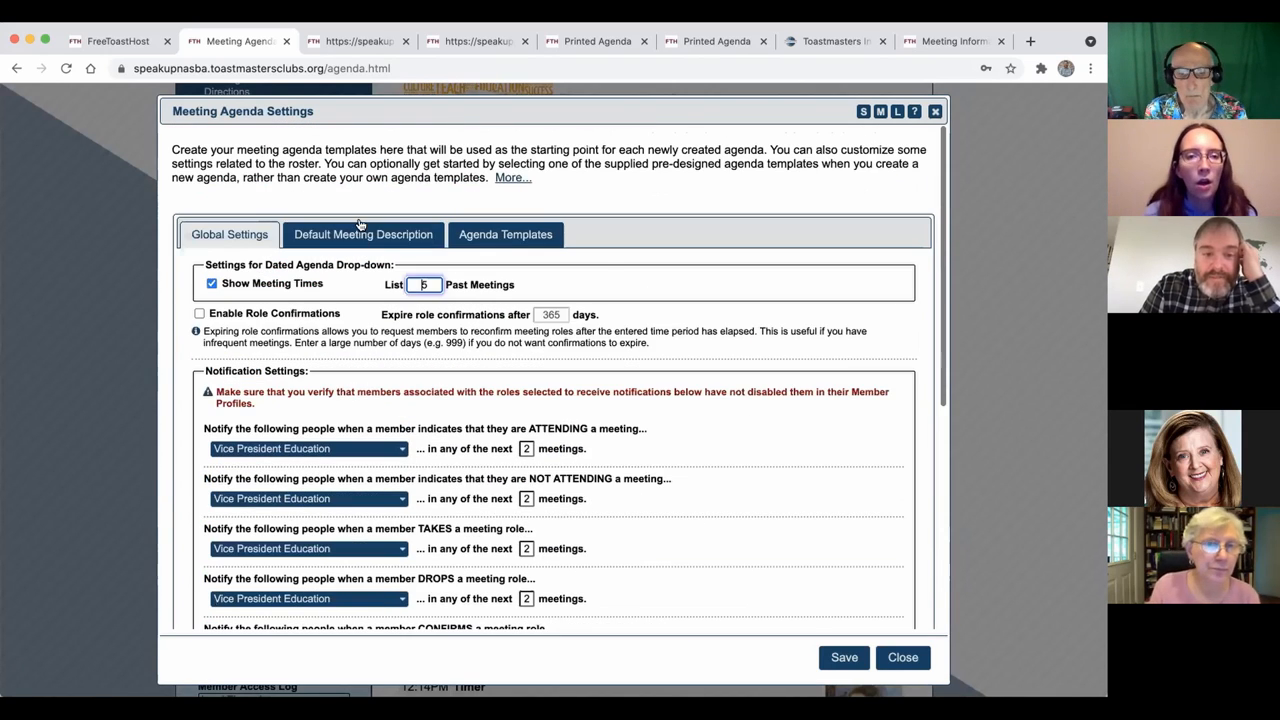
scroll("down", 3)
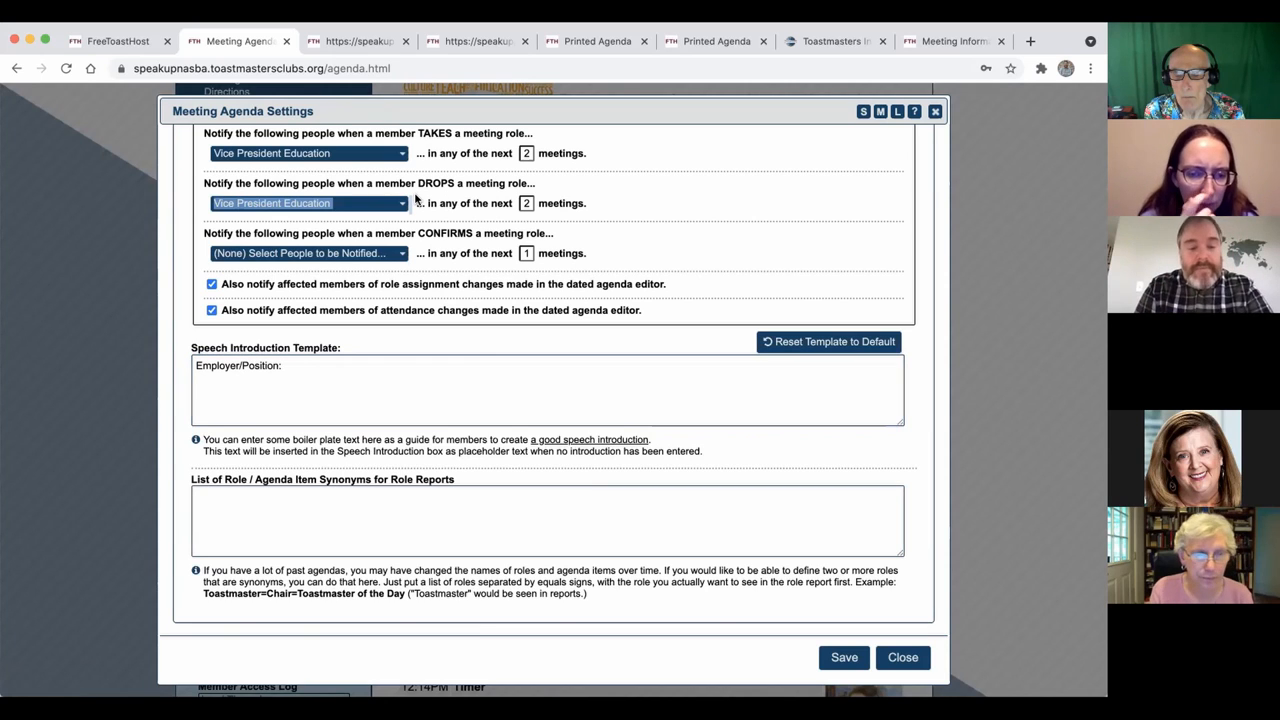
left_click(468, 40)
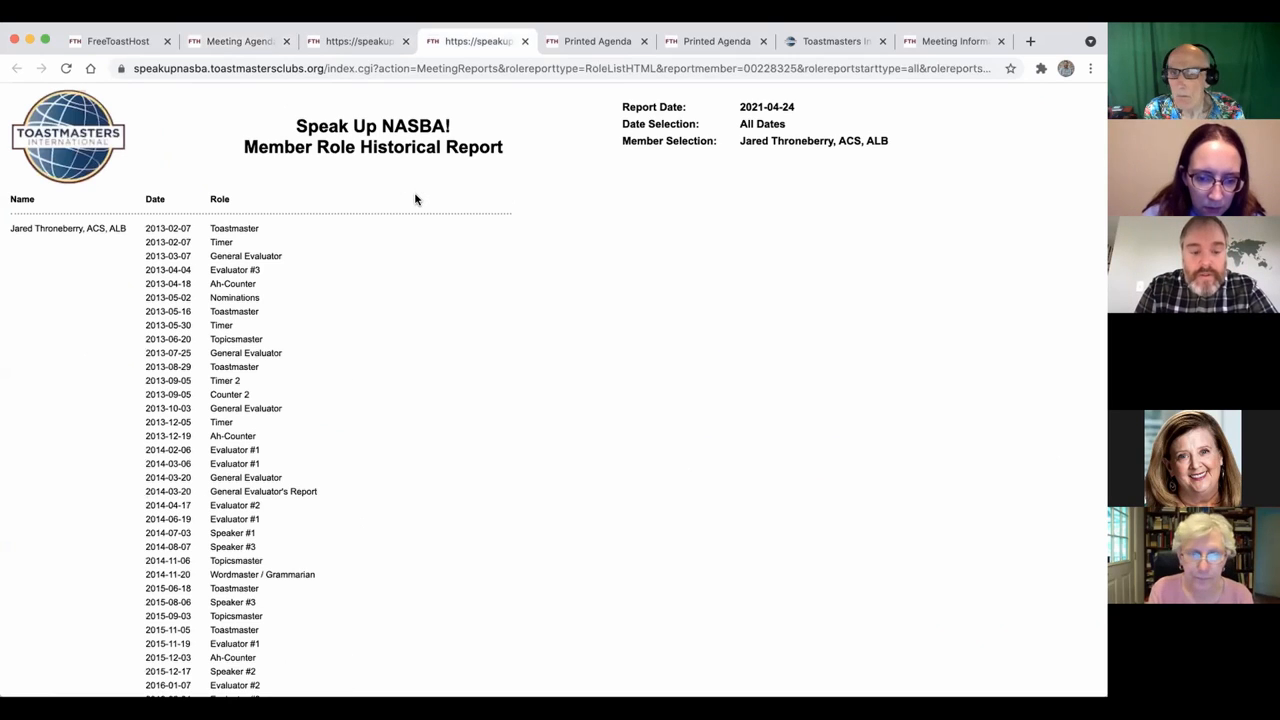
Glance at the brand portal, return to the agenda and begin editing Speaker #1's speech details
left_click(594, 40)
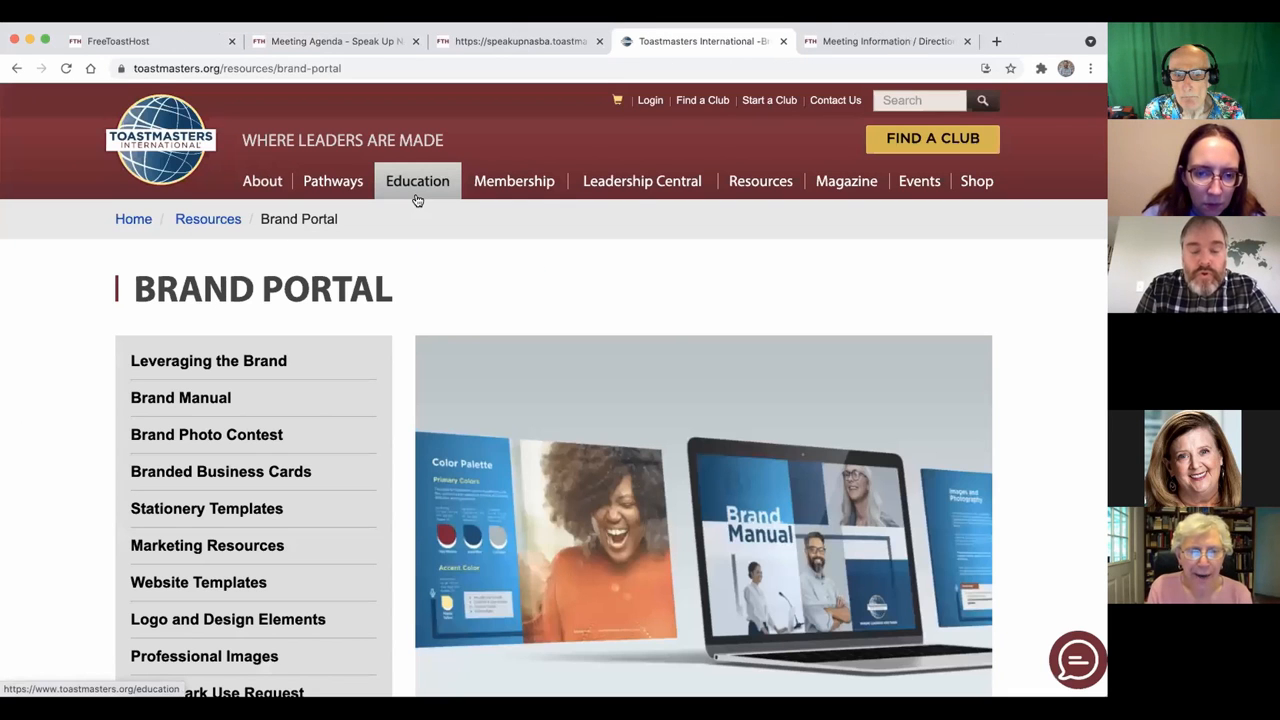
left_click(896, 42)
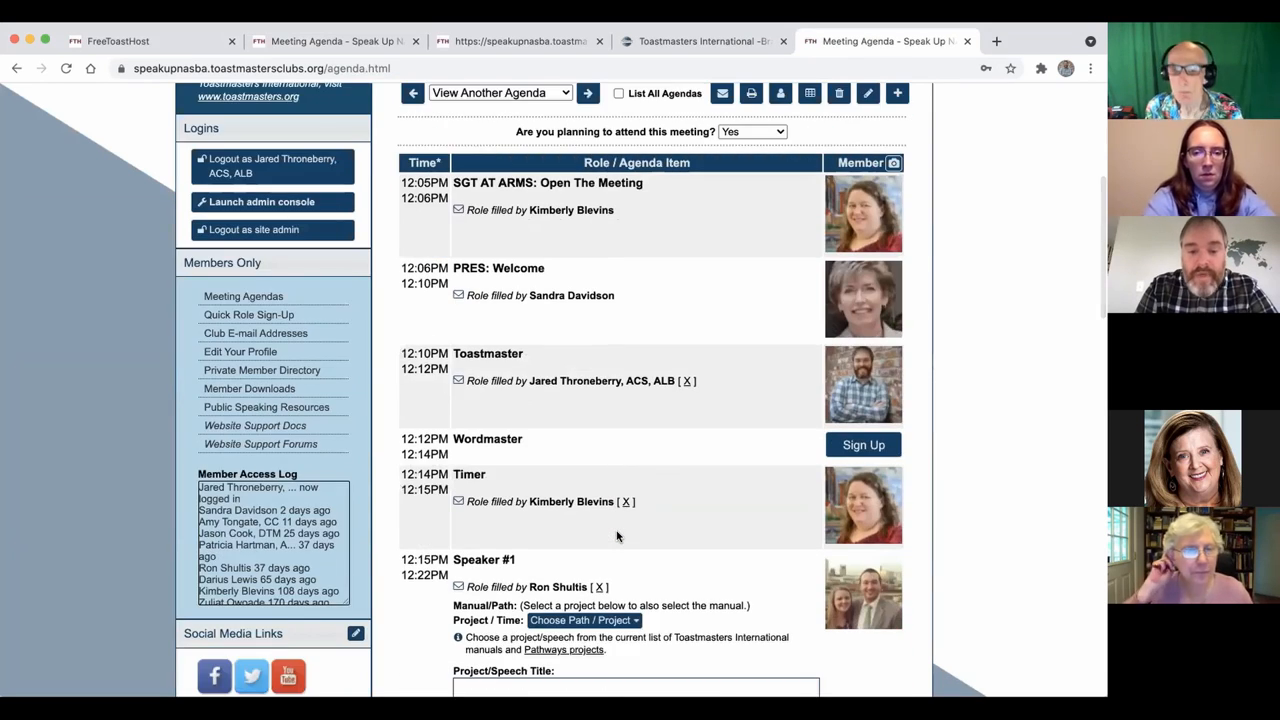
scroll("down", 3)
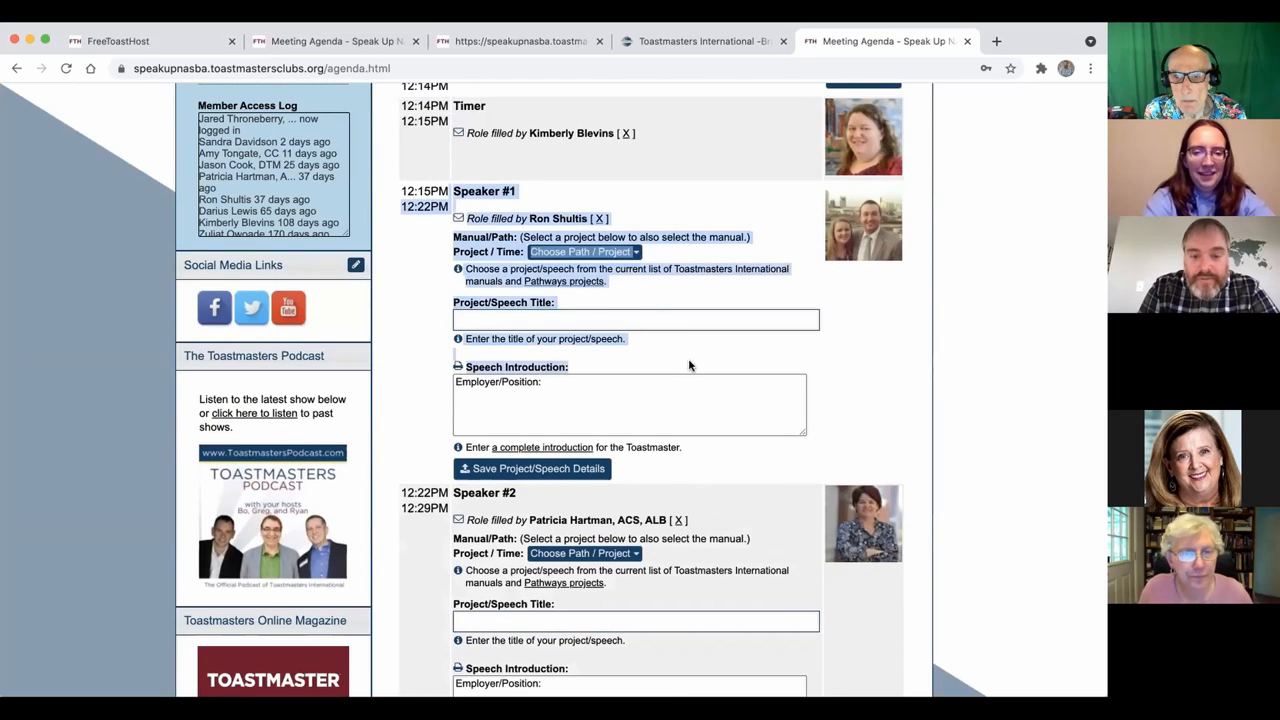
left_click(628, 404)
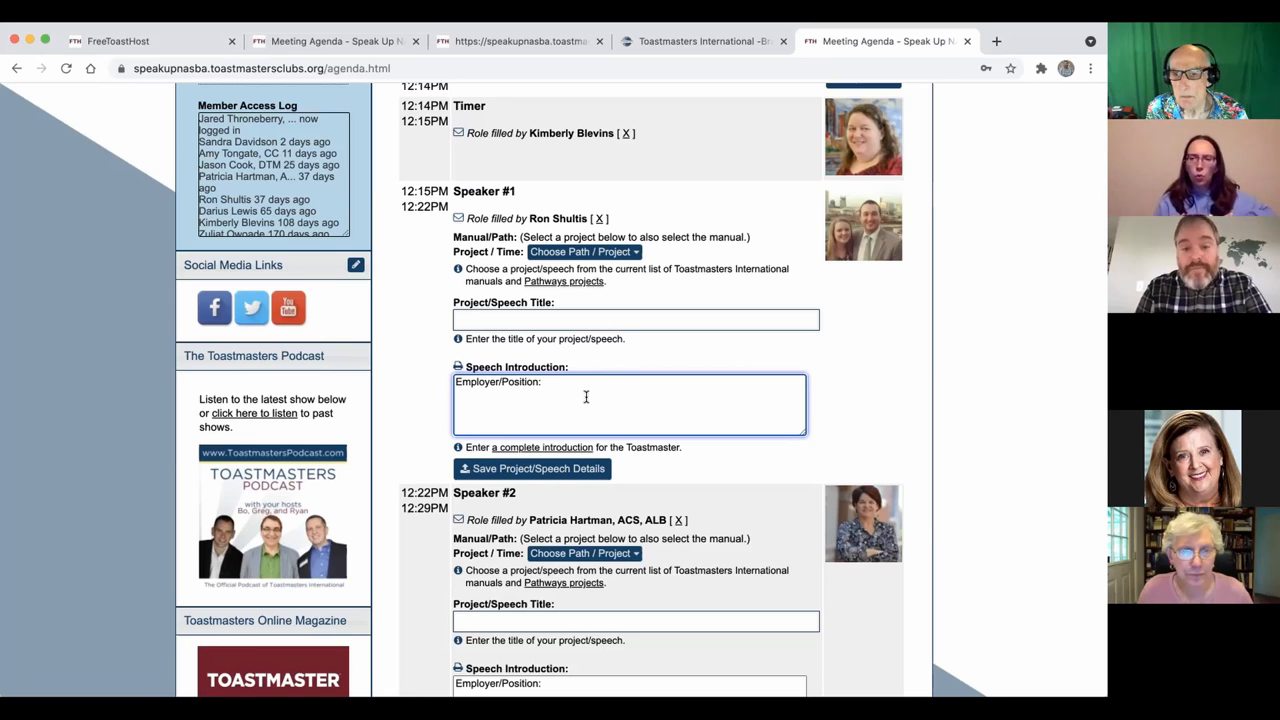
Check the speech history report, return to the agenda and bring up Meeting Agenda Settings
left_click(120, 40)
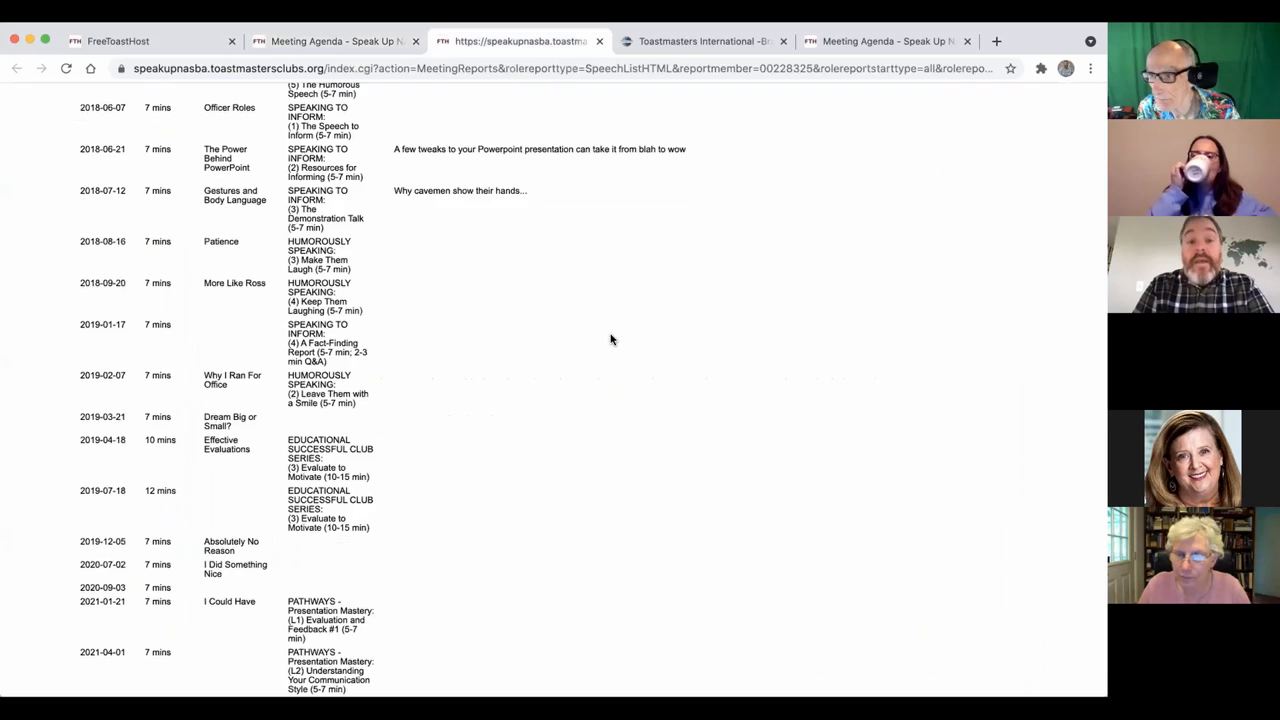
left_click(896, 40)
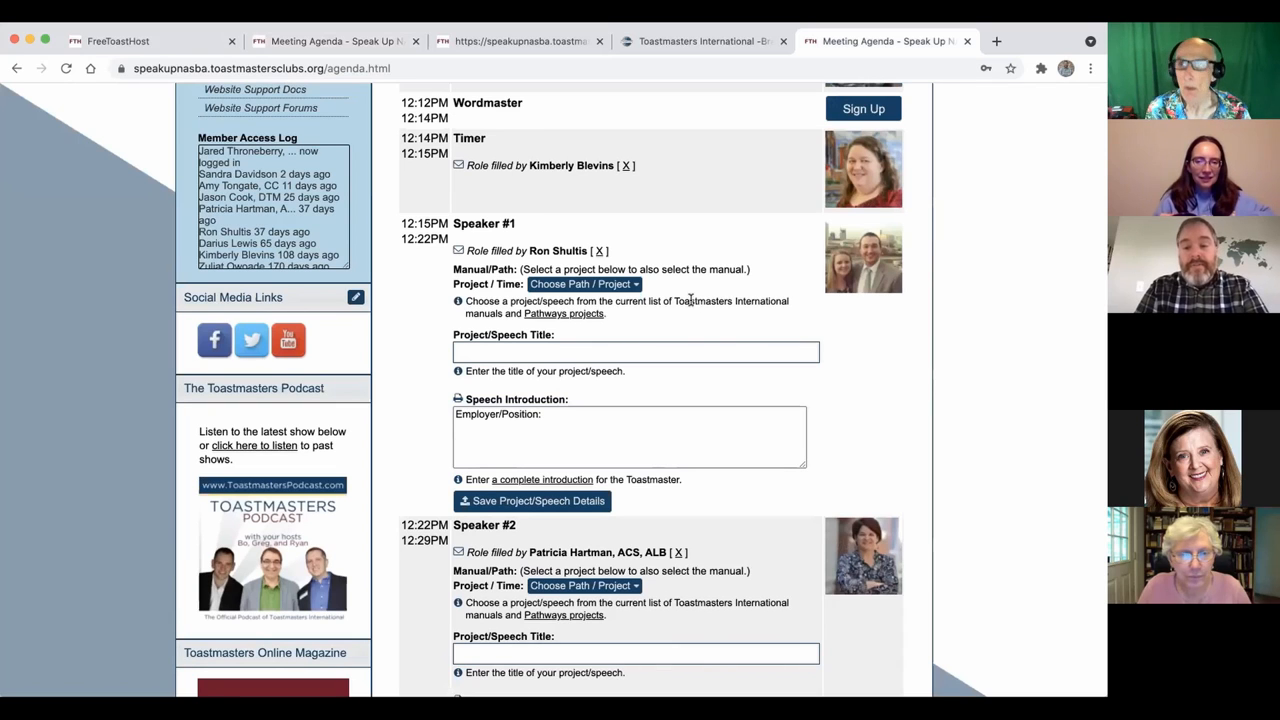
left_click(136, 40)
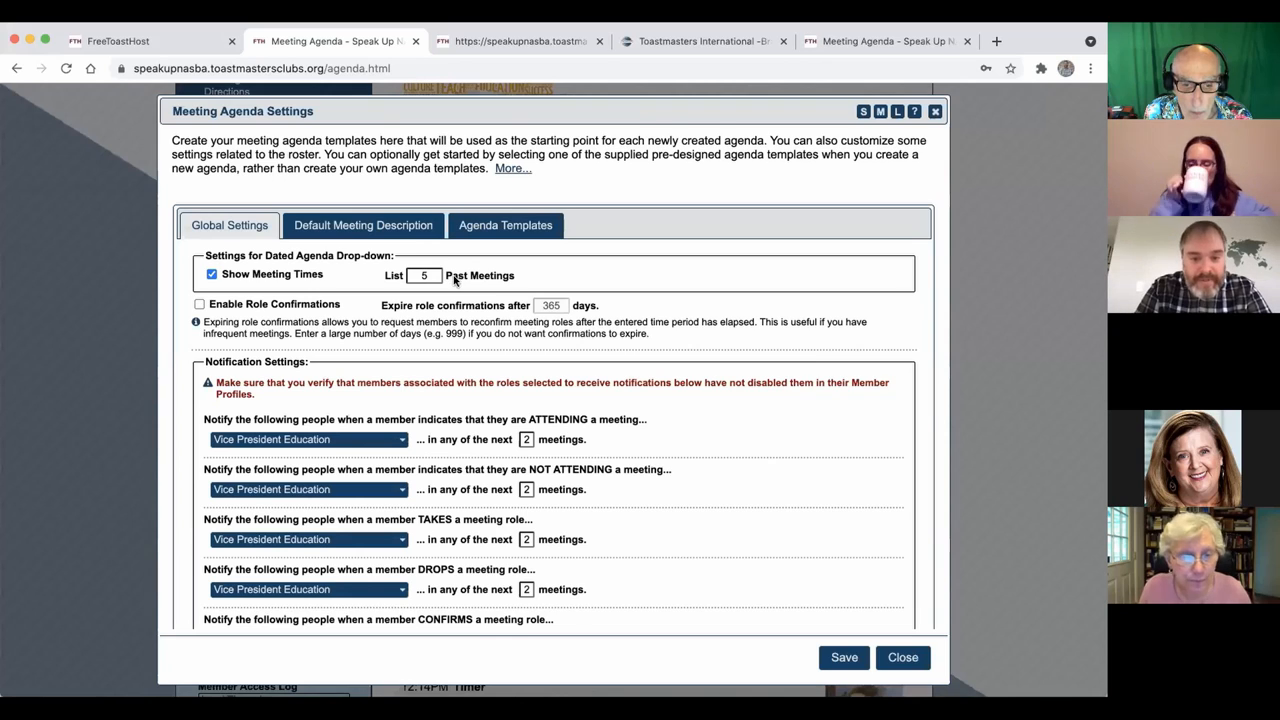
View the default meeting description, then show the Agenda Templates section
left_click(364, 224)
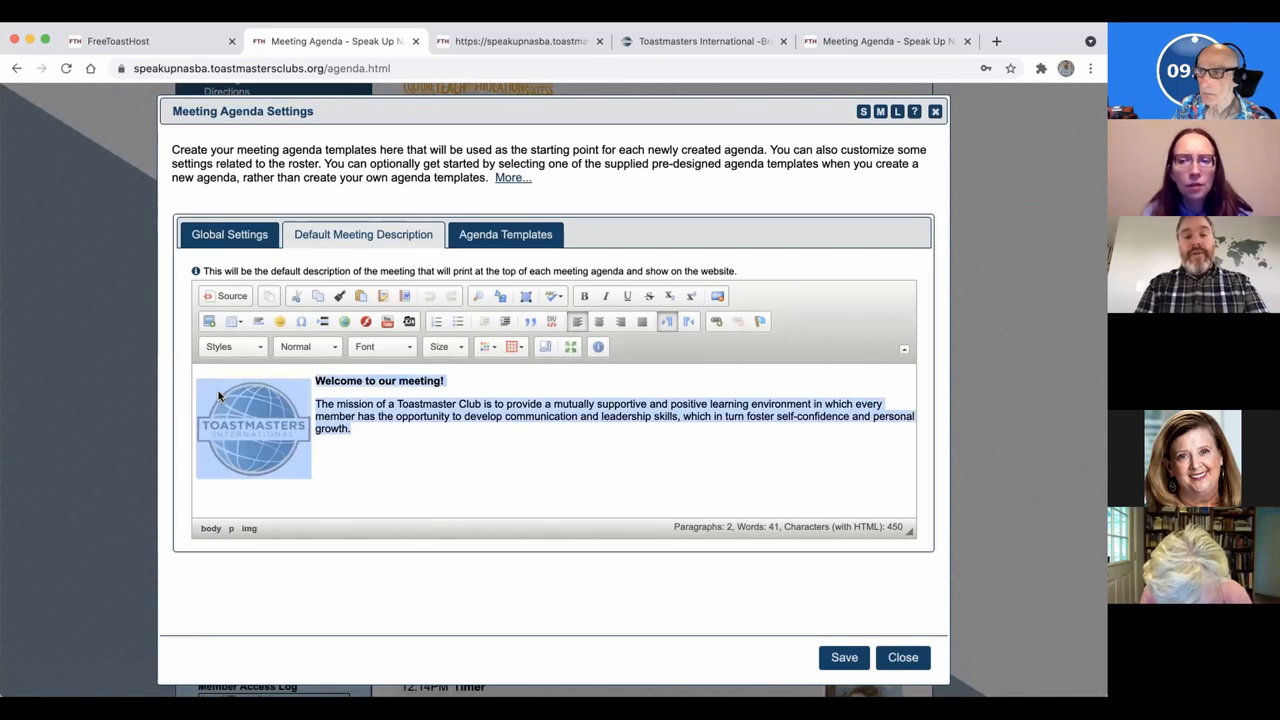
left_click(364, 428)
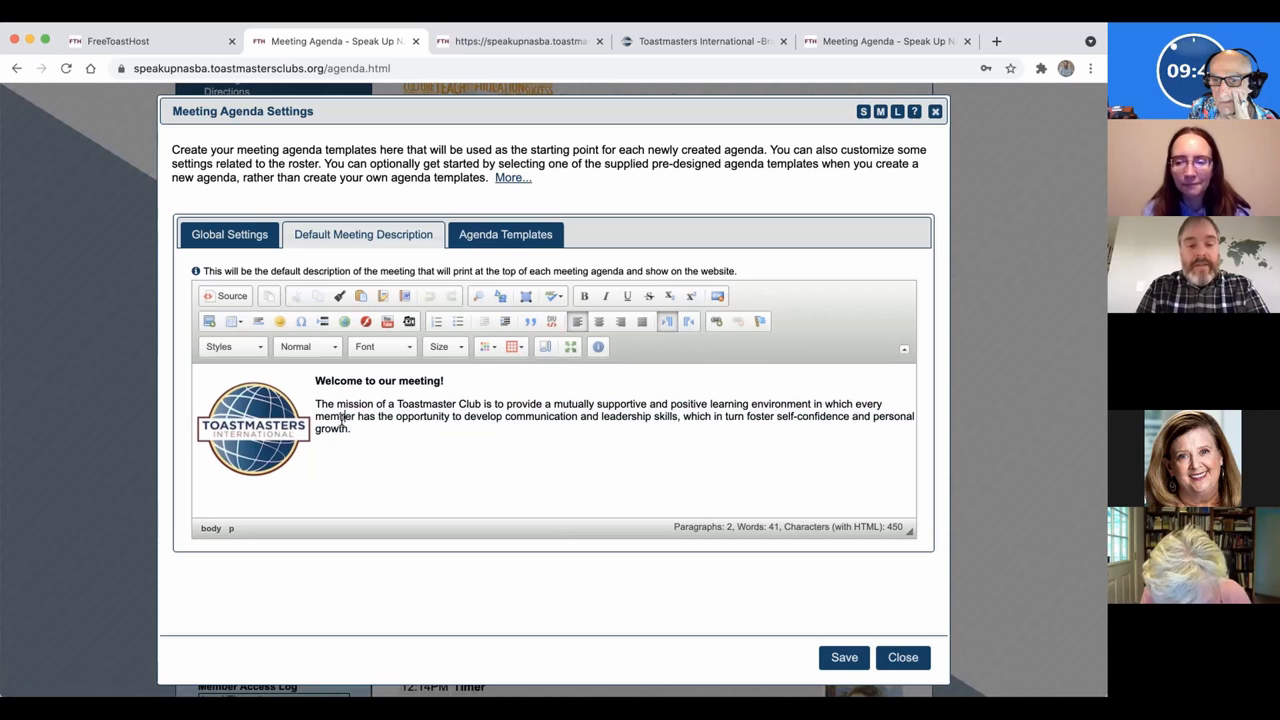
left_click(520, 40)
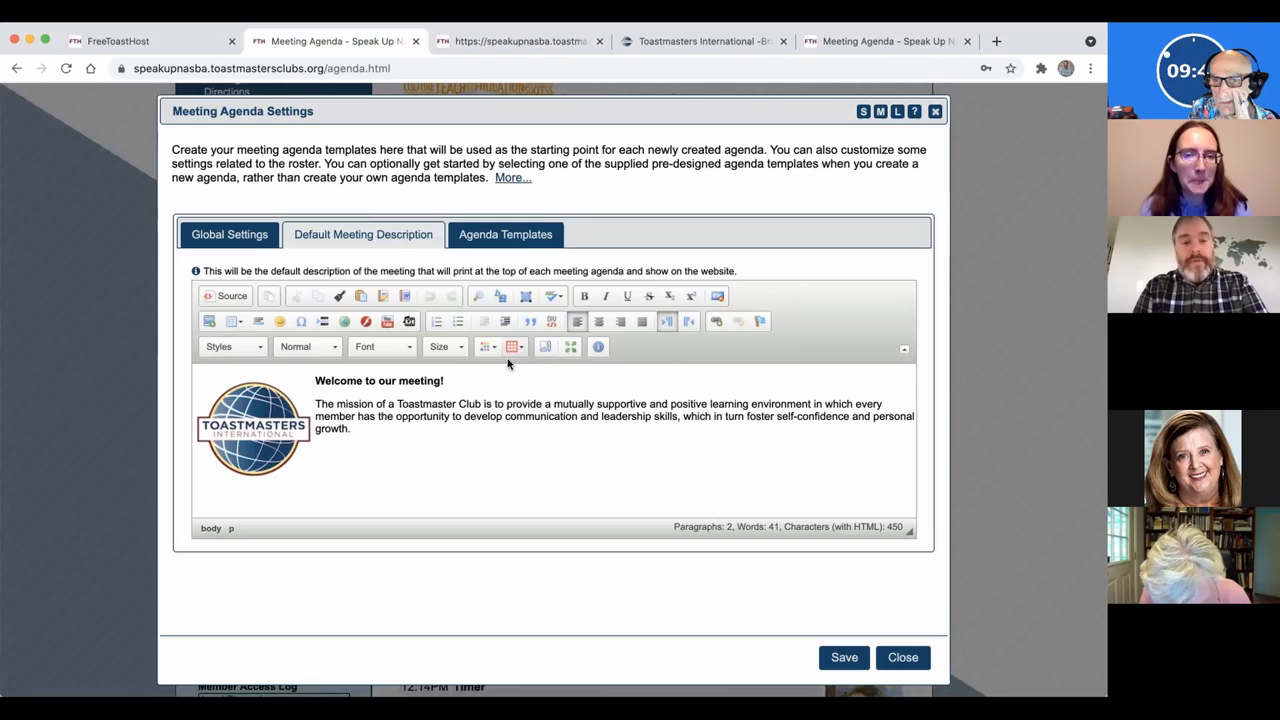
left_click(504, 234)
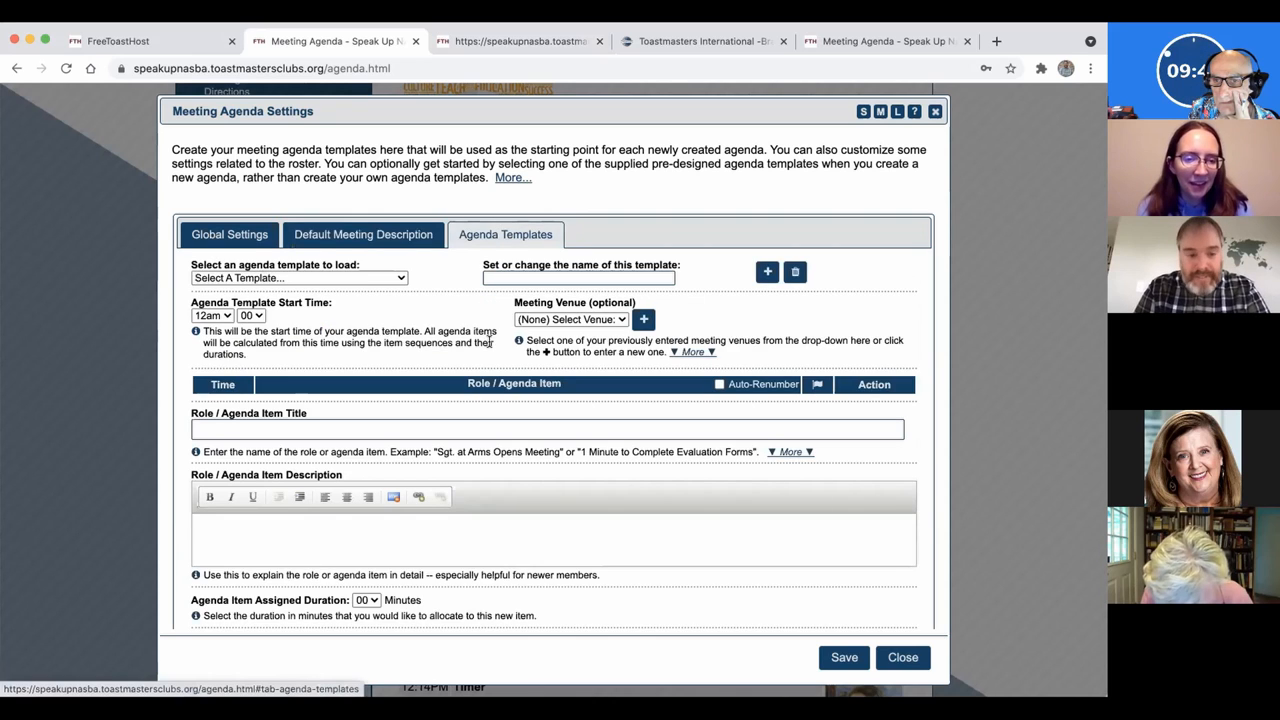
Load the '1: SUN Agenda' template and review its roles, times and assigned members
scroll("down", 3)
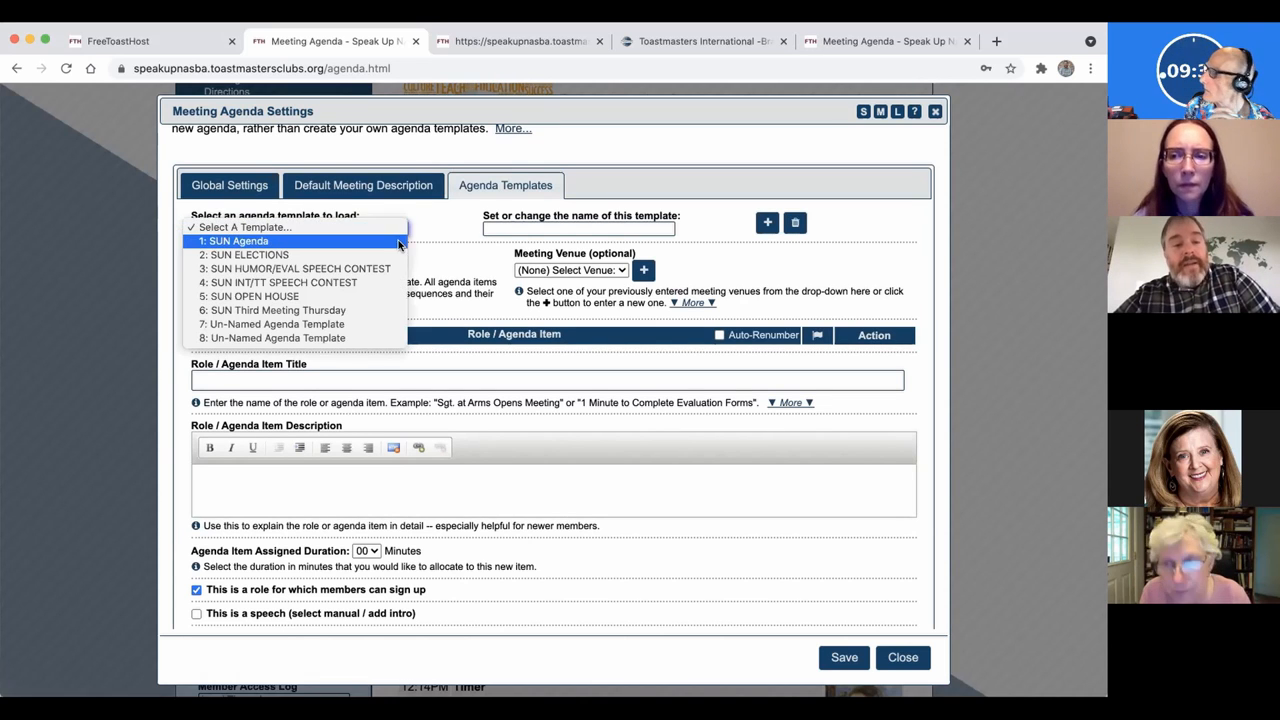
left_click(236, 240)
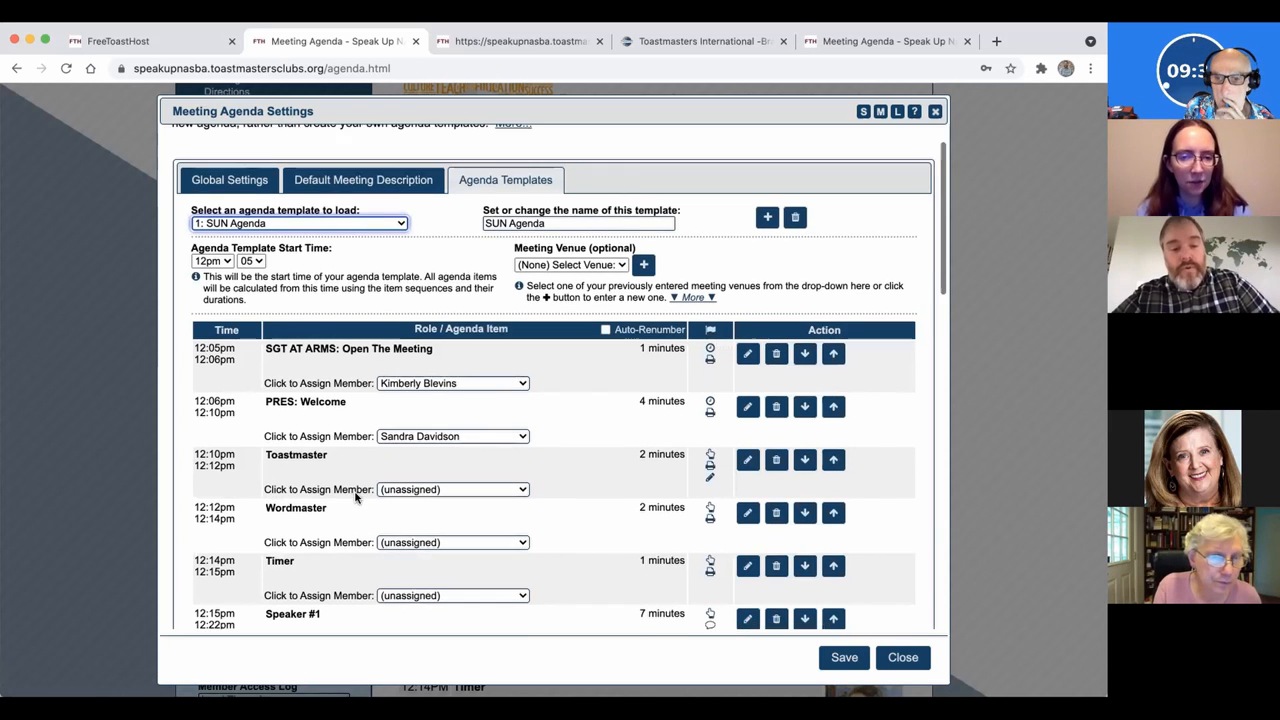
scroll("down", 3)
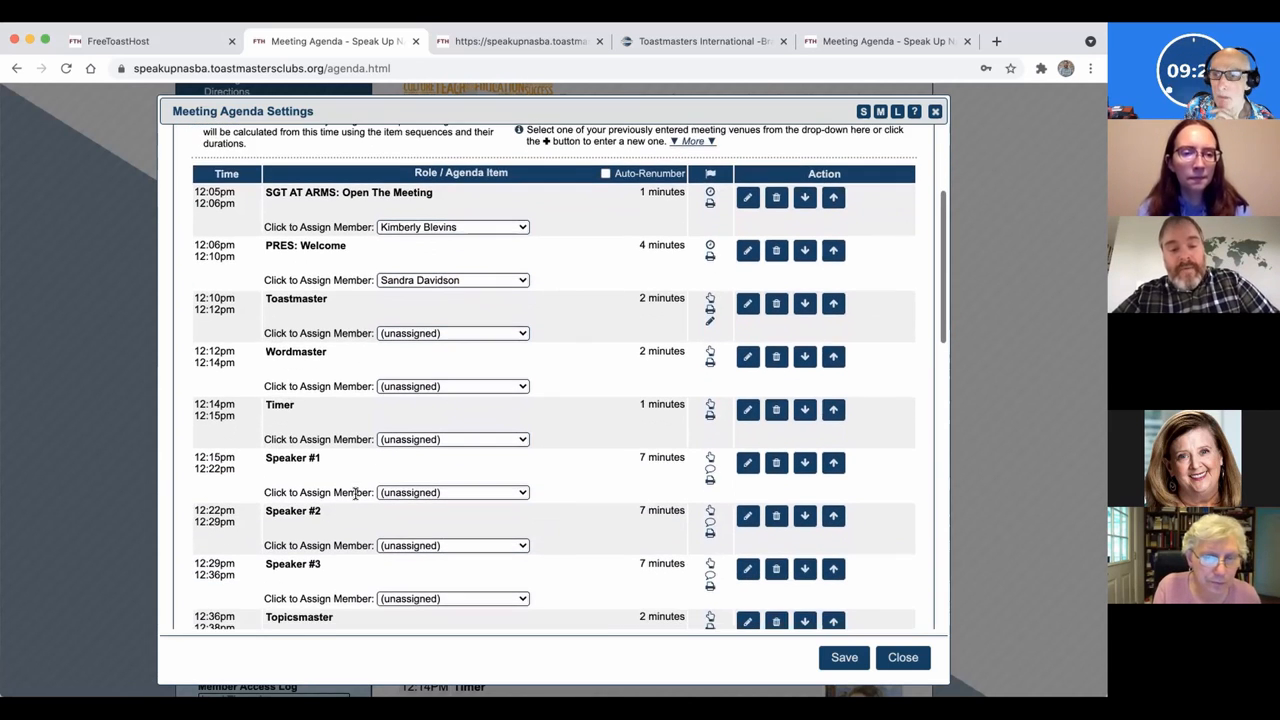
scroll("down", 3)
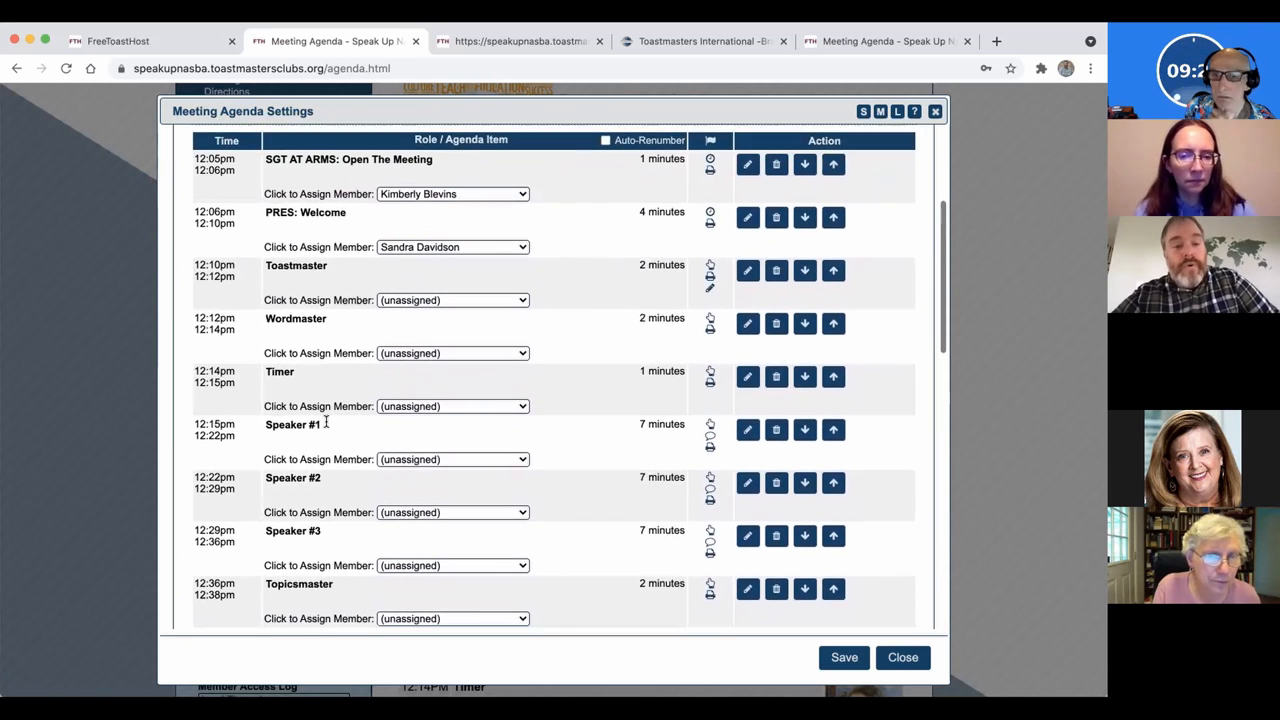
scroll("down", 3)
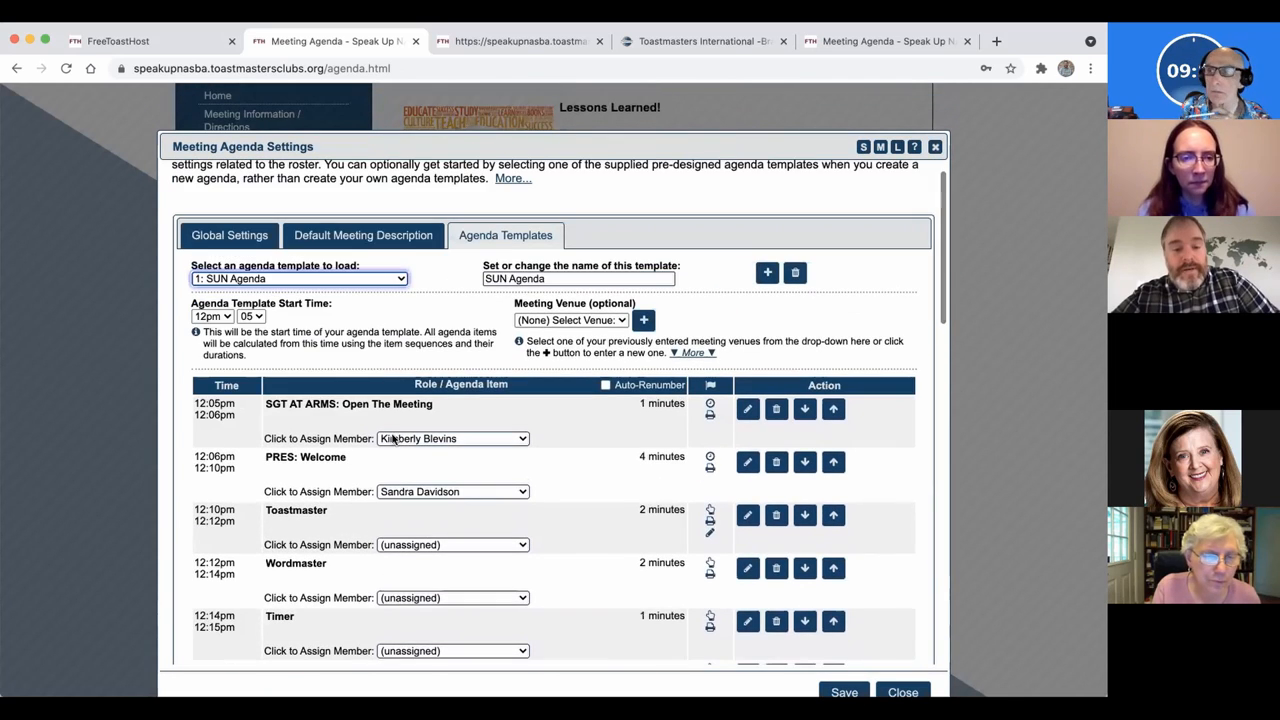
mouse_move(438, 358)
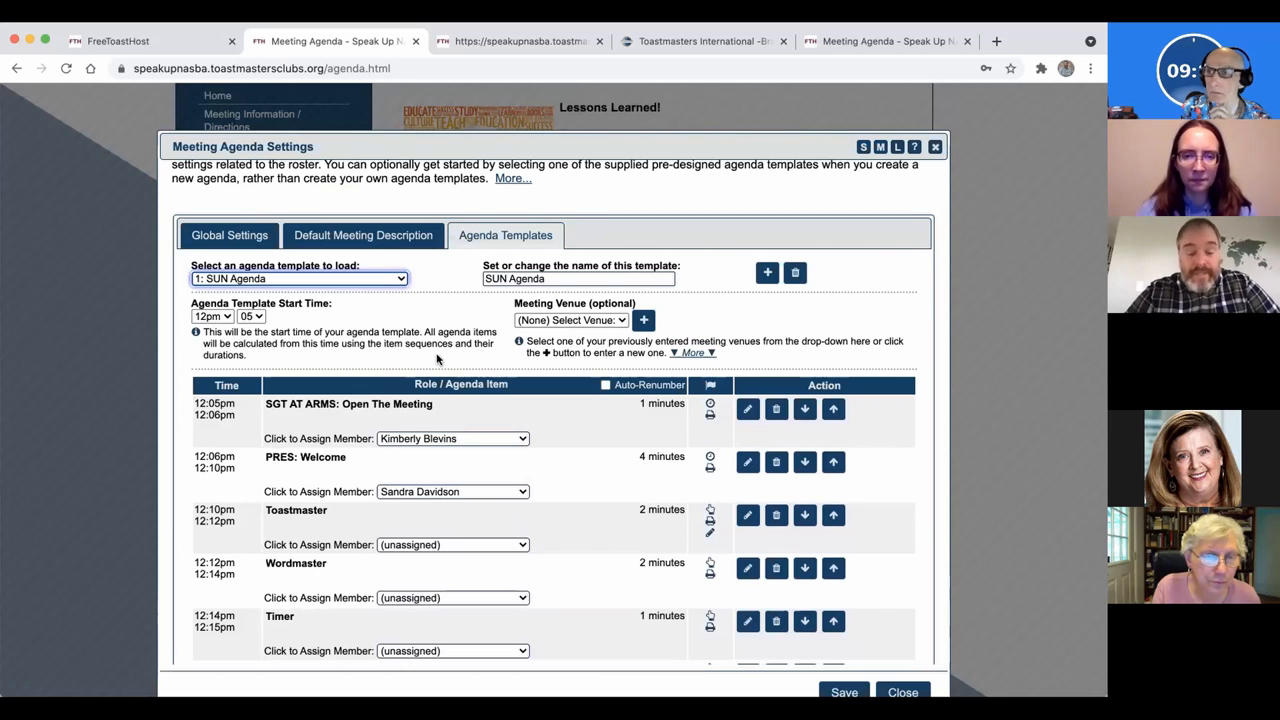
mouse_move(600, 504)
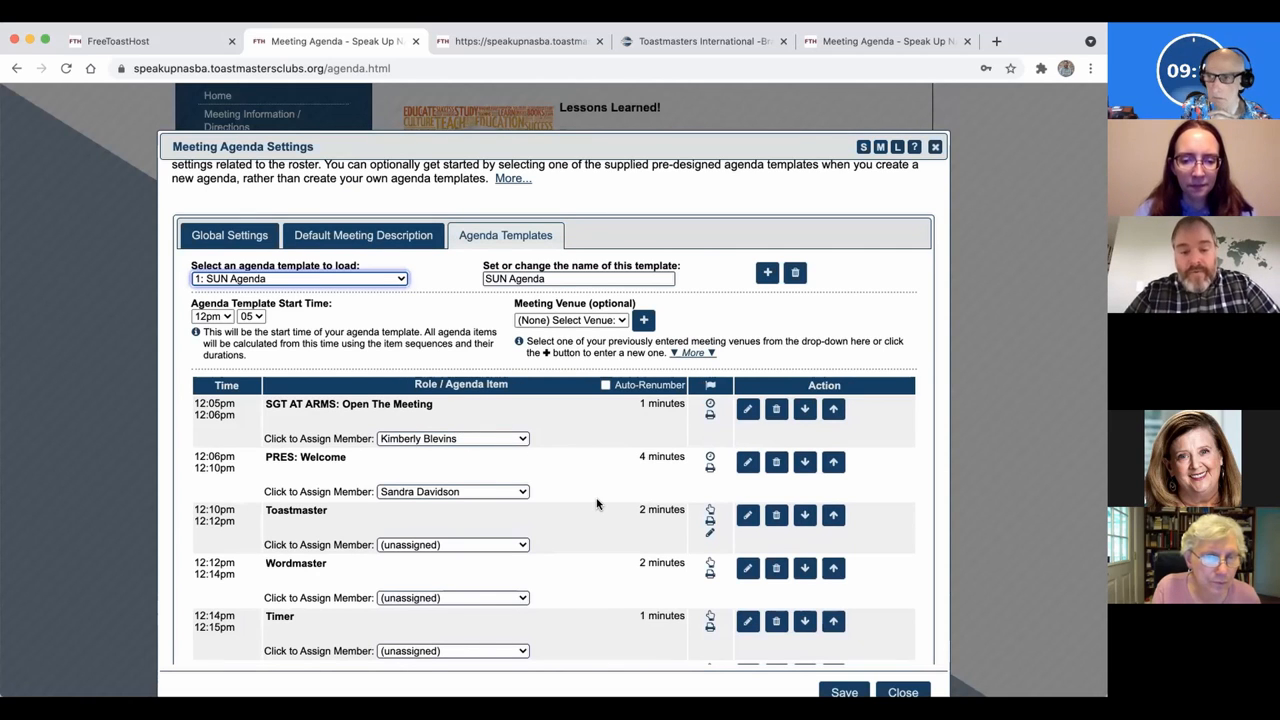
scroll("down", 3)
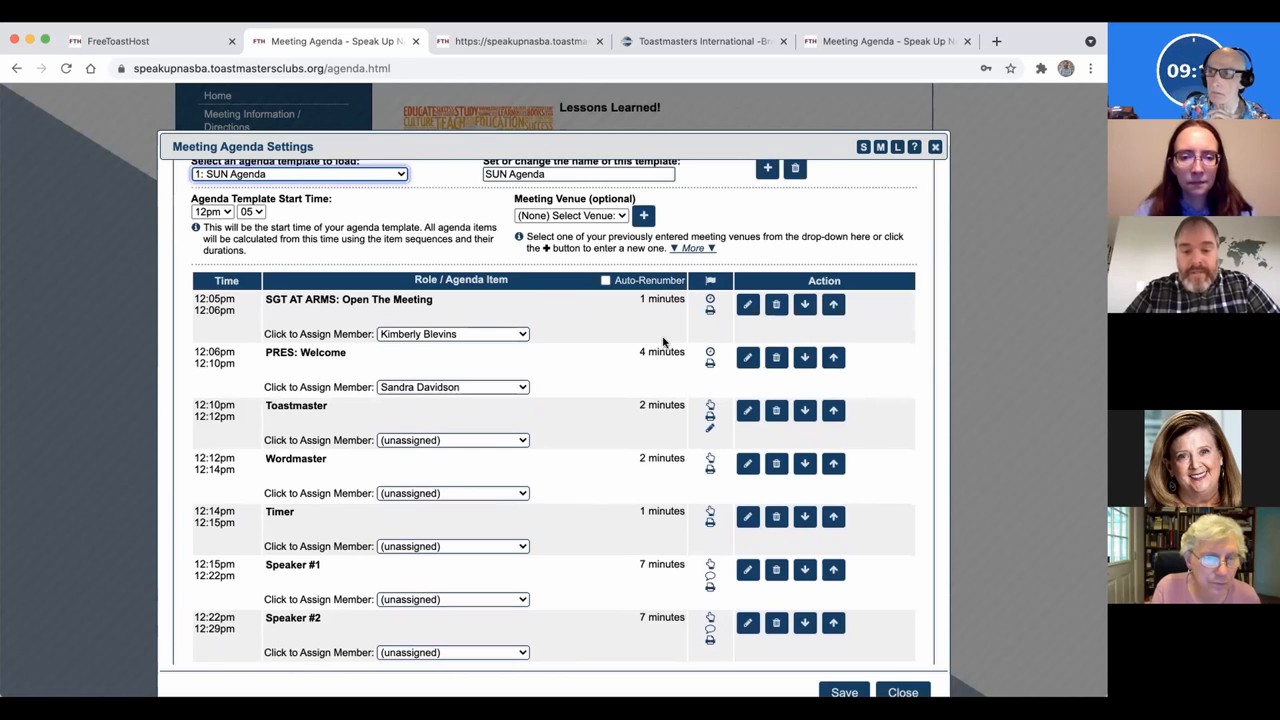
mouse_move(670, 564)
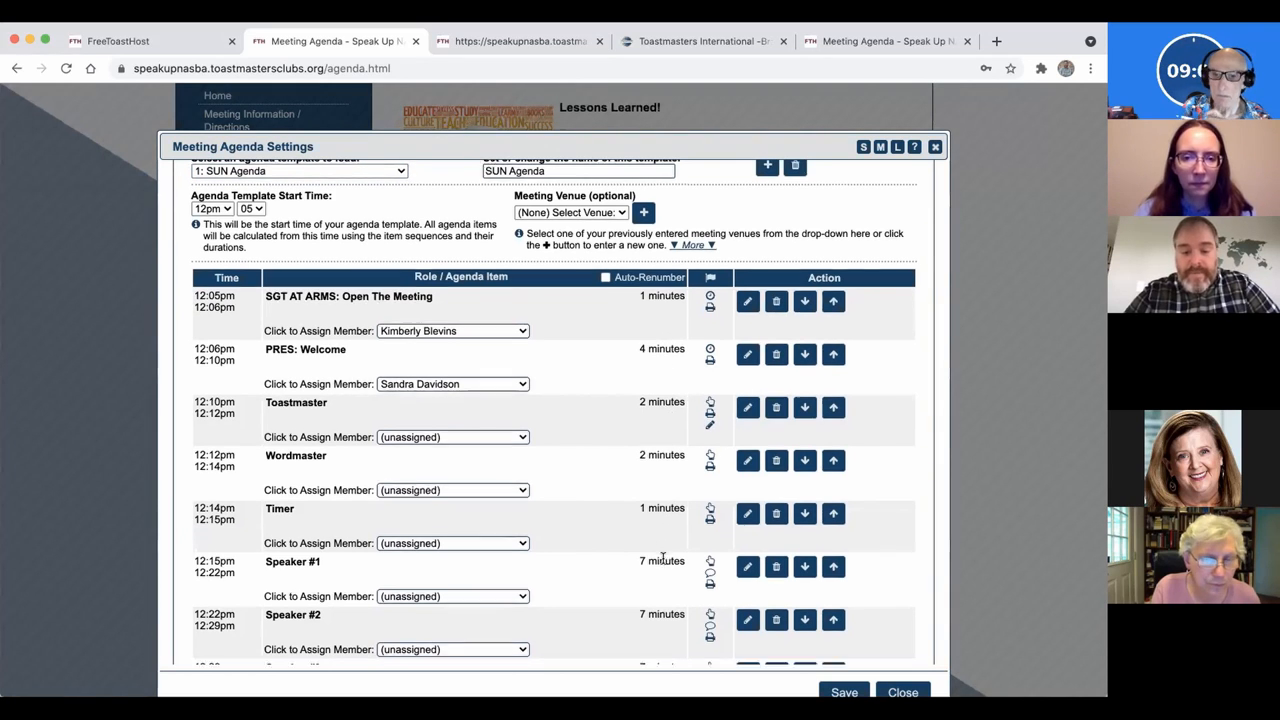
scroll("down", 3)
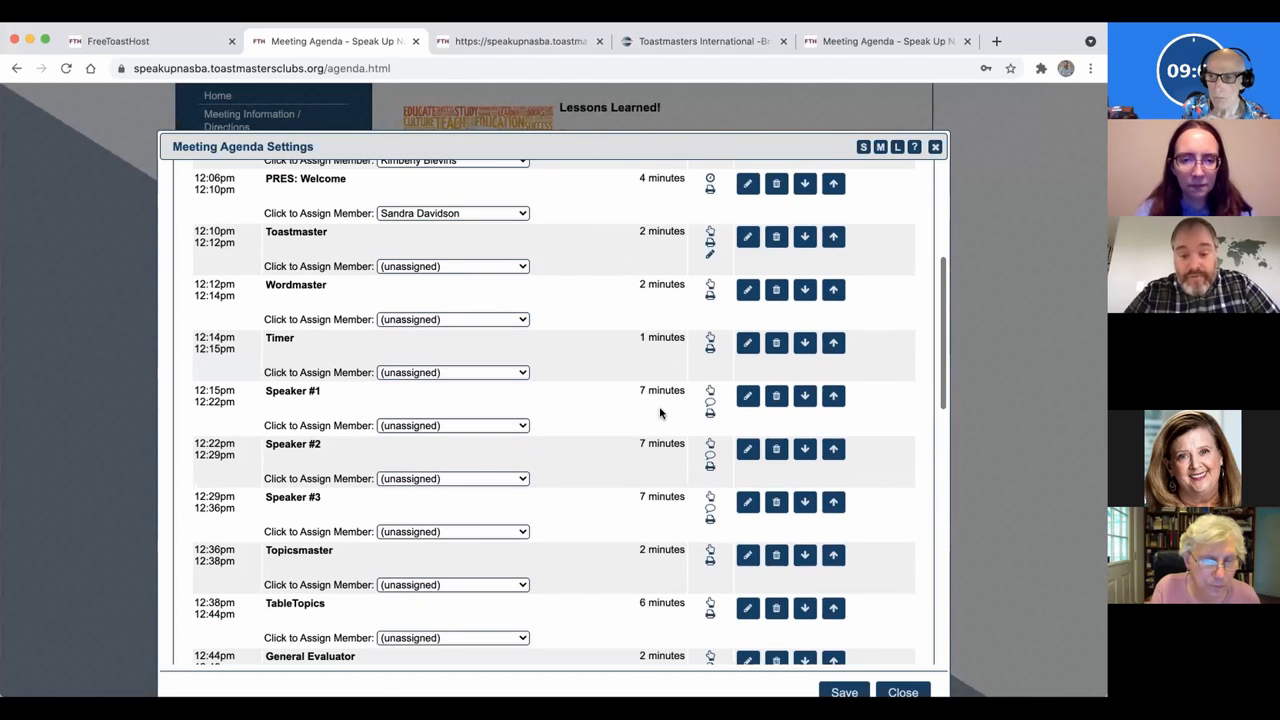
mouse_move(652, 490)
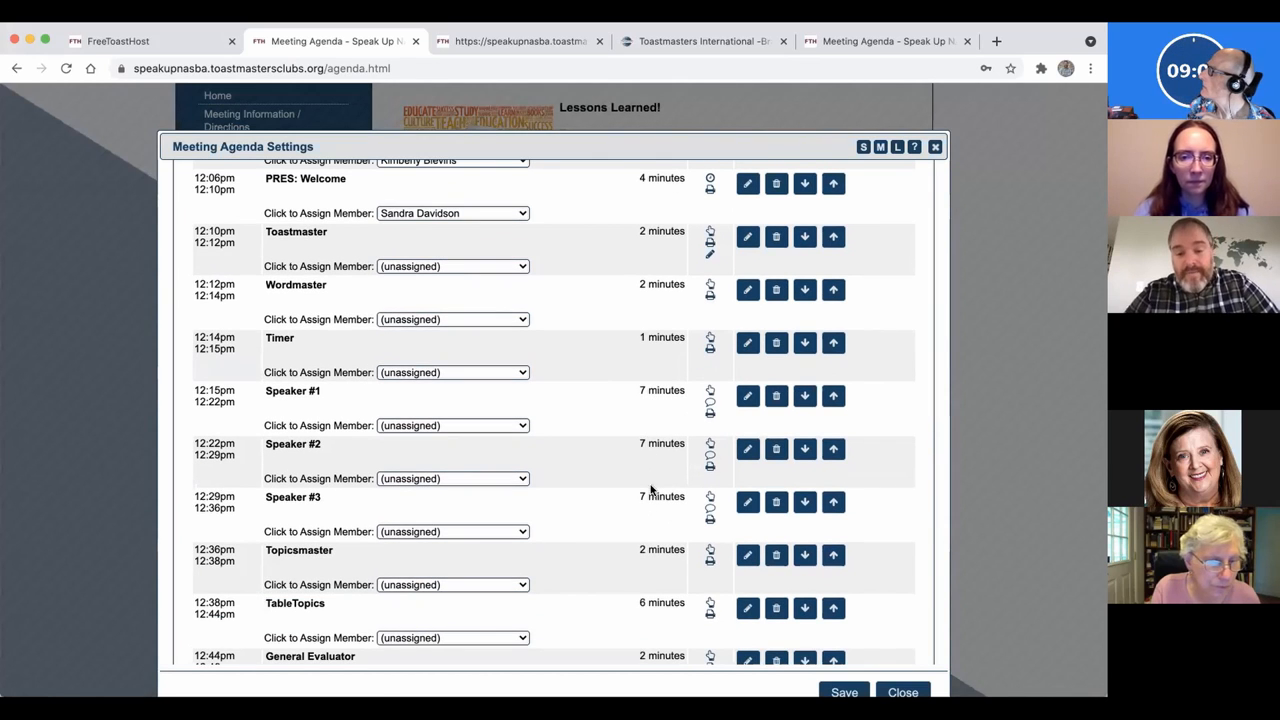
scroll("down", 3)
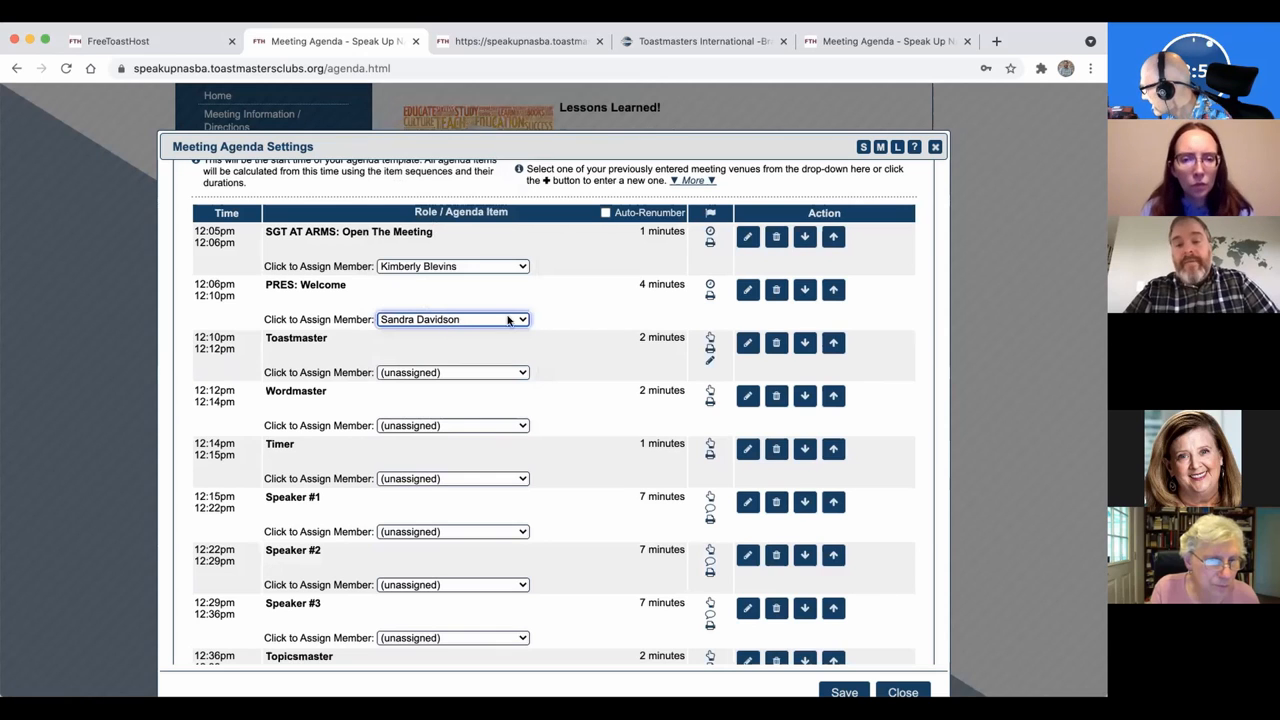
mouse_move(588, 322)
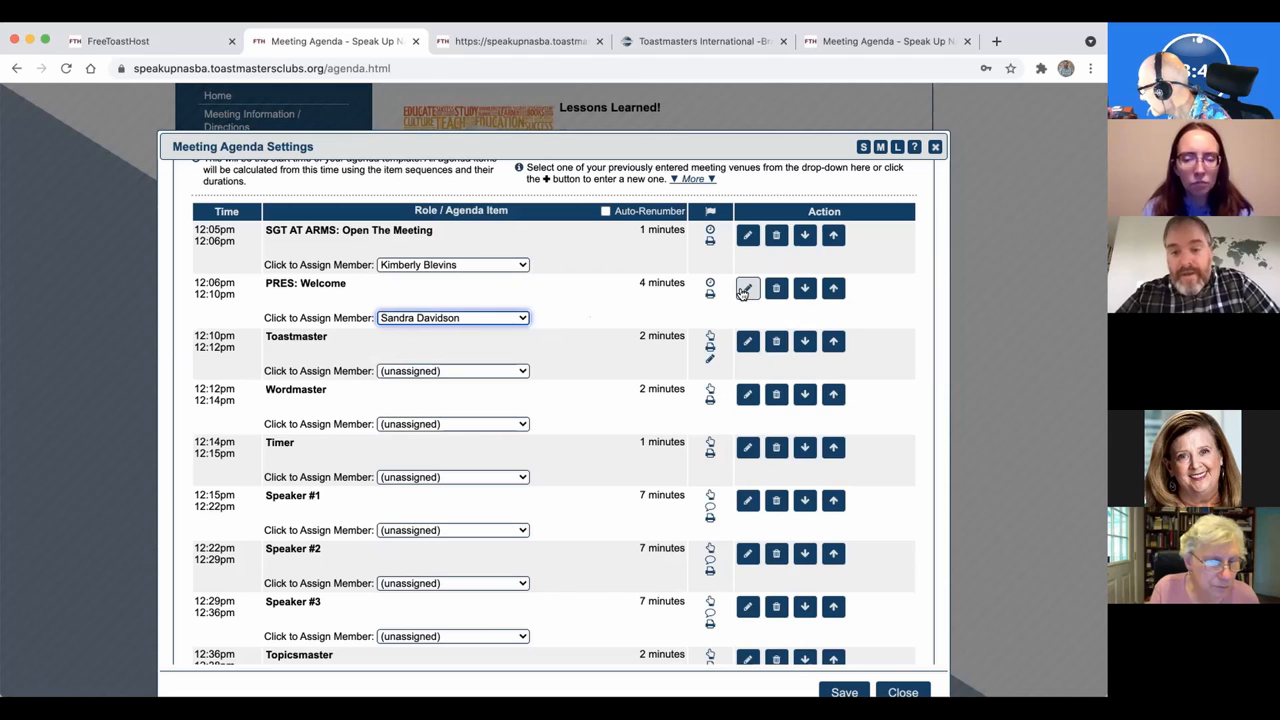
mouse_move(776, 288)
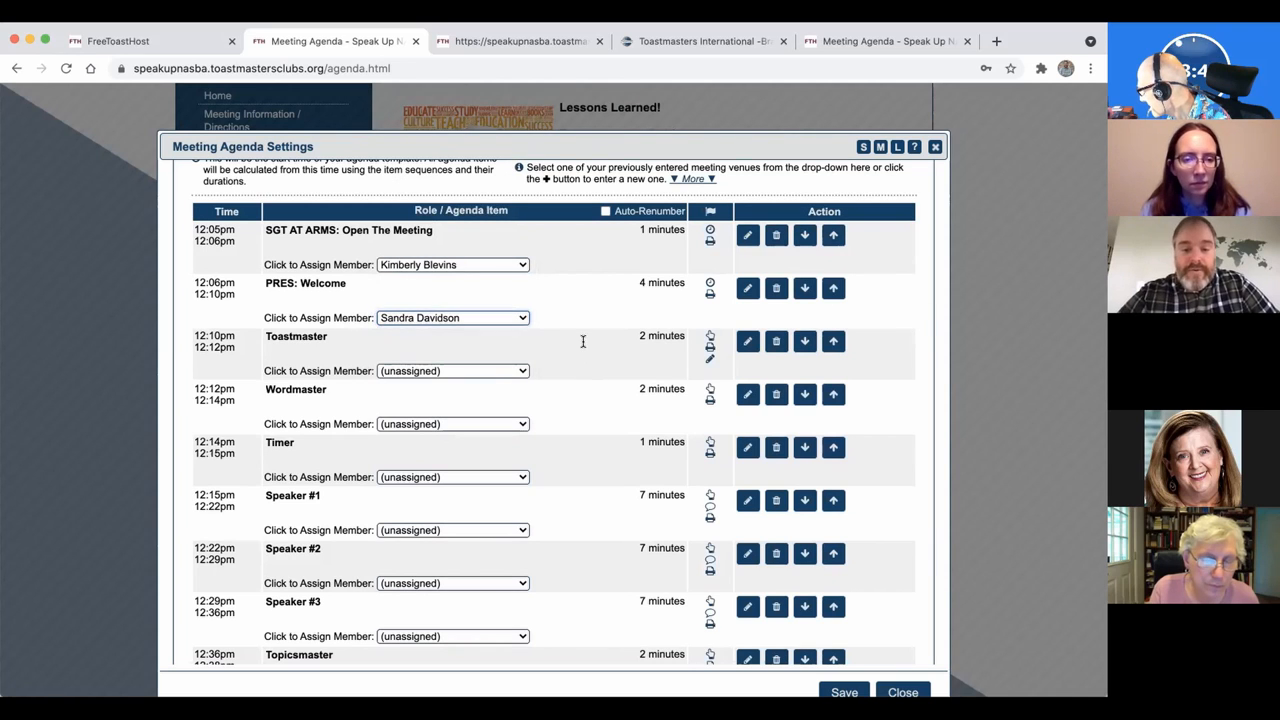
scroll("down", 3)
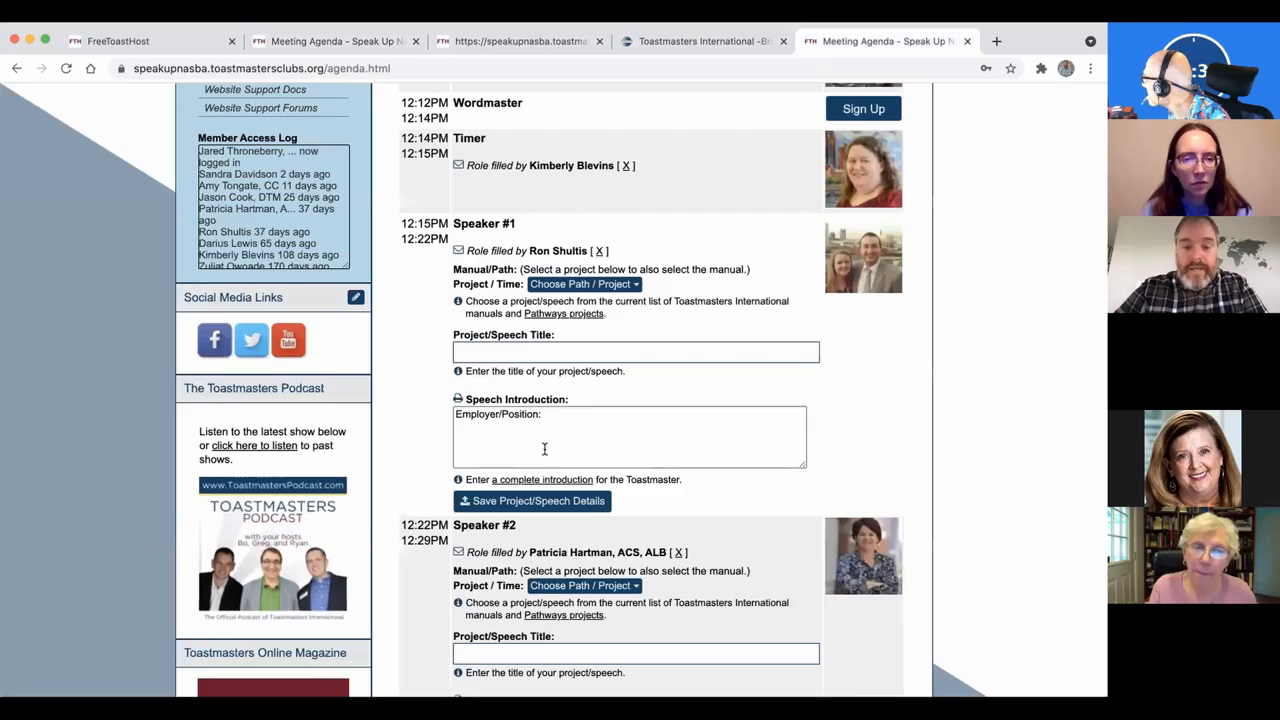
scroll("up", 3)
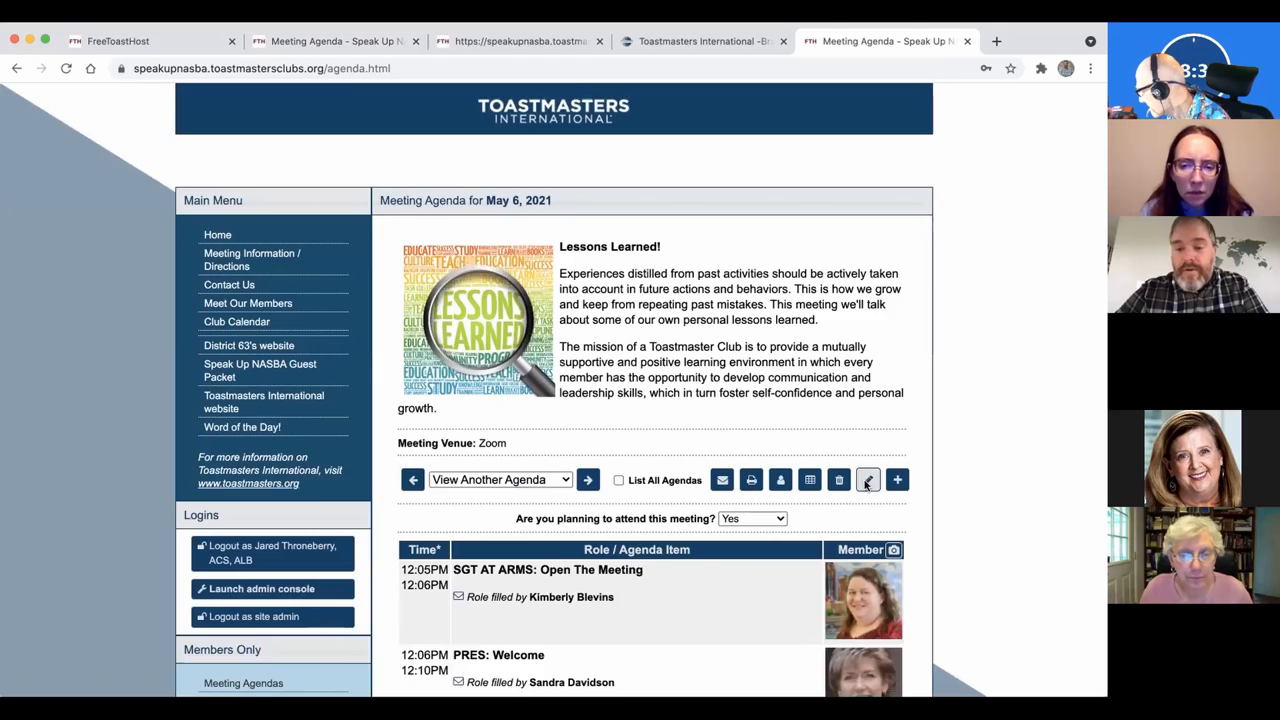
left_click(868, 480)
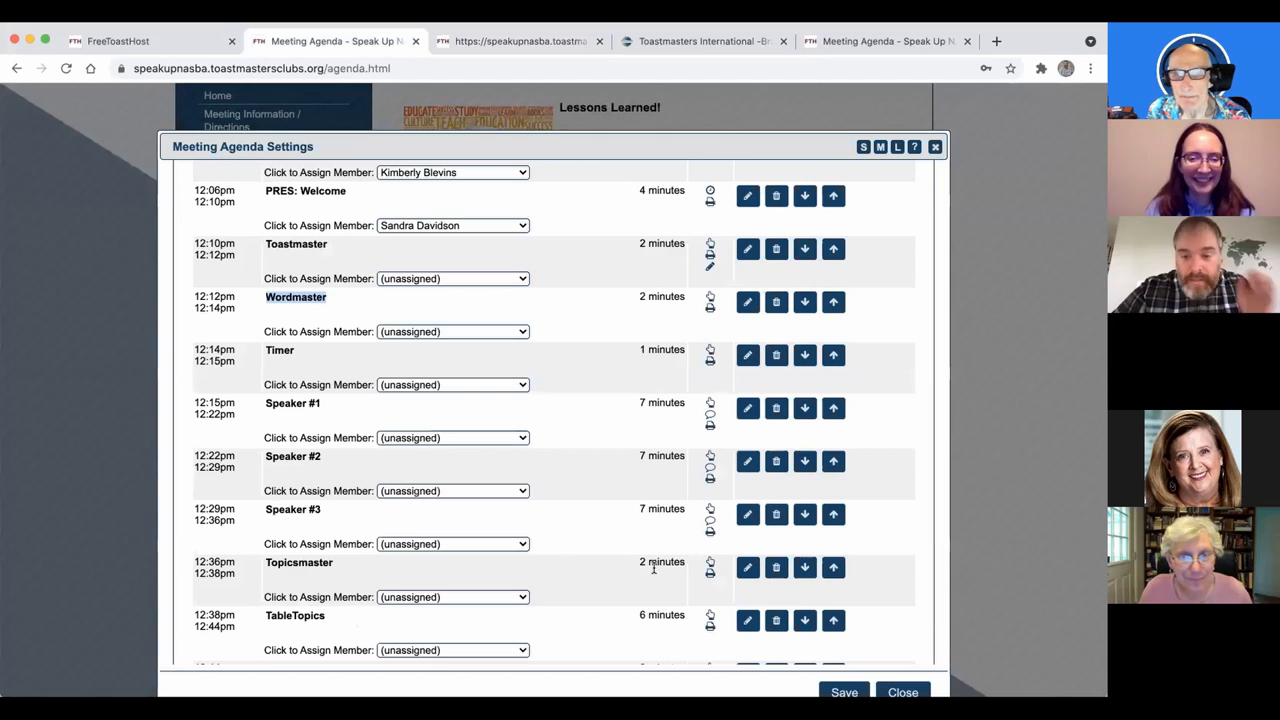
Enter a new role titled JOKEMASTER with an assigned duration of 03 minutes
scroll("down", 3)
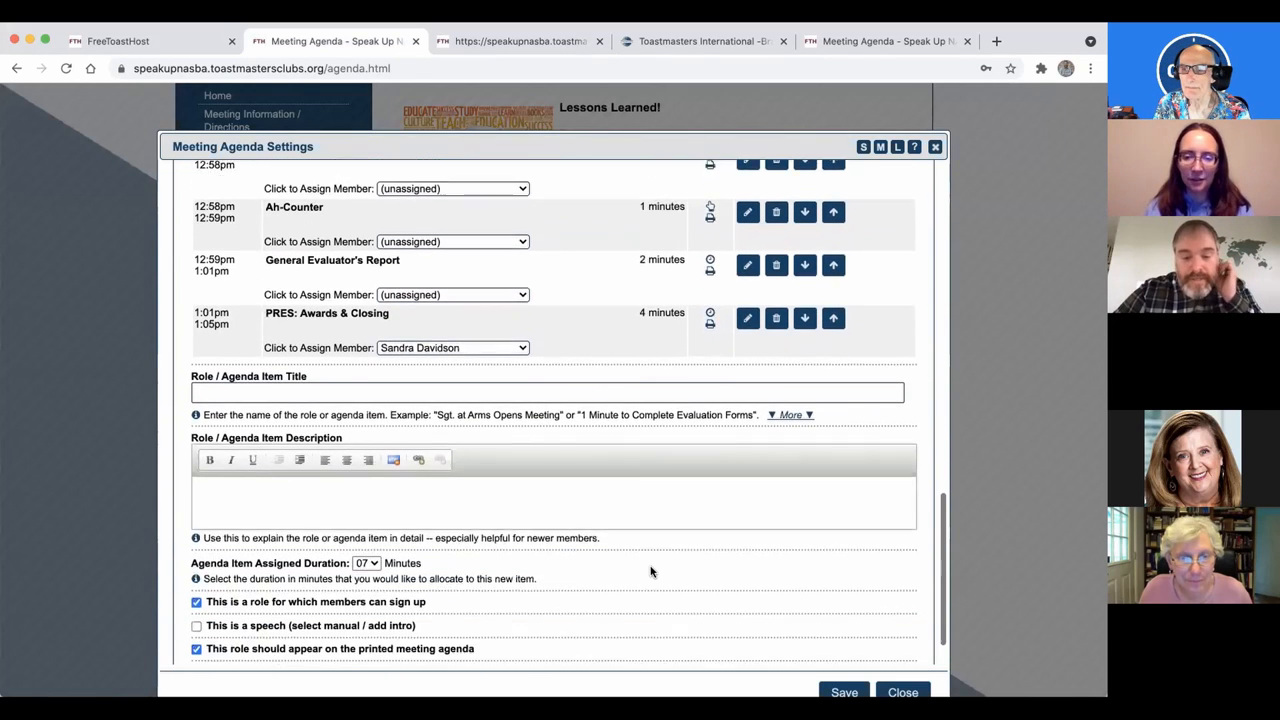
scroll("down", 3)
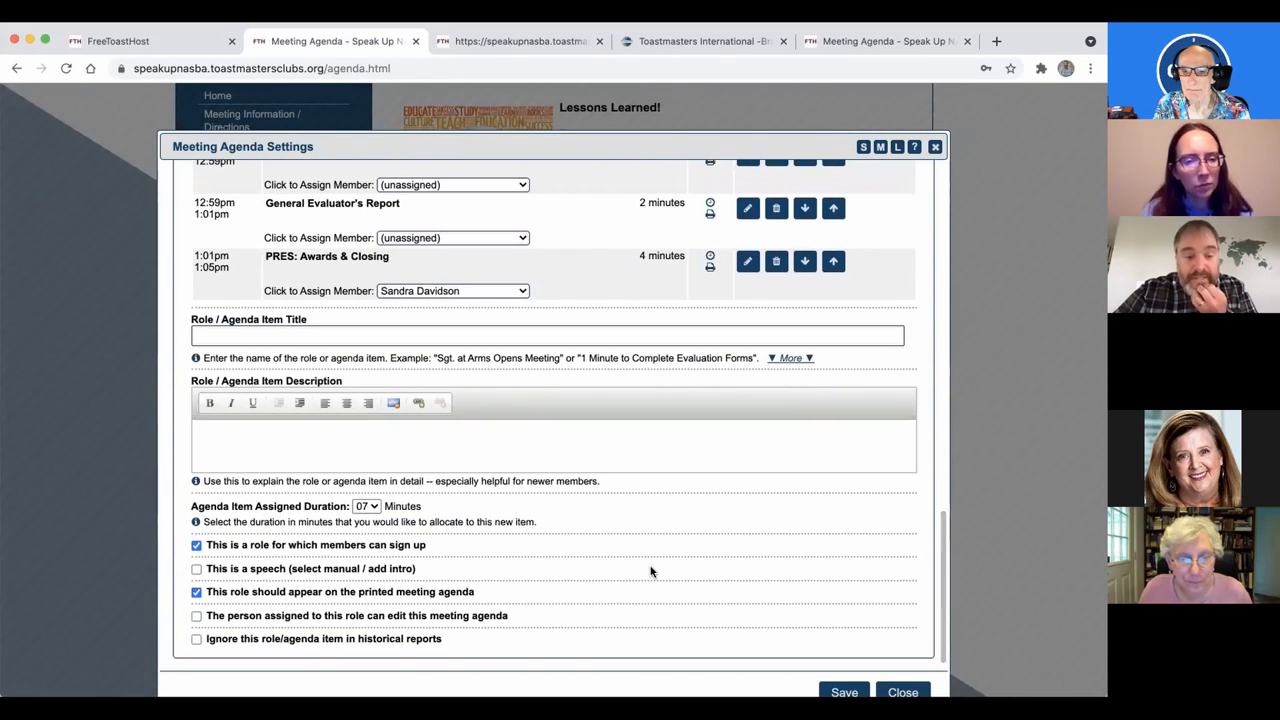
left_click(550, 336)
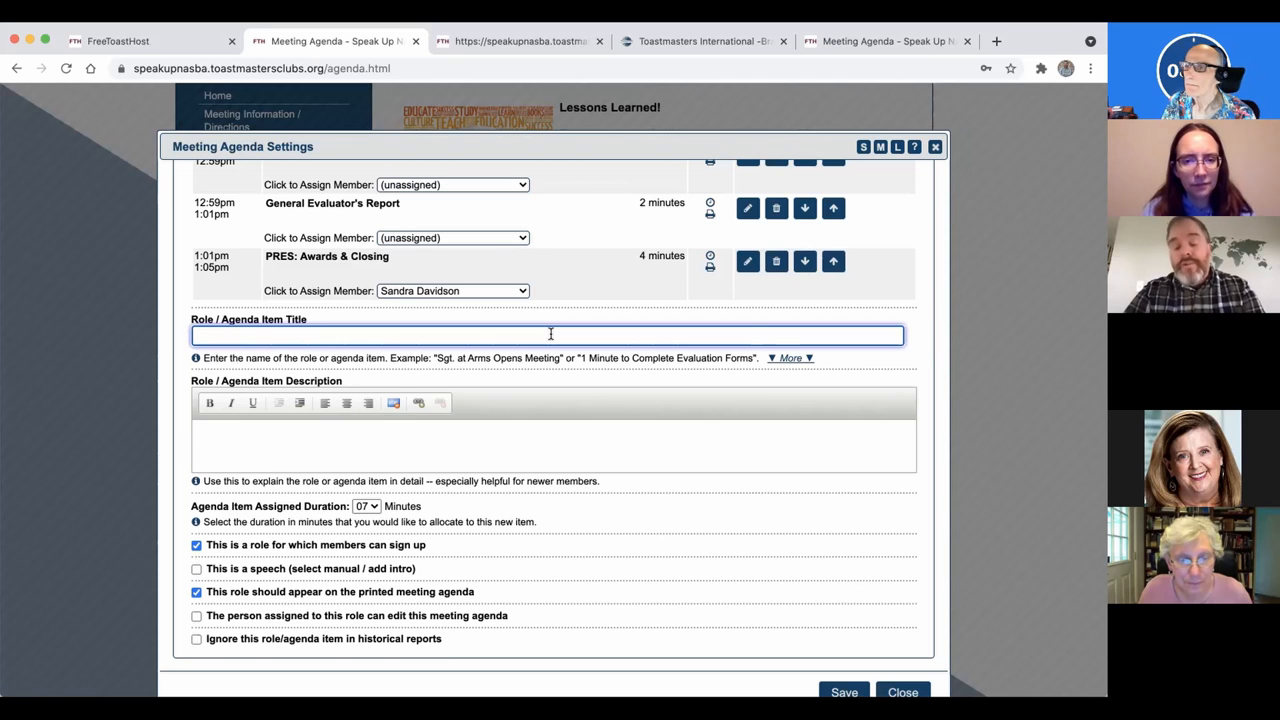
type("JOKE")
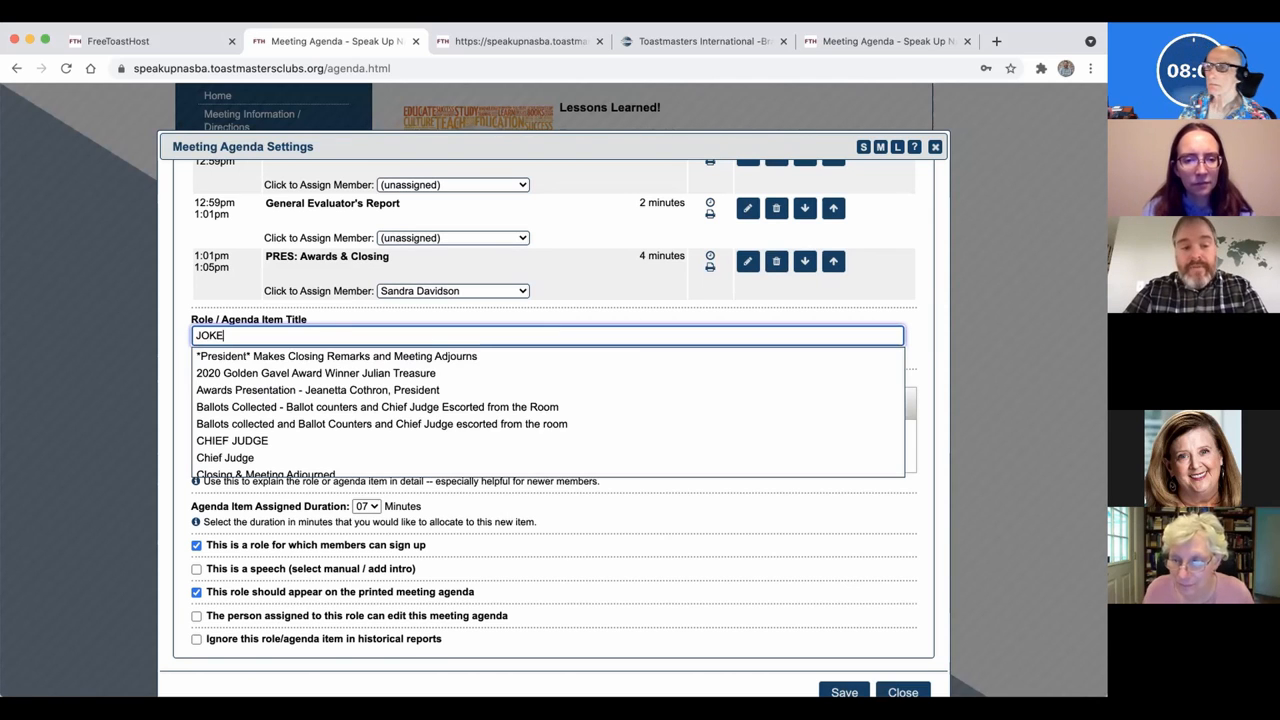
type("MASTER")
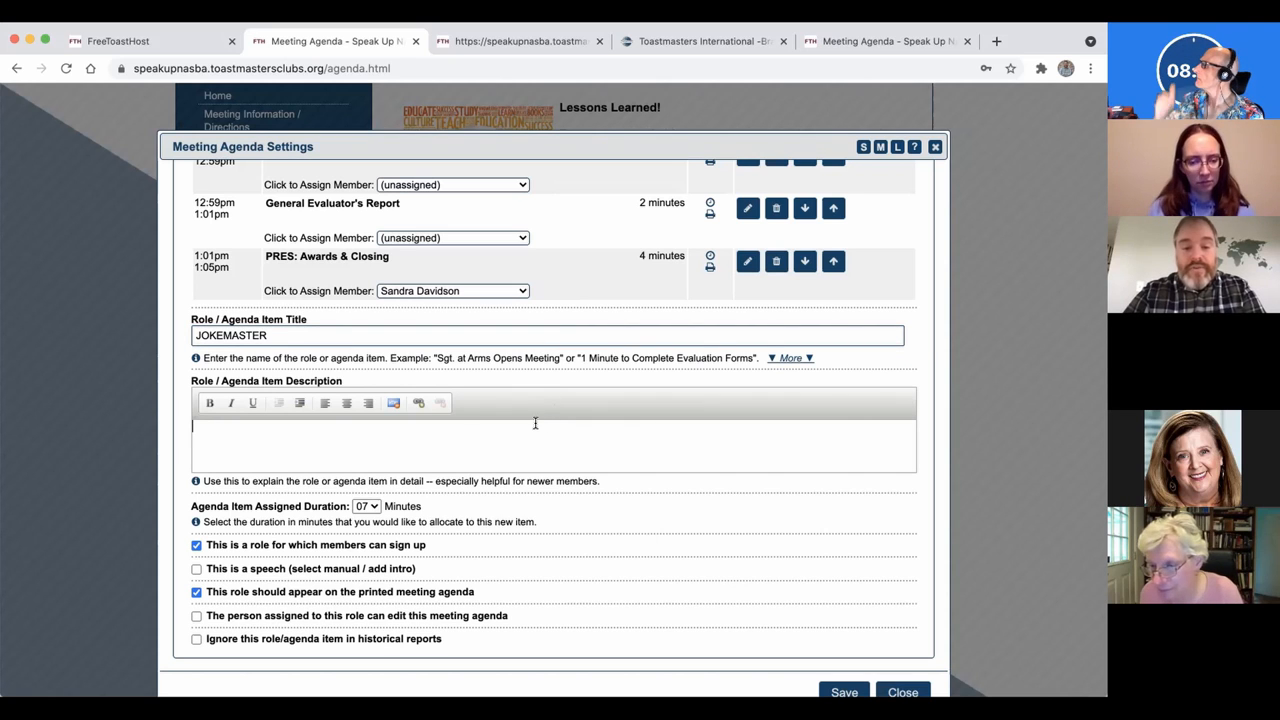
left_click(364, 506)
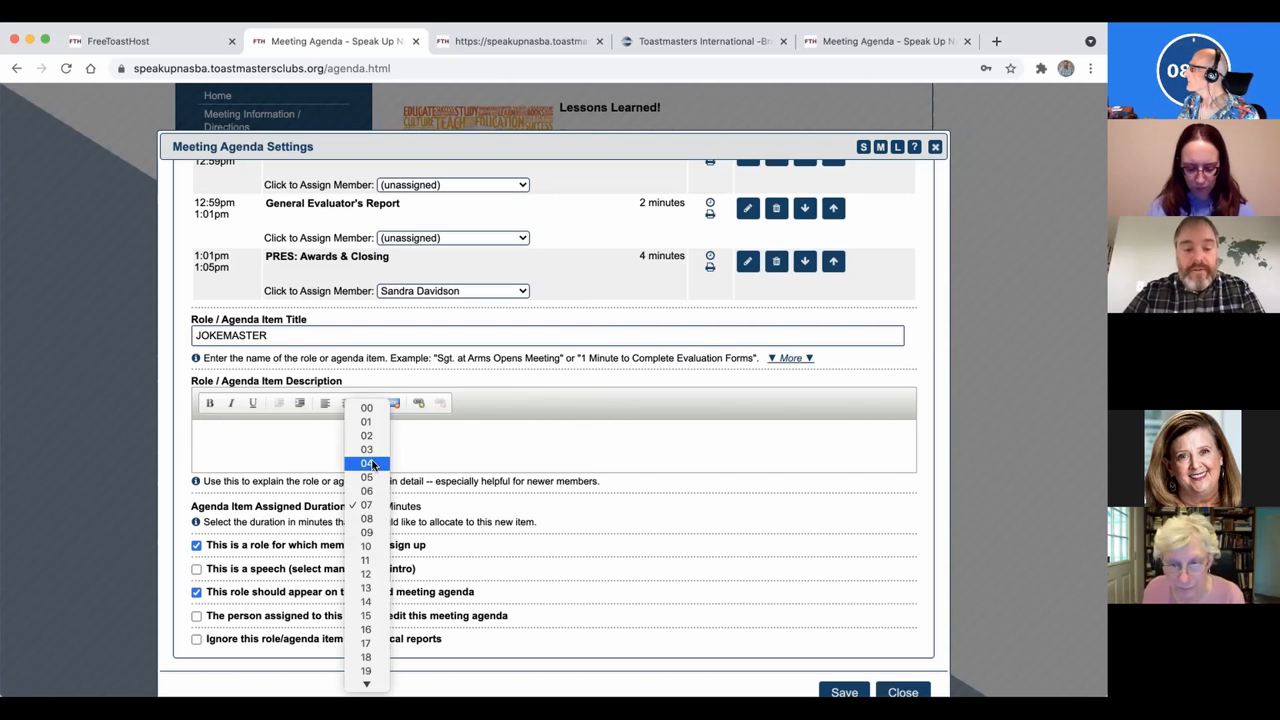
left_click(366, 448)
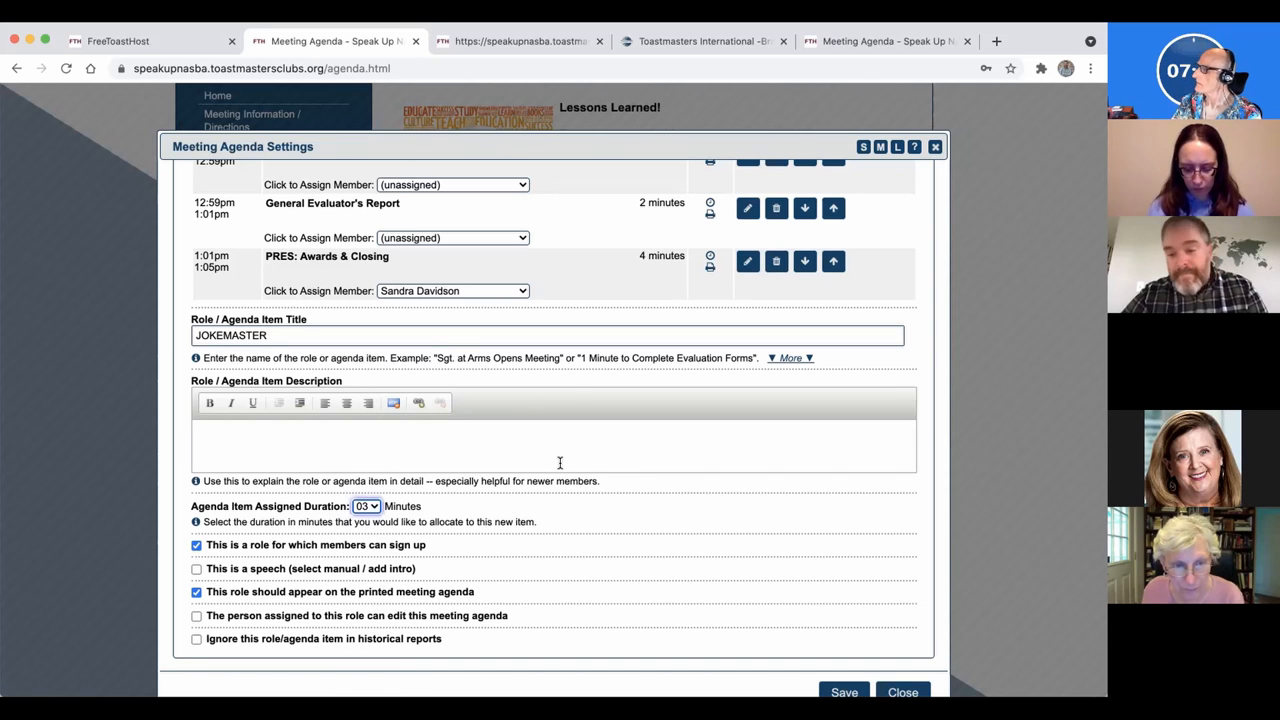
mouse_move(700, 476)
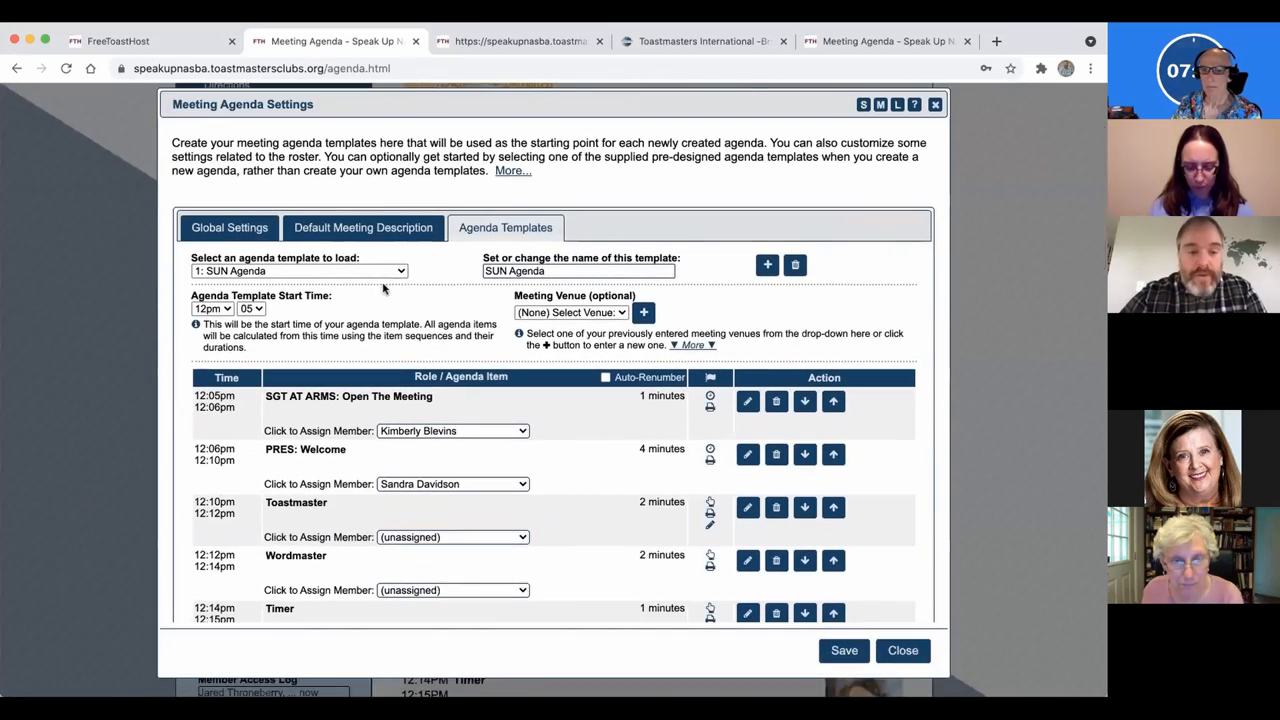
Load the SUN OPEN HOUSE template and go to its new-role fields
left_click(300, 270)
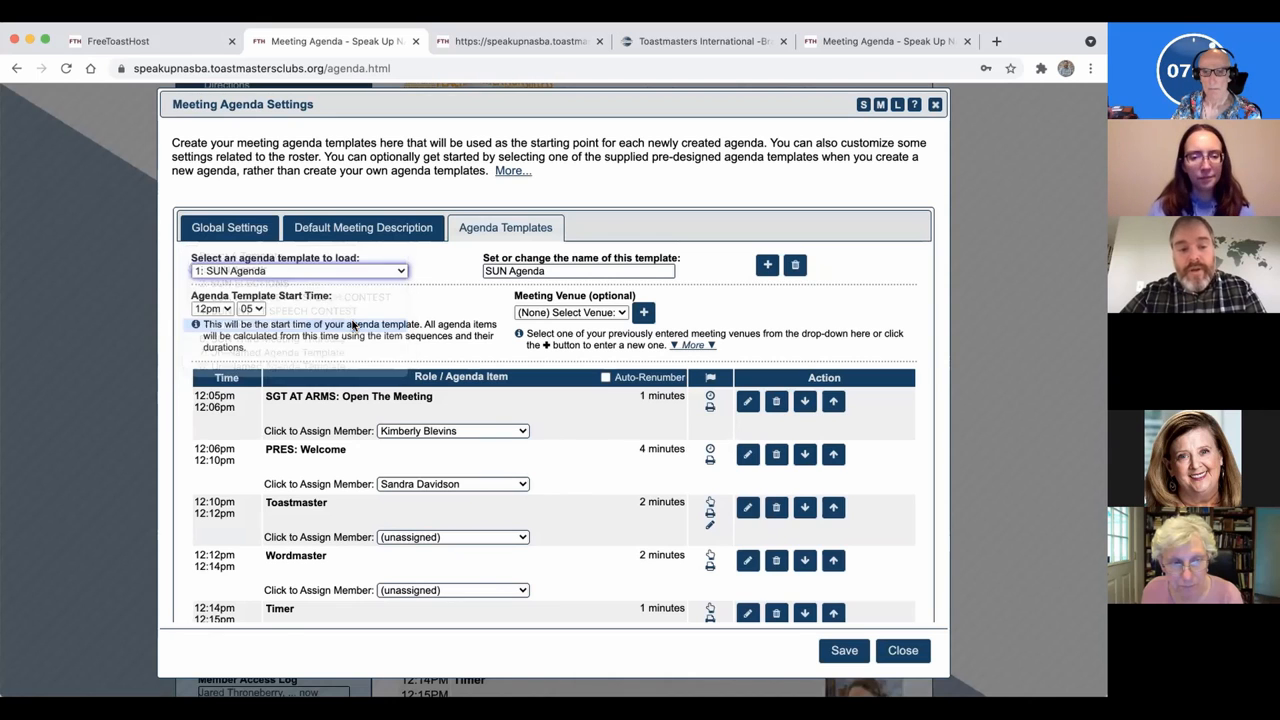
left_click(296, 272)
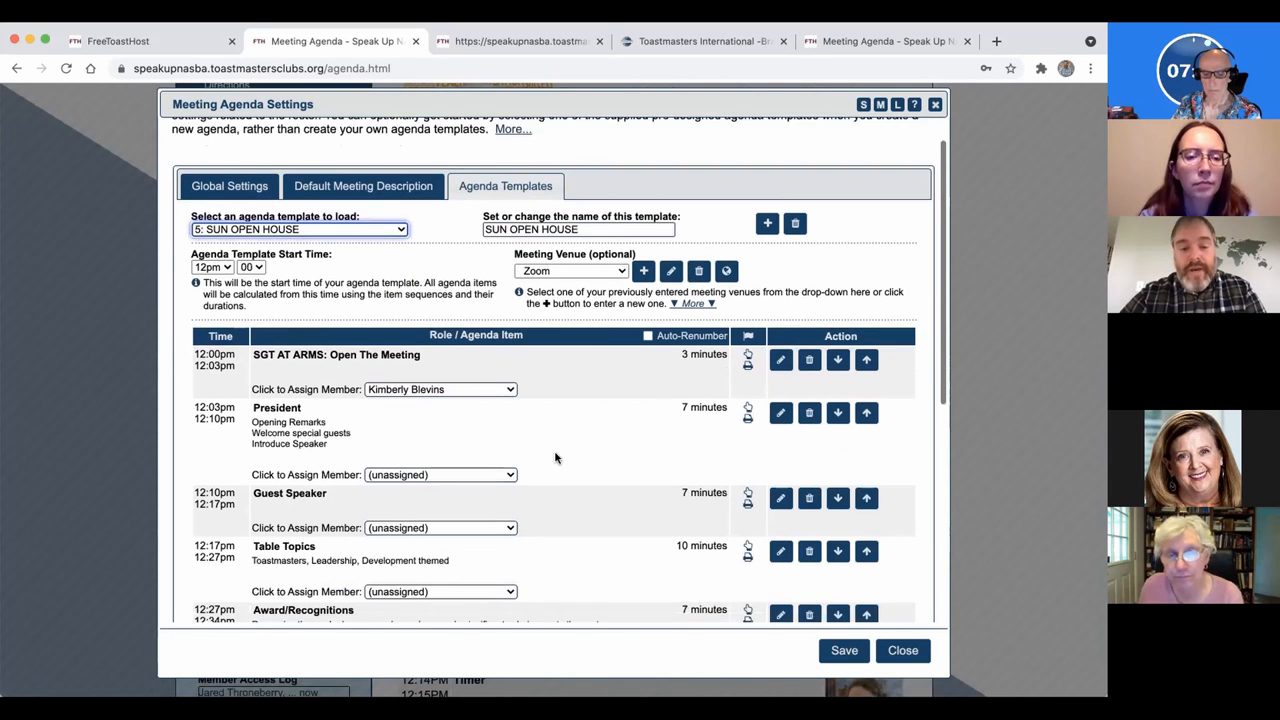
scroll("down", 3)
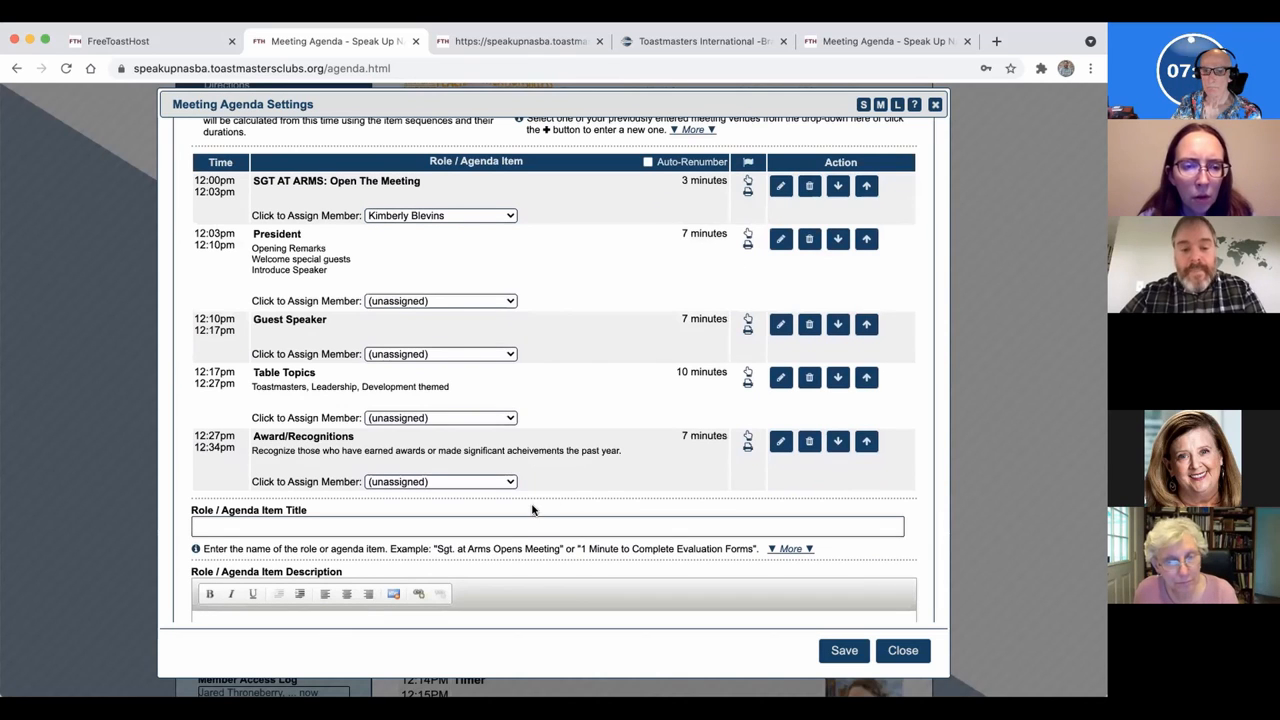
scroll("down", 3)
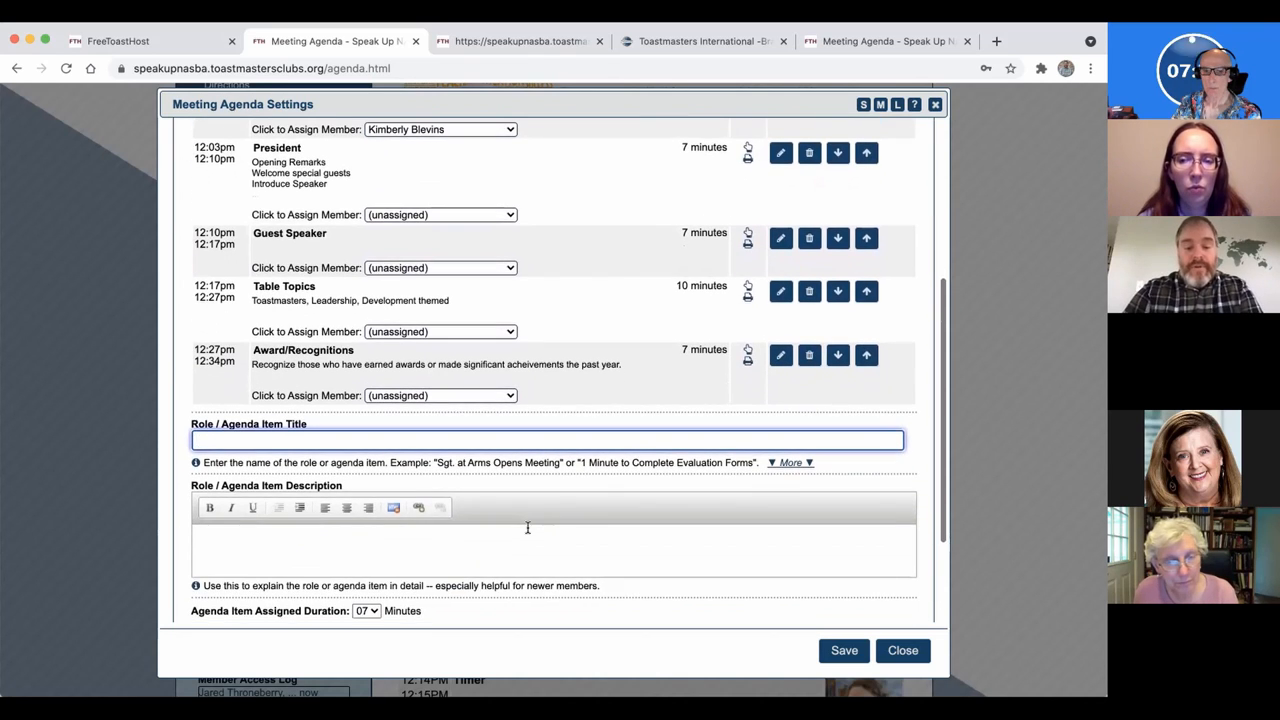
Add a Closing Remarks role of 05 minutes with member sign-up disabled, and save the template
type("Closing Re")
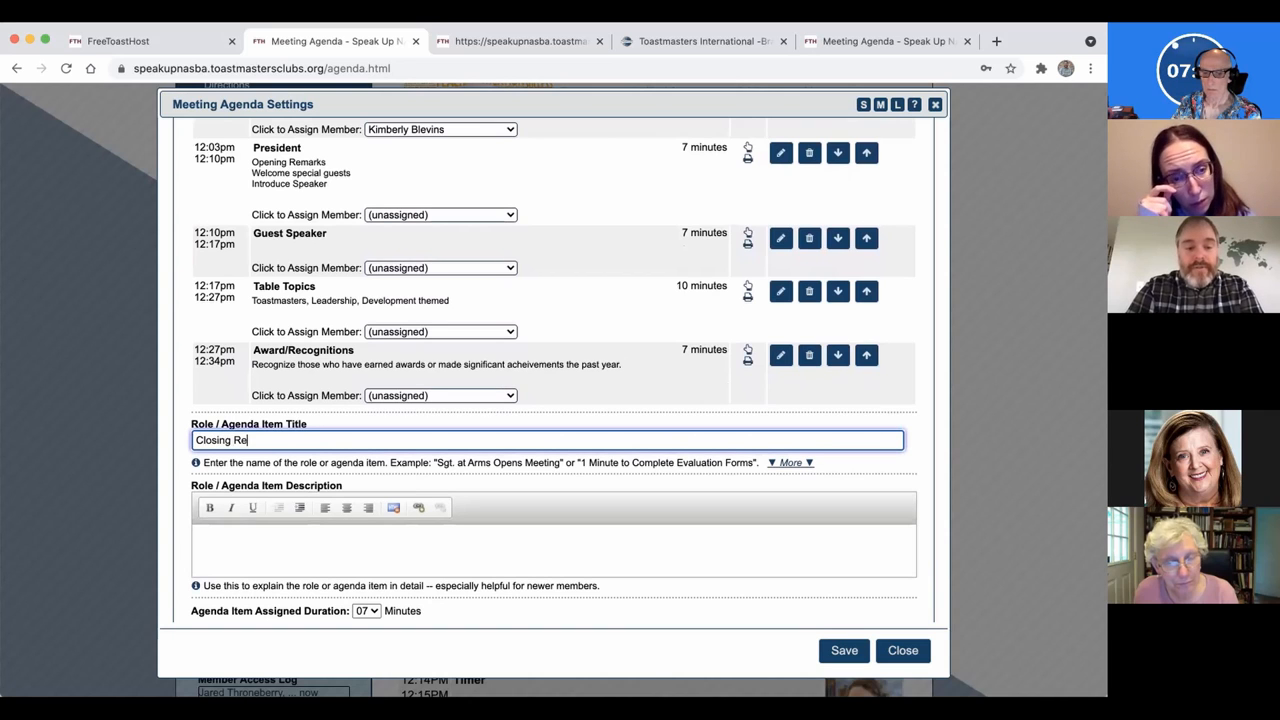
type("marks")
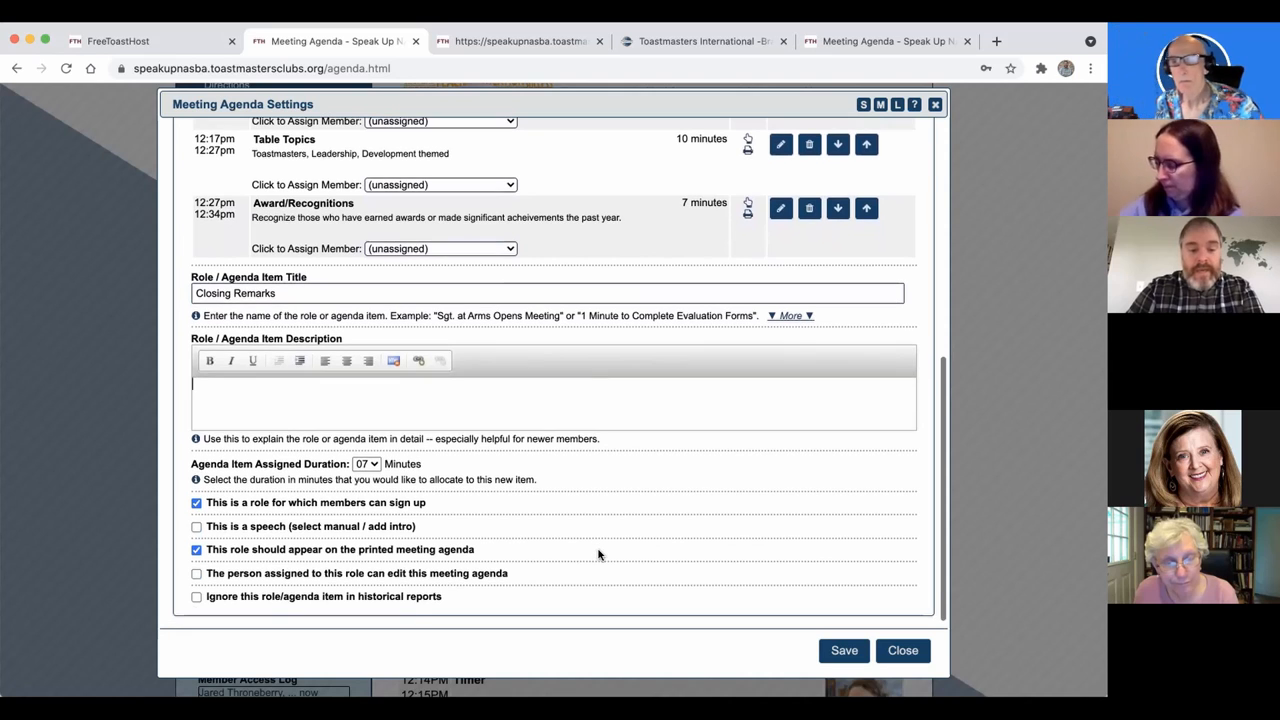
left_click(364, 464)
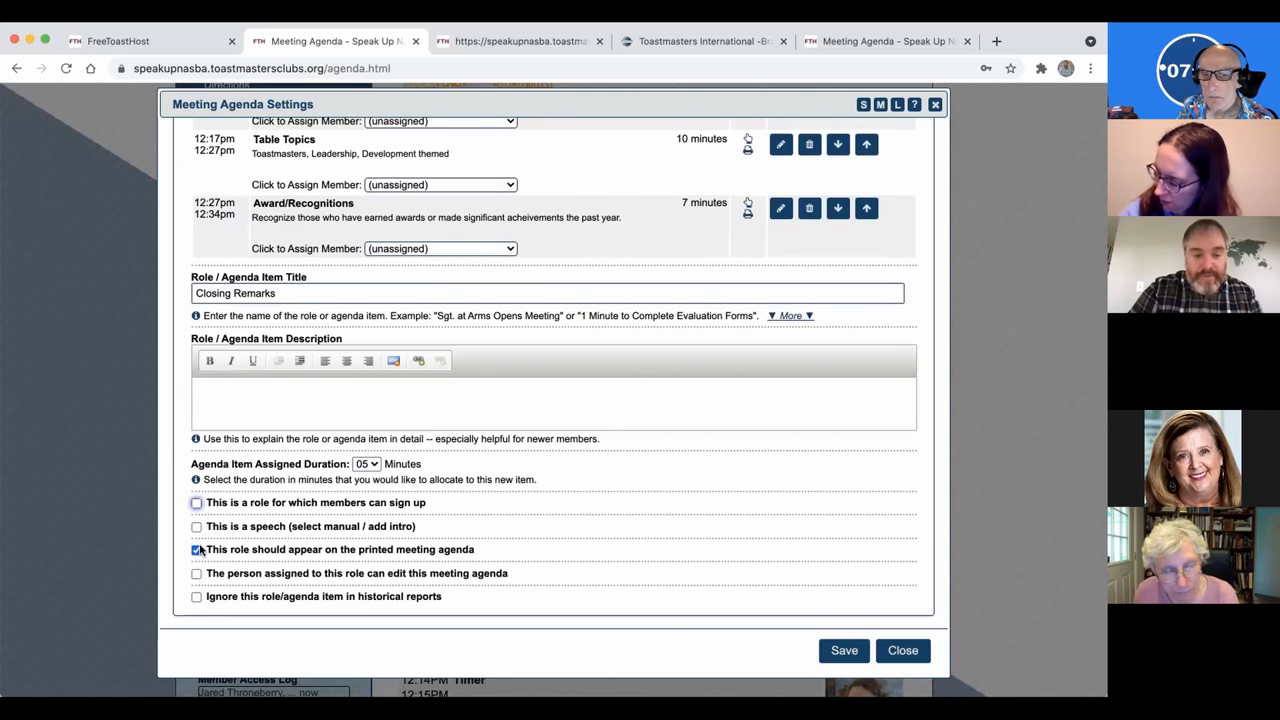
left_click(844, 652)
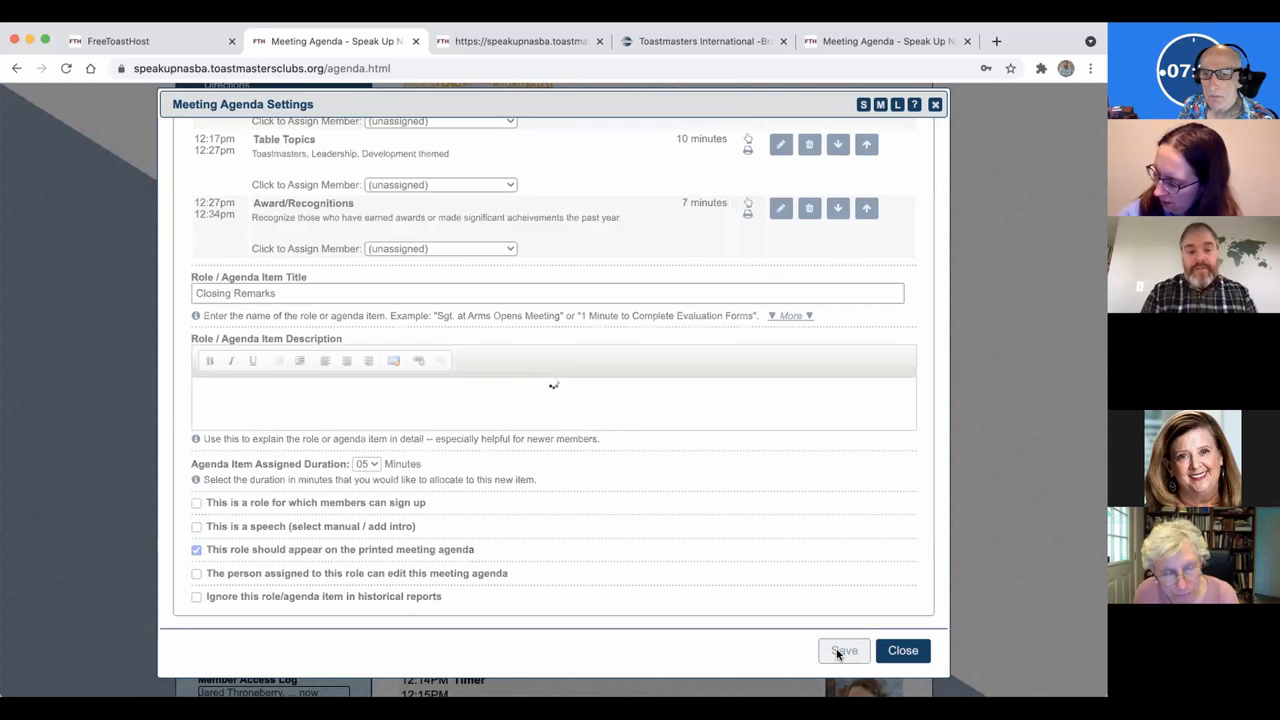
left_click(844, 650)
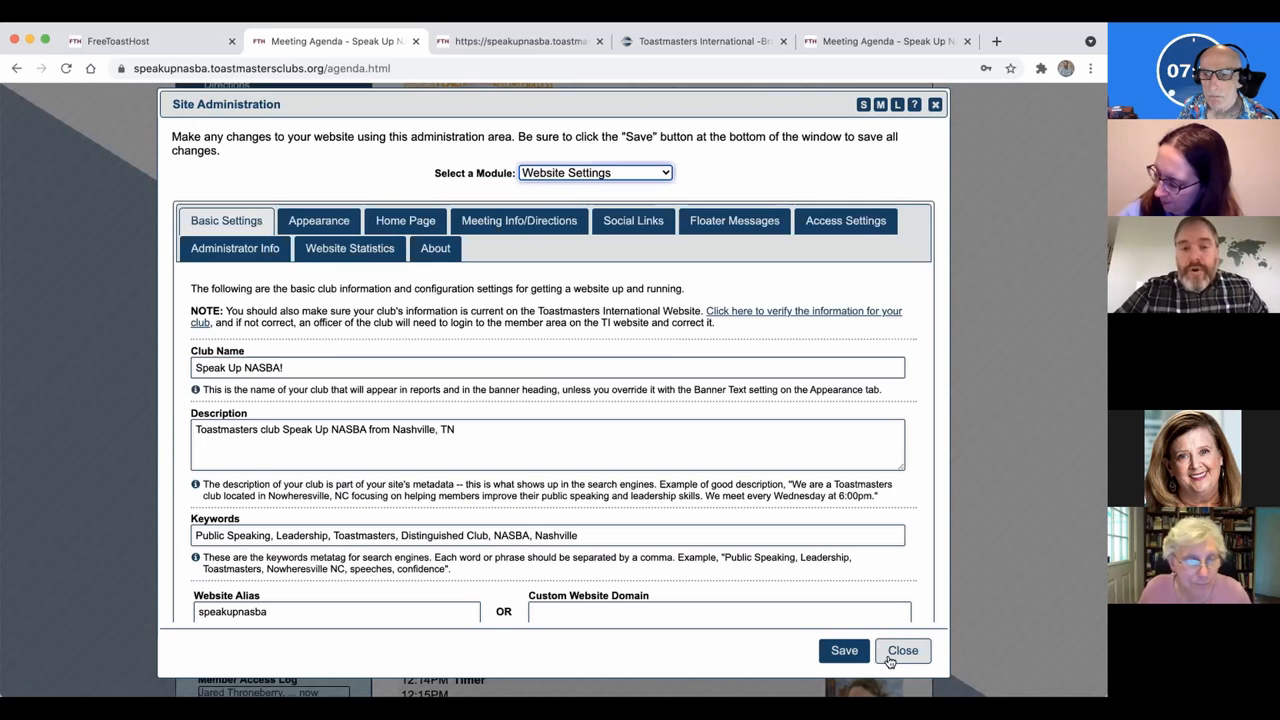
Close Site Administration and start a new agenda dated May 20, 2021
left_click(904, 650)
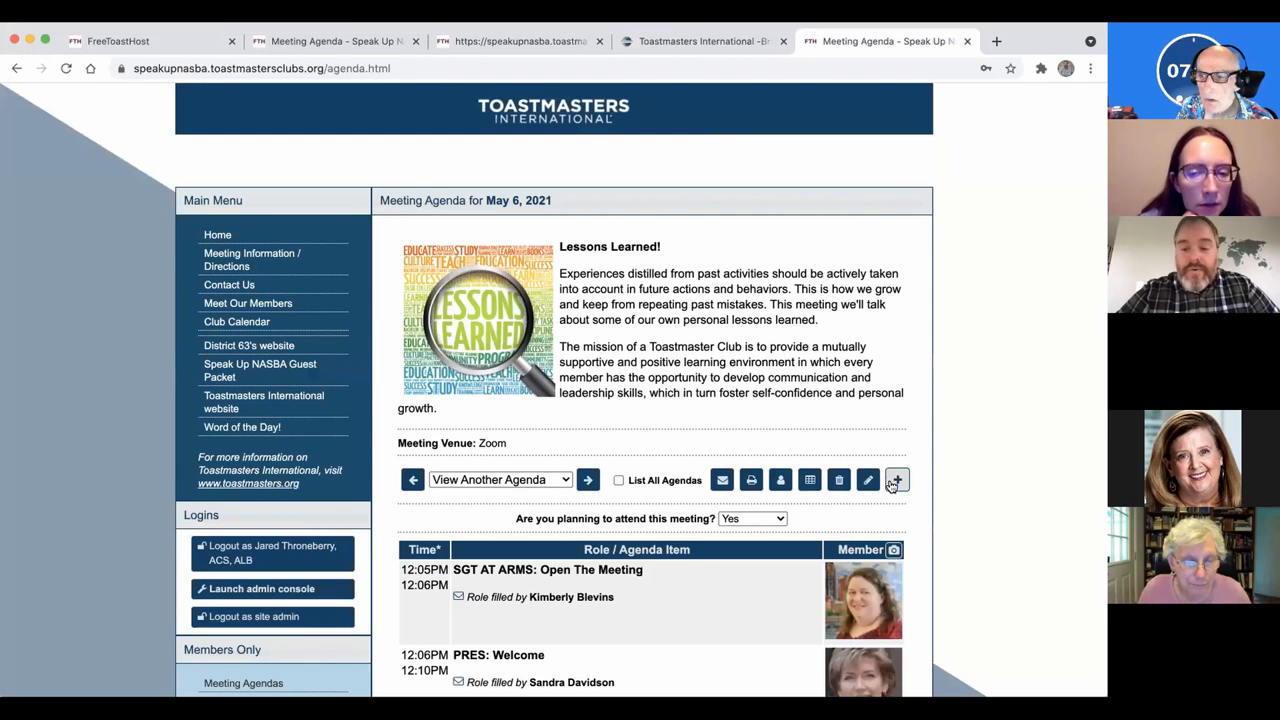
left_click(896, 480)
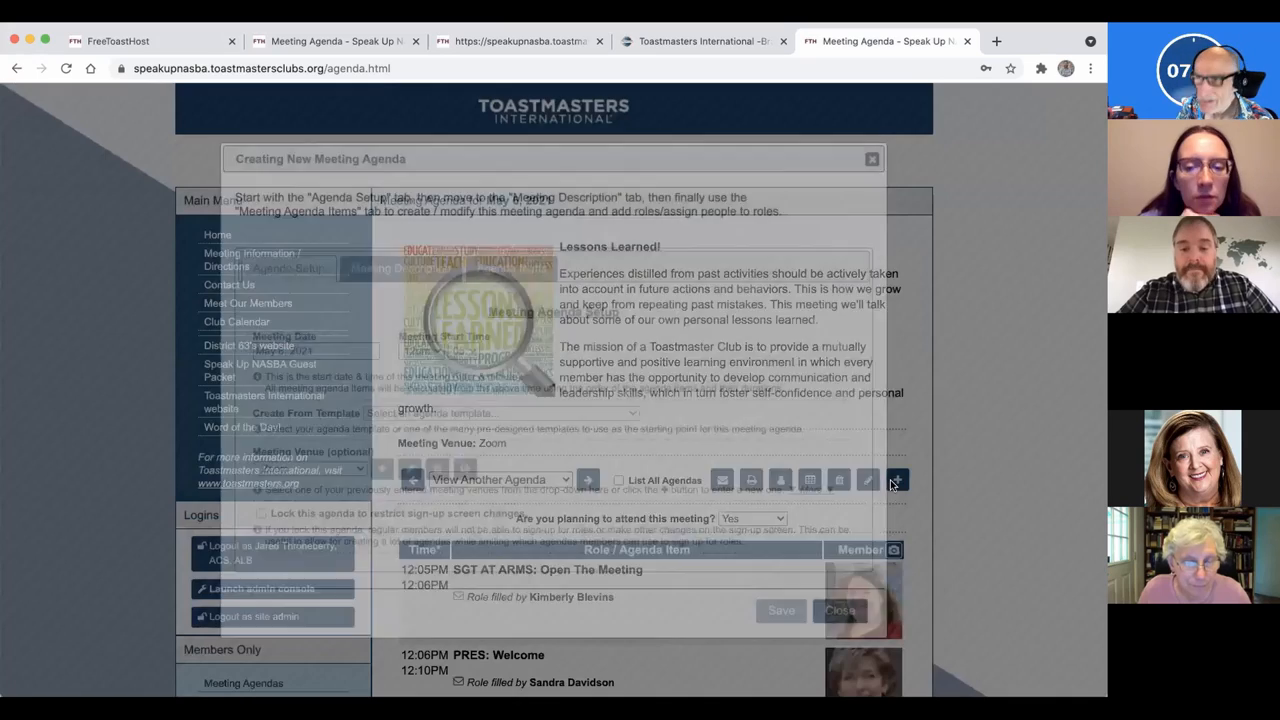
left_click(316, 350)
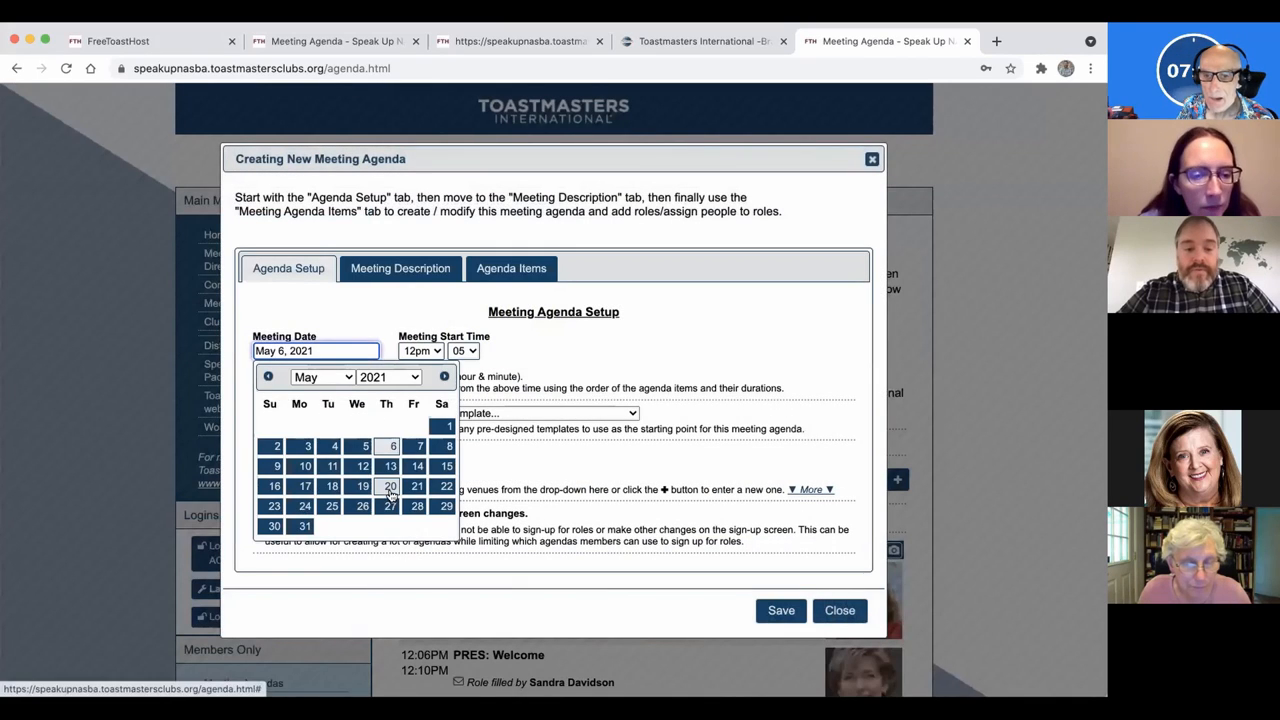
left_click(388, 486)
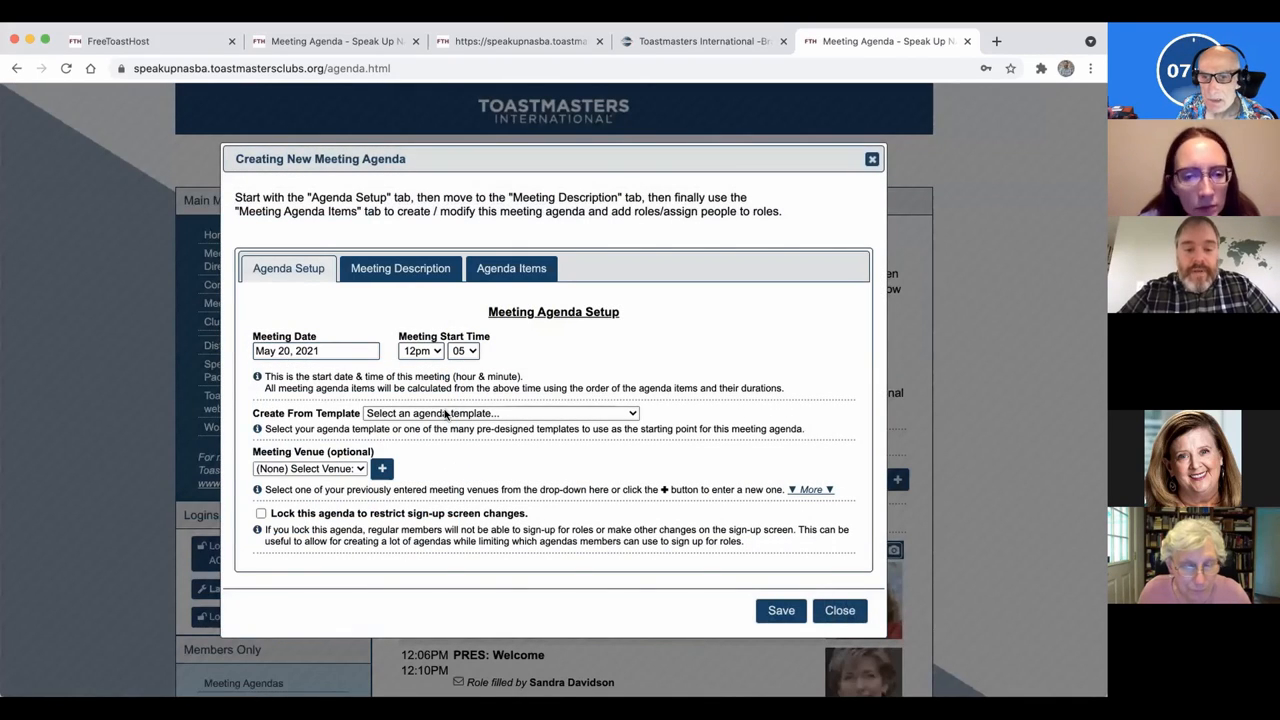
Base the agenda on Template 5: SUN OPEN HOUSE with Zoom as the venue
left_click(500, 412)
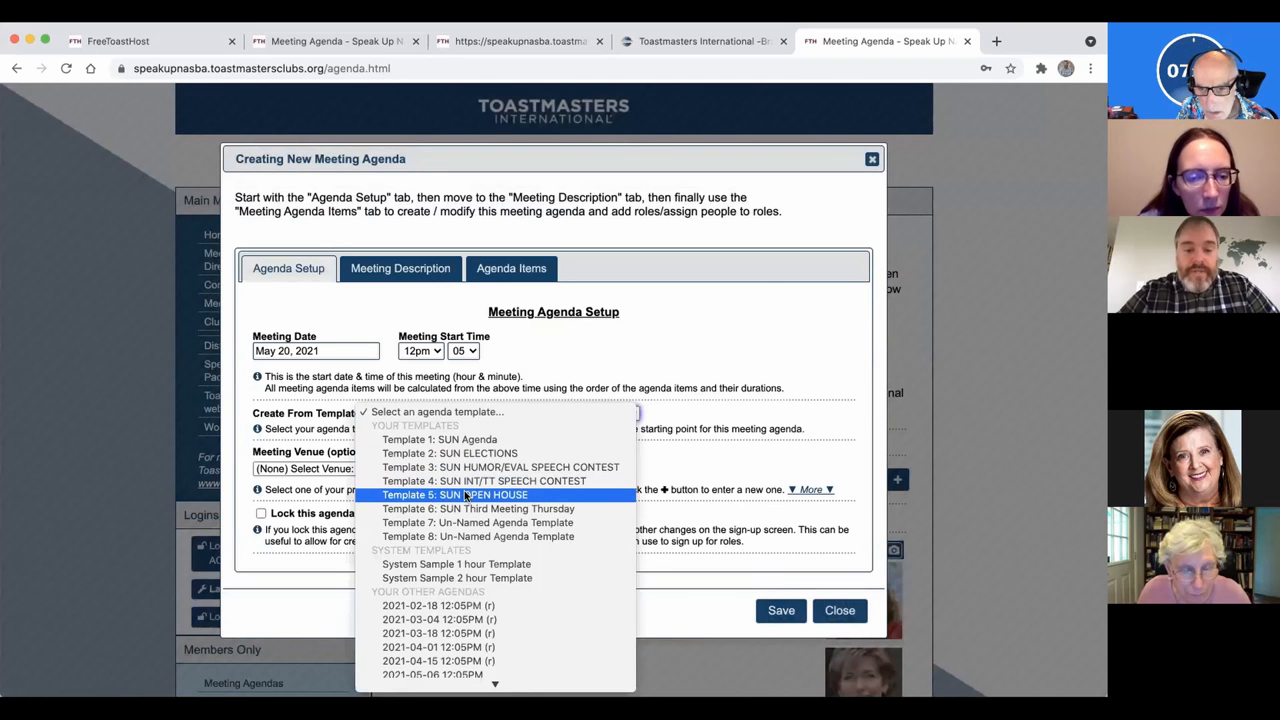
left_click(454, 496)
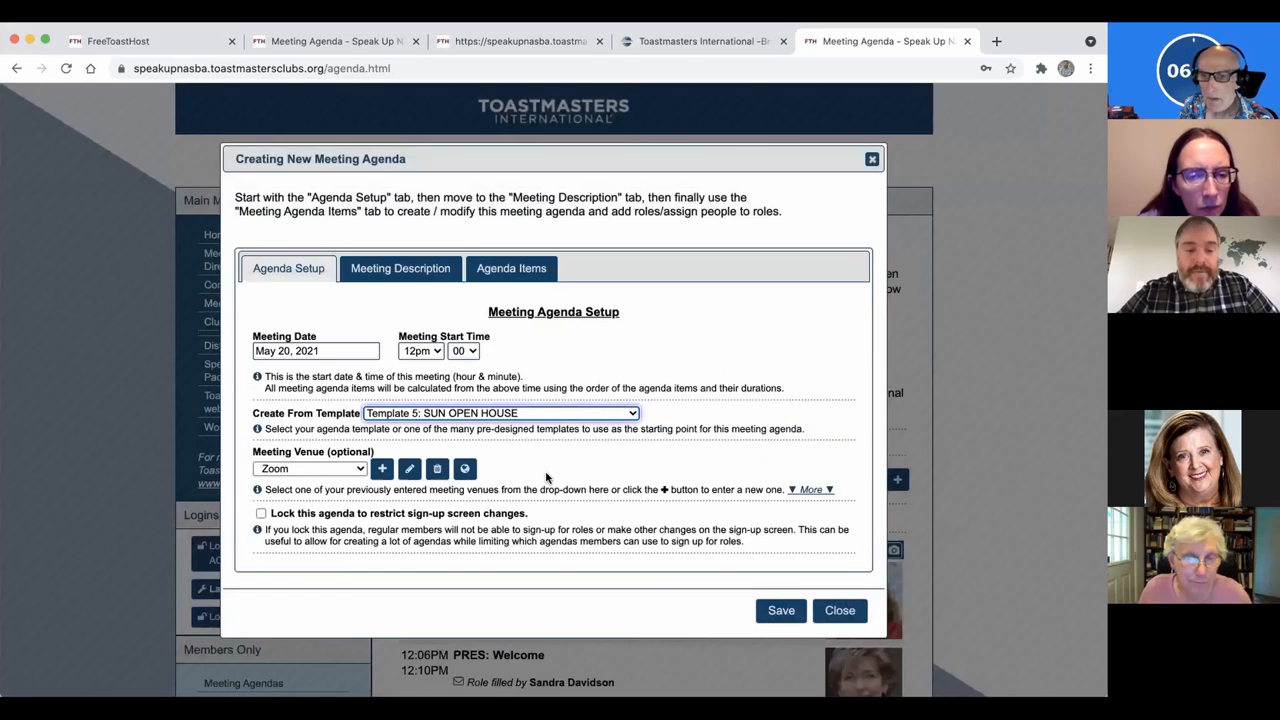
left_click(308, 468)
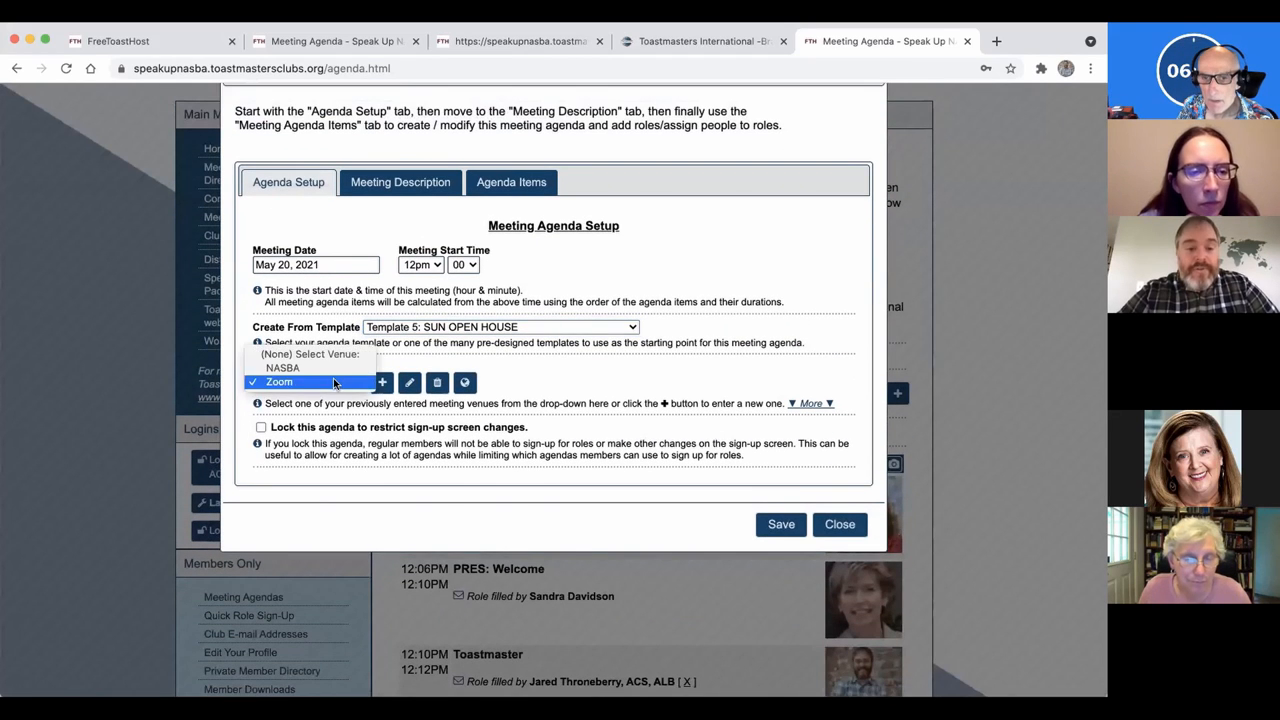
mouse_move(284, 368)
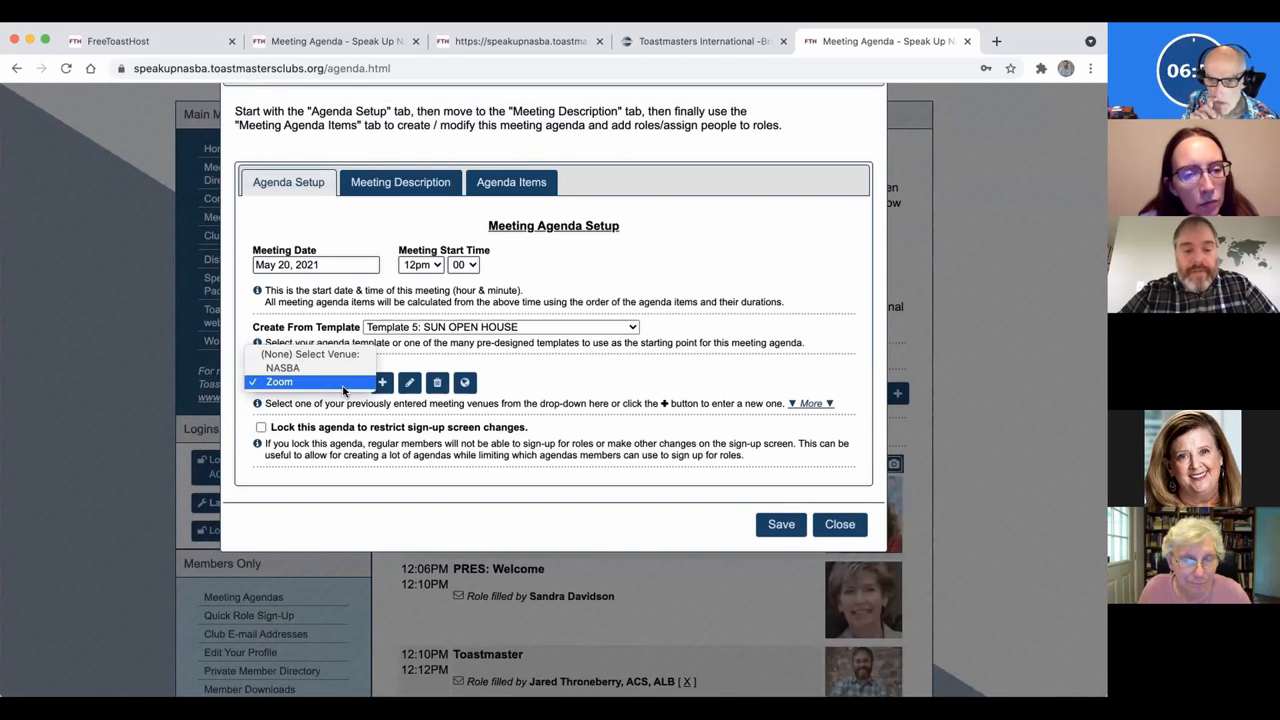
left_click(310, 380)
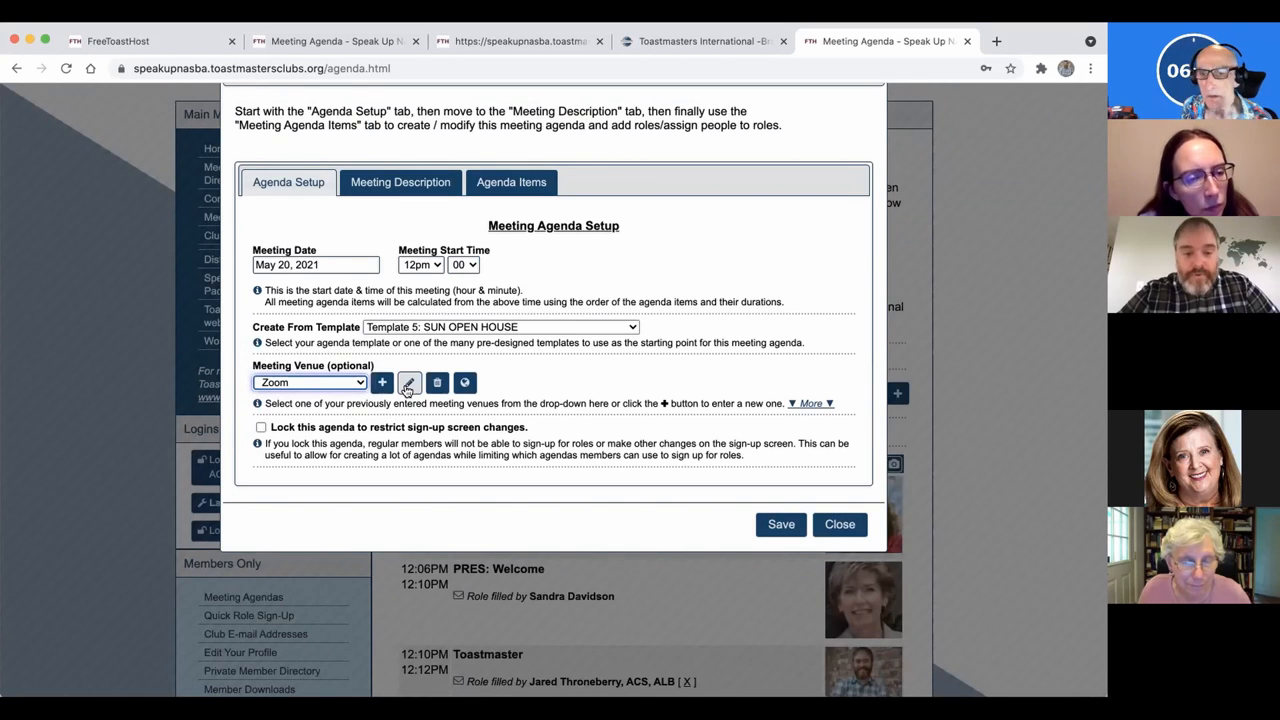
mouse_move(436, 382)
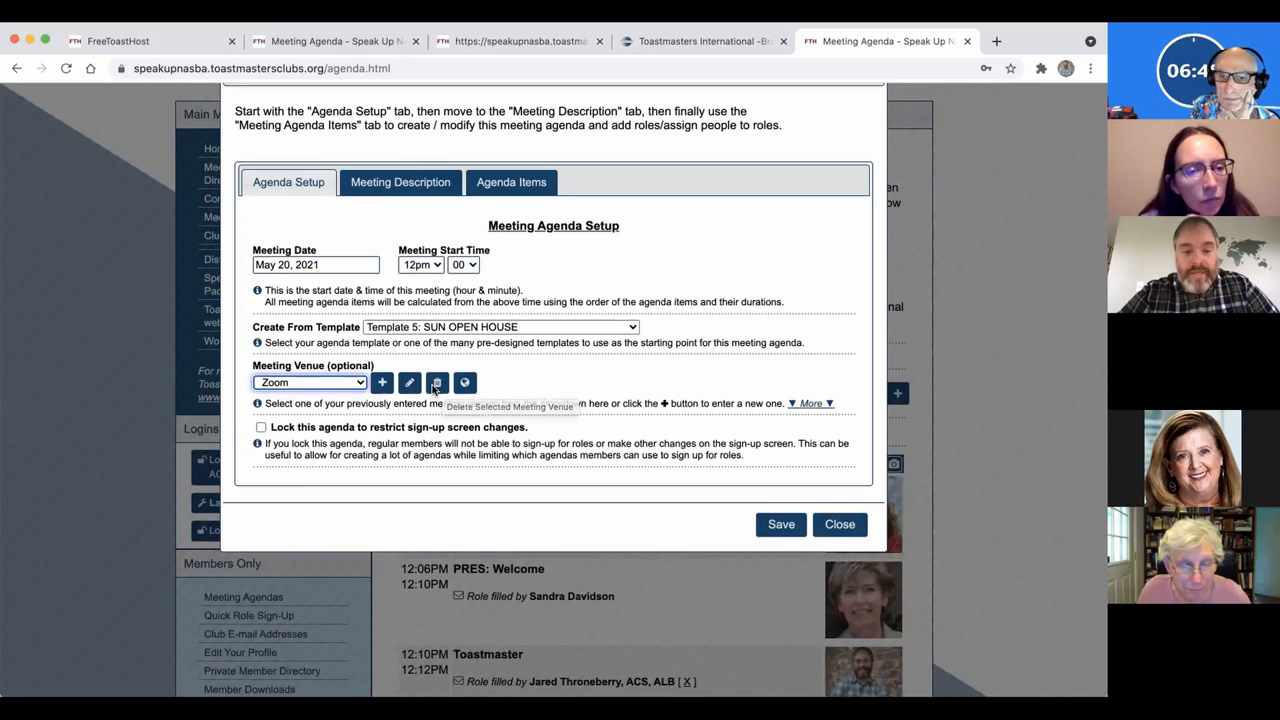
mouse_move(380, 382)
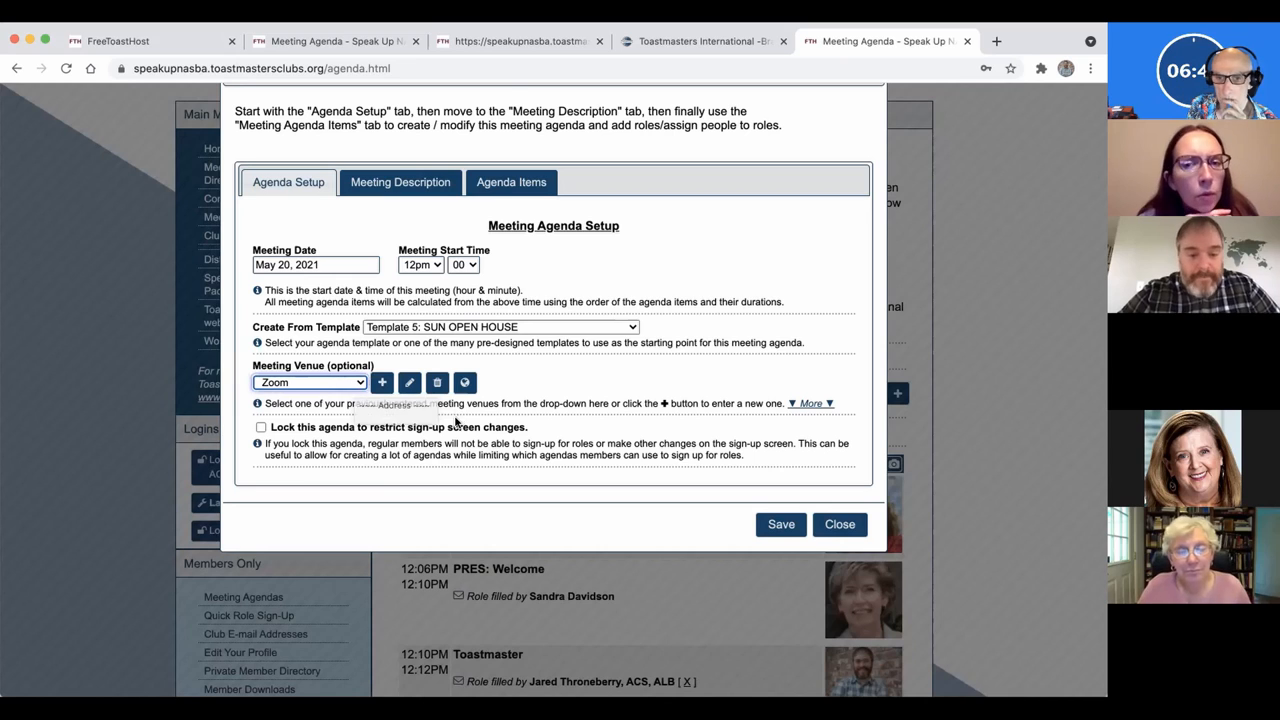
left_click(400, 184)
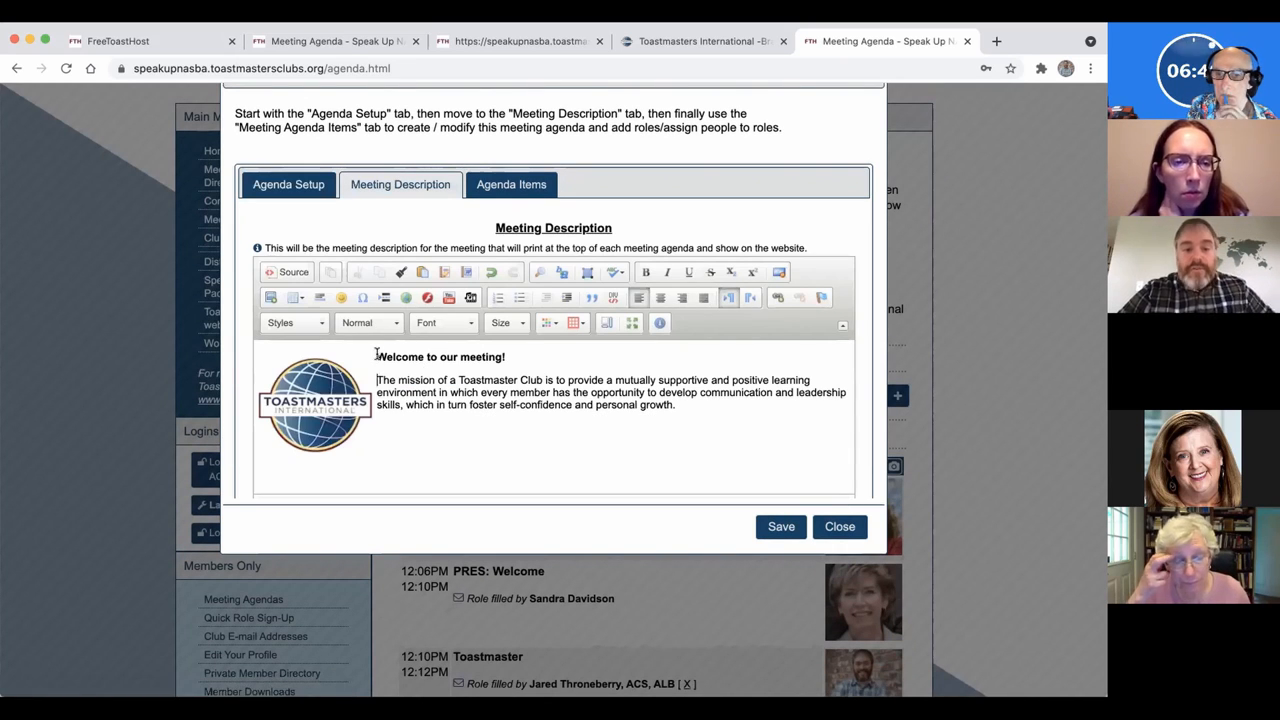
Replace the description heading with OPEN HOUSE! and select the Toastmasters logo image
type("OPEN HOUSE!")
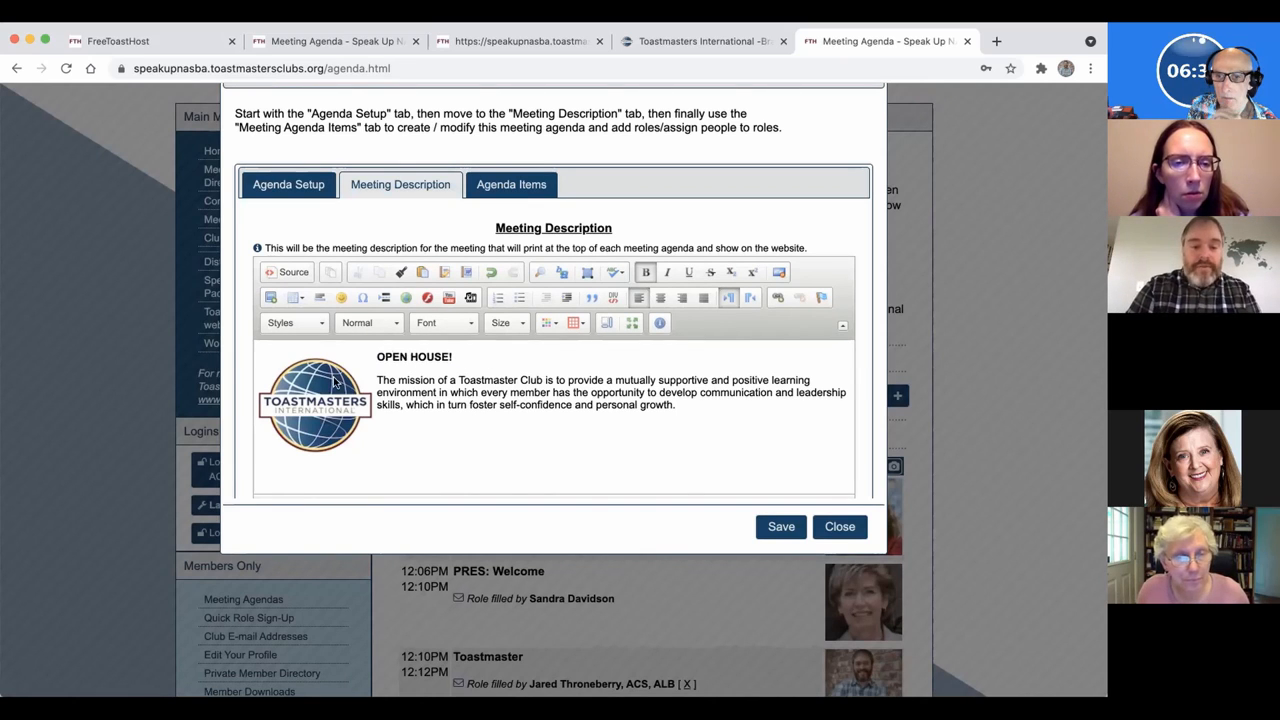
left_click(316, 404)
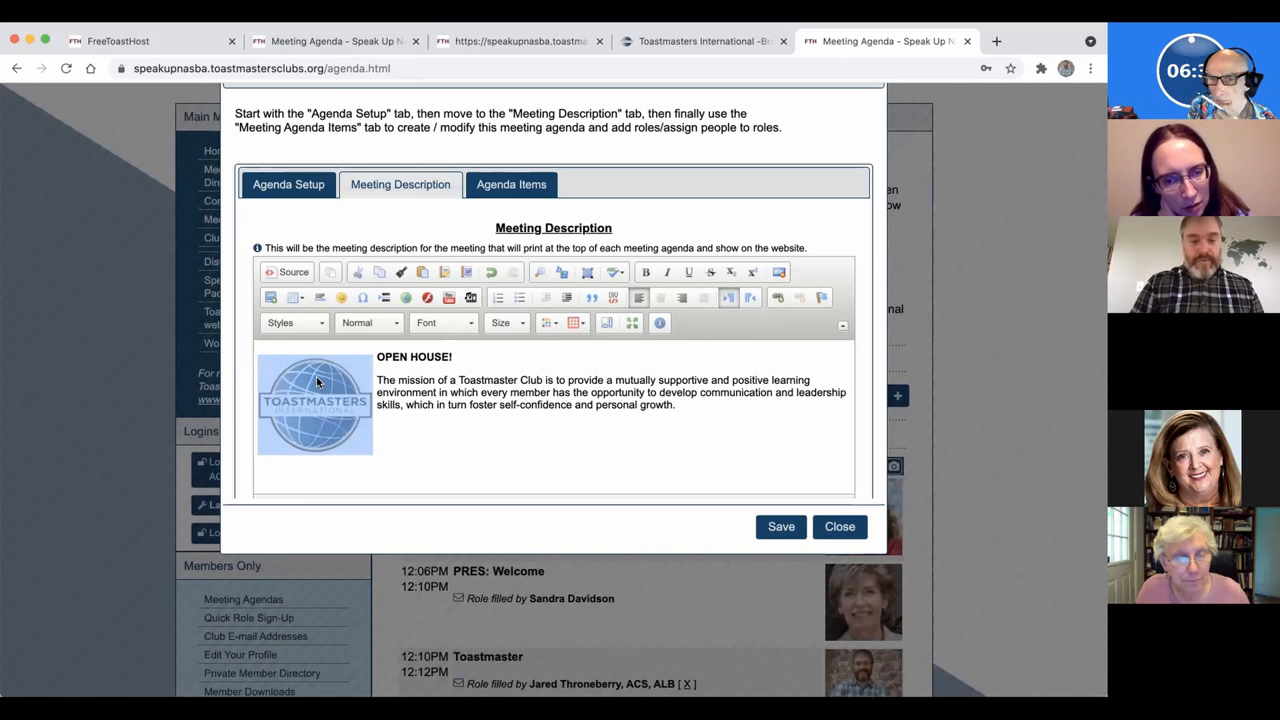
mouse_move(280, 386)
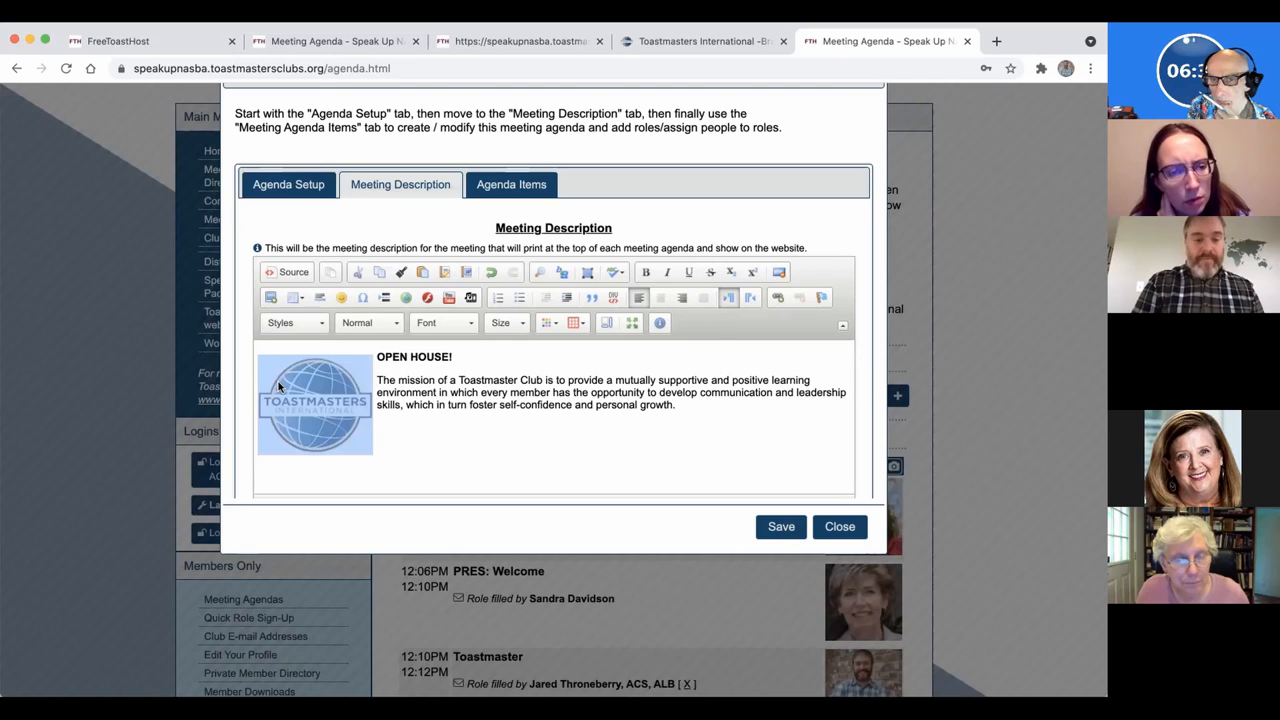
double_click(316, 402)
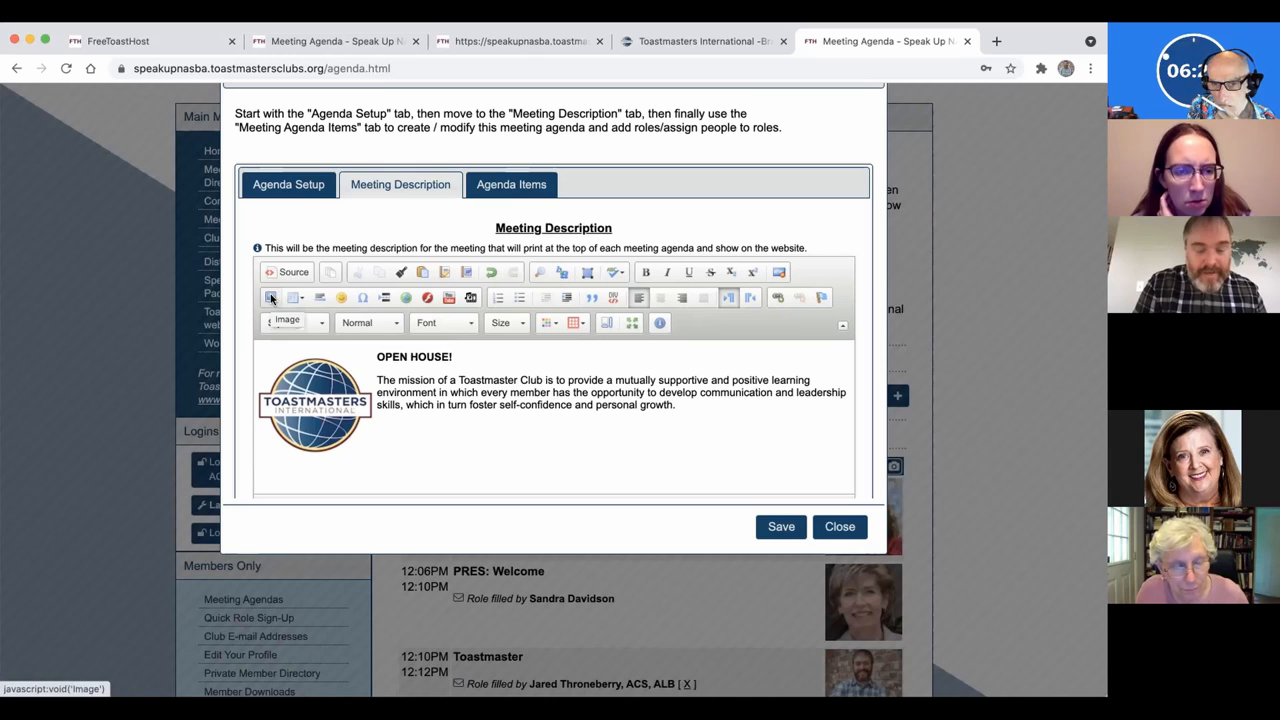
Bring up the logo image's properties and switch to uploading a replacement file
left_click(272, 296)
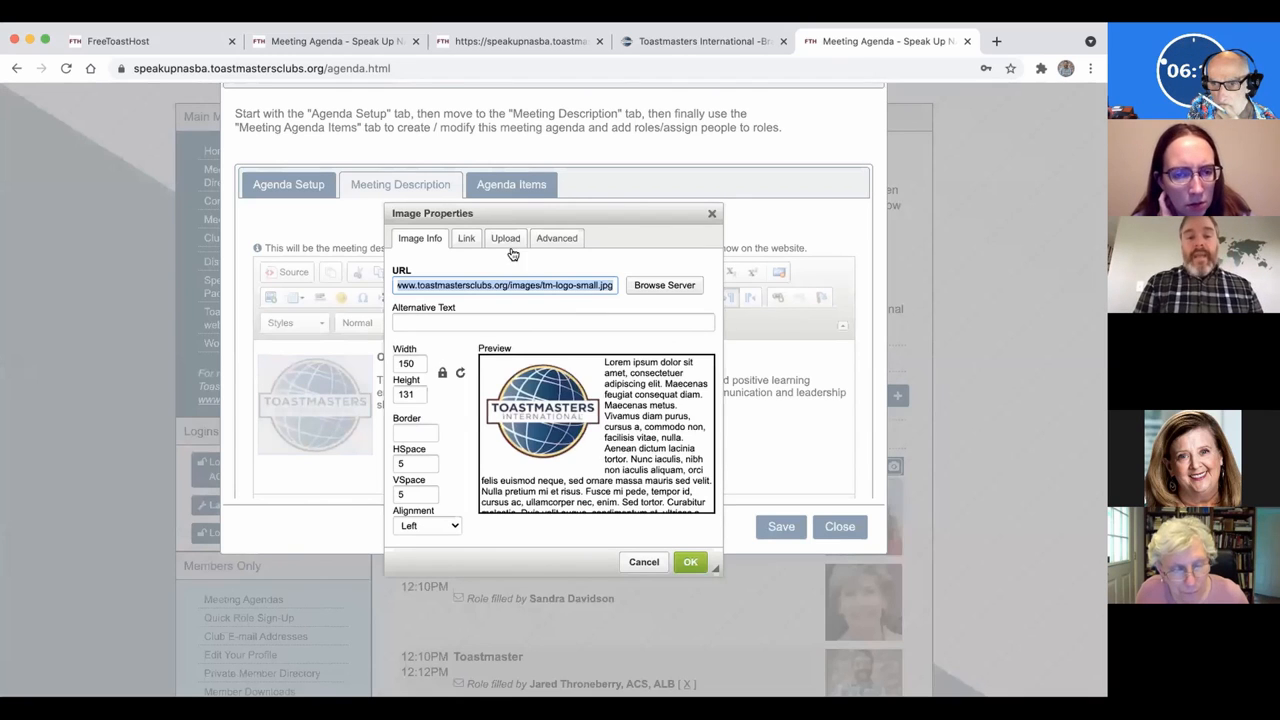
left_click(504, 238)
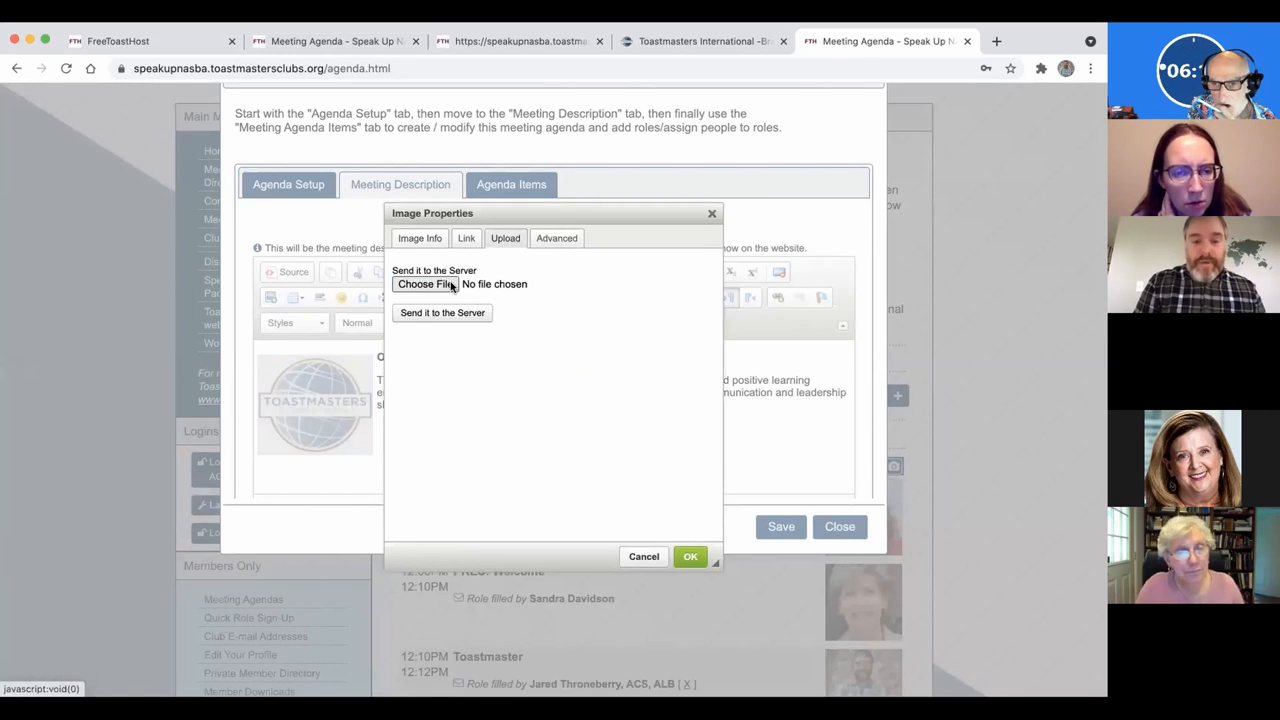
left_click(420, 238)
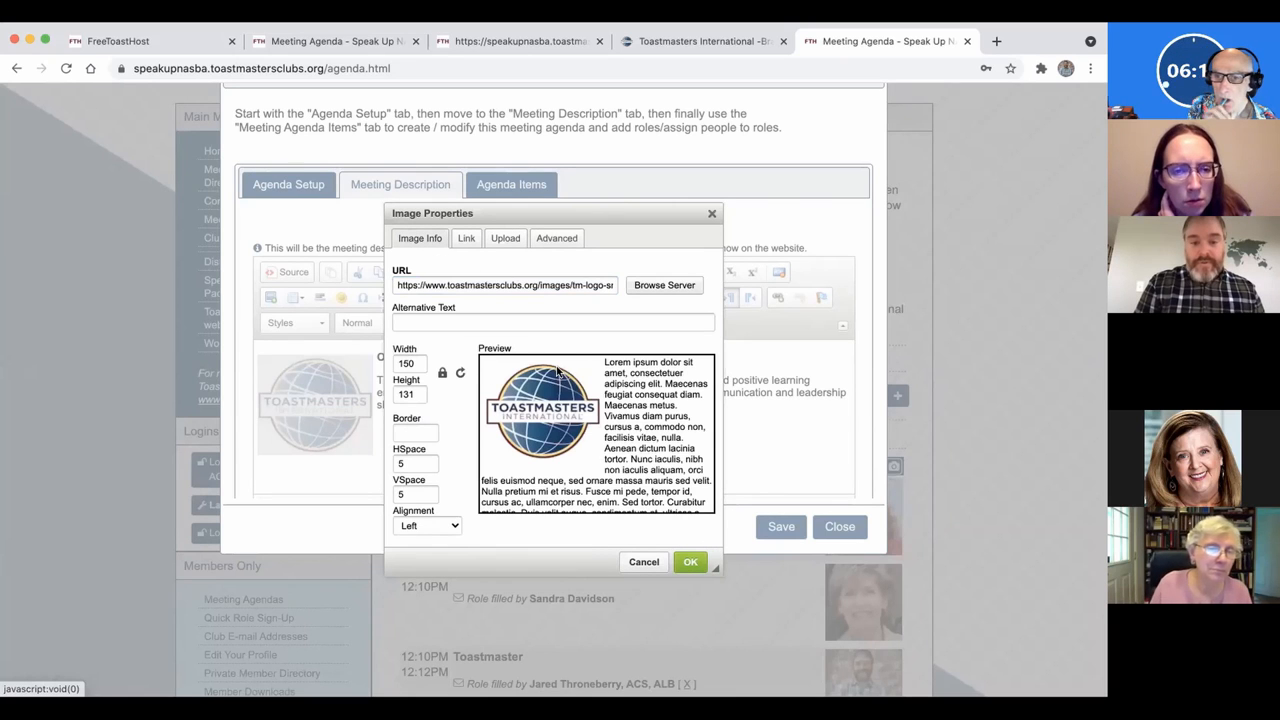
mouse_move(480, 348)
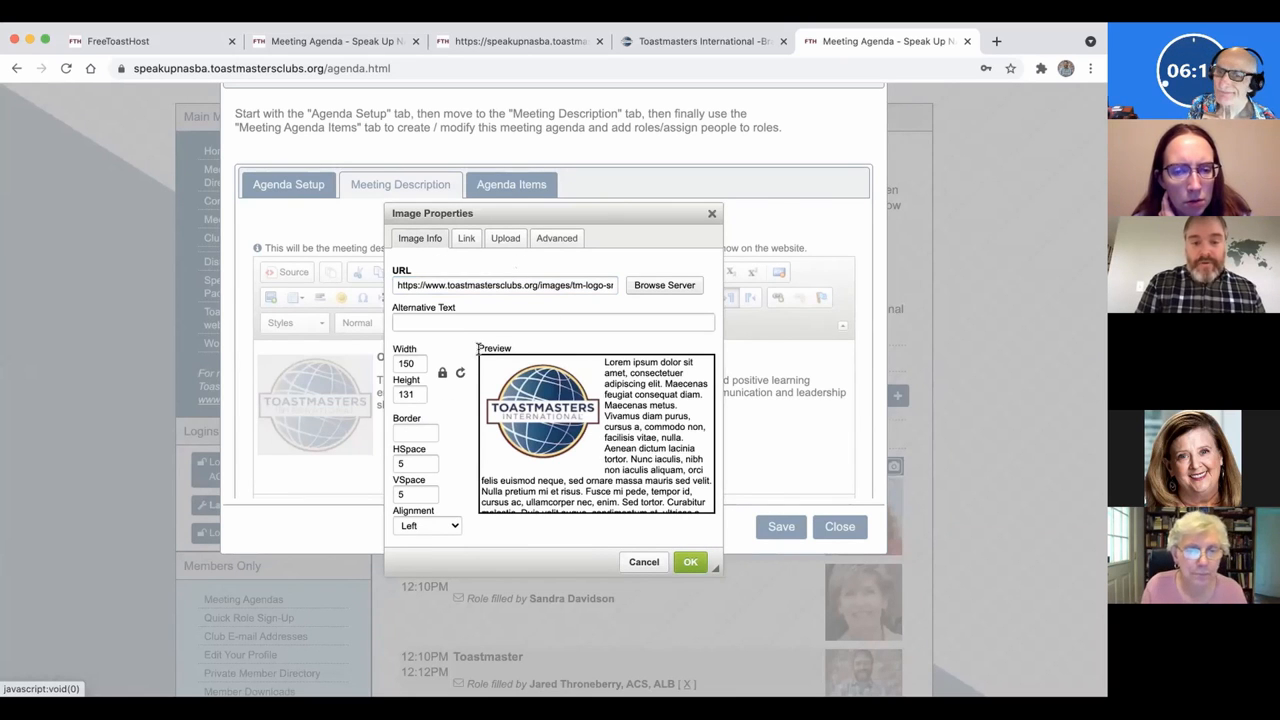
left_click(504, 238)
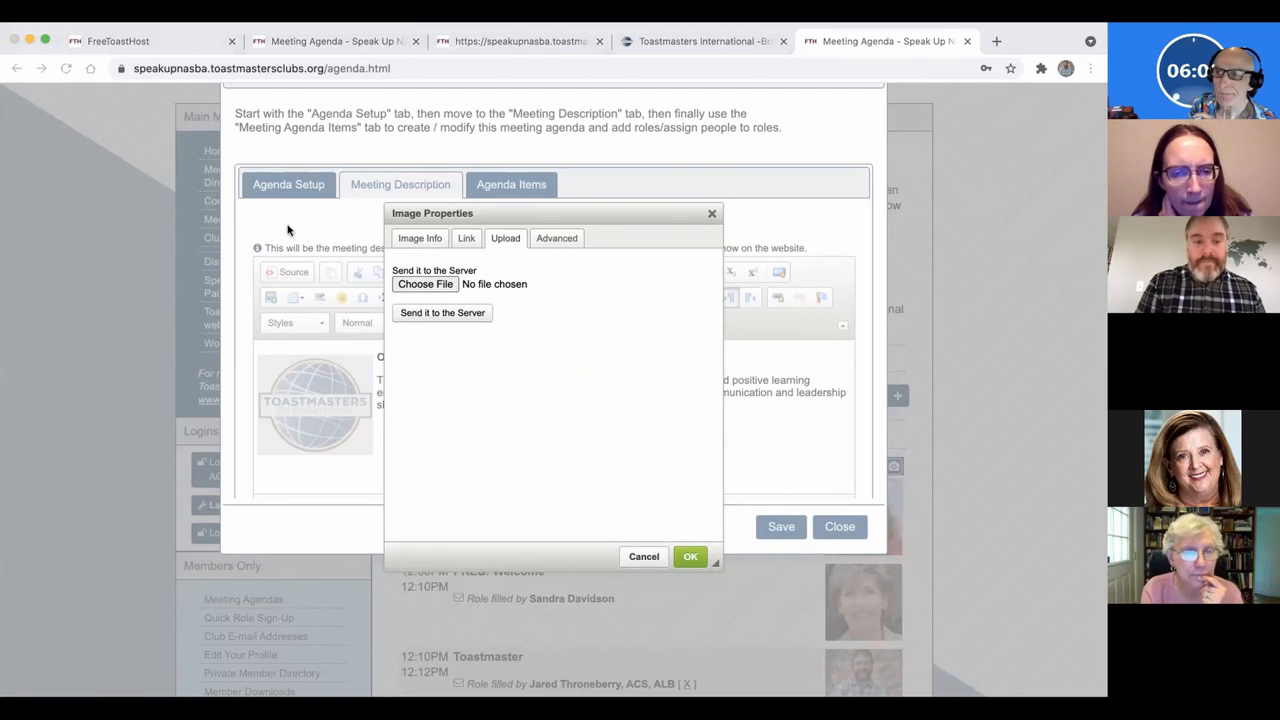
mouse_move(984, 610)
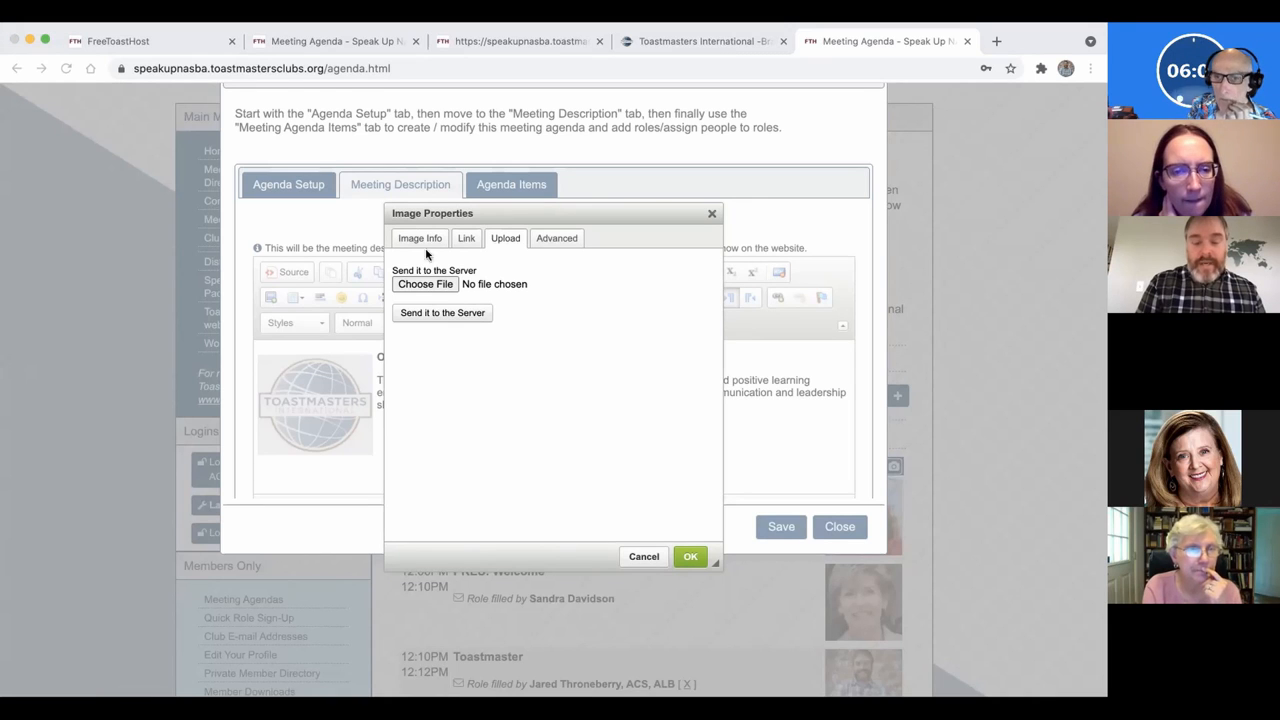
mouse_move(956, 630)
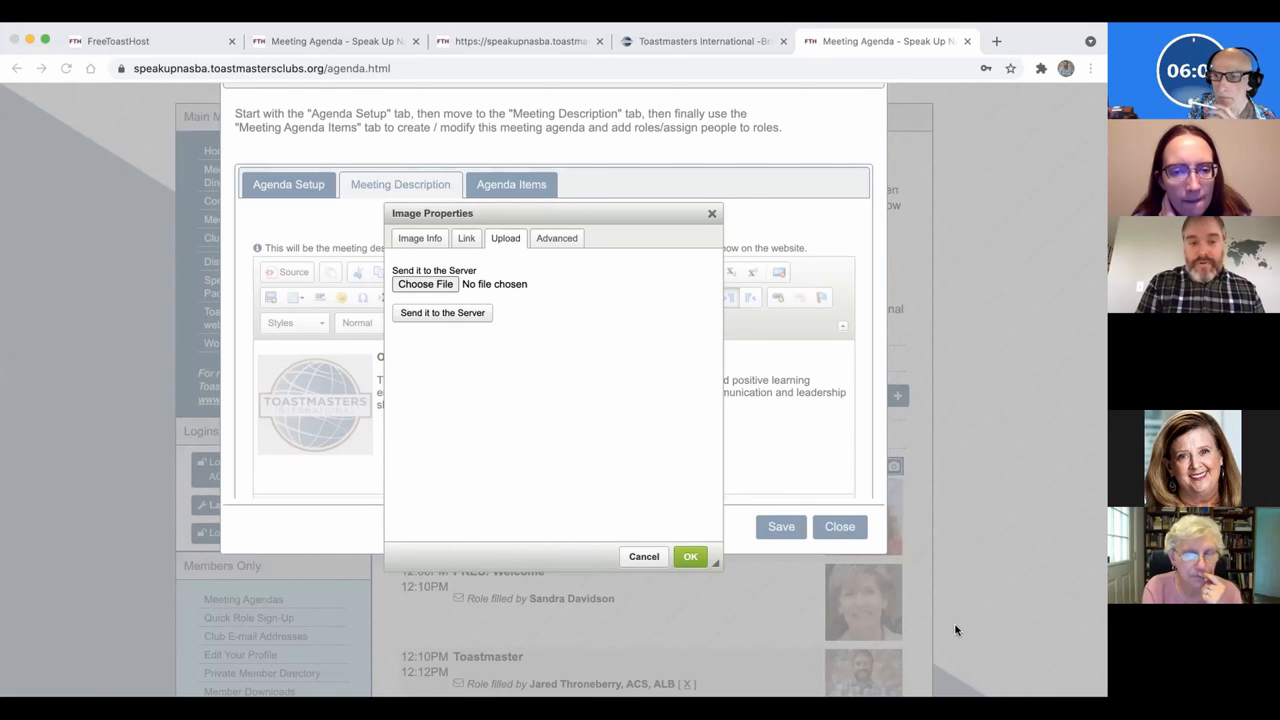
Choose OpenHouse.jpeg from the computer and send it to the server as the new image source
left_click(424, 284)
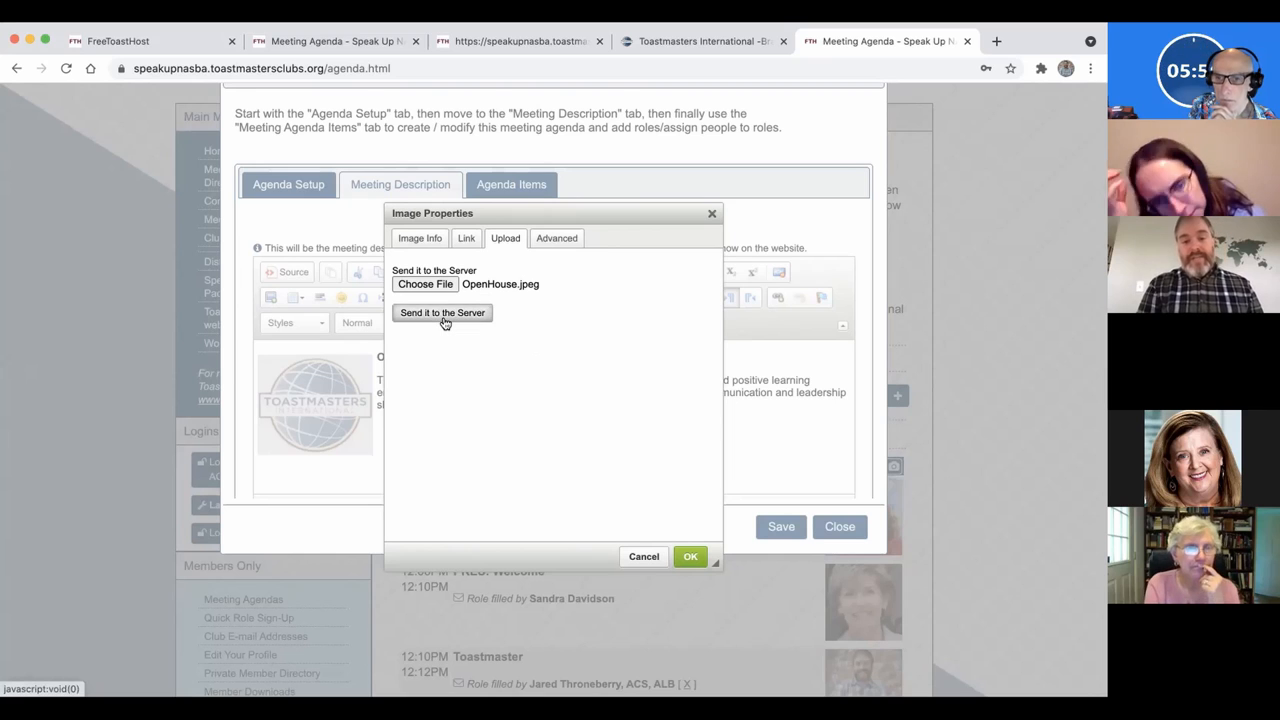
left_click(442, 312)
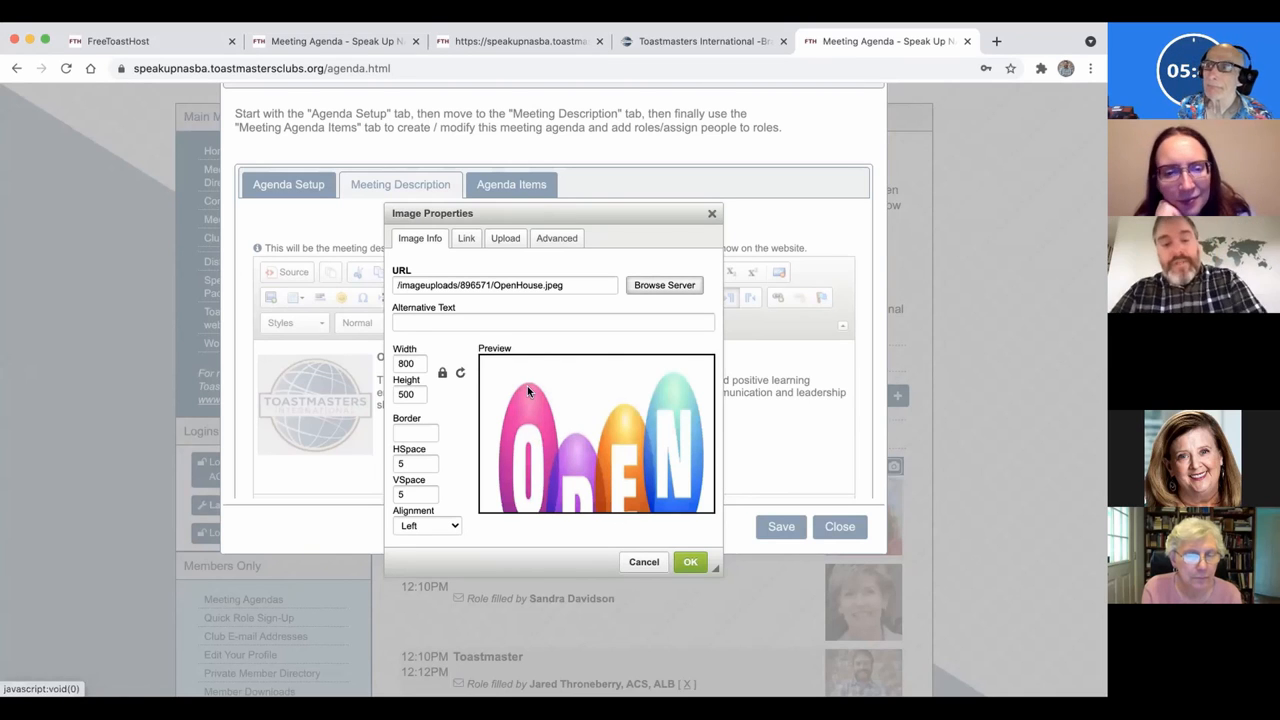
mouse_move(518, 396)
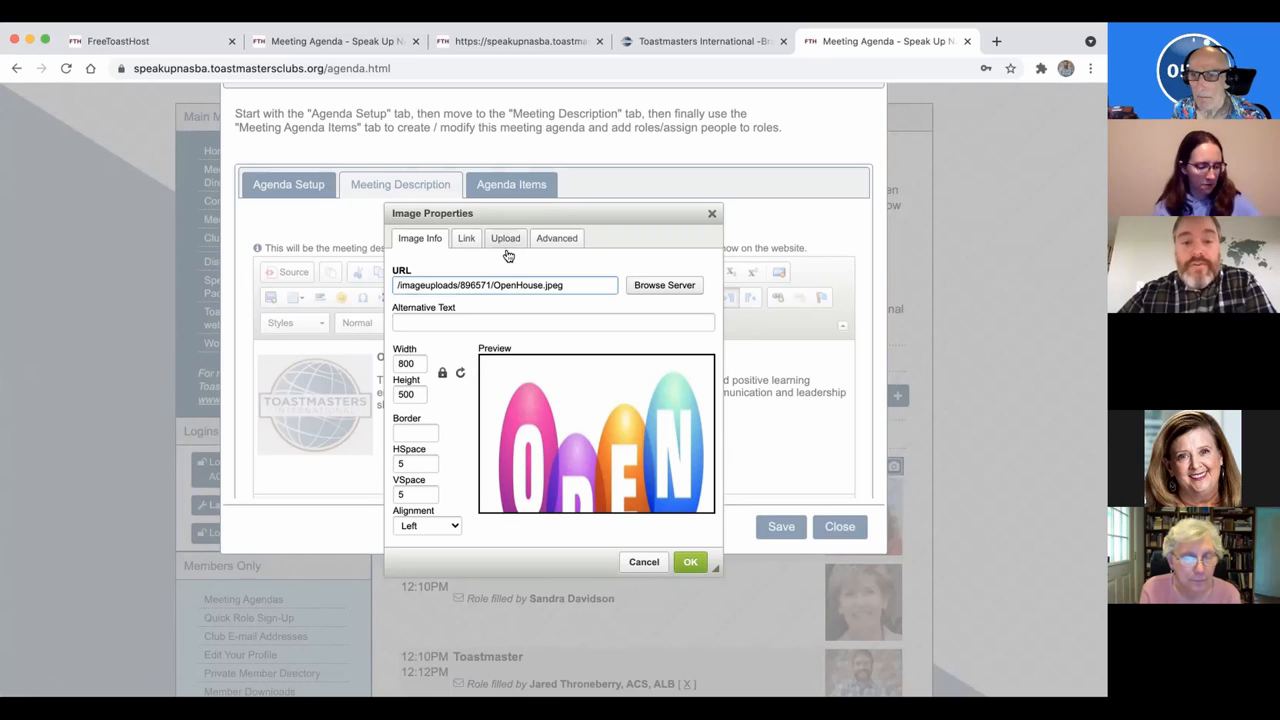
mouse_move(640, 292)
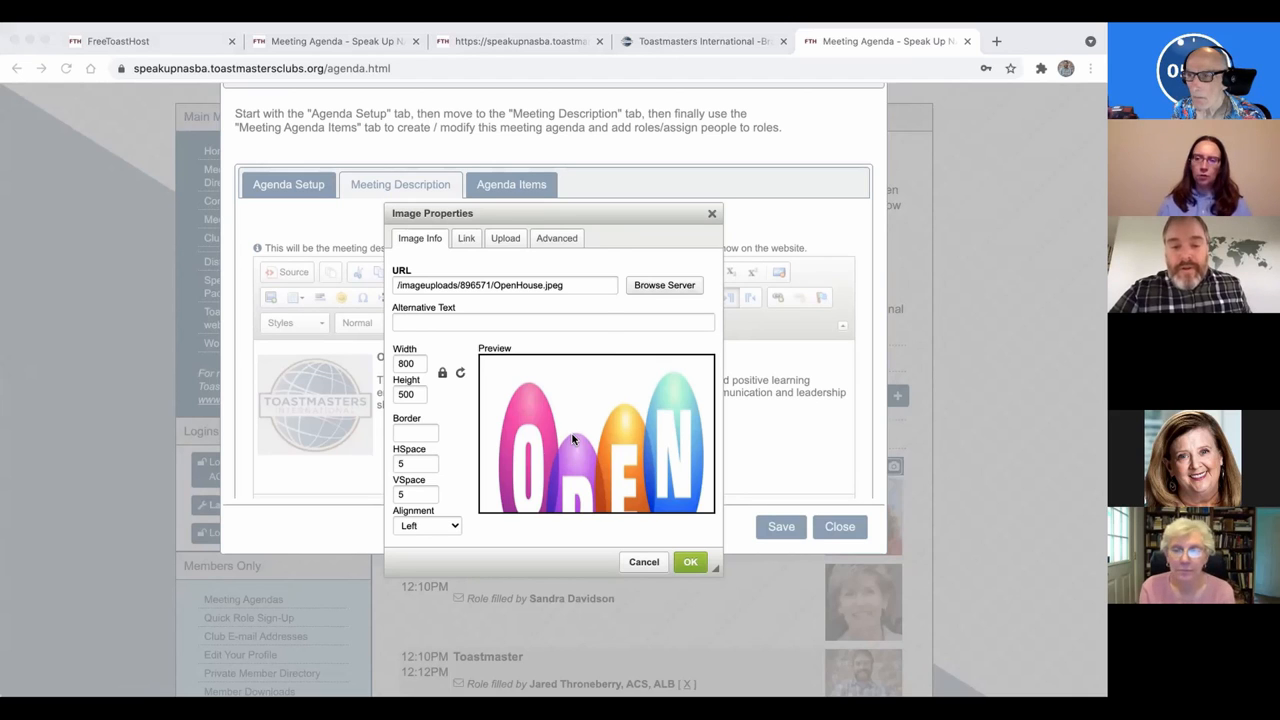
mouse_move(582, 416)
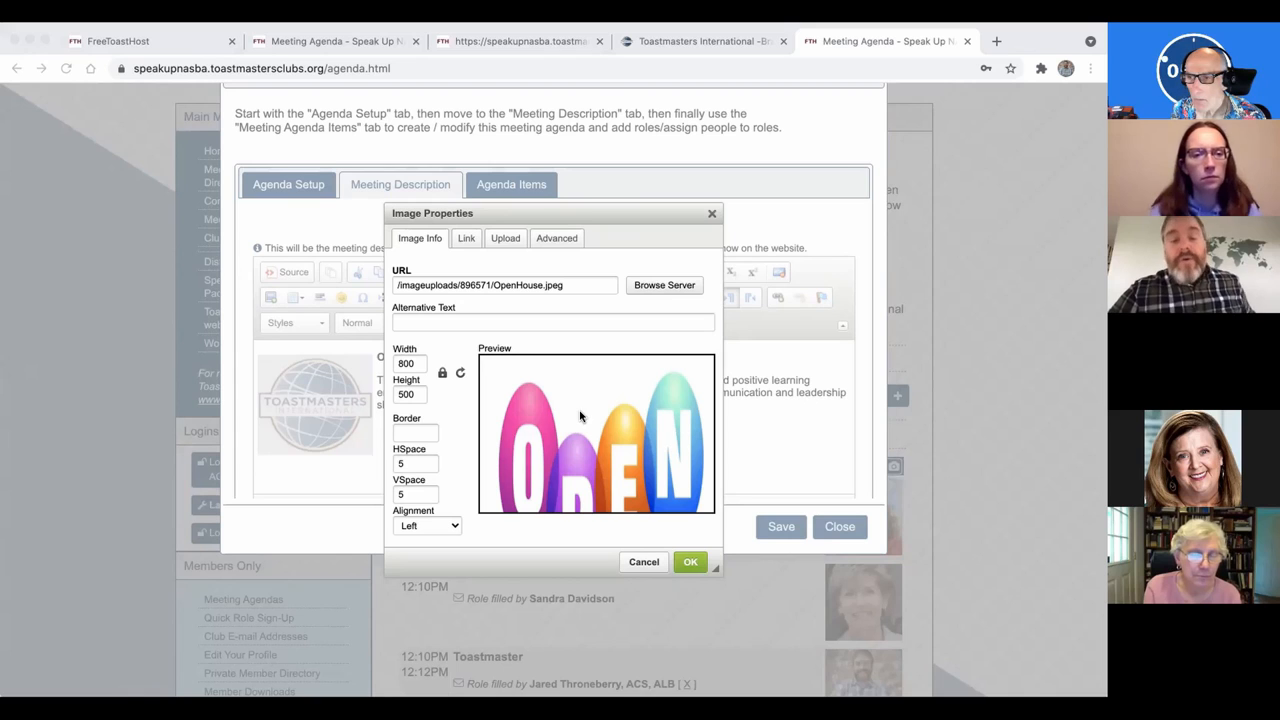
mouse_move(620, 508)
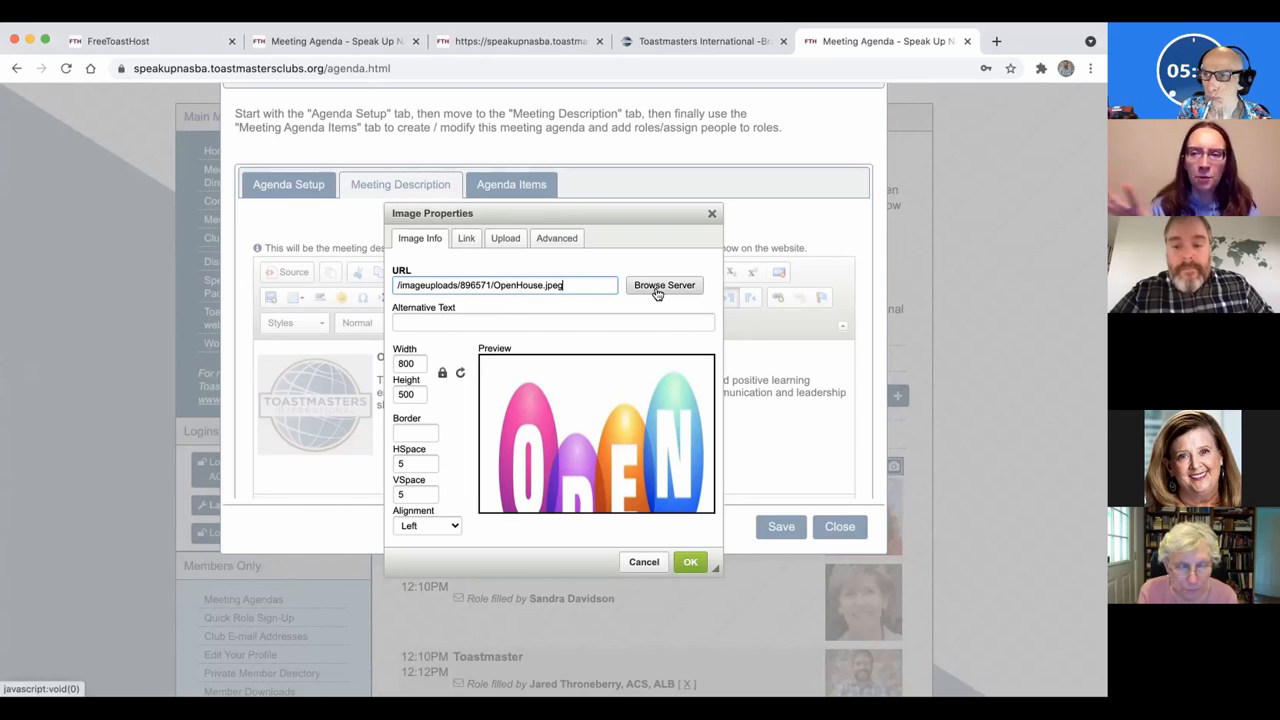
mouse_move(660, 292)
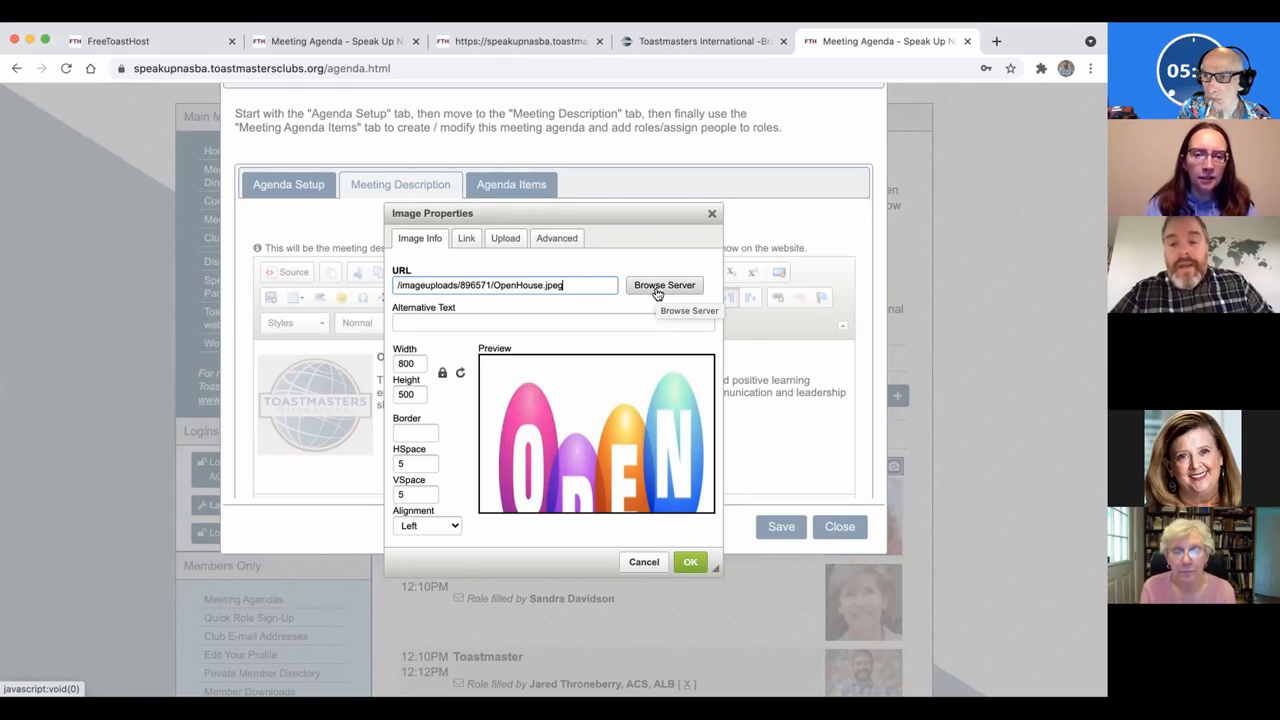
mouse_move(612, 374)
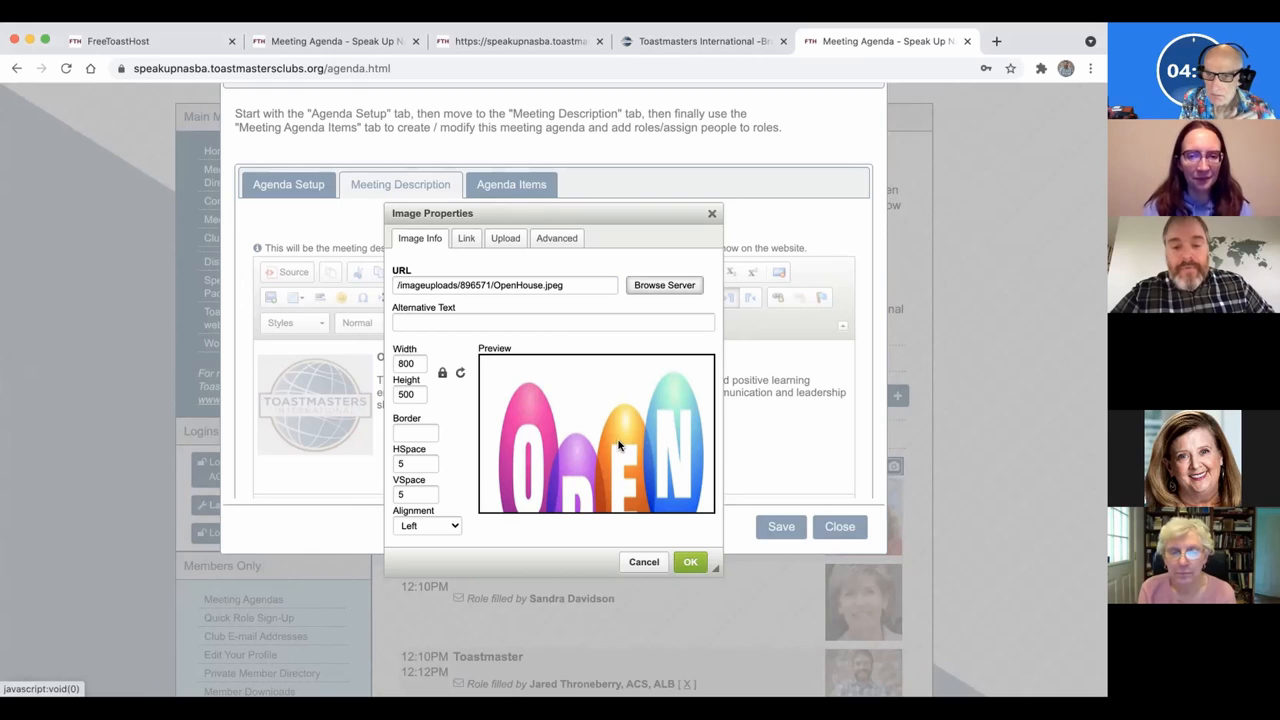
Set the Open House picture's width to 200 and confirm it into the meeting description
left_click(410, 364)
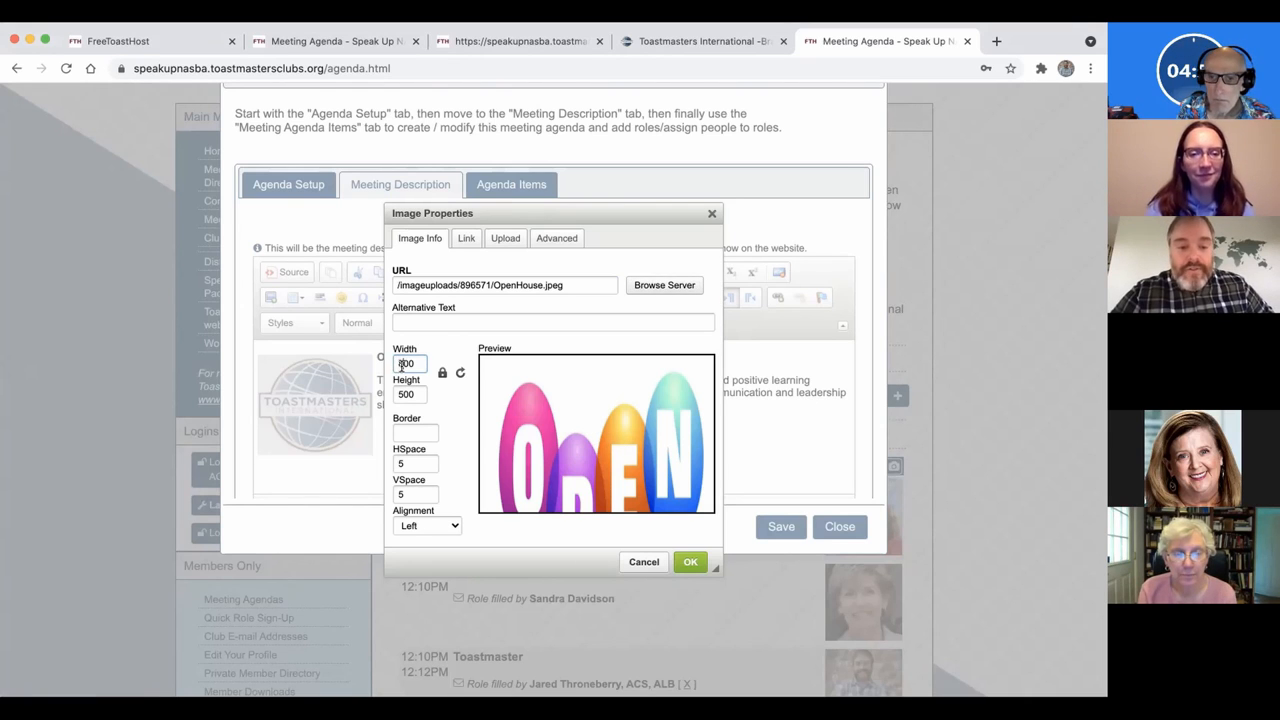
type("200")
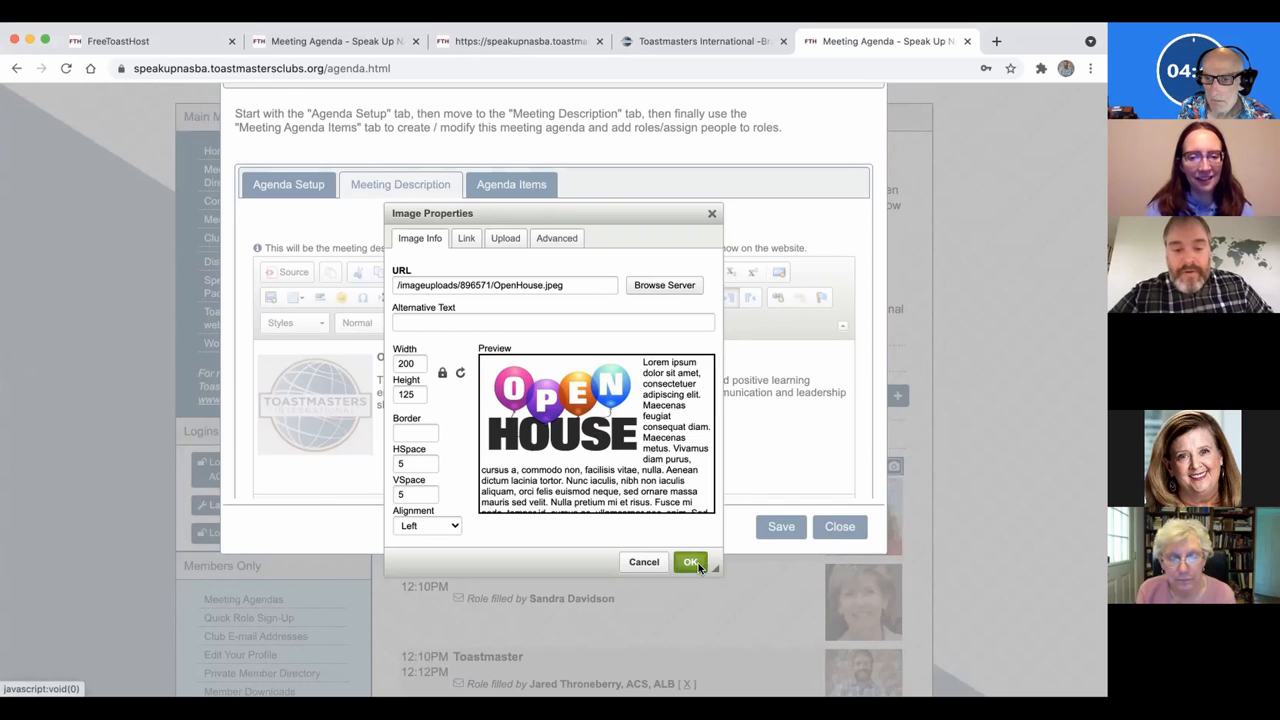
left_click(690, 562)
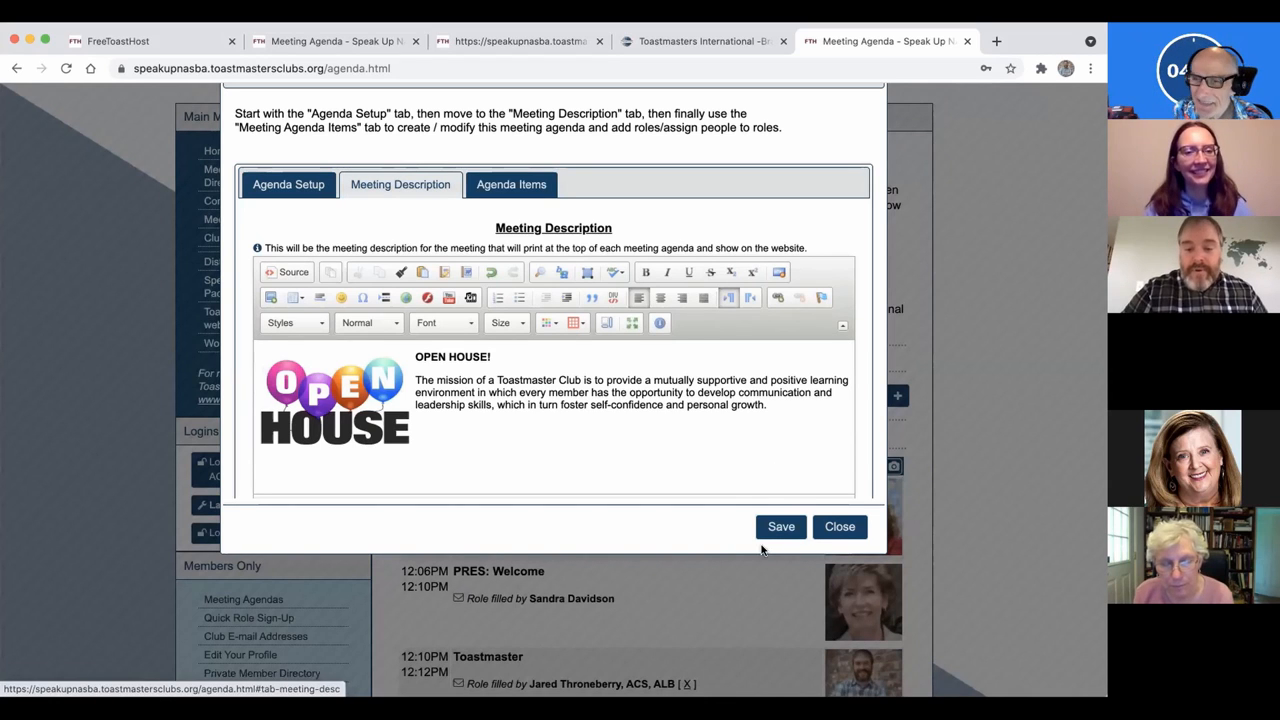
left_click(780, 528)
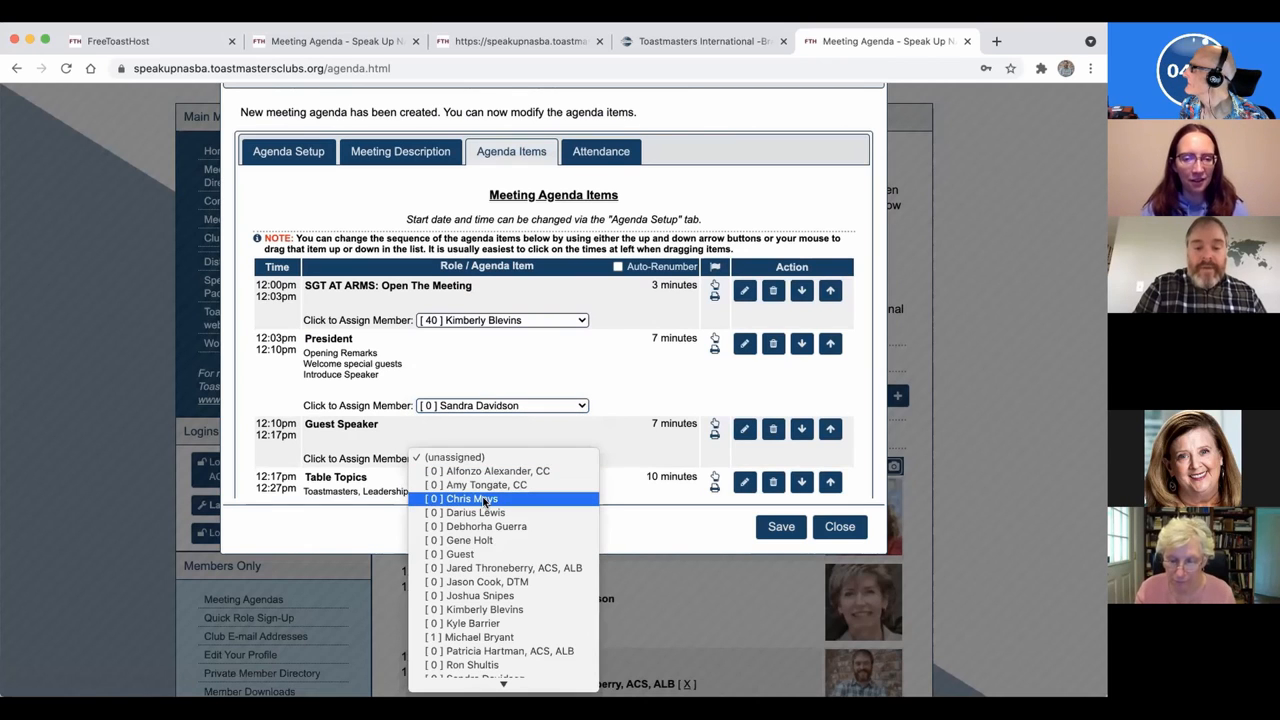
left_click(492, 472)
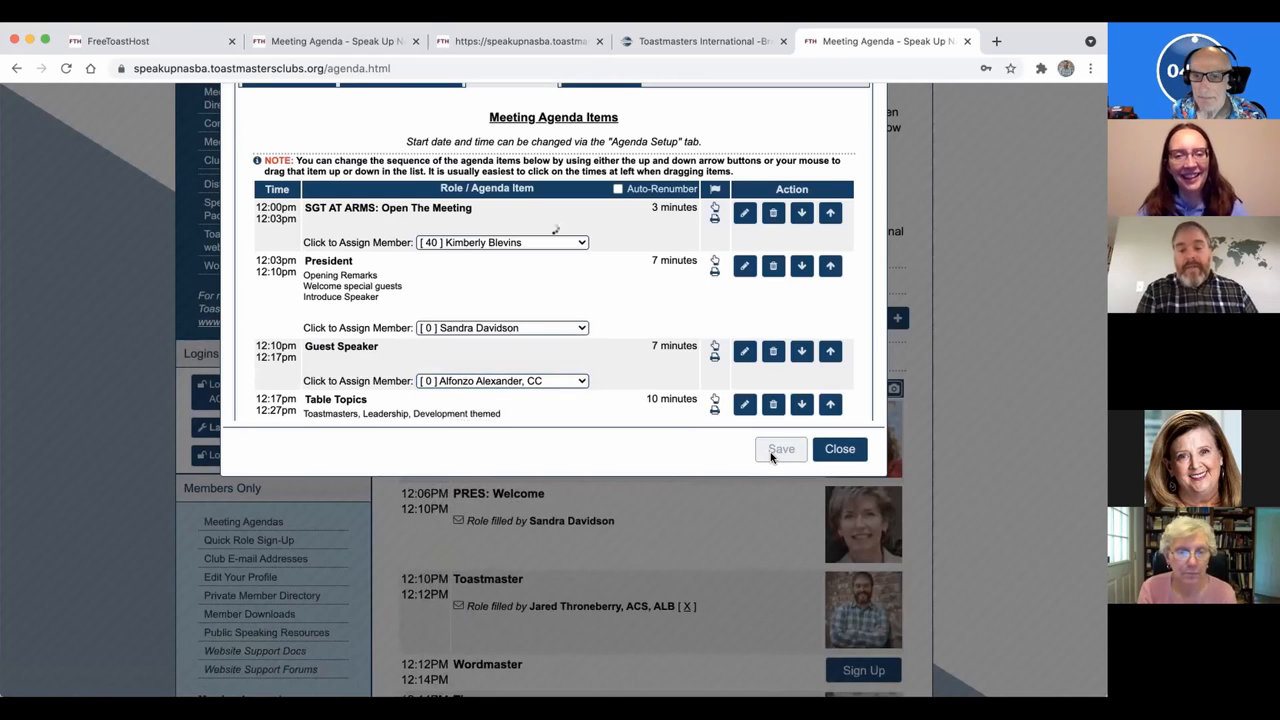
left_click(780, 448)
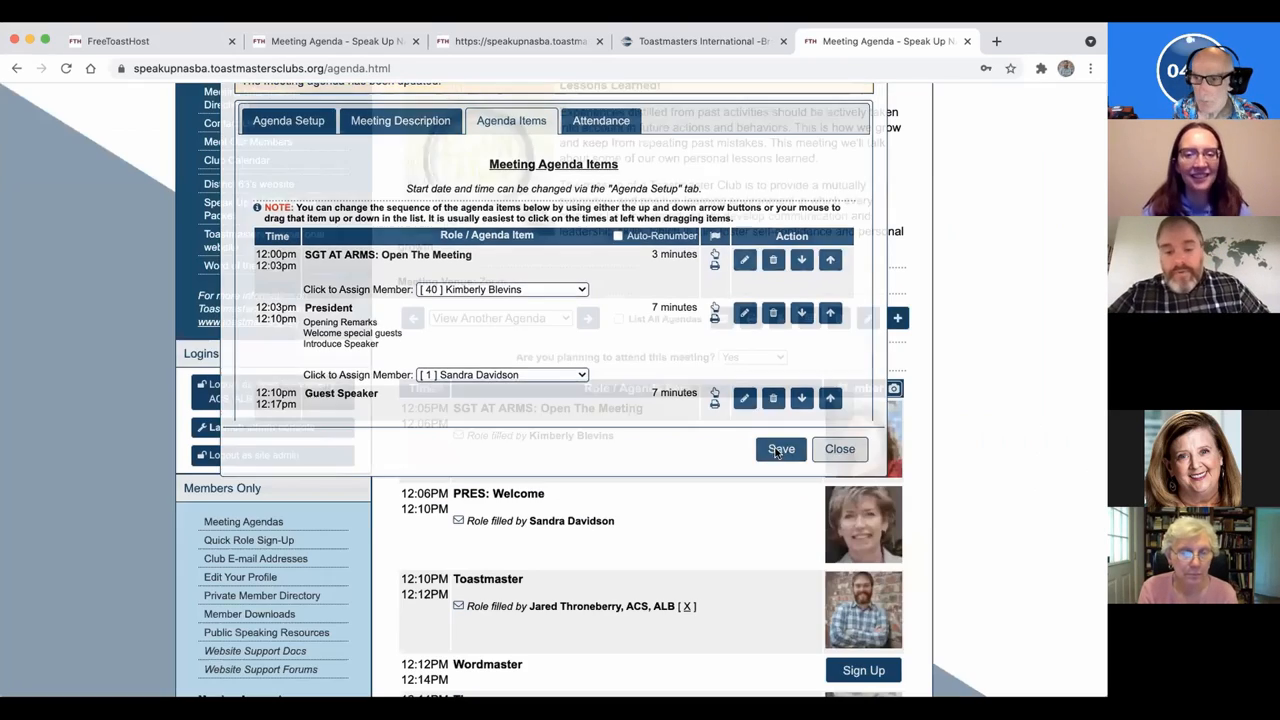
Close the editor, scroll through the saved May 20 agenda and list the other meeting dates
left_click(780, 448)
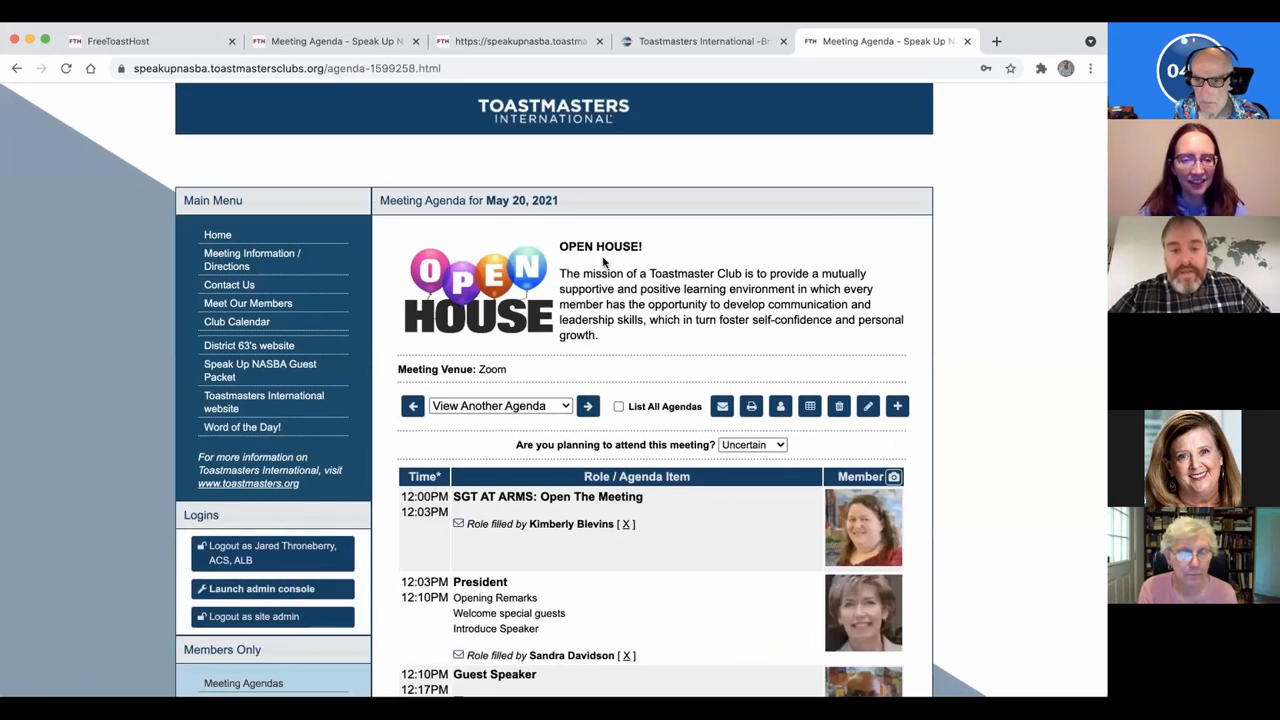
scroll("down", 3)
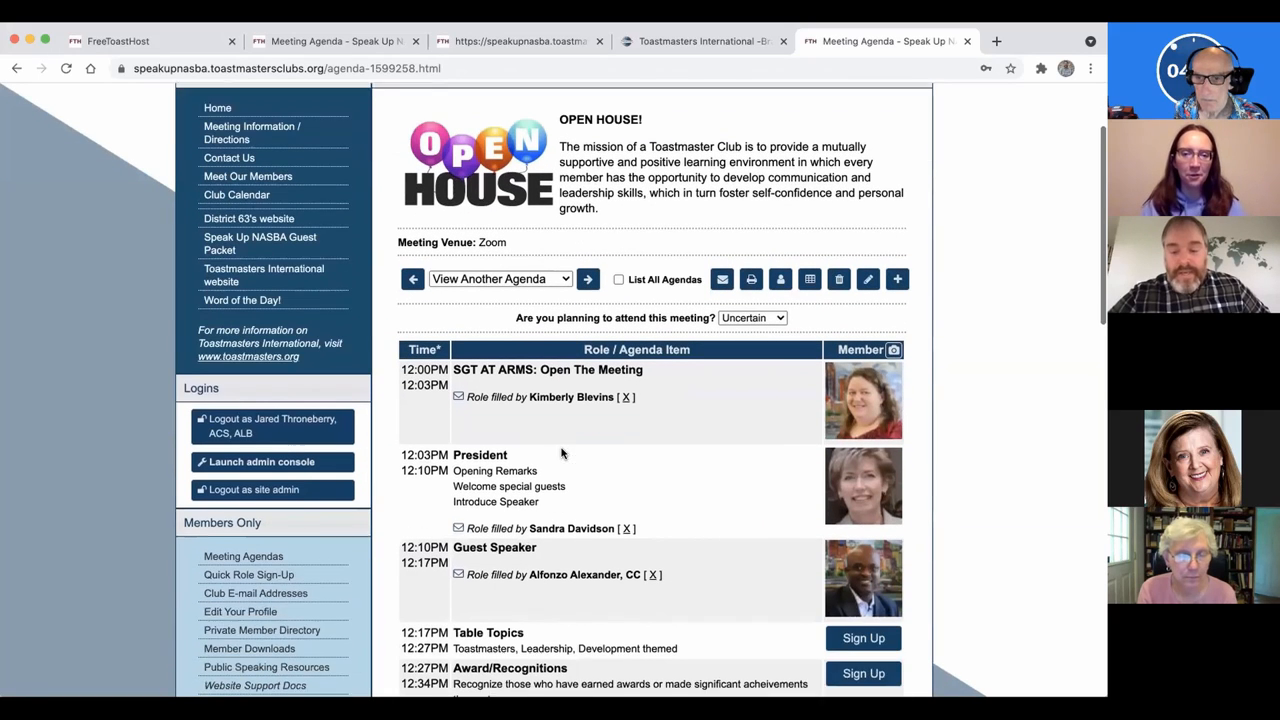
scroll("down", 3)
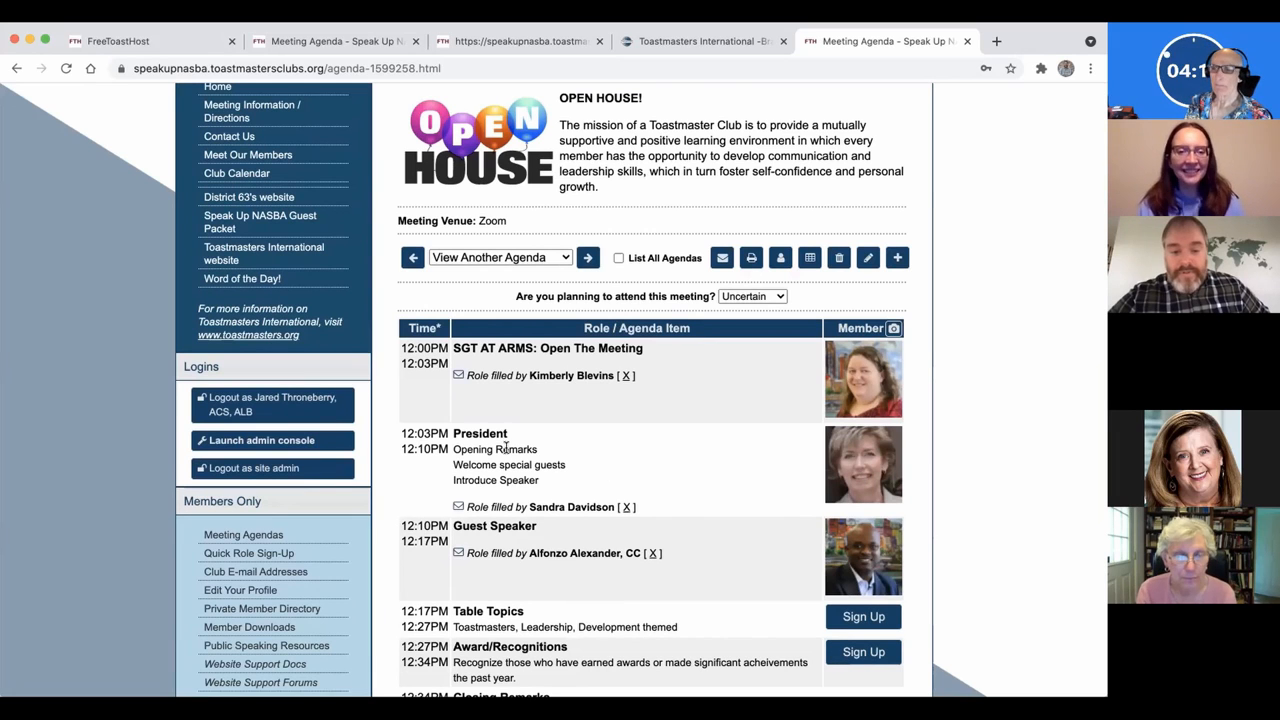
scroll("down", 3)
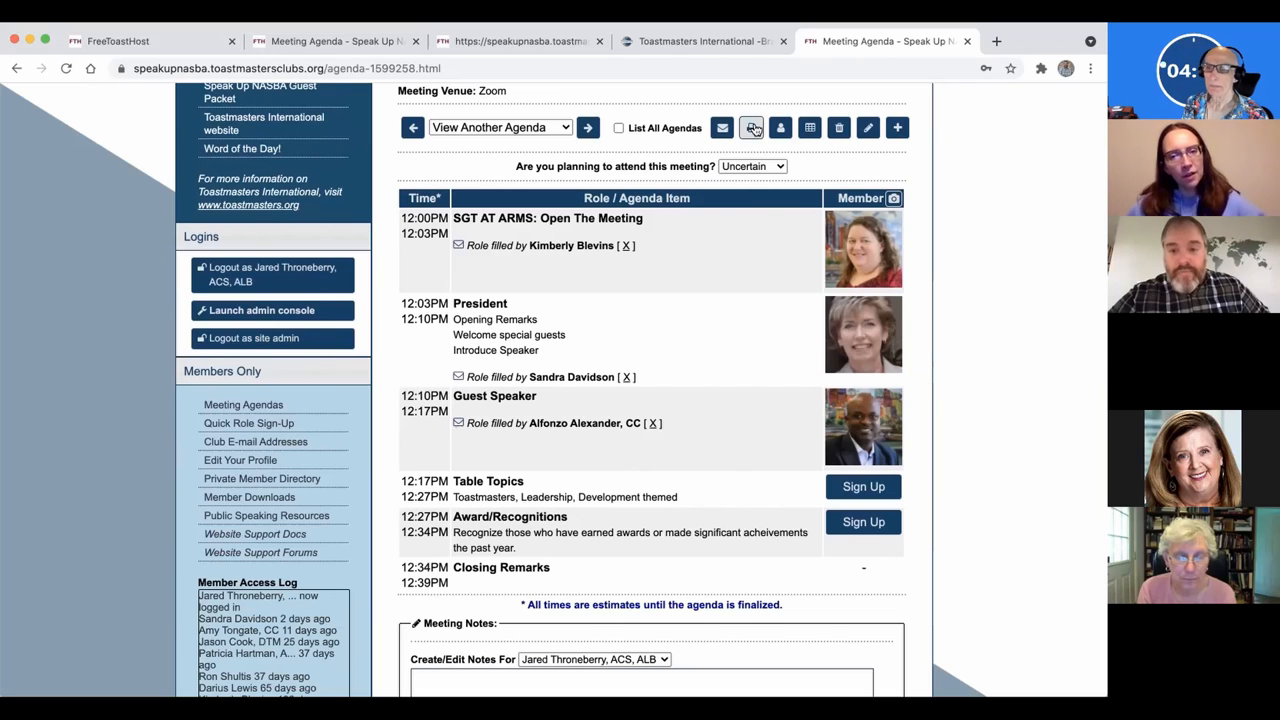
mouse_move(752, 128)
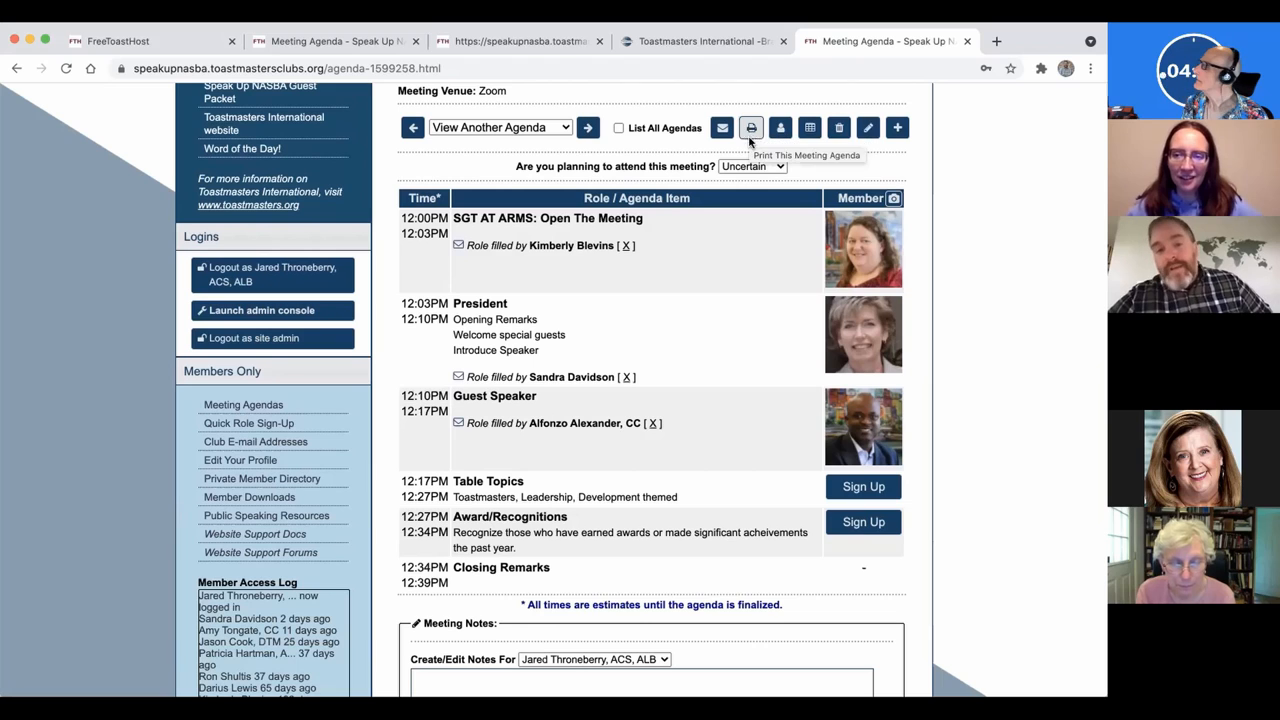
mouse_move(748, 144)
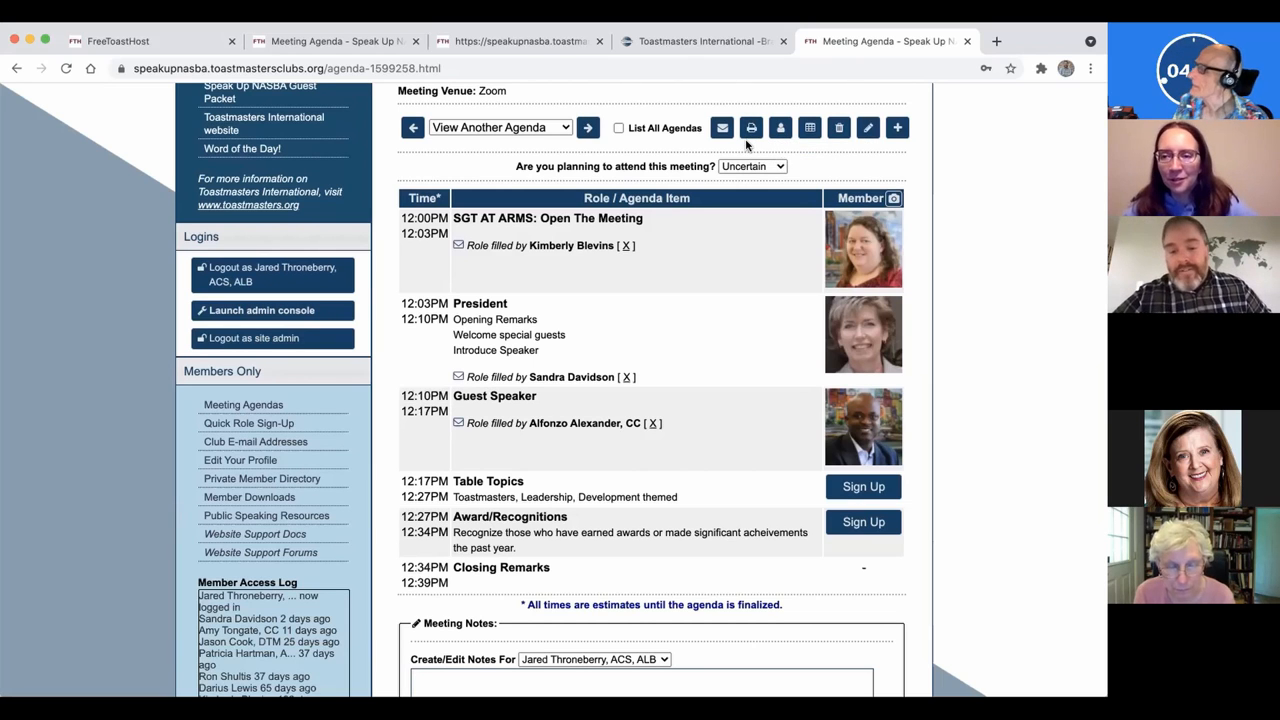
scroll("down", 3)
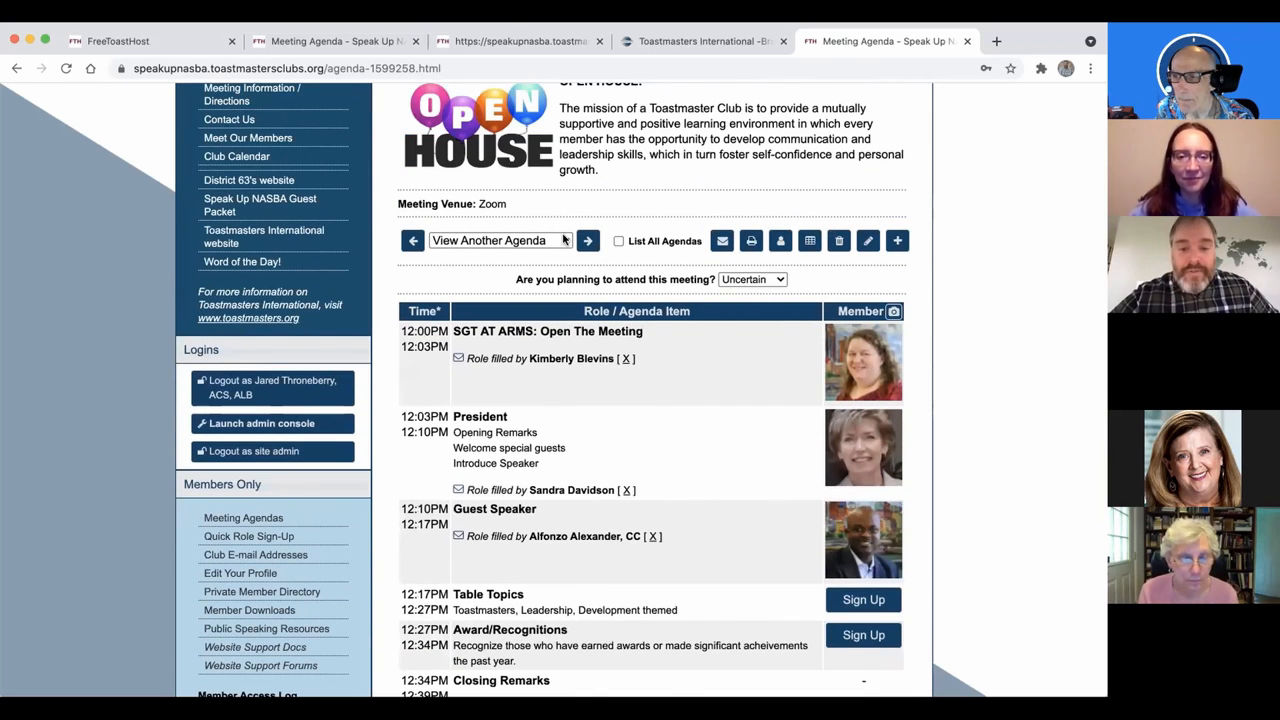
left_click(492, 240)
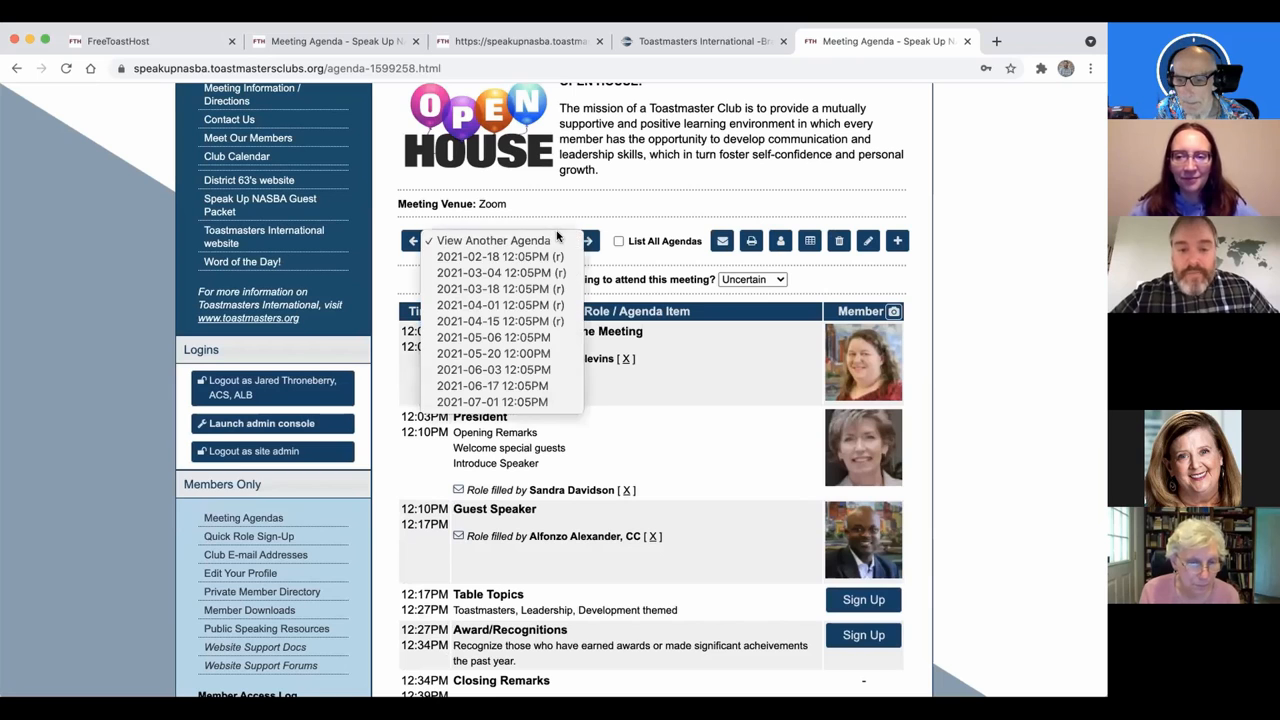
Switch to a different meeting's agenda and scroll to Speaker #1's row
left_click(492, 336)
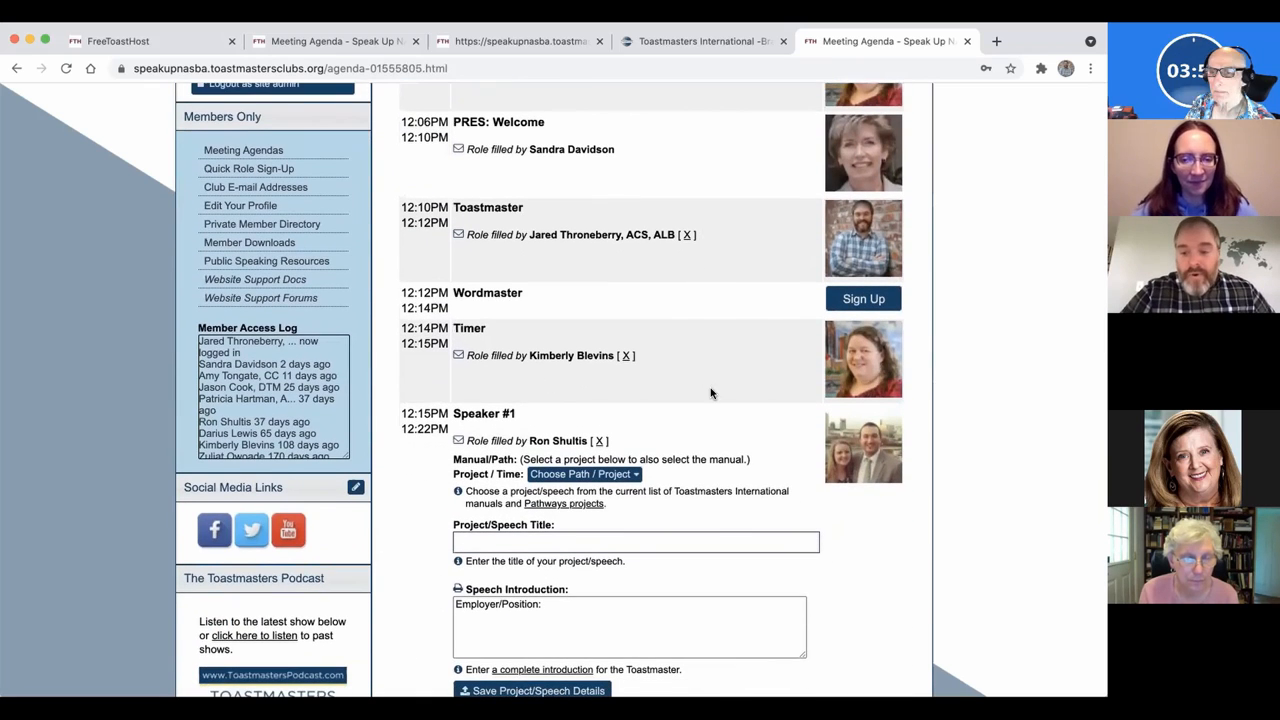
scroll("down", 3)
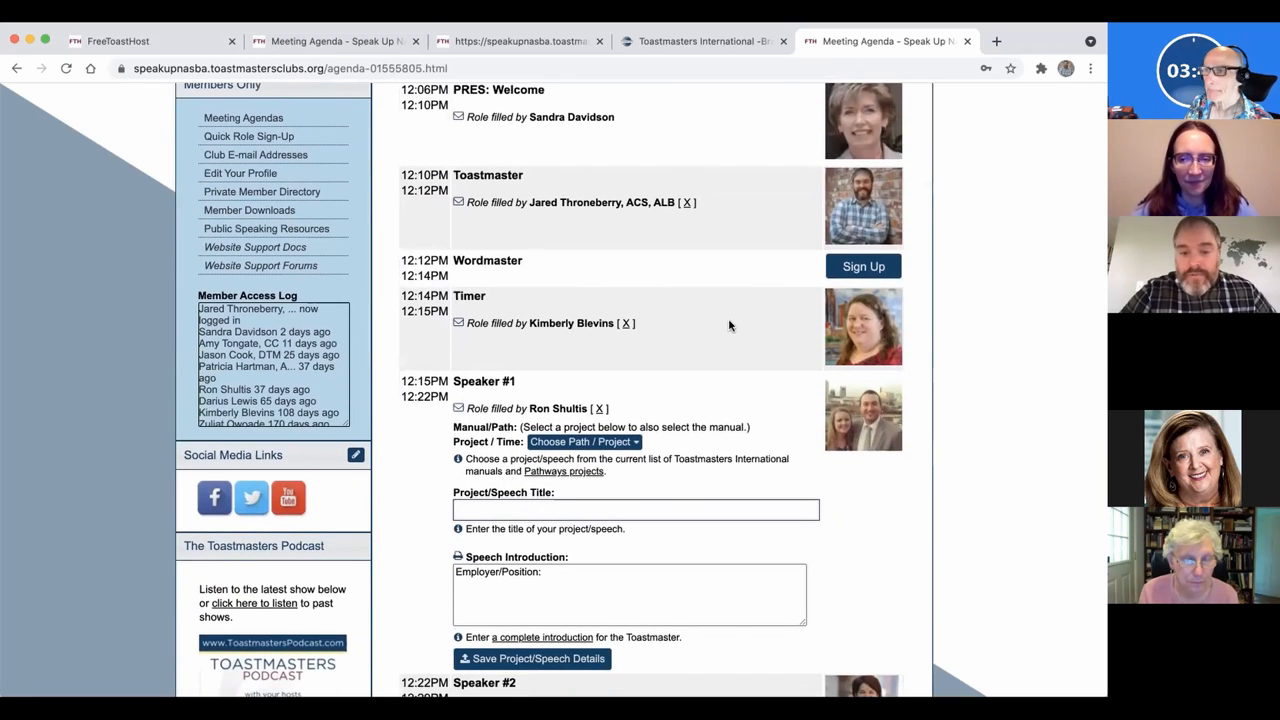
scroll("down", 3)
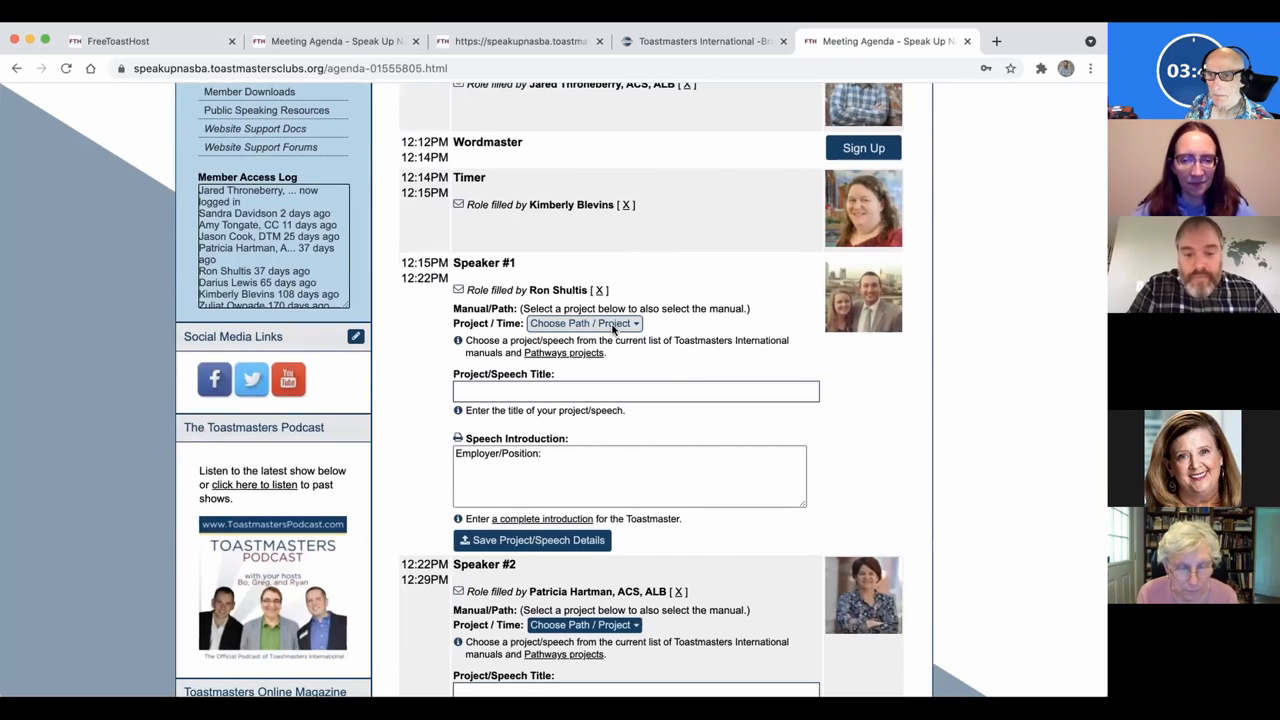
Choose (L2) Understanding Your Communication Style under PATHWAYS - Dynamic Leadership for Speaker #1
left_click(584, 324)
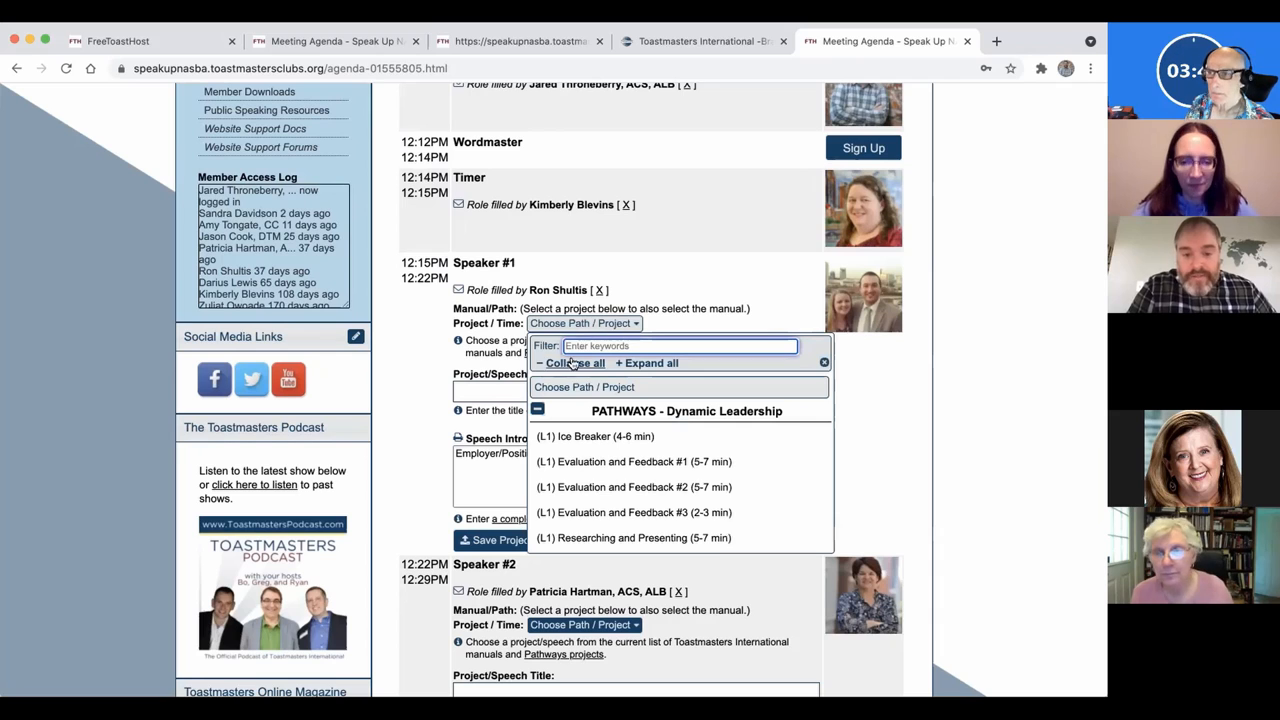
left_click(576, 364)
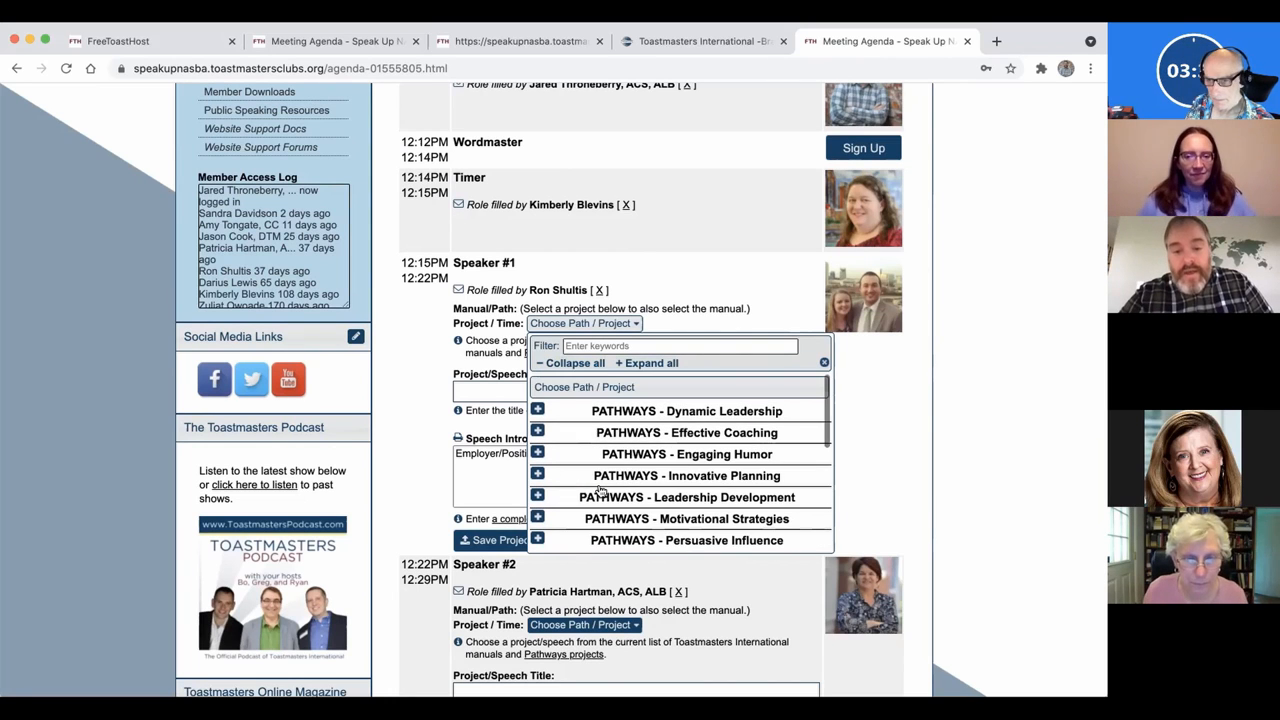
mouse_move(540, 428)
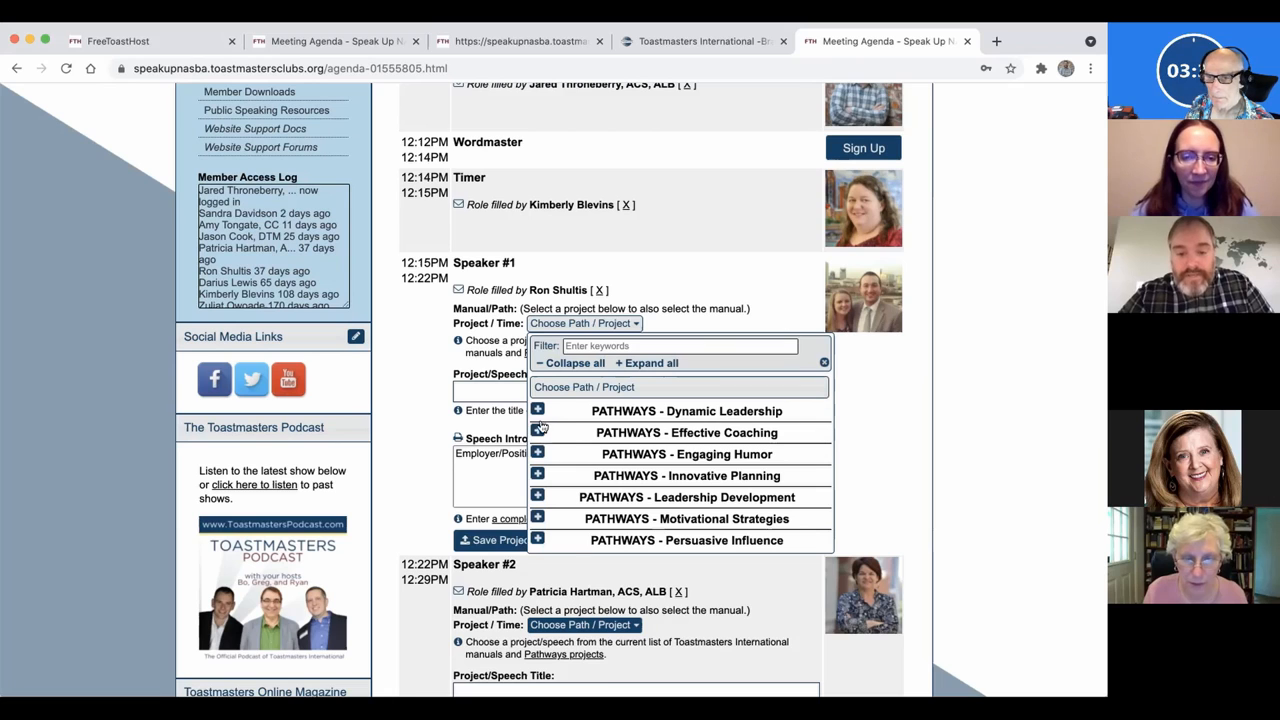
left_click(536, 410)
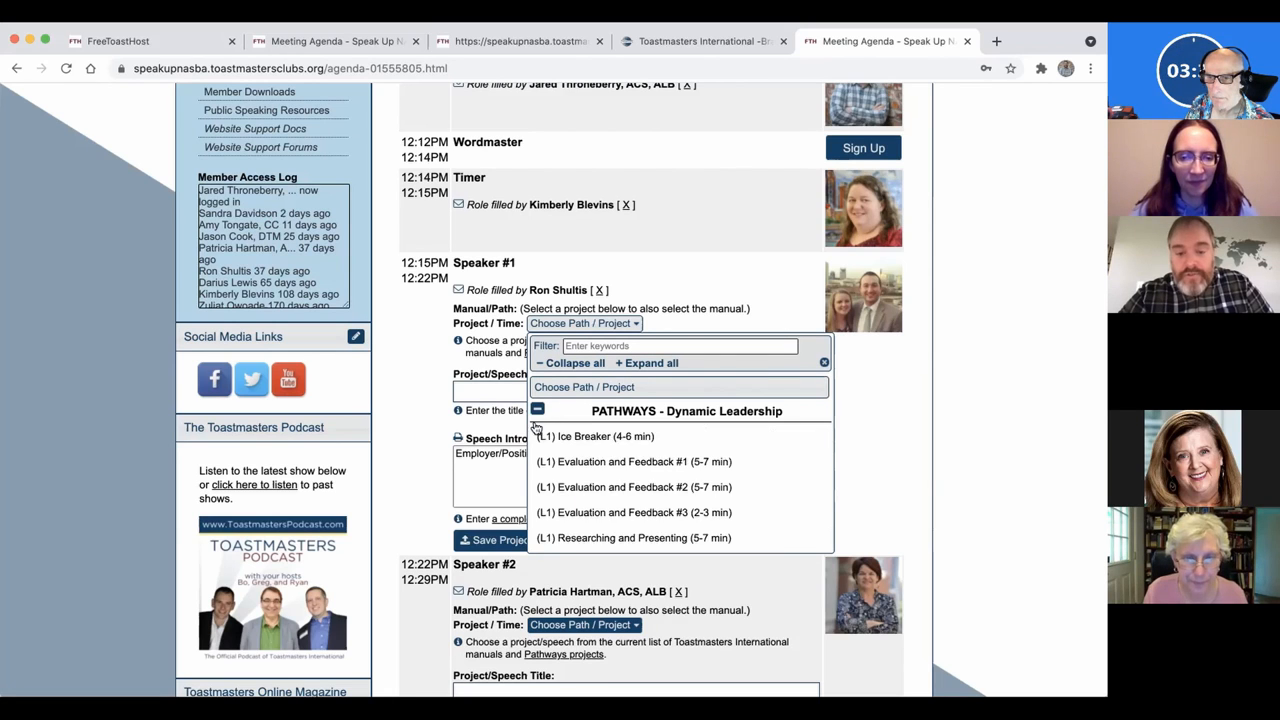
scroll("down", 3)
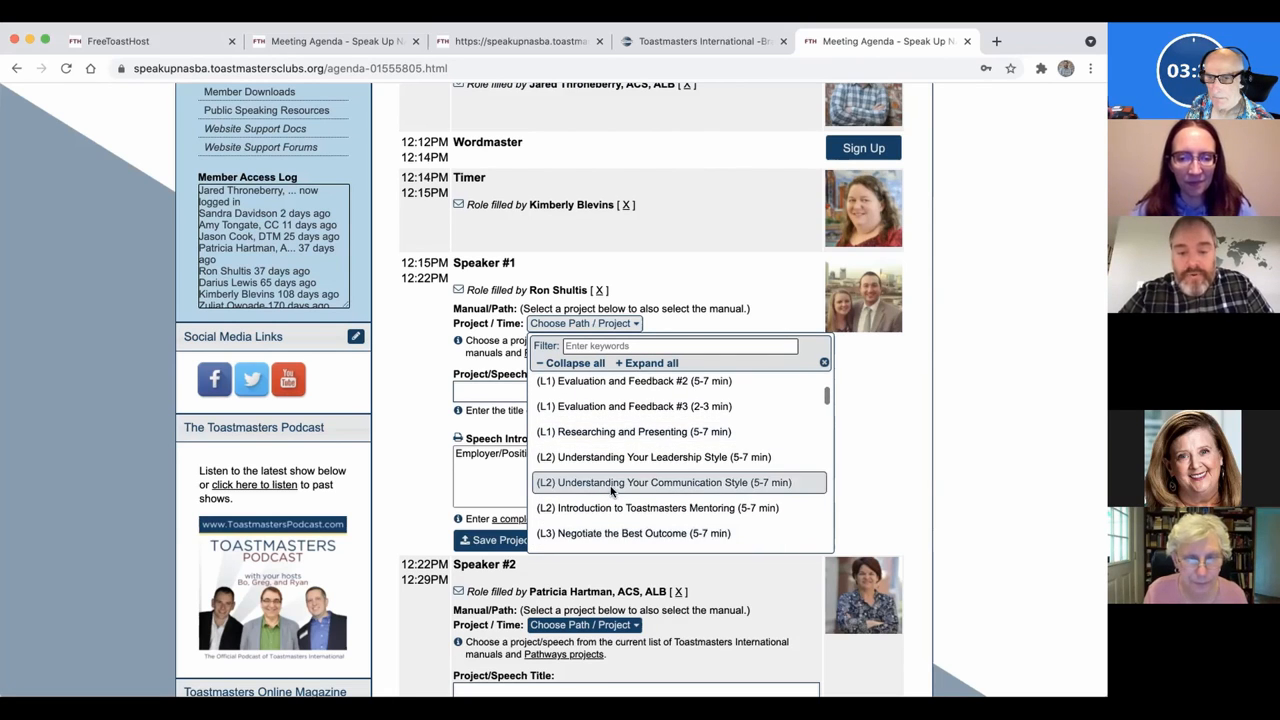
left_click(678, 482)
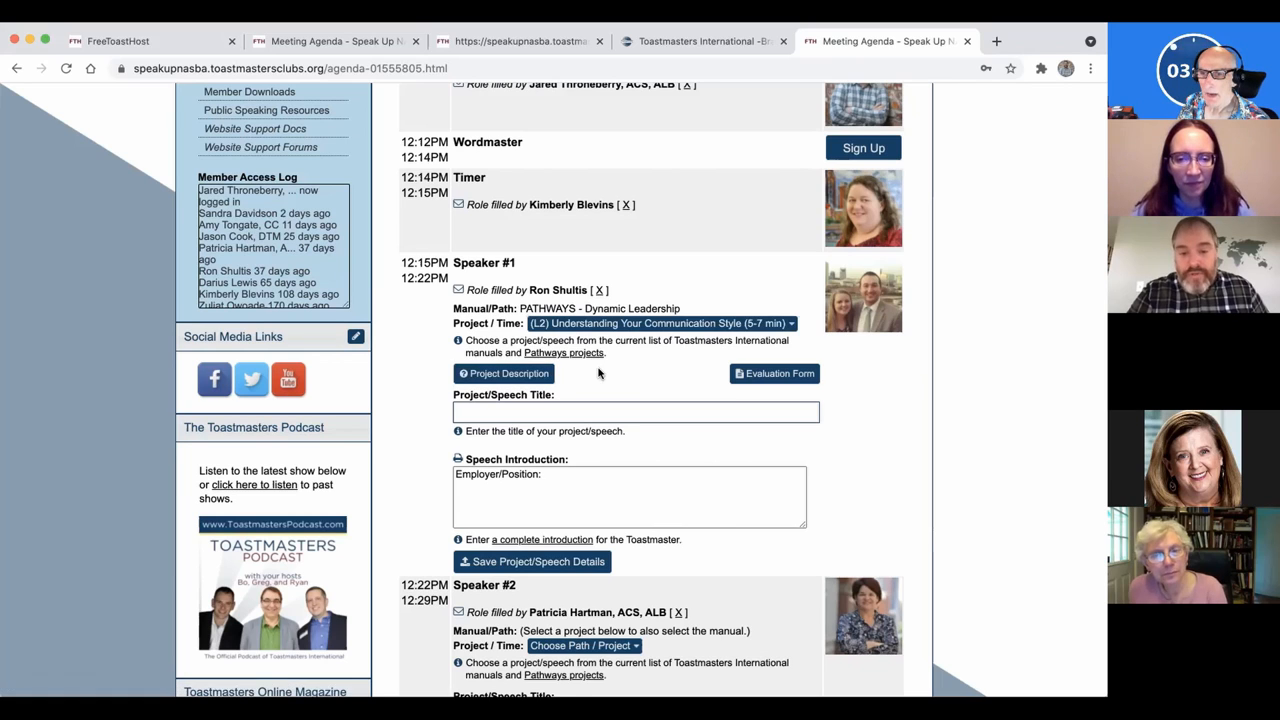
mouse_move(628, 380)
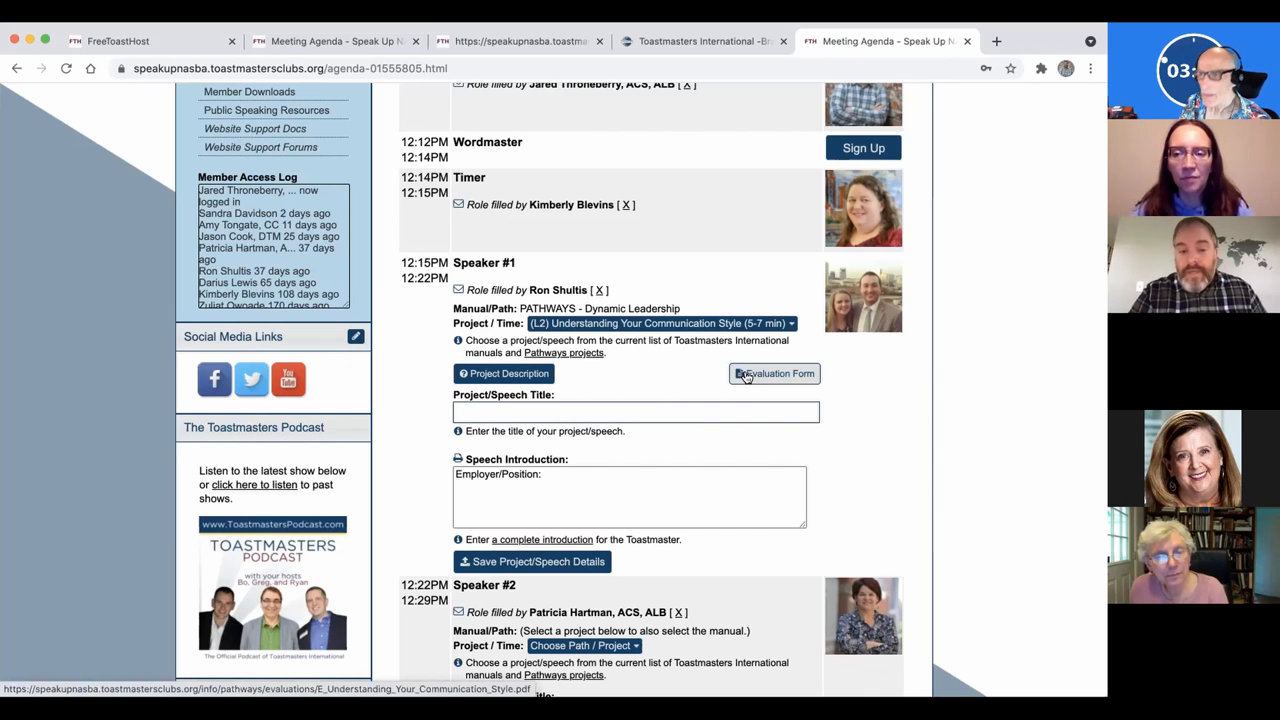
Fill the evaluation form PDF with member Jared, speech title Zoom and a praise comment
left_click(774, 374)
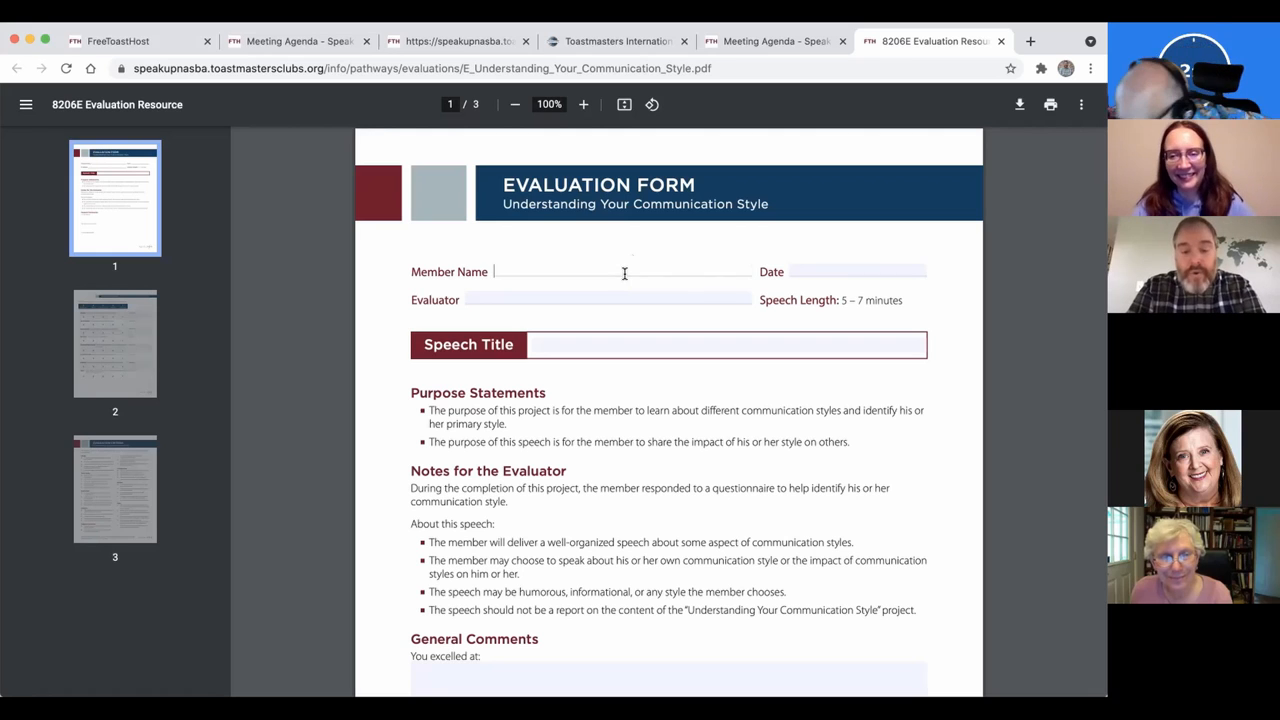
type("Jared")
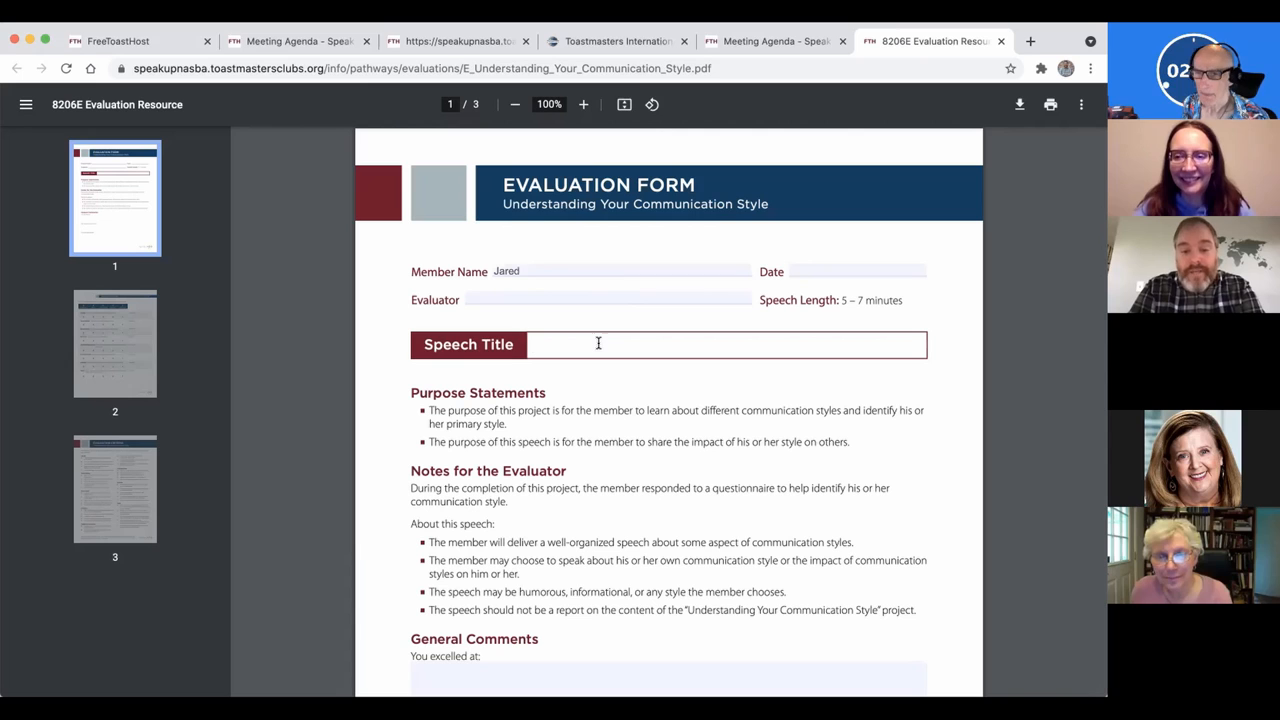
type("Zoom")
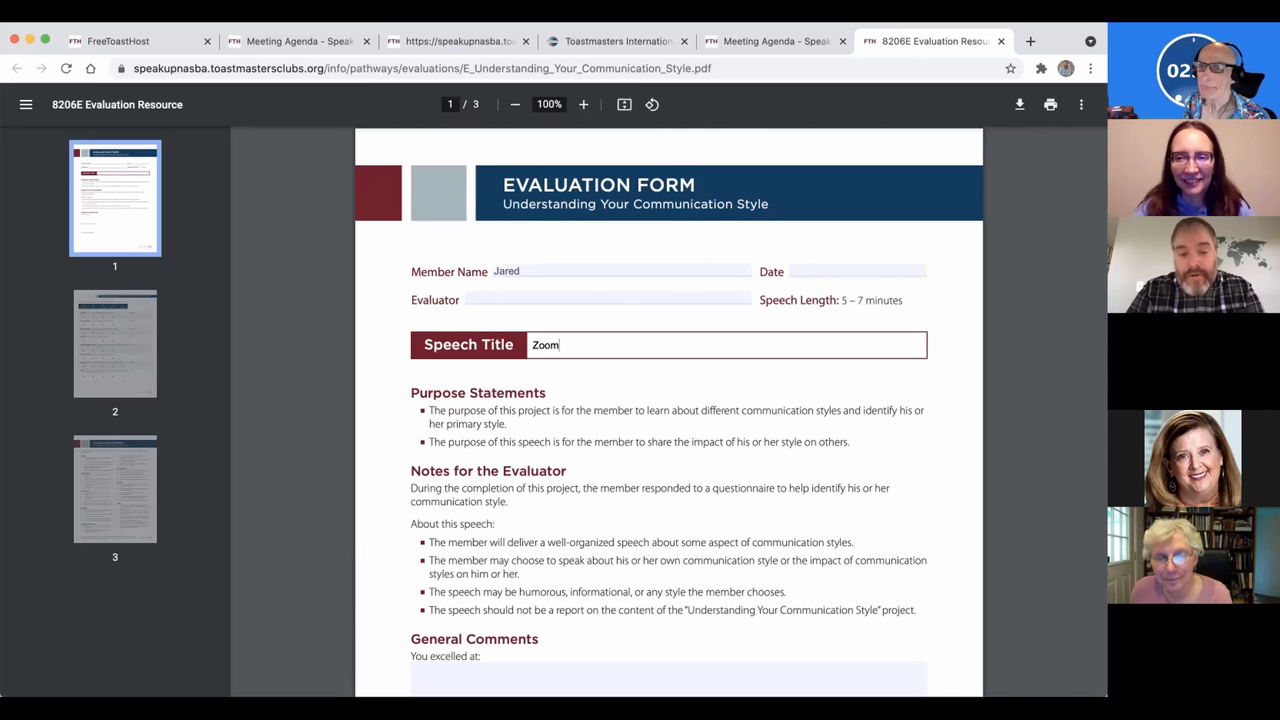
scroll("down", 3)
type("Jare")
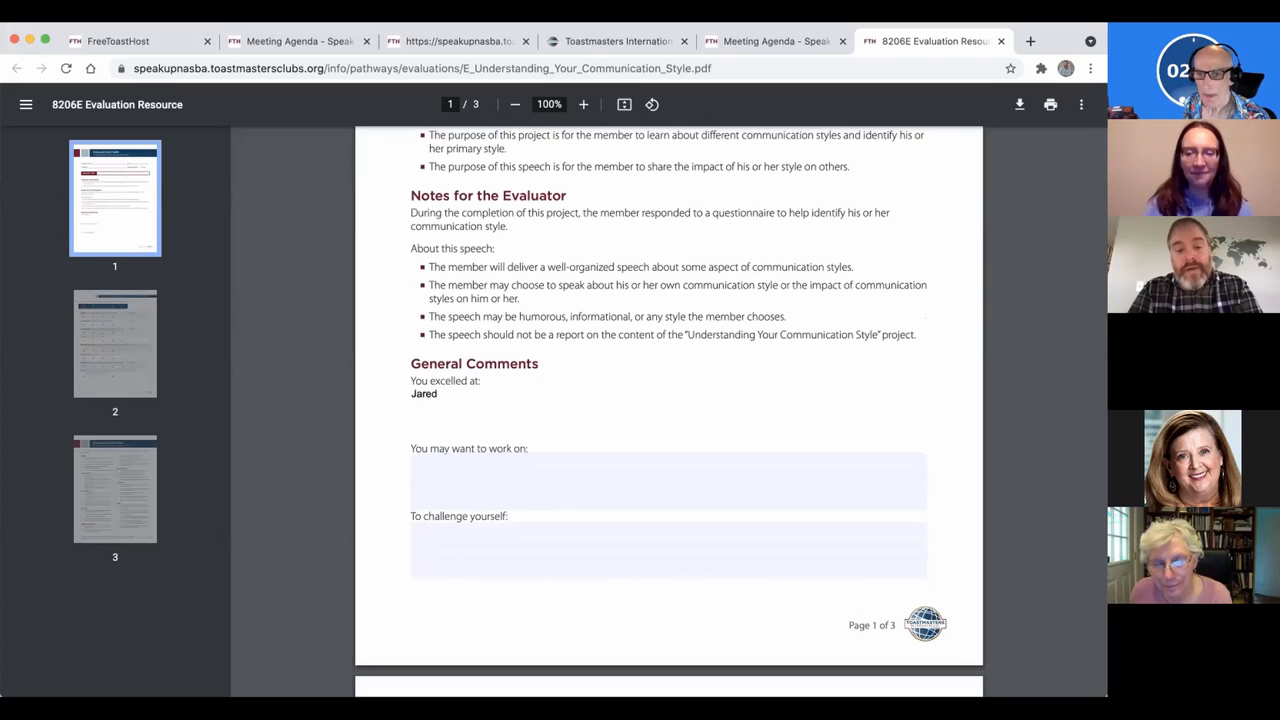
type("did GREAY")
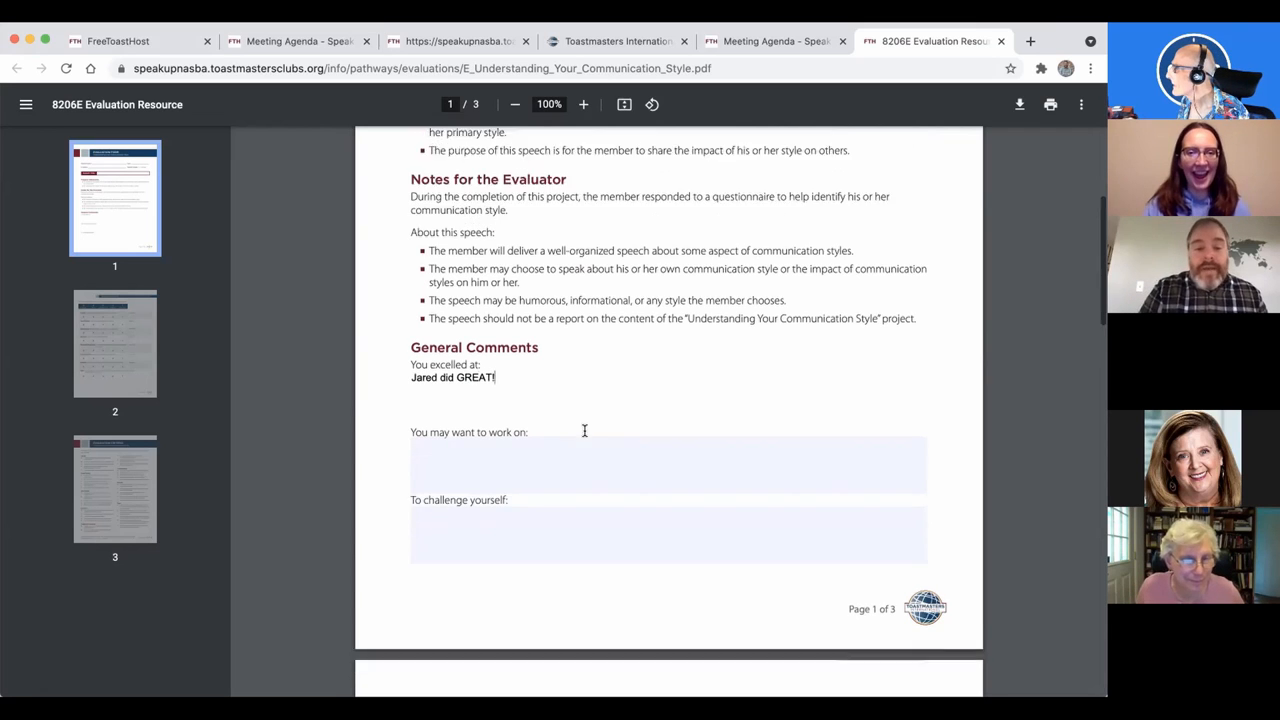
Look over the rest of the form and return to the meeting agenda tab
scroll("down", 3)
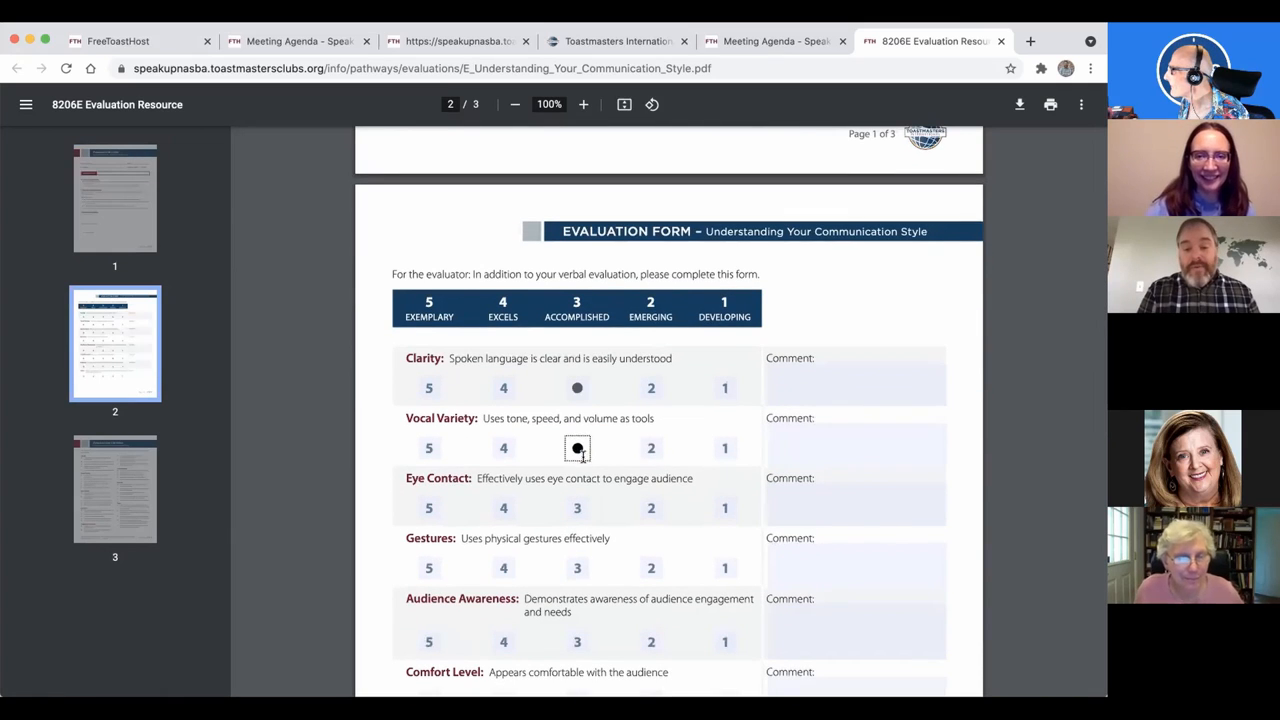
scroll("down", 3)
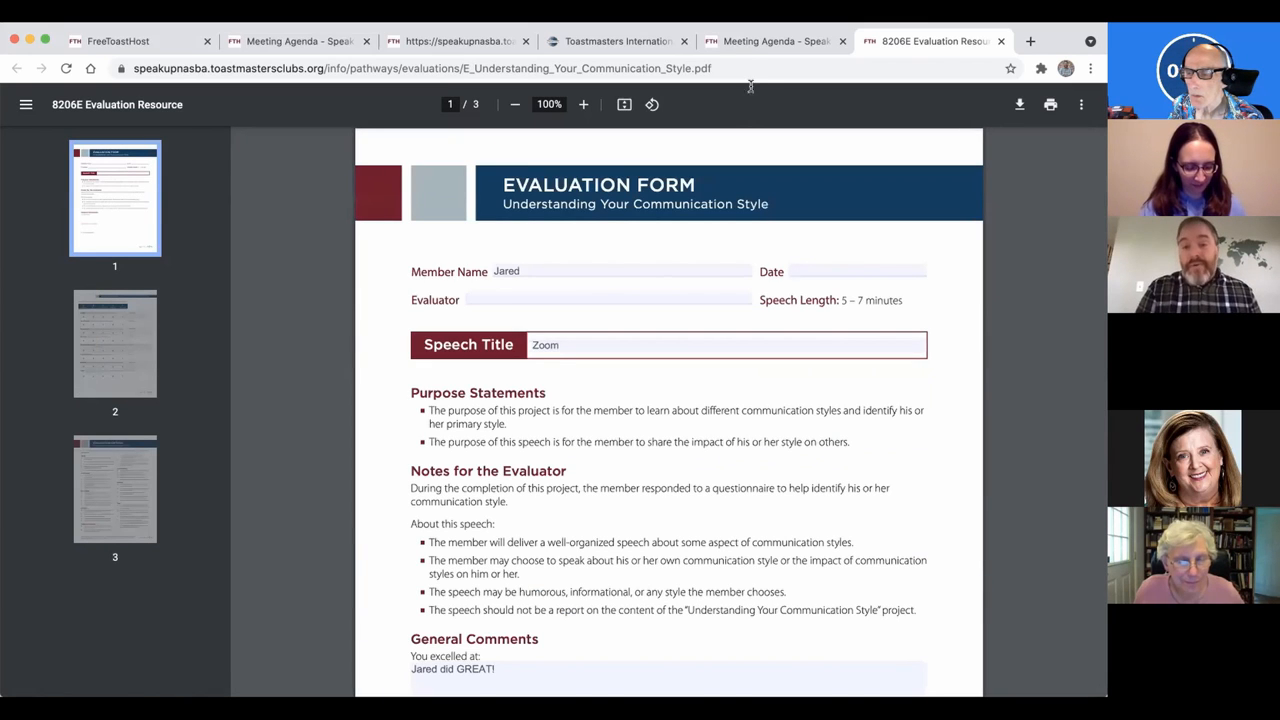
mouse_move(776, 40)
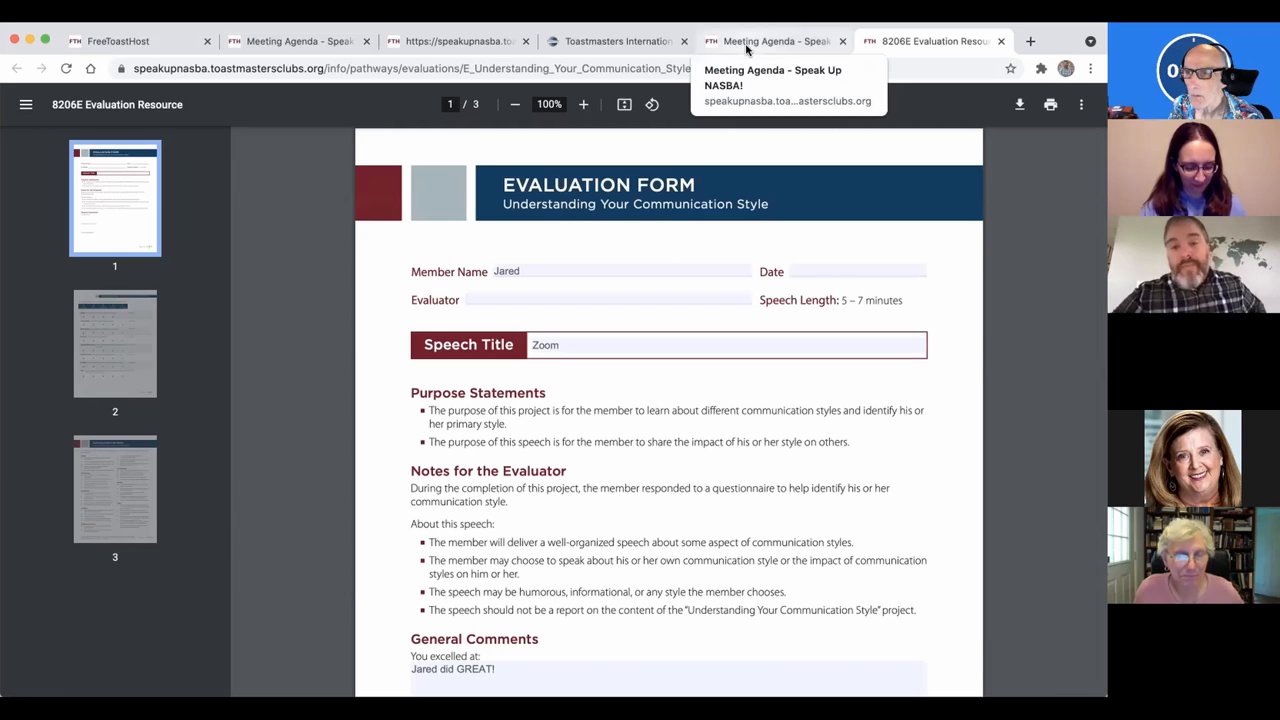
left_click(770, 40)
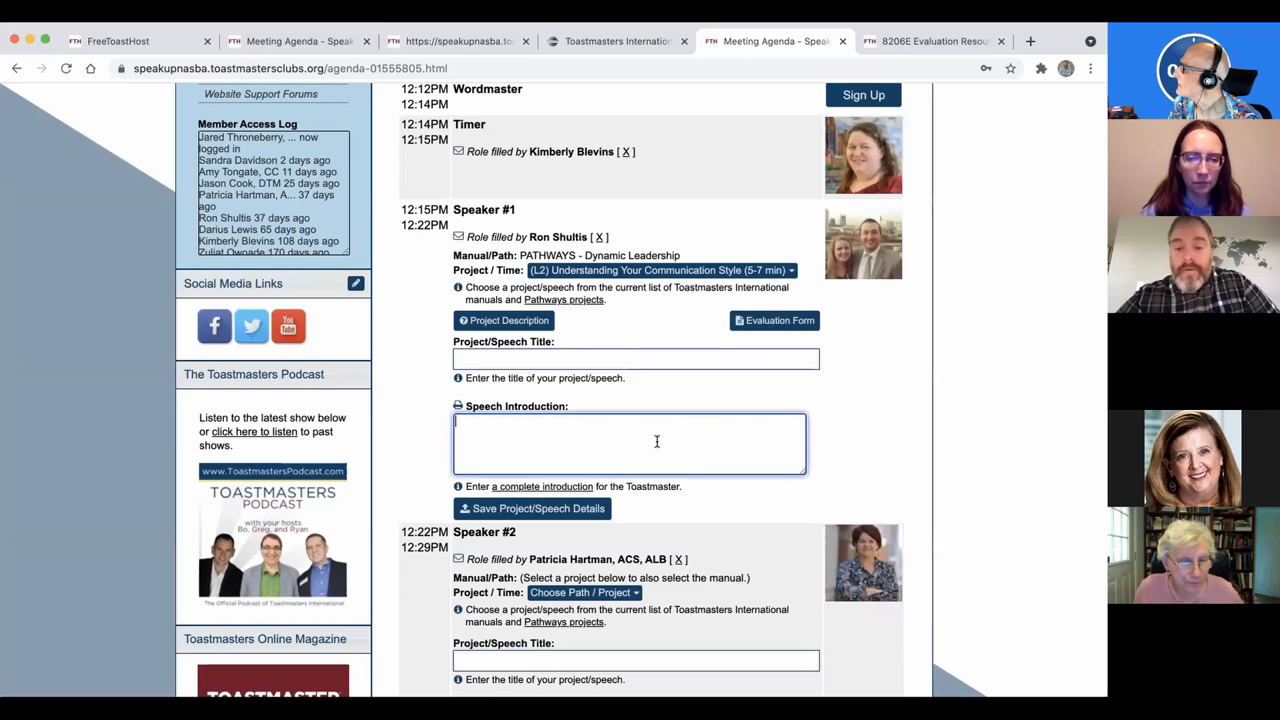
Save Speaker #1's project/speech details and dismiss the Speech Data Saved dialog
scroll("down", 3)
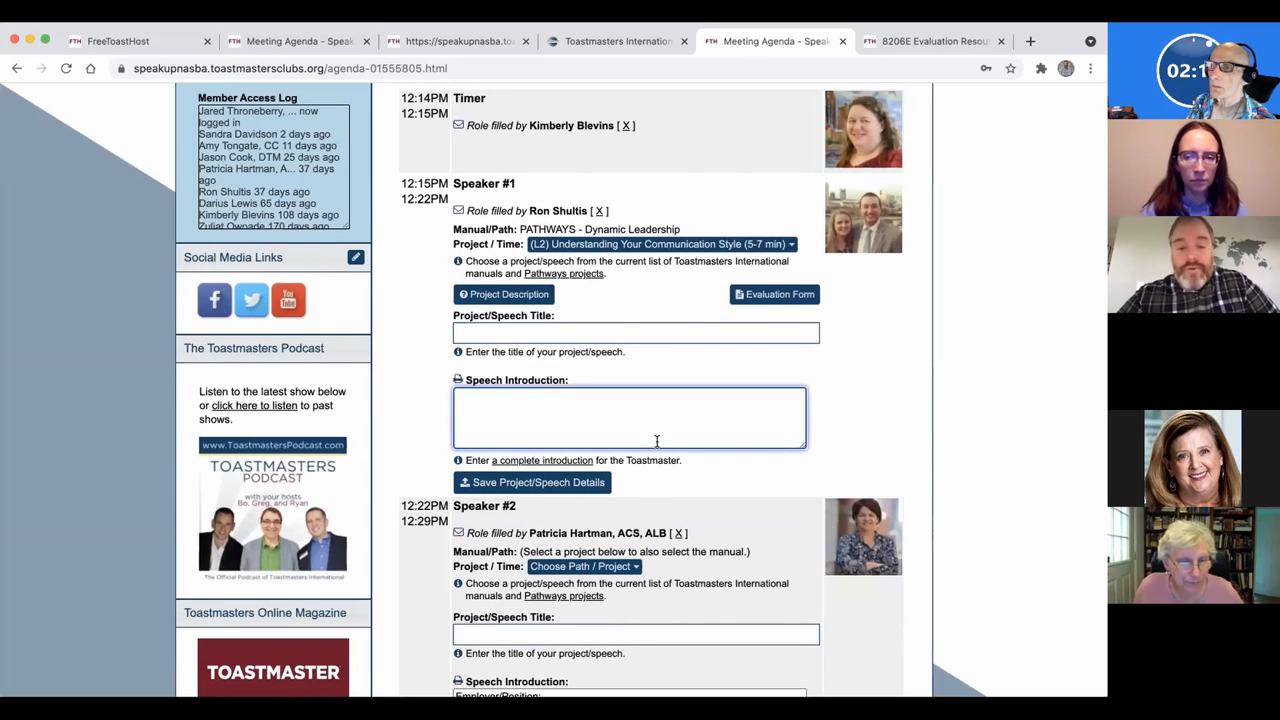
scroll("down", 3)
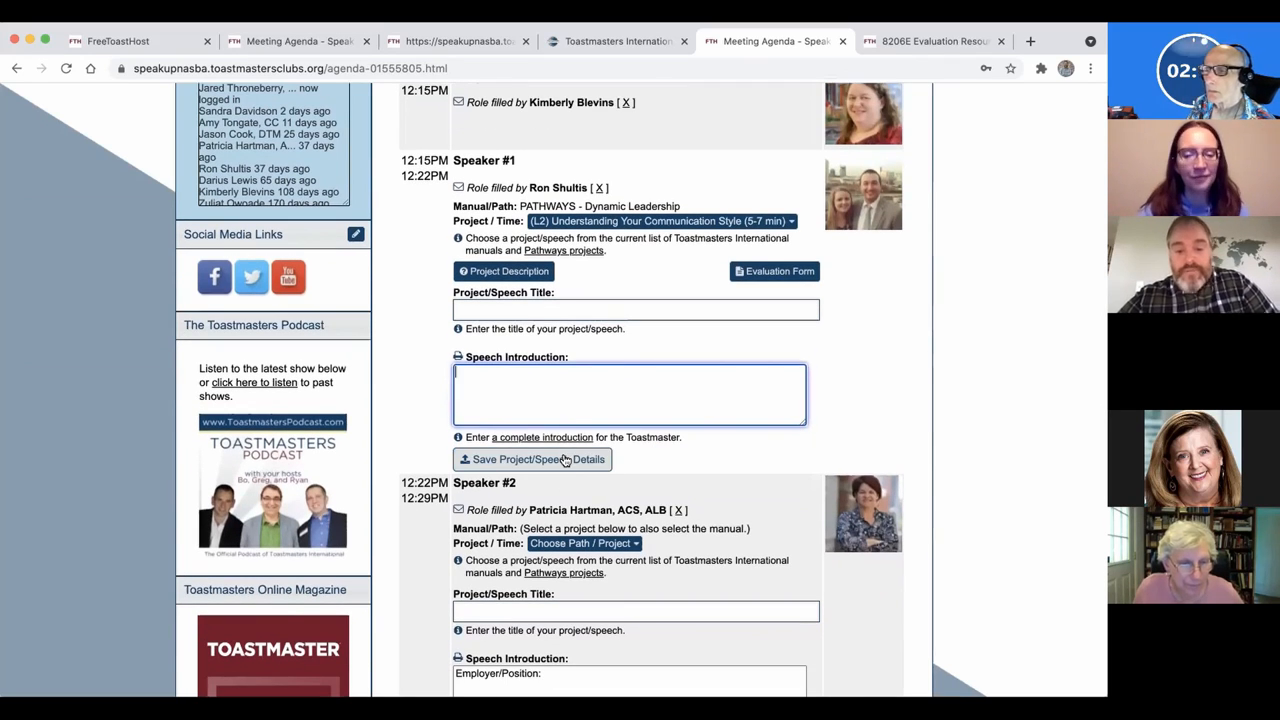
left_click(532, 458)
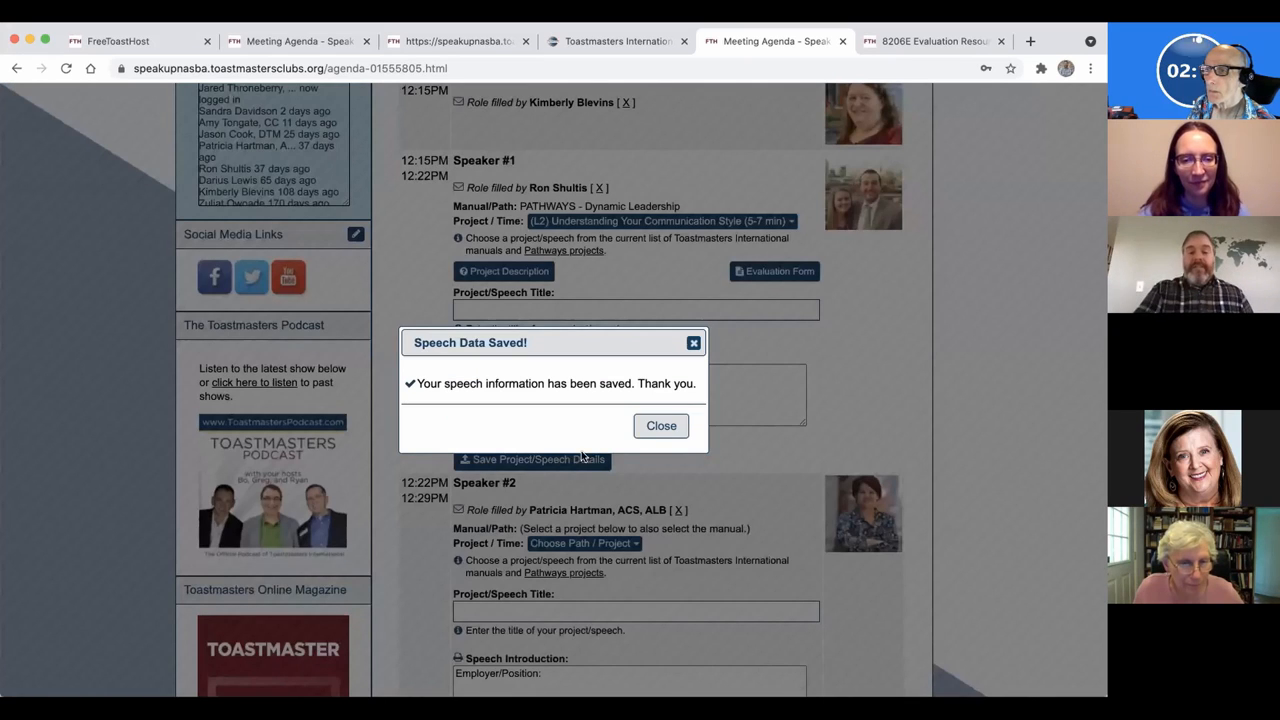
left_click(660, 426)
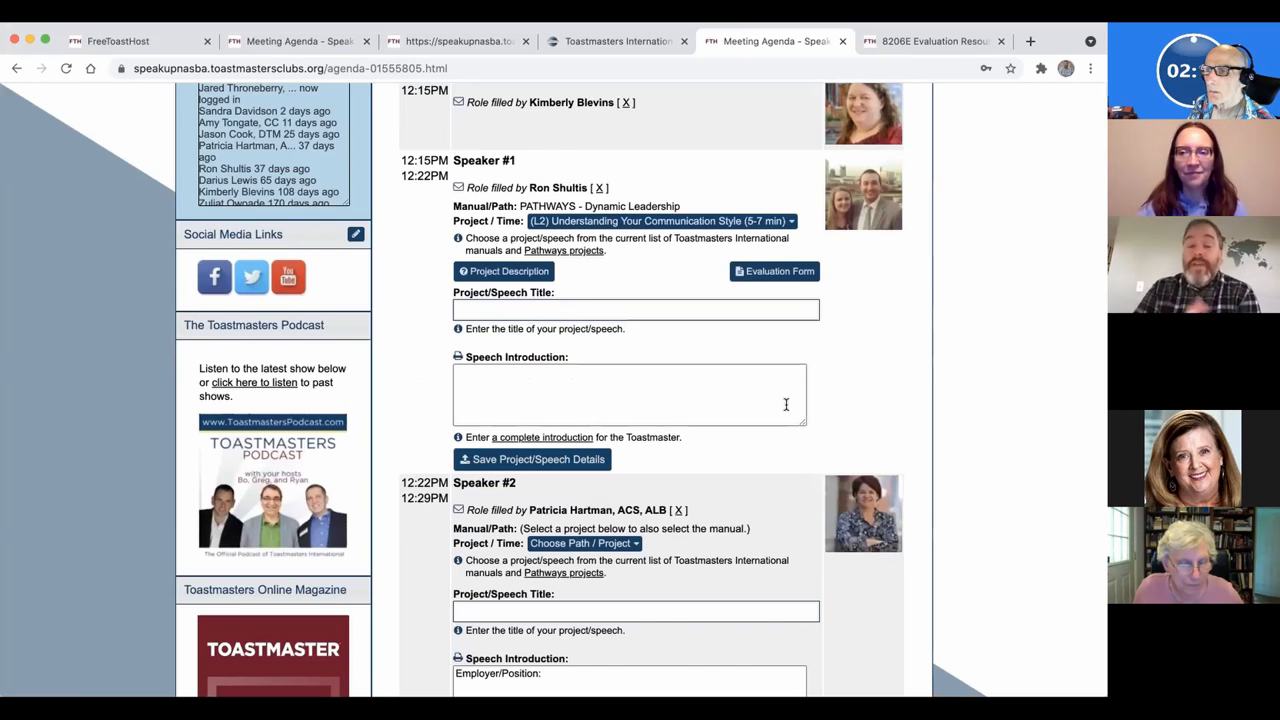
Scroll through the May 6, 2021 agenda's roles down to the edit agenda control
scroll("up", 3)
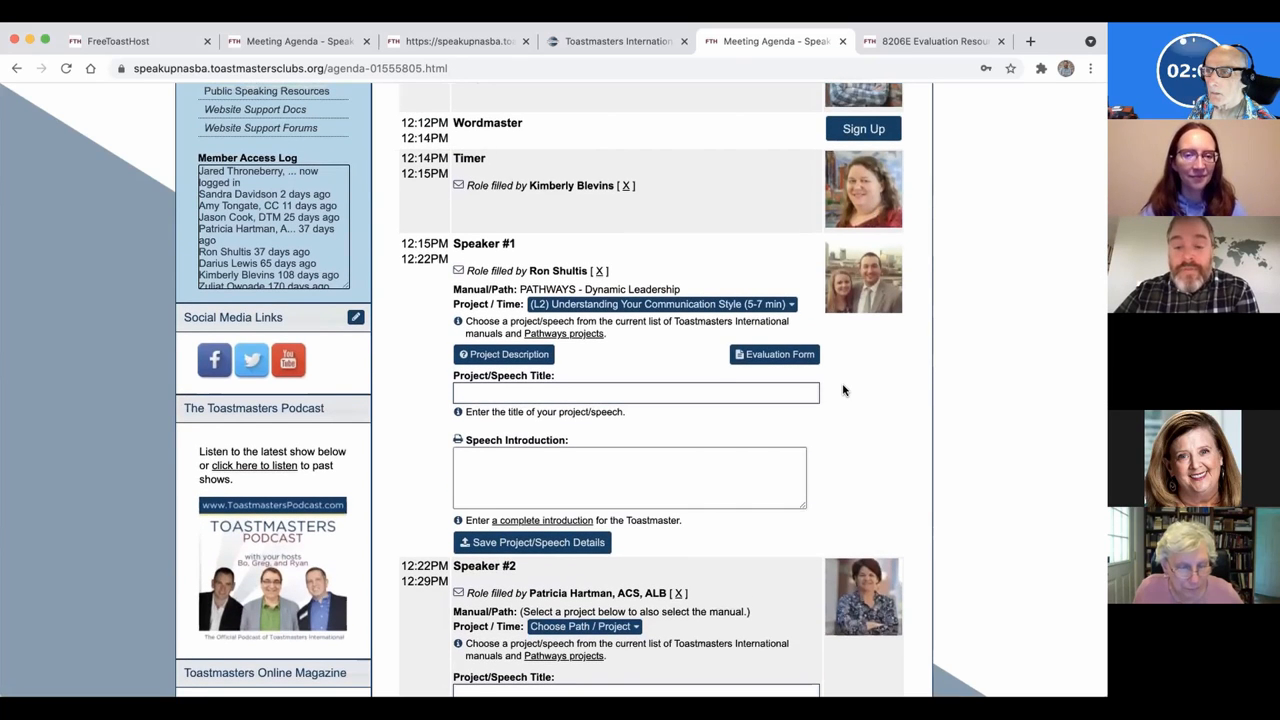
scroll("down", 3)
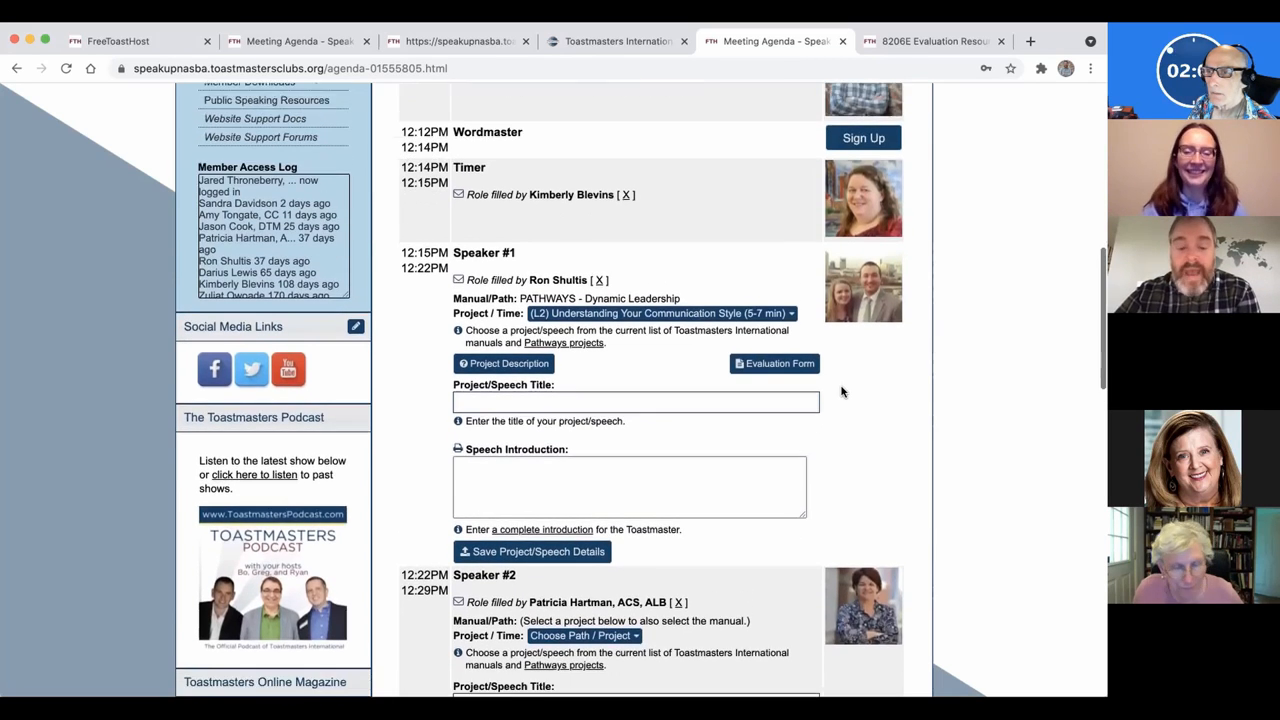
scroll("down", 3)
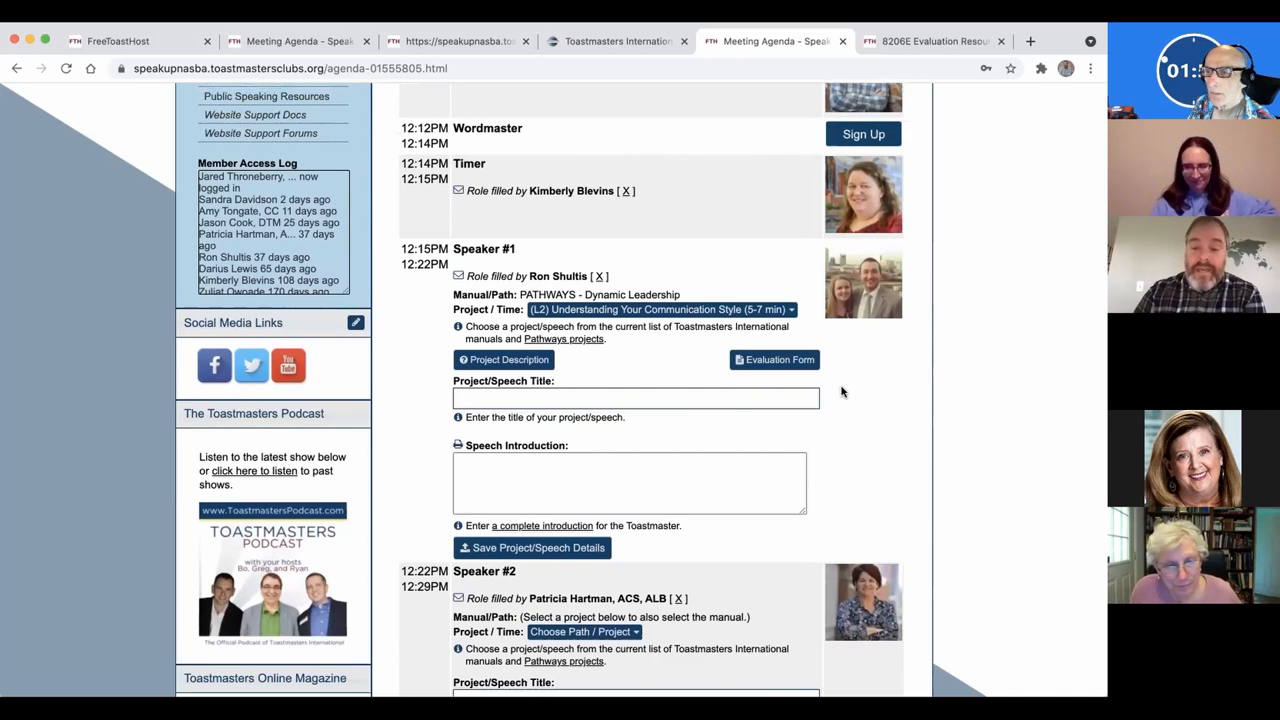
scroll("down", 3)
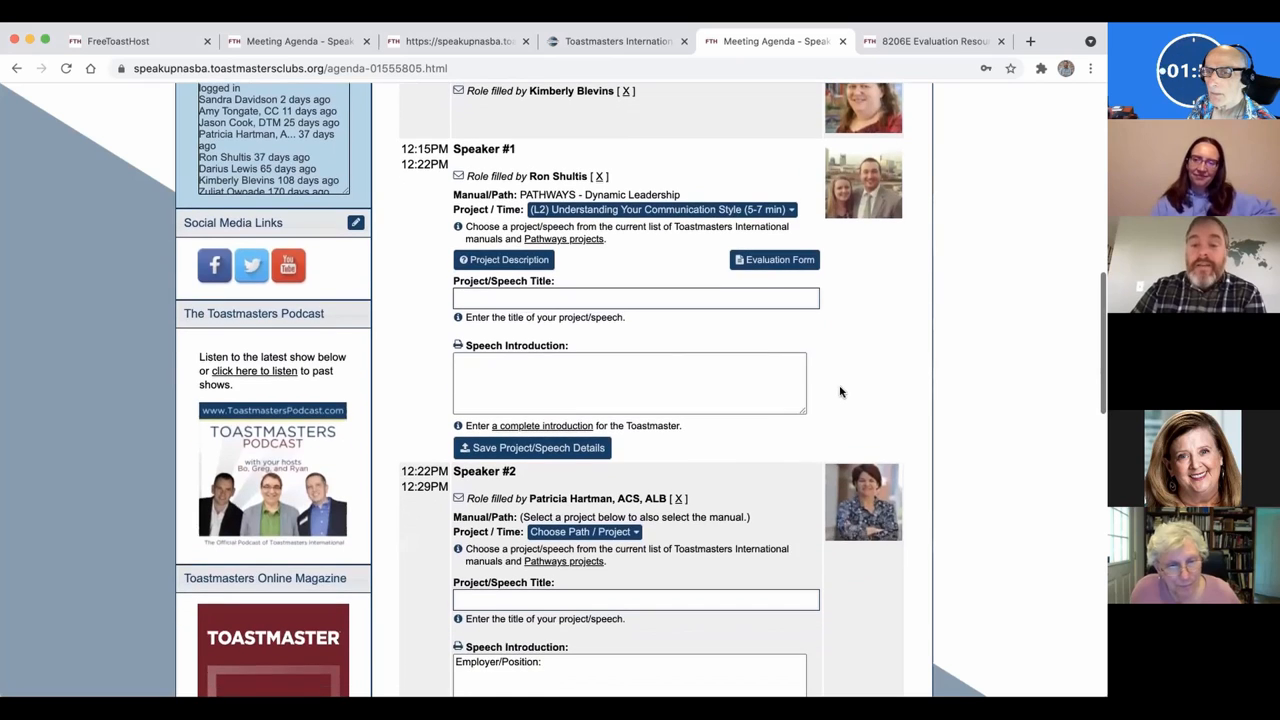
scroll("down", 3)
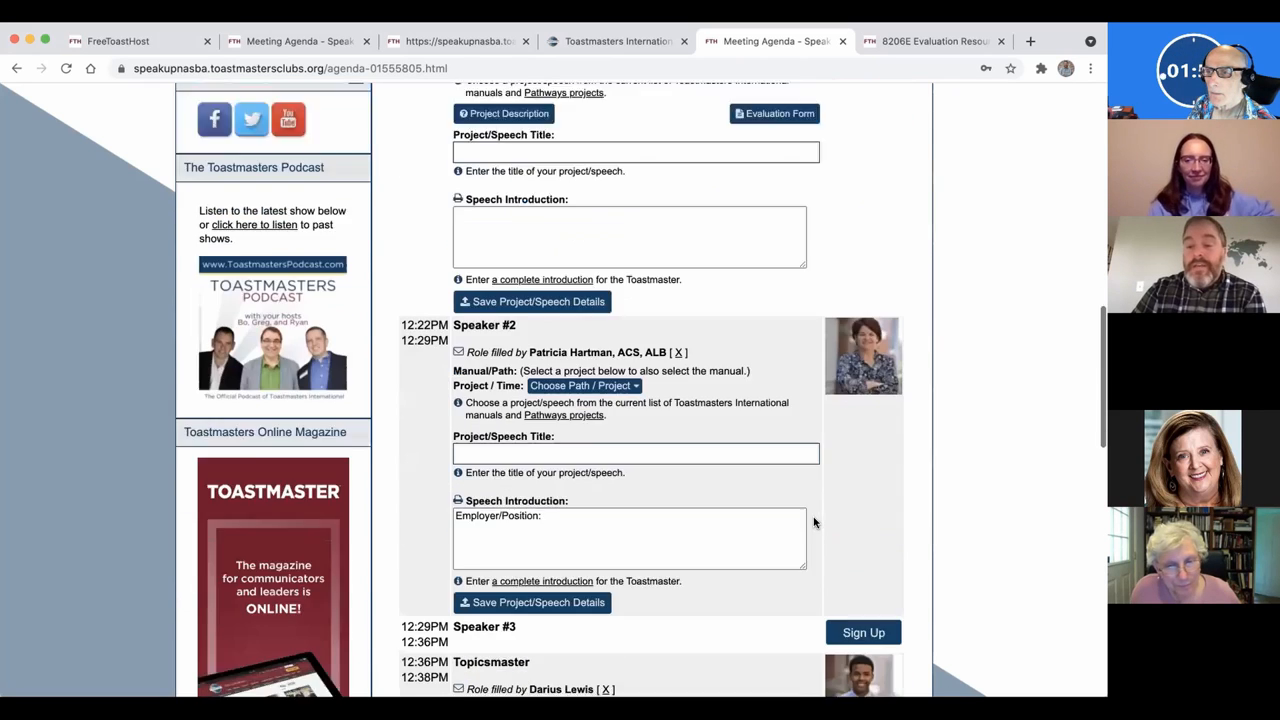
scroll("down", 3)
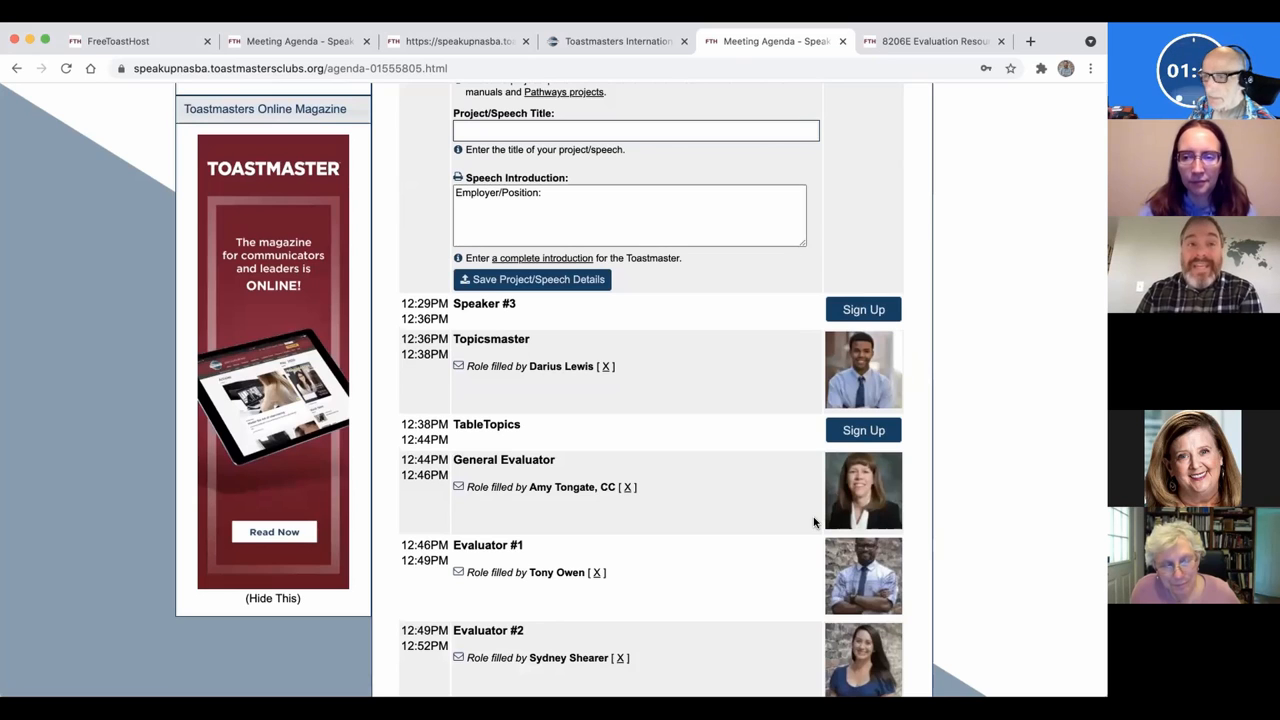
scroll("down", 3)
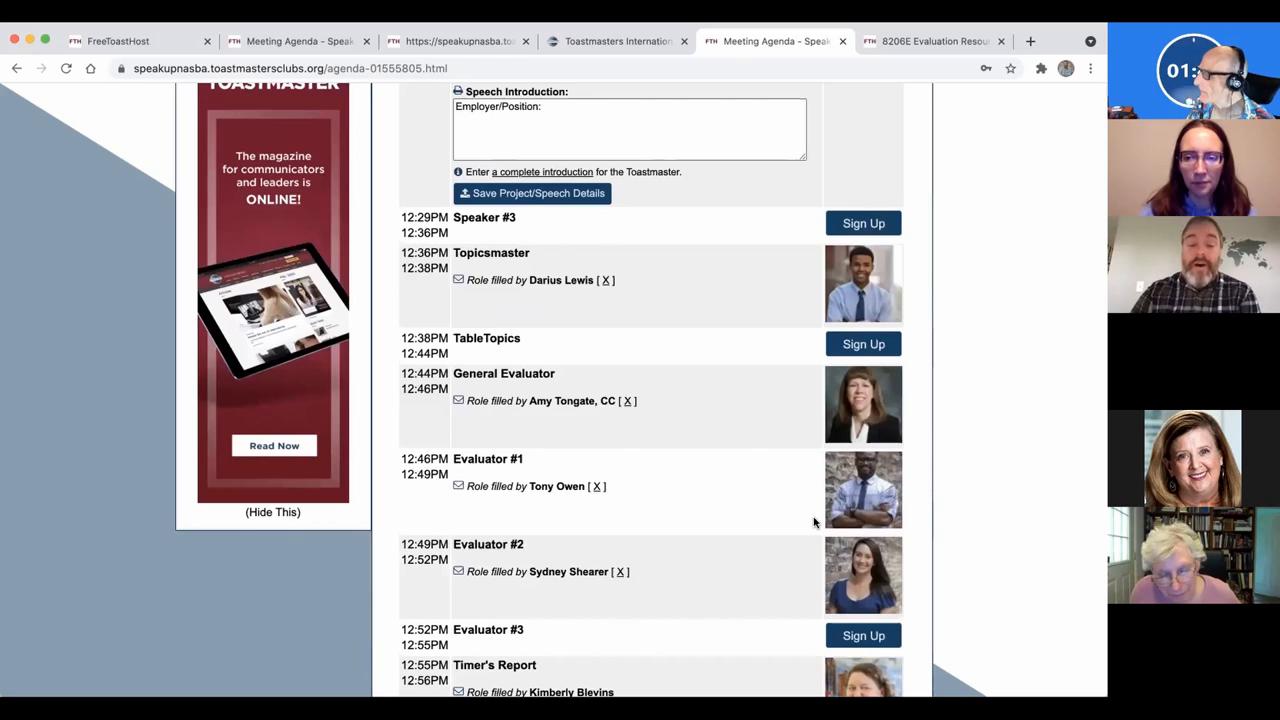
scroll("down", 3)
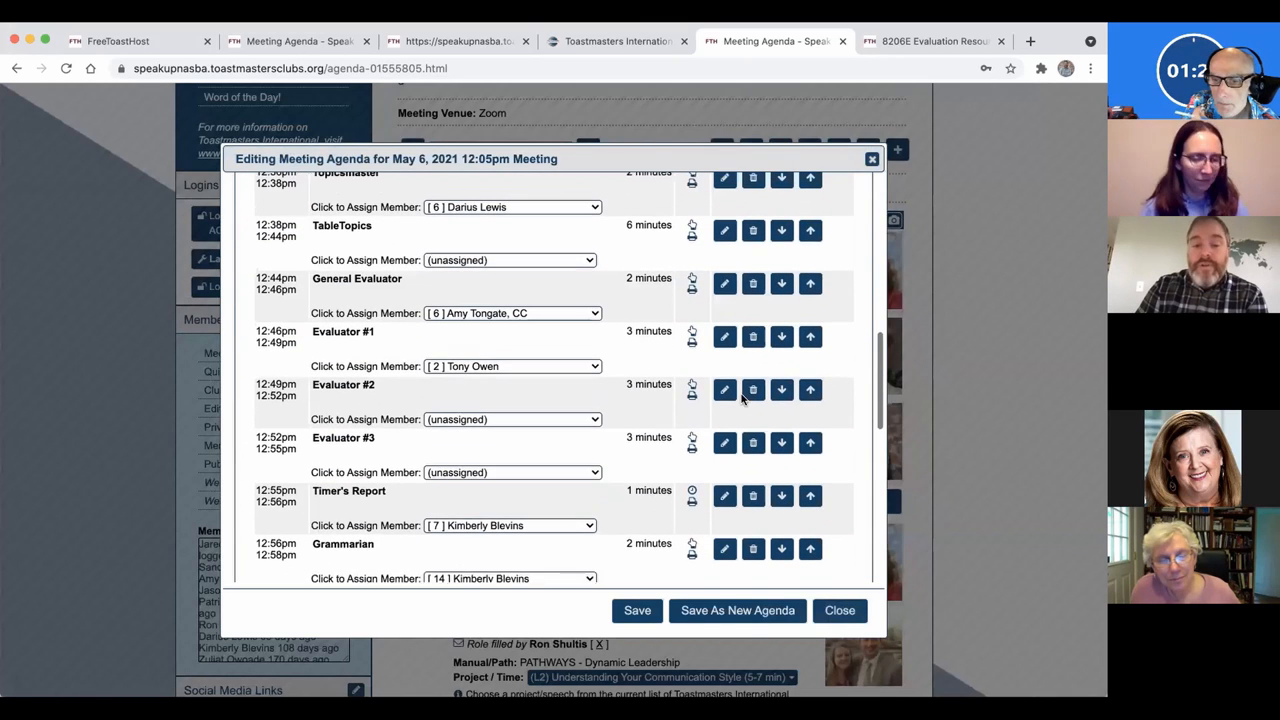
Scroll the agenda item list, check the TableTopics member dropdown and close the editor
left_click(510, 420)
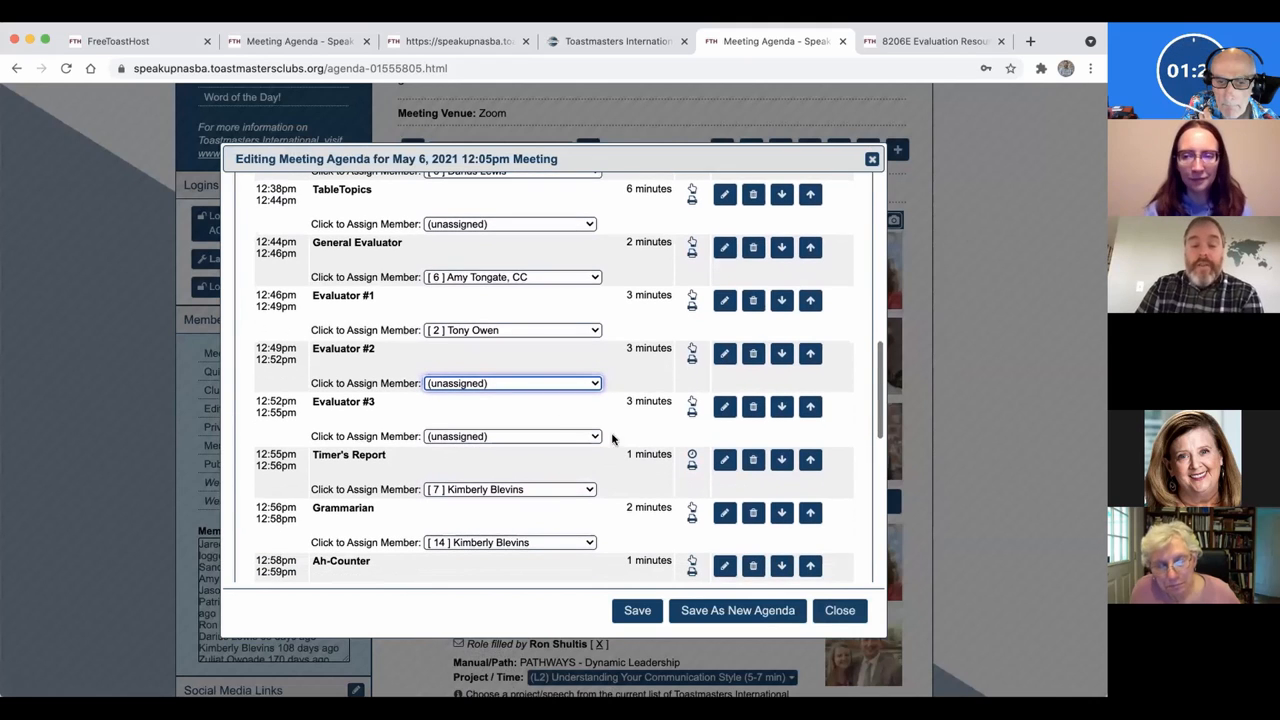
scroll("down", 3)
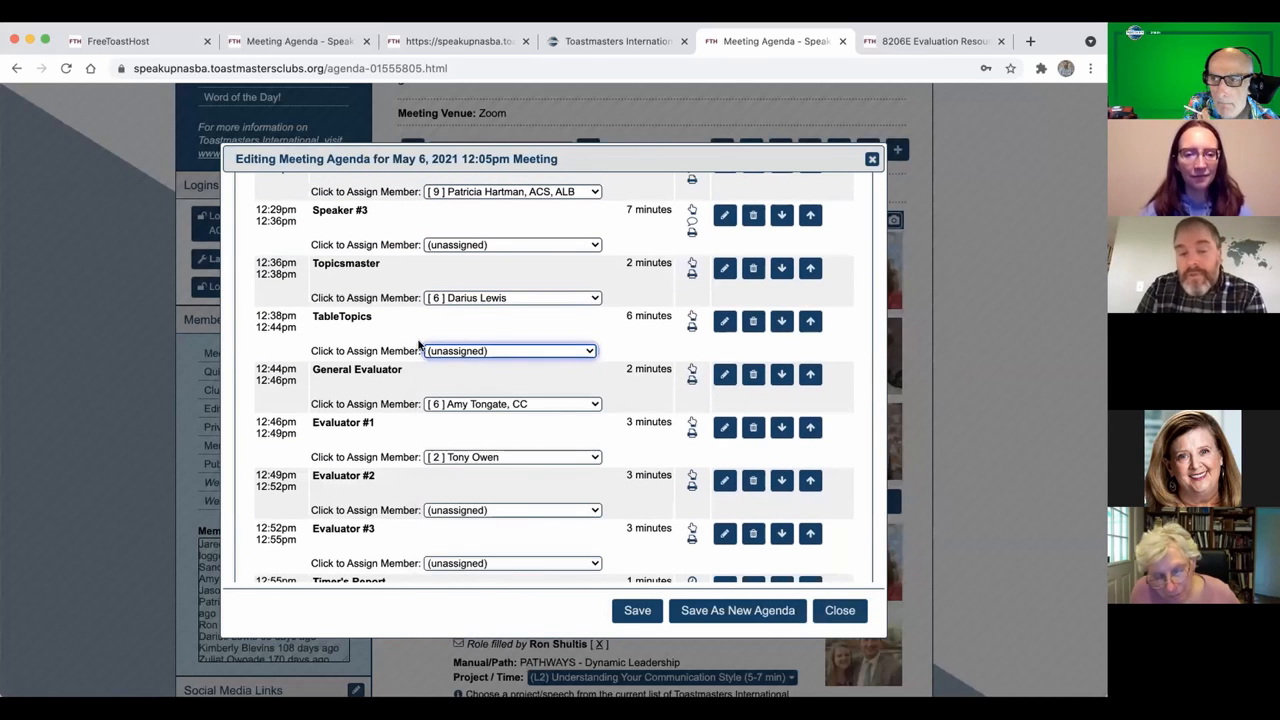
left_click(840, 612)
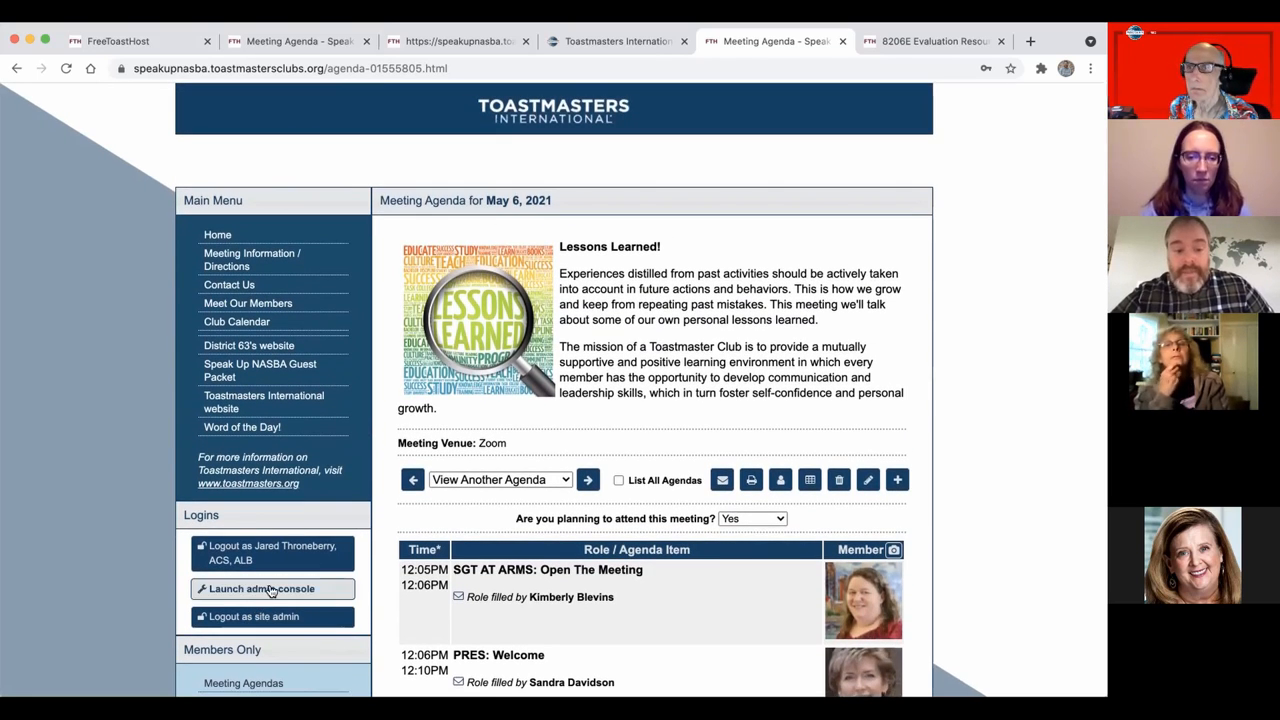
Dismiss the site administration panel and reopen the agenda editor to add a role
left_click(272, 588)
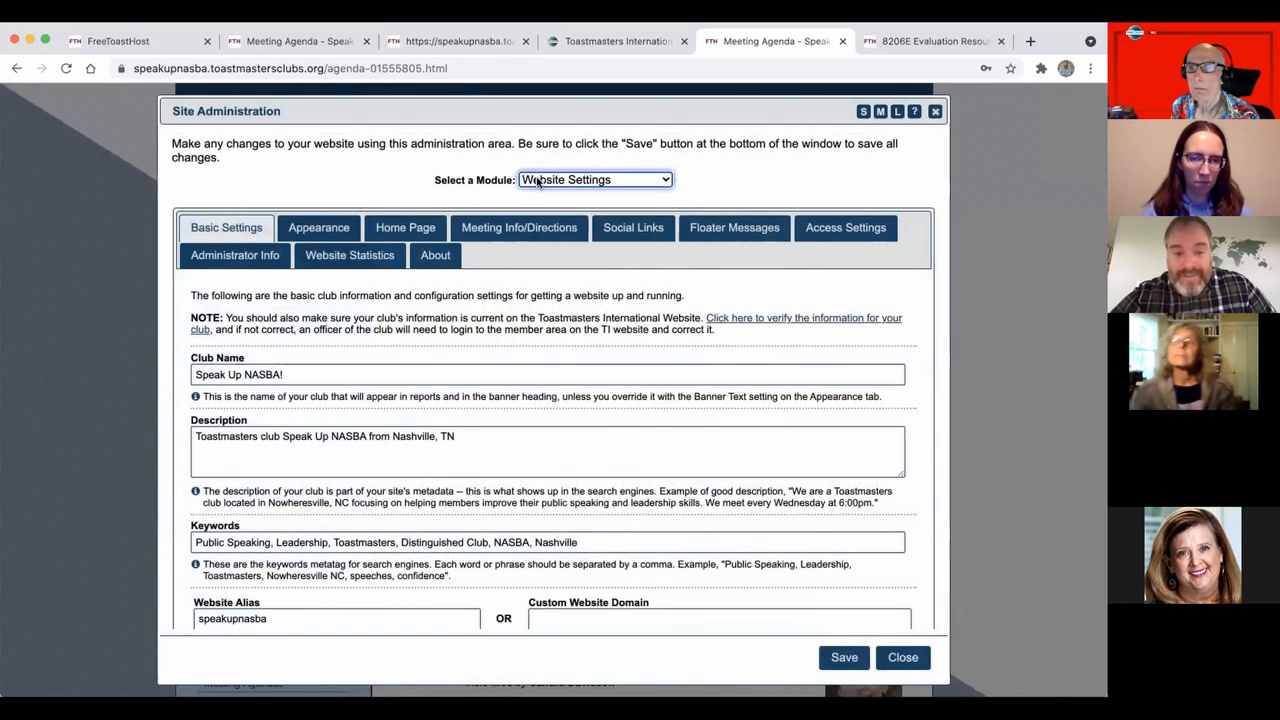
left_click(594, 180)
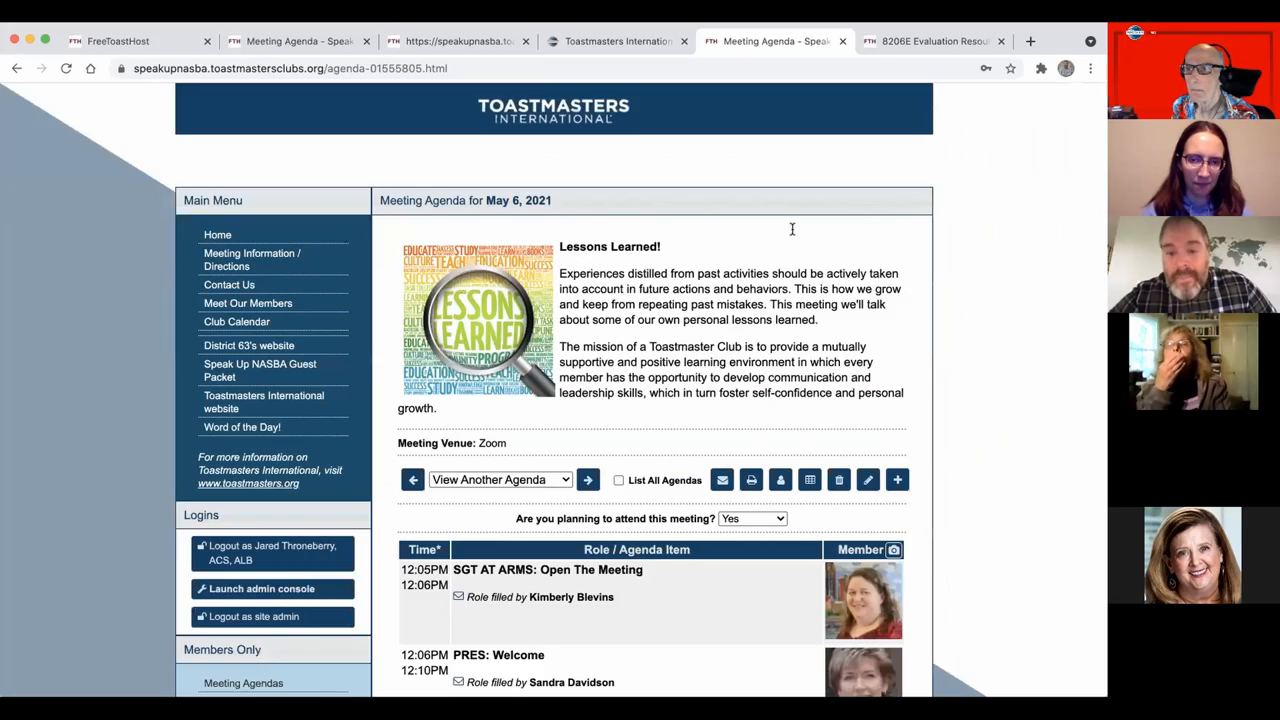
scroll("down", 3)
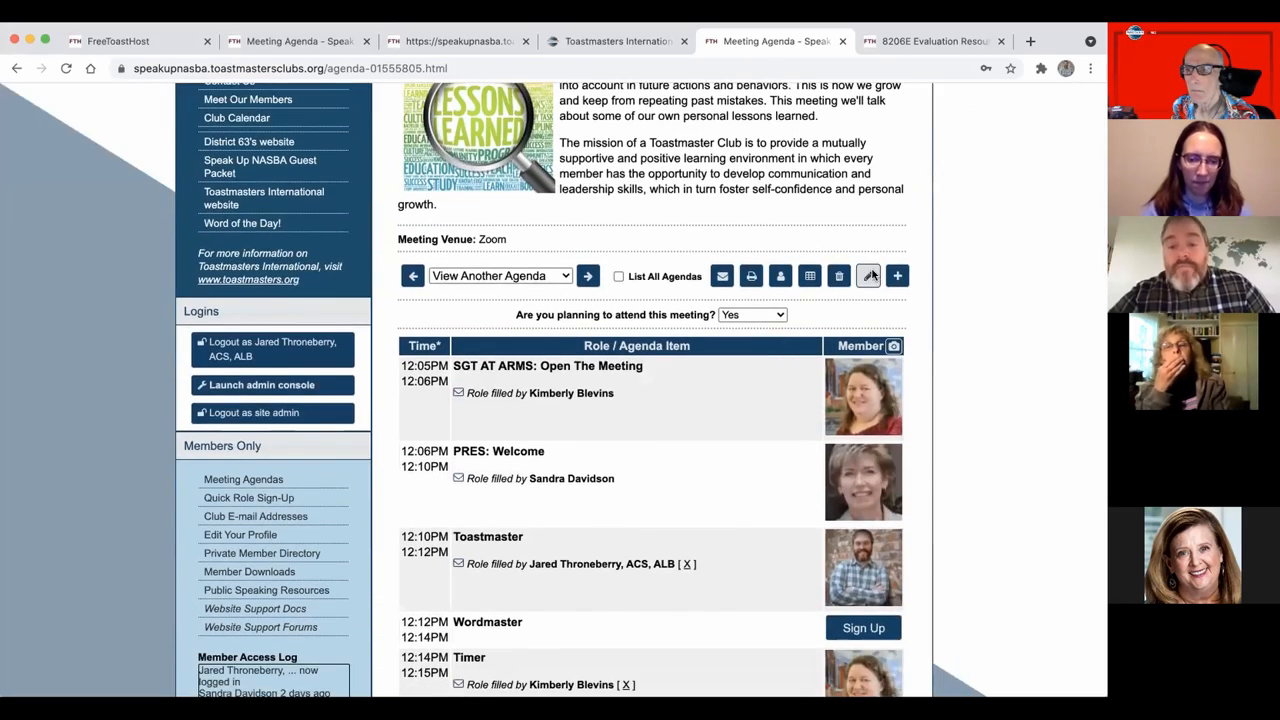
left_click(896, 276)
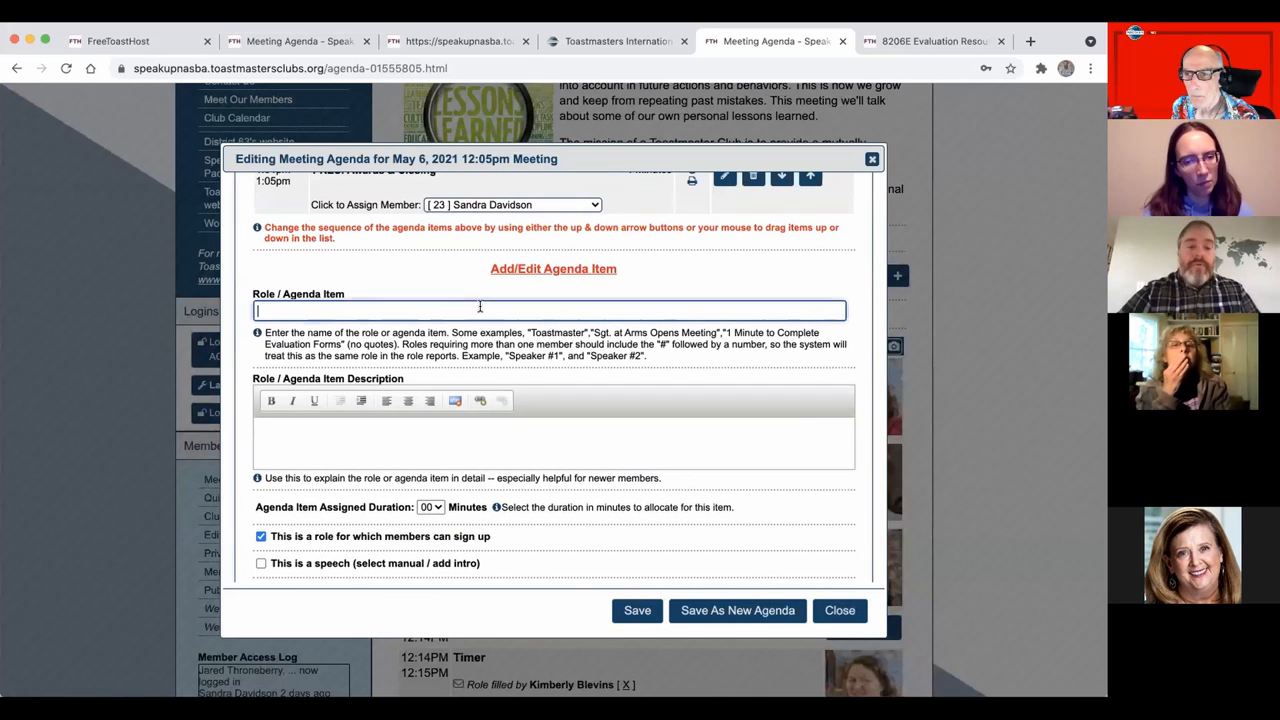
Create a 'Table Topcis 2' agenda item with a 2-minute duration and save it
type("Table Topcis 2")
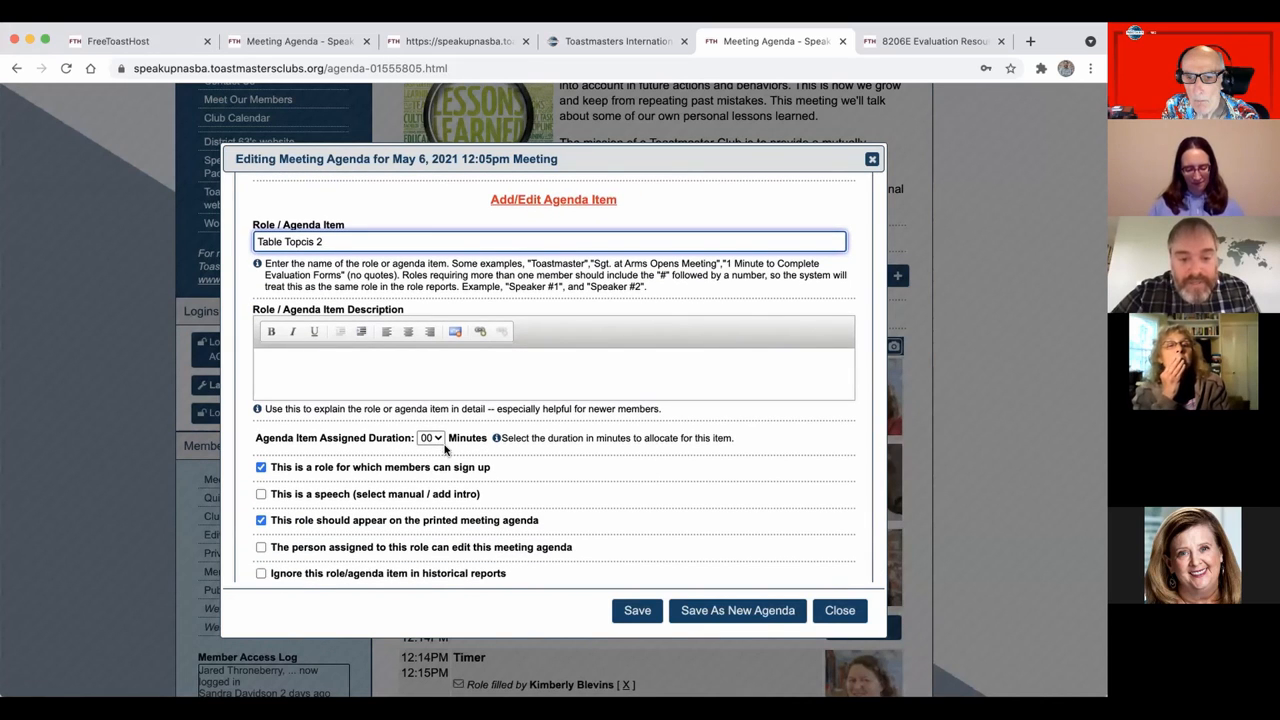
left_click(428, 438)
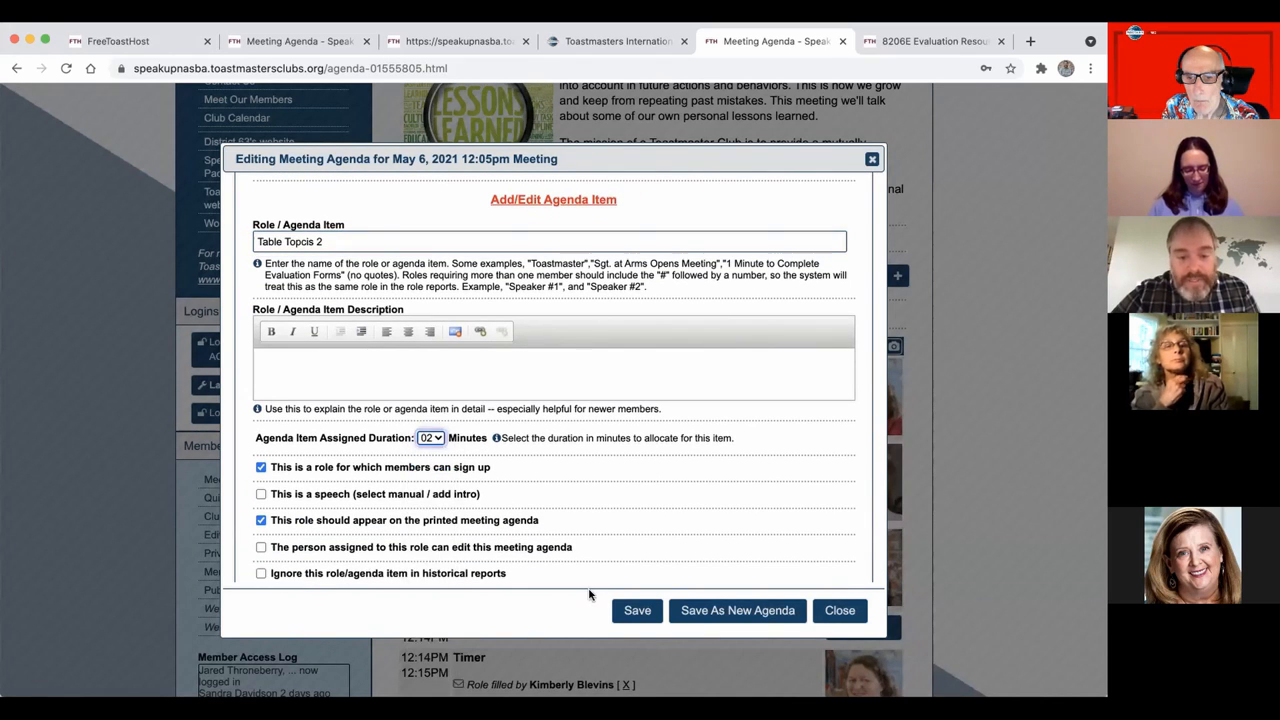
left_click(636, 612)
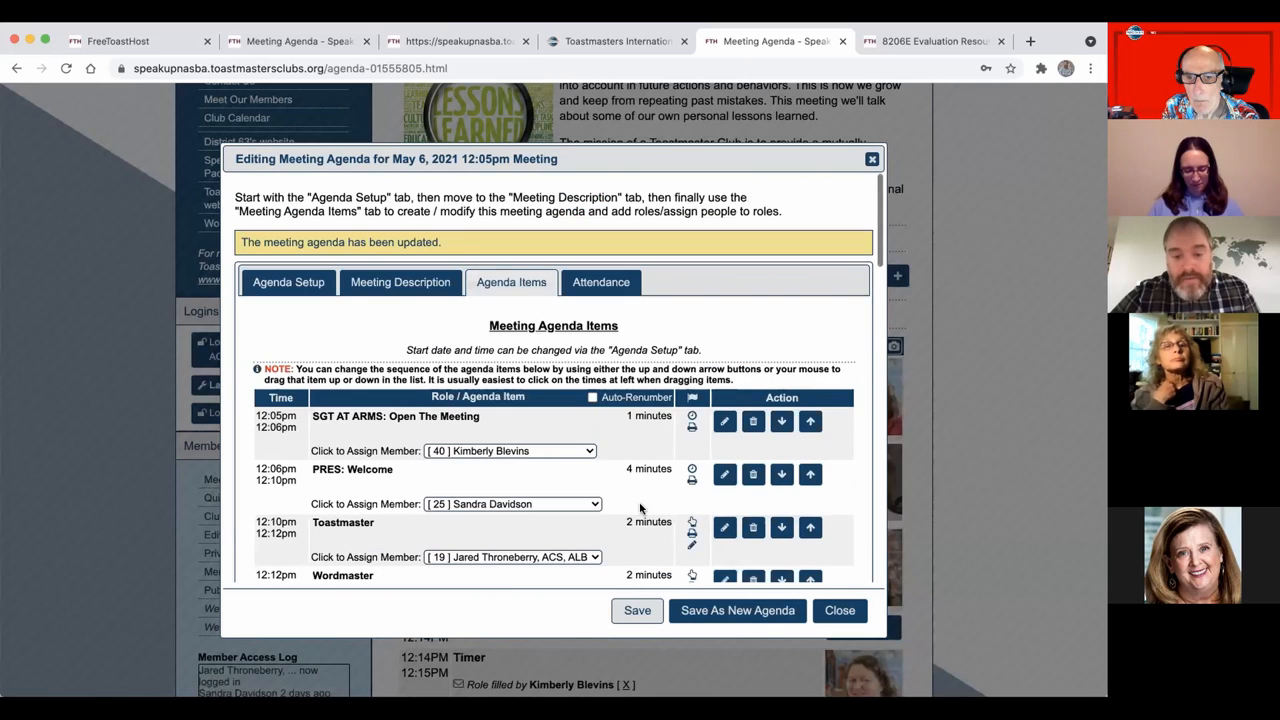
scroll("down", 3)
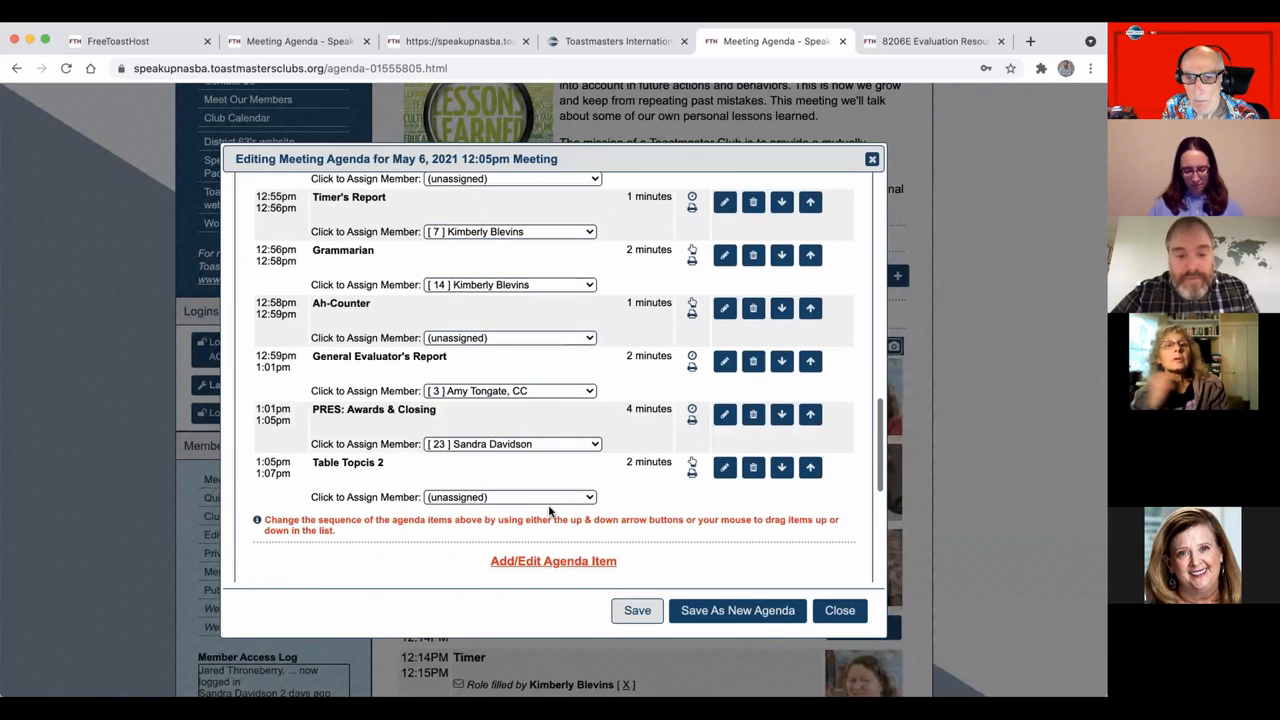
left_click(508, 496)
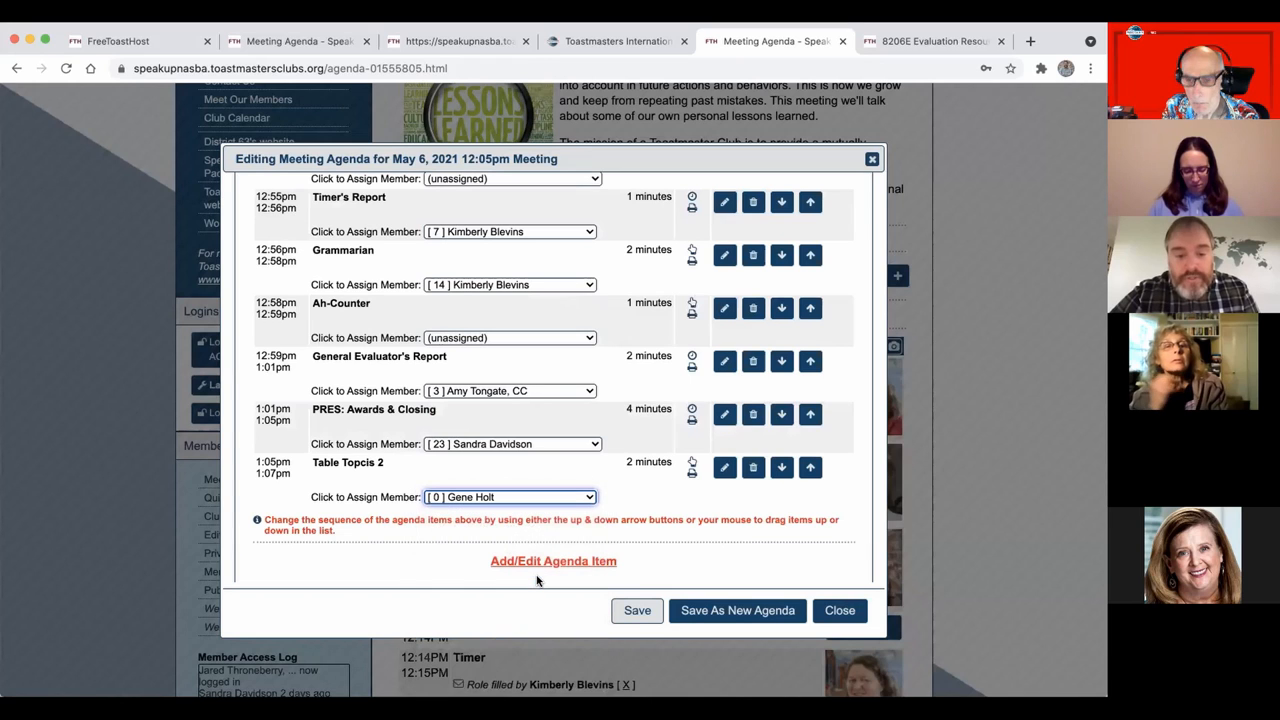
mouse_move(528, 572)
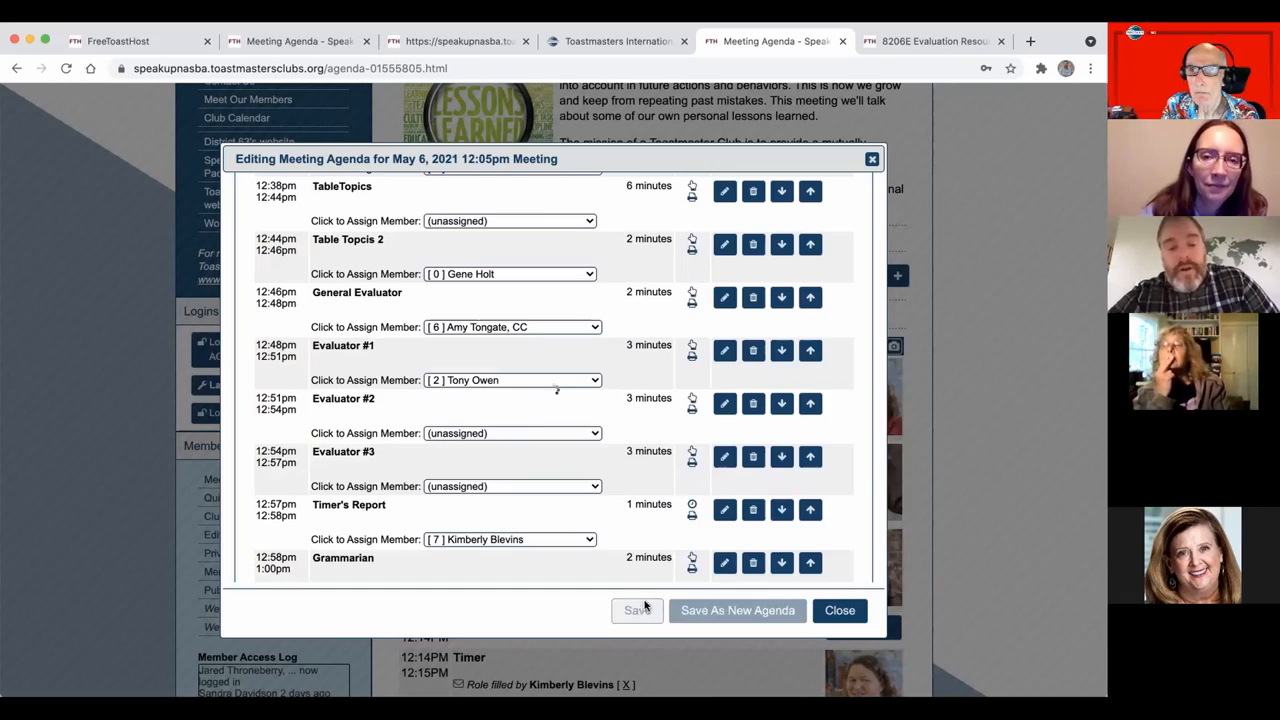
left_click(840, 612)
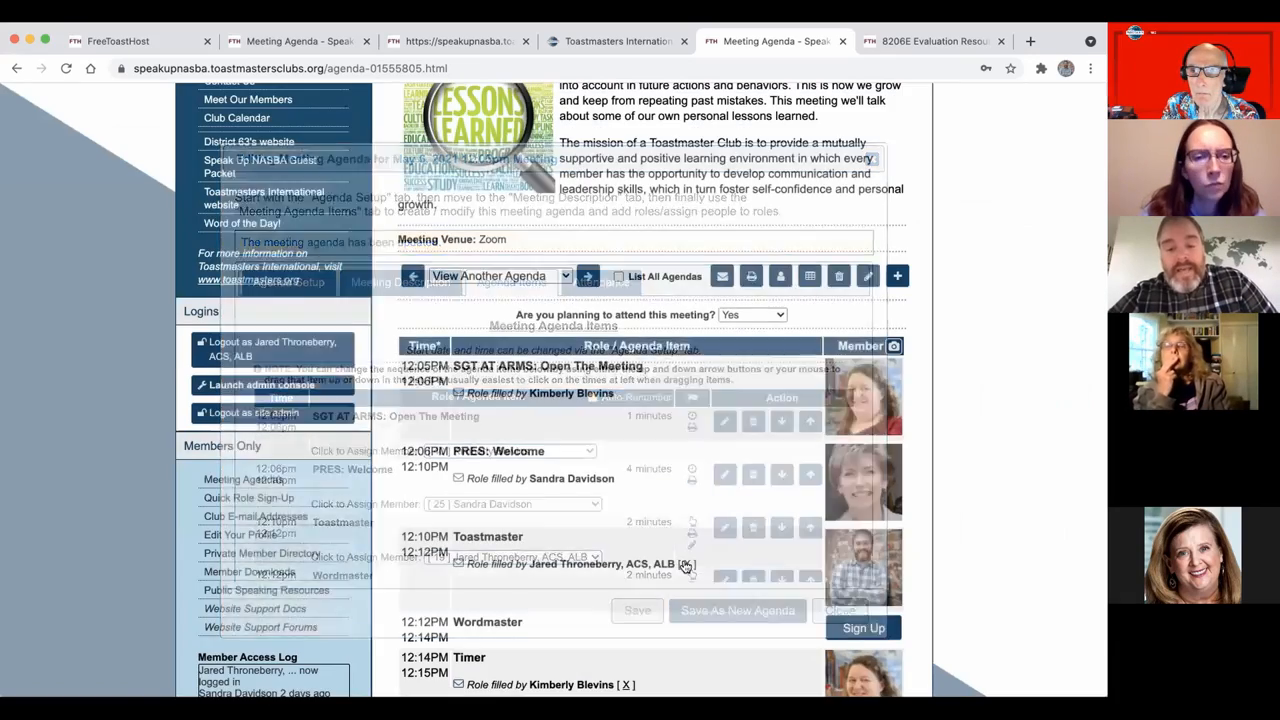
scroll("down", 3)
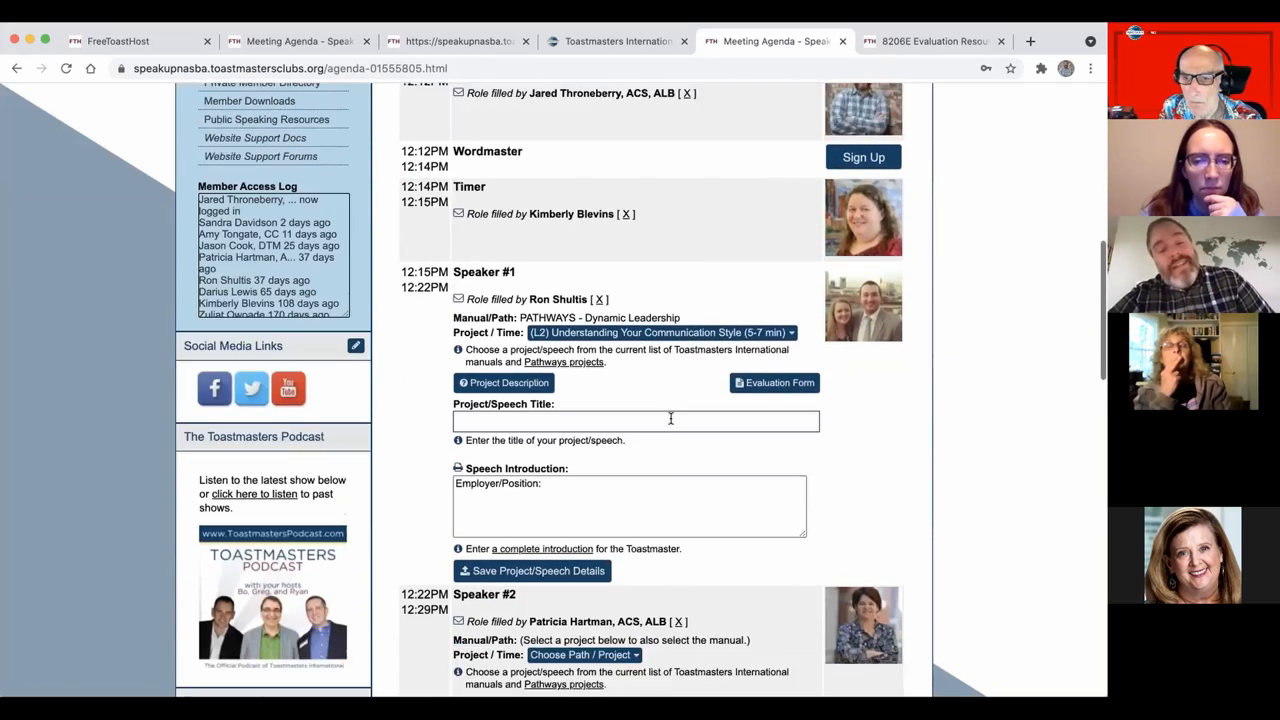
scroll("down", 3)
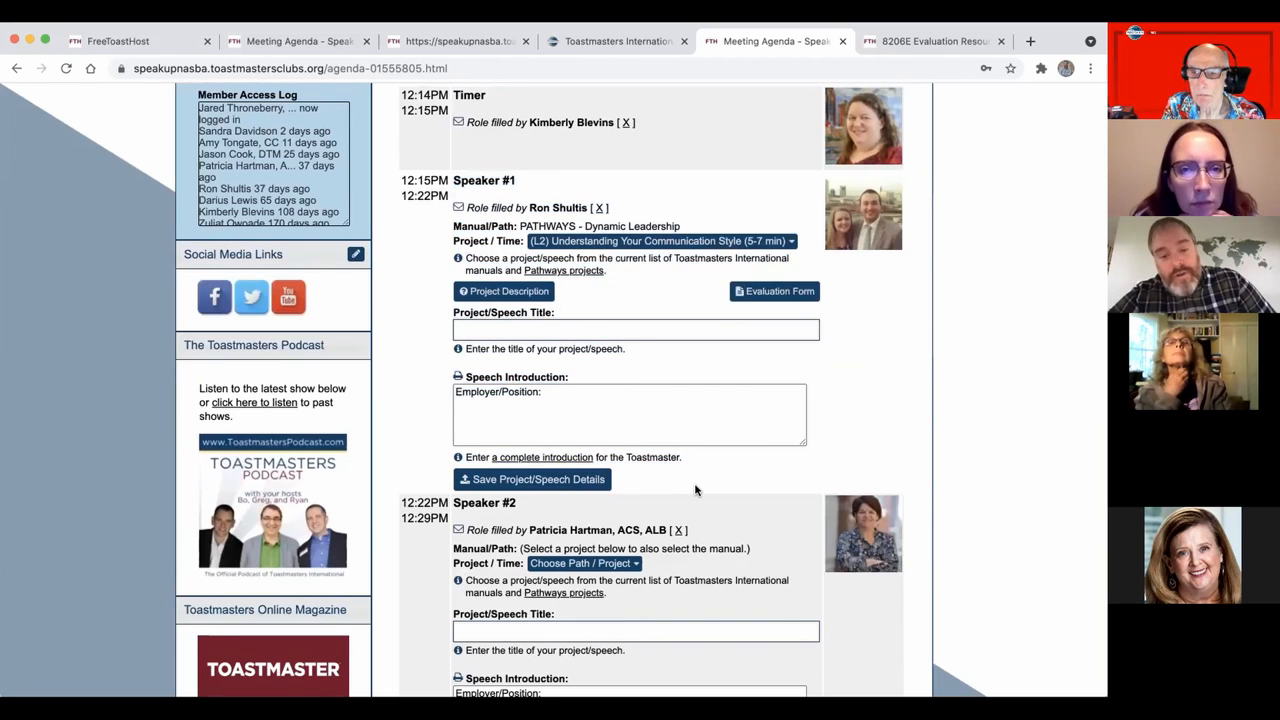
mouse_move(726, 308)
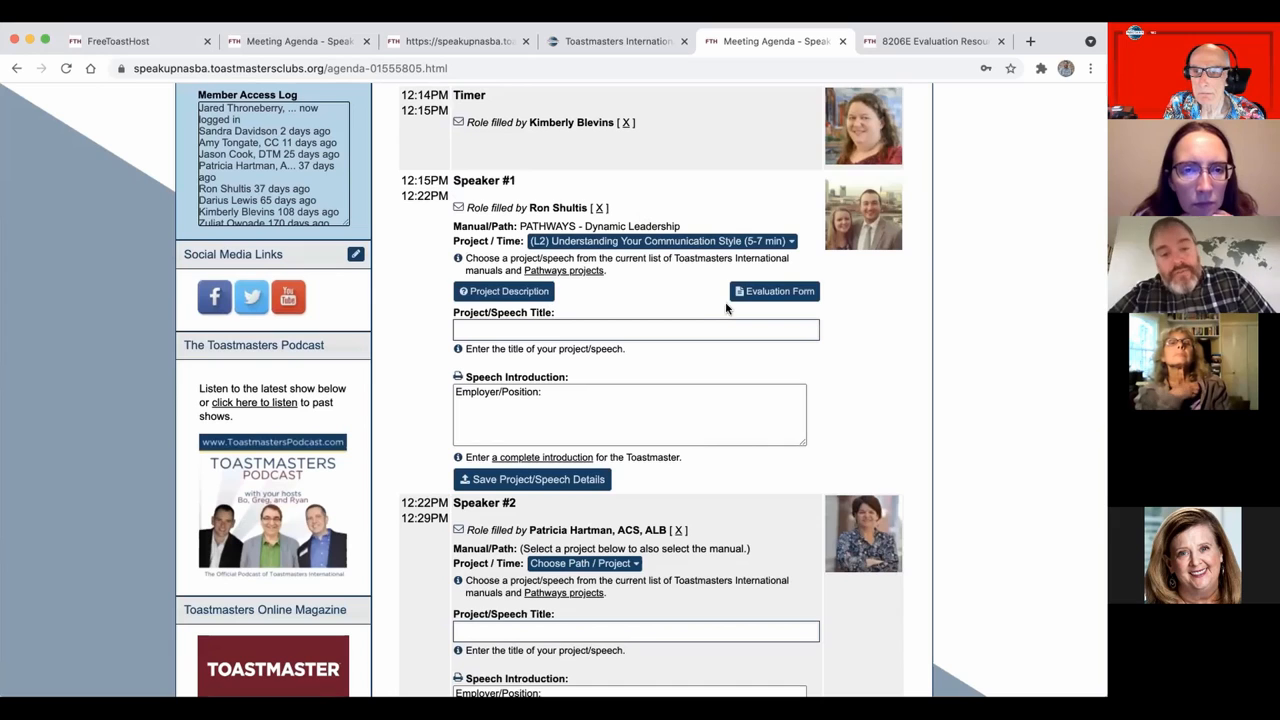
mouse_move(696, 218)
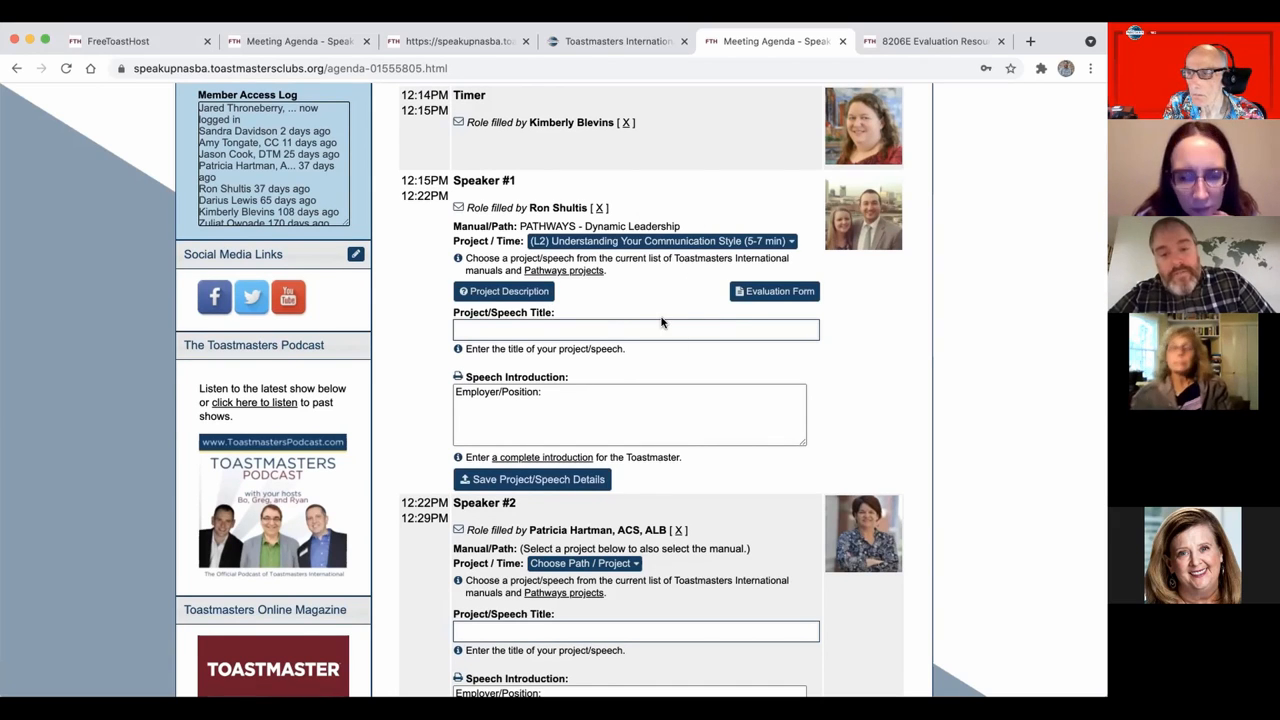
scroll("down", 3)
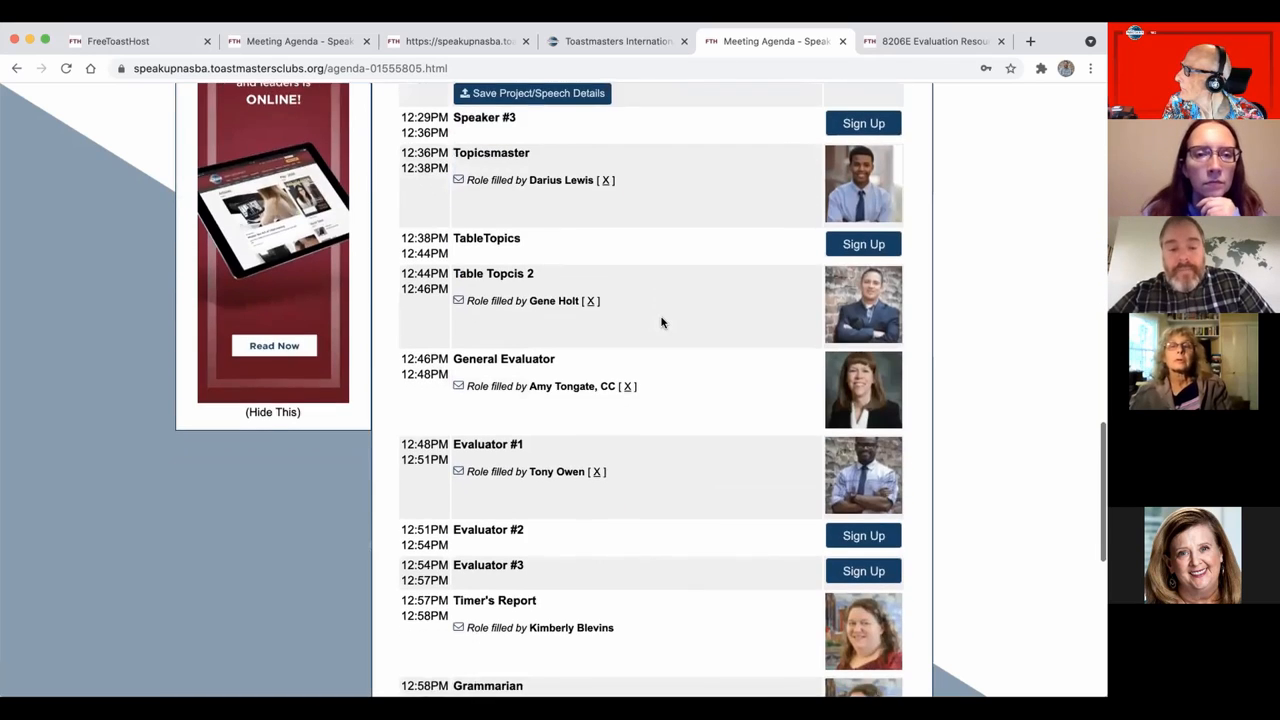
scroll("down", 3)
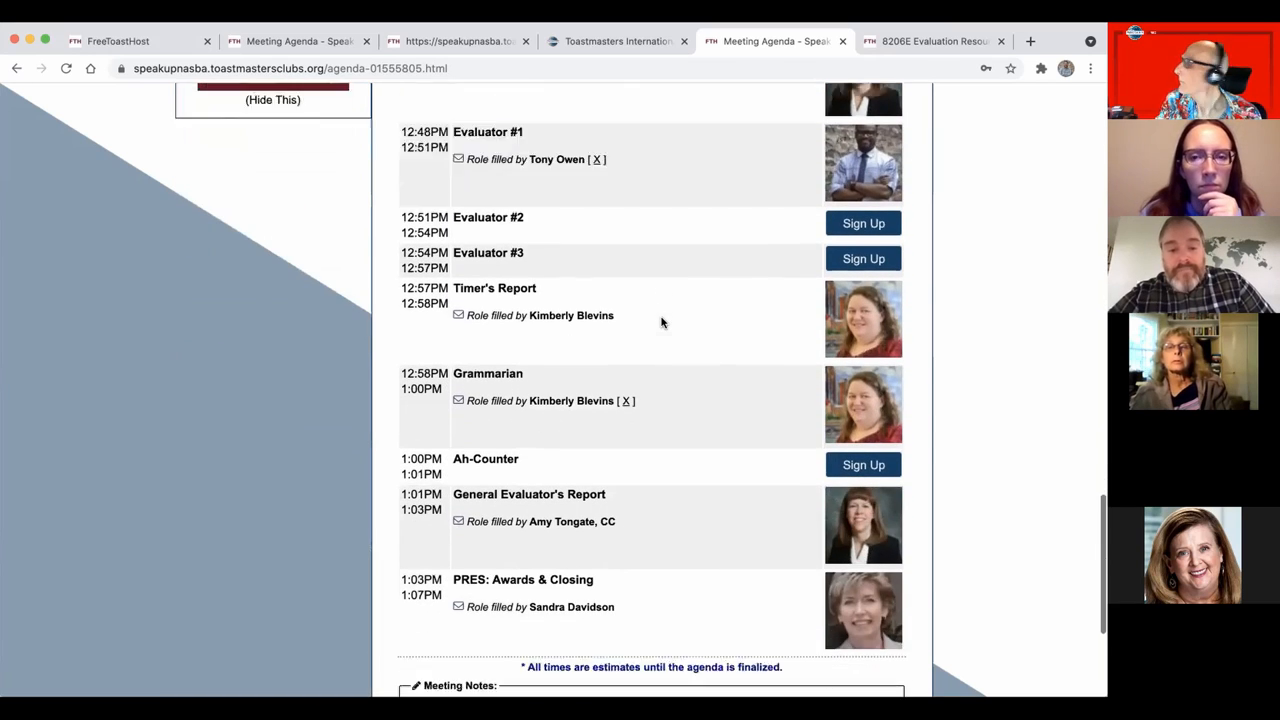
scroll("up", 3)
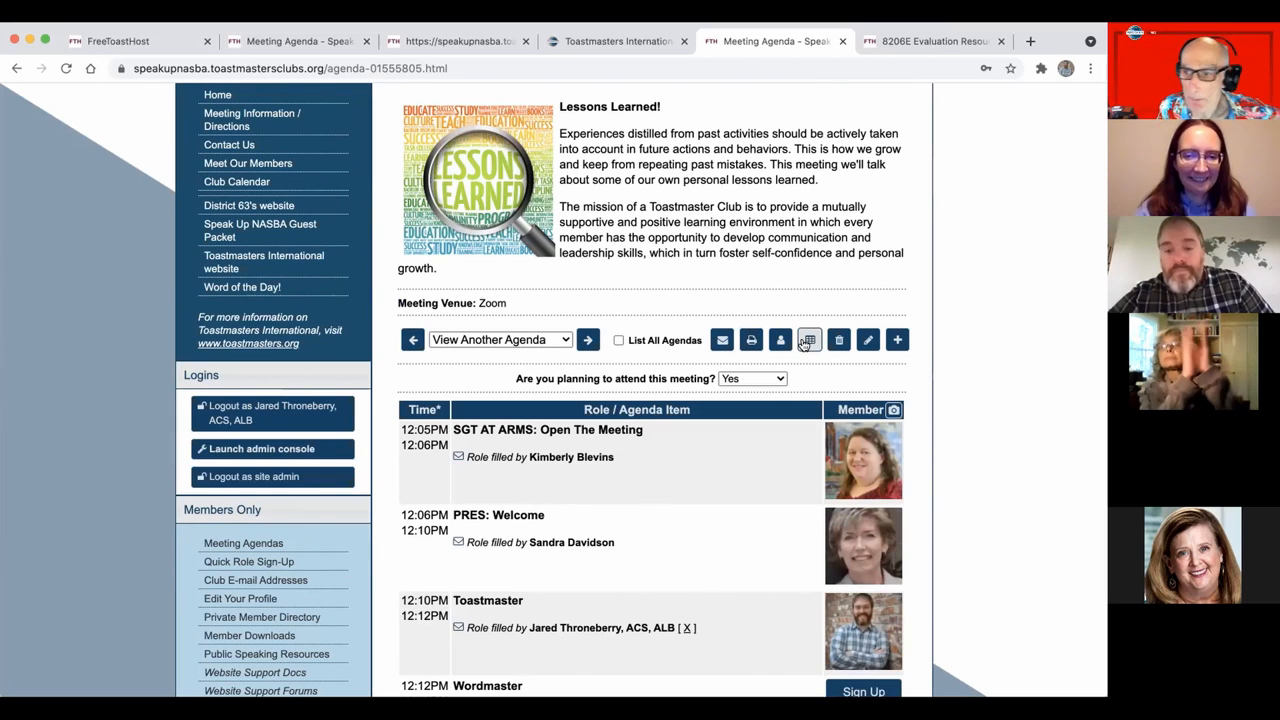
mouse_move(808, 340)
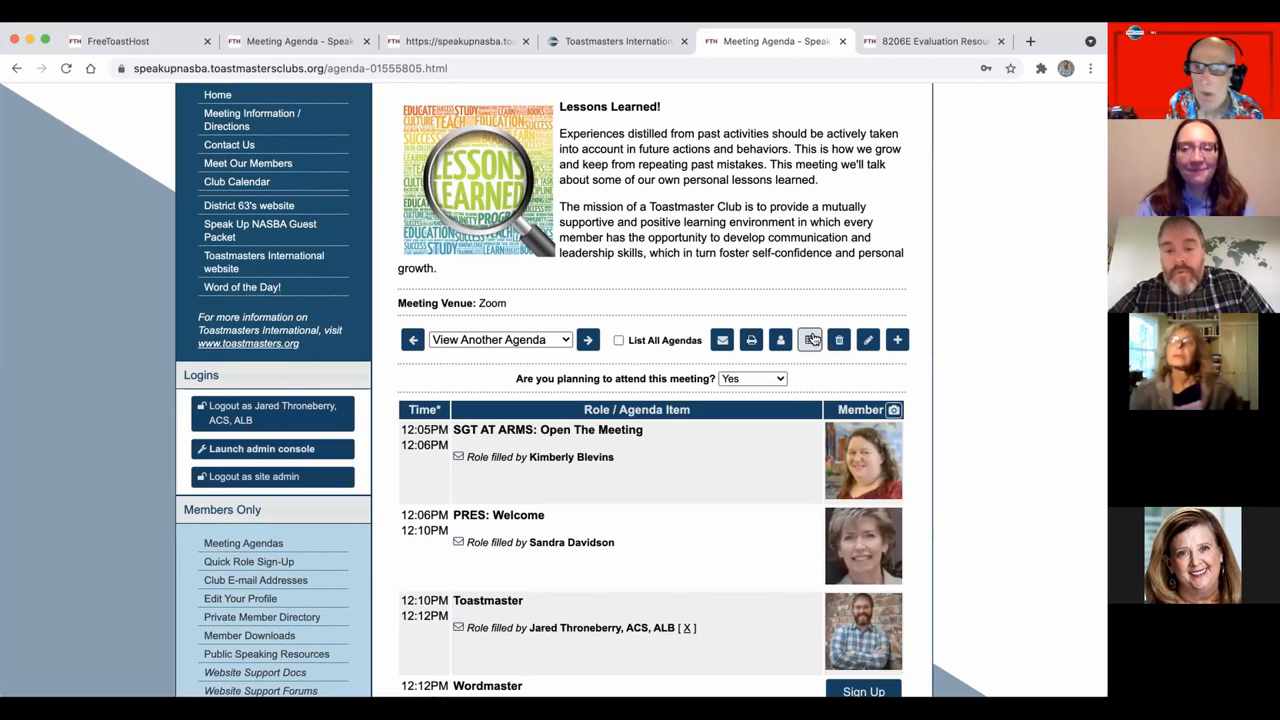
mouse_move(808, 340)
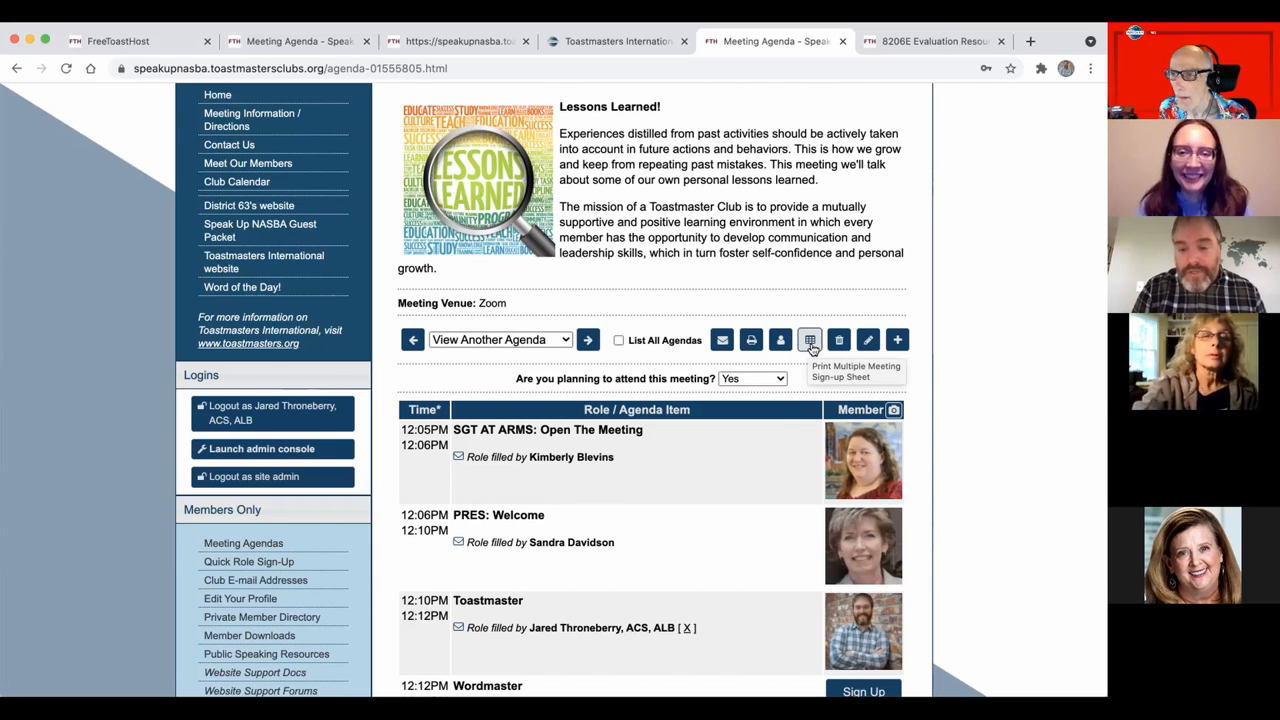
left_click(808, 340)
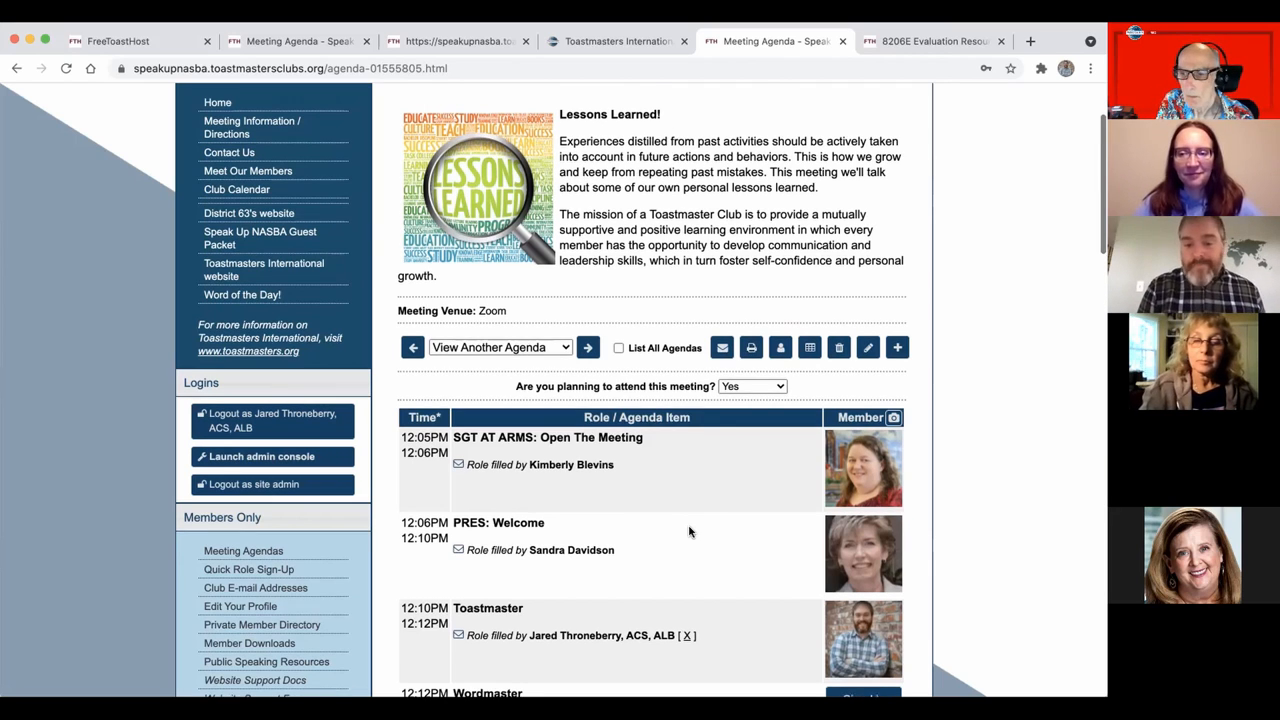
Mark 'Are you planning to attend this meeting?' as No, freeing the Toastmaster role
left_click(750, 386)
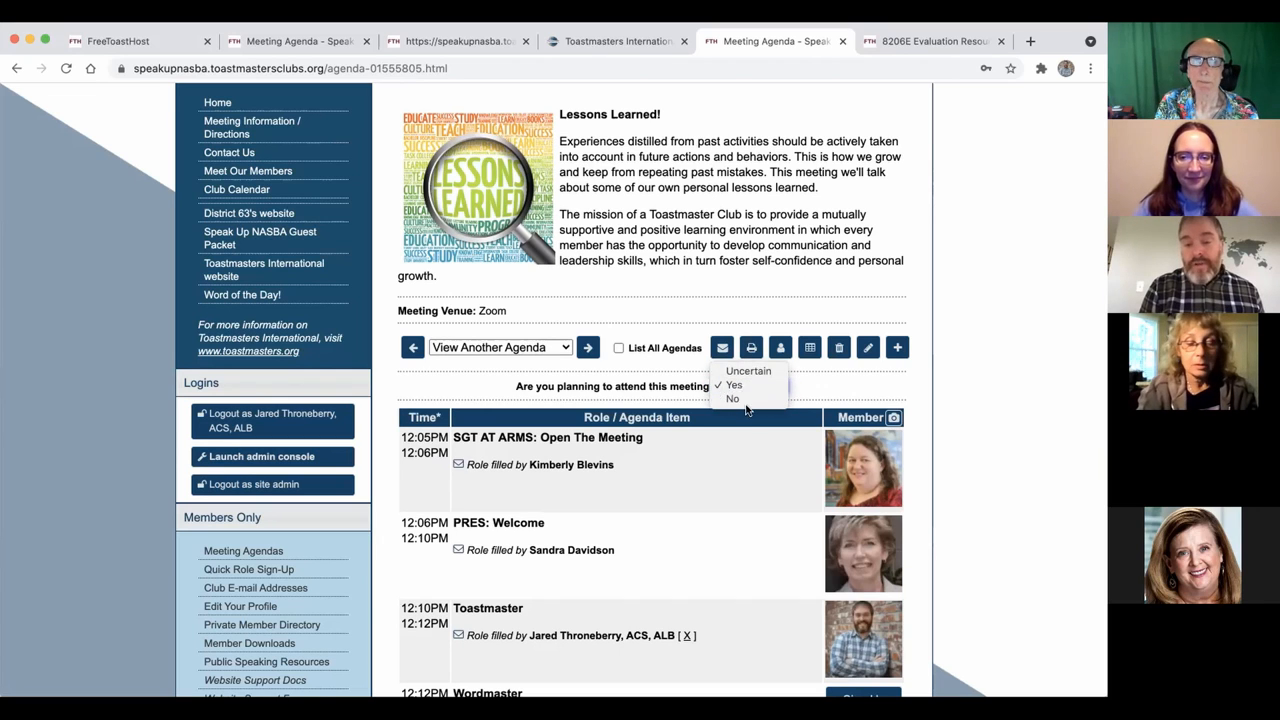
left_click(732, 384)
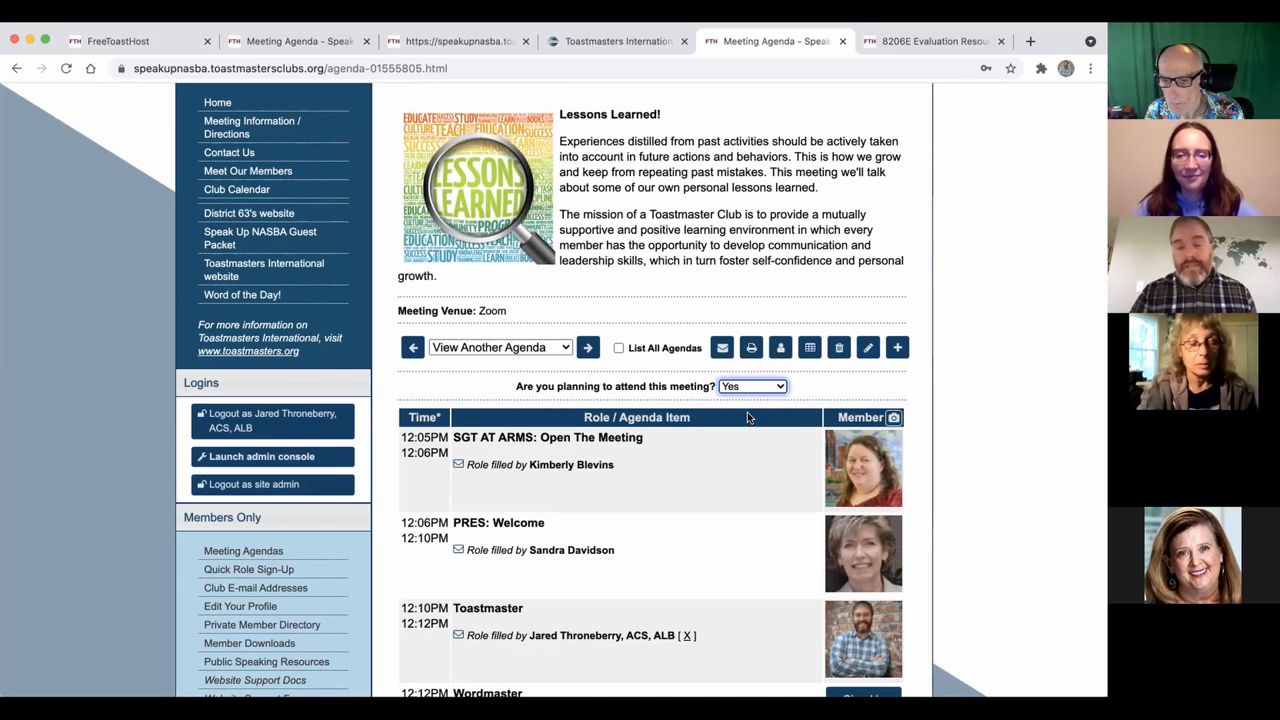
left_click(752, 386)
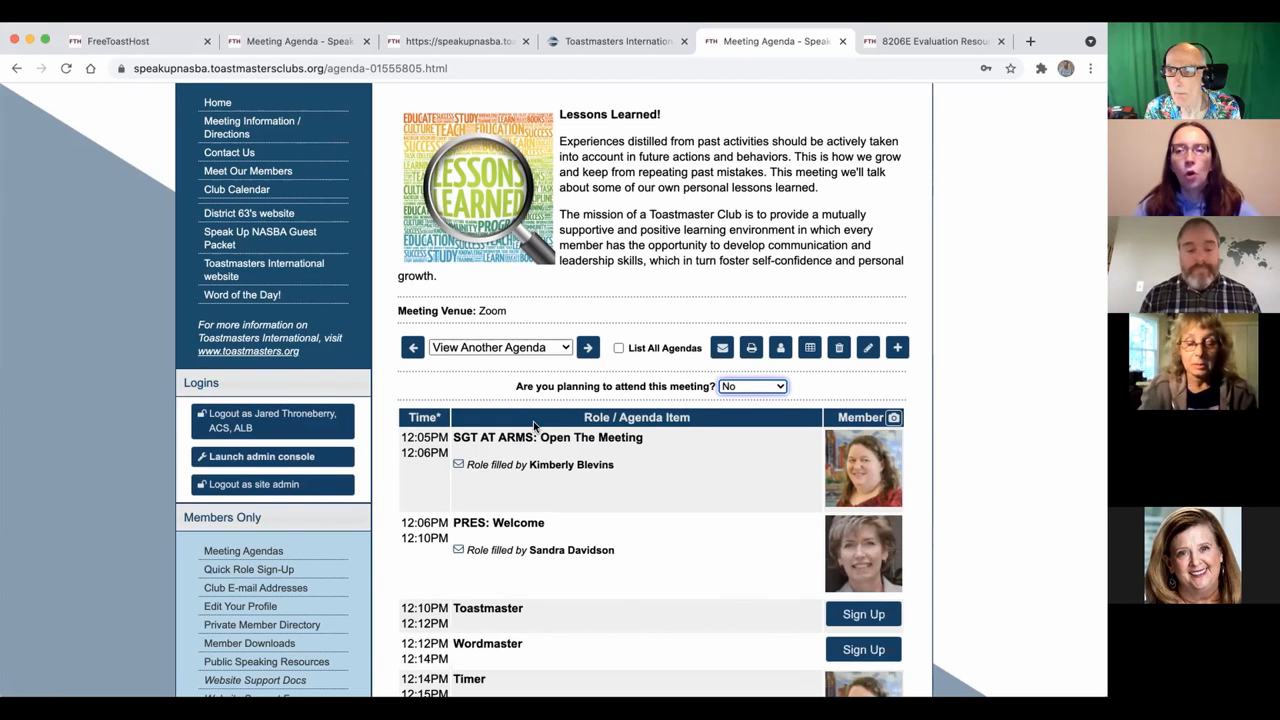
scroll("down", 3)
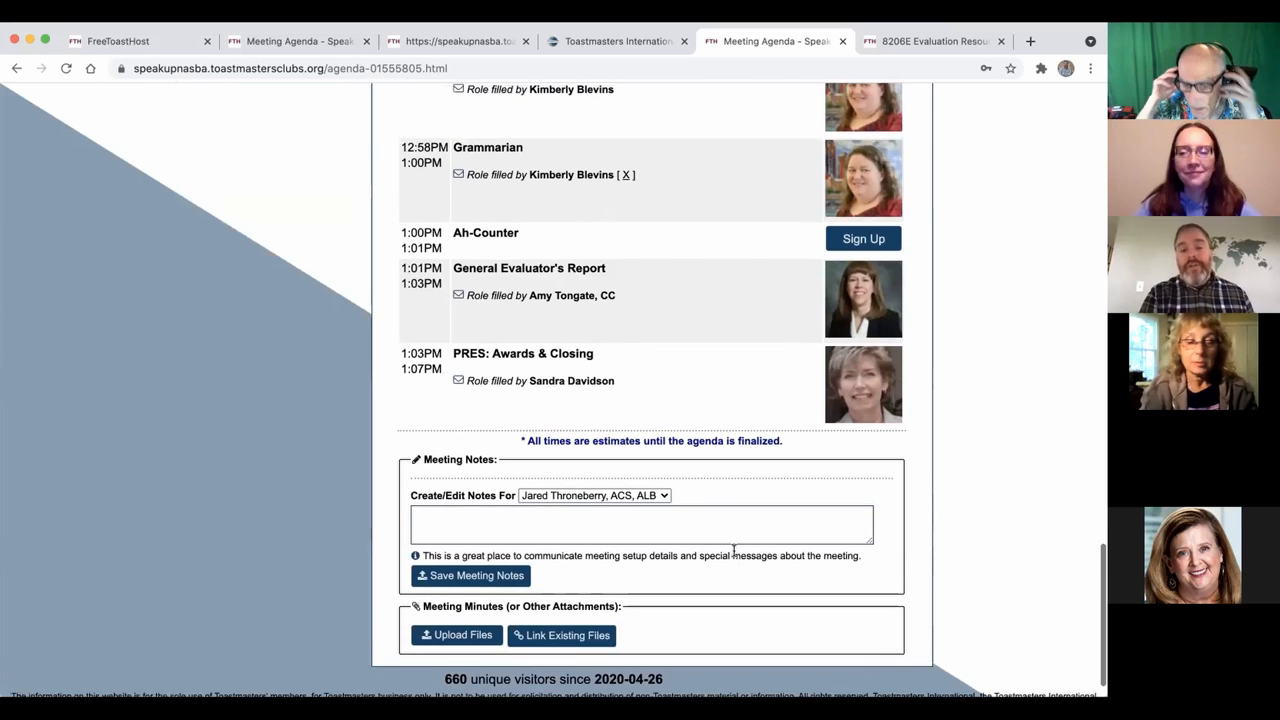
scroll("up", 3)
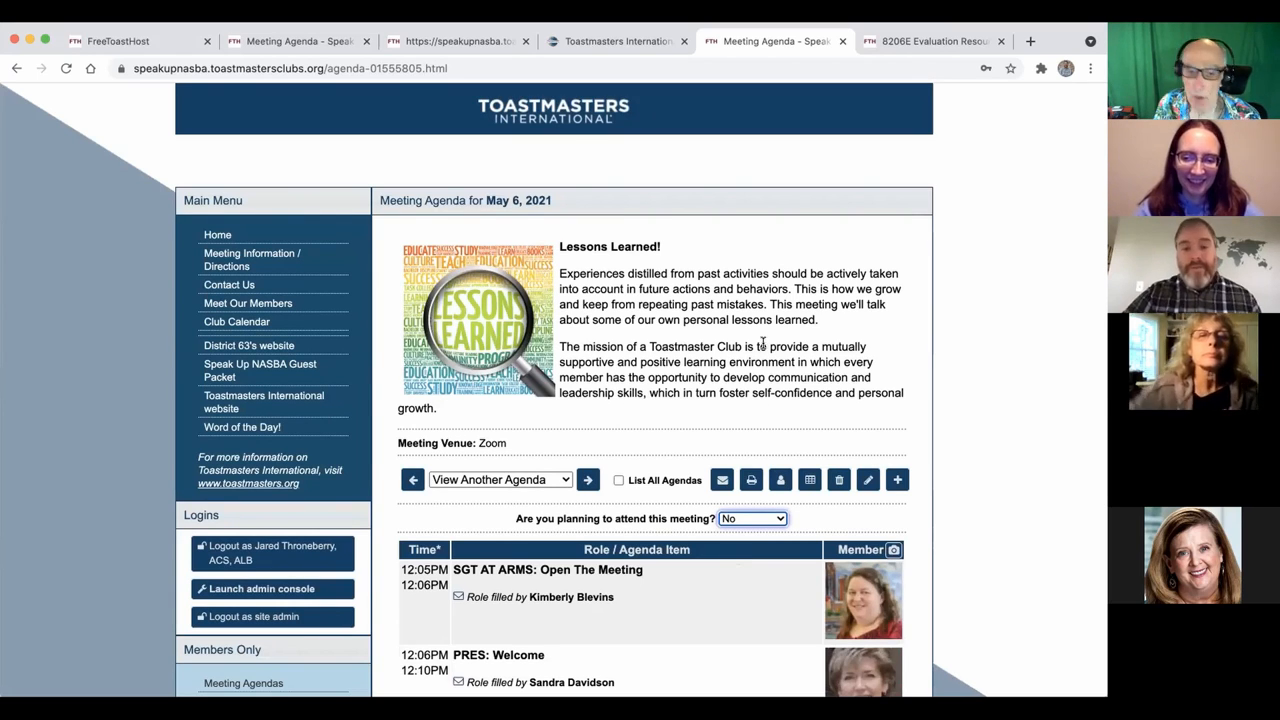
mouse_move(764, 334)
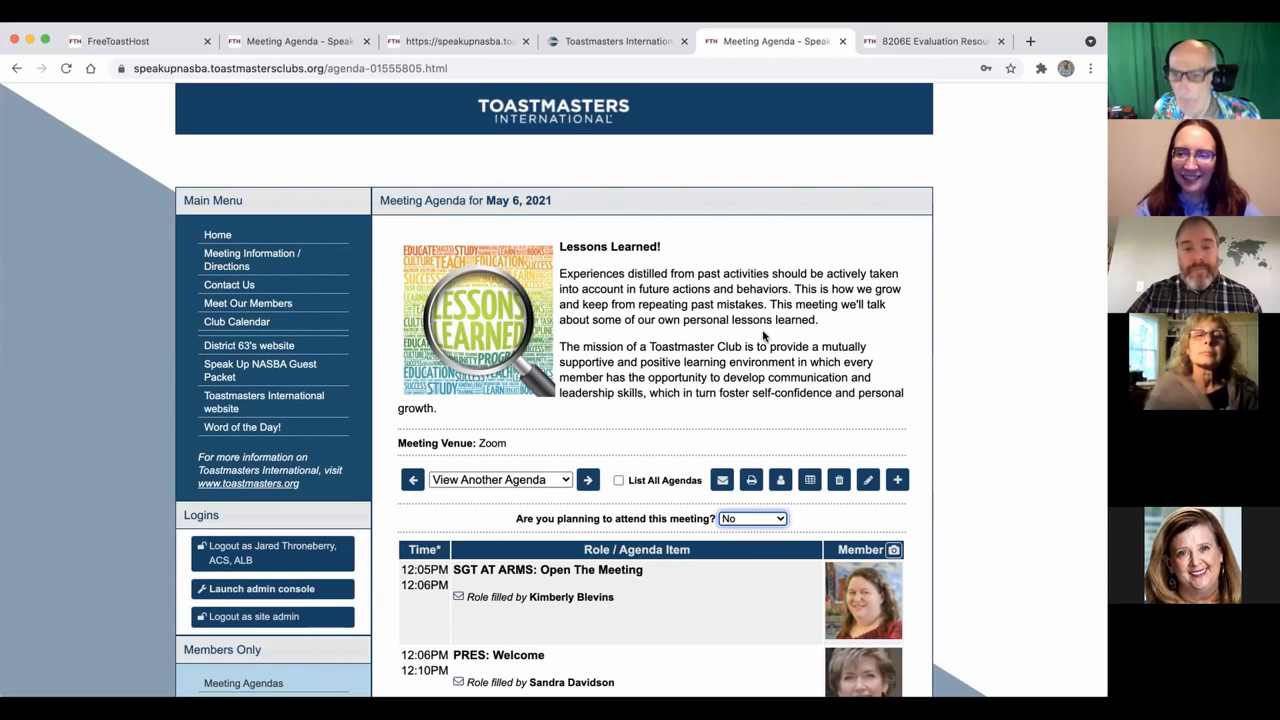